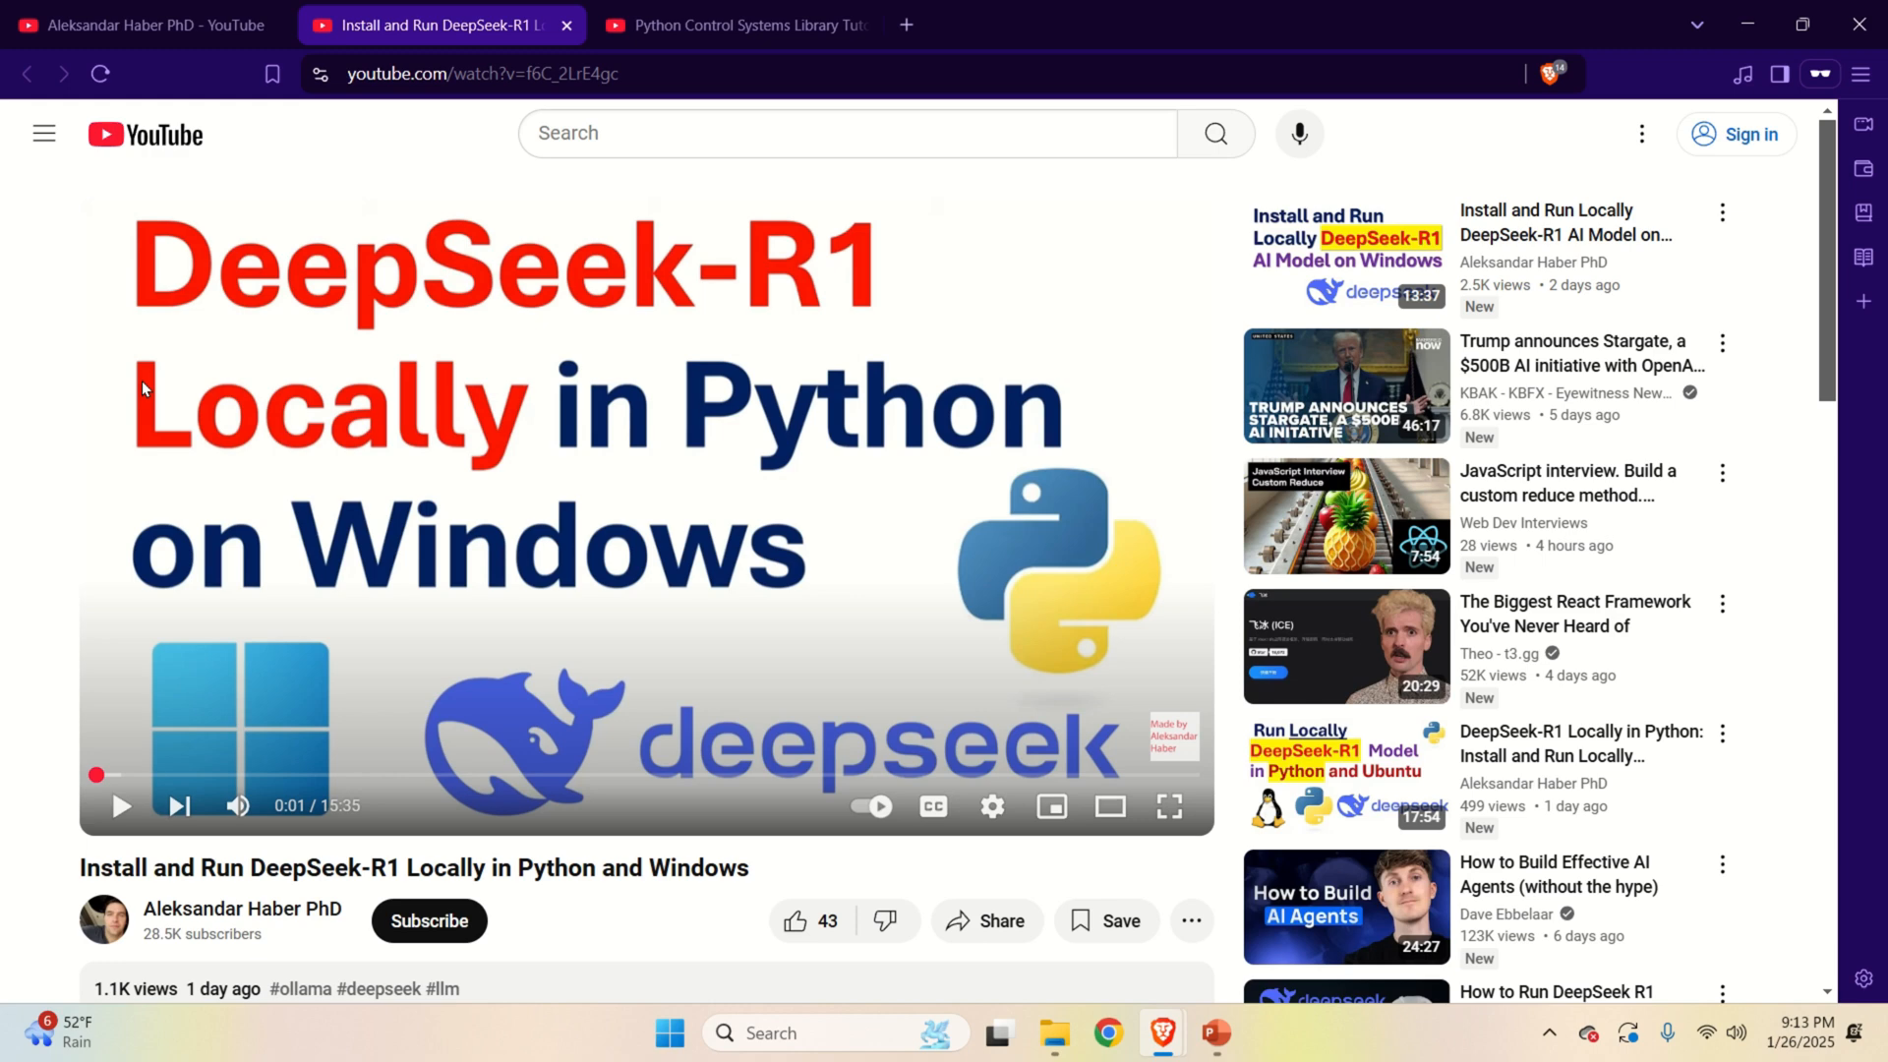
{"action": "mouse_move", "coordinate": [237, 805]}
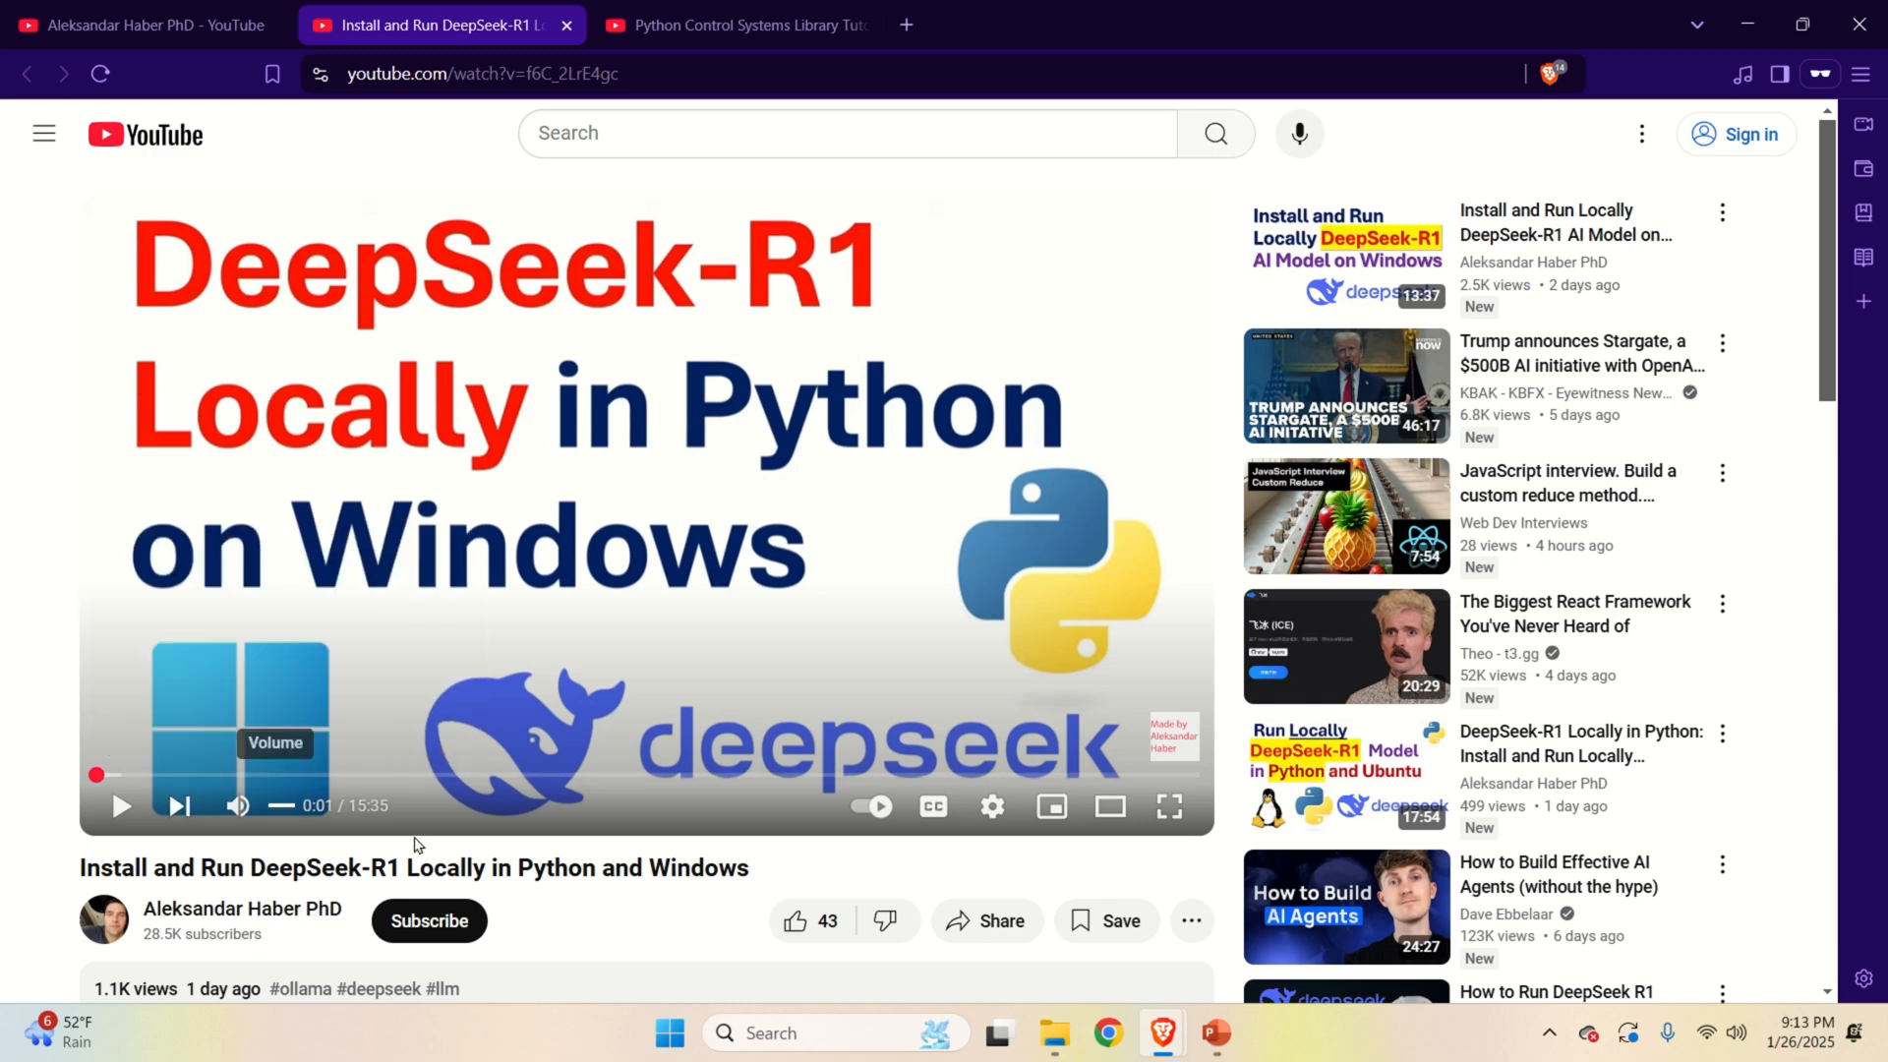
Select the DeepSeek video title, then switch to the Python Control Systems Library Tutorial tab.
{"action": "triple_click", "coordinate": [413, 867]}
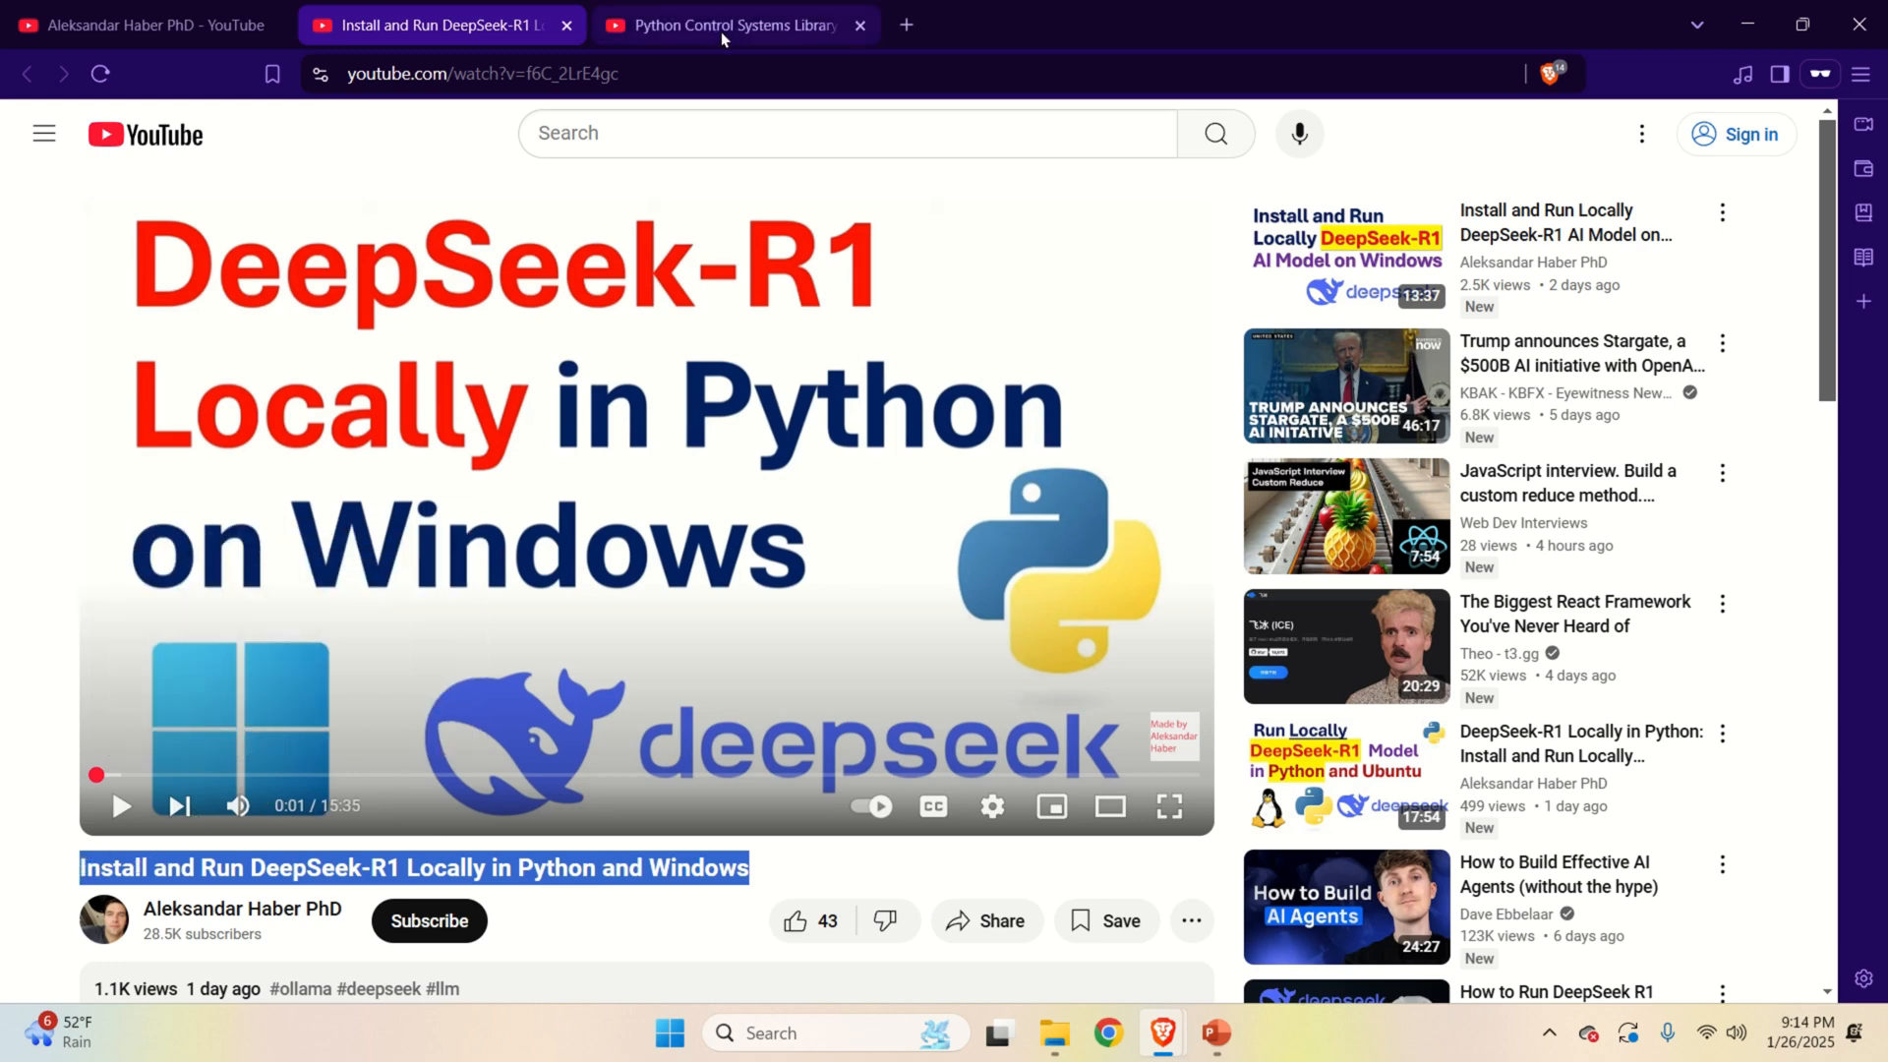
{"action": "left_click", "coordinate": [734, 24]}
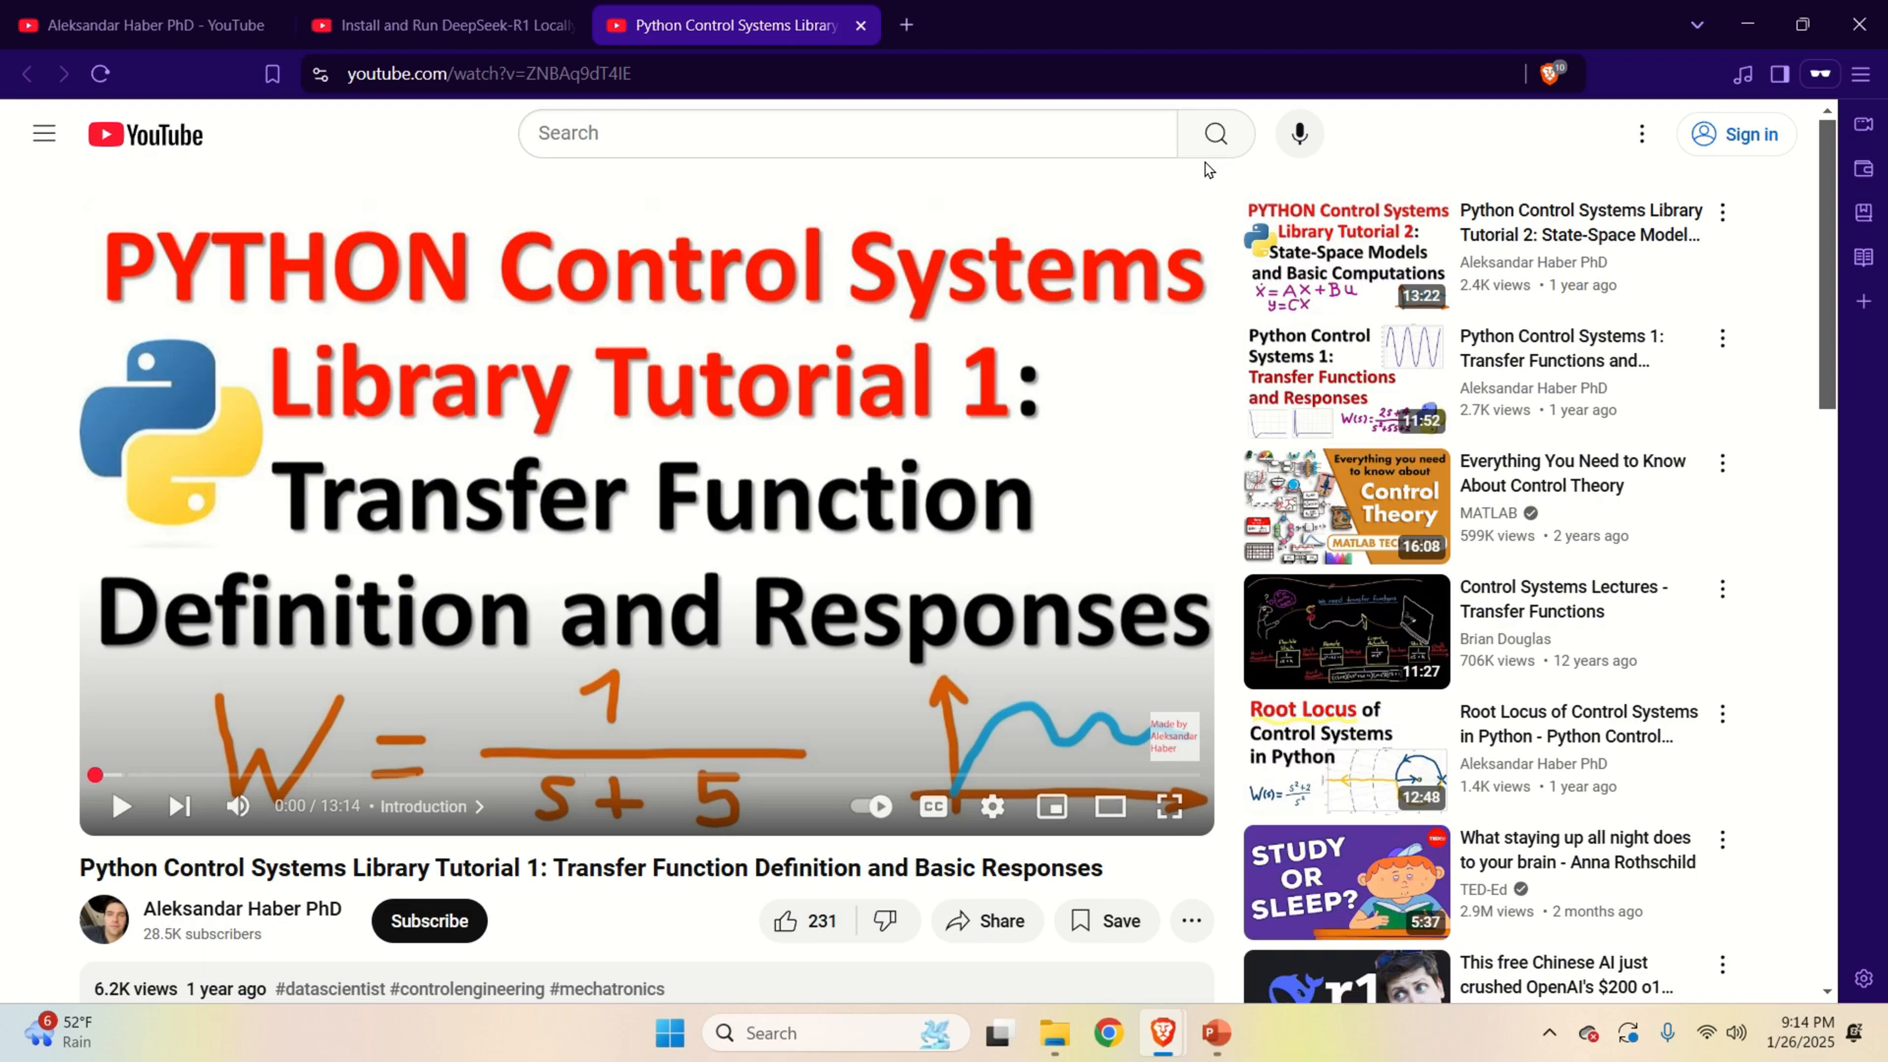
{"action": "mouse_move", "coordinate": [715, 317]}
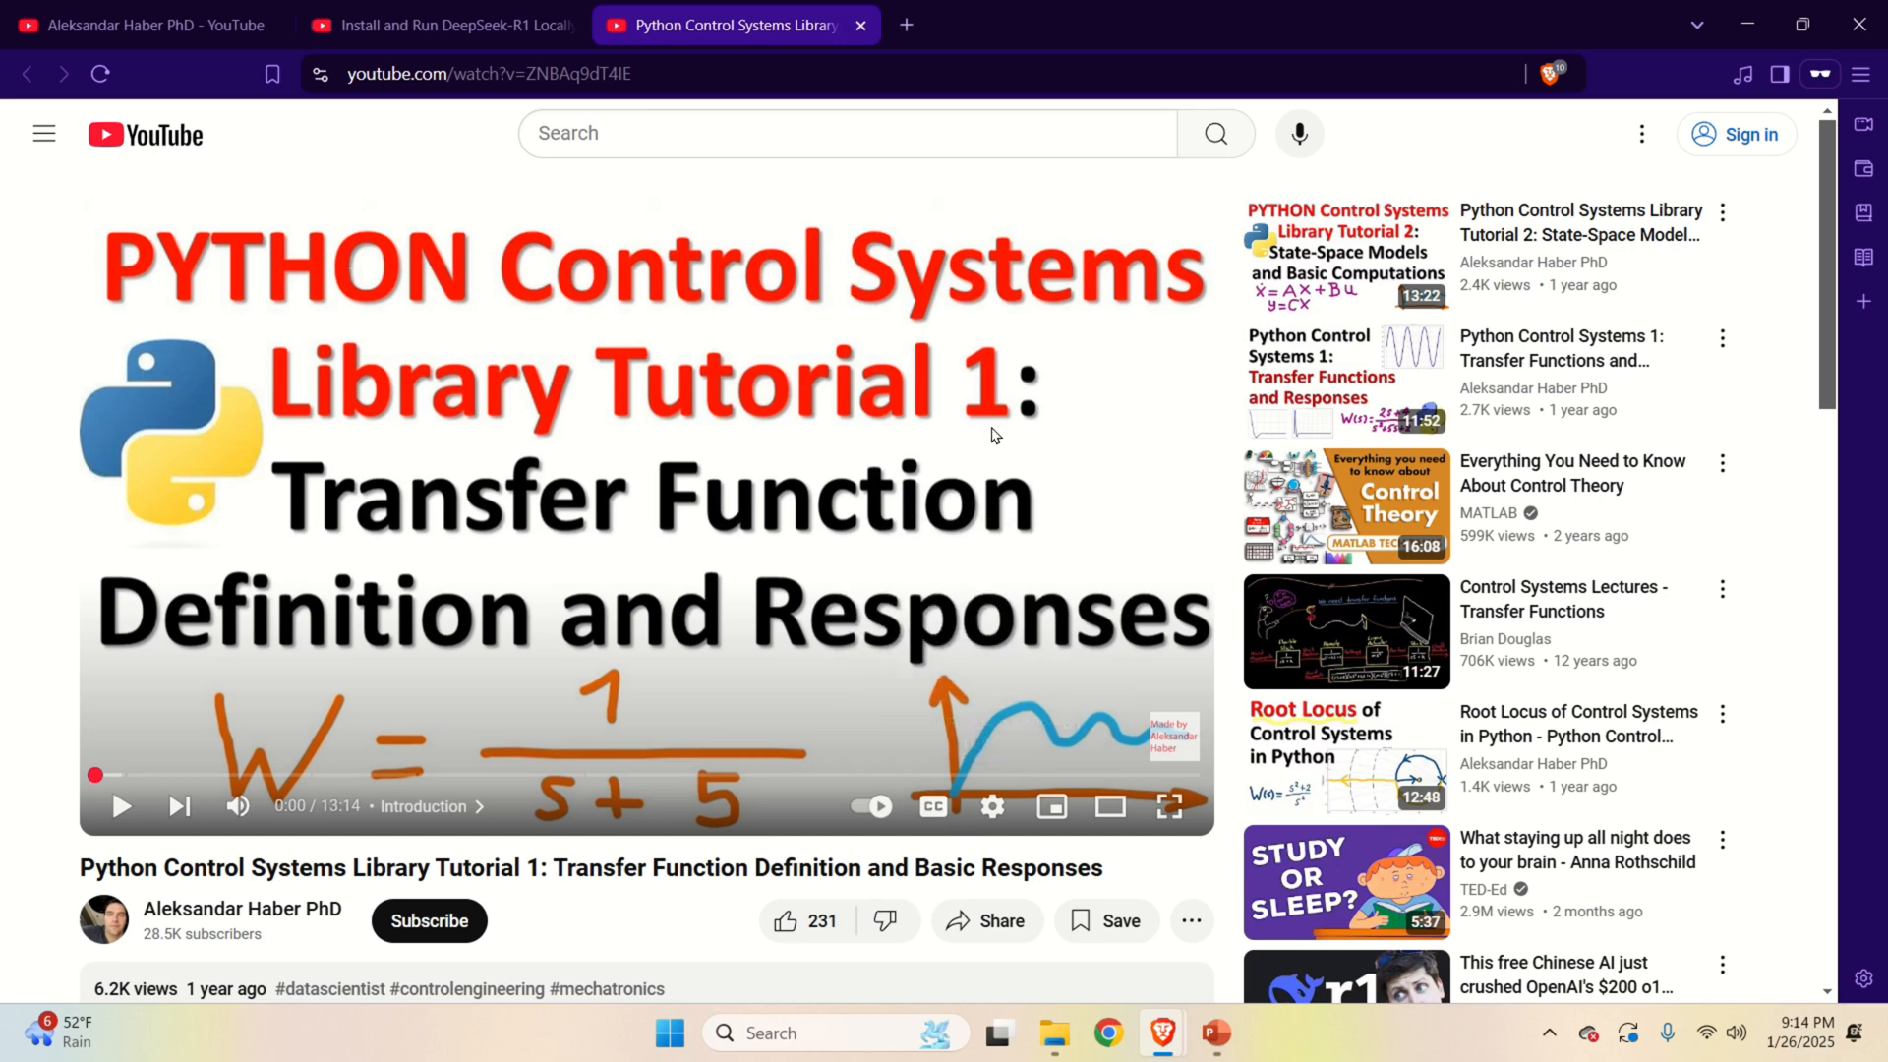
{"action": "mouse_move", "coordinate": [1208, 395]}
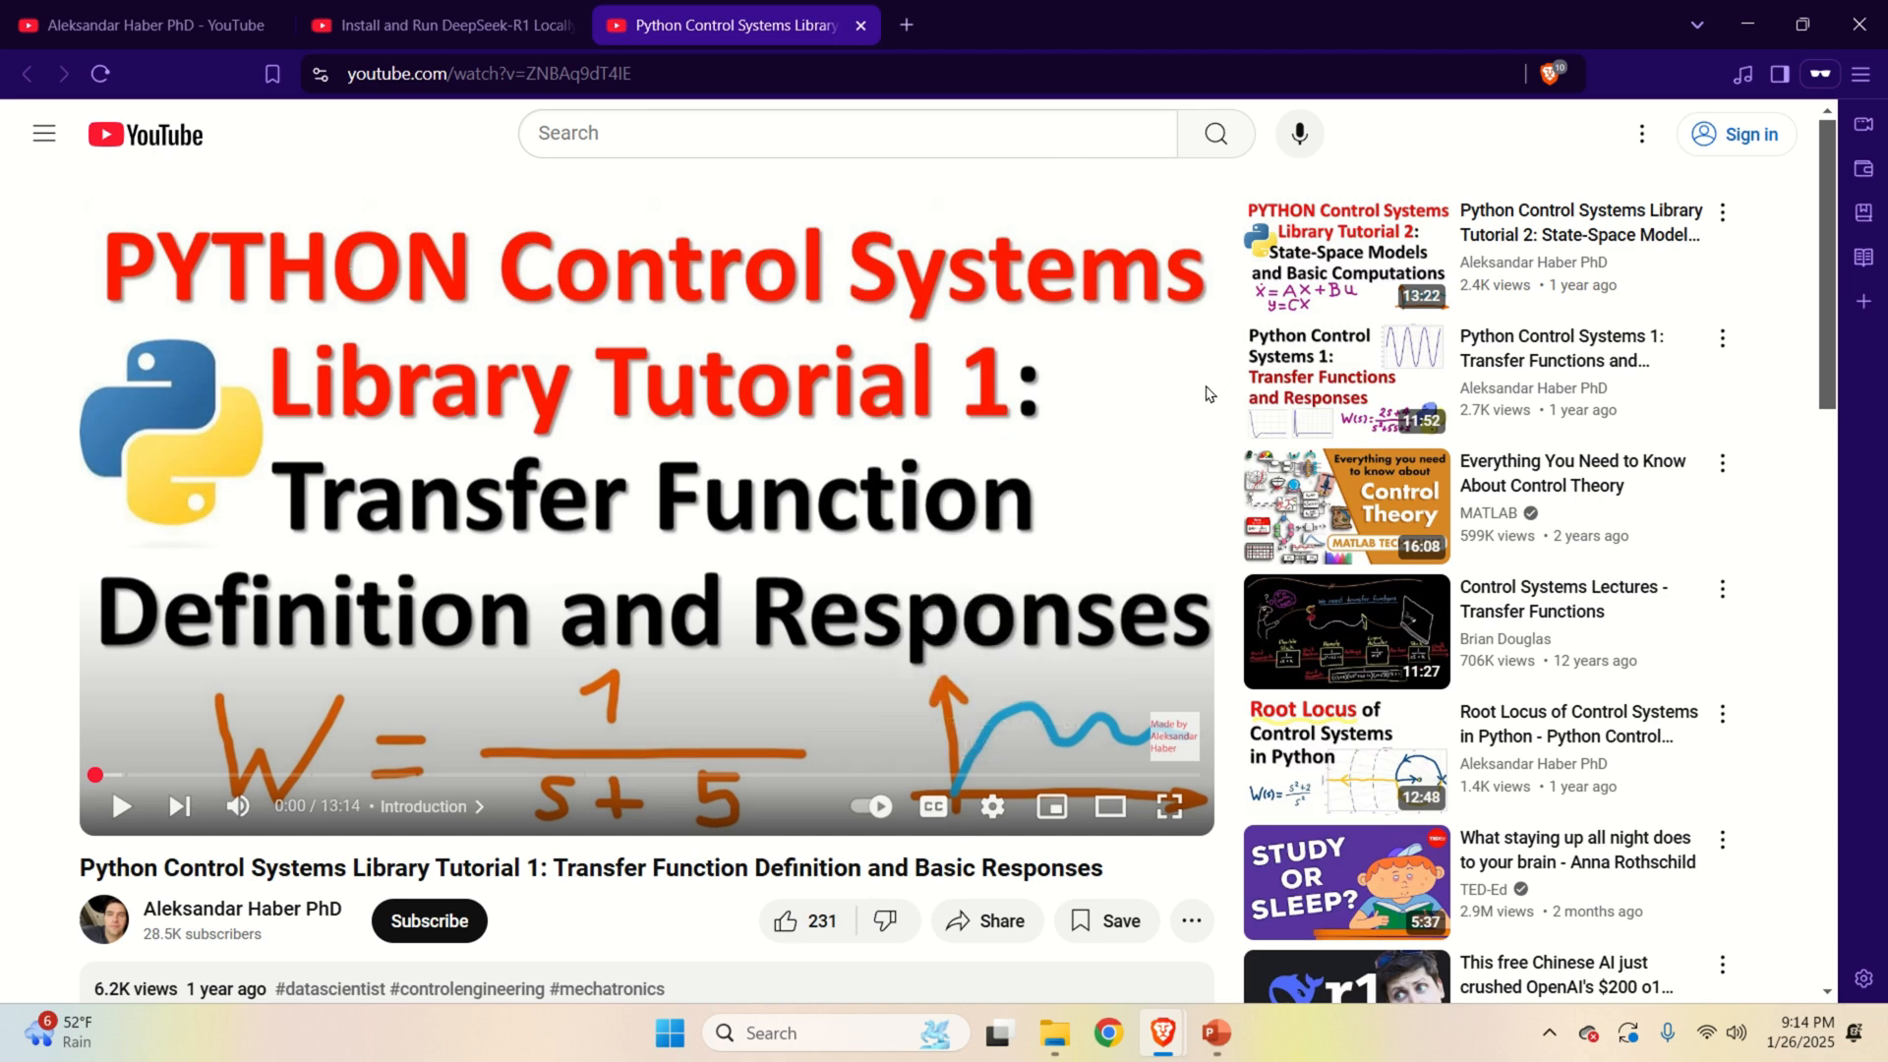
{"action": "mouse_move", "coordinate": [1033, 515]}
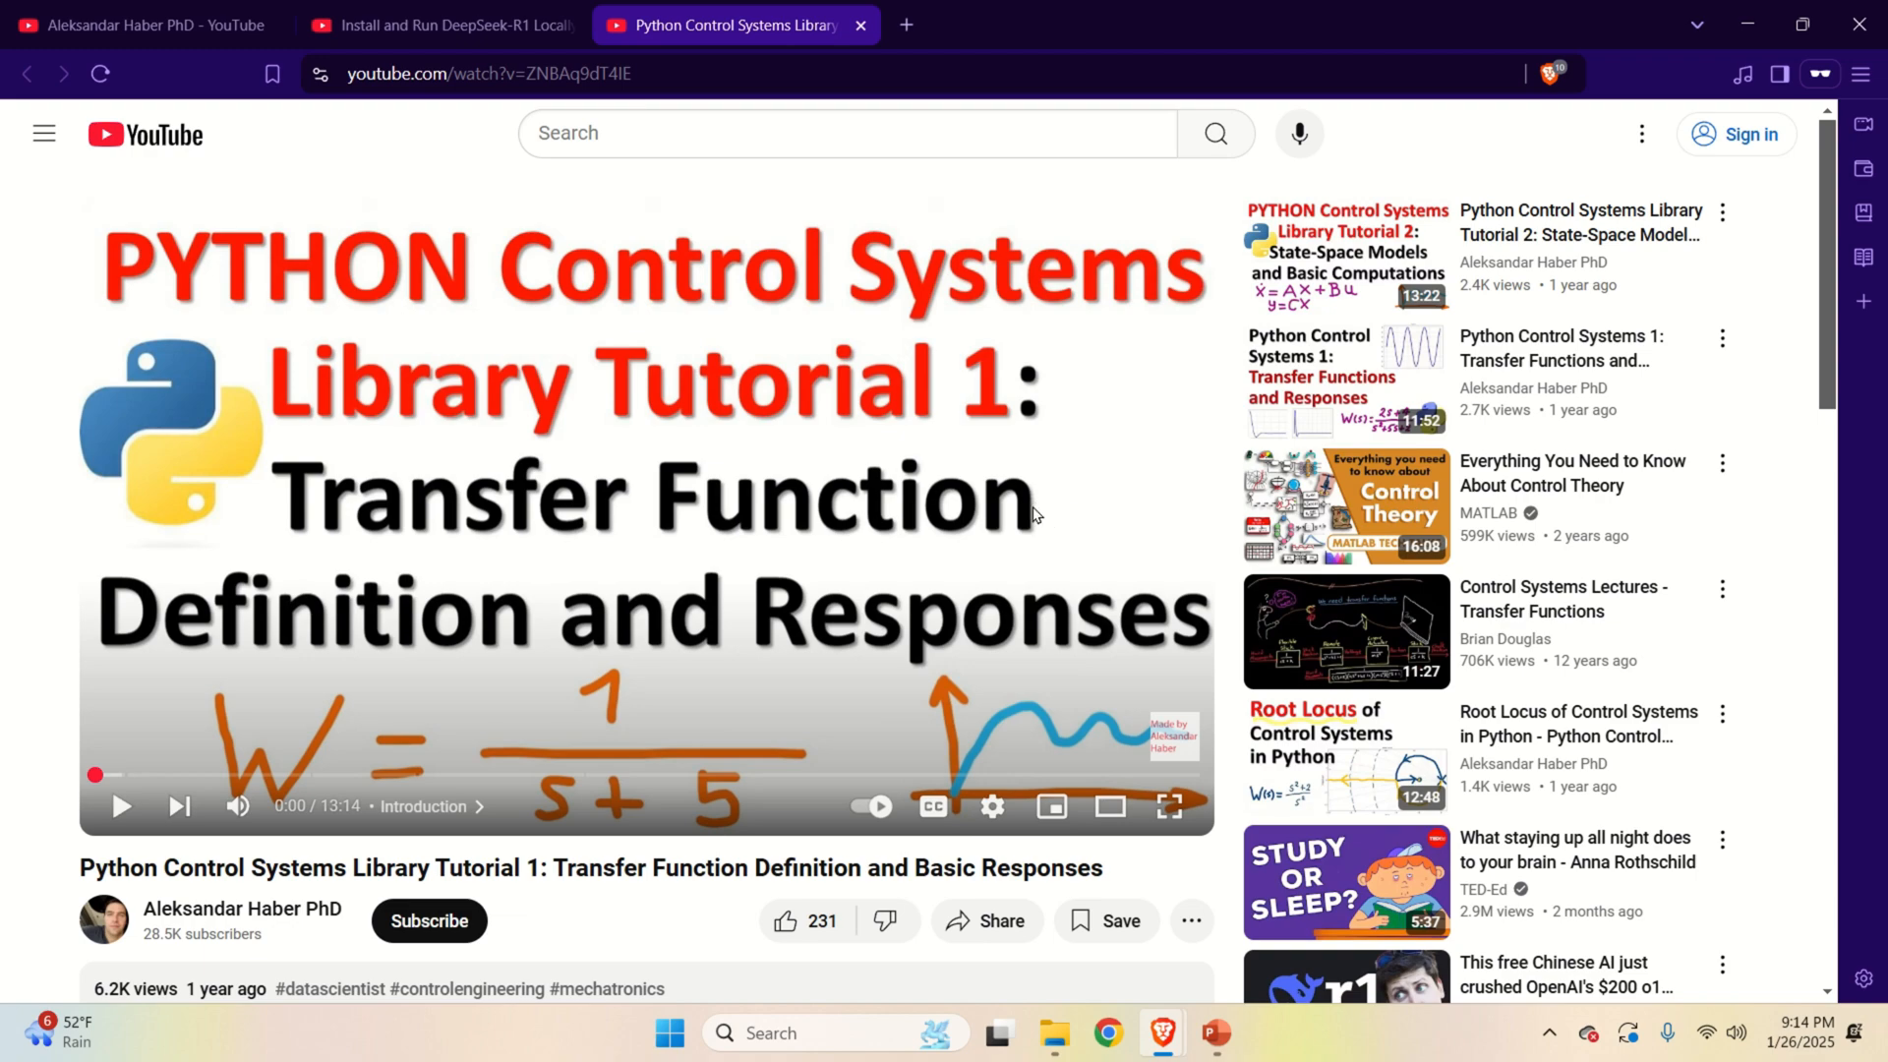
{"action": "mouse_move", "coordinate": [875, 806]}
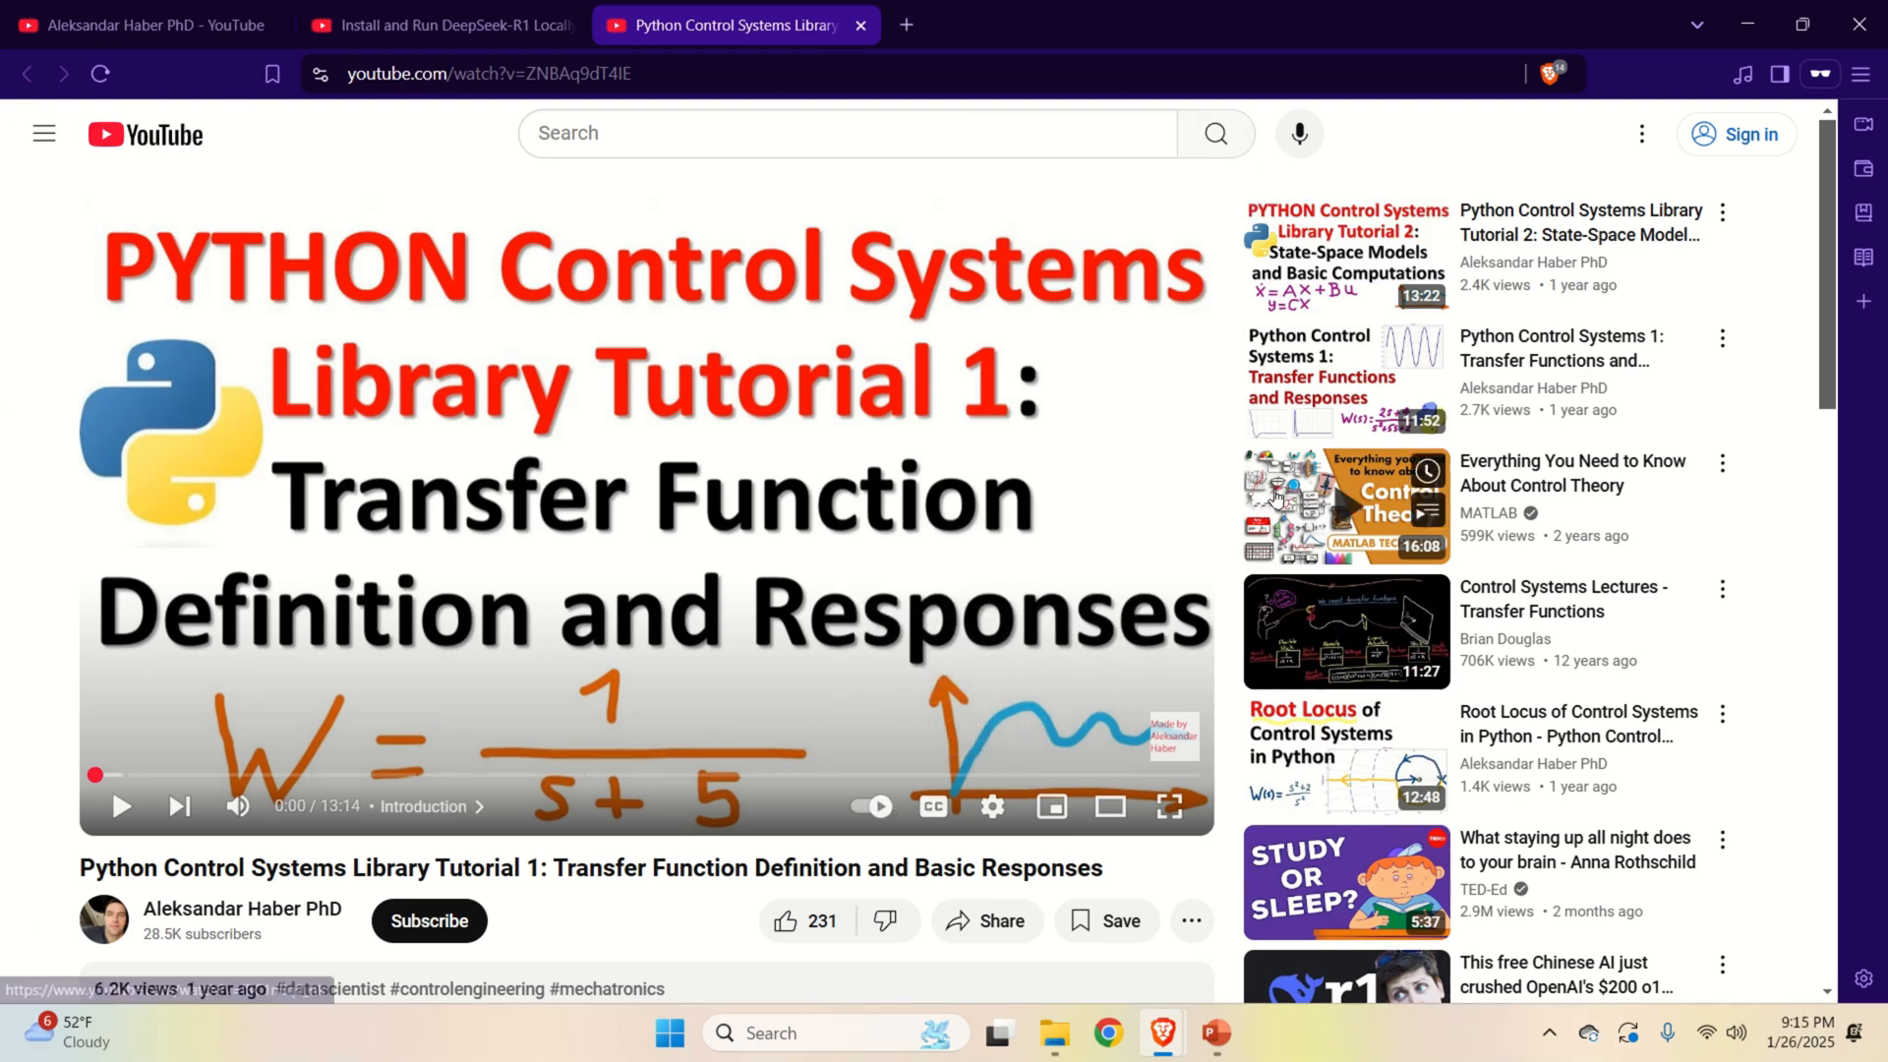
{"action": "mouse_move", "coordinate": [1208, 197]}
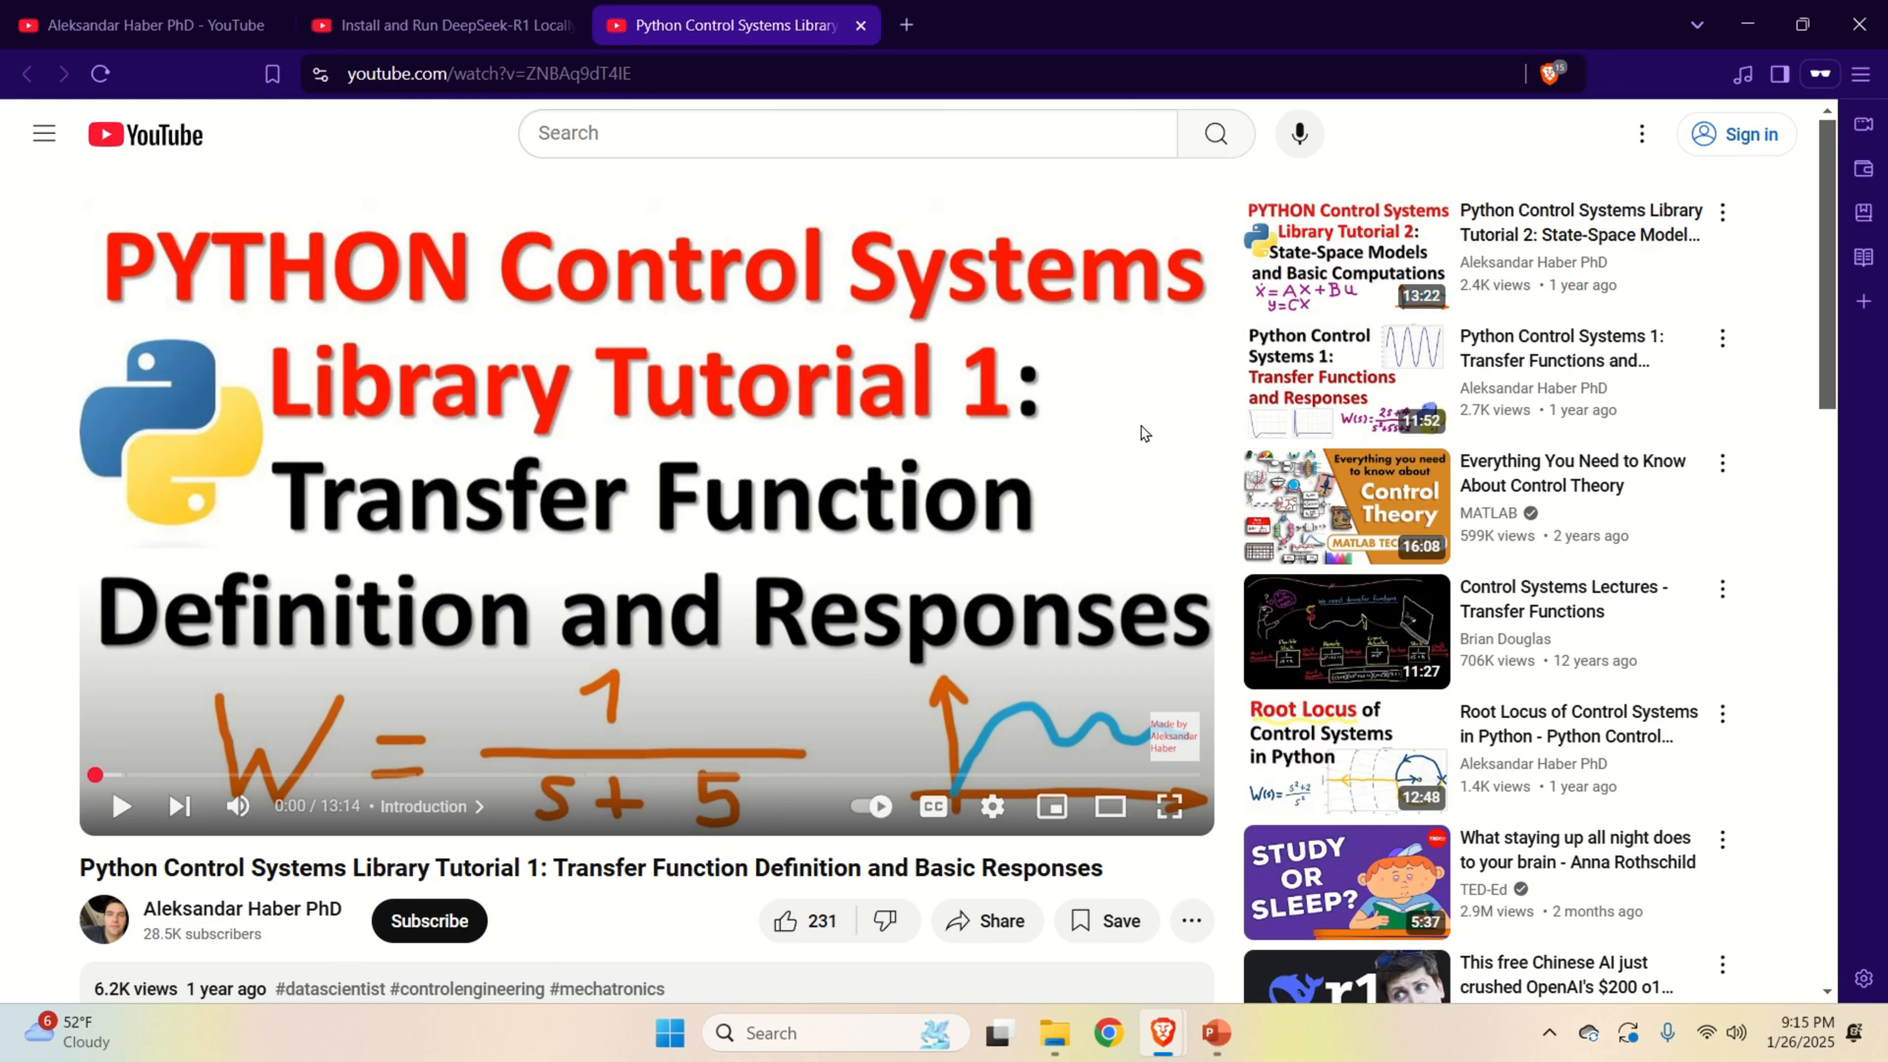
{"action": "mouse_move", "coordinate": [1272, 1034]}
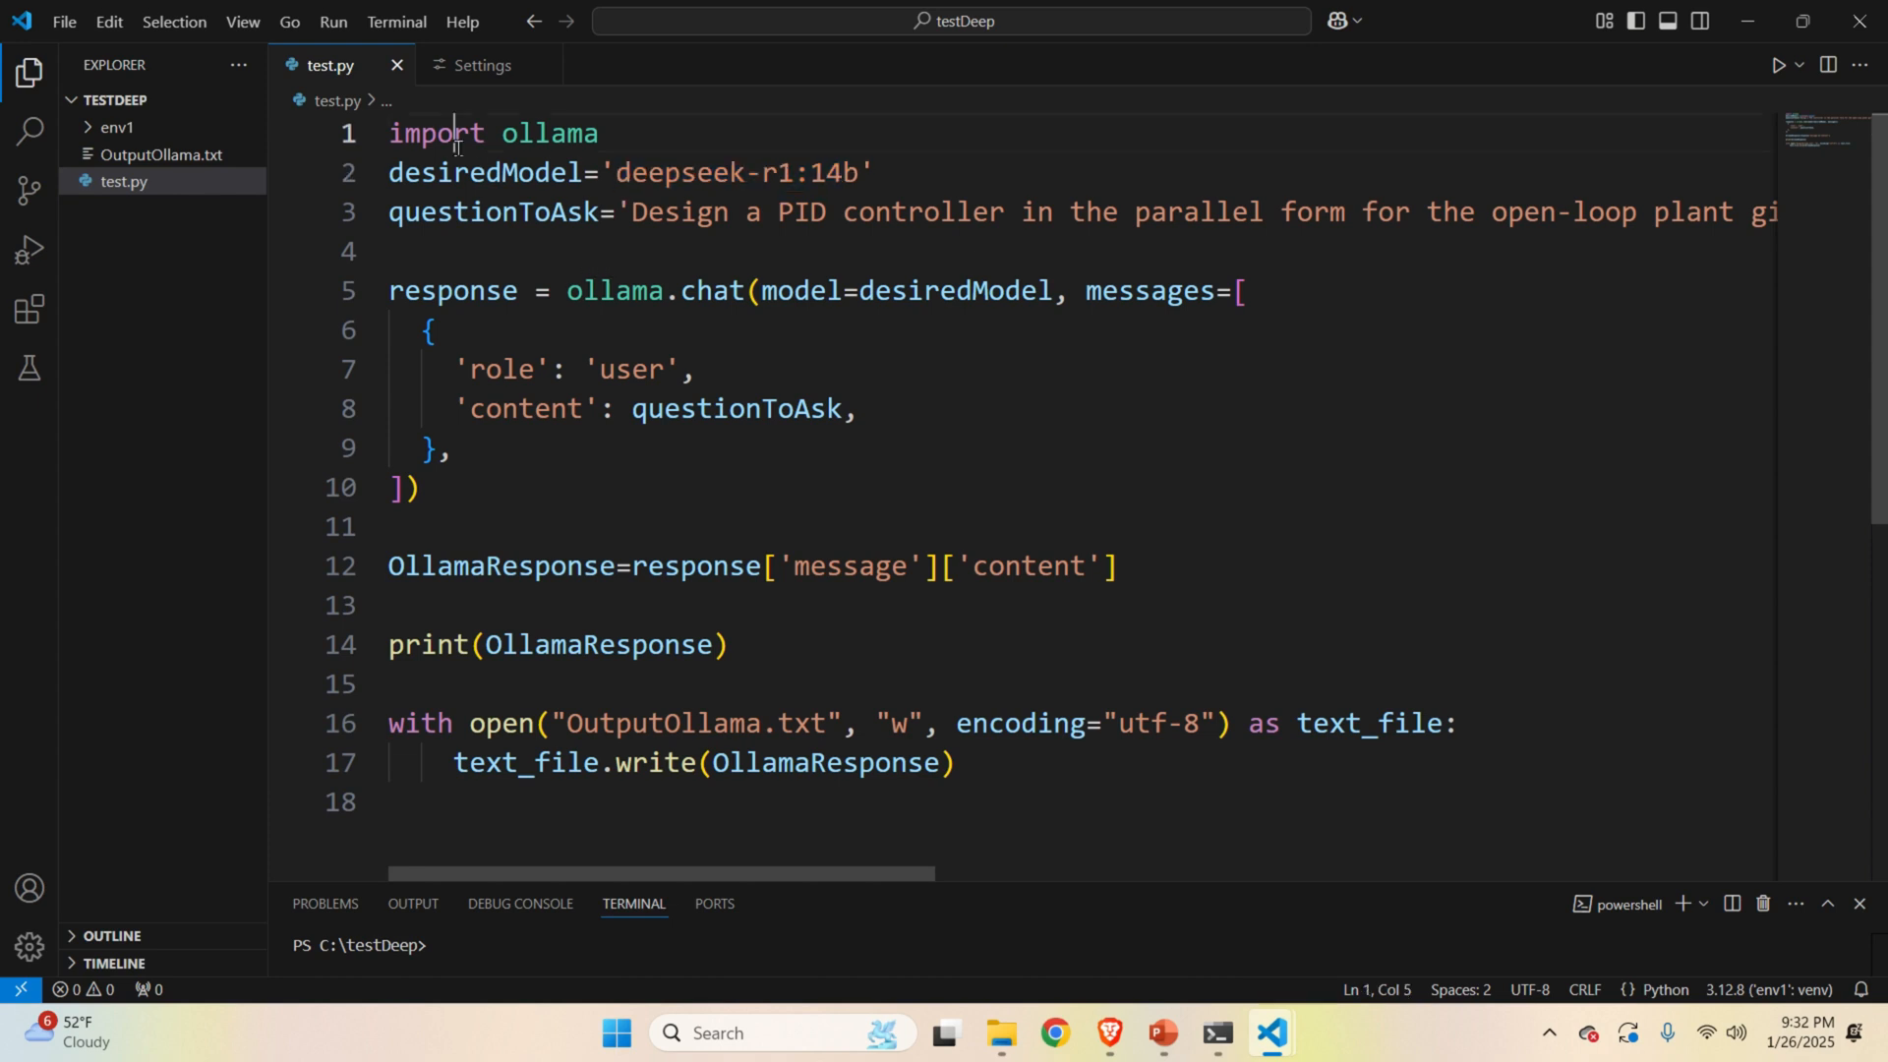
{"action": "triple_click", "coordinate": [488, 134]}
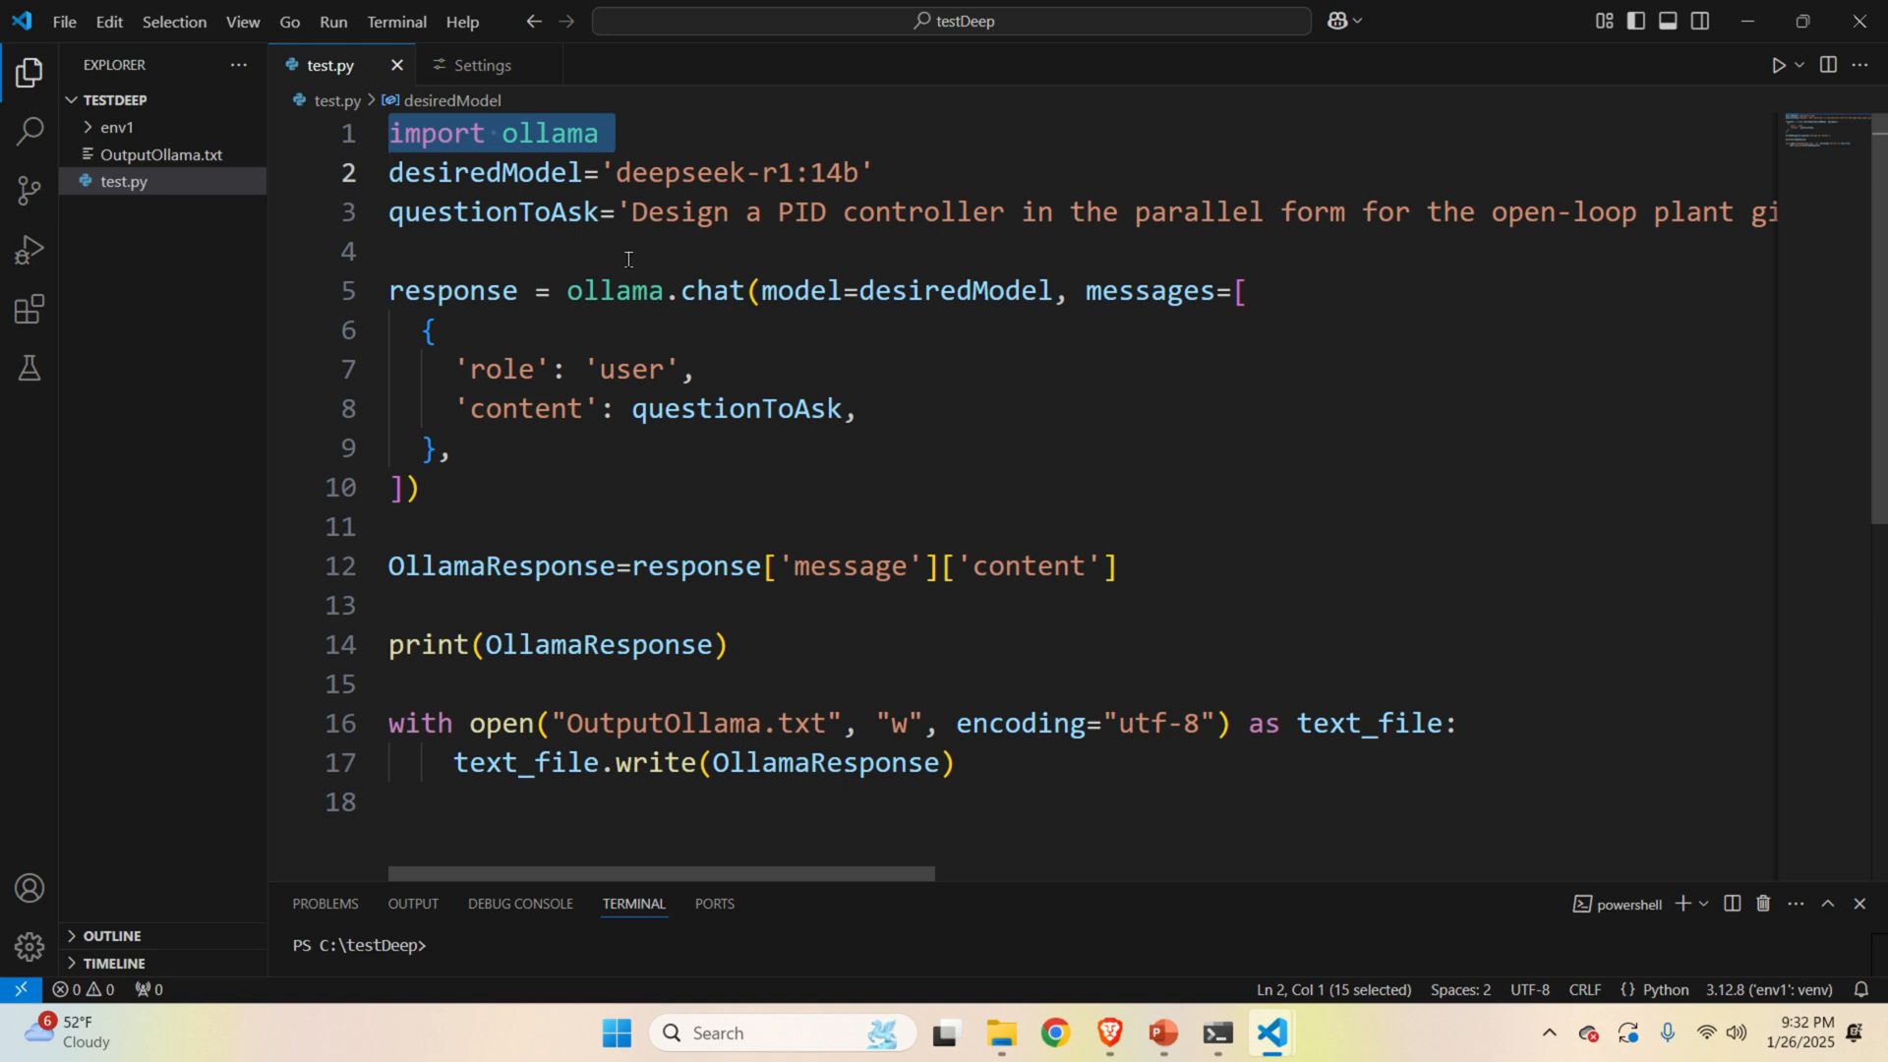
{"action": "mouse_move", "coordinate": [991, 249]}
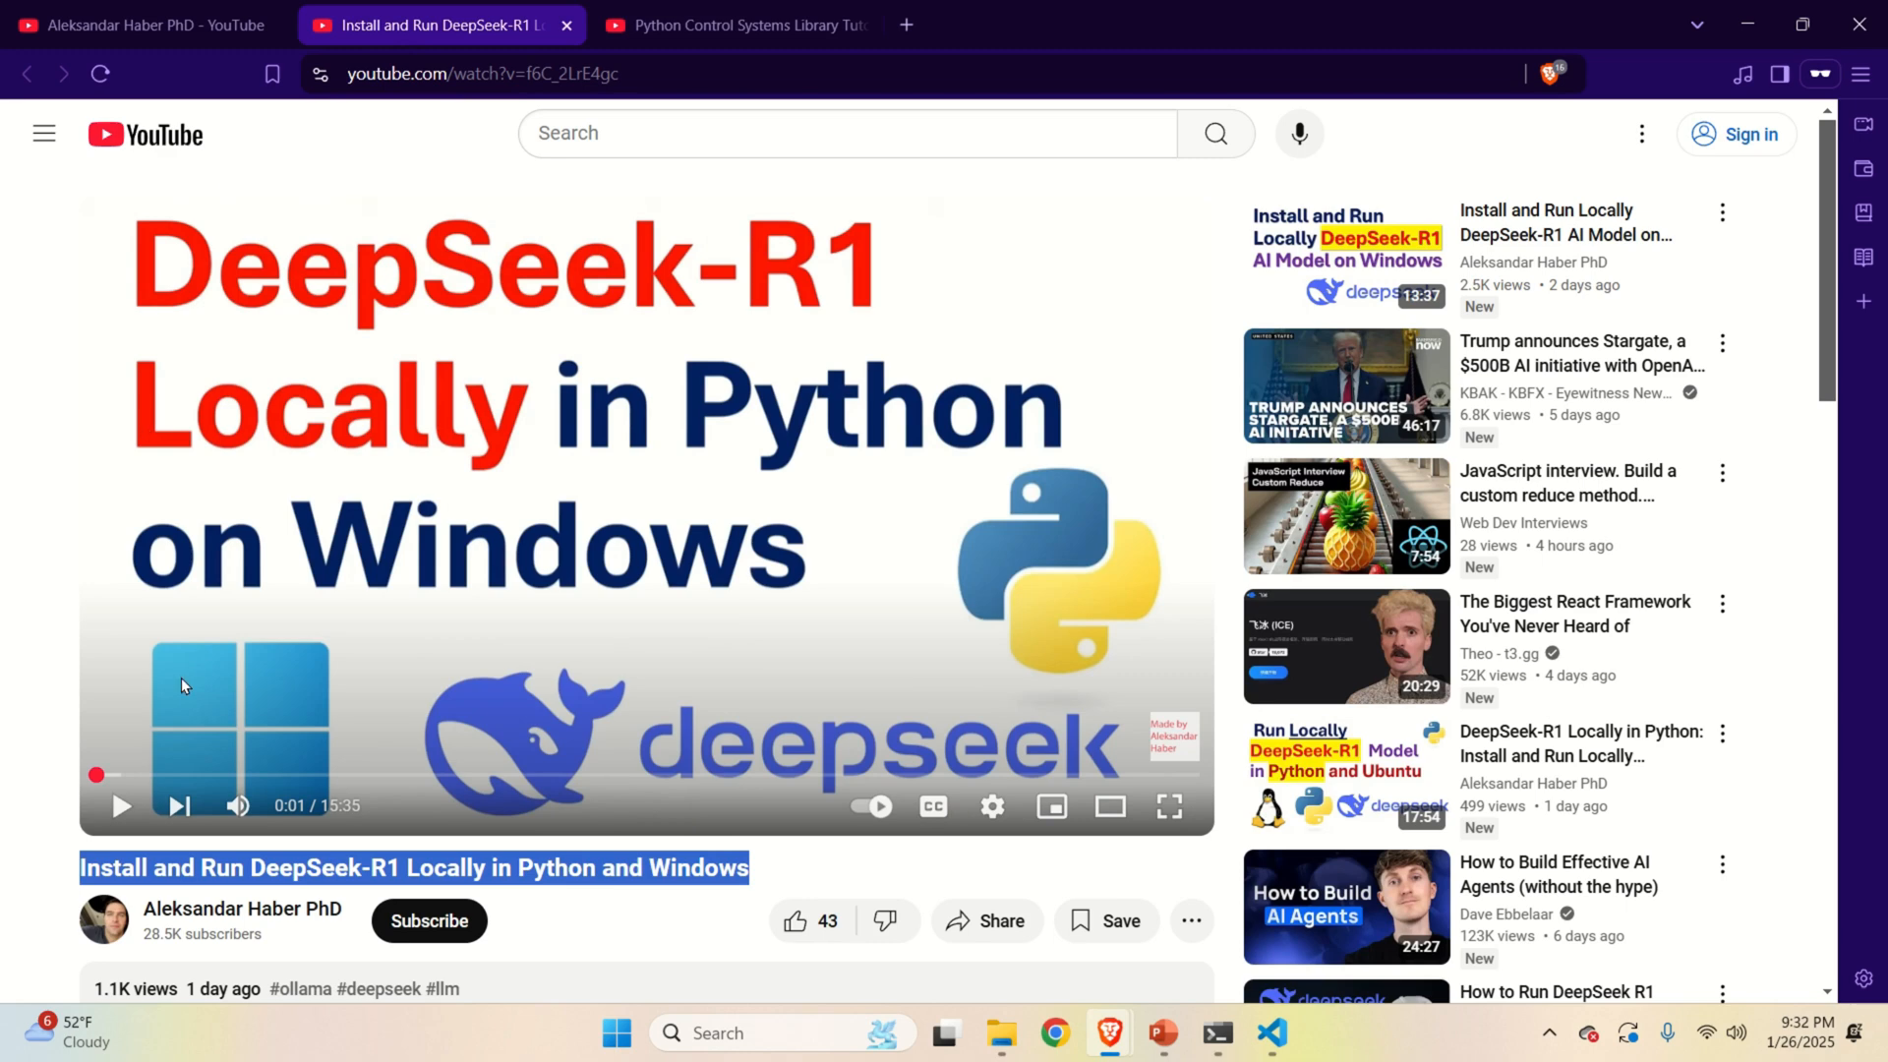
{"action": "mouse_move", "coordinate": [1019, 221]}
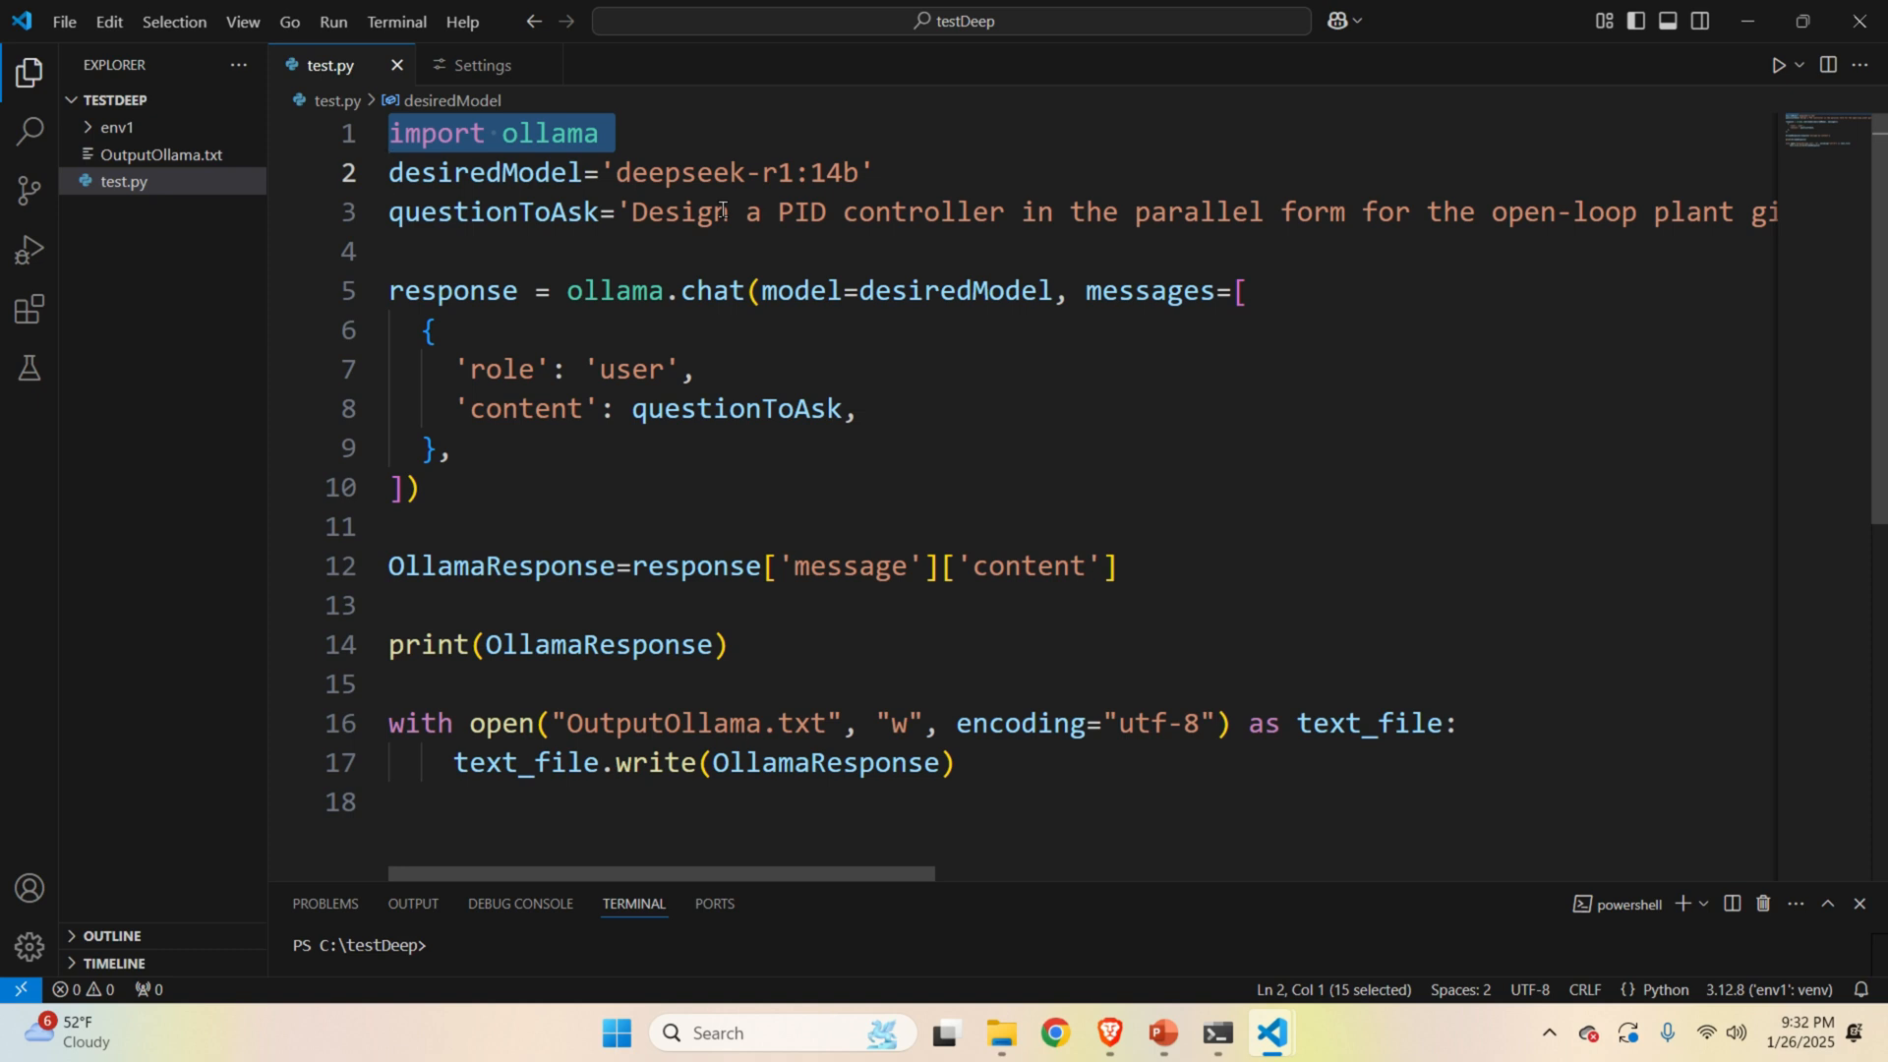
{"action": "double_click", "coordinate": [677, 173]}
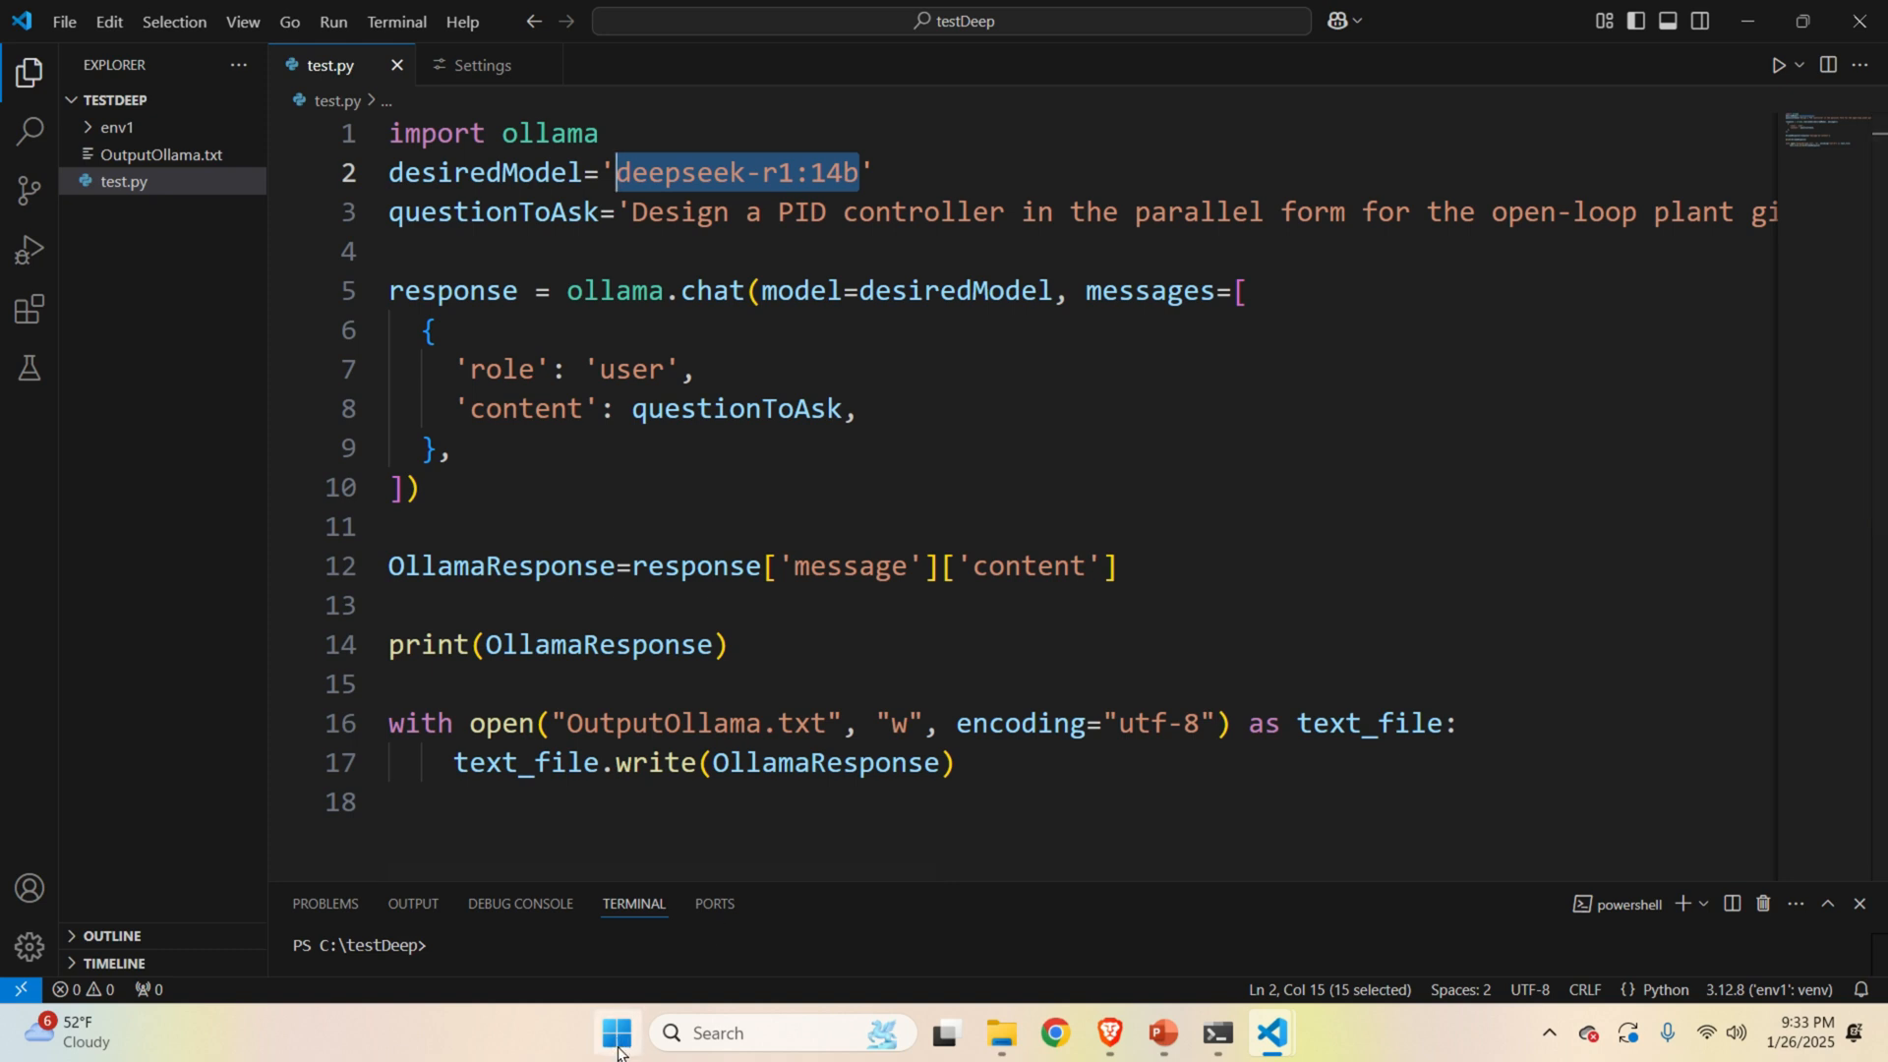
Run 'ollama list' in Command Prompt to confirm deepseek-r1:14b, then return to test.py in VS Code.
{"action": "left_click", "coordinate": [616, 1034]}
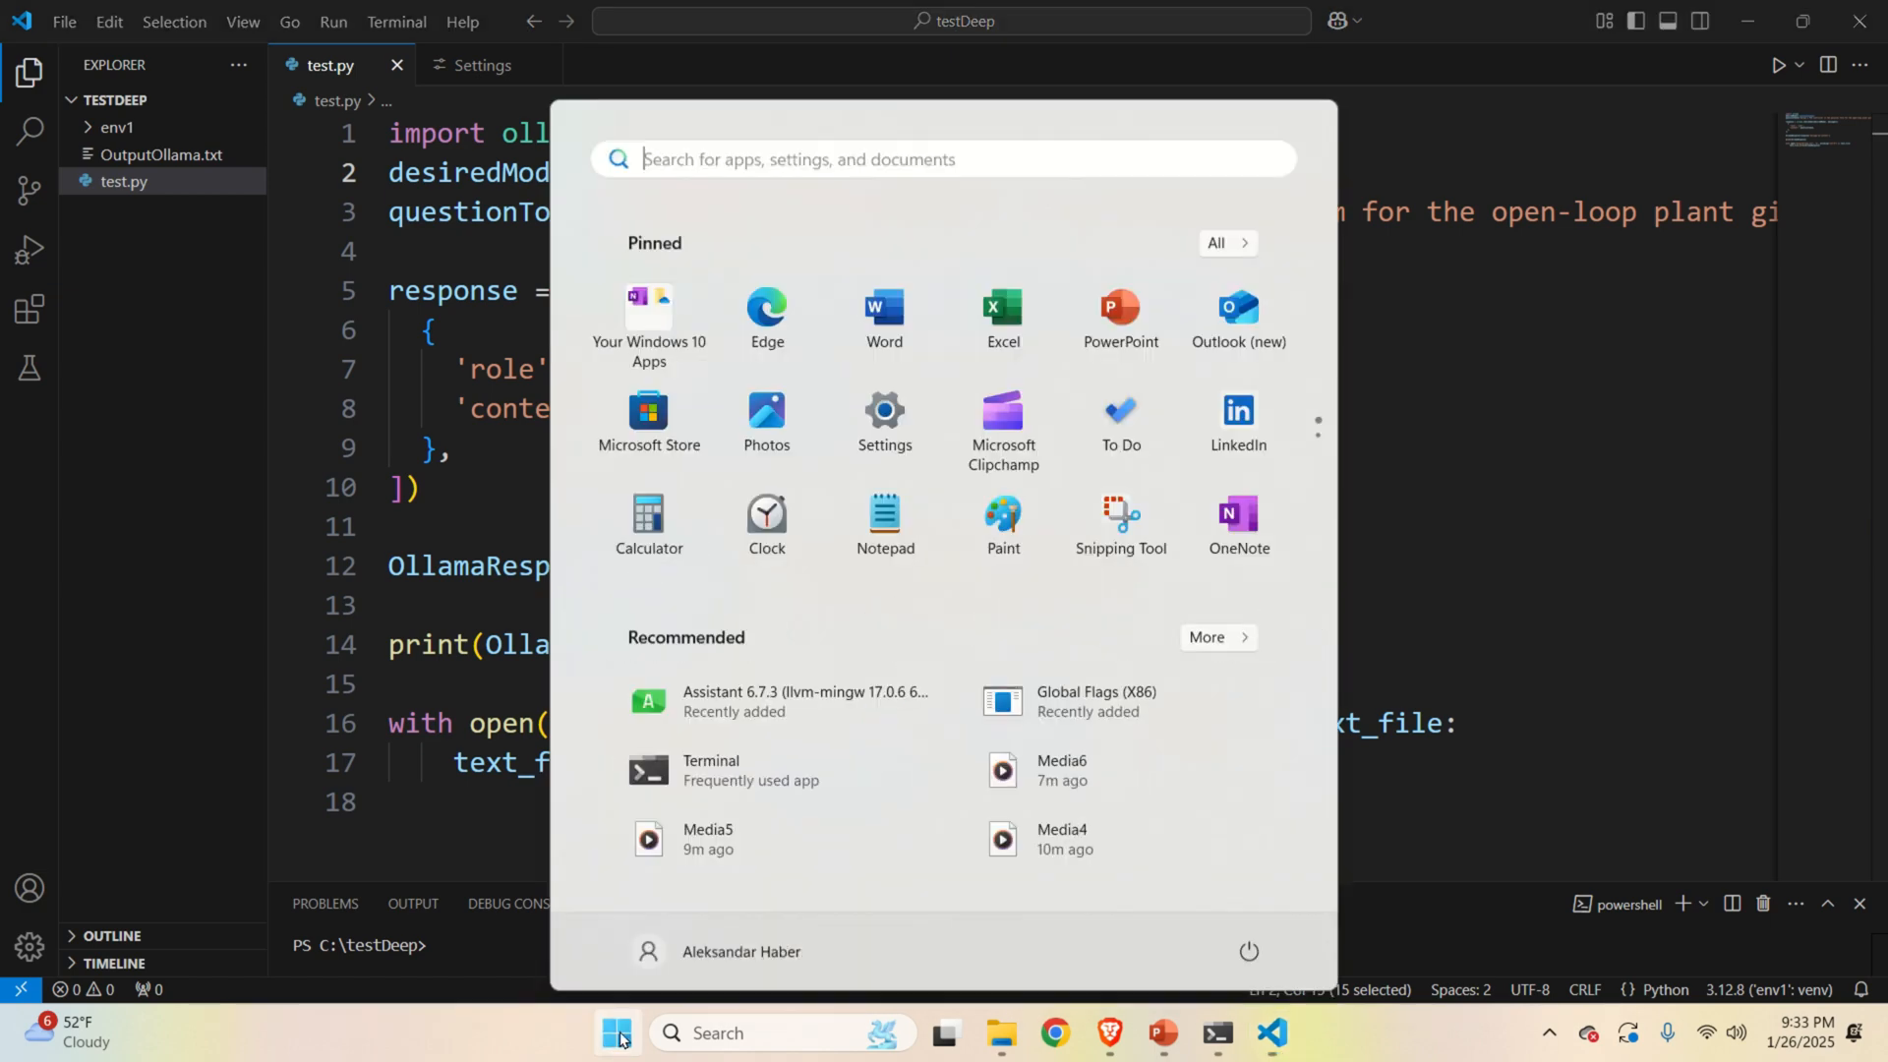
{"action": "type", "text": "c"}
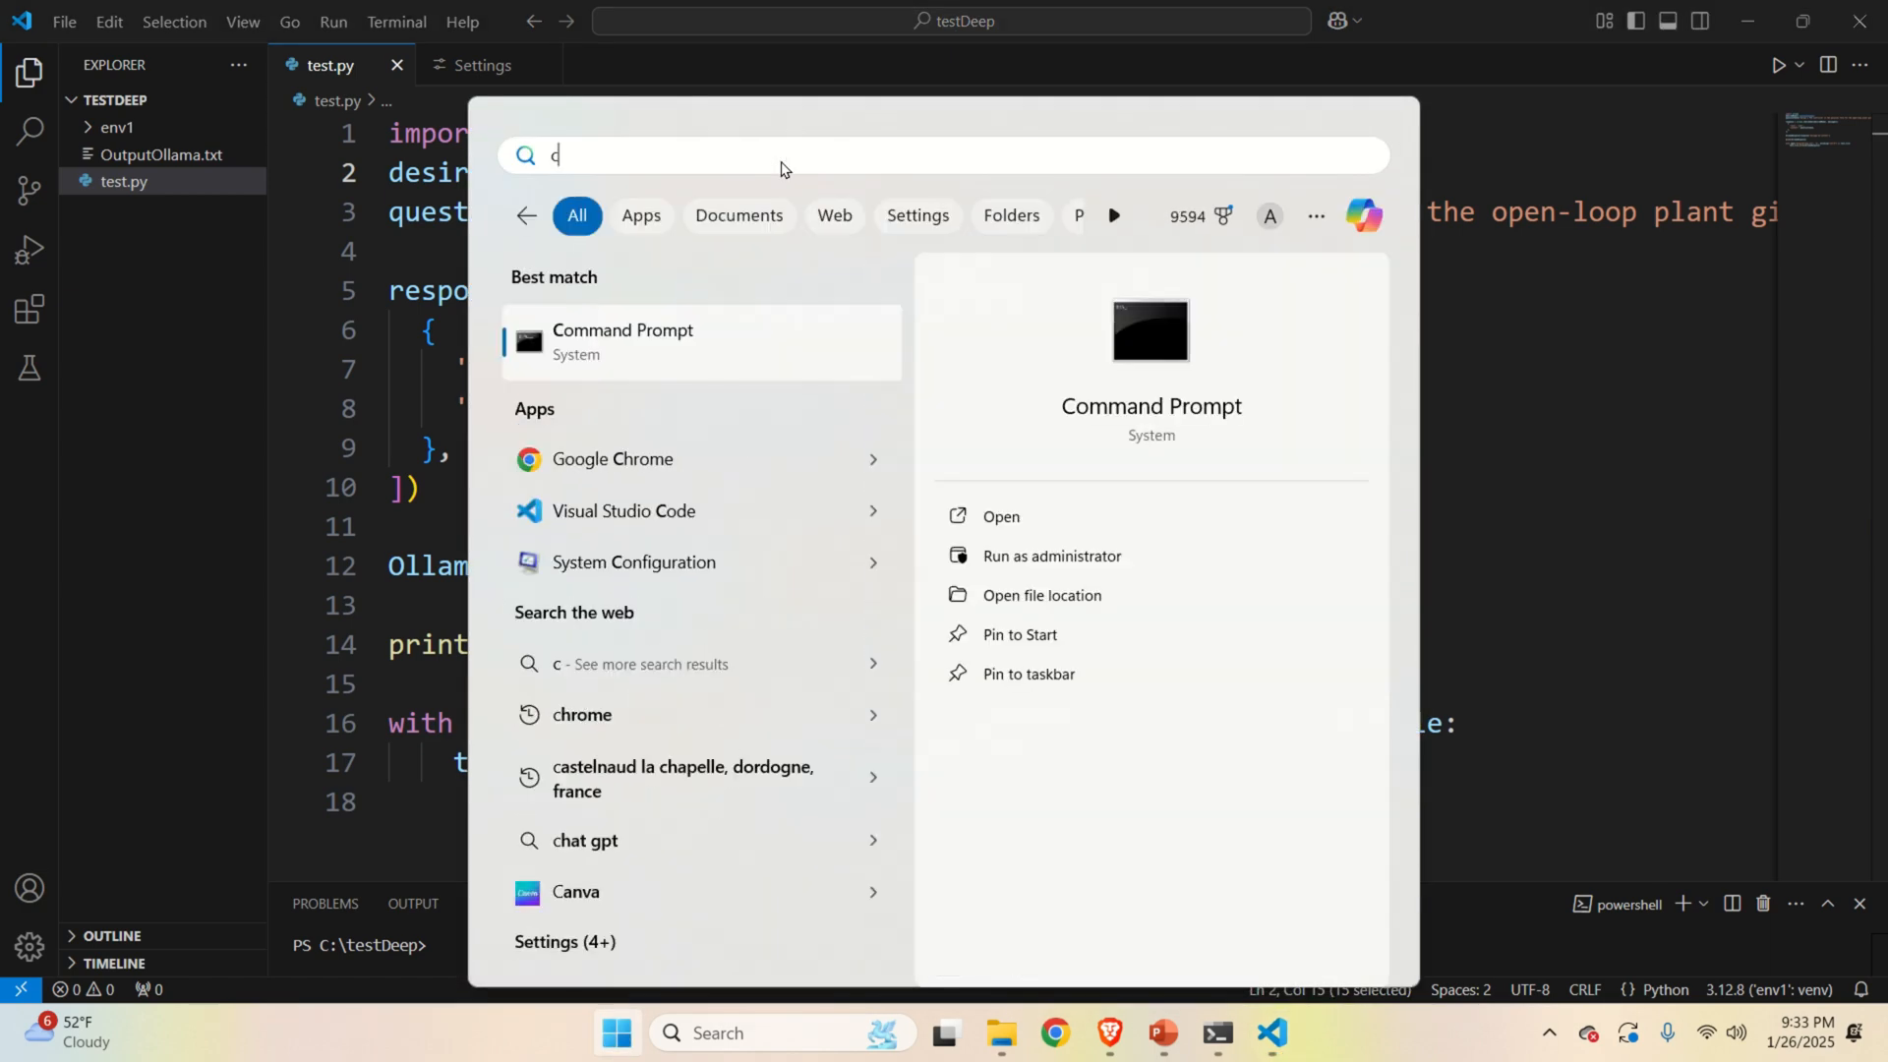
{"action": "type", "text": "omma"}
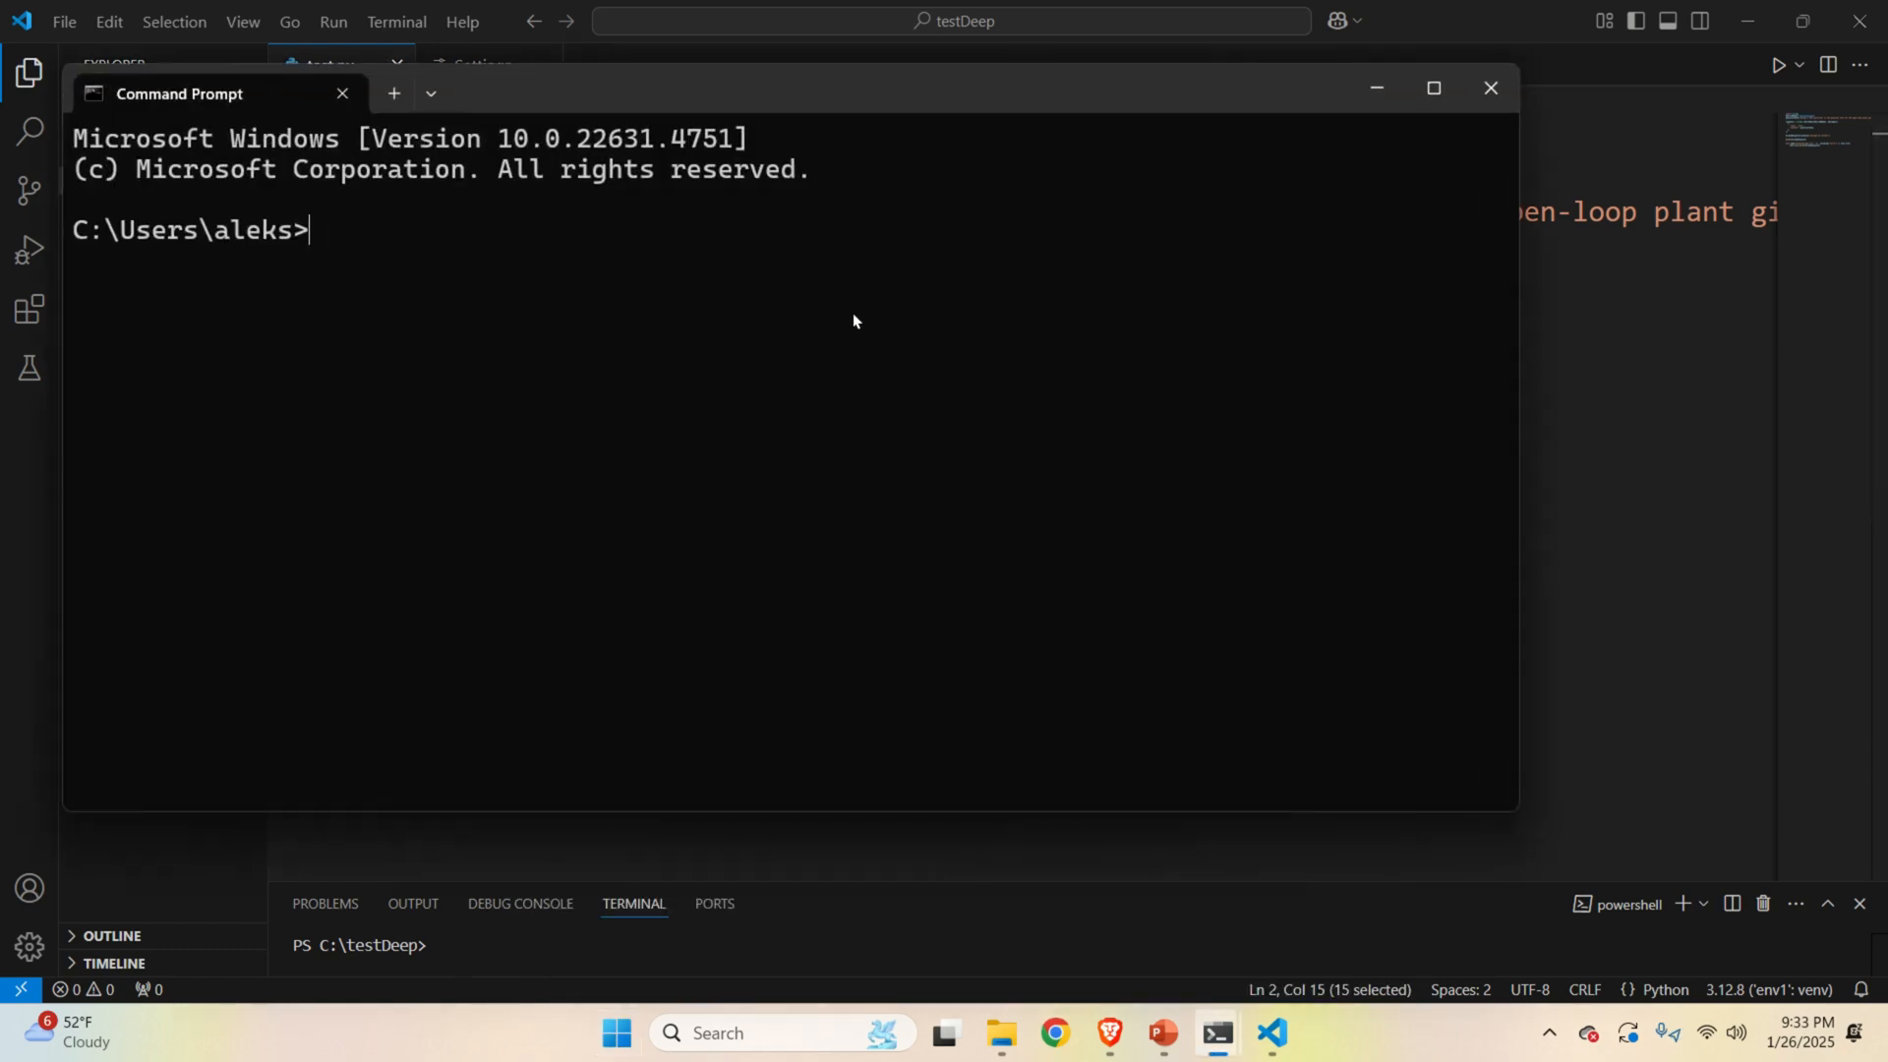
{"action": "type", "text": "ollama list"}
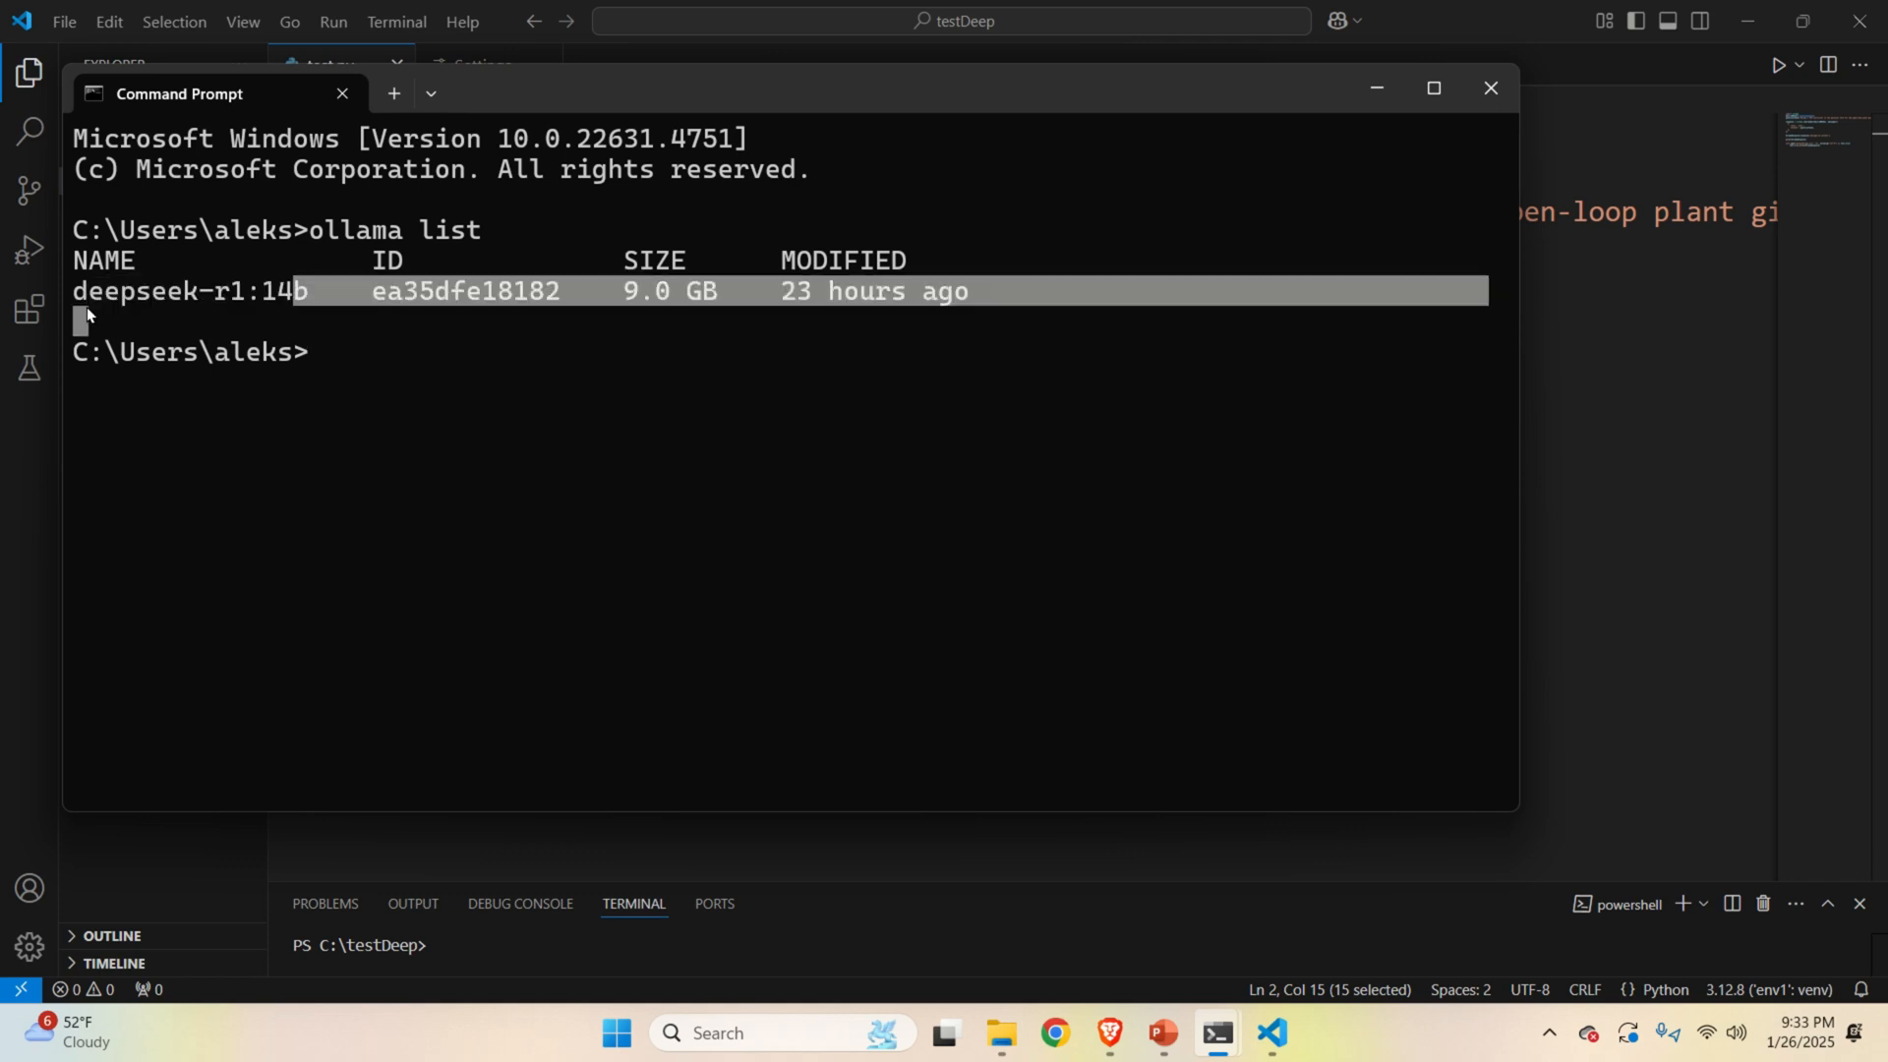
{"action": "left_click", "coordinate": [1491, 87]}
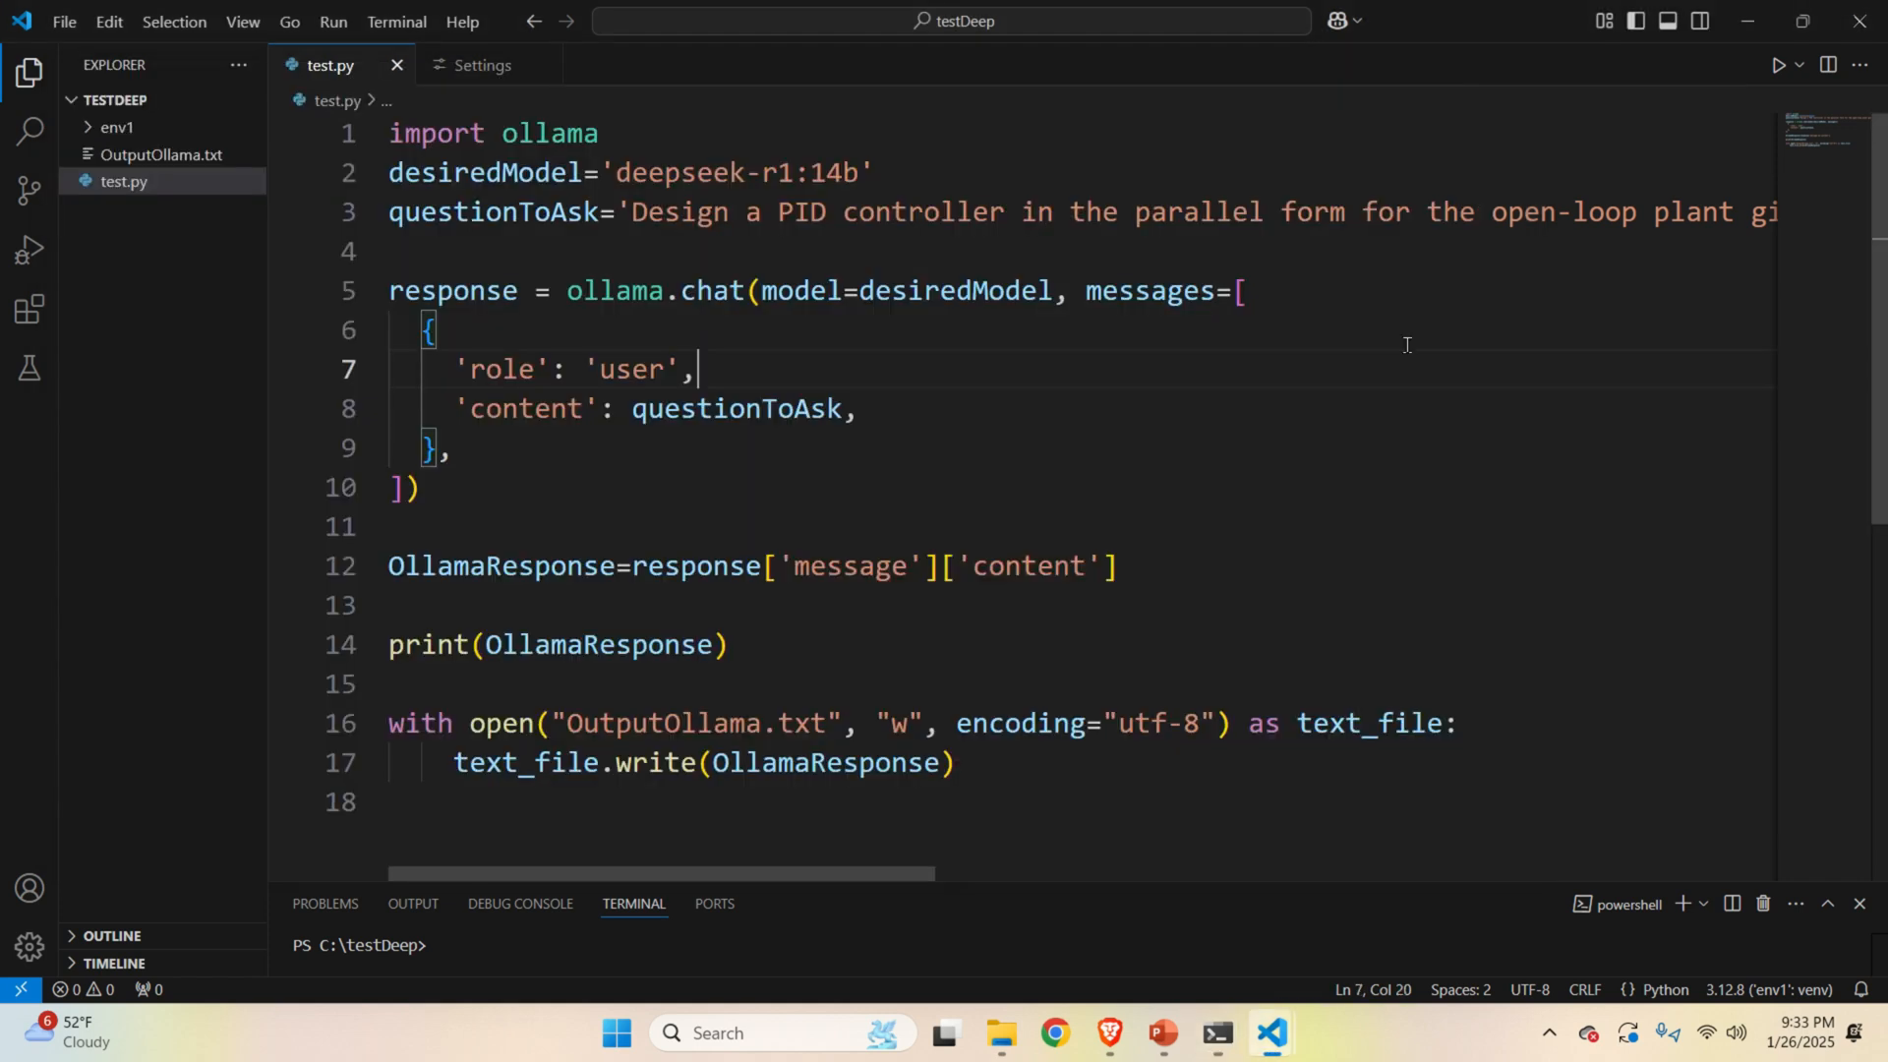
{"action": "left_click", "coordinate": [520, 212]}
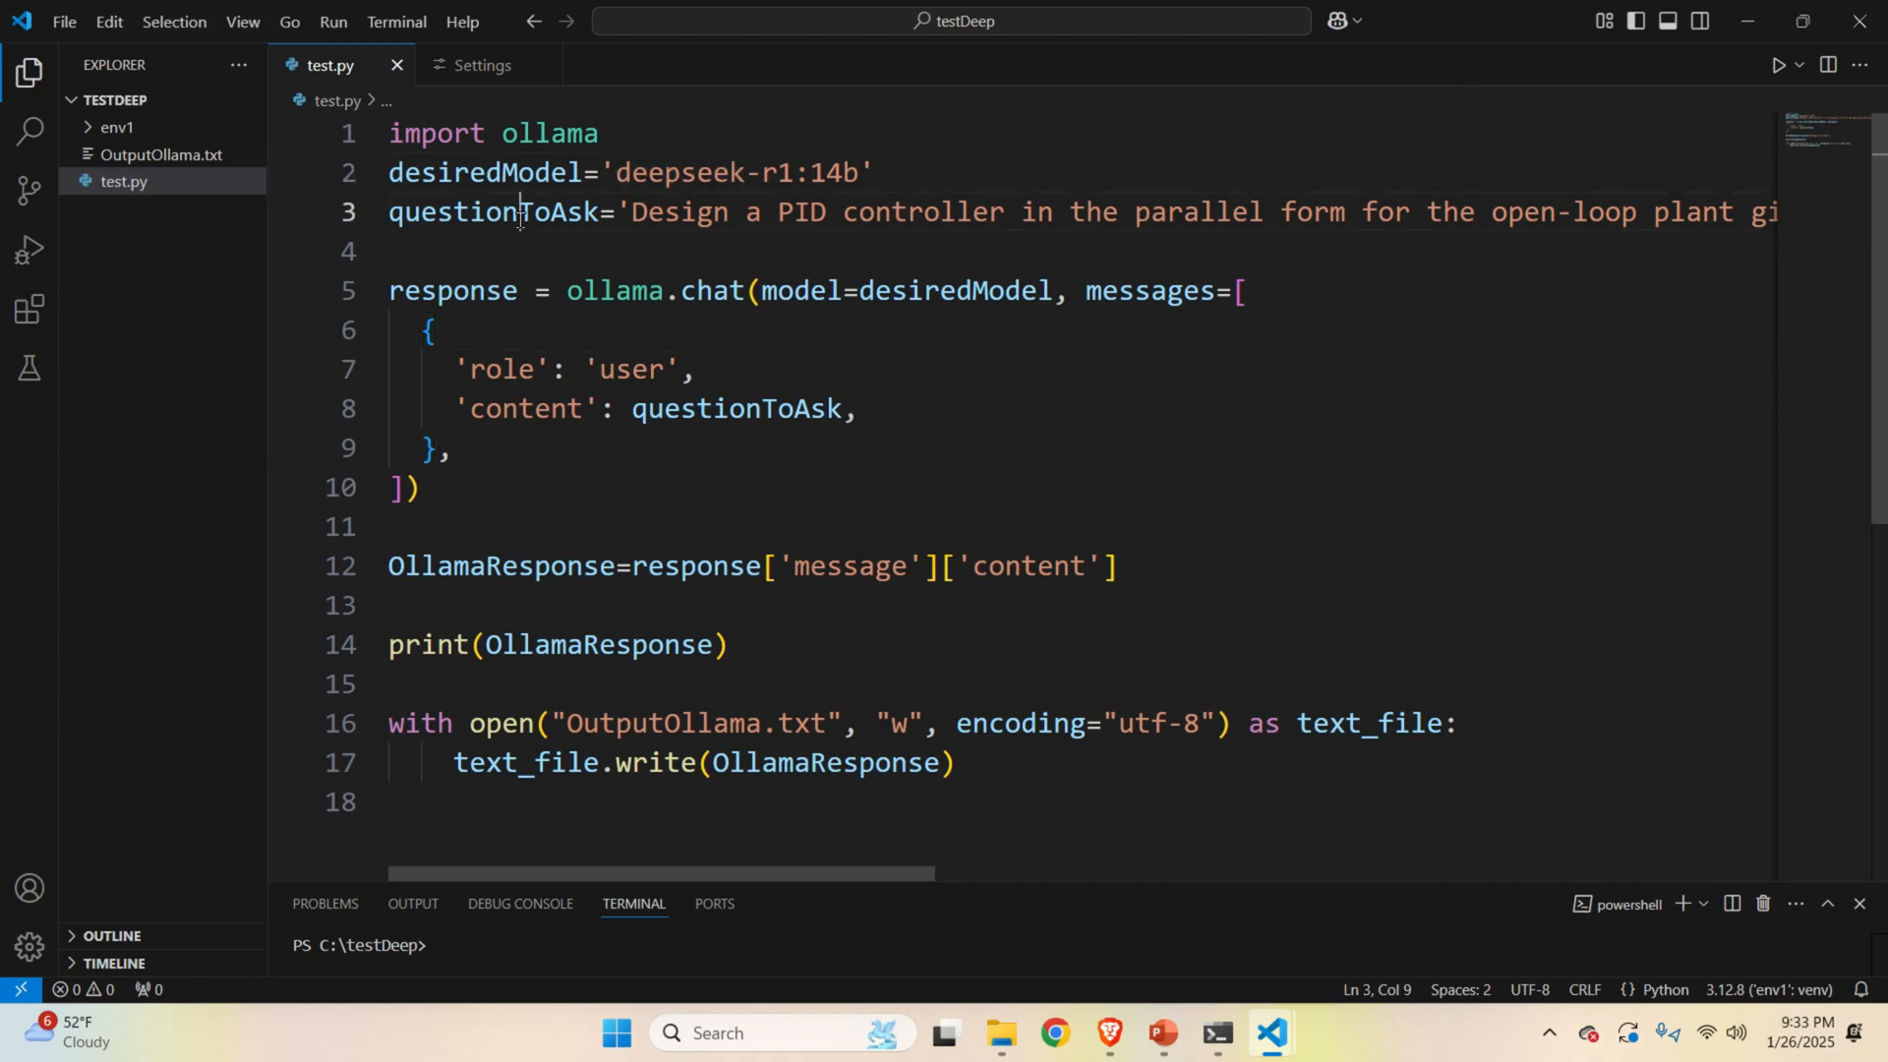
{"action": "double_click", "coordinate": [491, 210]}
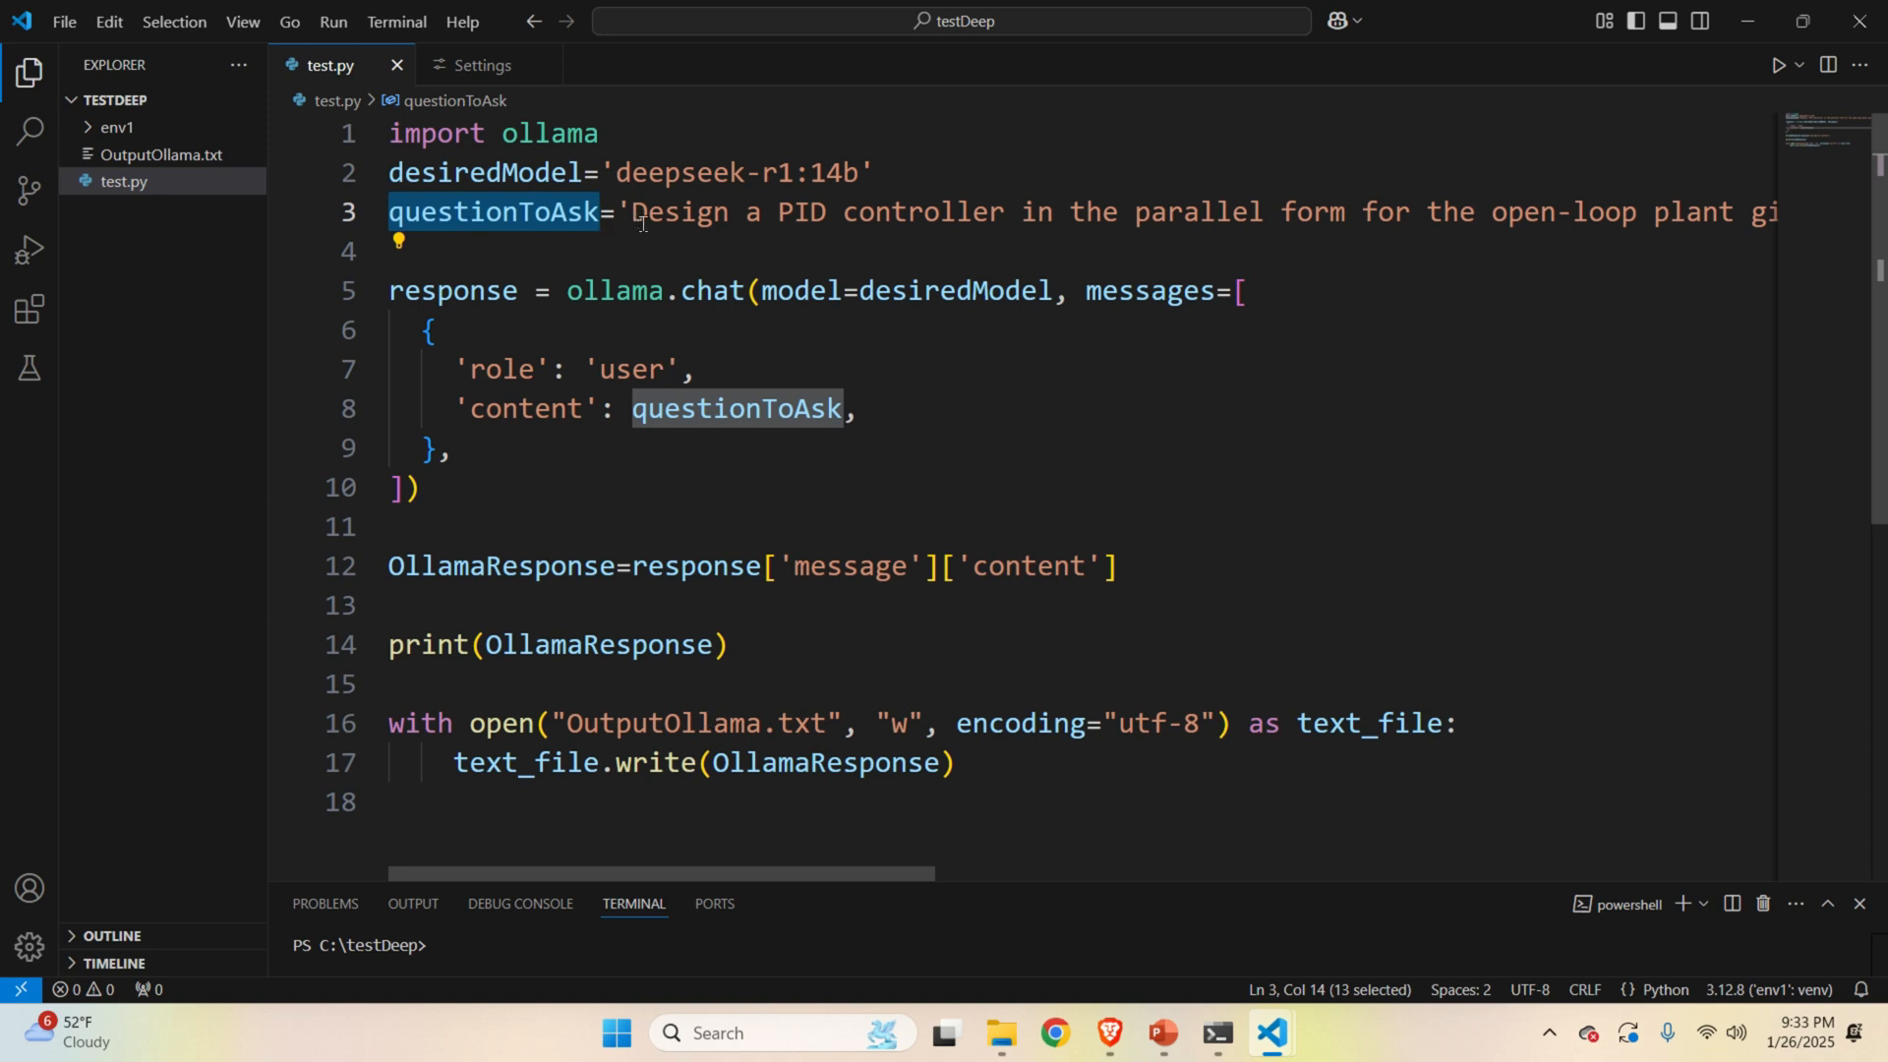
{"action": "left_click_drag", "start_coordinate": [590, 872], "coordinate": [613, 873]}
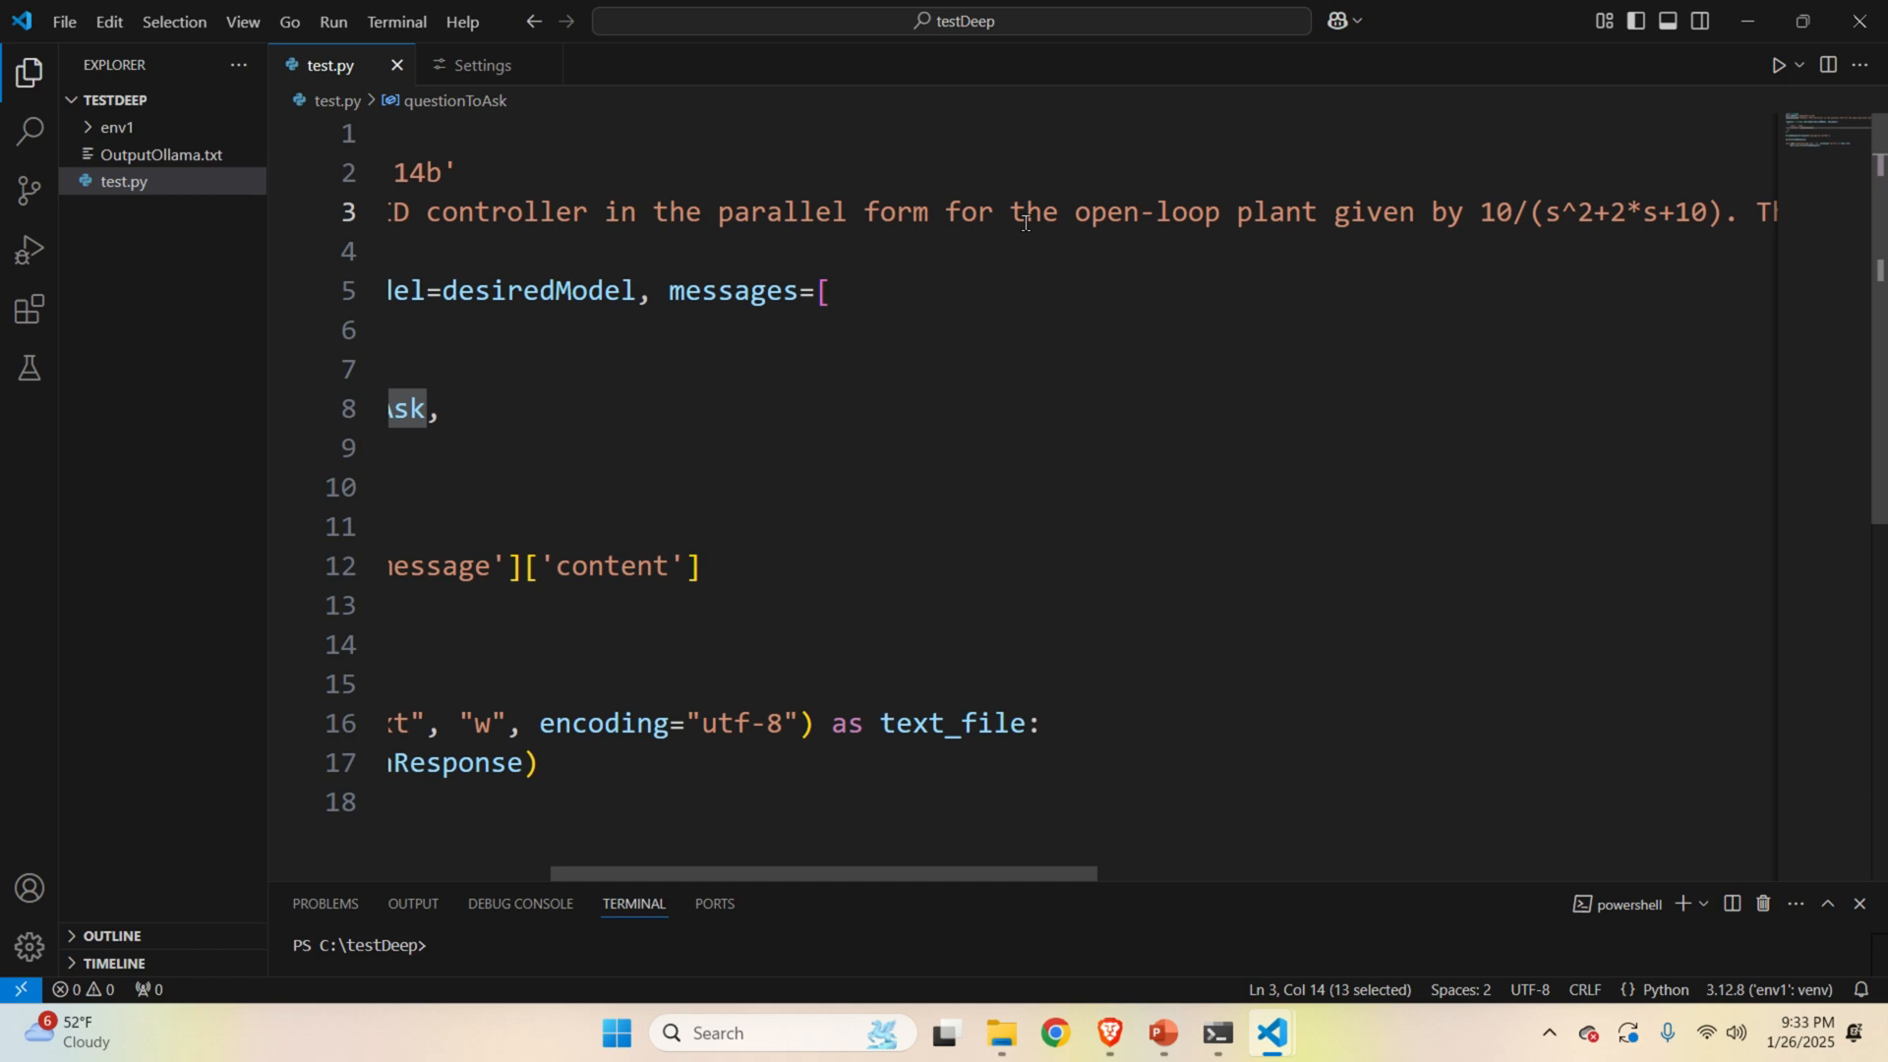
{"action": "left_click_drag", "start_coordinate": [1012, 210], "coordinate": [1710, 210]}
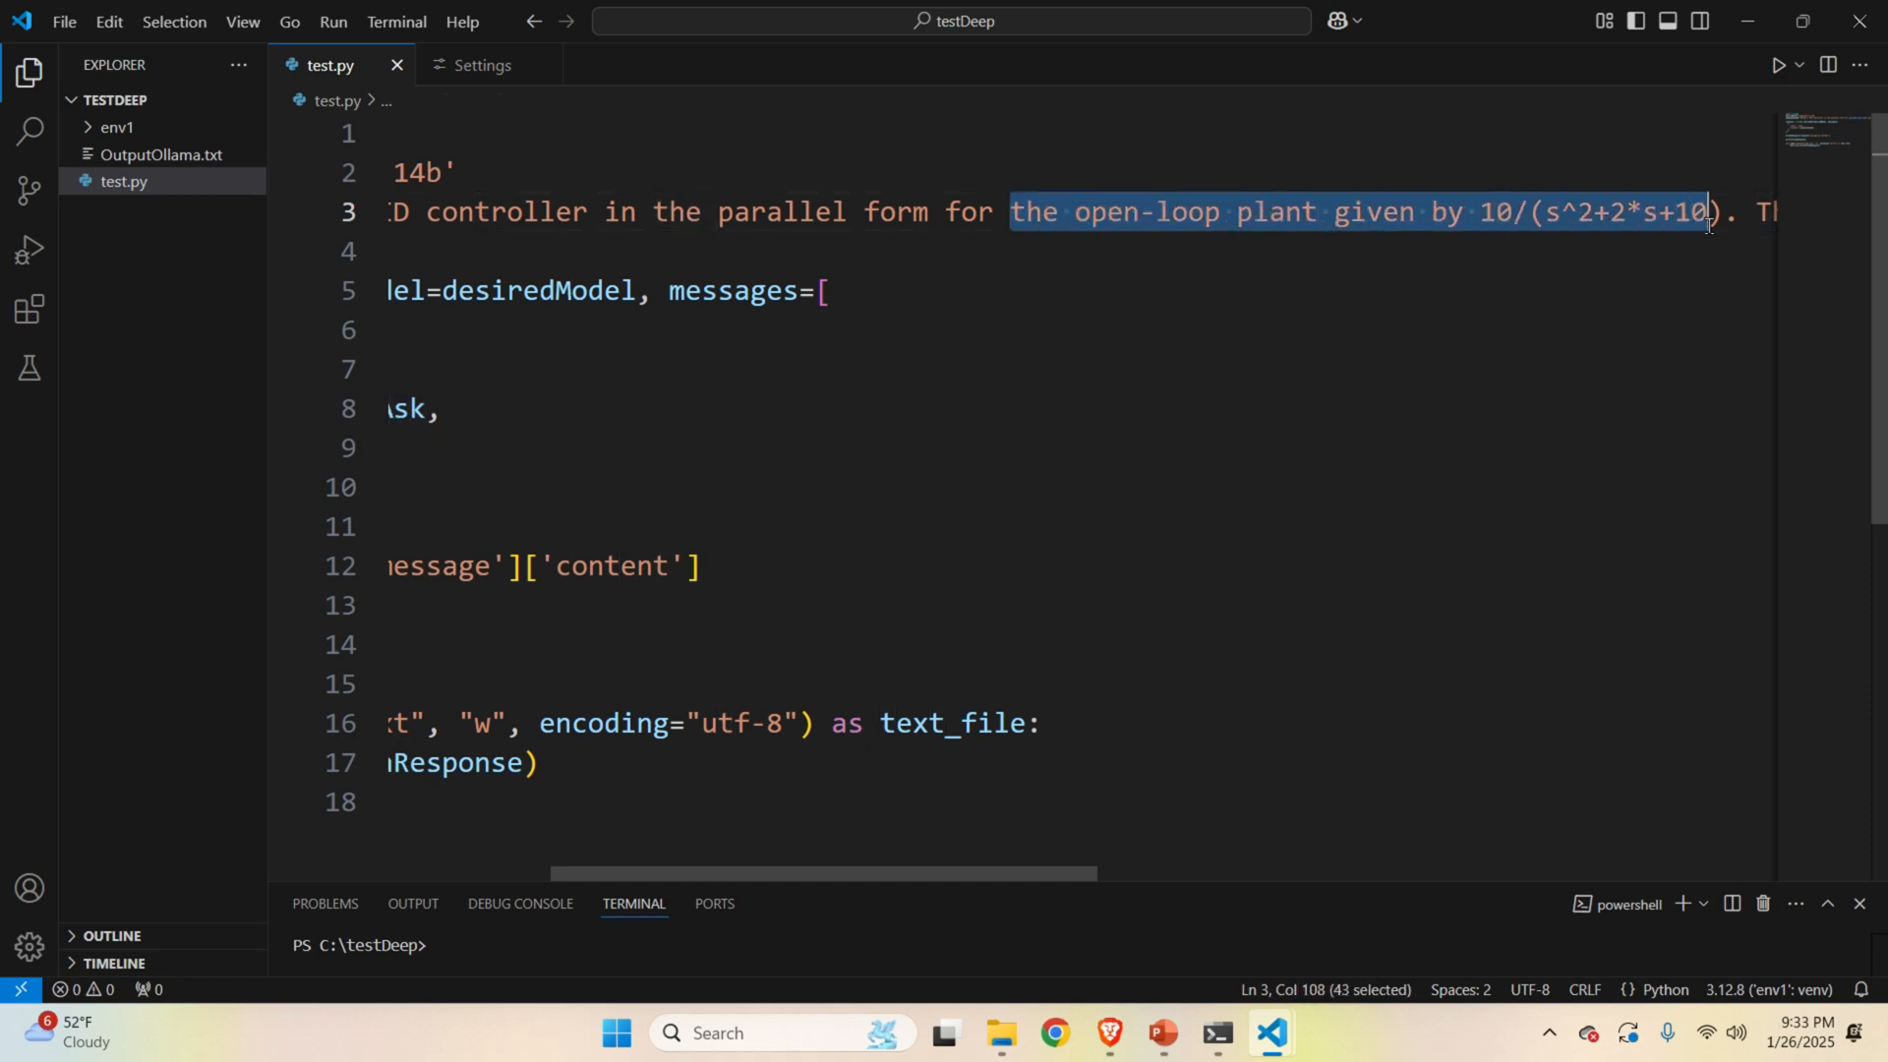
{"action": "left_click_drag", "start_coordinate": [842, 872], "coordinate": [975, 875]}
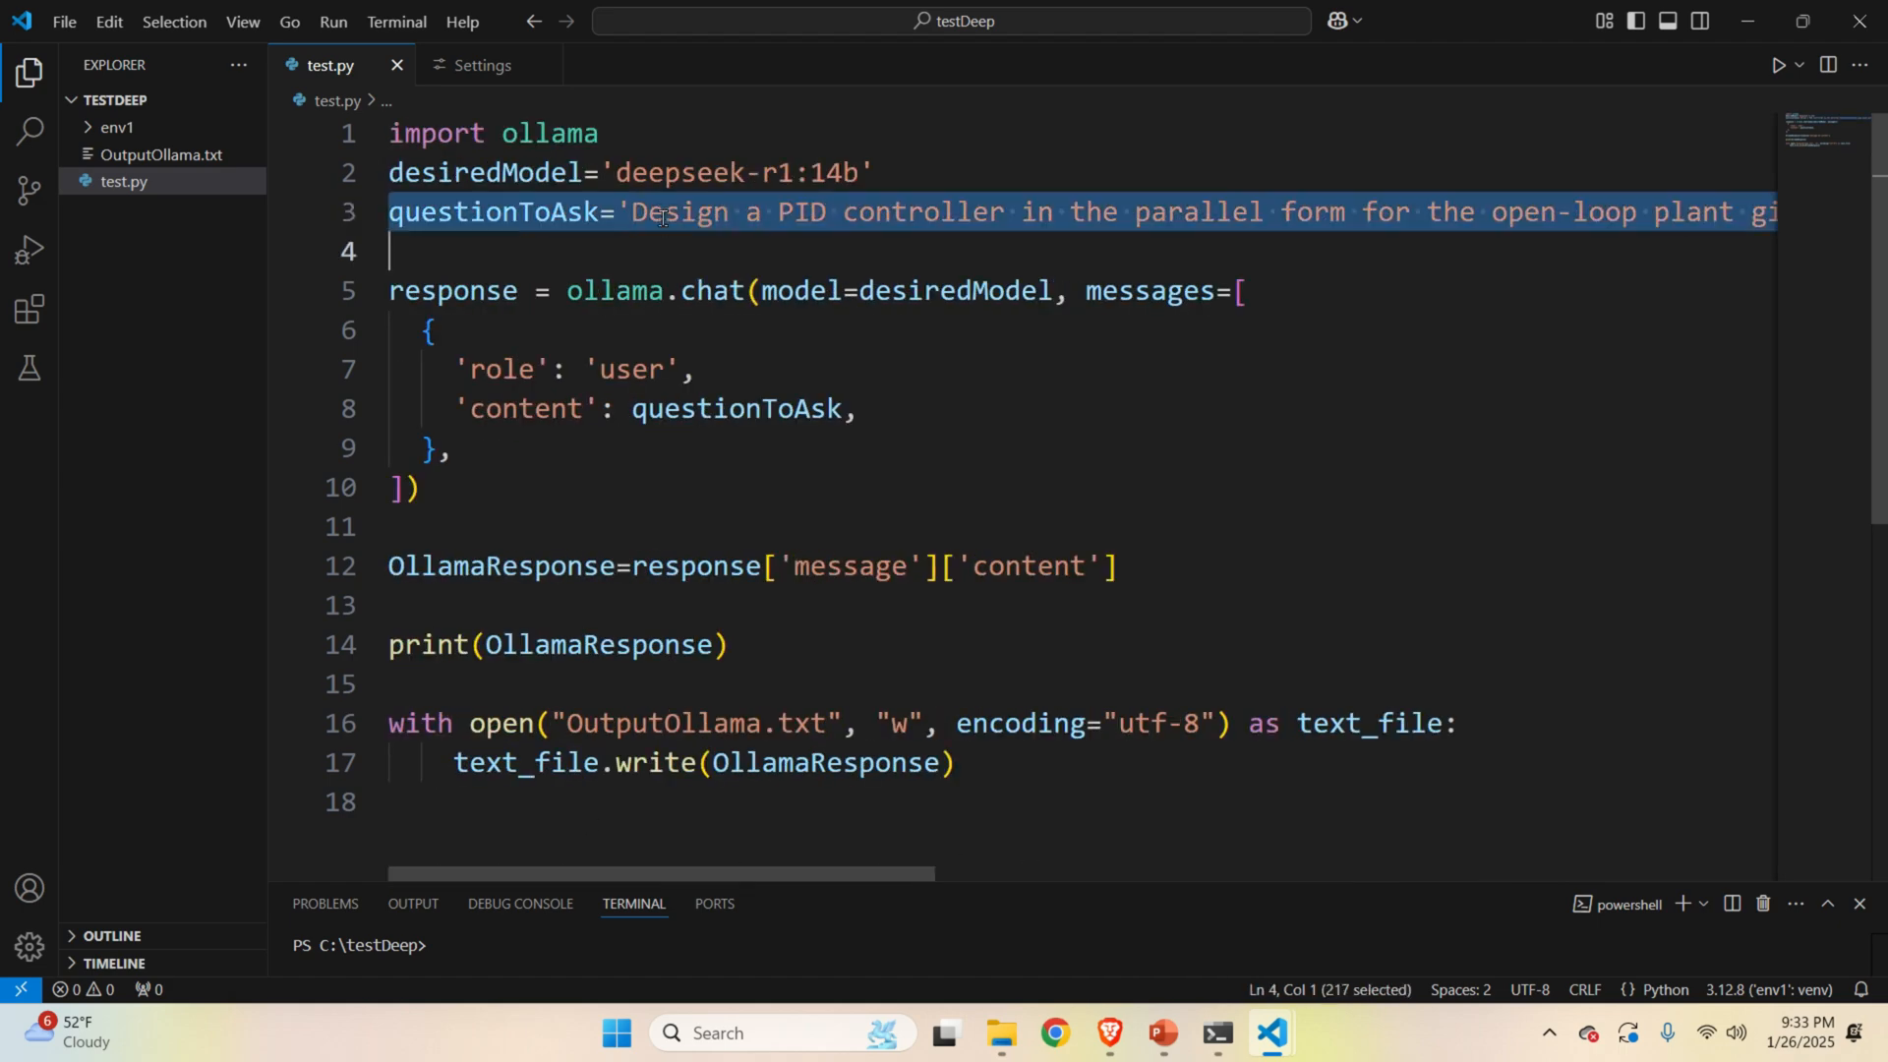
{"action": "double_click", "coordinate": [614, 291]}
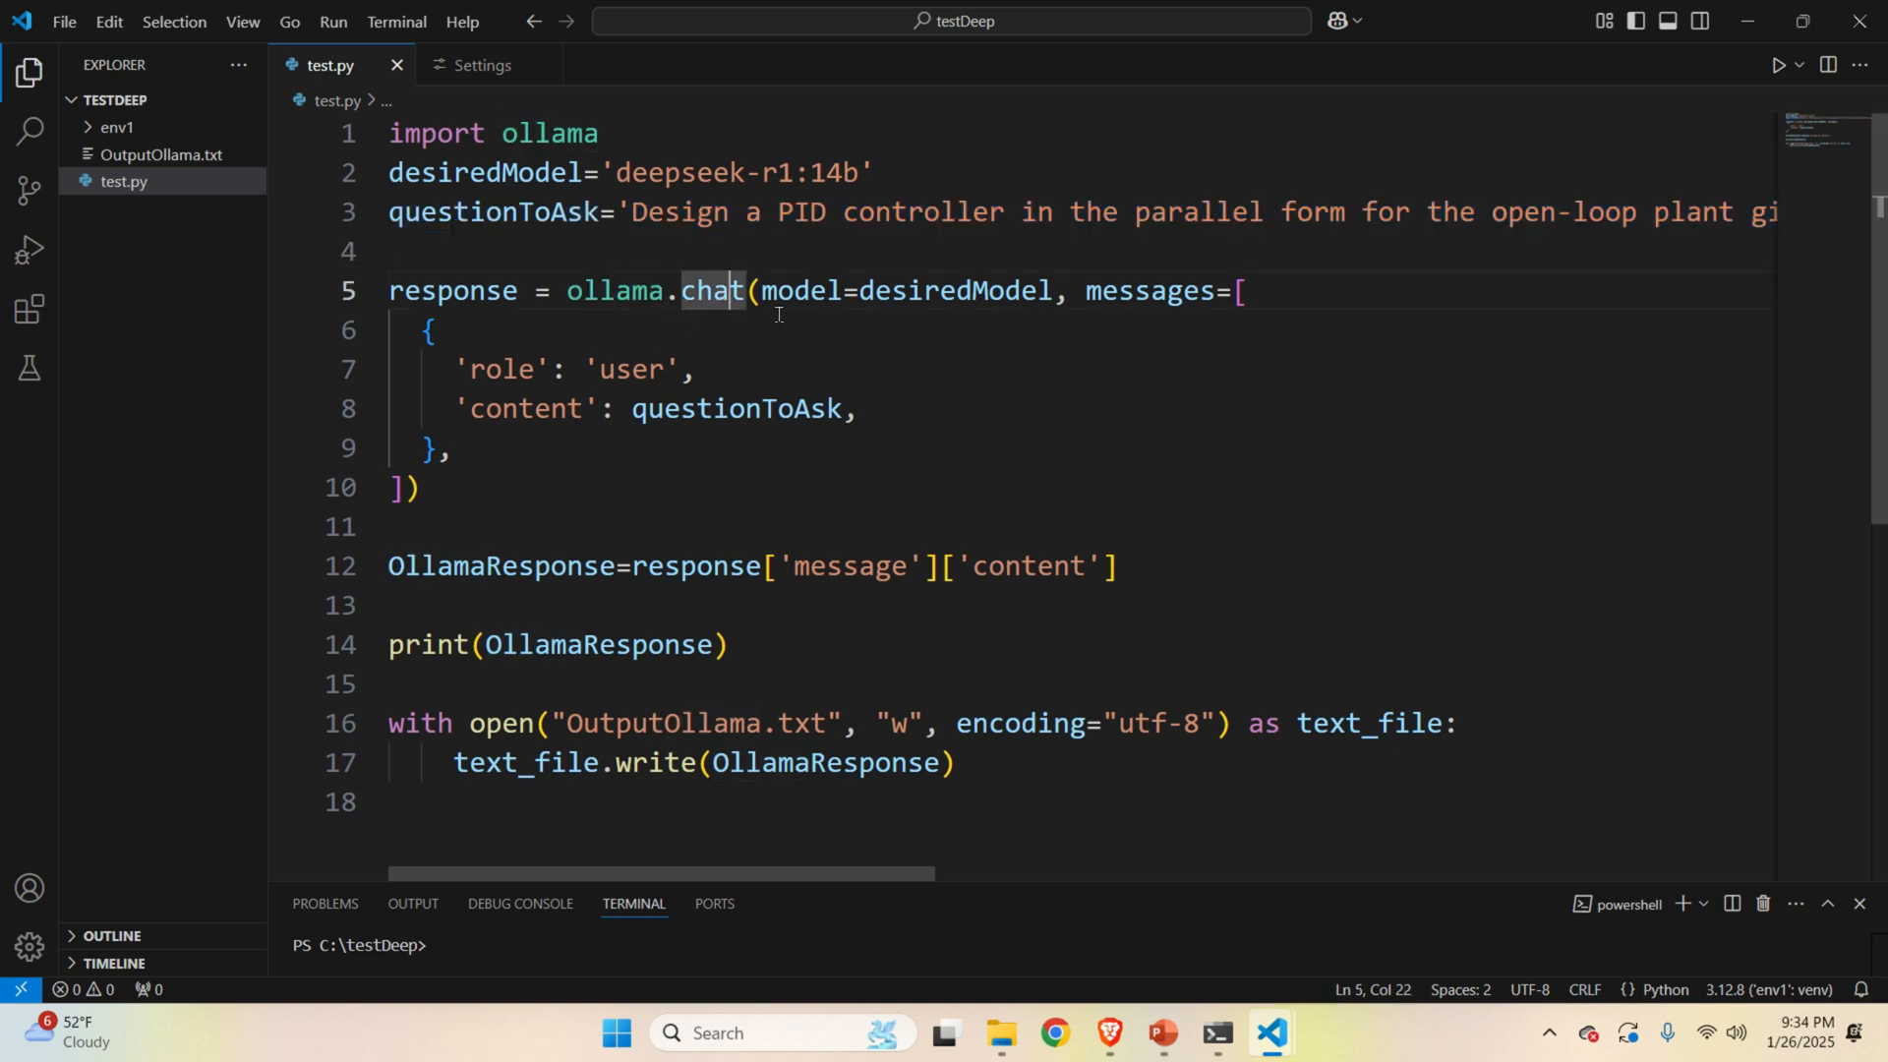
{"action": "mouse_move", "coordinate": [798, 290]}
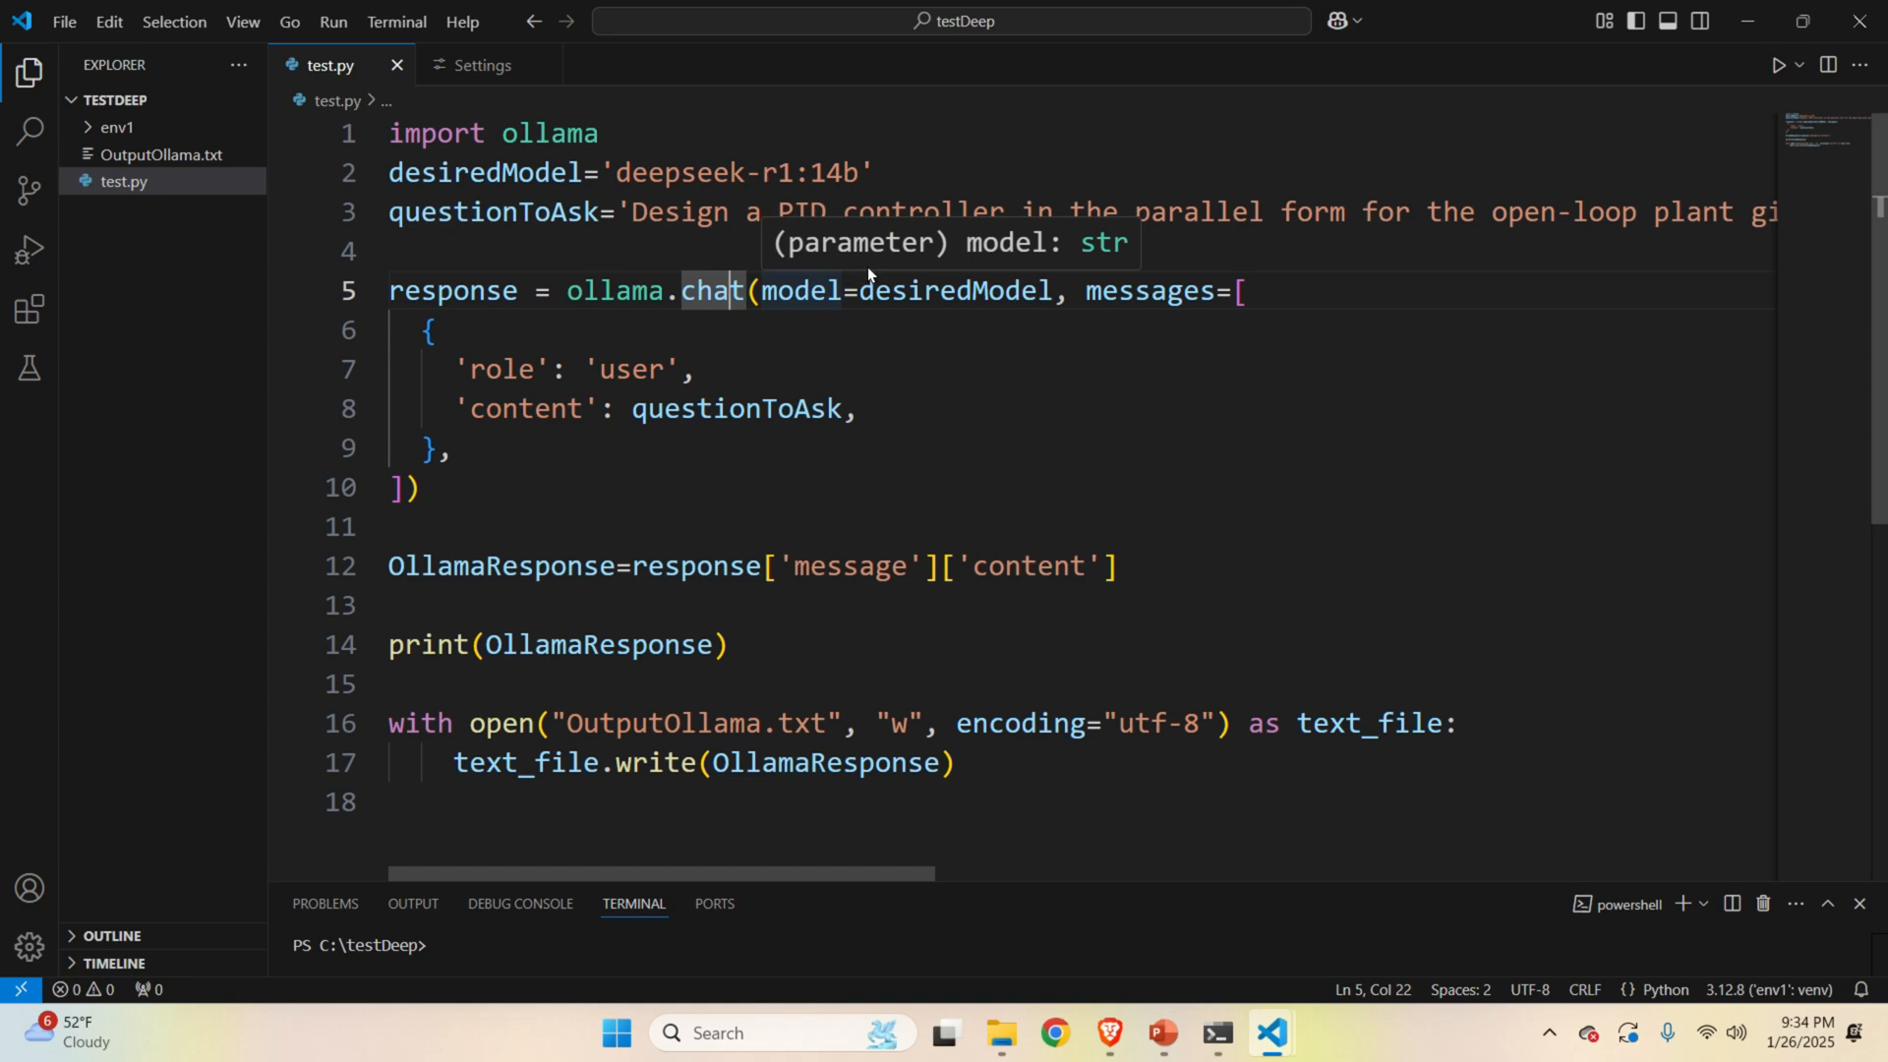
{"action": "double_click", "coordinate": [953, 290]}
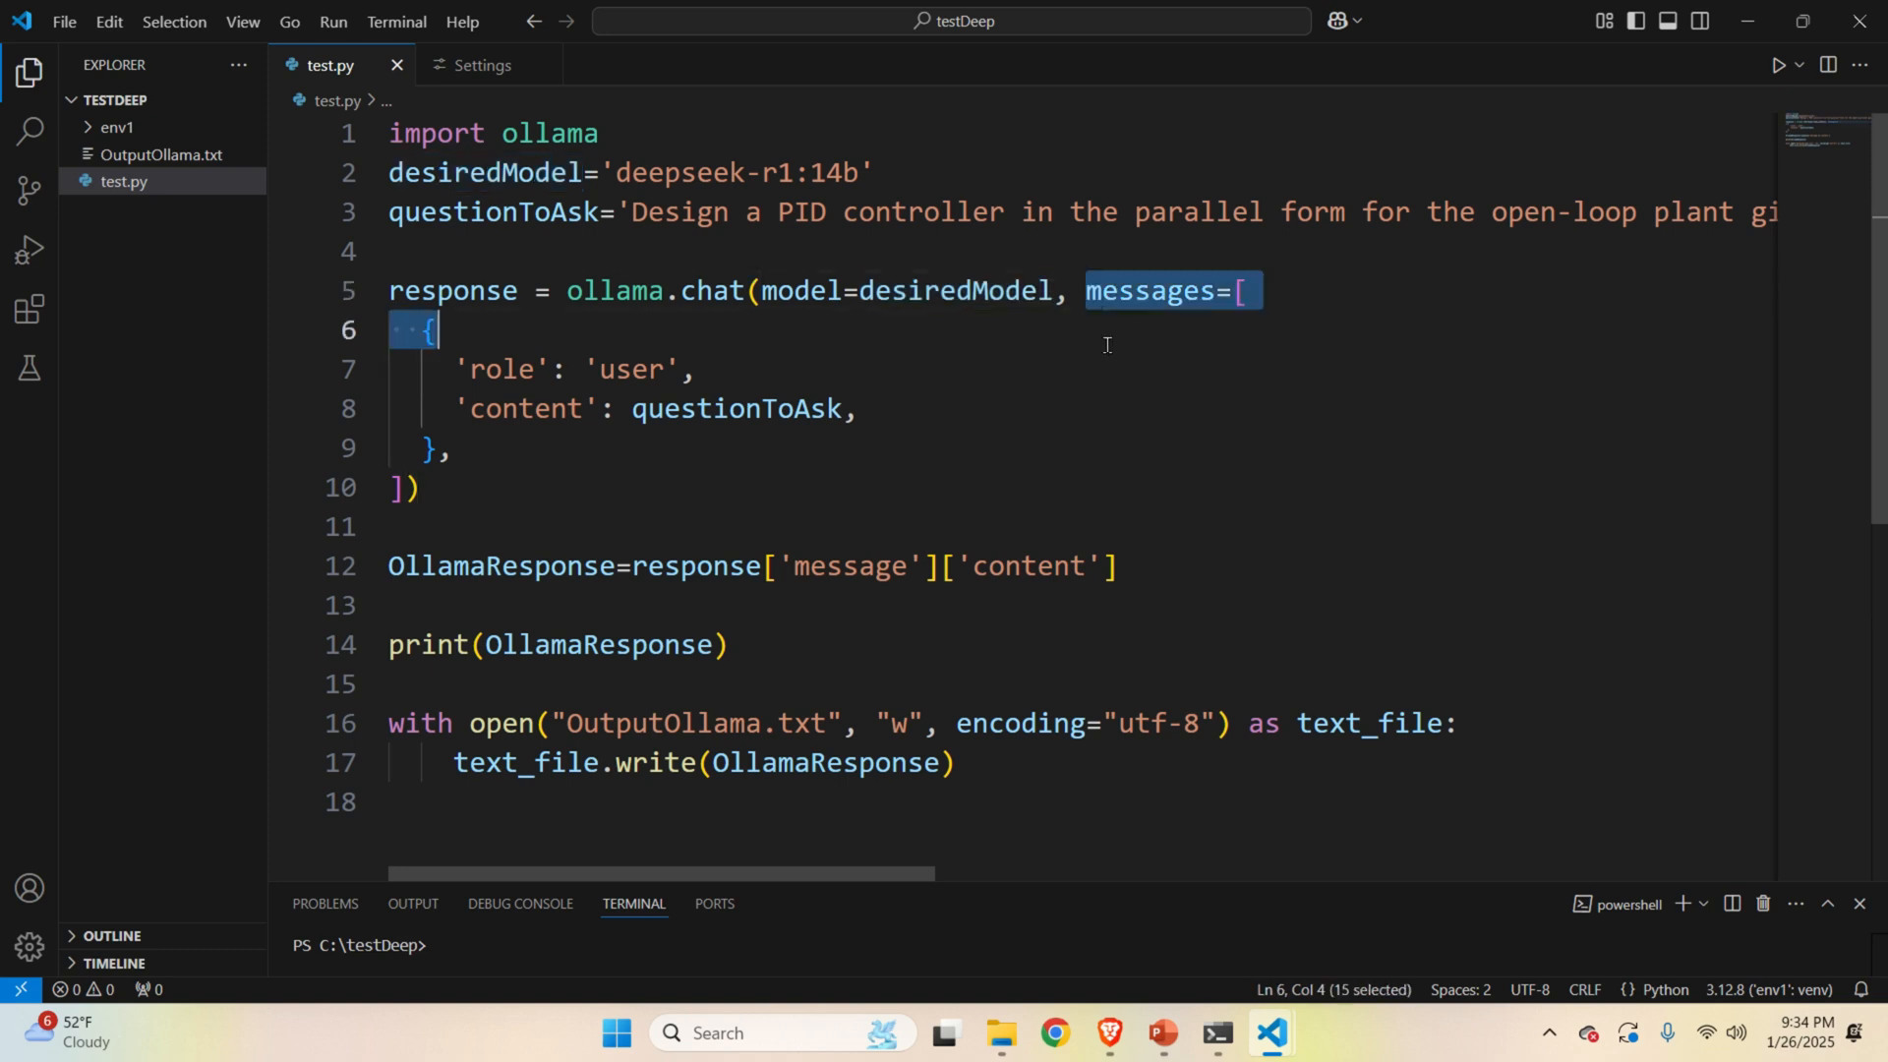
{"action": "left_click_drag", "start_coordinate": [433, 330], "coordinate": [449, 448]}
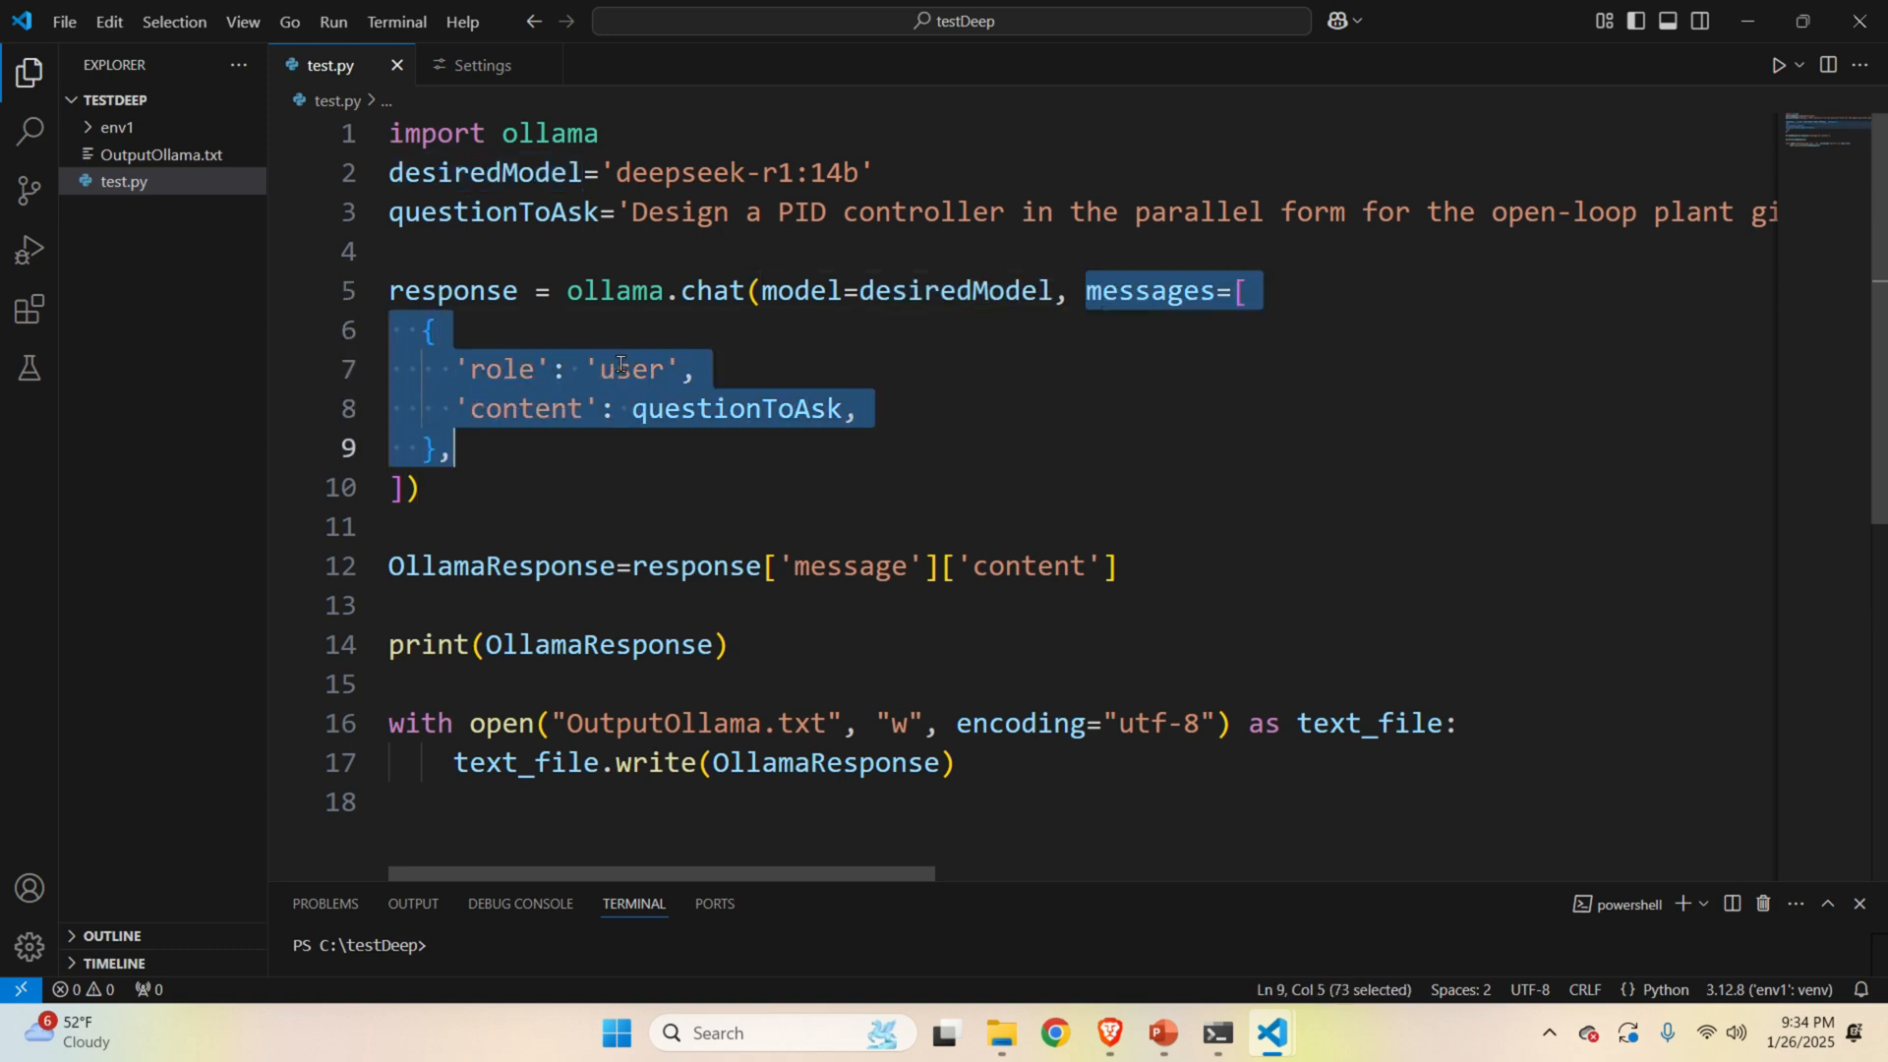
{"action": "double_click", "coordinate": [639, 369]}
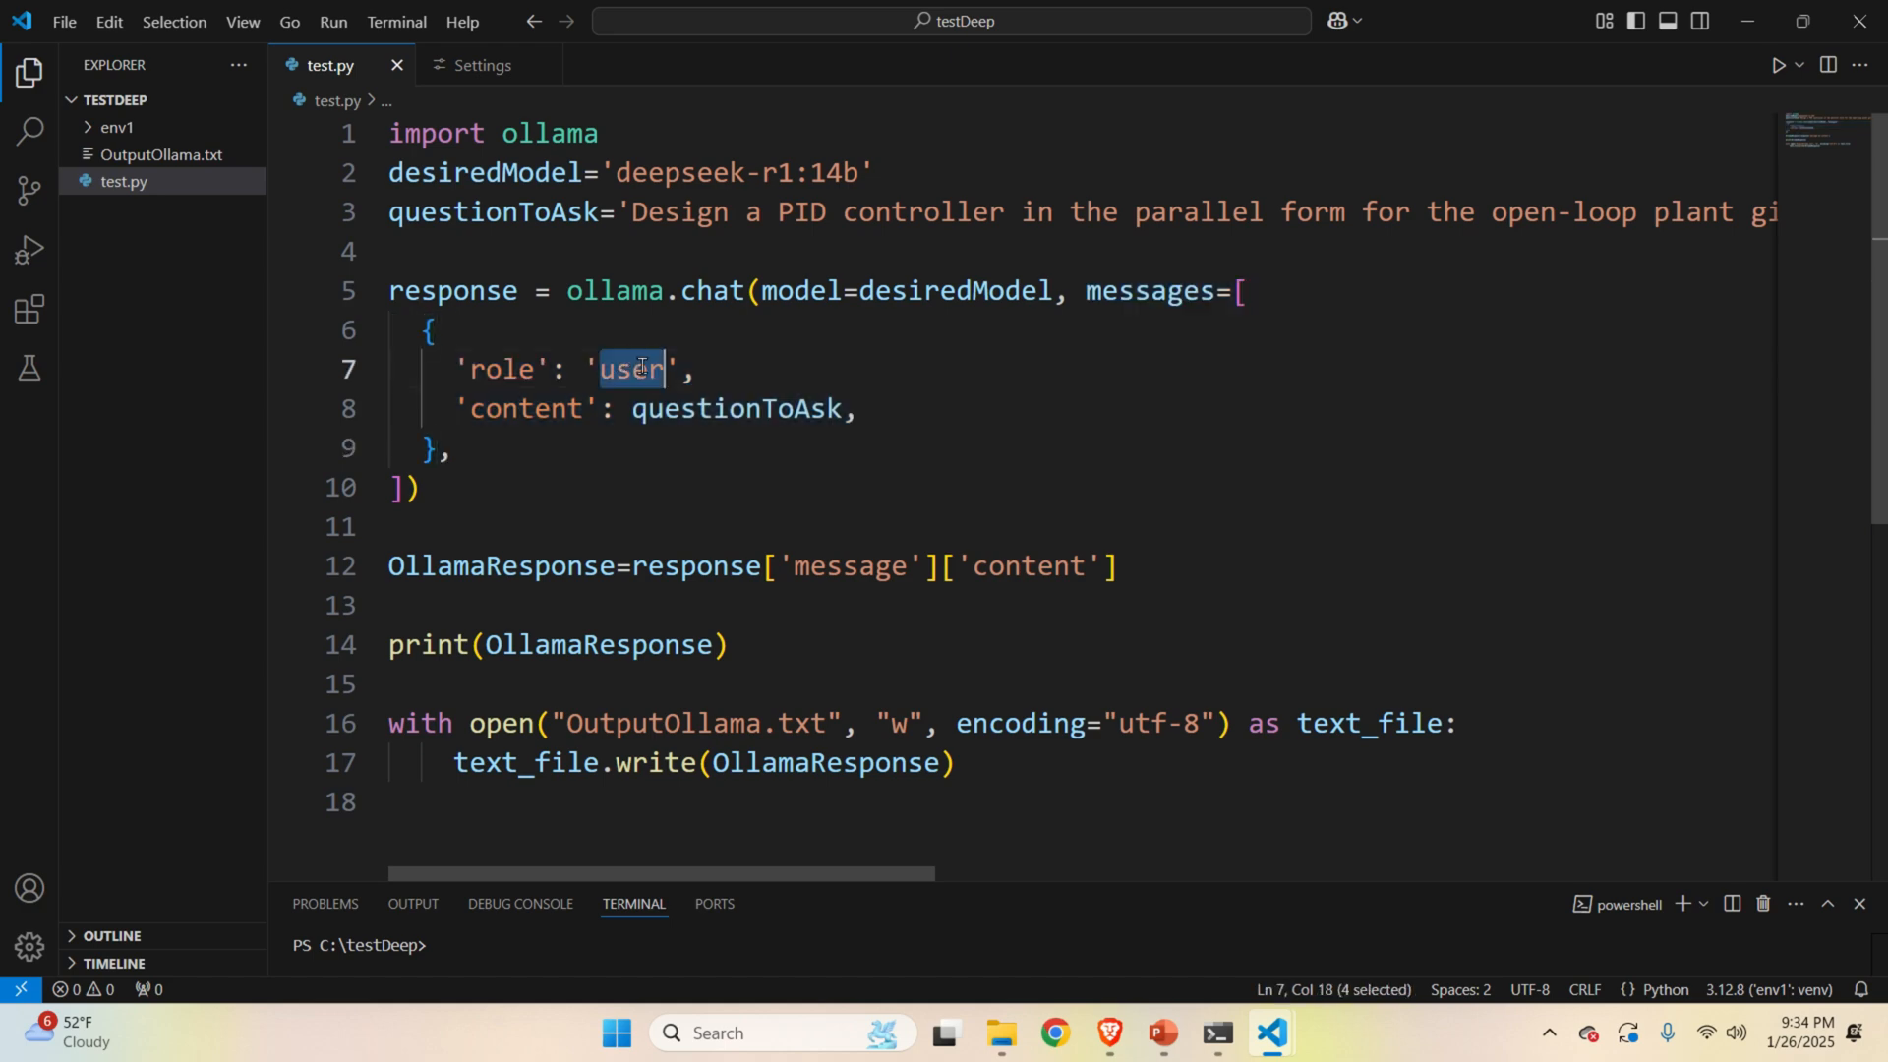
{"action": "double_click", "coordinate": [735, 408]}
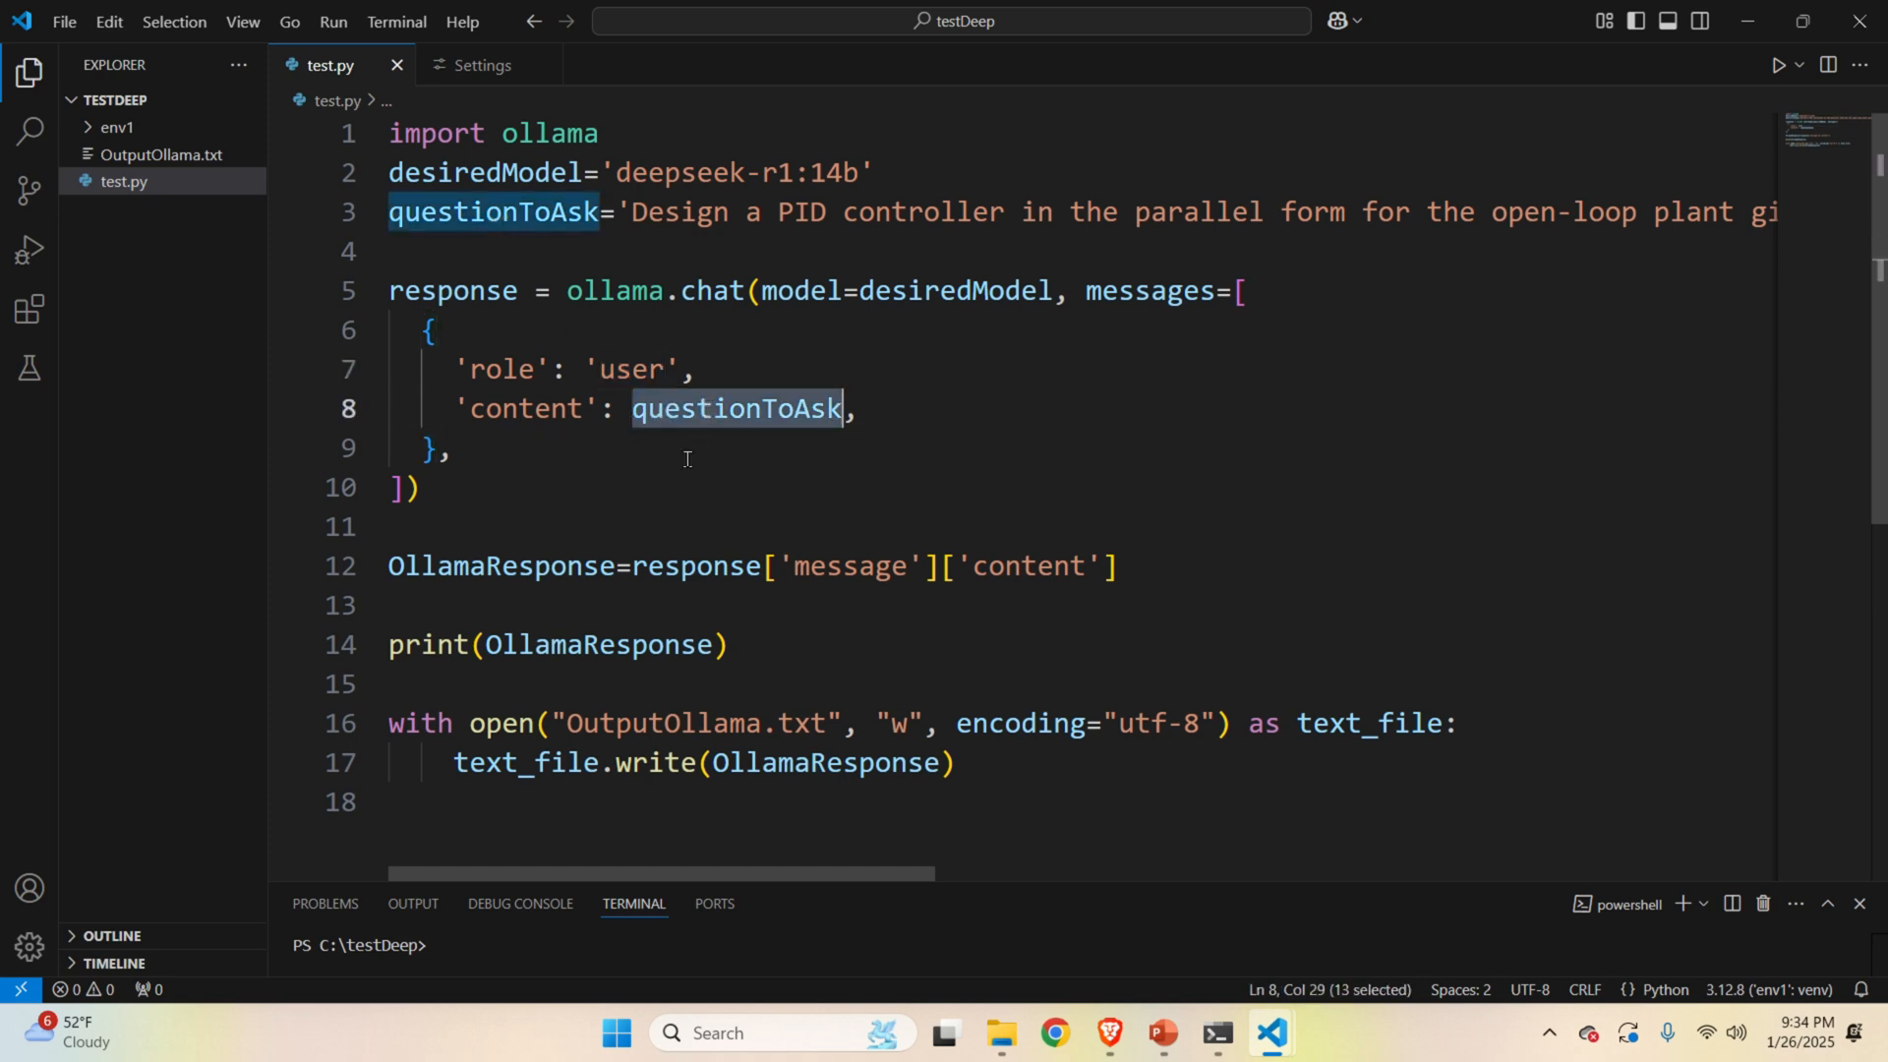
{"action": "left_click", "coordinate": [713, 565]}
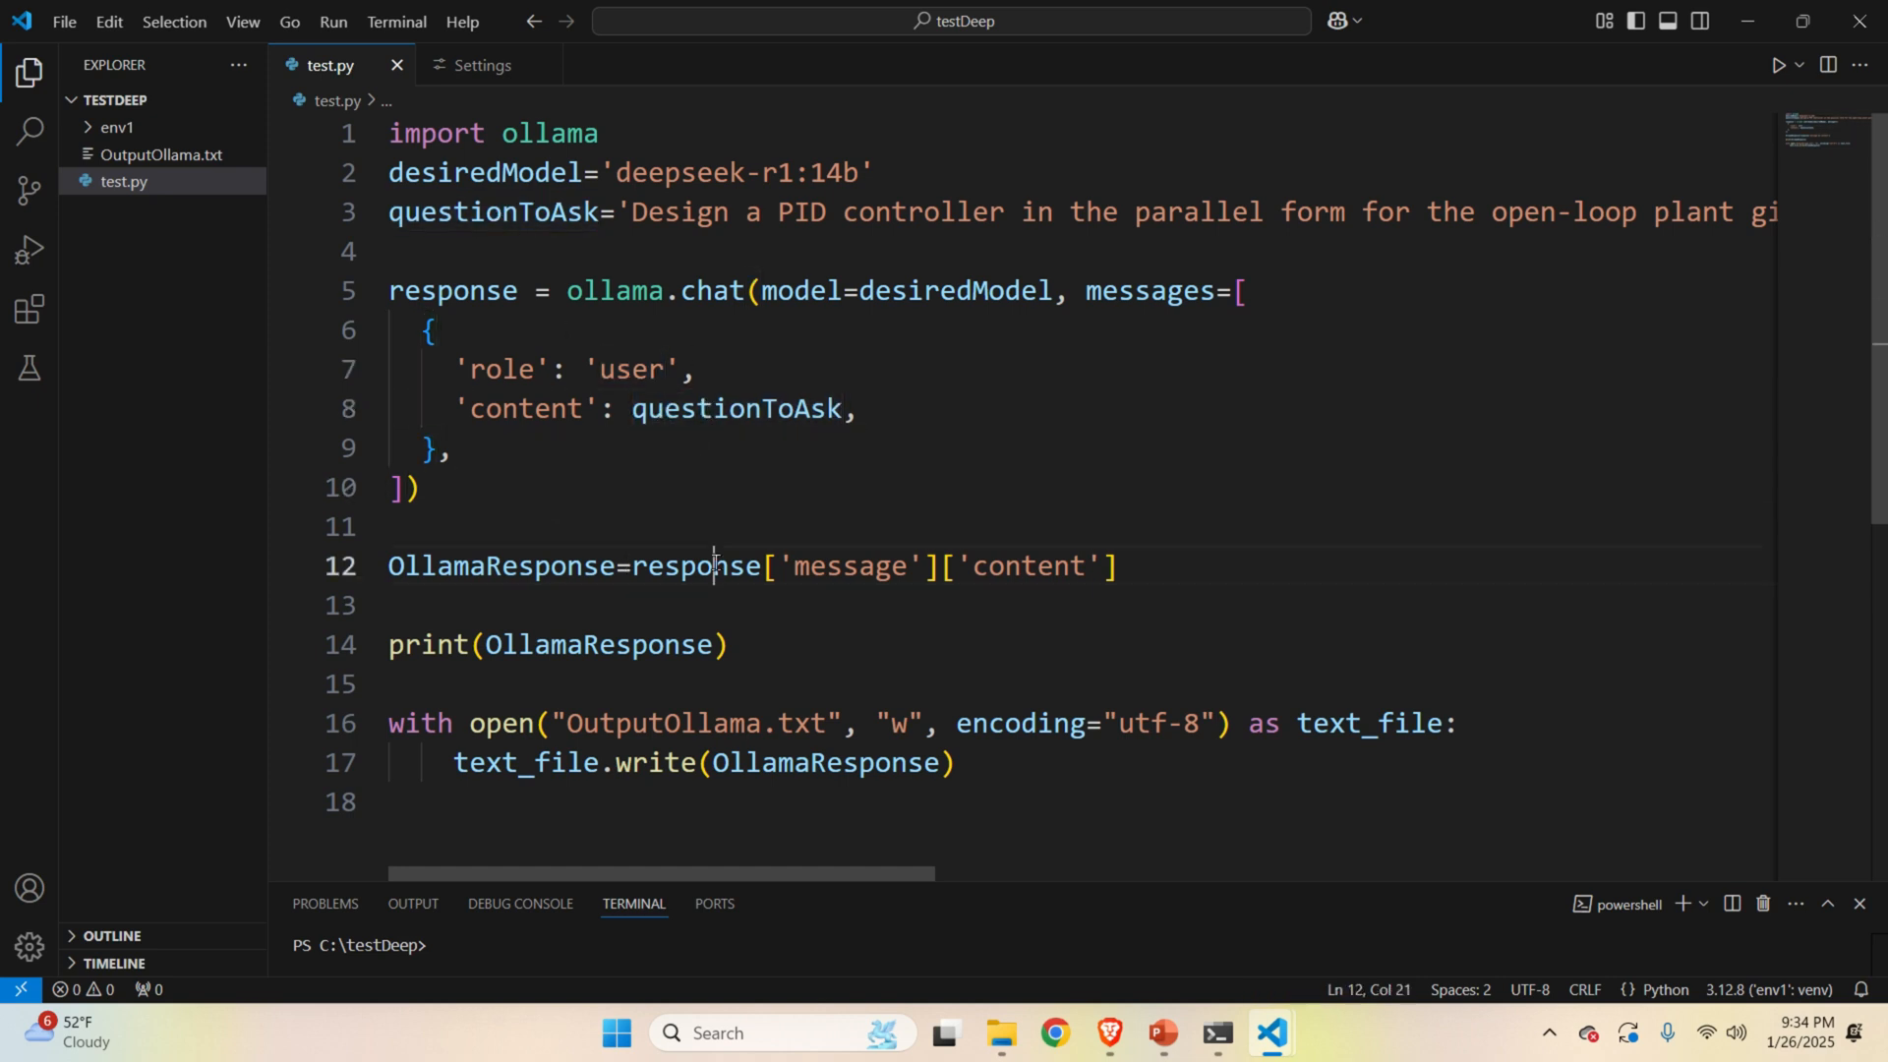
{"action": "double_click", "coordinate": [501, 566]}
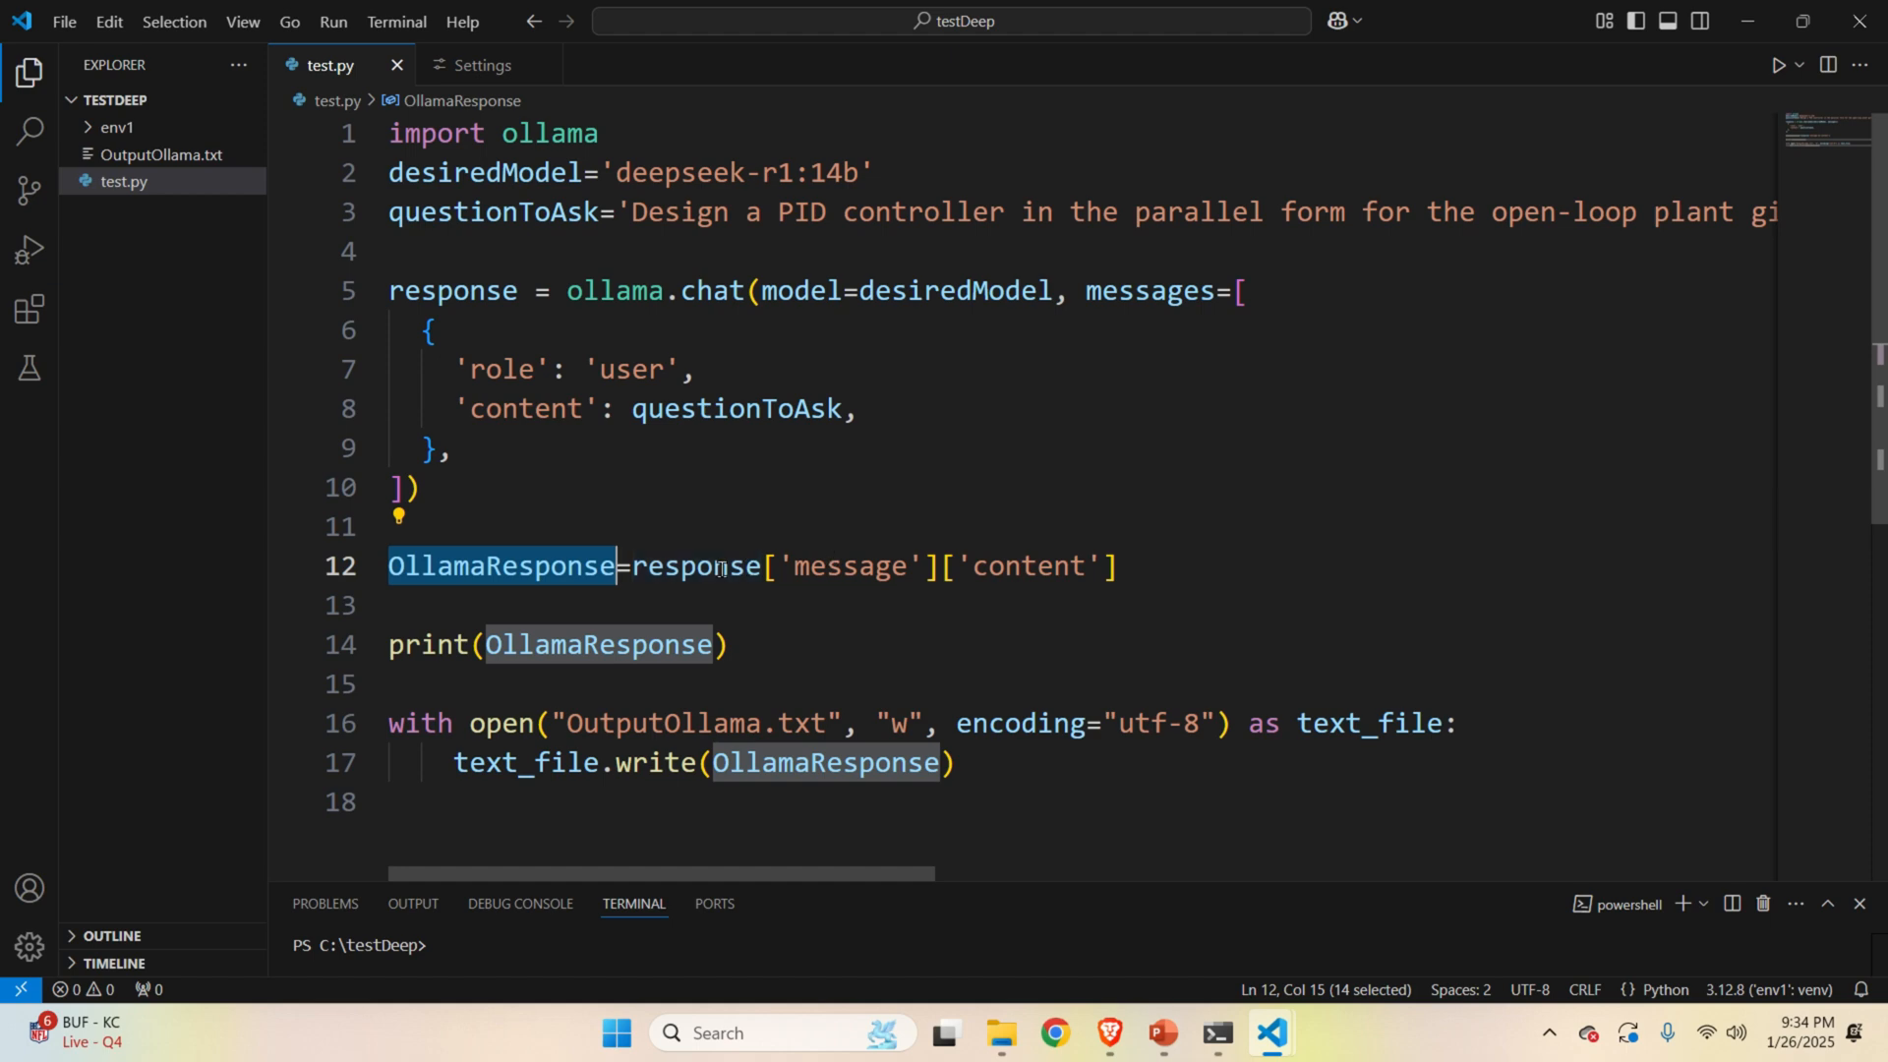
{"action": "double_click", "coordinate": [452, 290]}
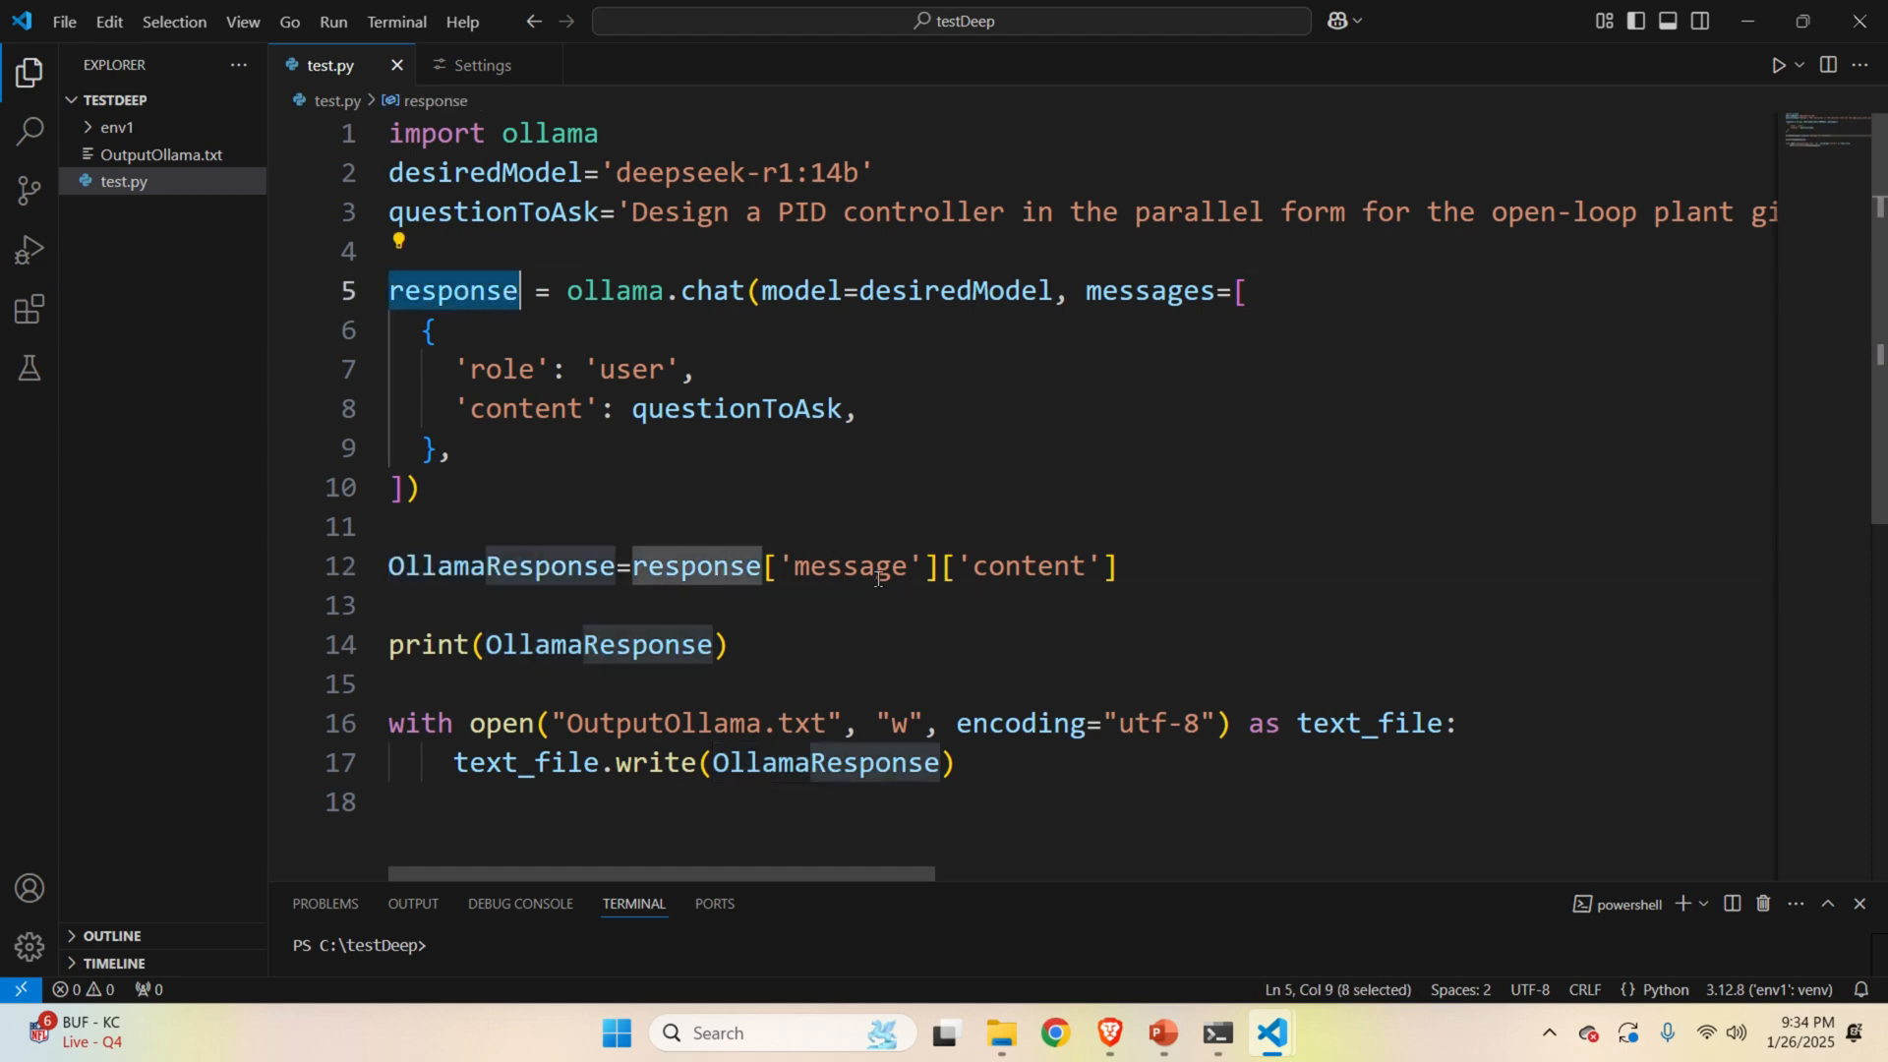
{"action": "double_click", "coordinate": [852, 566]}
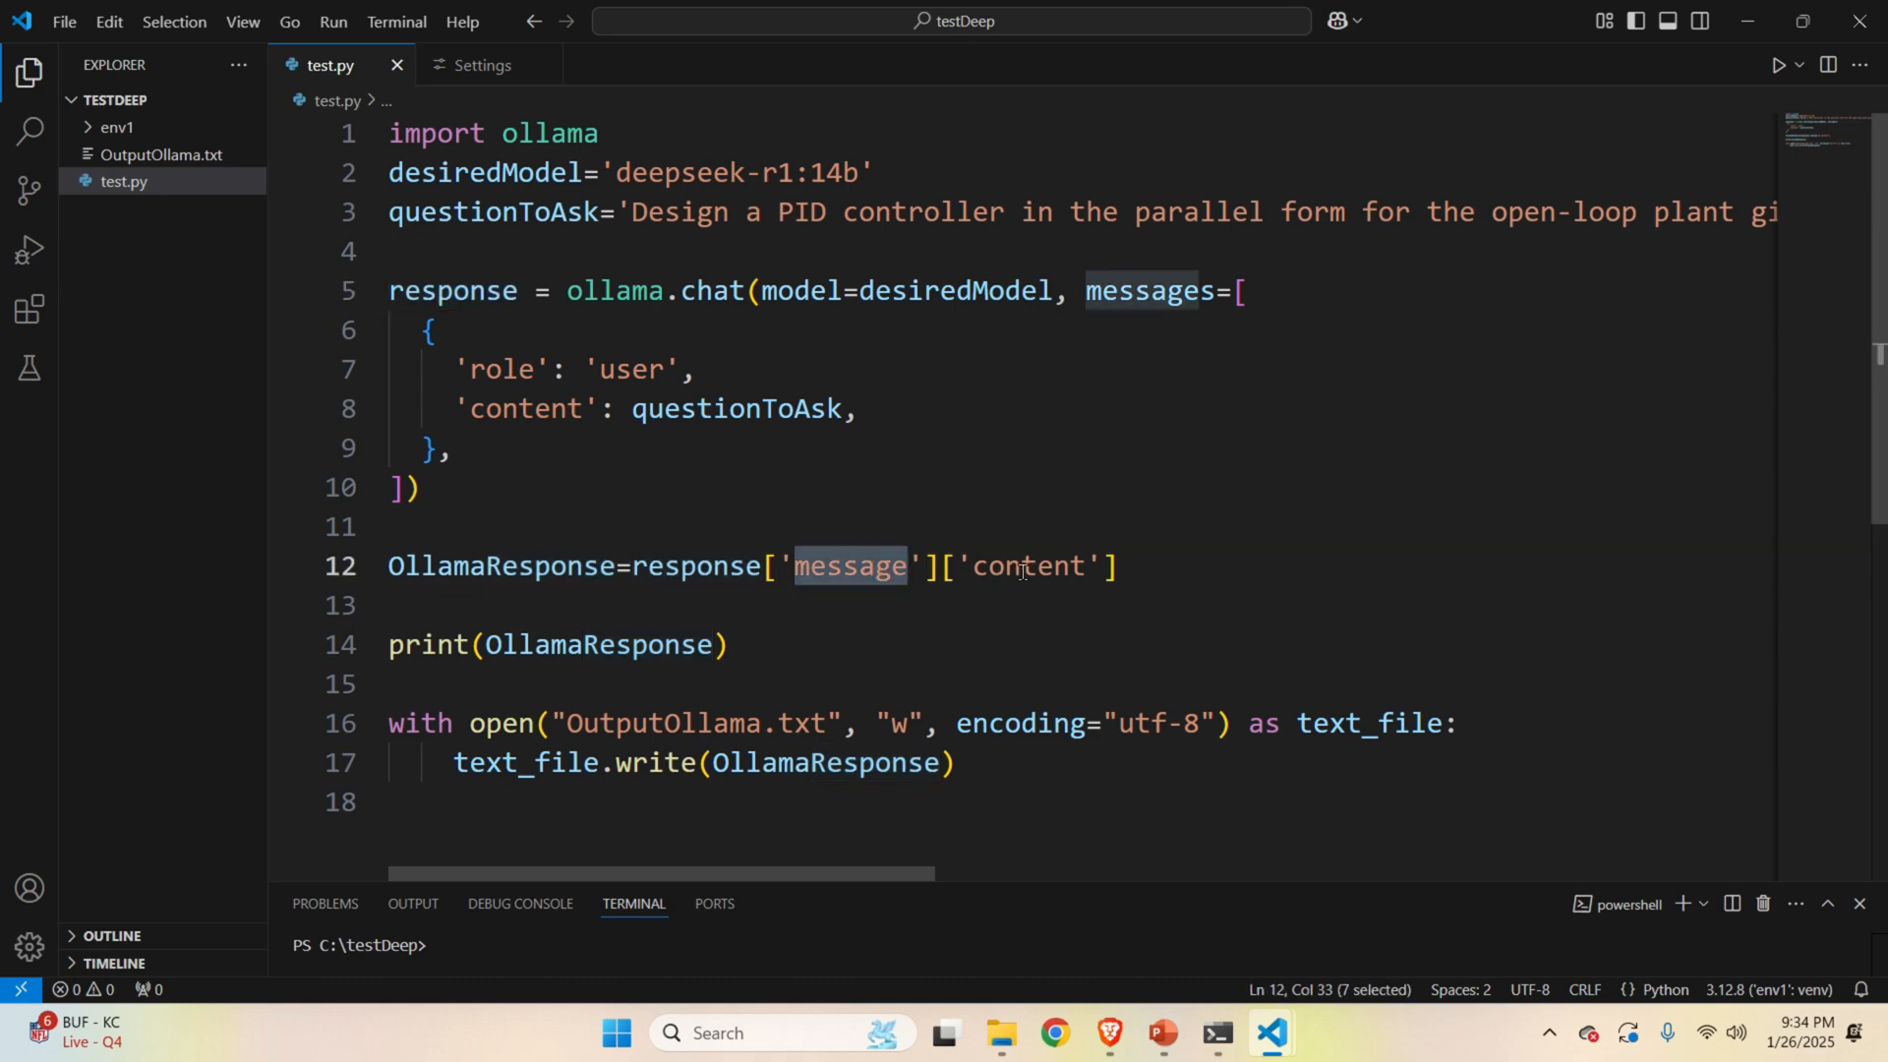
{"action": "double_click", "coordinate": [1029, 566]}
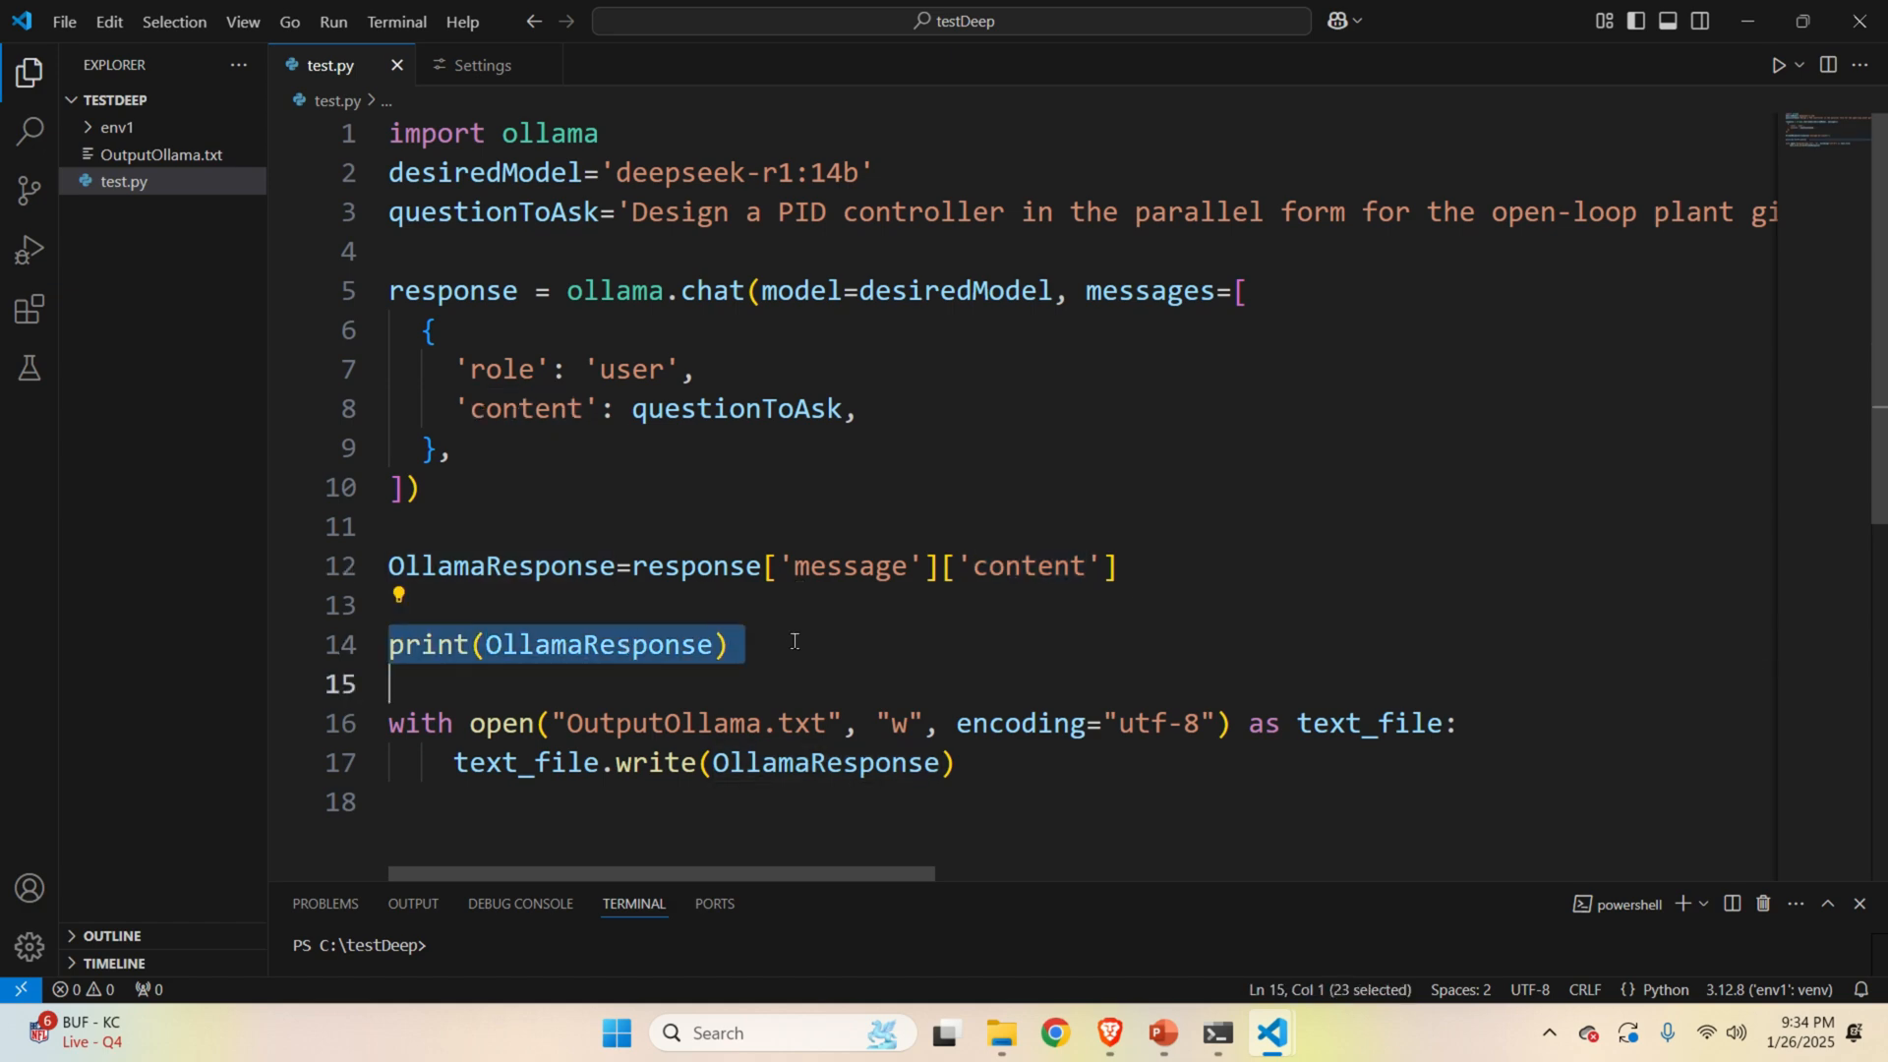
{"action": "left_click", "coordinate": [729, 644]}
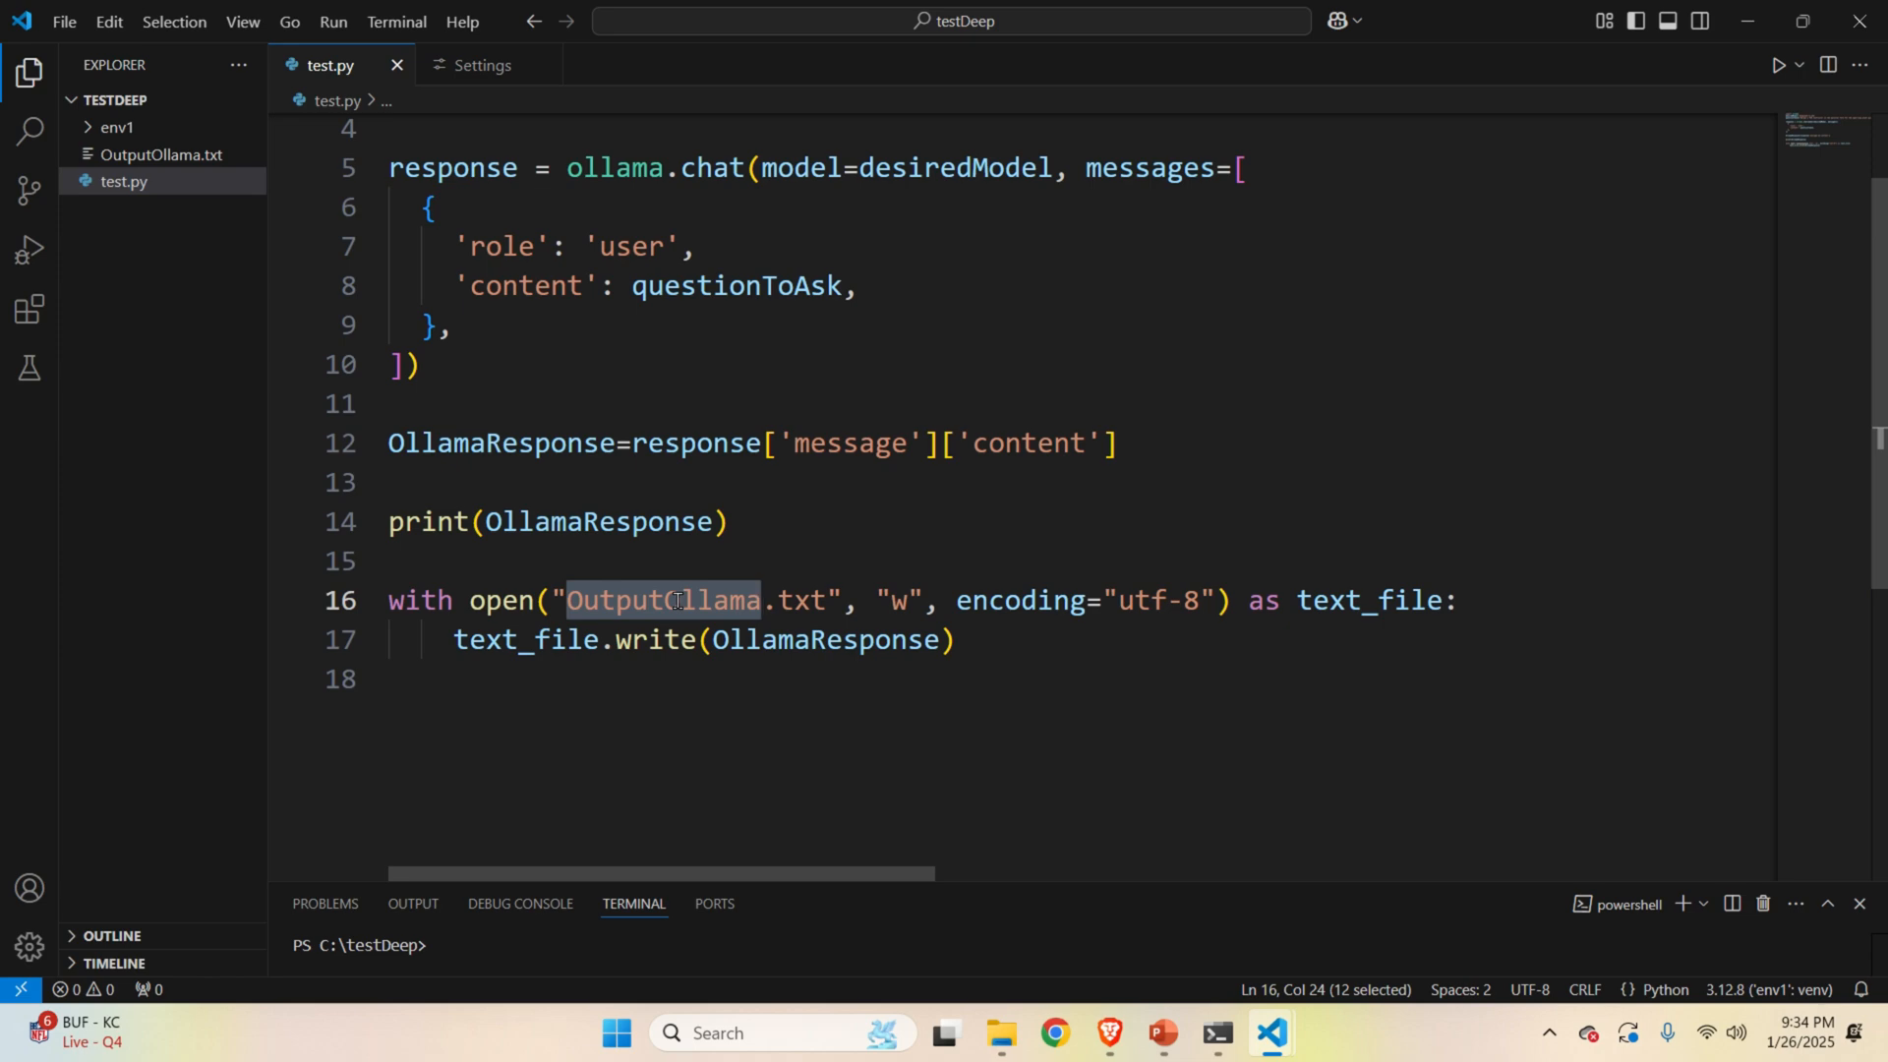
{"action": "double_click", "coordinate": [825, 639]}
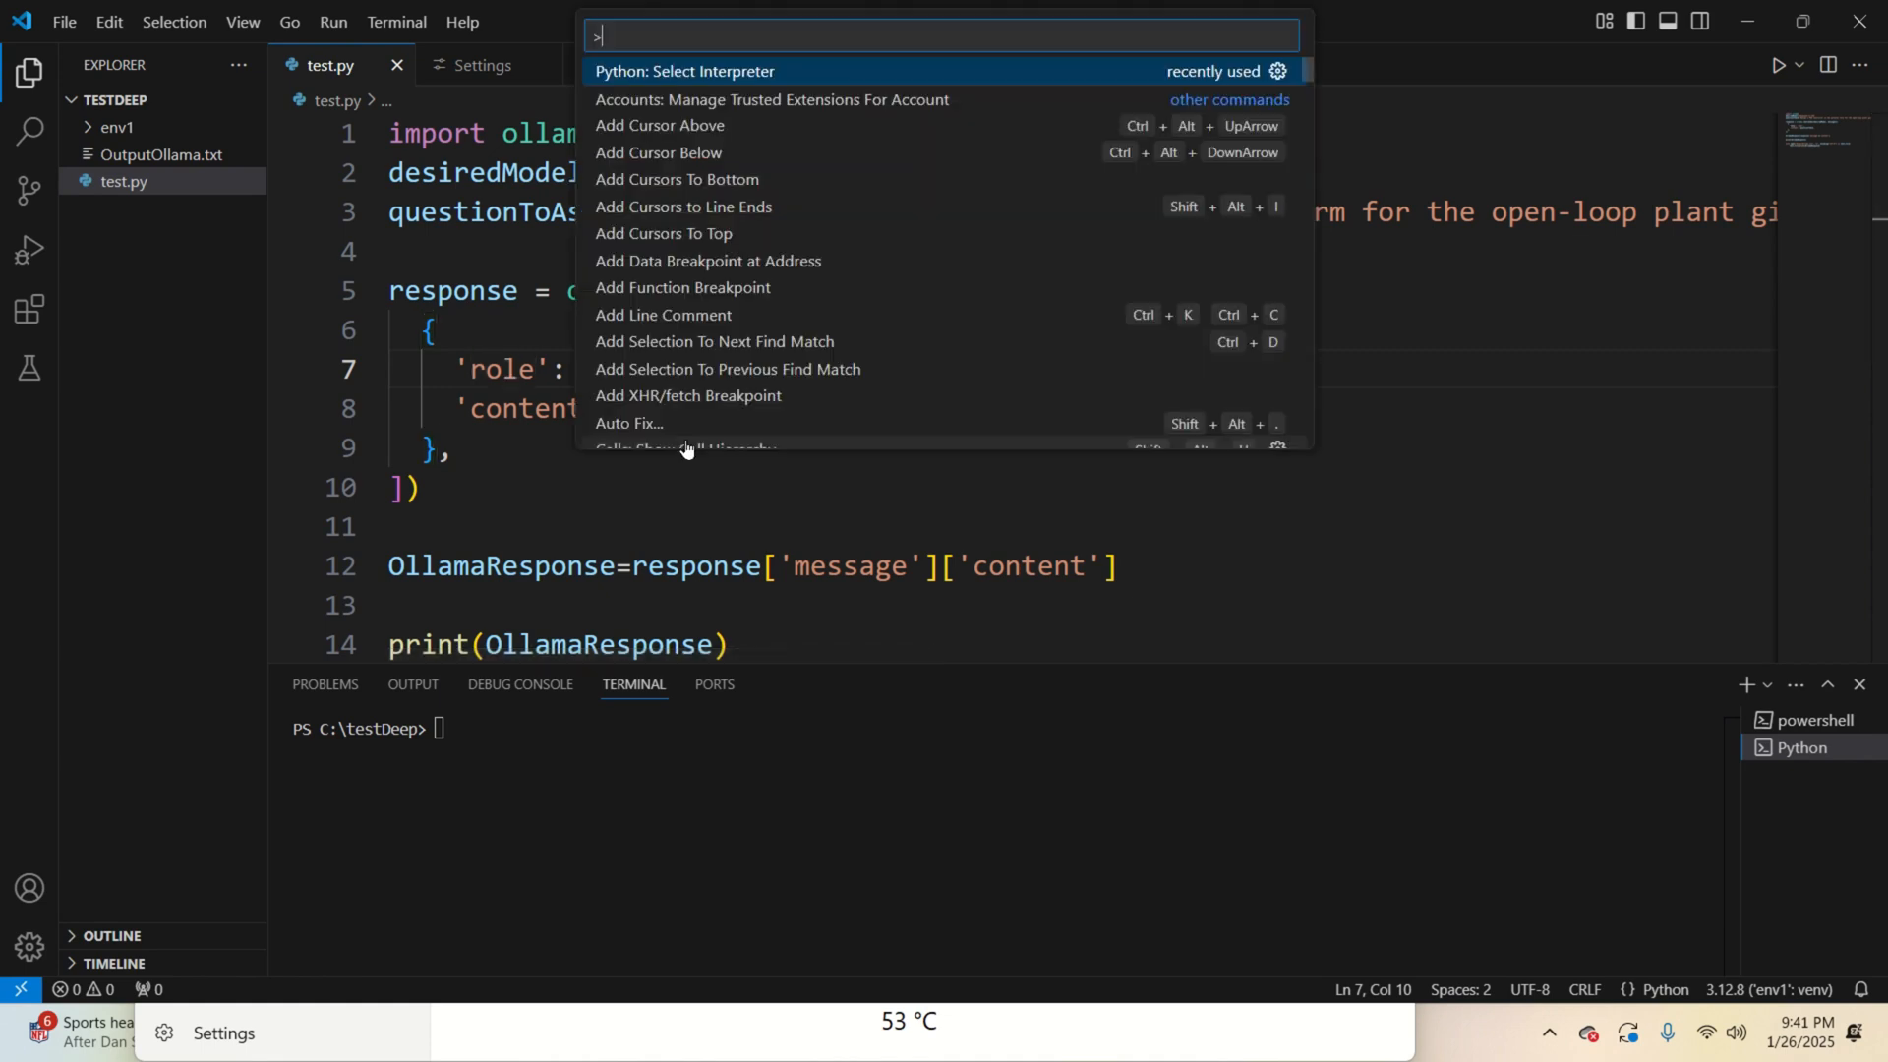
Choose Python: Select Interpreter from the Command Palette after typing 'py'.
{"action": "type", "text": "pyt"}
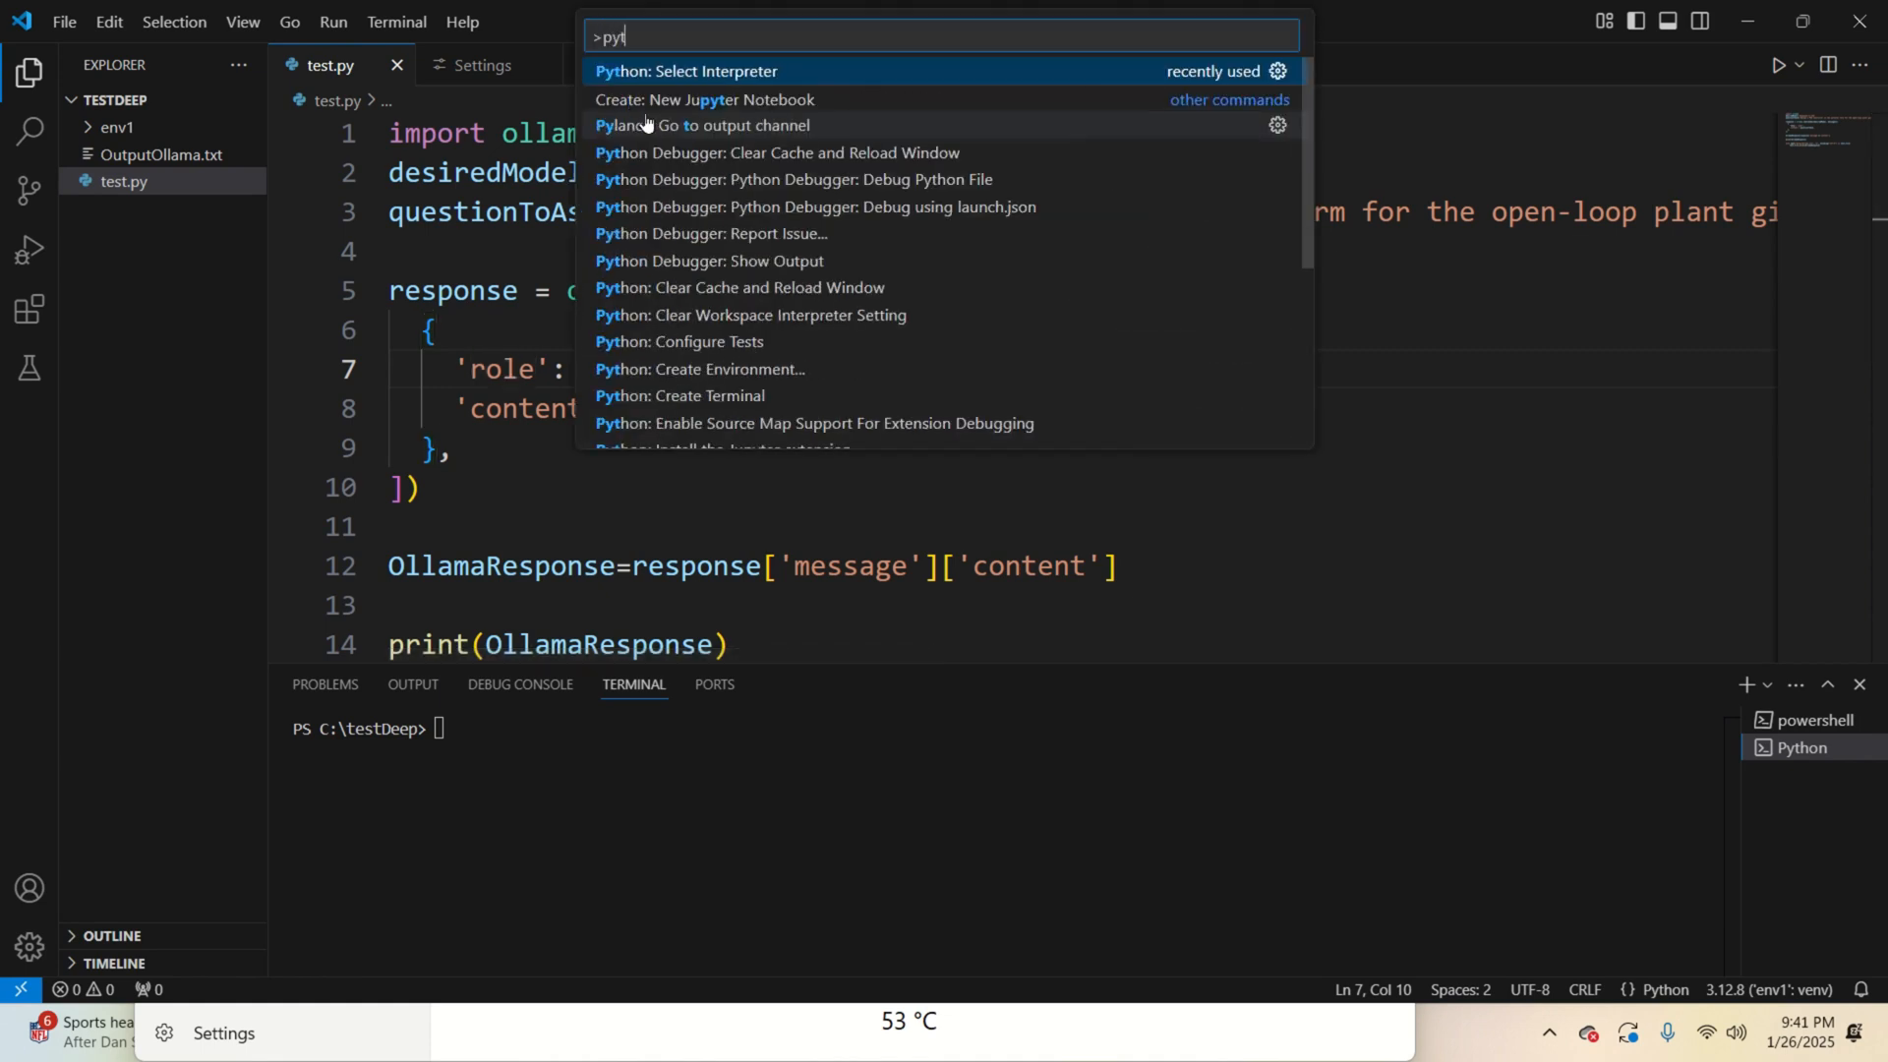
{"action": "left_click", "coordinate": [685, 70]}
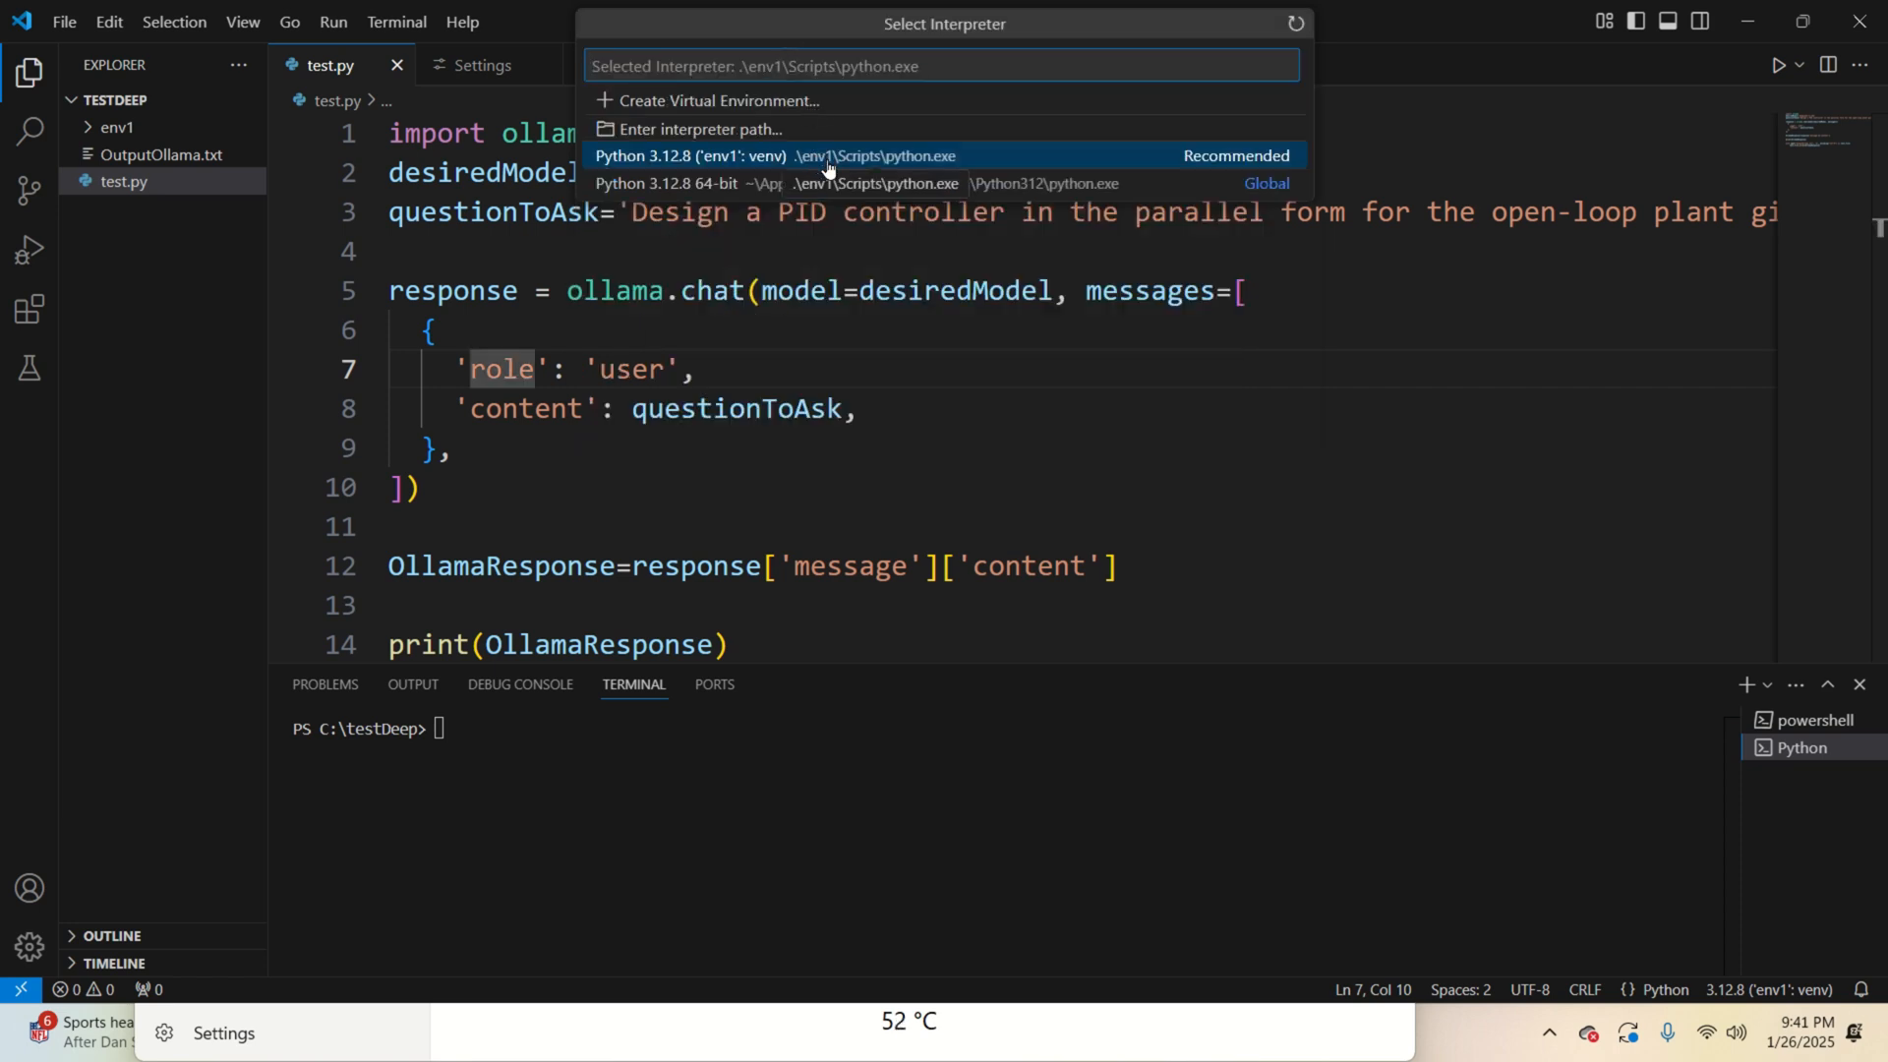
Pick the Python 3.12.8 ('env1': venv) interpreter and run test.py as a Python file.
{"action": "left_click", "coordinate": [1795, 65]}
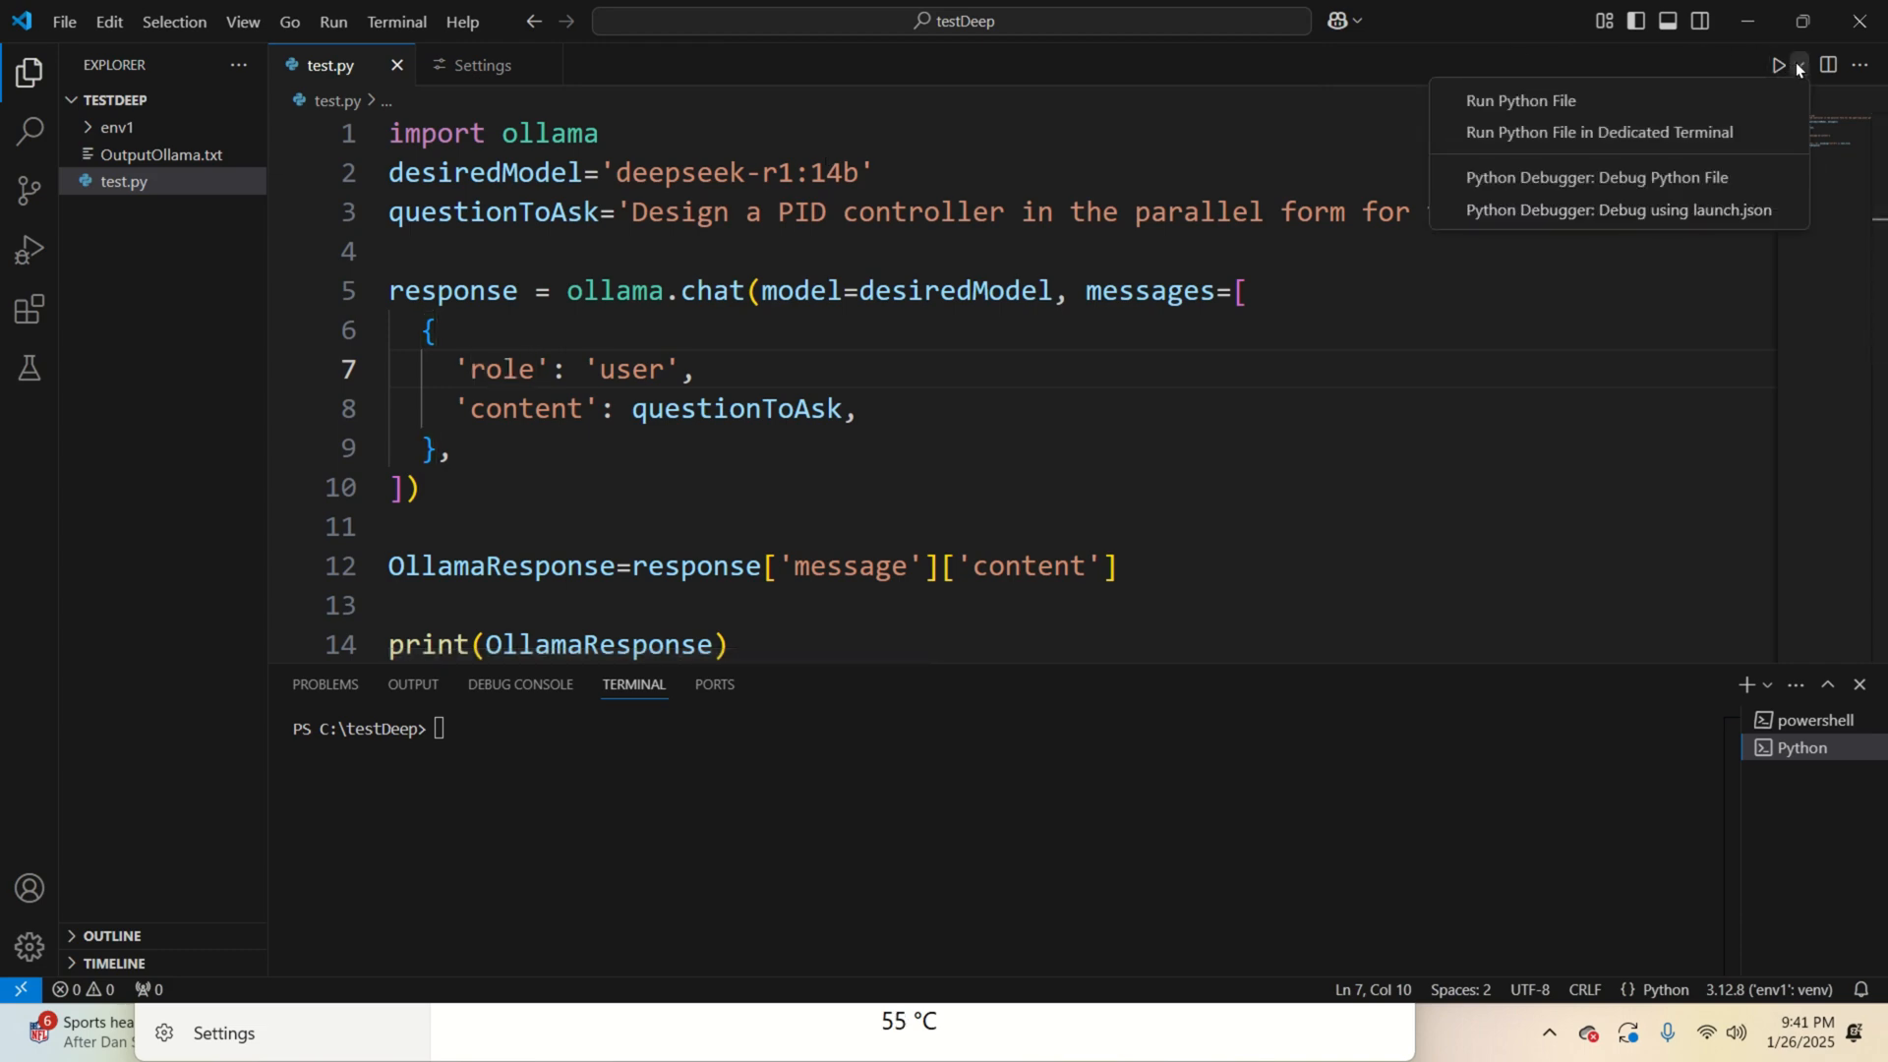
{"action": "left_click", "coordinate": [1520, 100]}
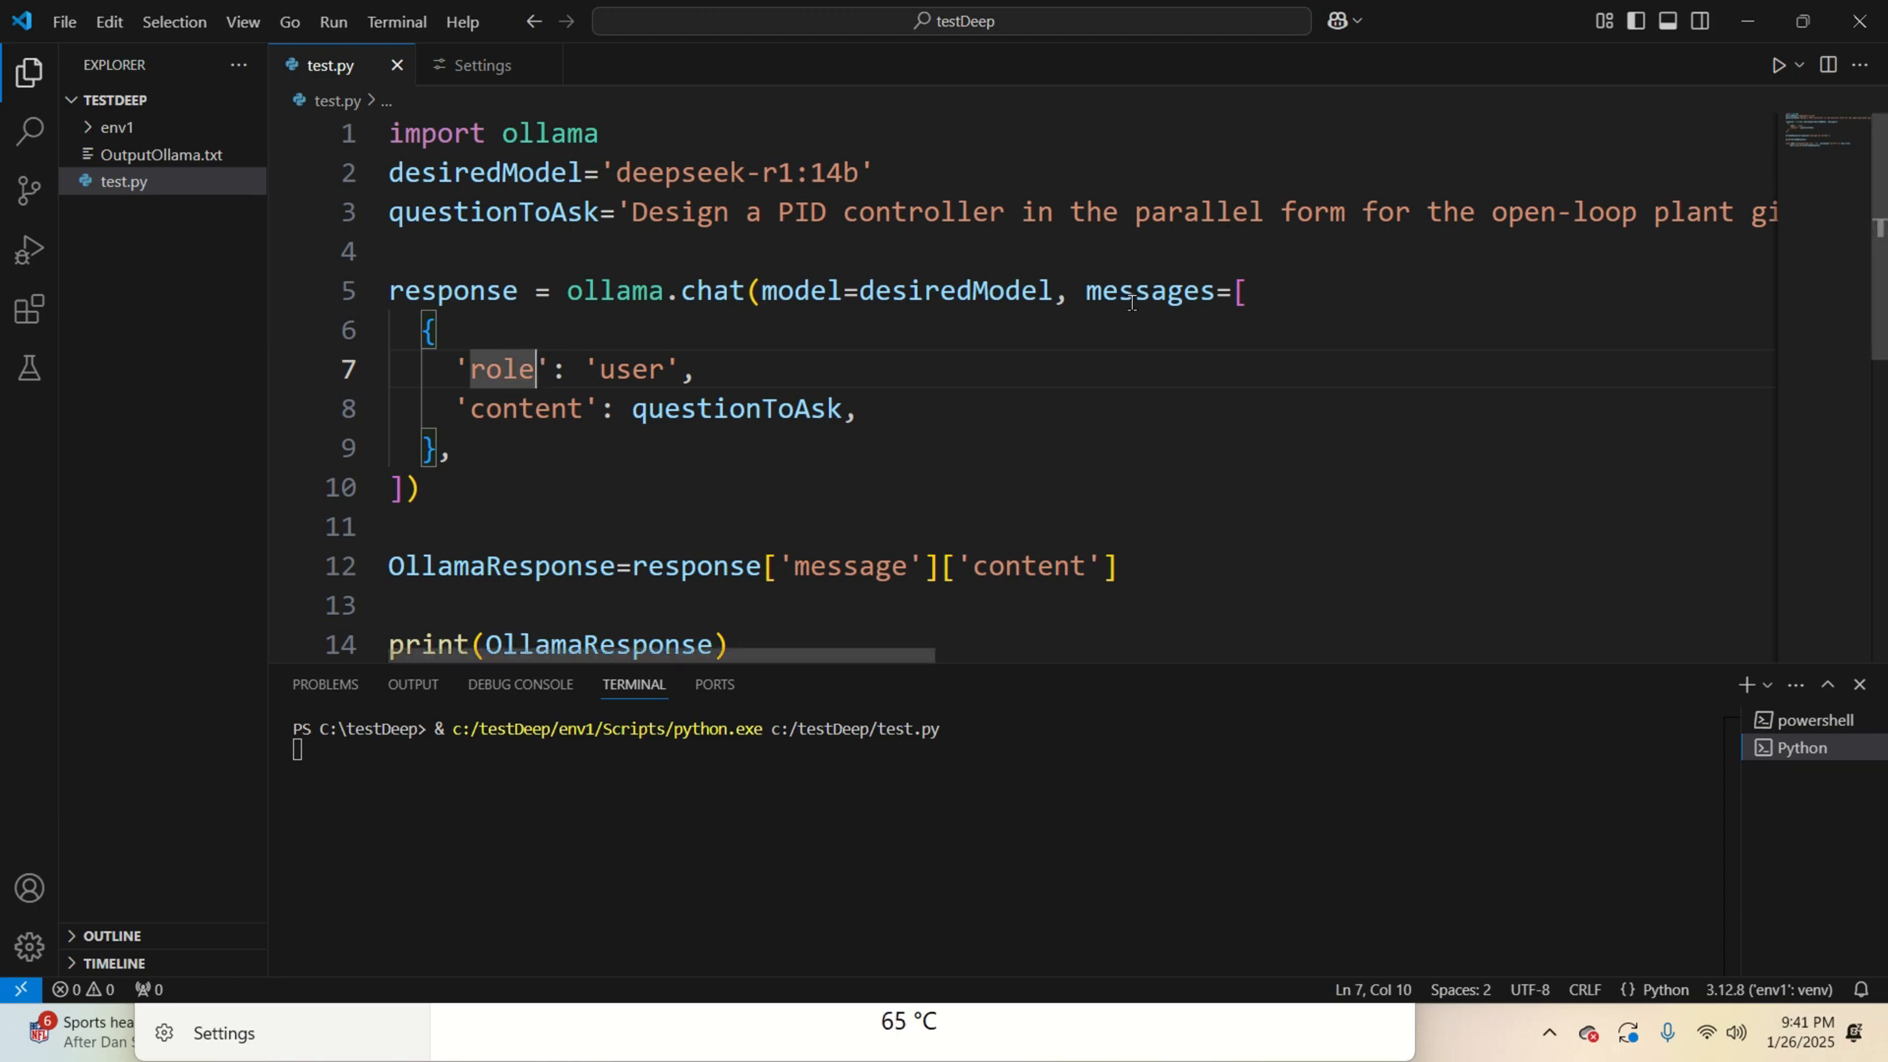
{"action": "mouse_move", "coordinate": [613, 290]}
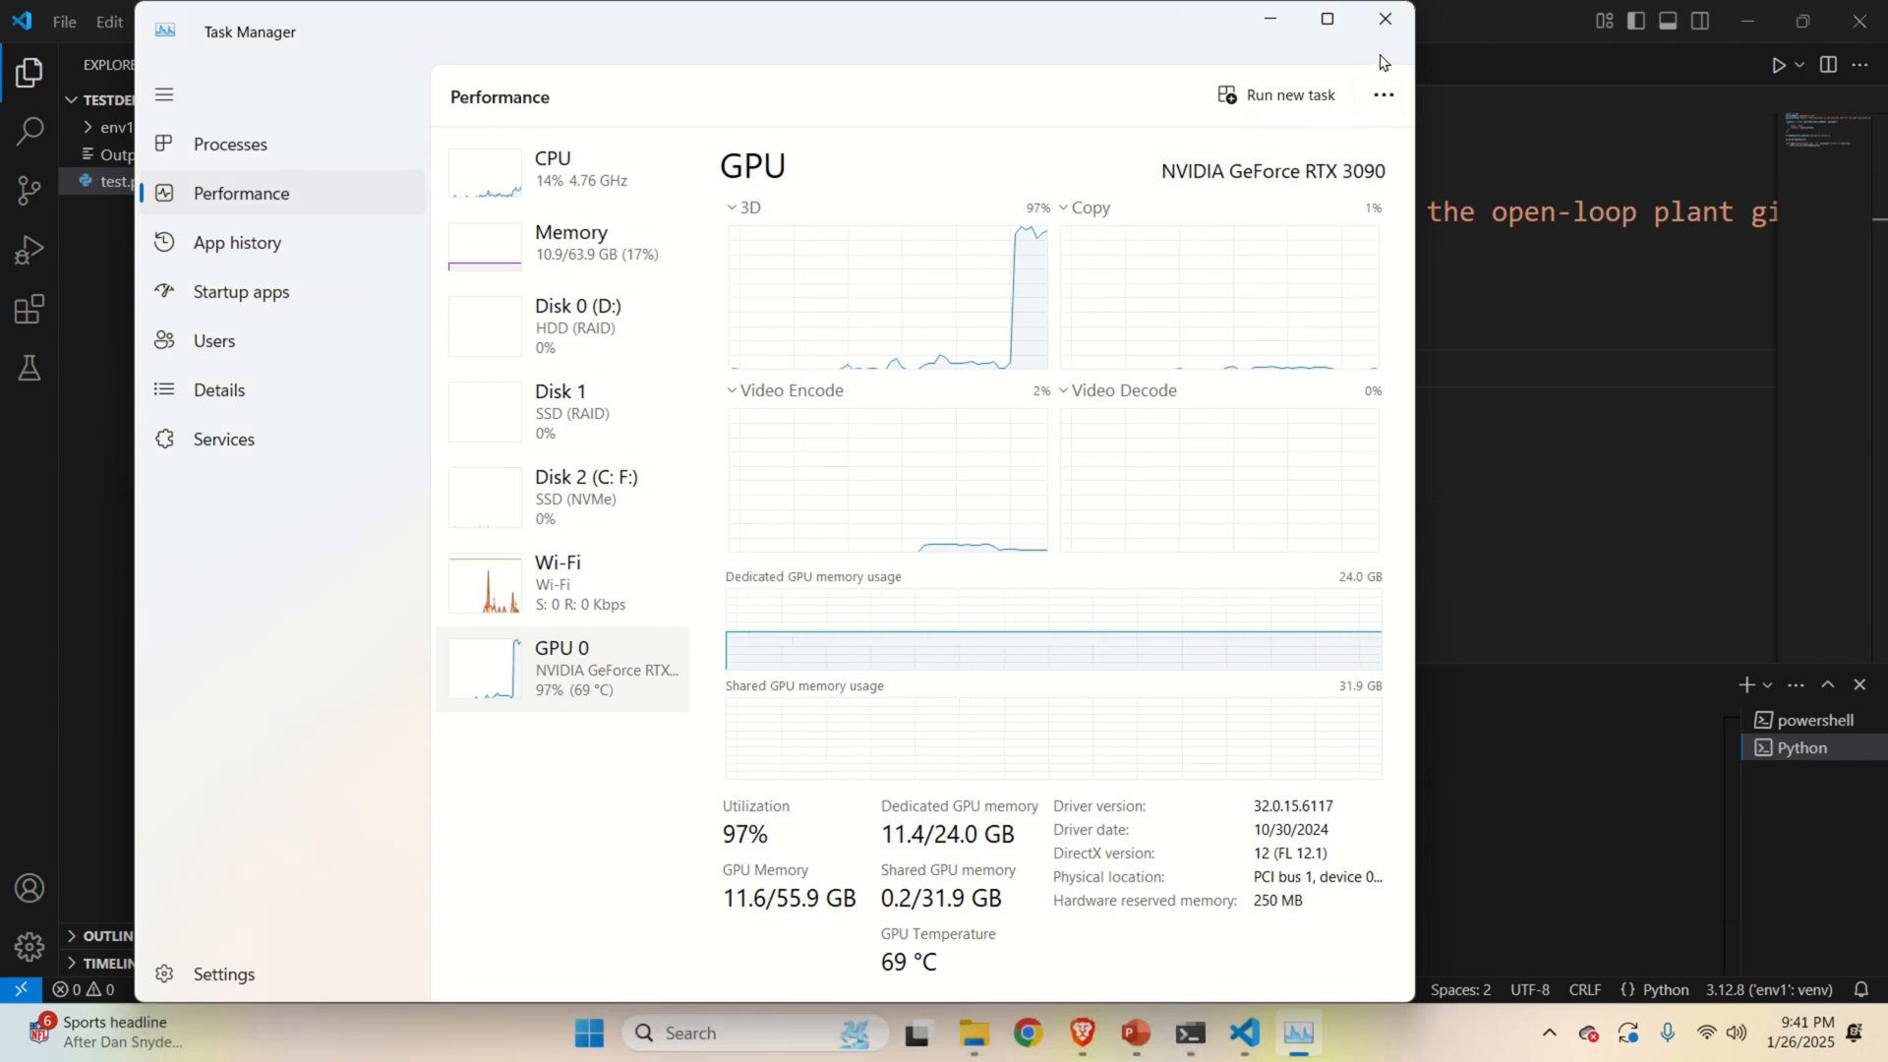
Maximize Task Manager on the GPU 0 page to watch the RTX 3090 utilization.
{"action": "left_click", "coordinate": [1327, 17]}
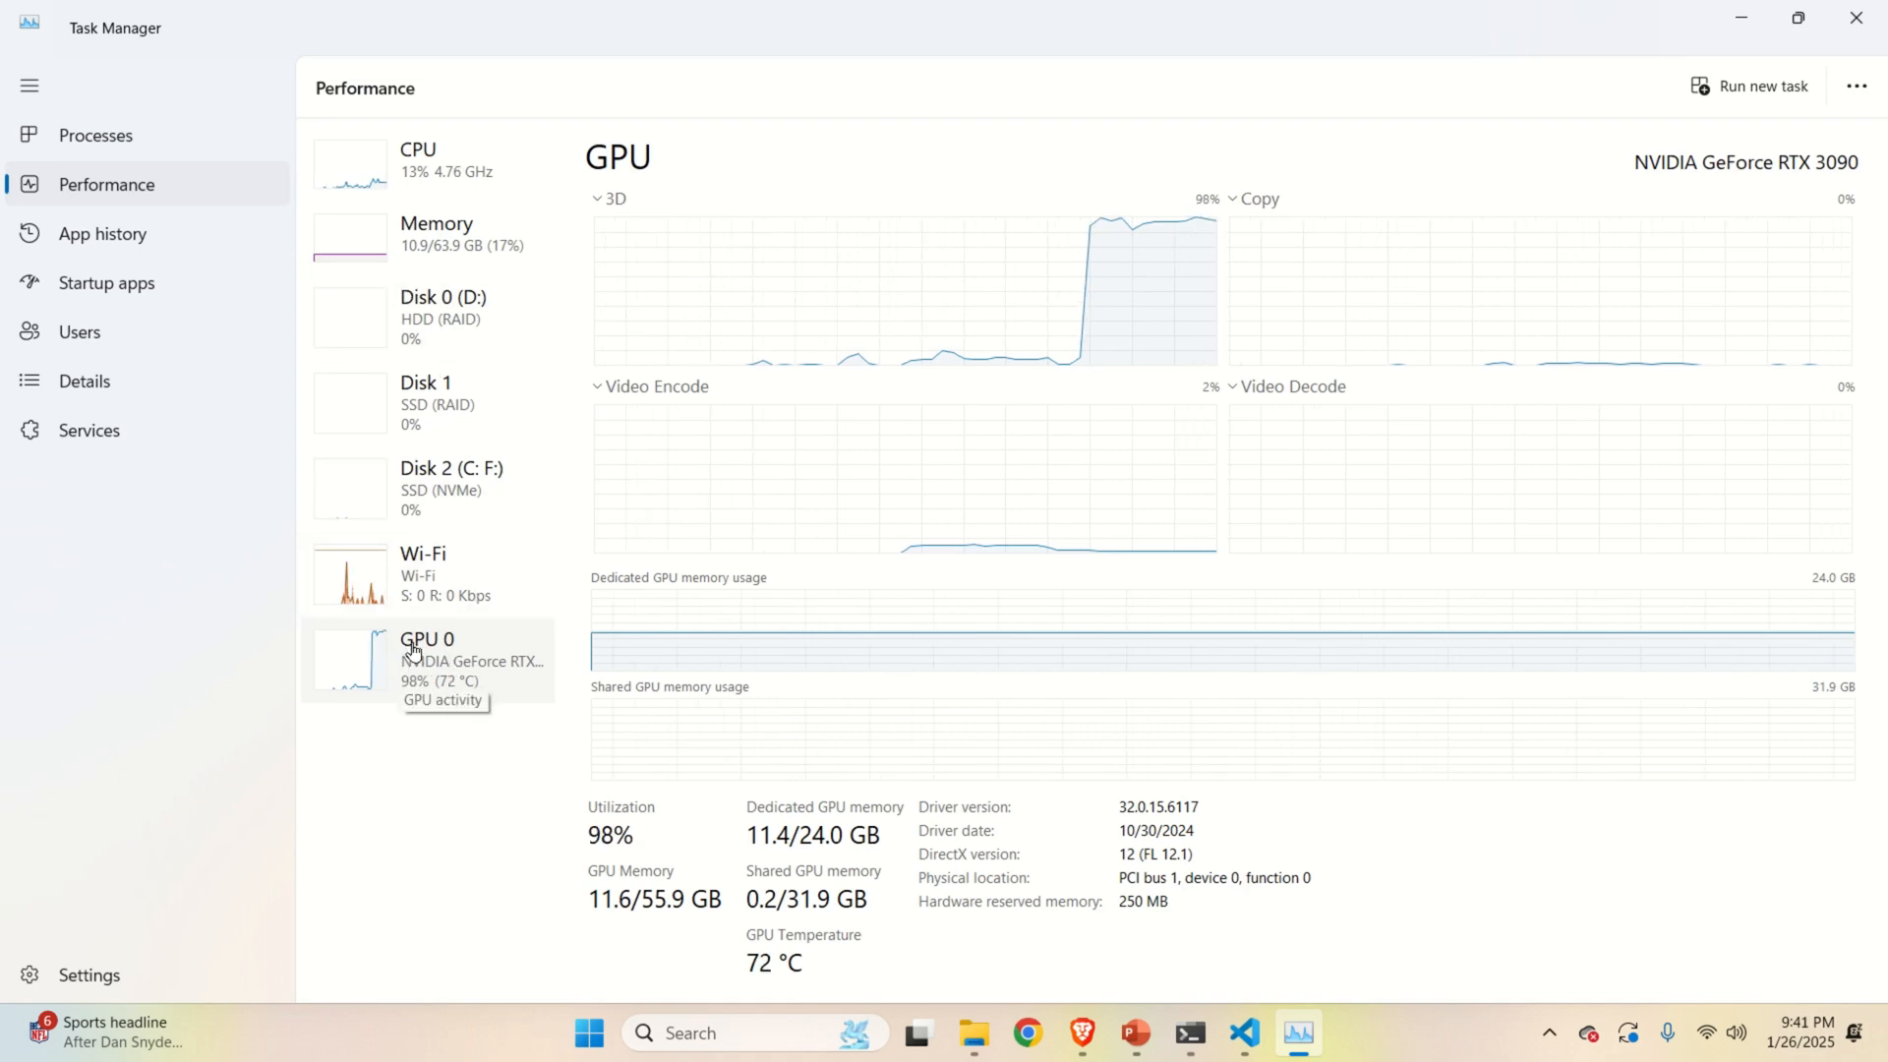
{"action": "mouse_move", "coordinate": [986, 657]}
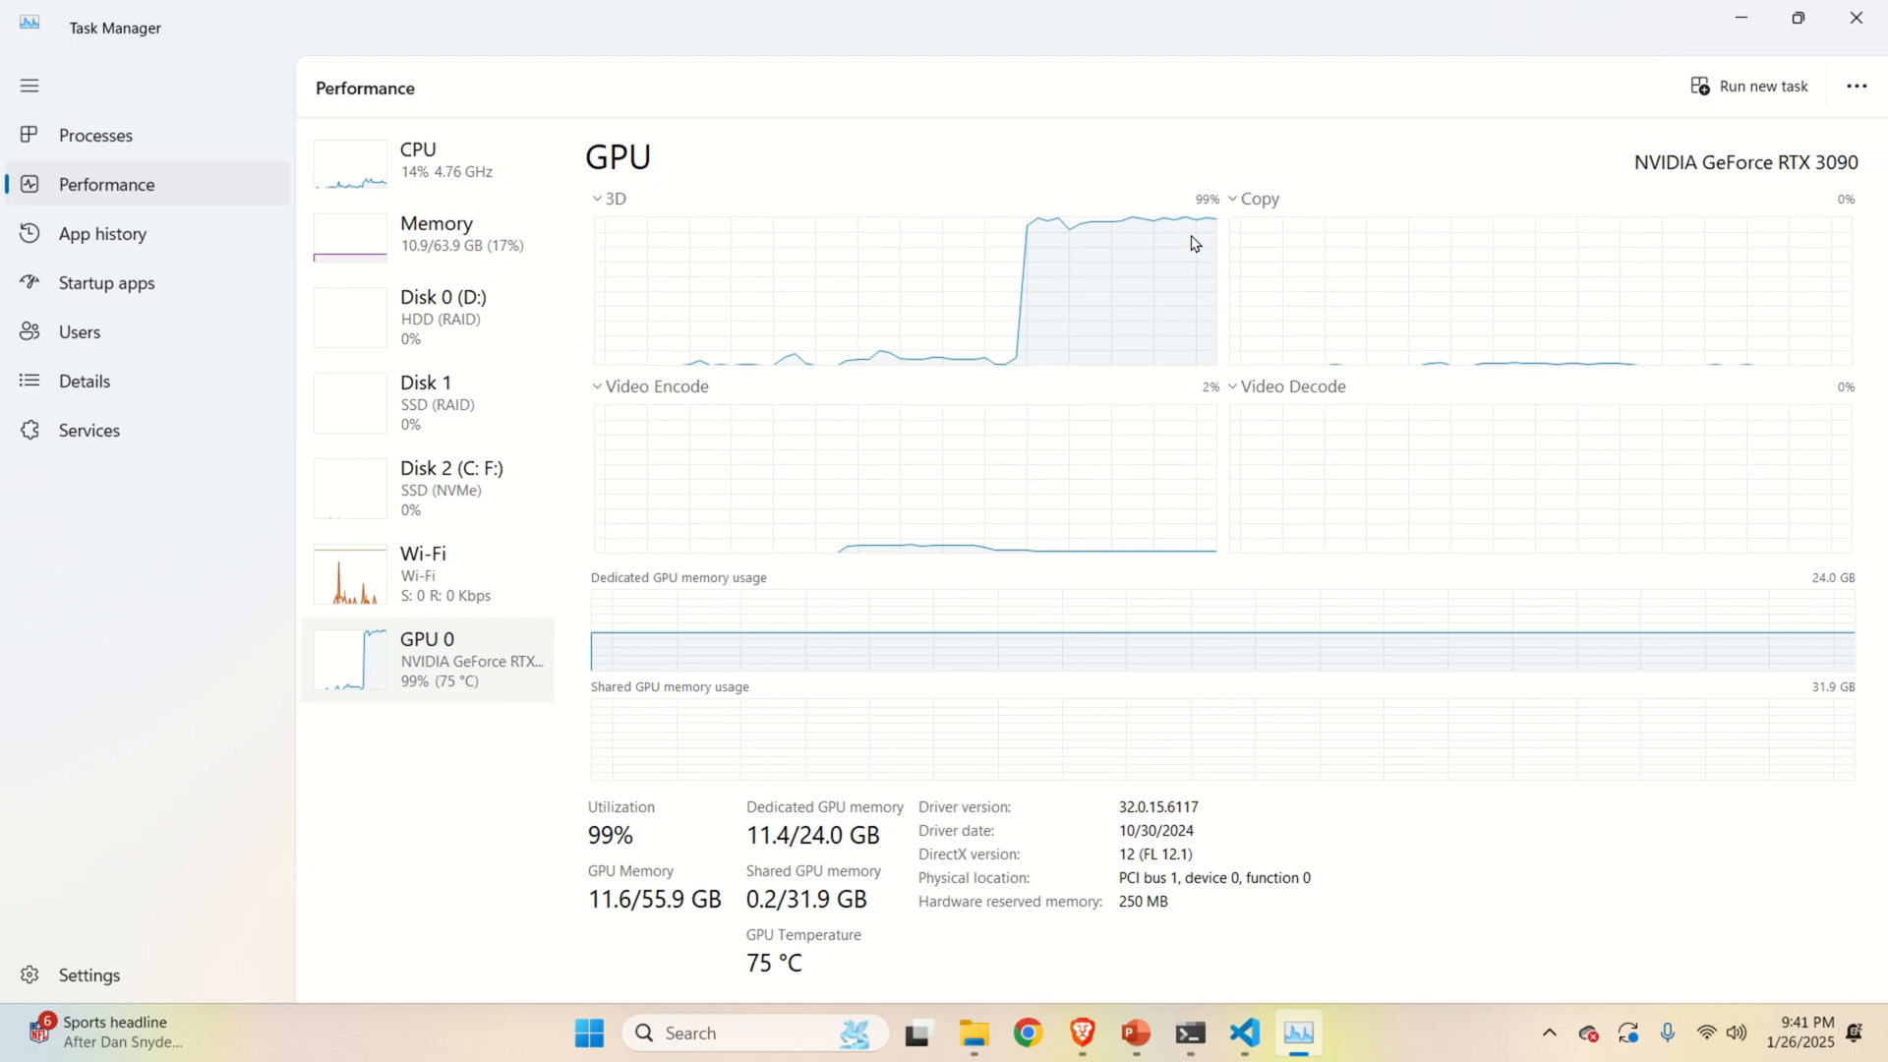
{"action": "mouse_move", "coordinate": [1454, 612]}
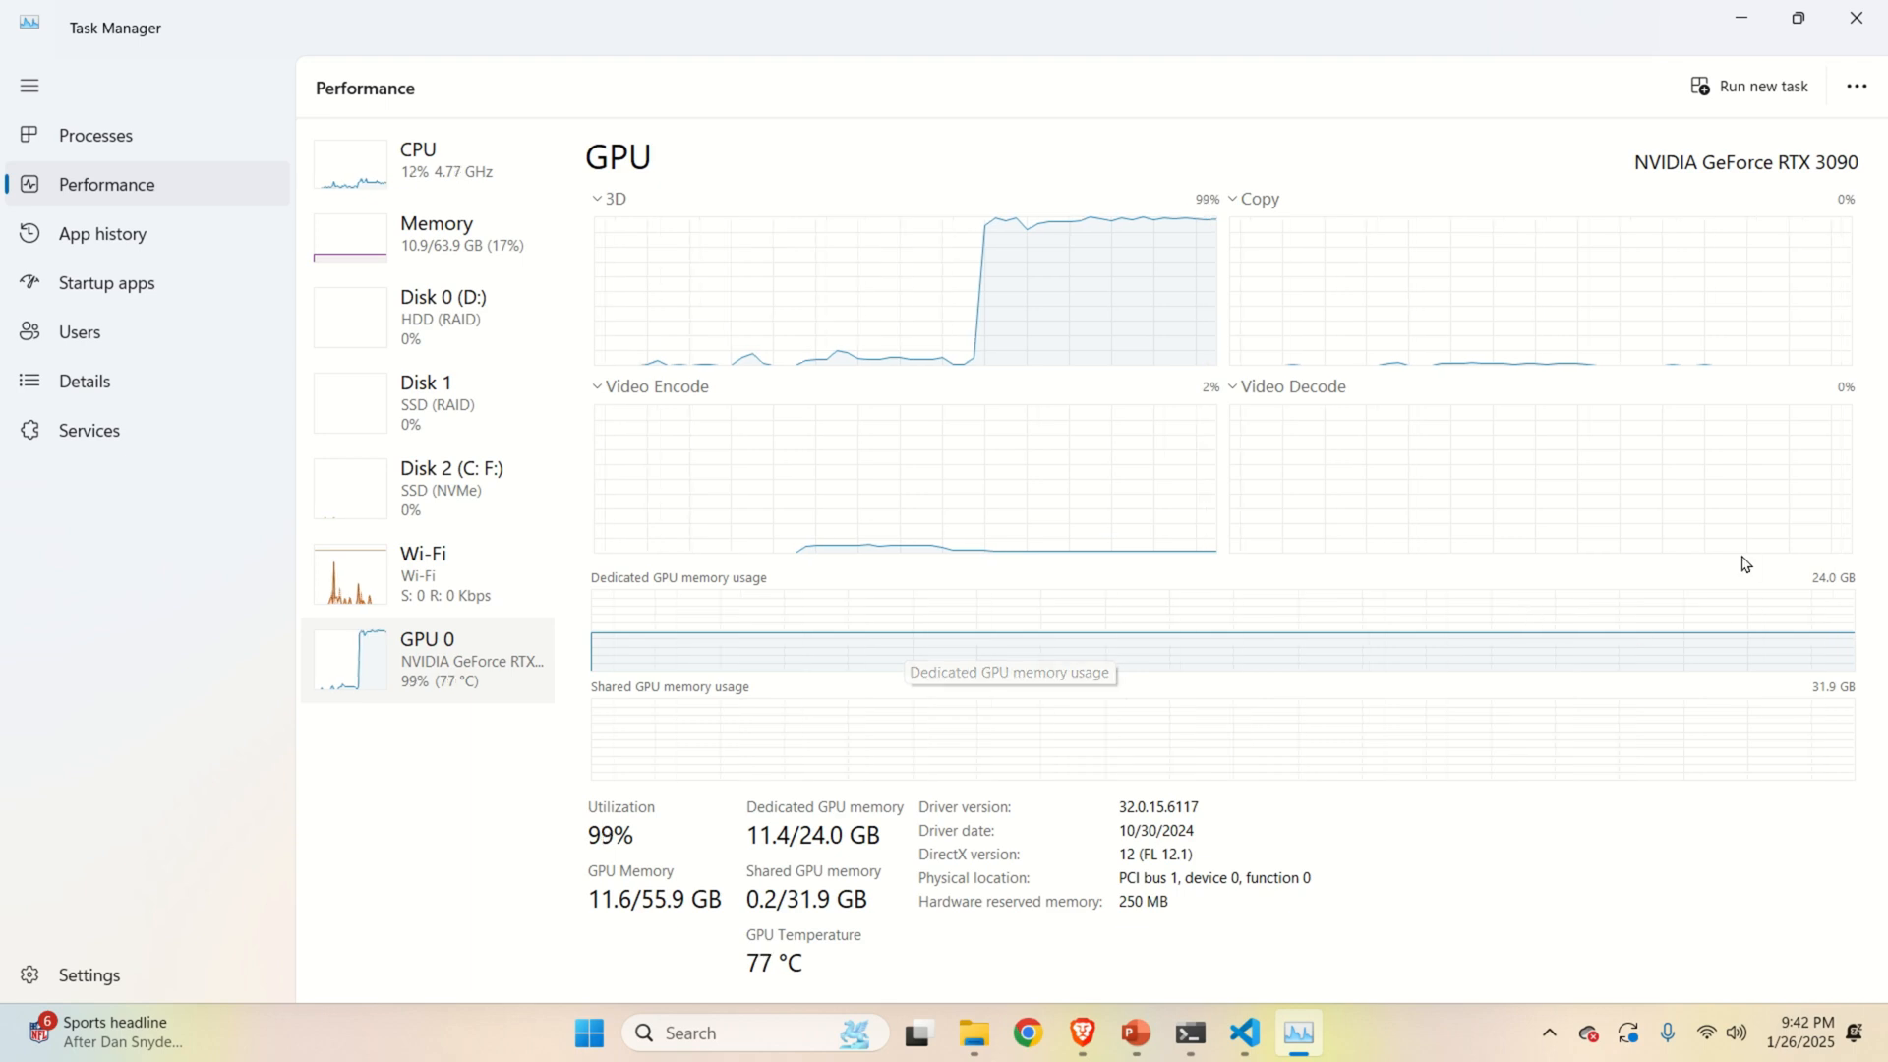
{"action": "mouse_move", "coordinate": [1689, 643]}
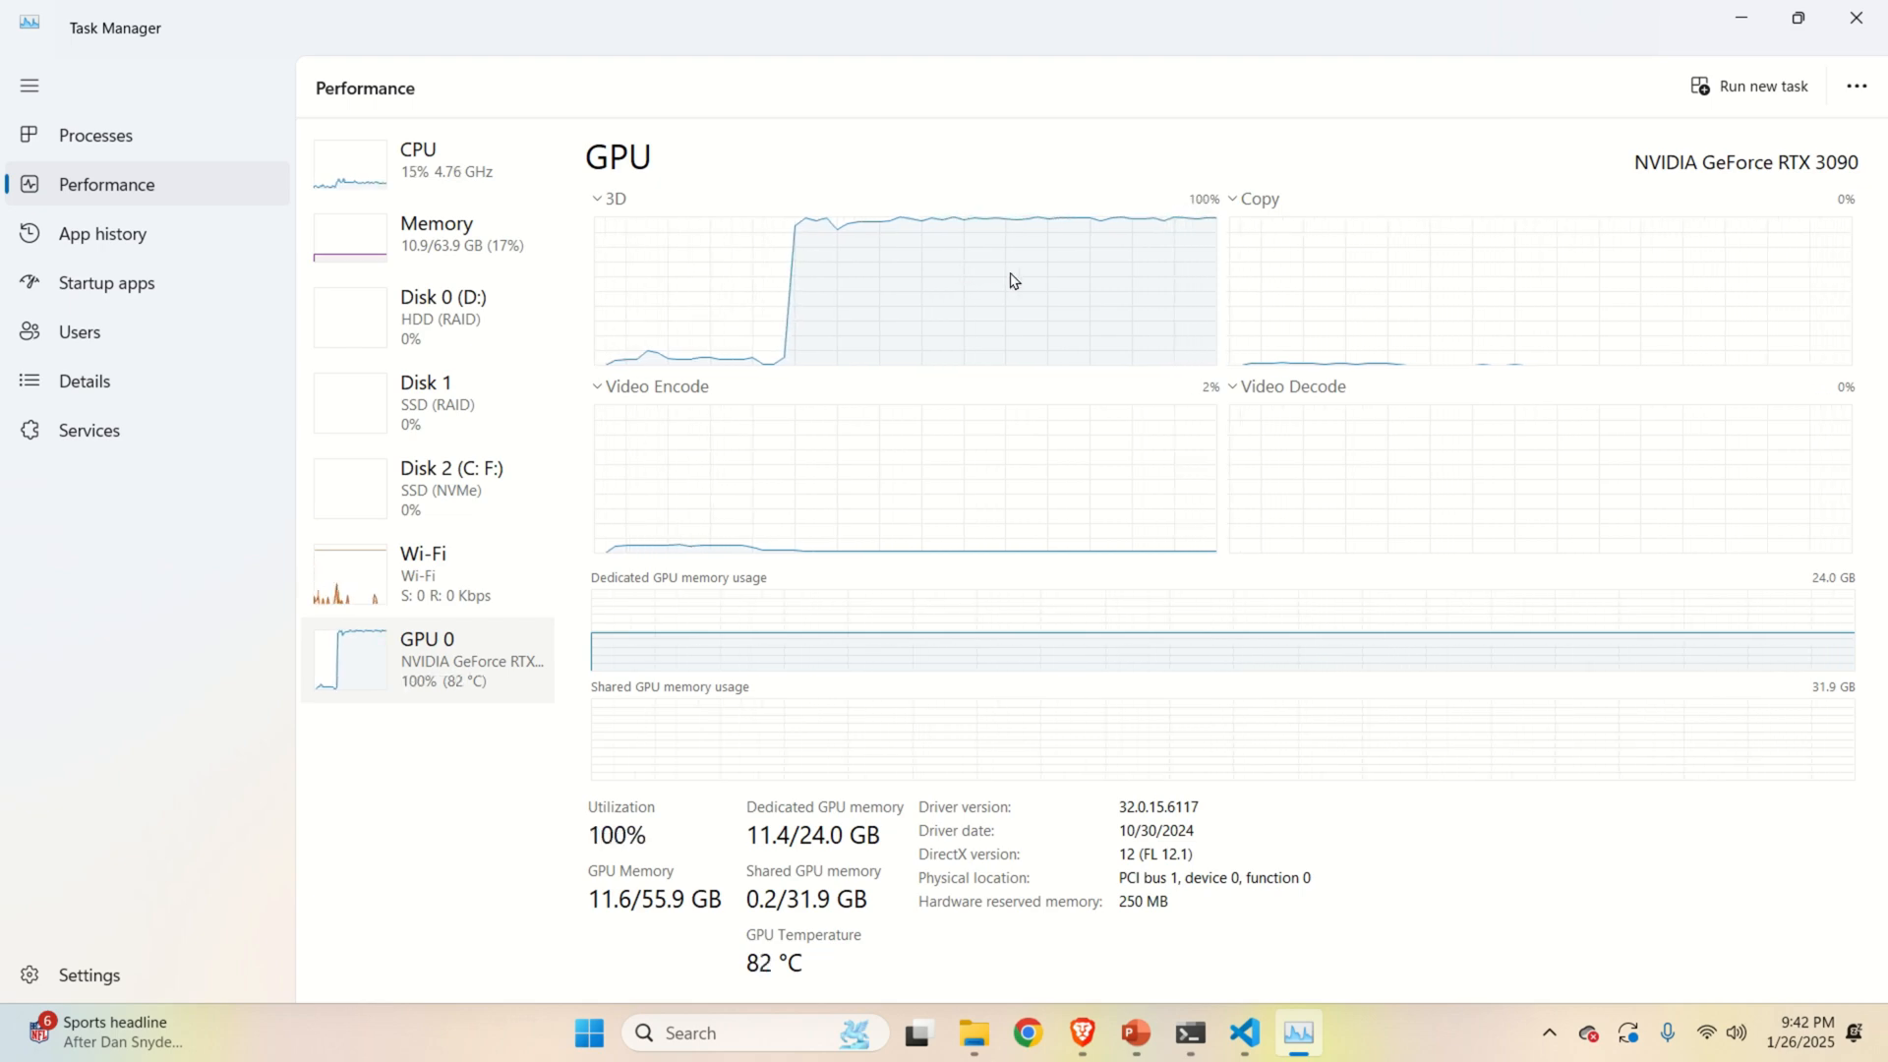
Switch to OutputOllama2.txt in Notepad and select the problem statement paragraph.
{"action": "left_click", "coordinate": [1323, 1034]}
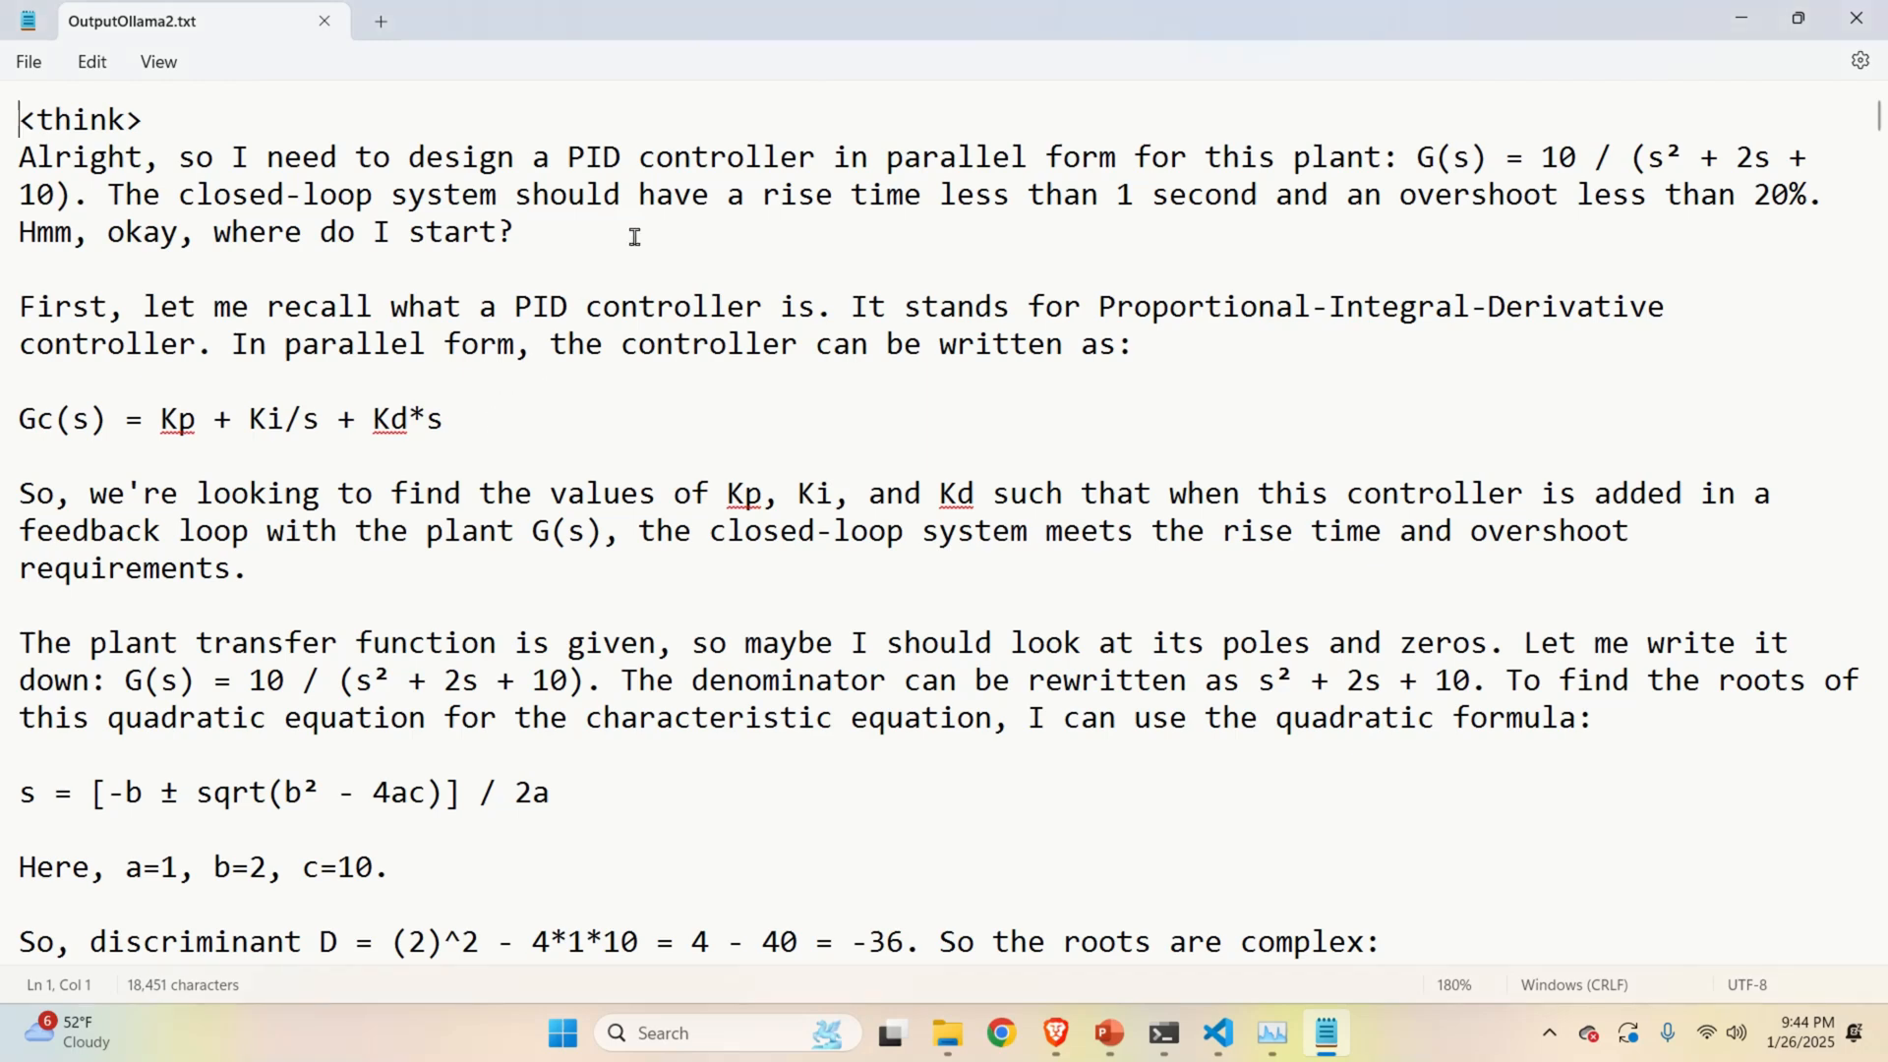
{"action": "left_click_drag", "start_coordinate": [165, 156], "coordinate": [511, 231]}
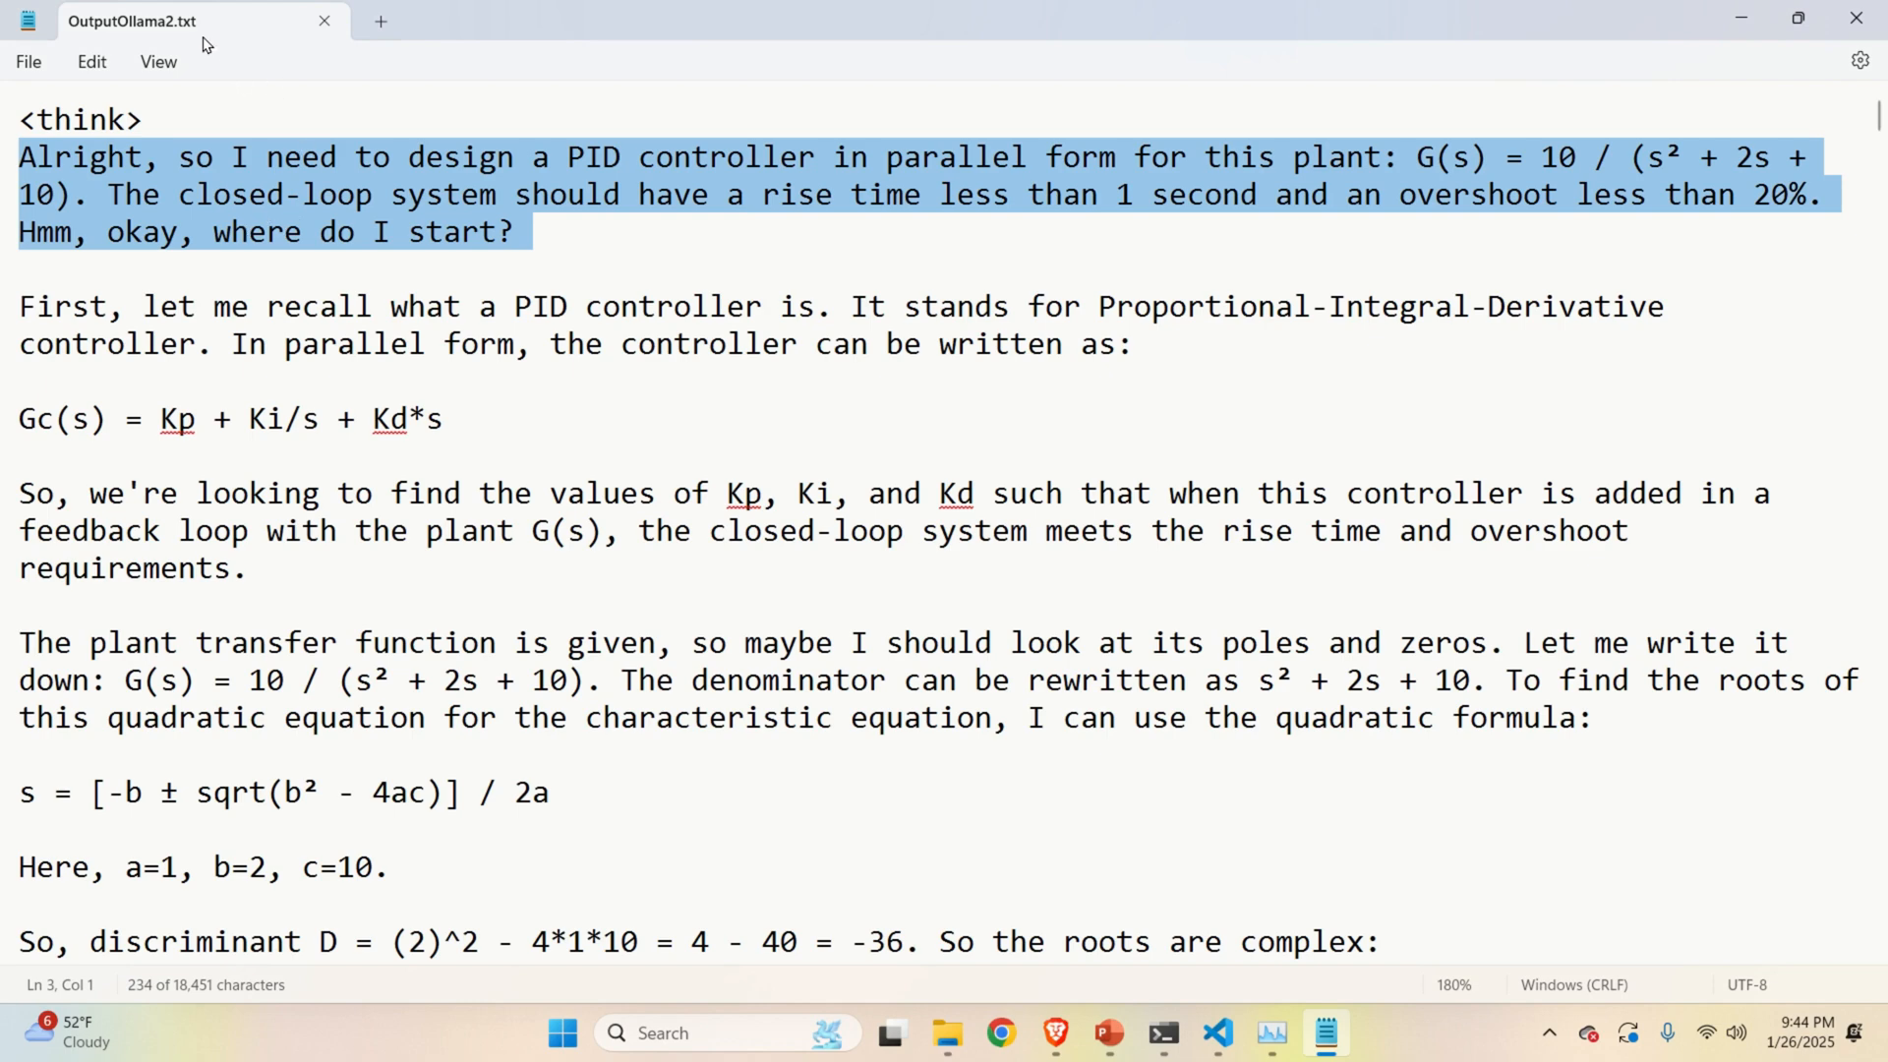
{"action": "mouse_move", "coordinate": [207, 203]}
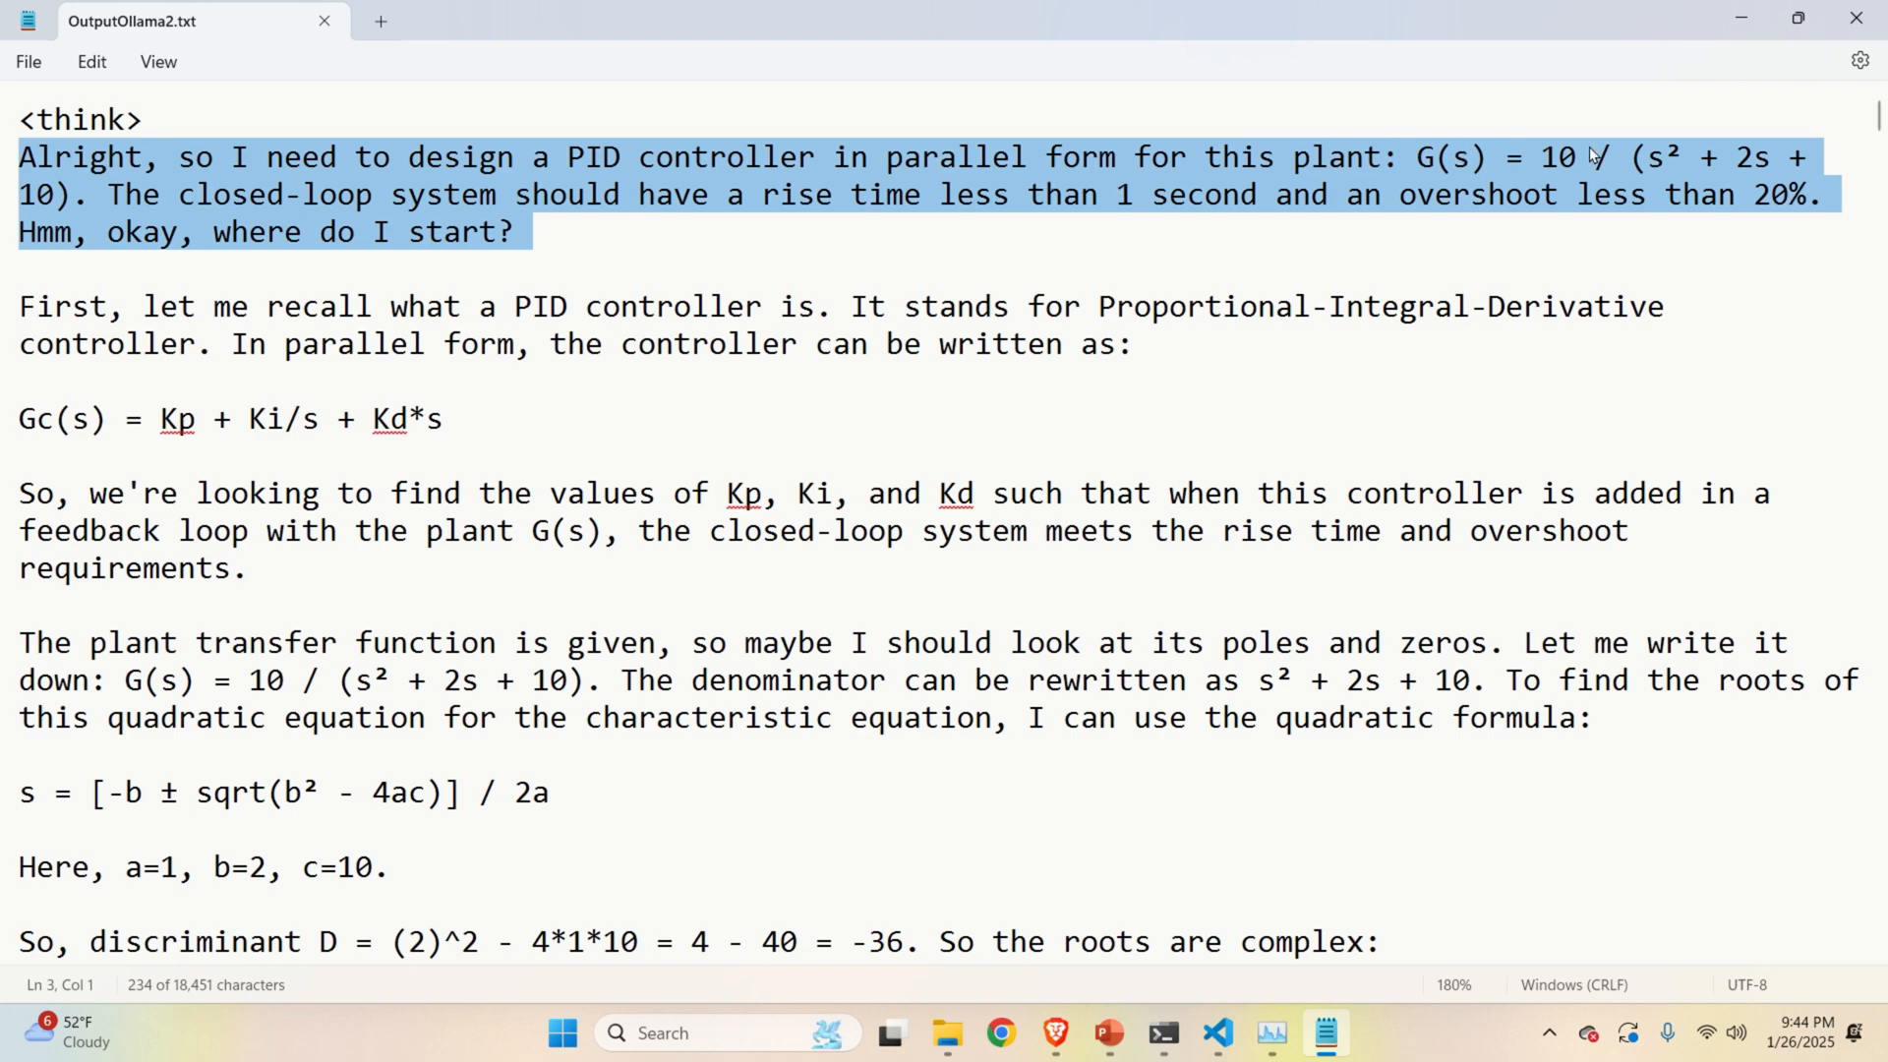
{"action": "mouse_move", "coordinate": [379, 229]}
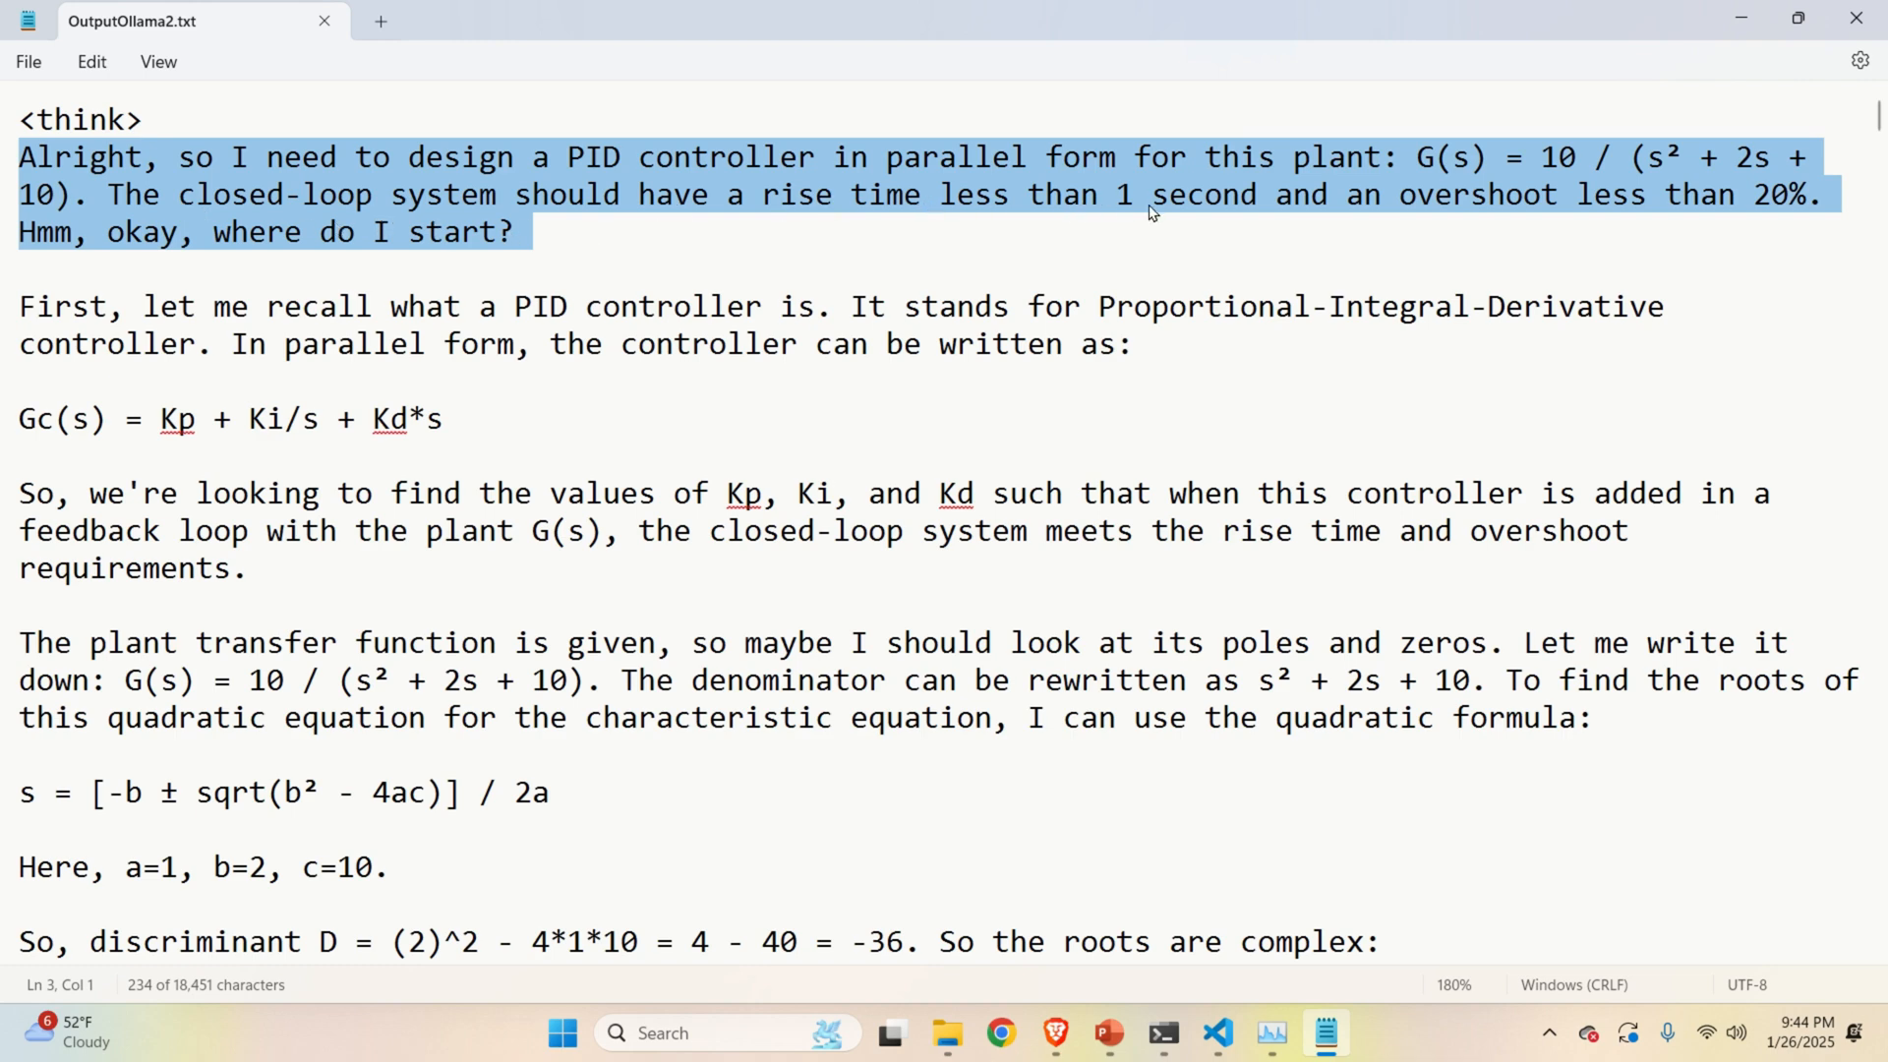
{"action": "mouse_move", "coordinate": [1712, 205]}
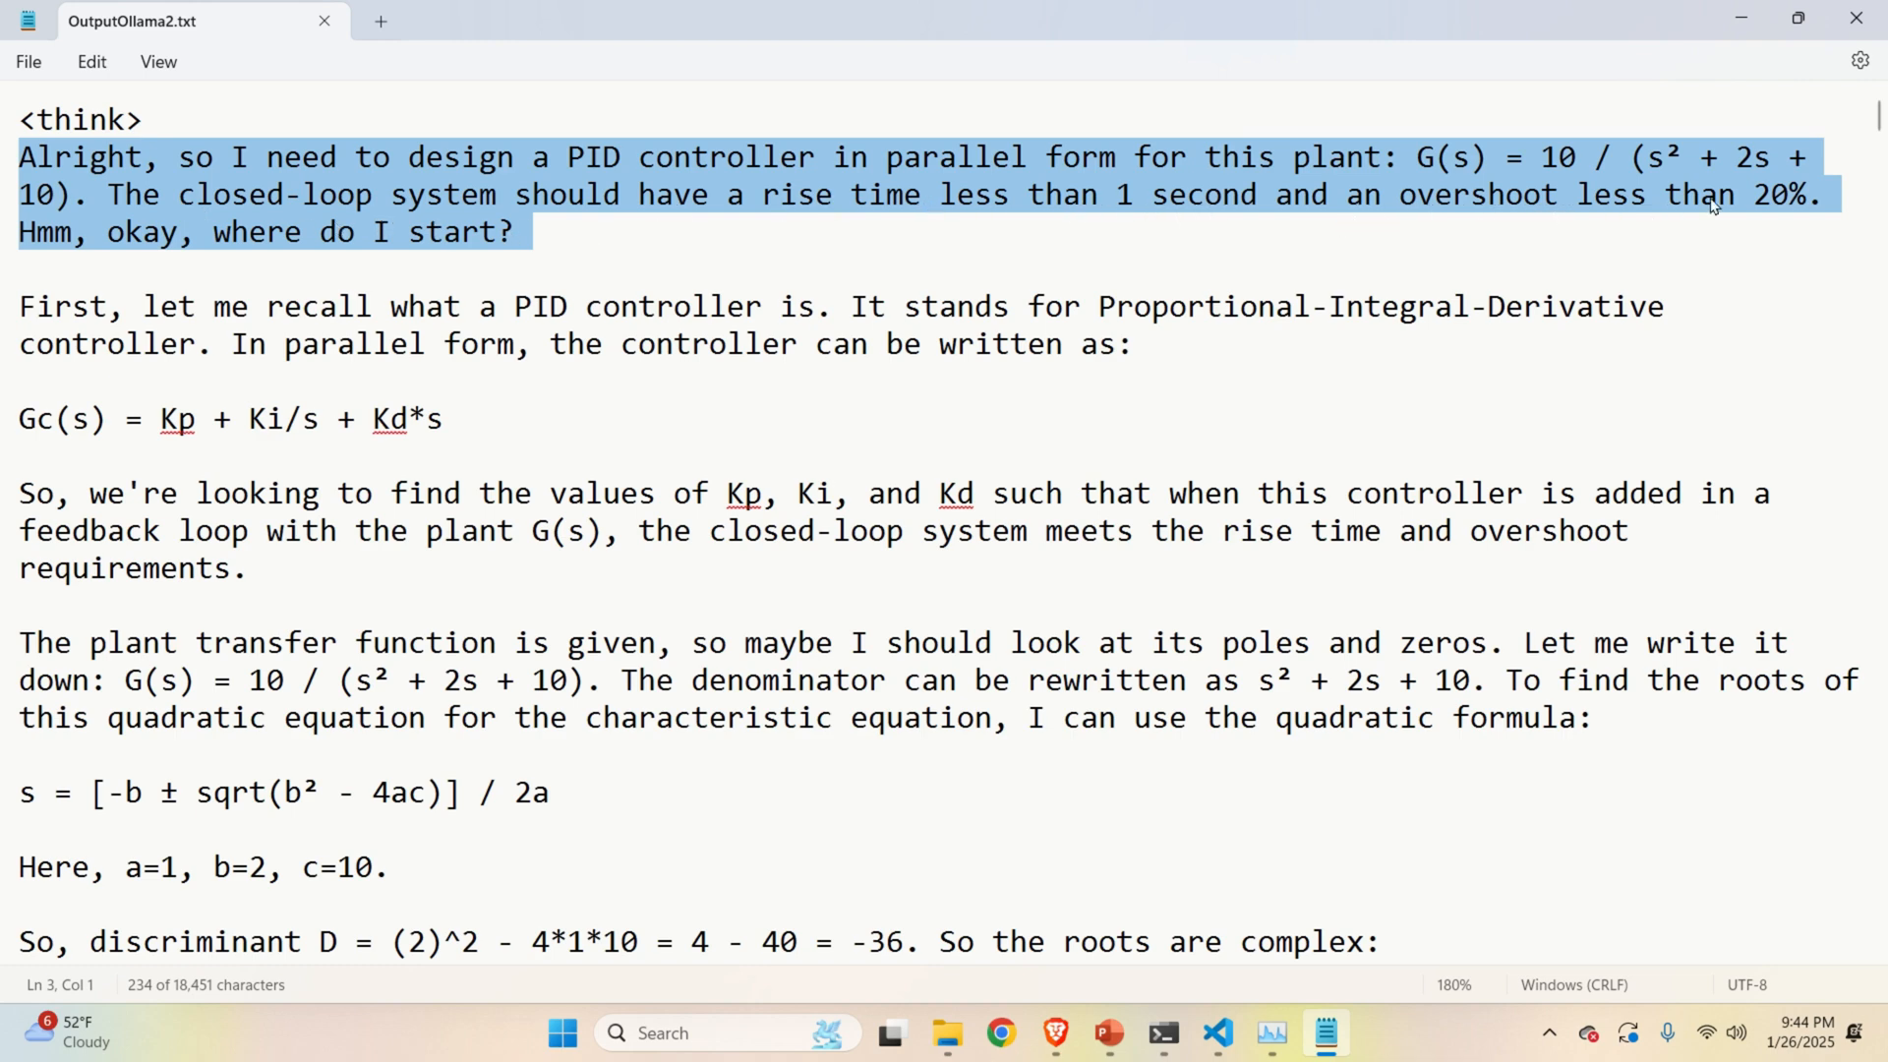
{"action": "mouse_move", "coordinate": [1063, 269]}
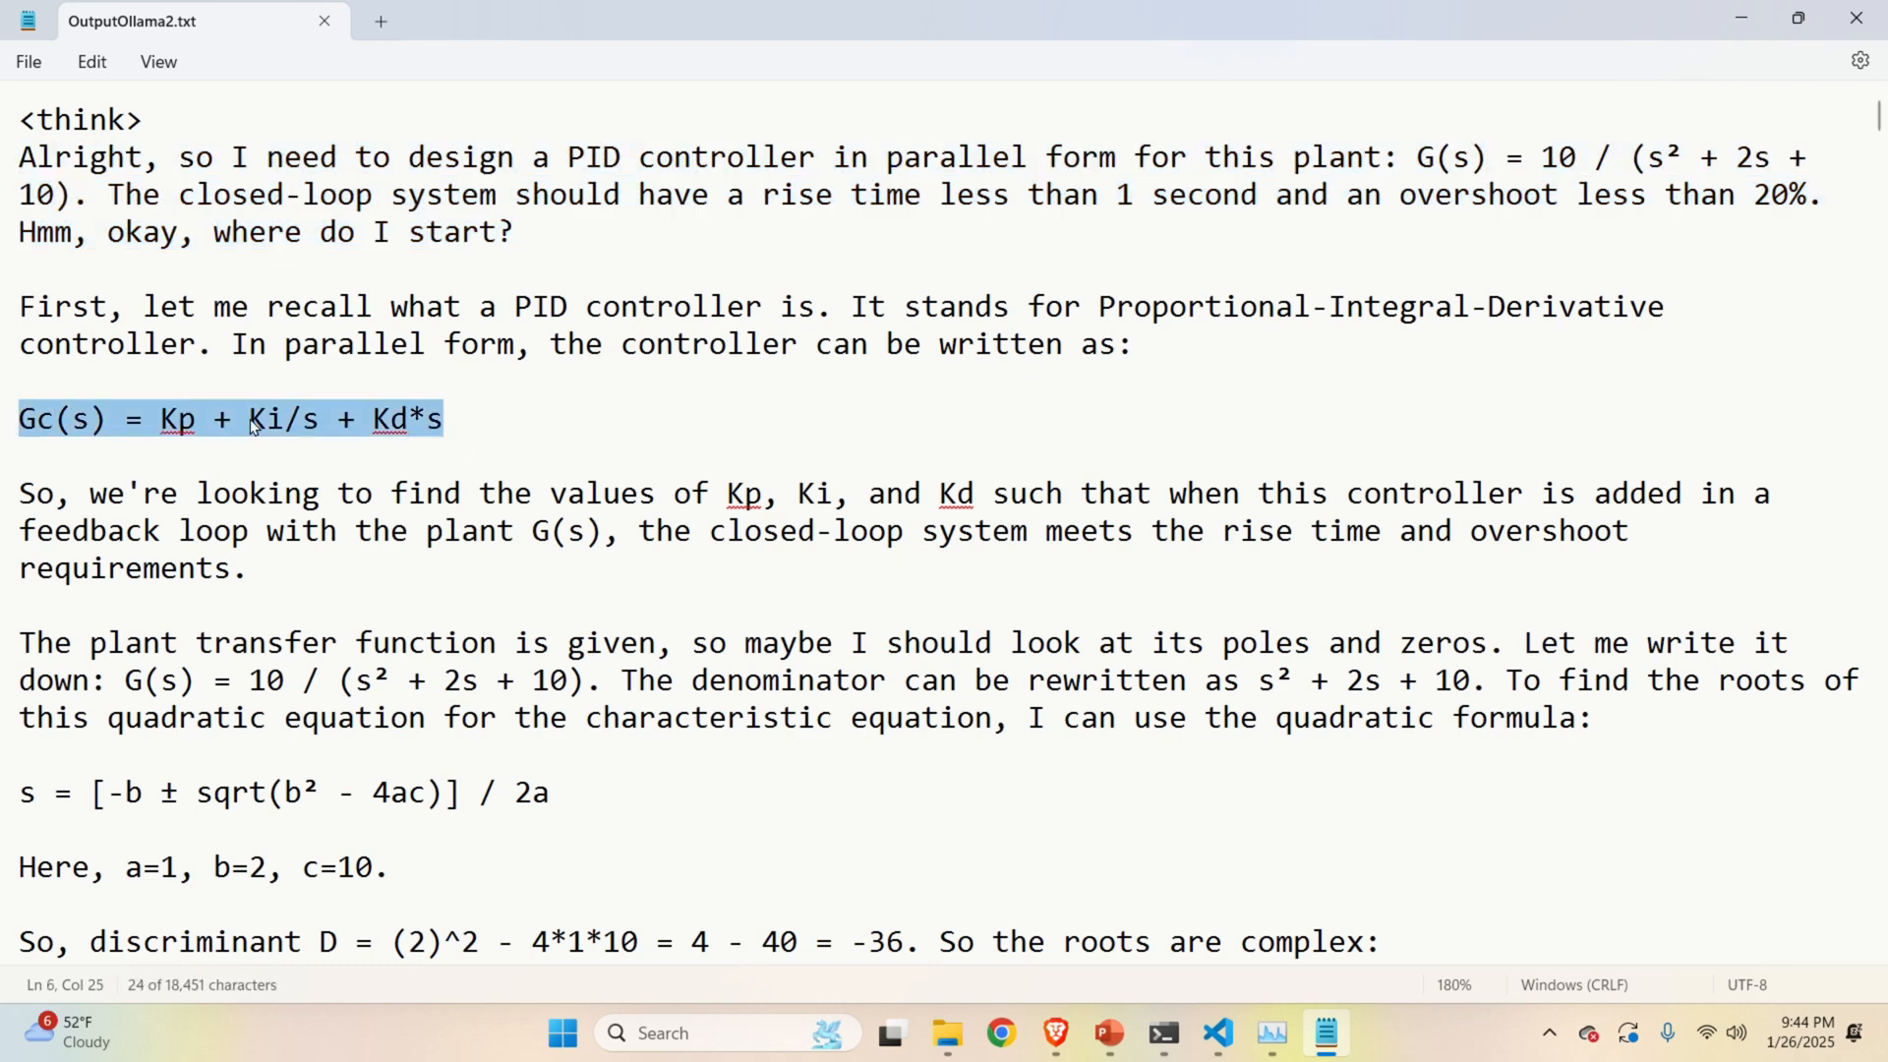
{"action": "mouse_move", "coordinate": [216, 435]}
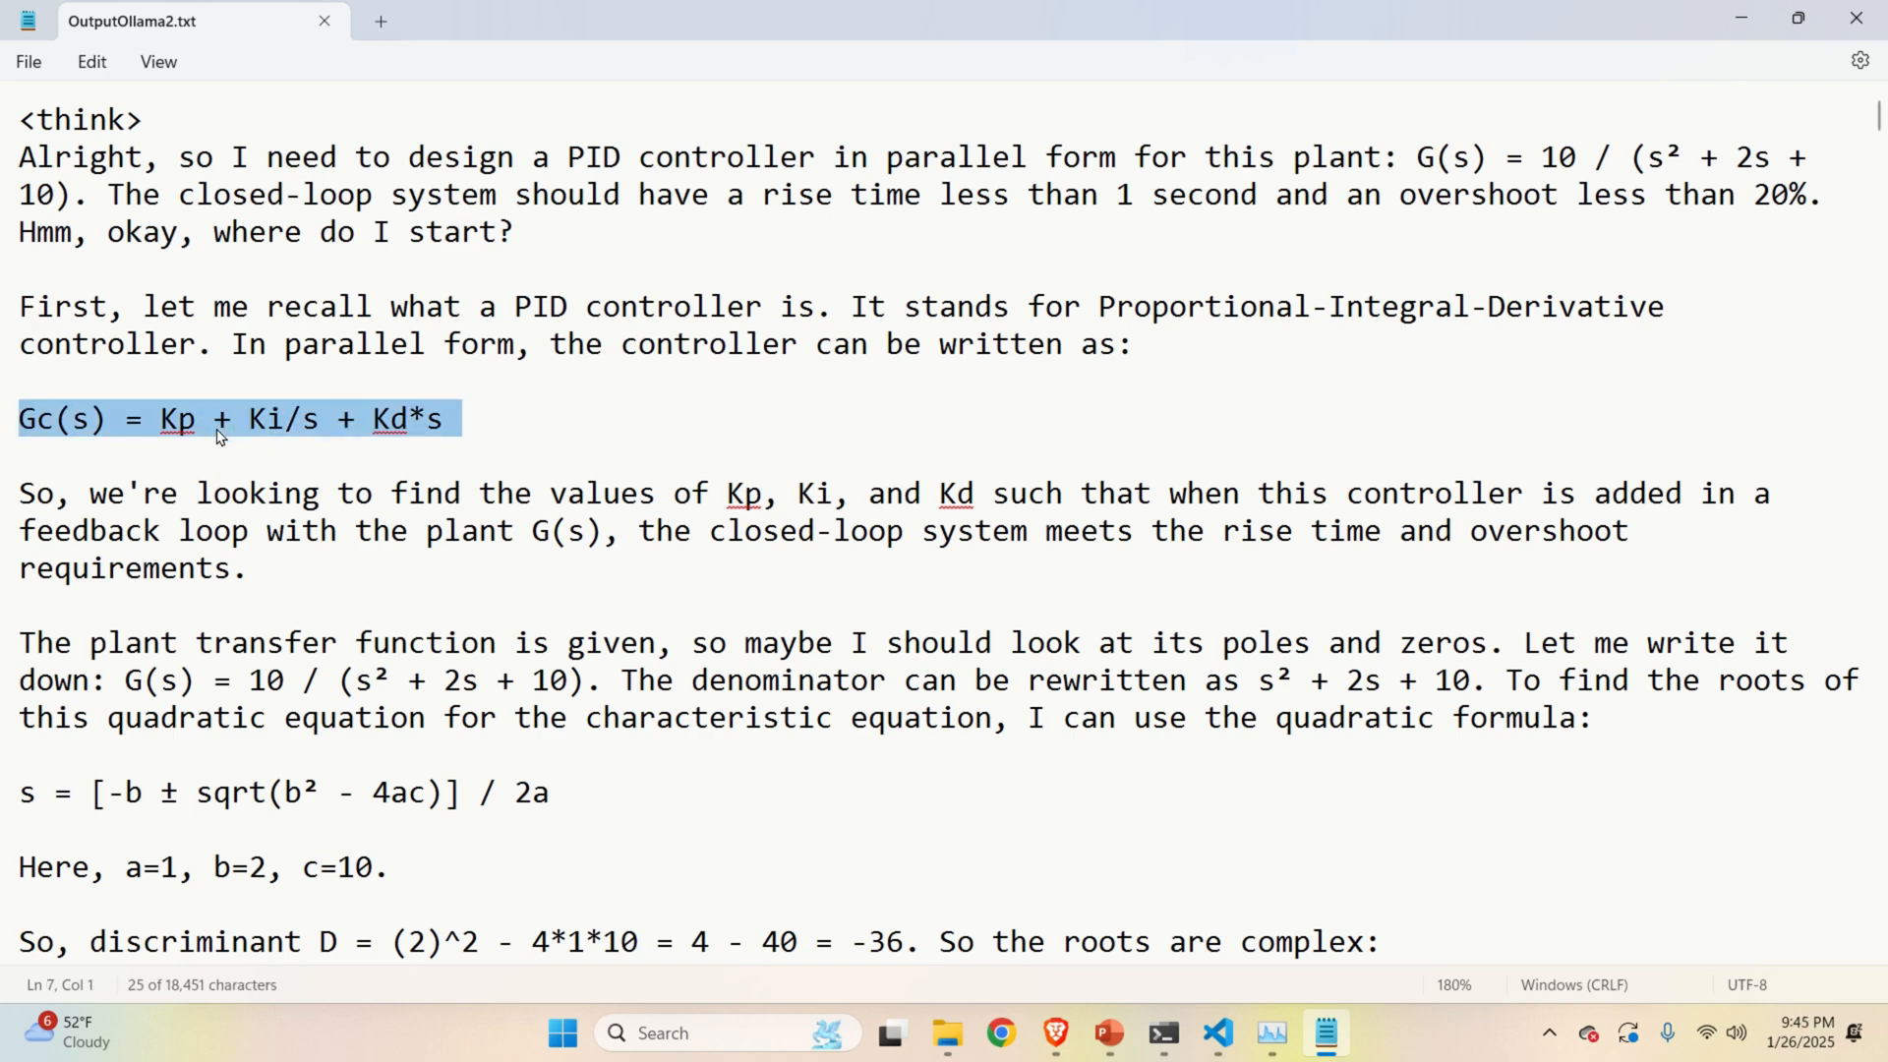
{"action": "mouse_move", "coordinate": [221, 437]}
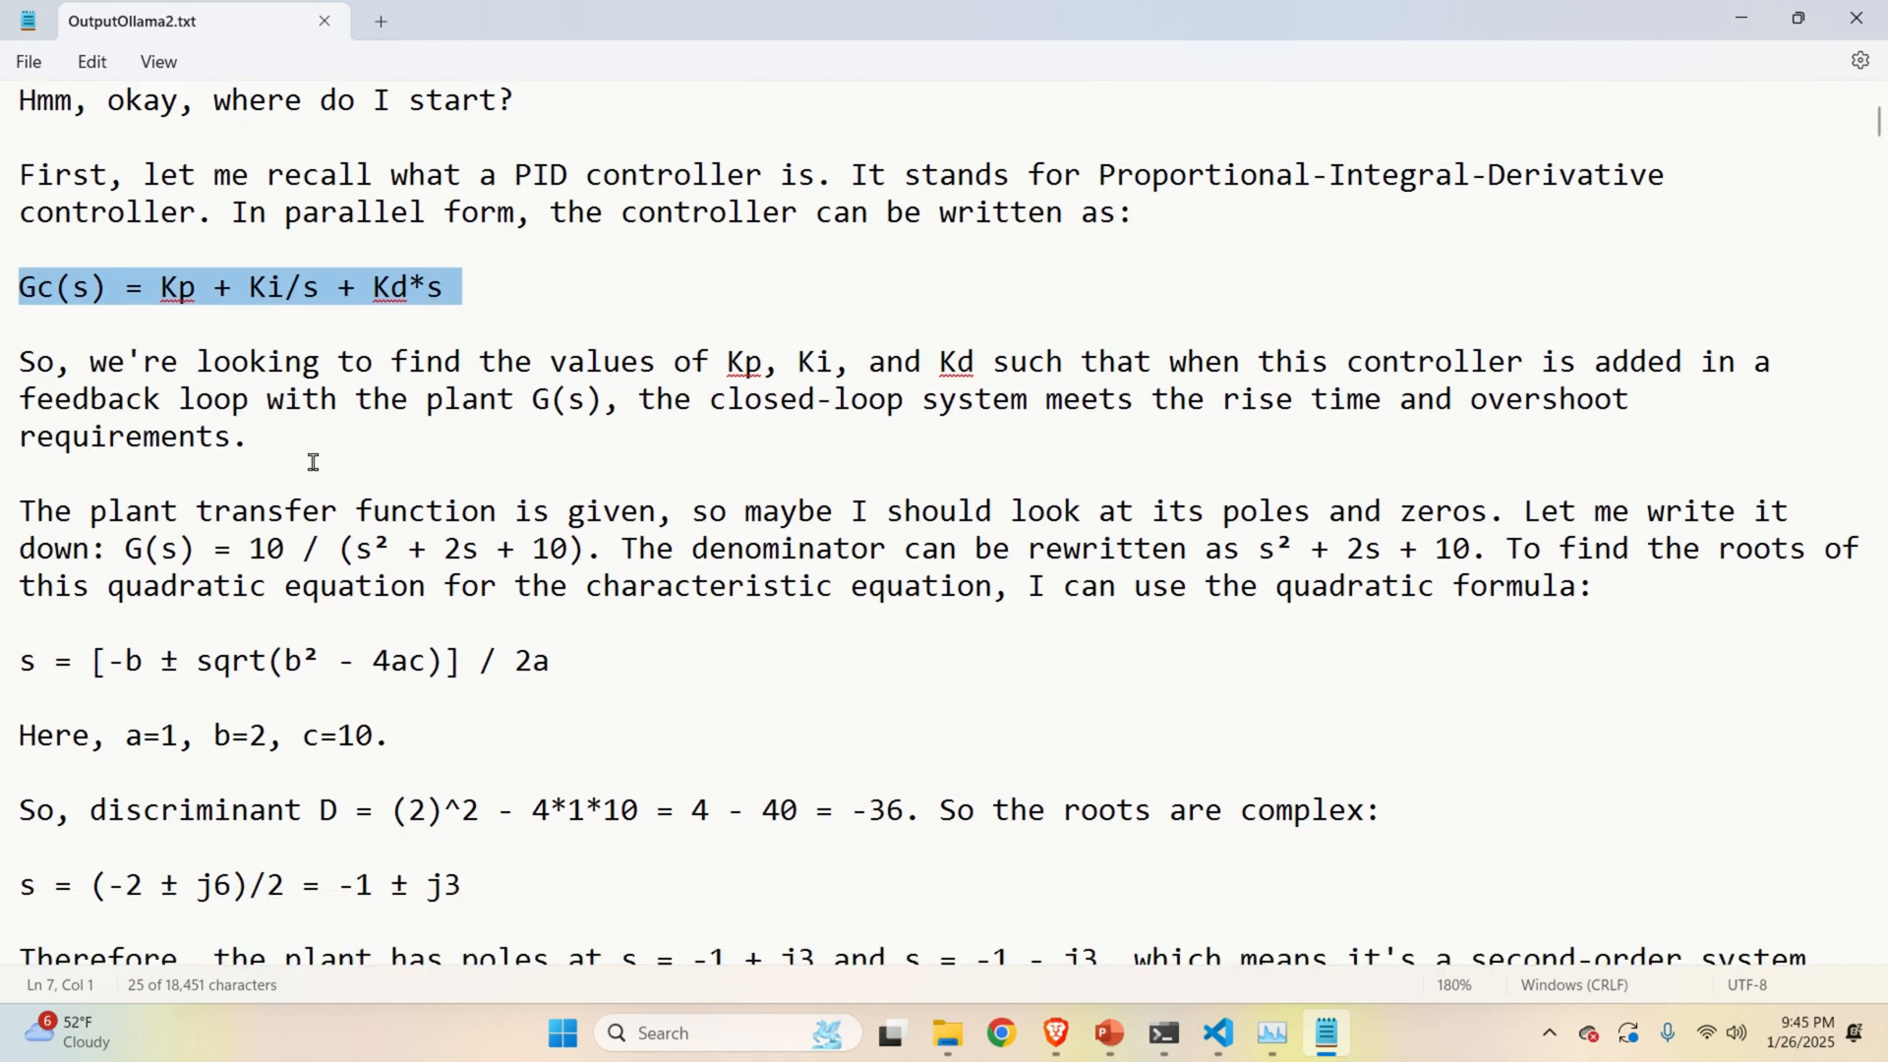
Scroll through the closed-loop derivation past the </think> tag to the final answer.
{"action": "scroll", "scroll_direction": "down", "scroll_amount": 3}
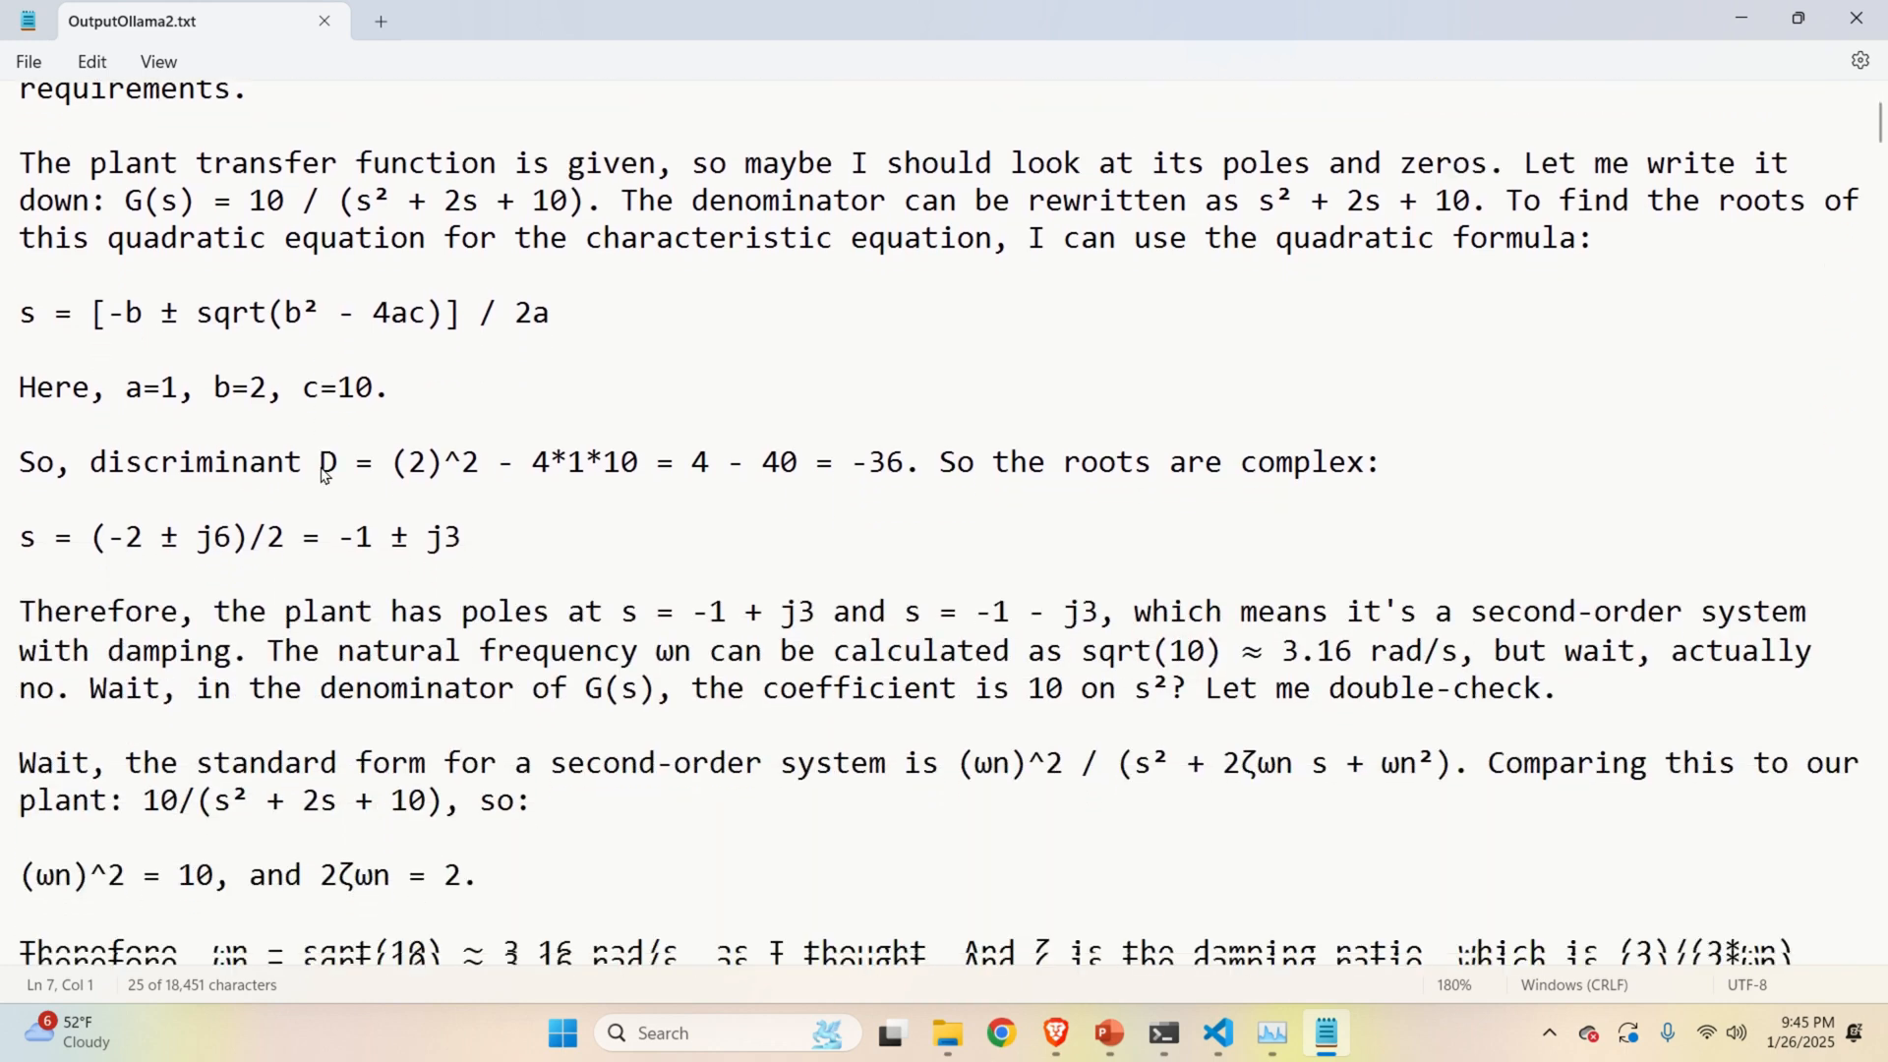
{"action": "scroll", "scroll_direction": "down", "scroll_amount": 3}
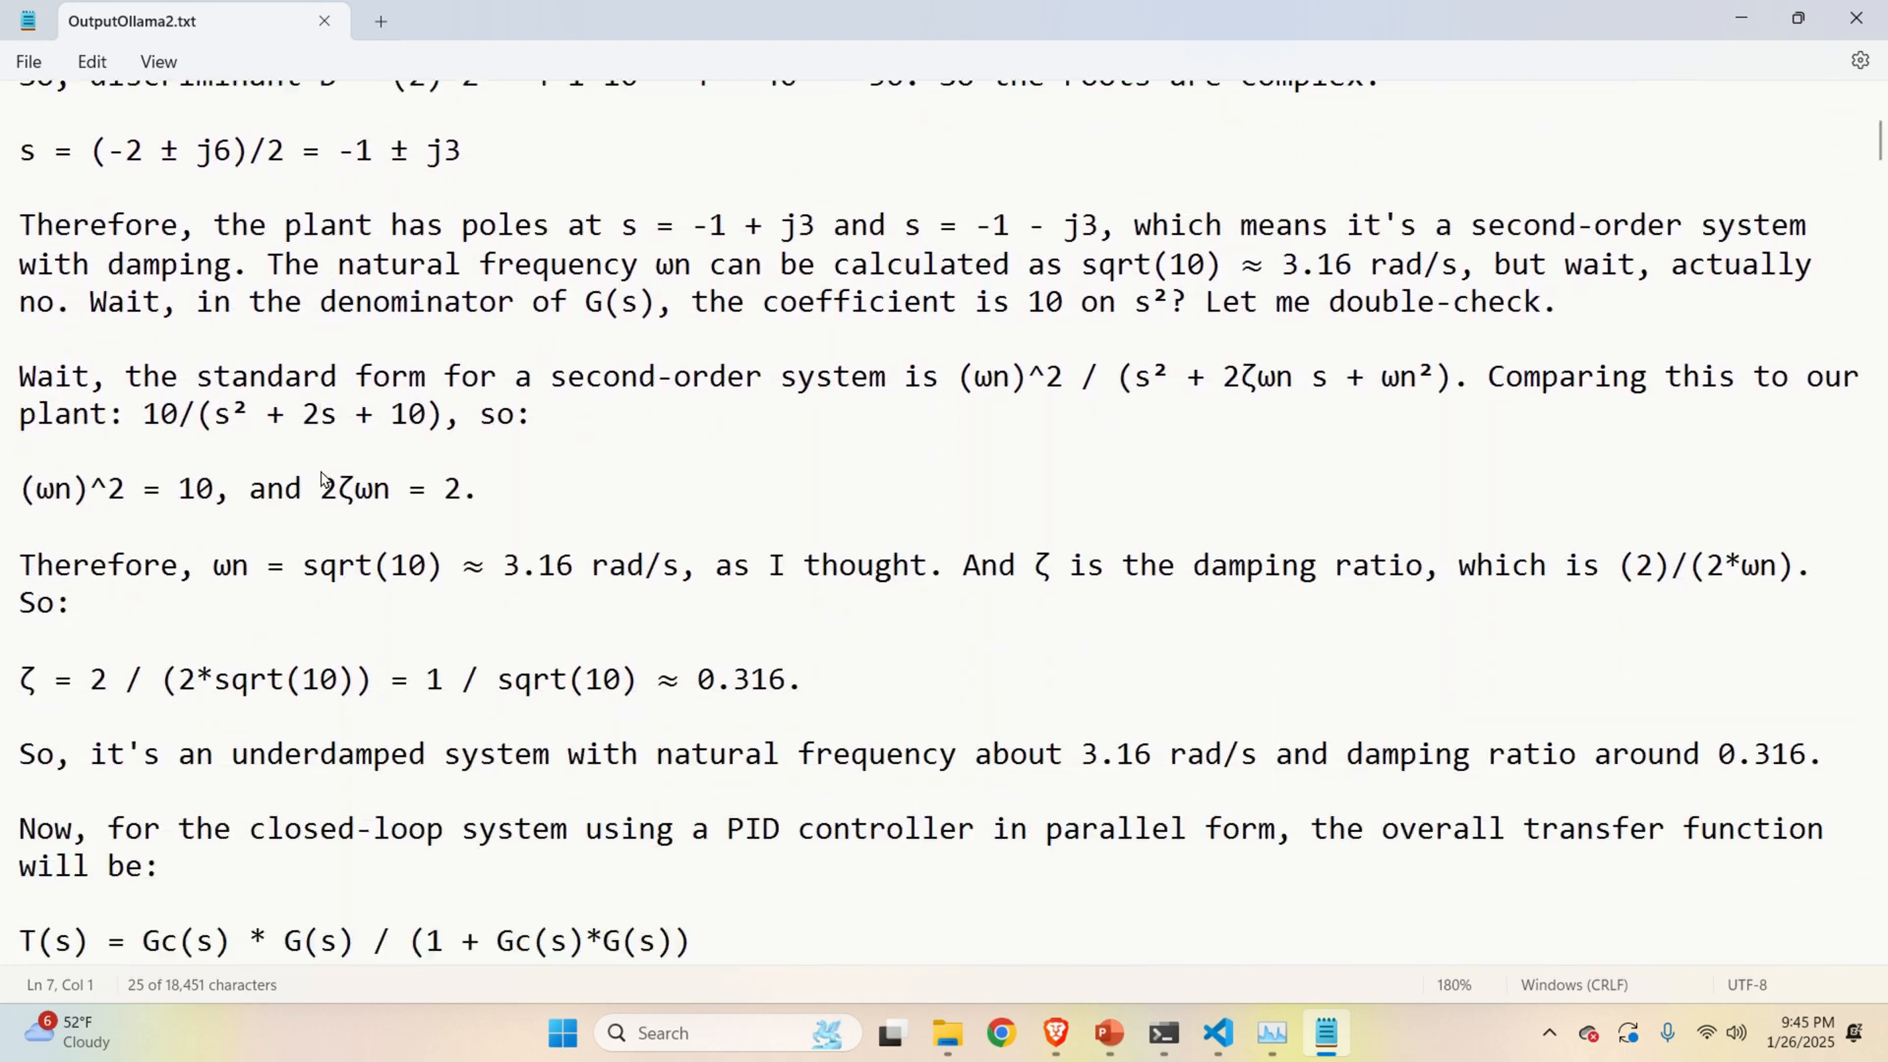
{"action": "scroll", "scroll_direction": "down", "scroll_amount": 3}
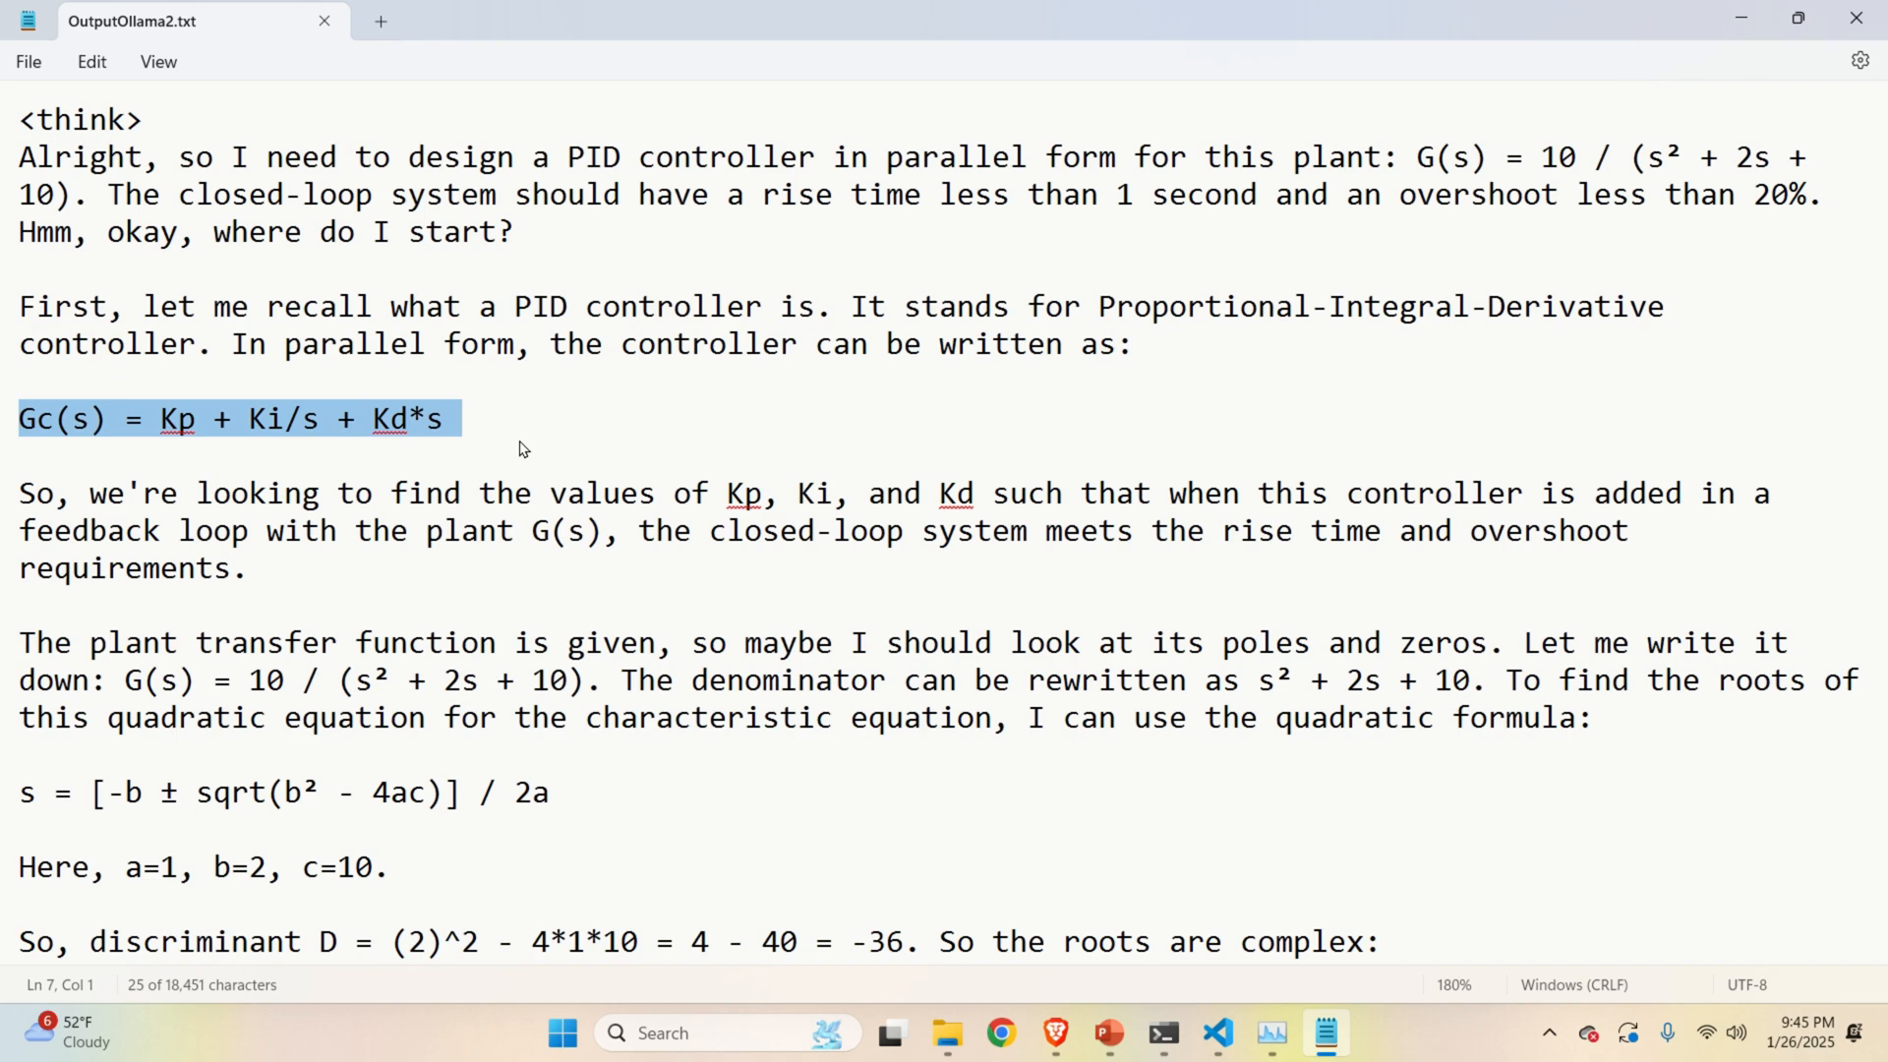
{"action": "scroll", "scroll_direction": "down", "scroll_amount": 3}
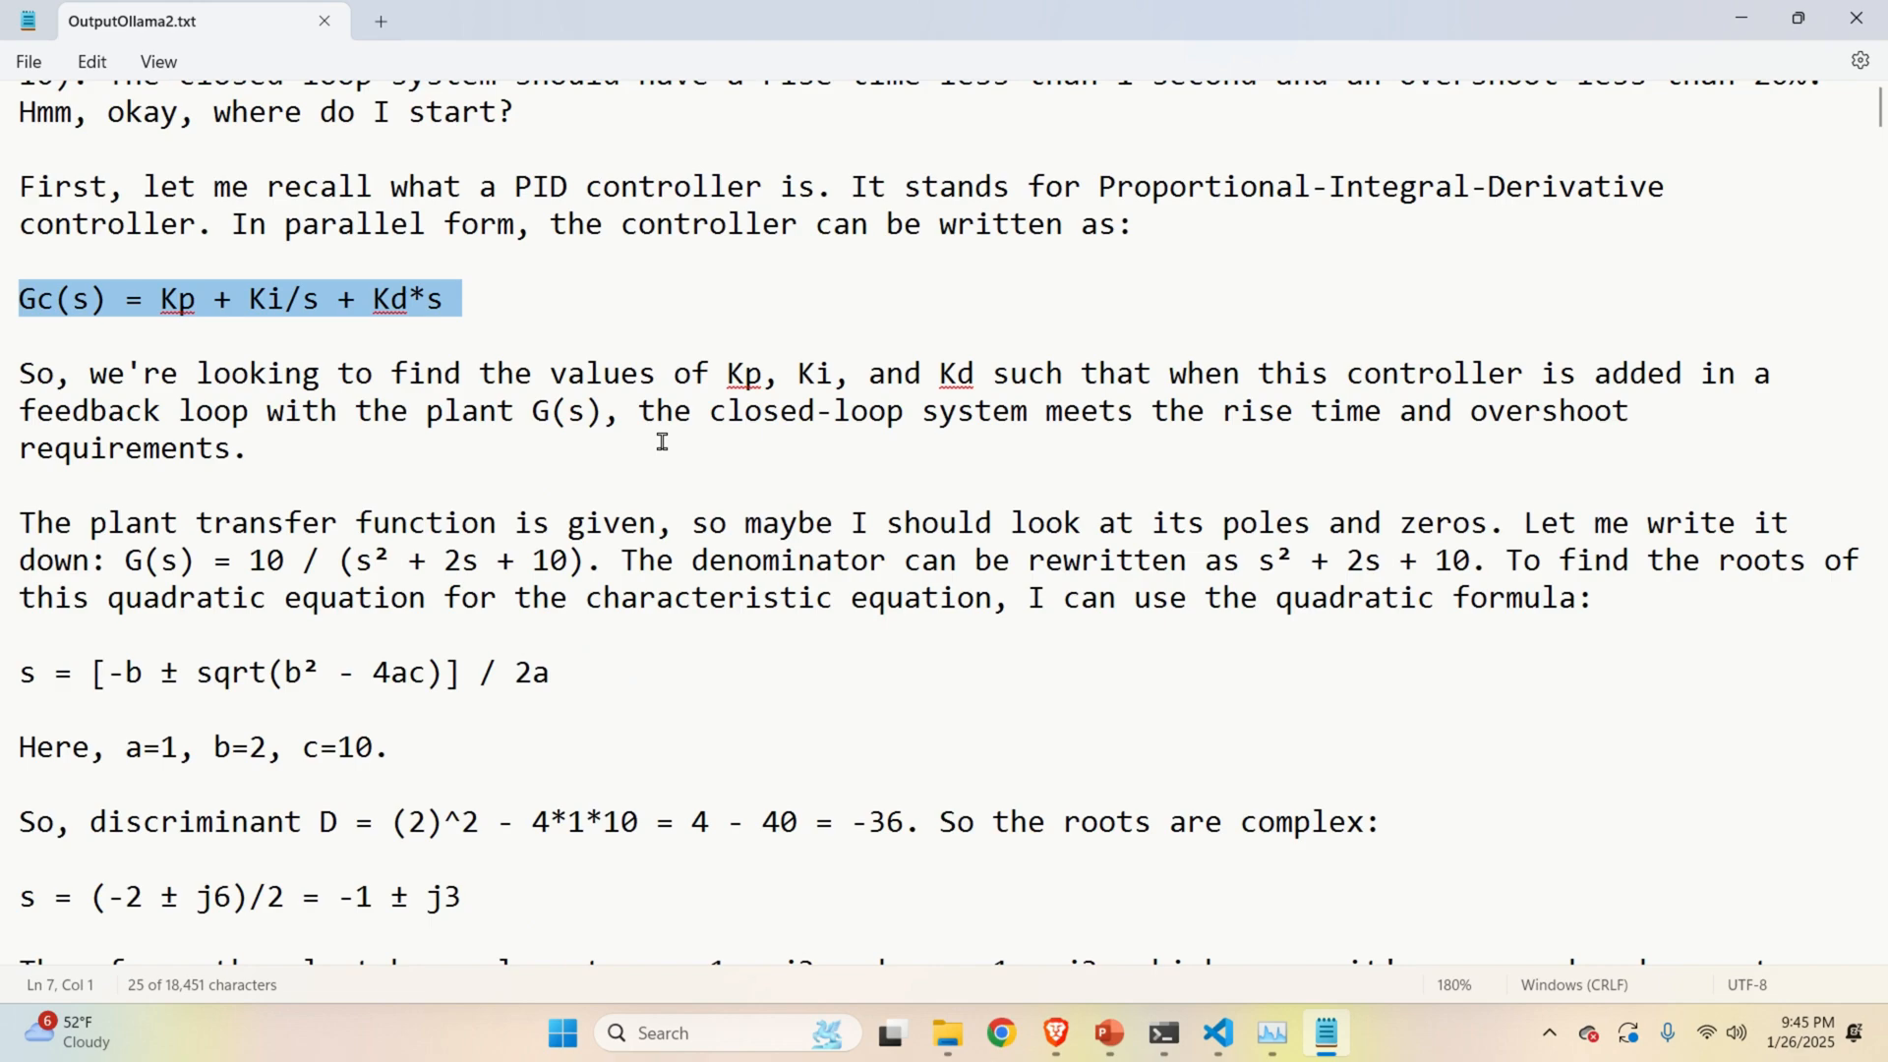
{"action": "scroll", "scroll_direction": "down", "scroll_amount": 3}
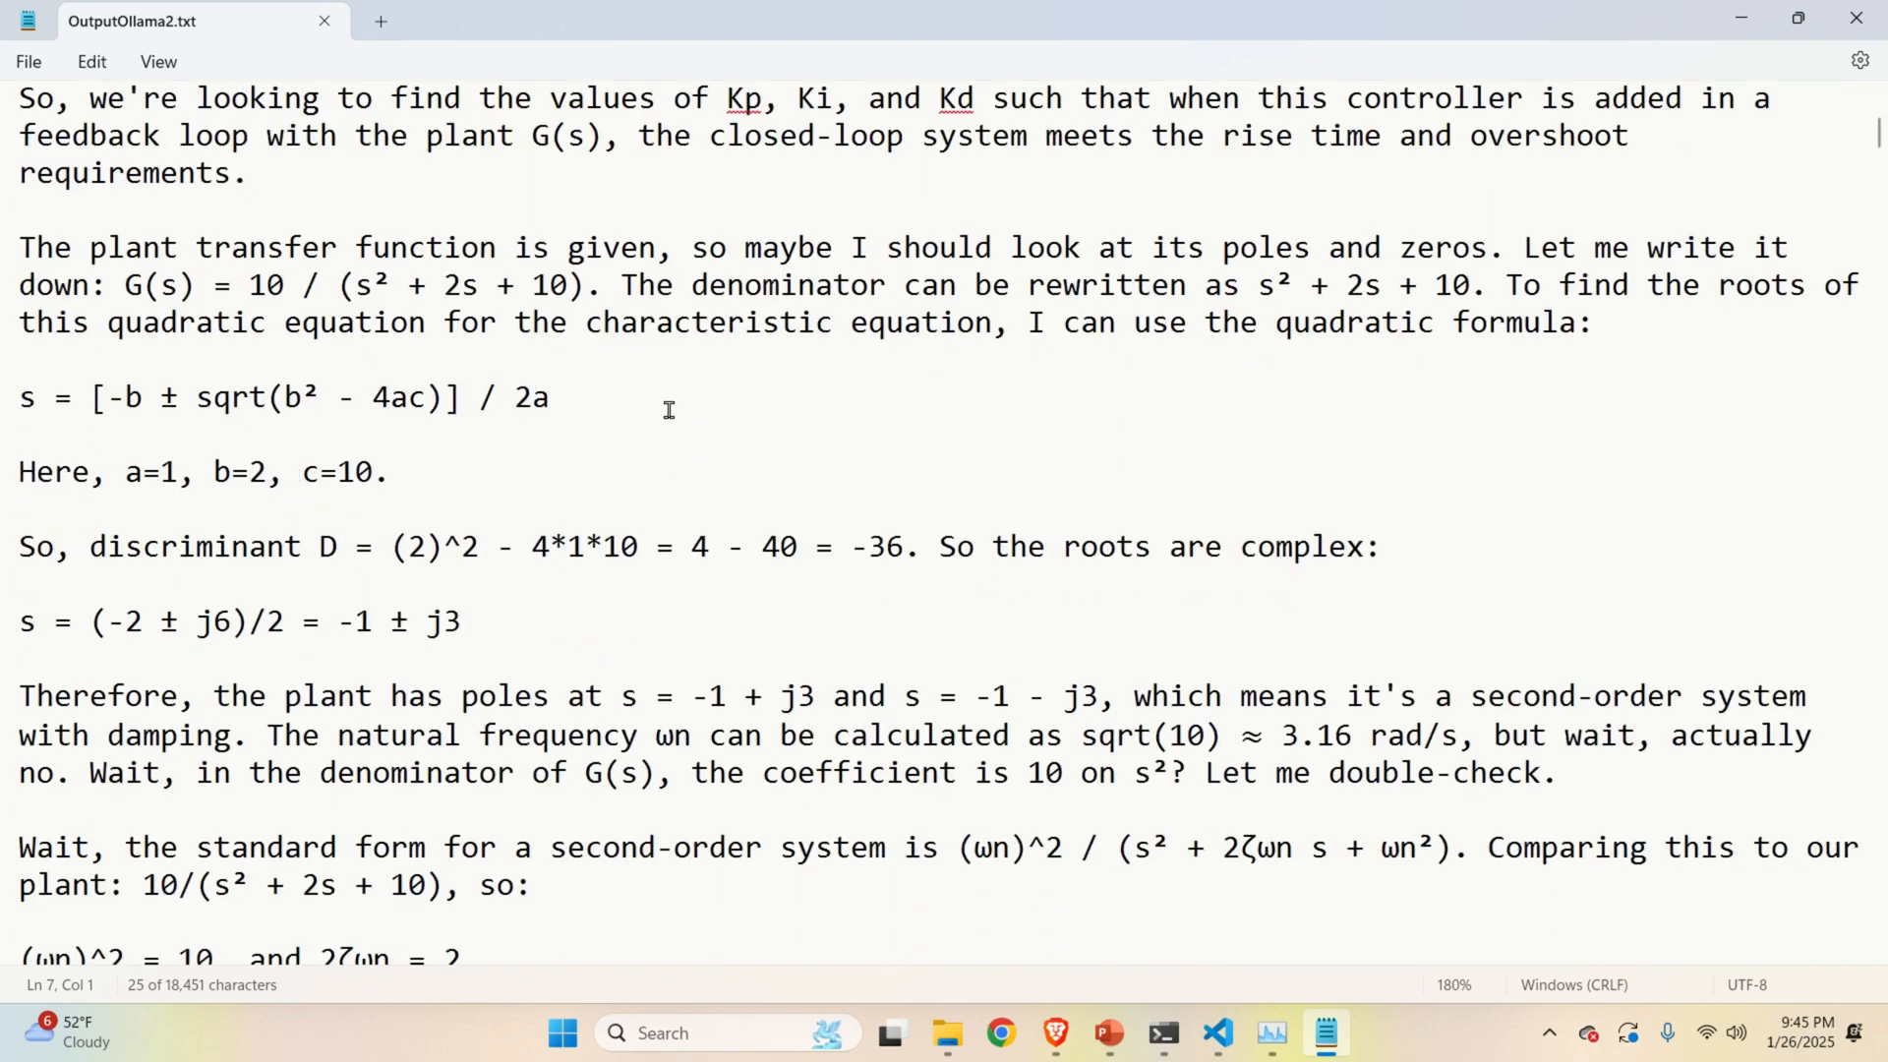
{"action": "scroll", "scroll_direction": "down", "scroll_amount": 3}
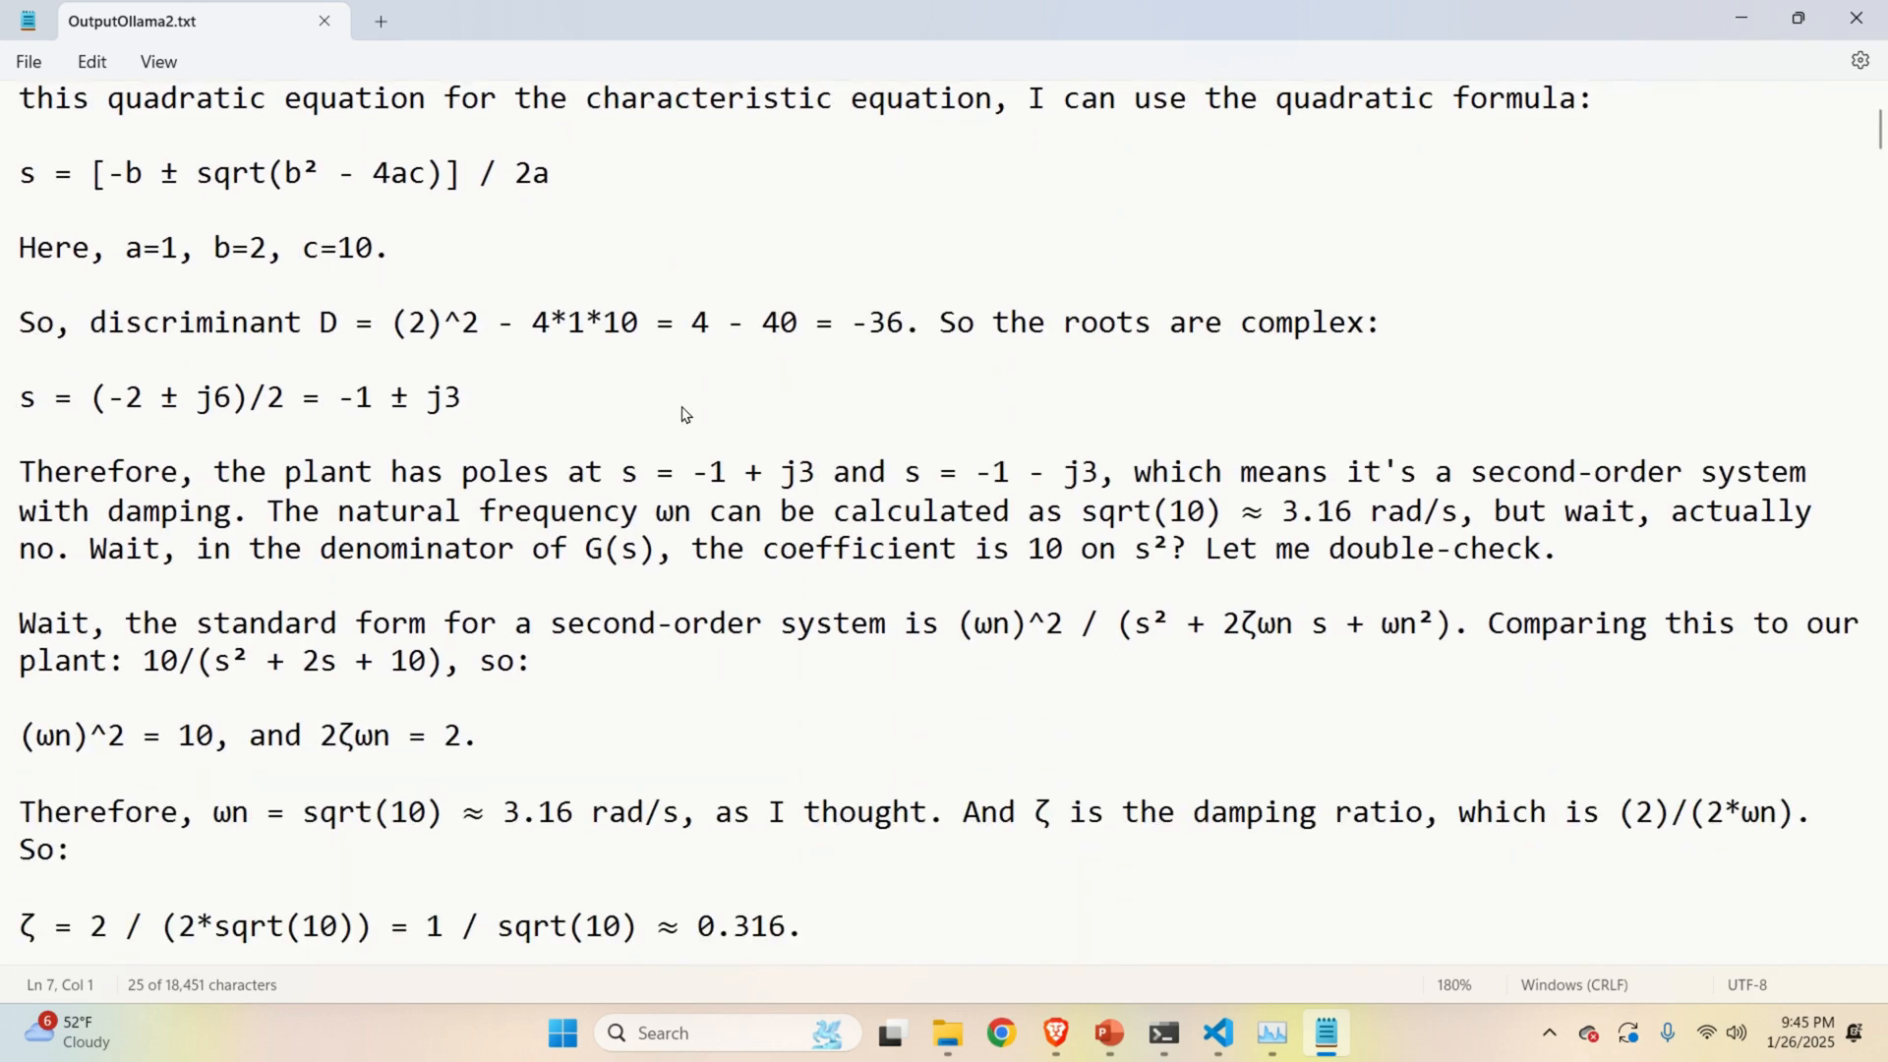
{"action": "scroll", "scroll_direction": "down", "scroll_amount": 3}
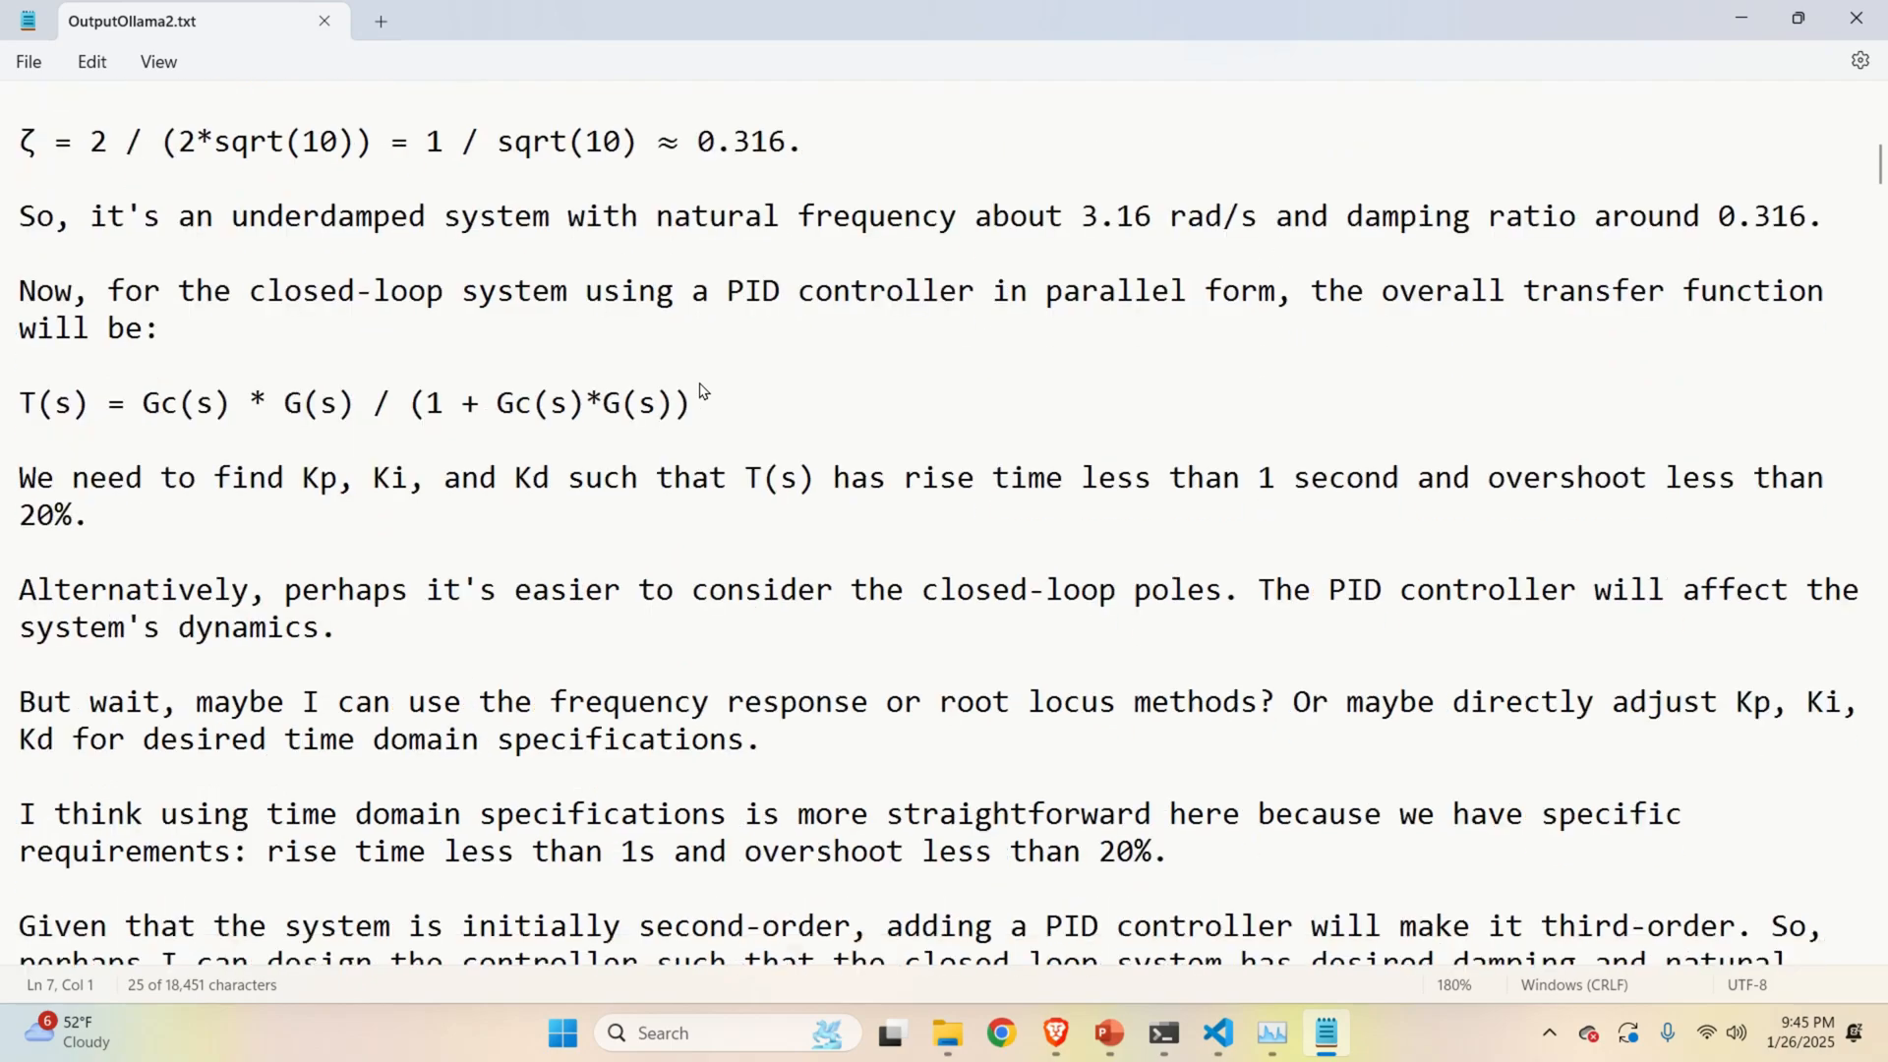
{"action": "scroll", "scroll_direction": "down", "scroll_amount": 3}
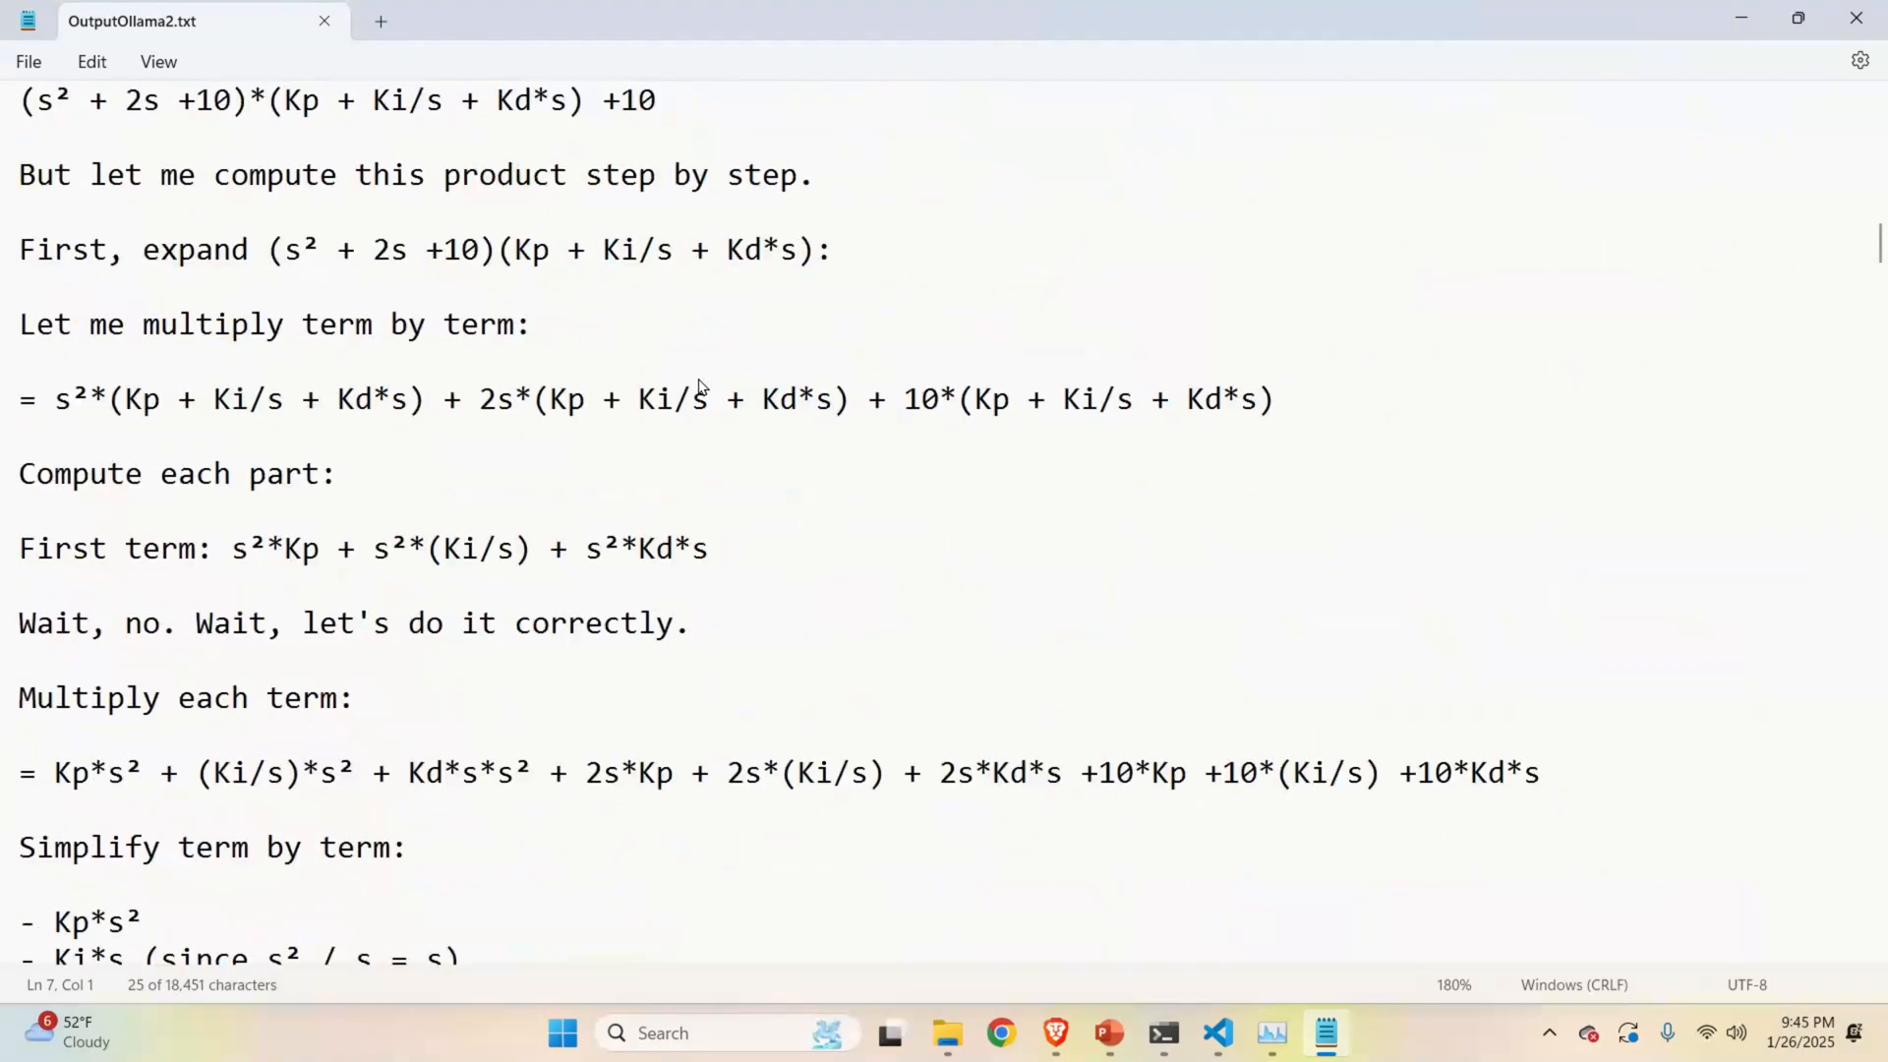
{"action": "scroll", "scroll_direction": "down", "scroll_amount": 3}
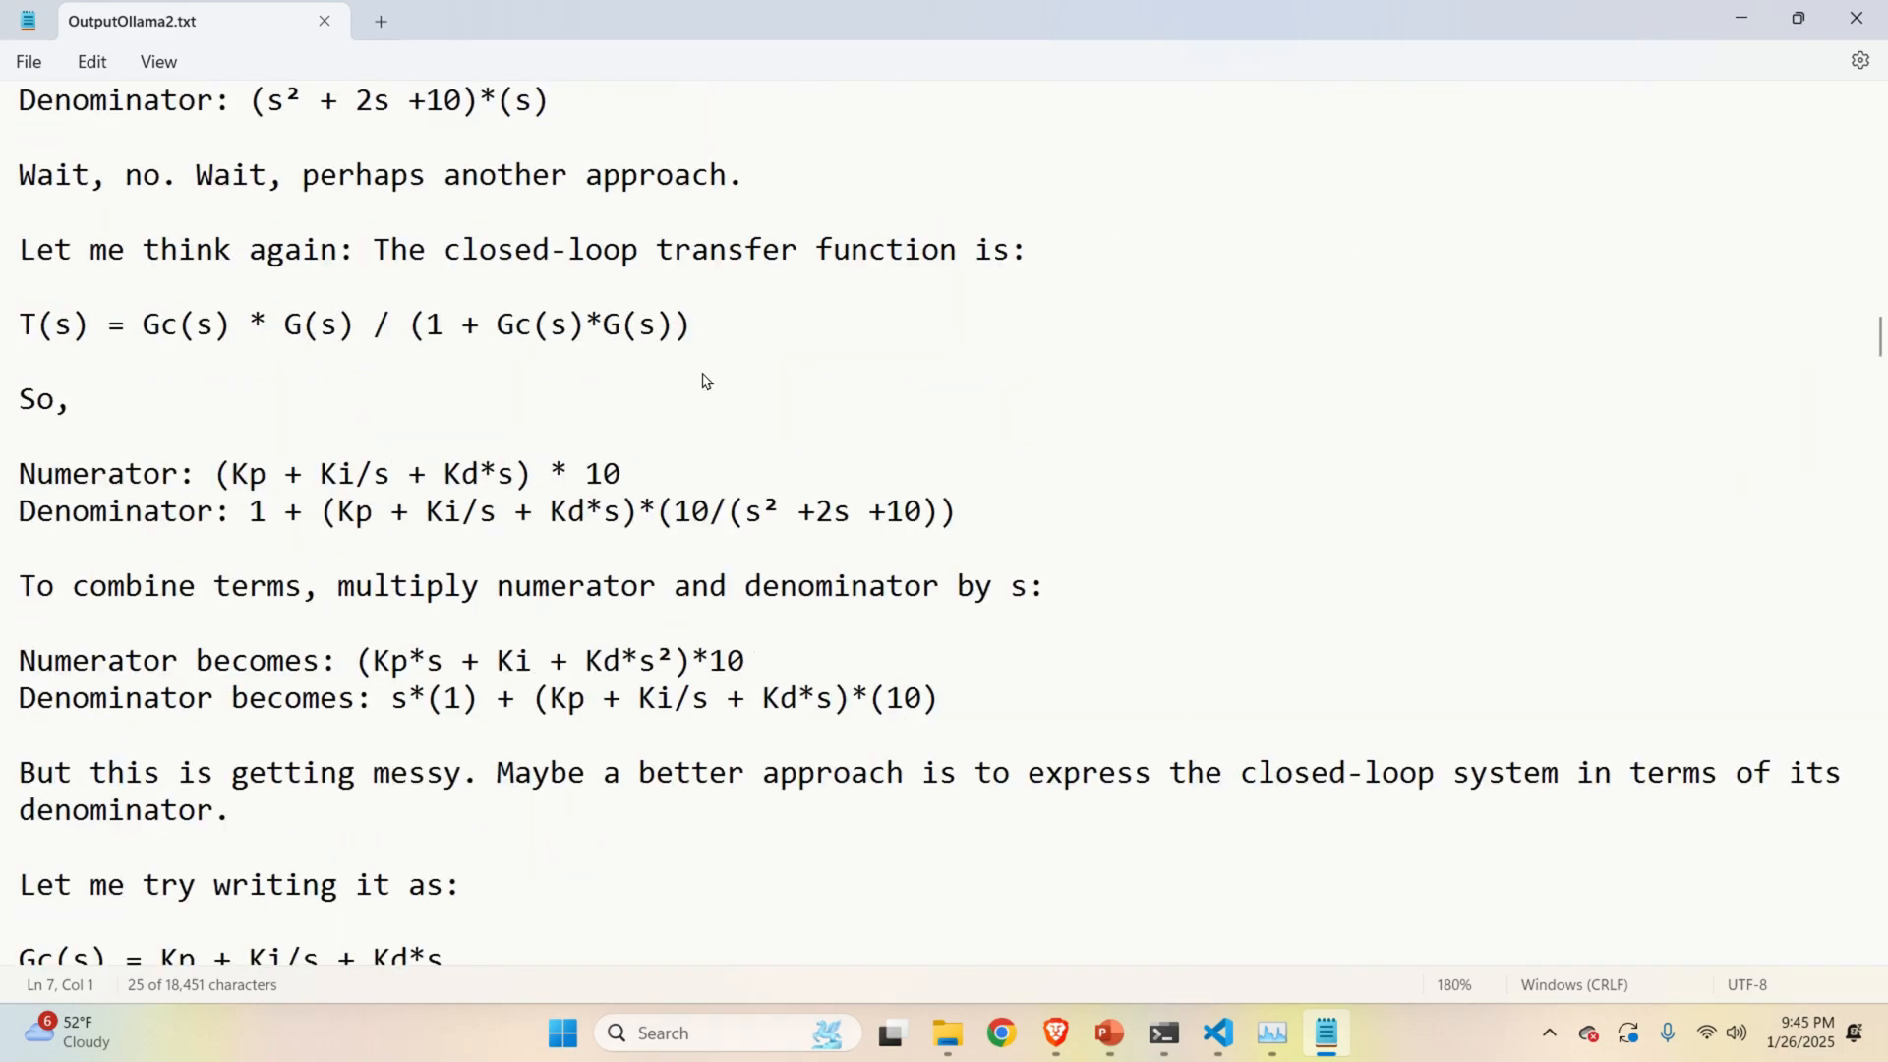
{"action": "scroll", "scroll_direction": "down", "scroll_amount": 3}
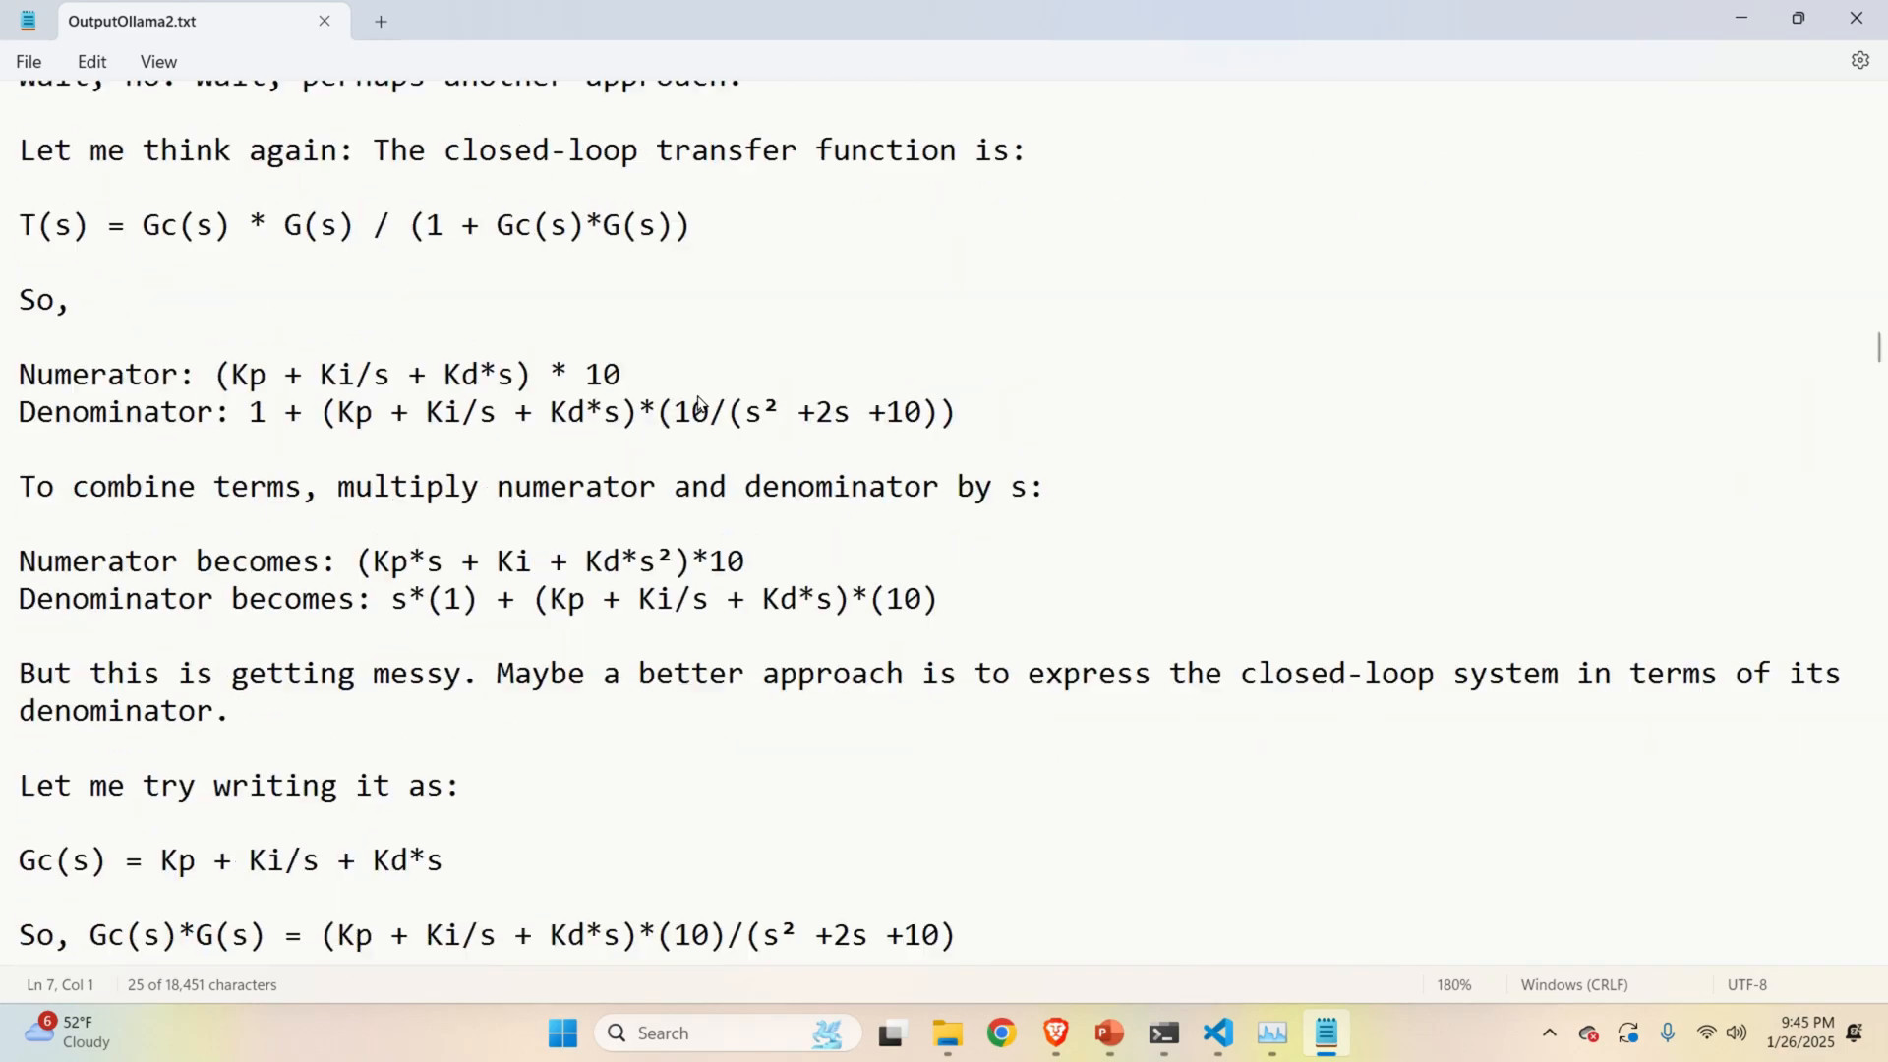
{"action": "scroll", "scroll_direction": "down", "scroll_amount": 3}
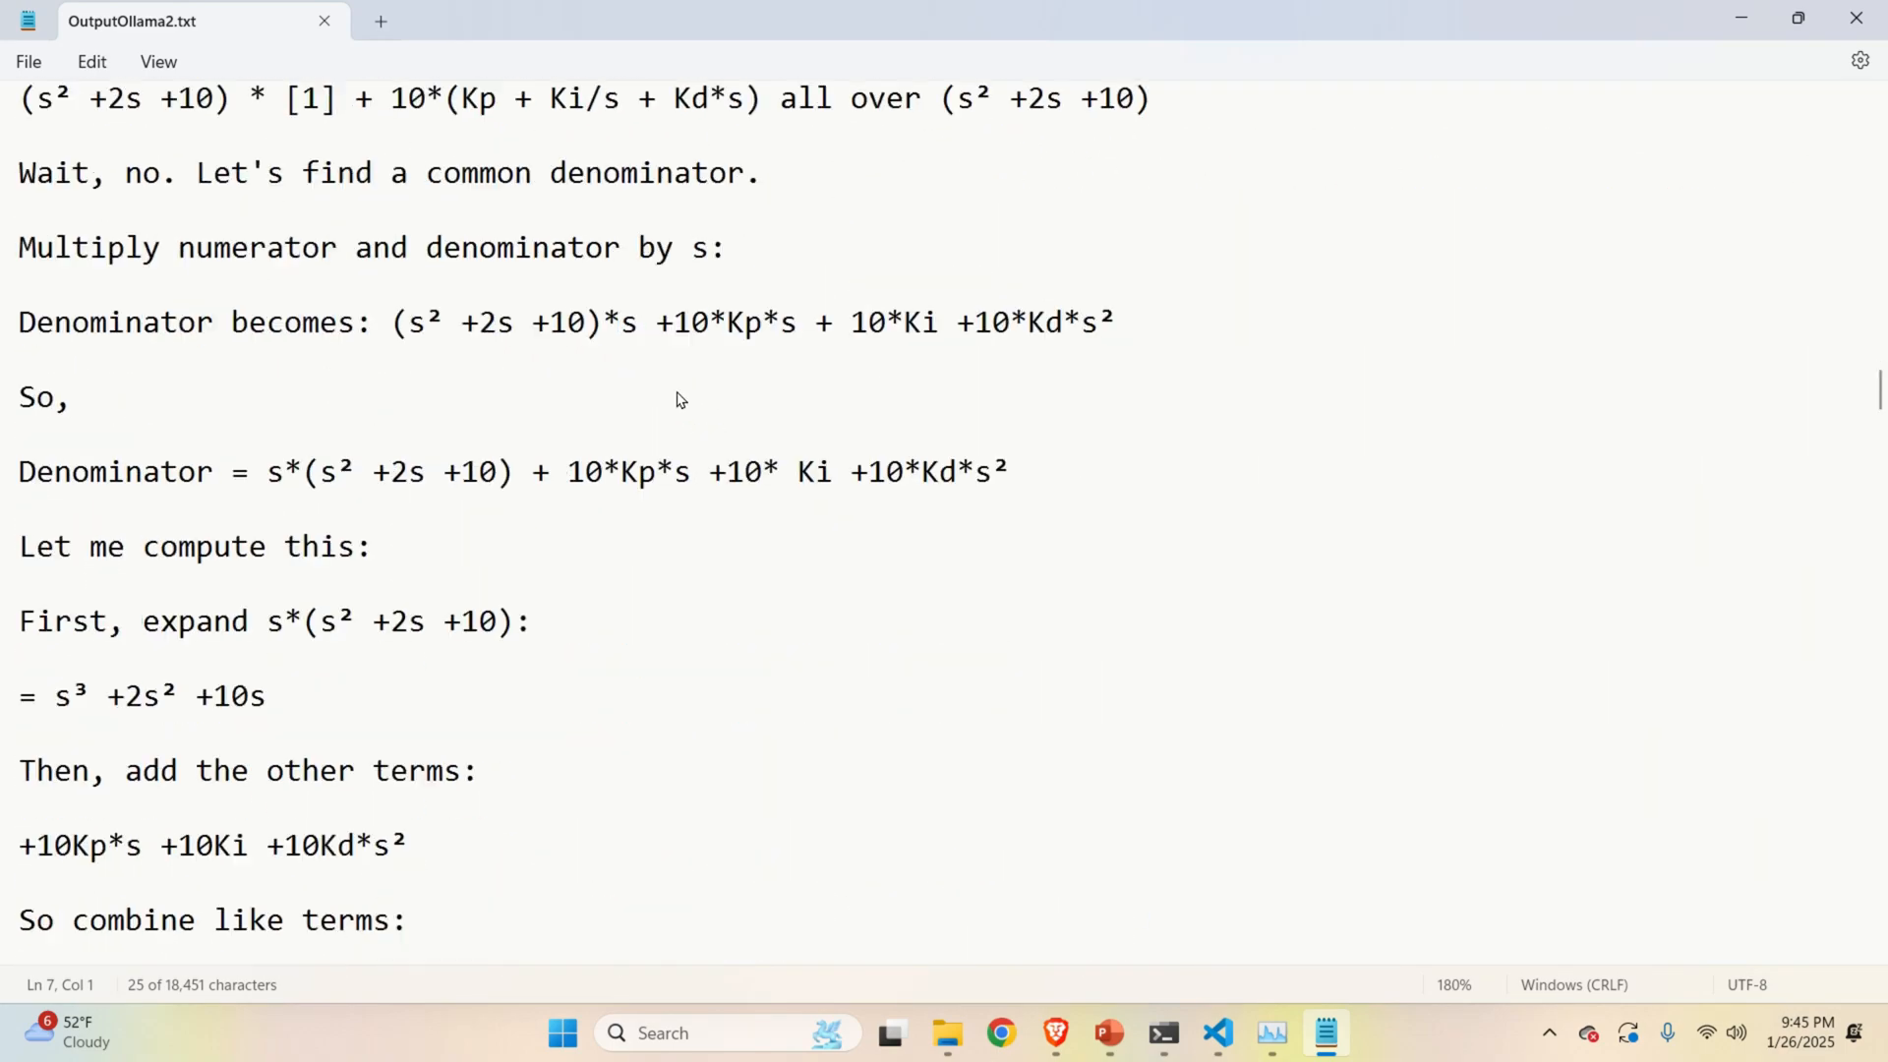
{"action": "scroll", "scroll_direction": "down", "scroll_amount": 3}
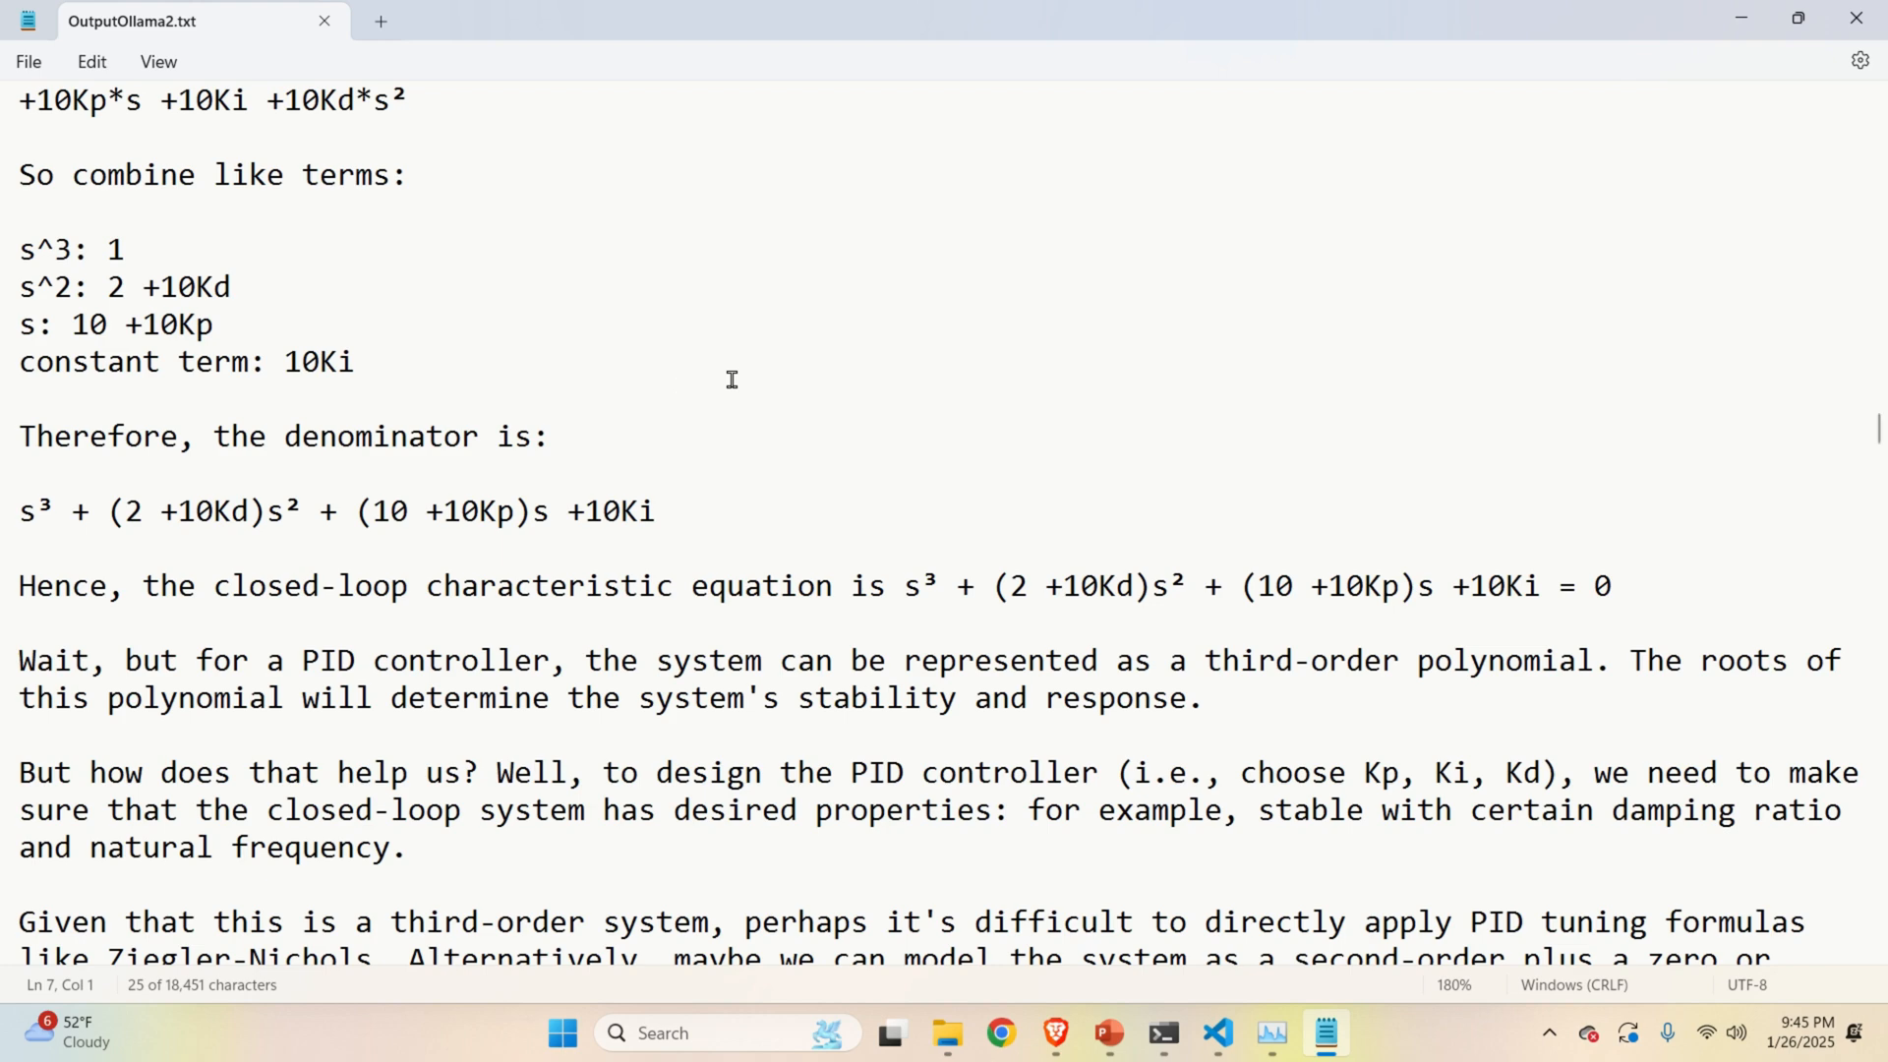
{"action": "scroll", "scroll_direction": "down", "scroll_amount": 3}
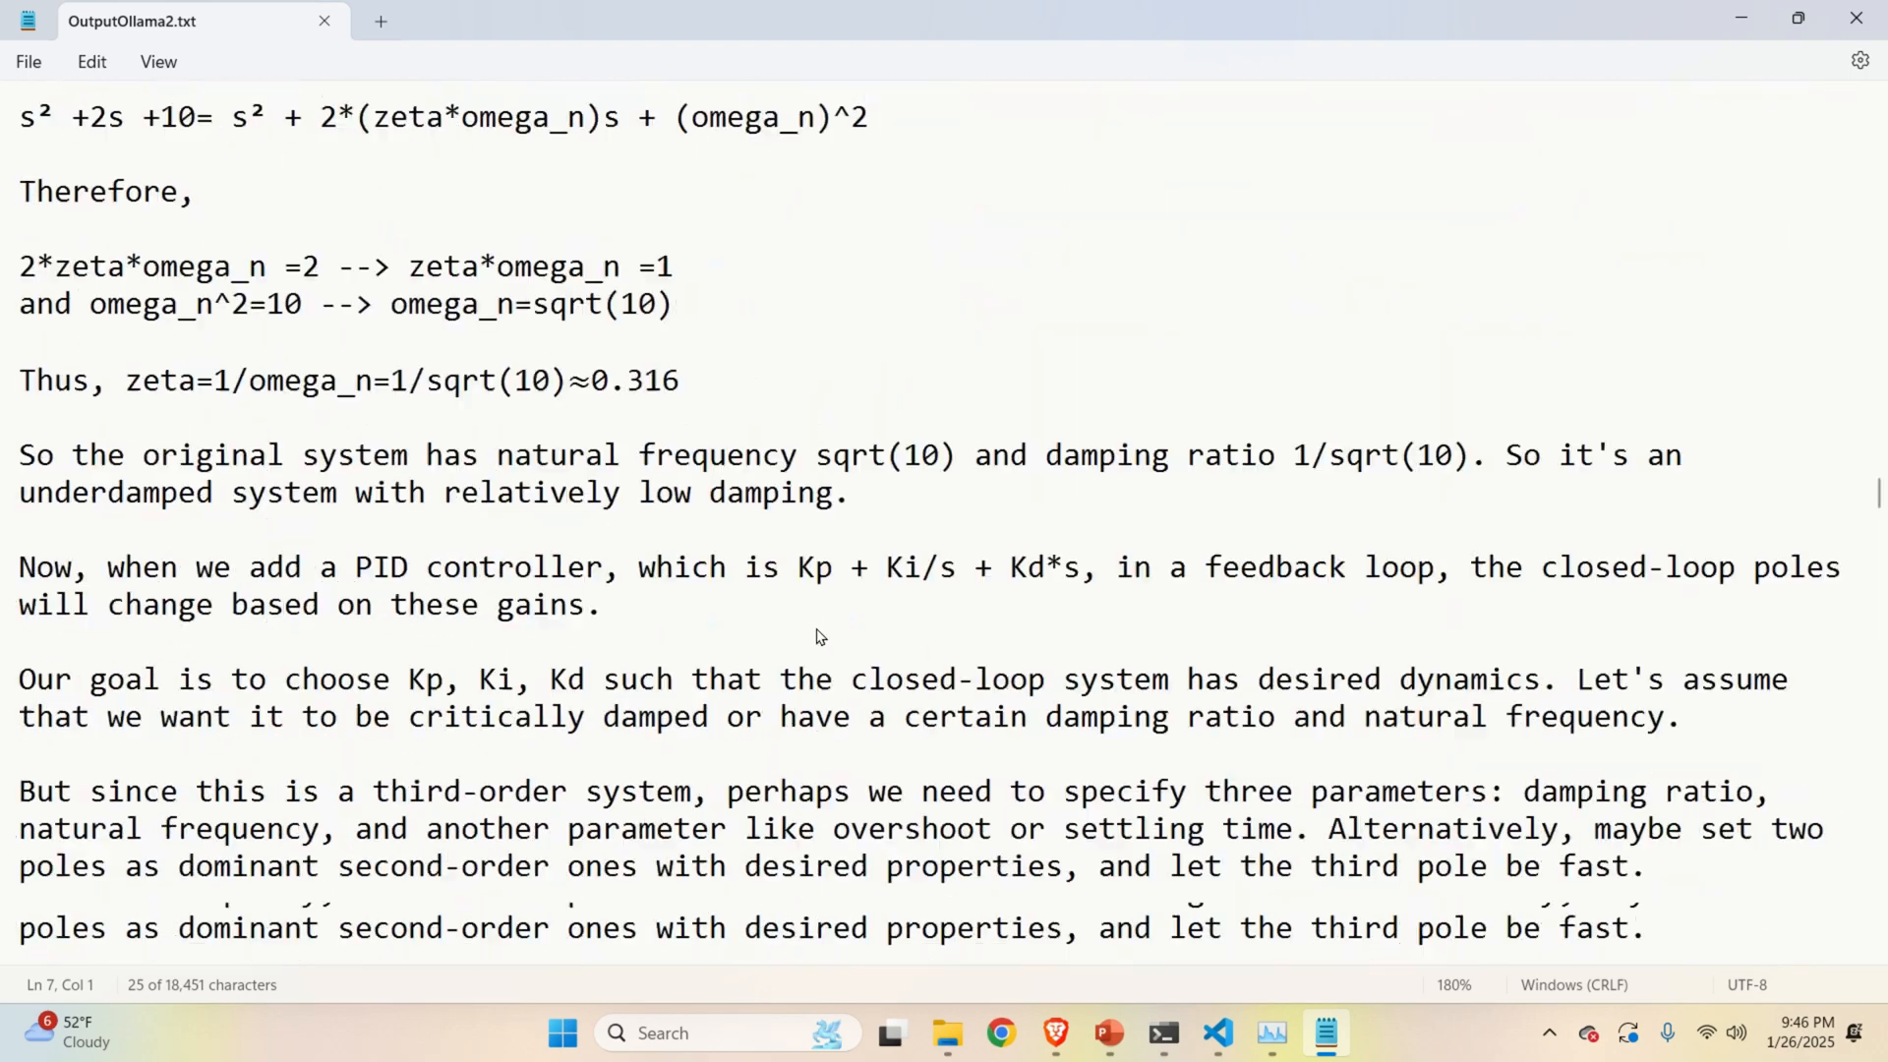
{"action": "scroll", "scroll_direction": "down", "scroll_amount": 3}
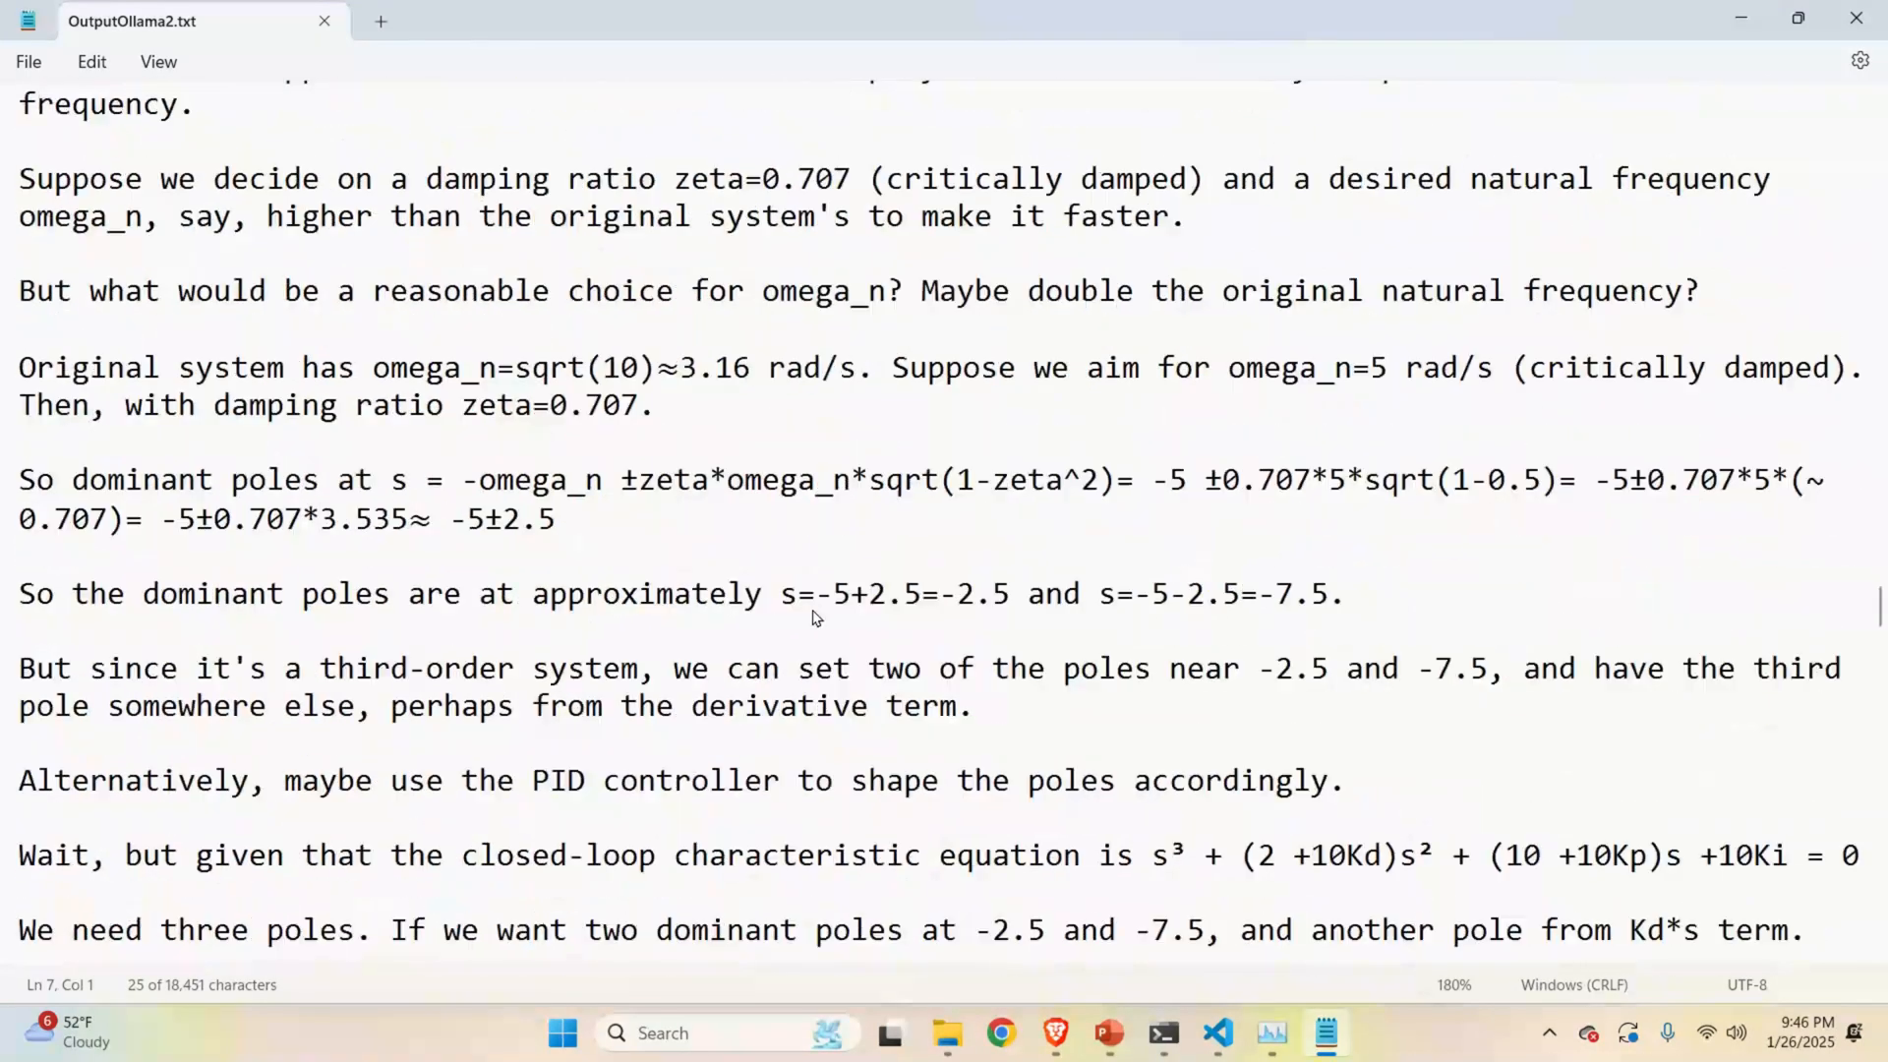
{"action": "scroll", "scroll_direction": "down", "scroll_amount": 3}
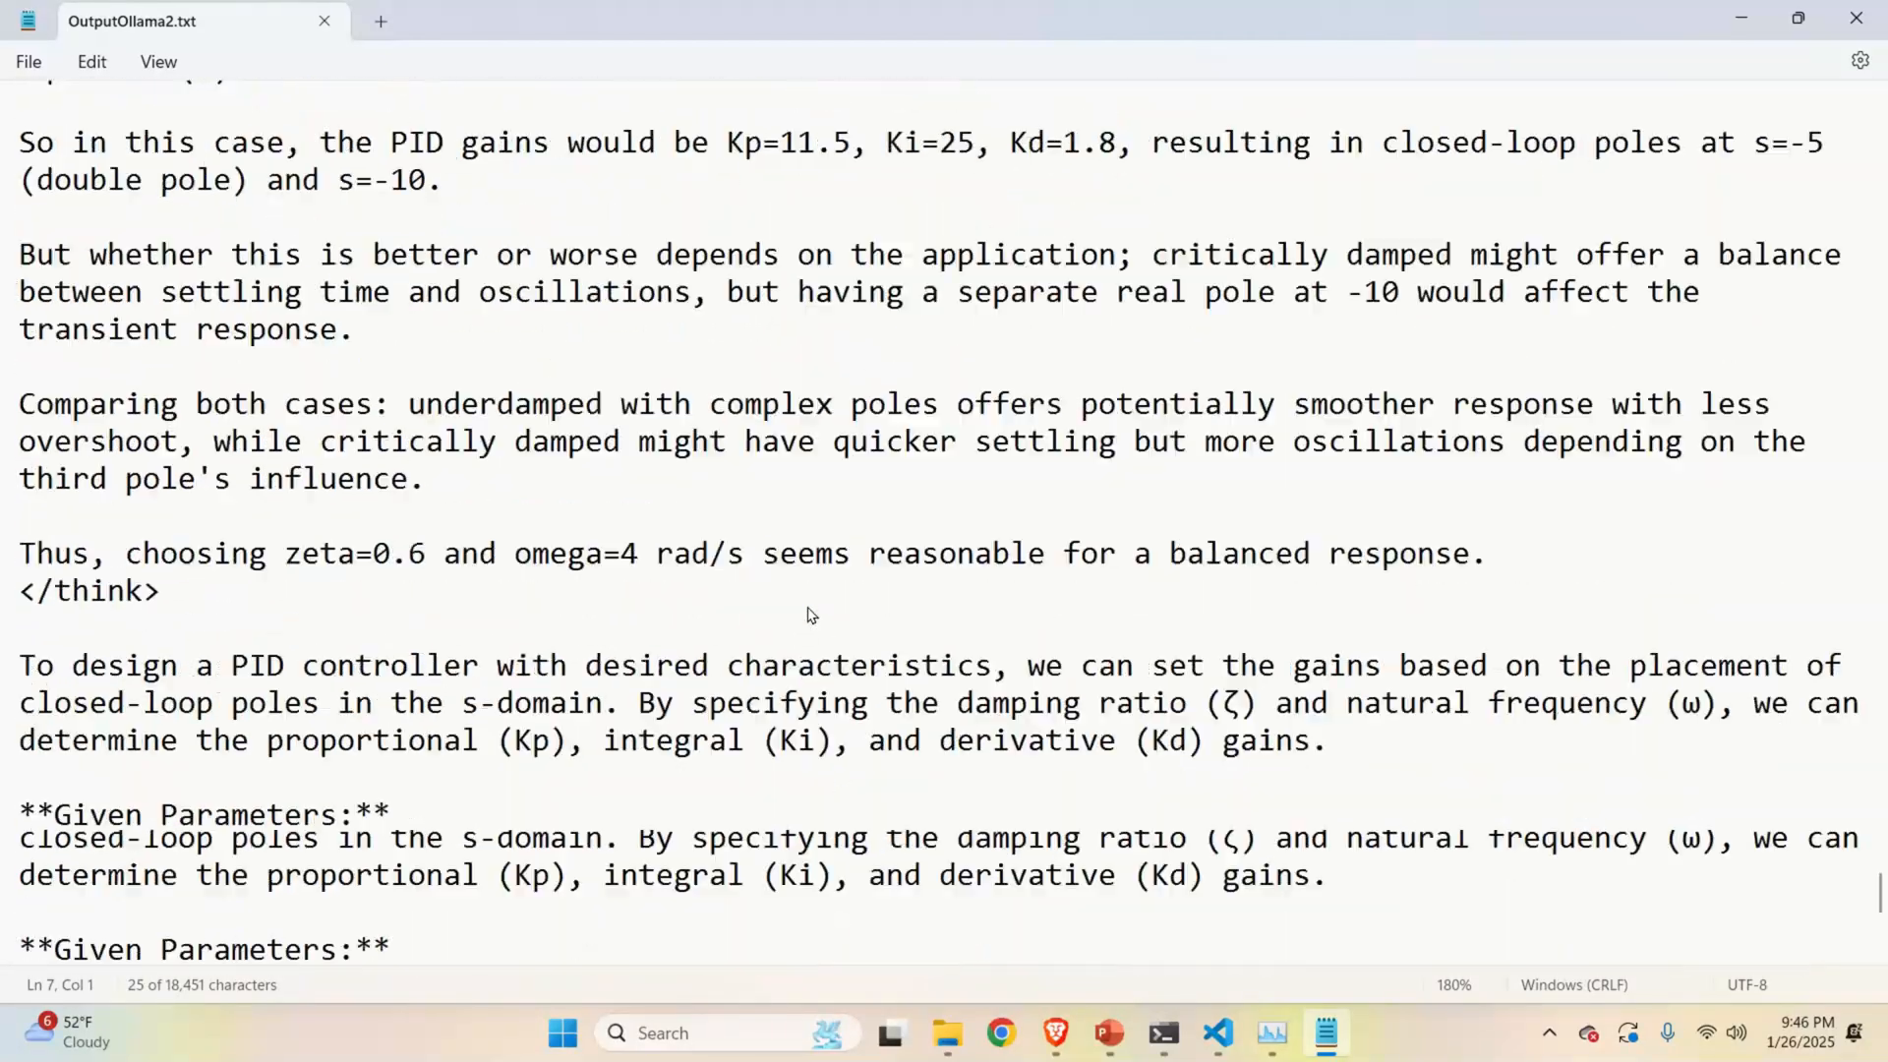
Highlight the final derivative gain Kd 1.28 within the Final PID Gains block.
{"action": "scroll", "scroll_direction": "down", "scroll_amount": 3}
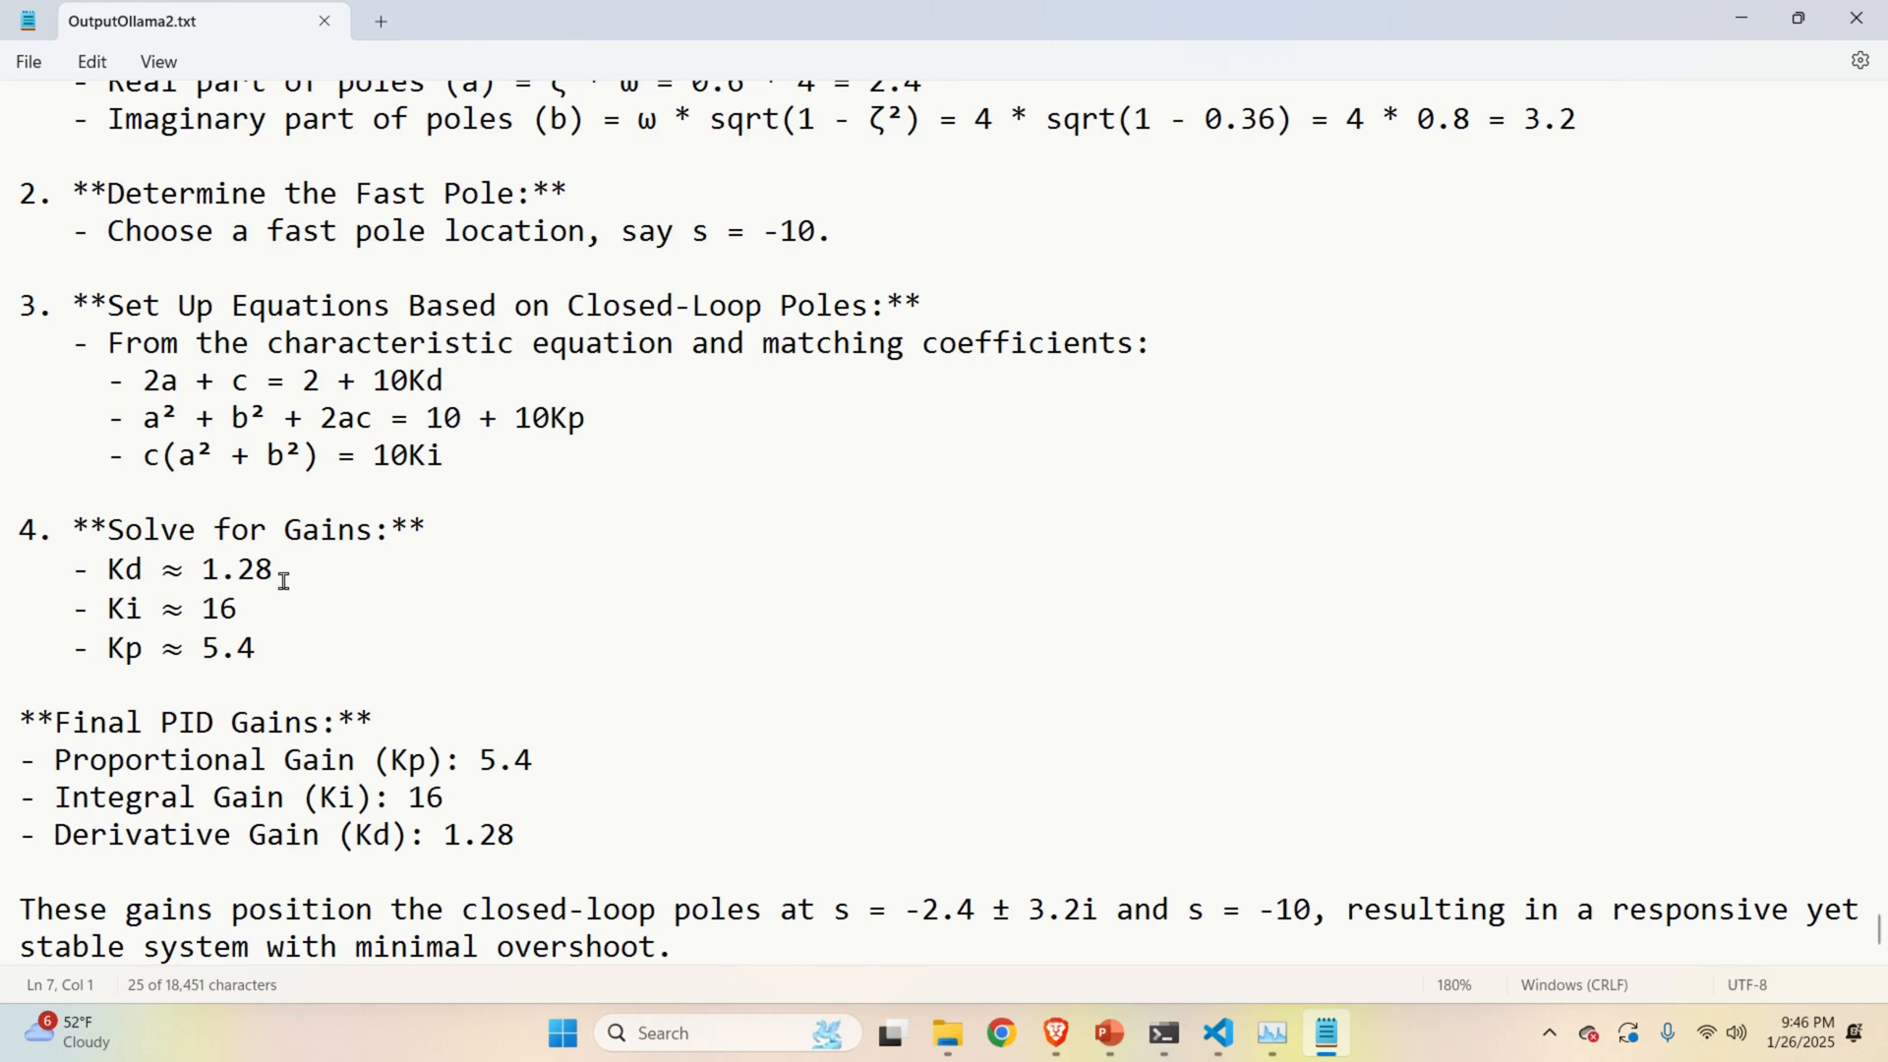
{"action": "double_click", "coordinate": [230, 568]}
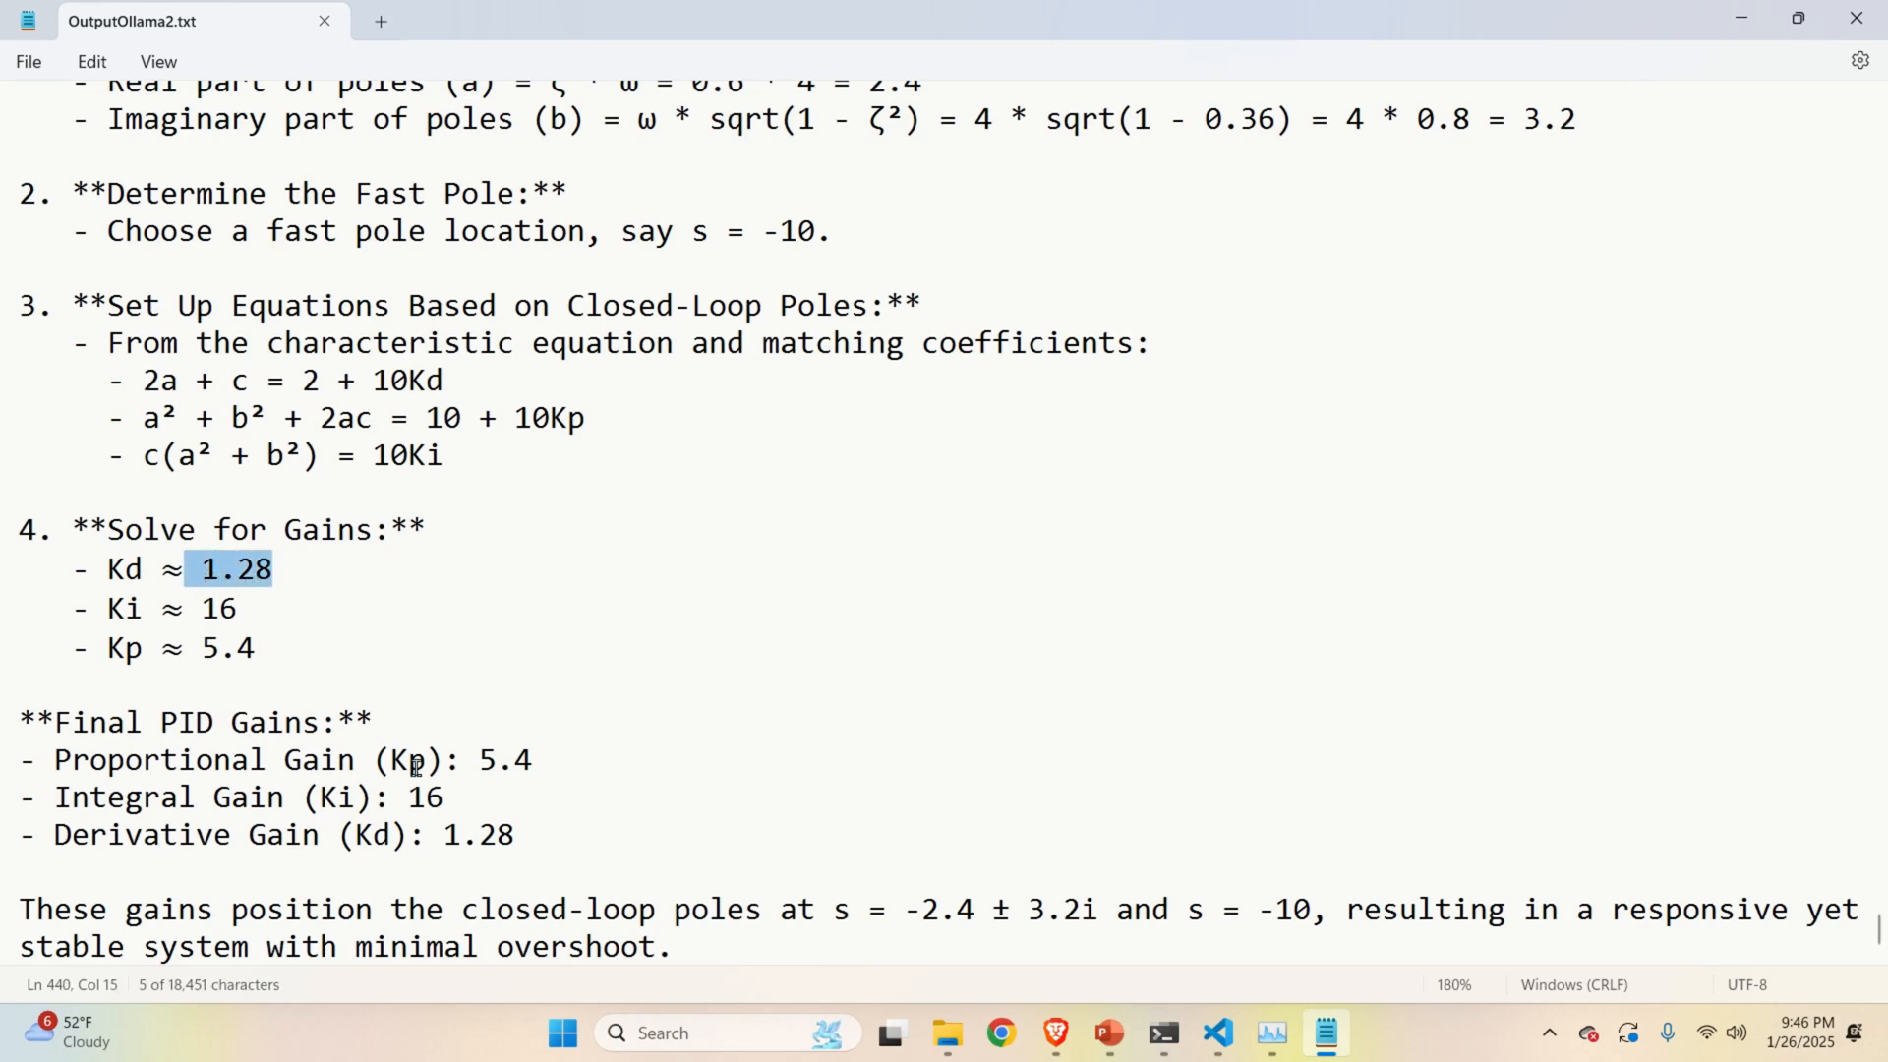
{"action": "left_click", "coordinate": [445, 796]}
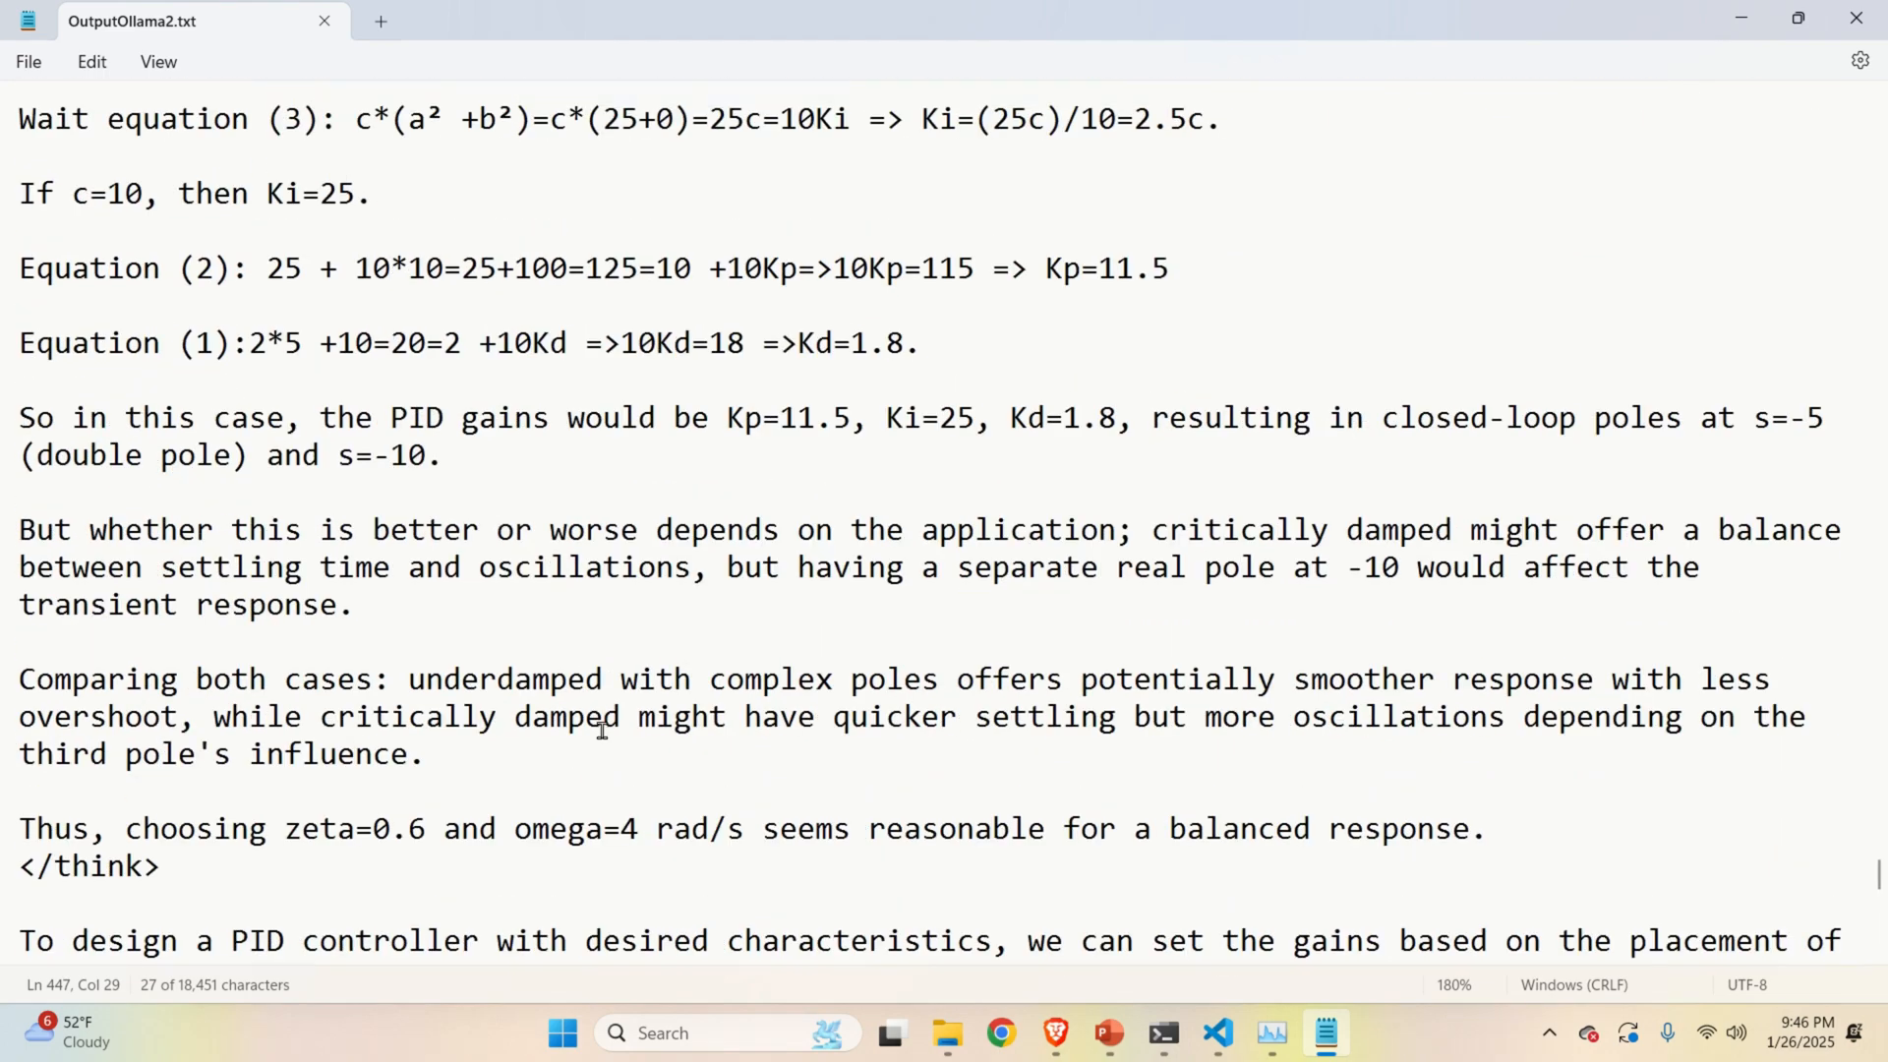
{"action": "mouse_move", "coordinate": [624, 687]}
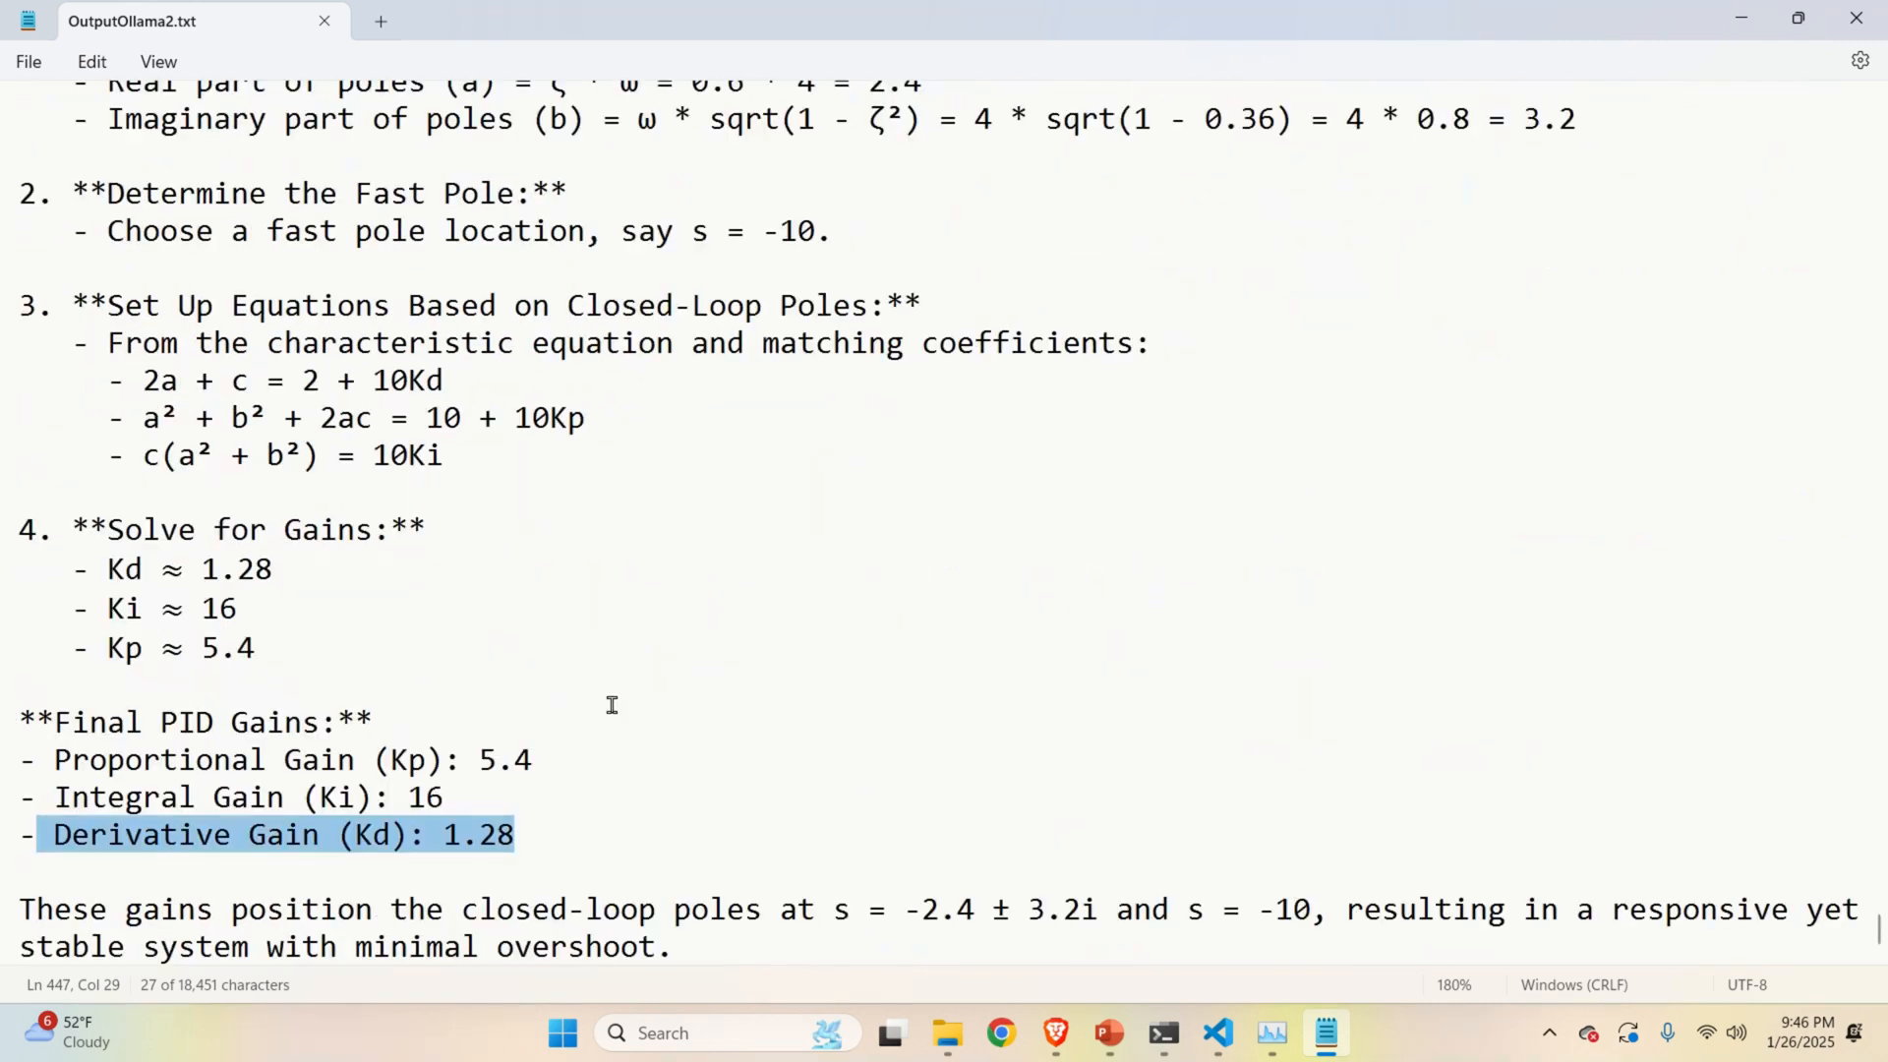
{"action": "mouse_move", "coordinate": [690, 273]}
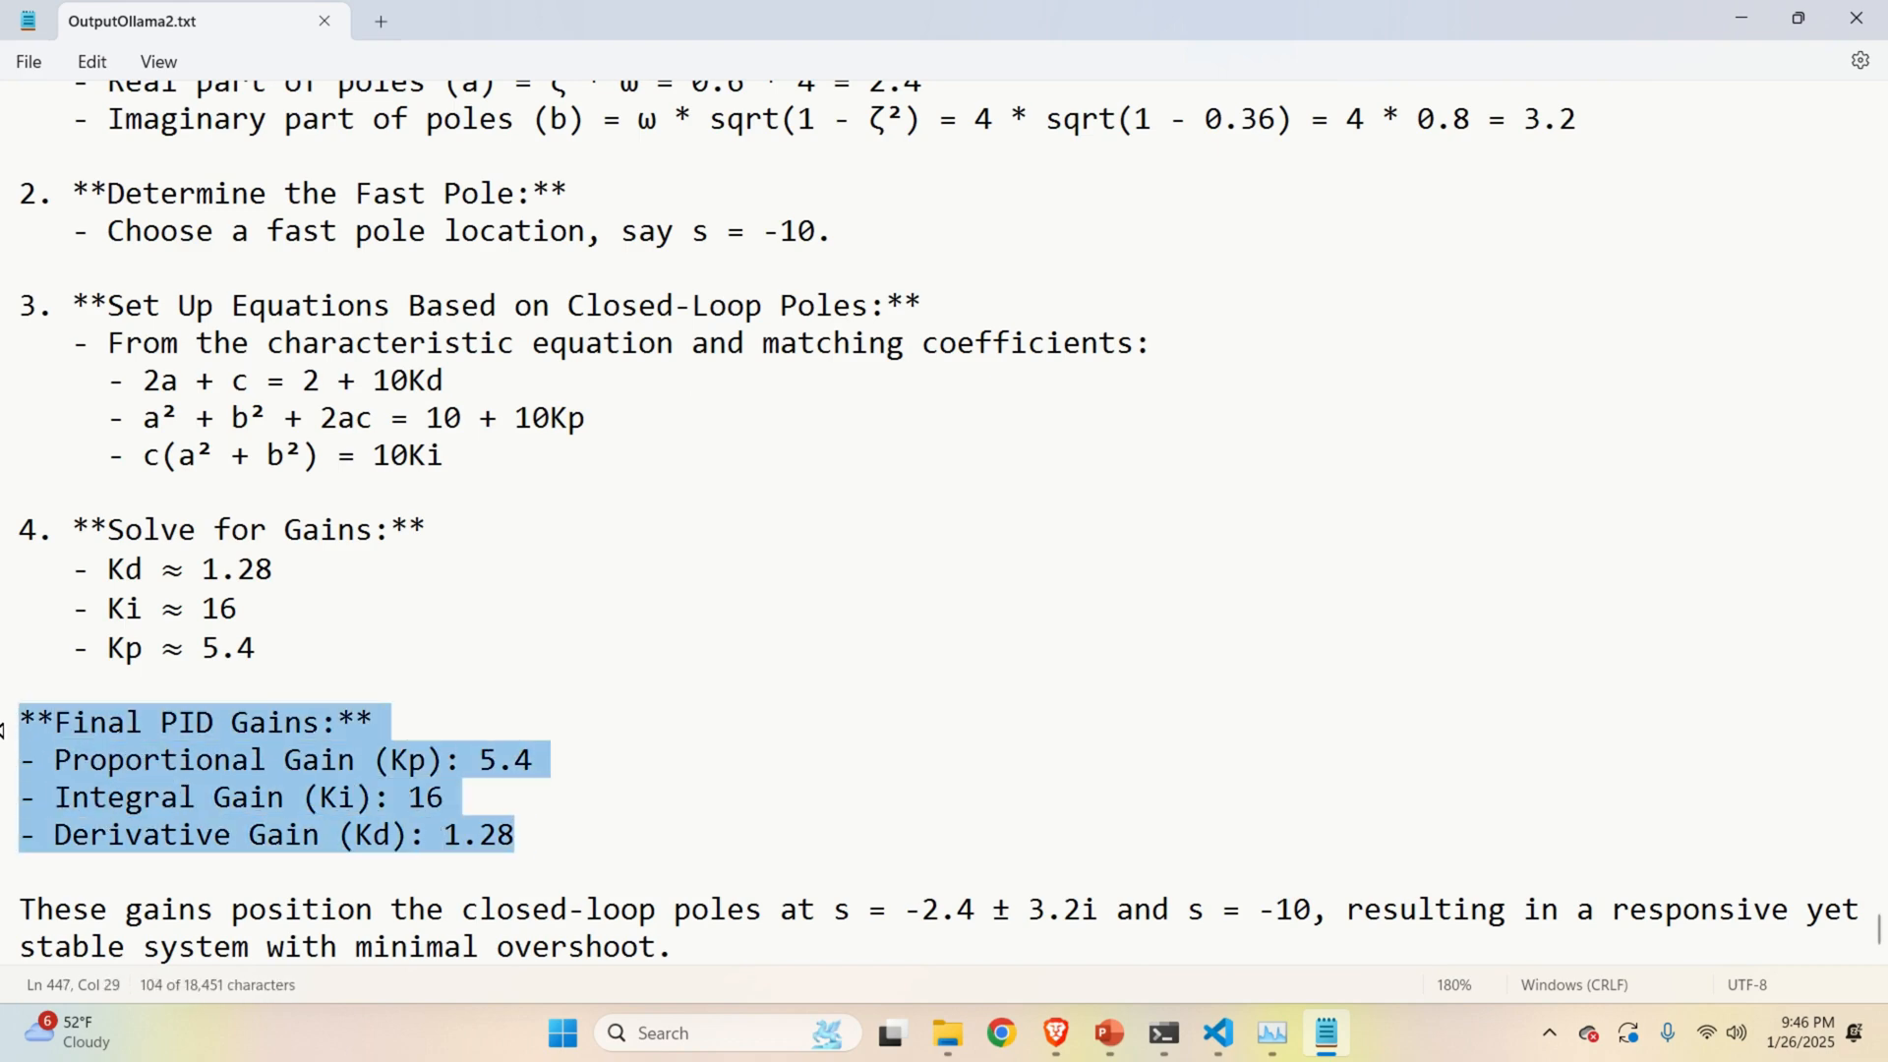
{"action": "mouse_move", "coordinate": [746, 676]}
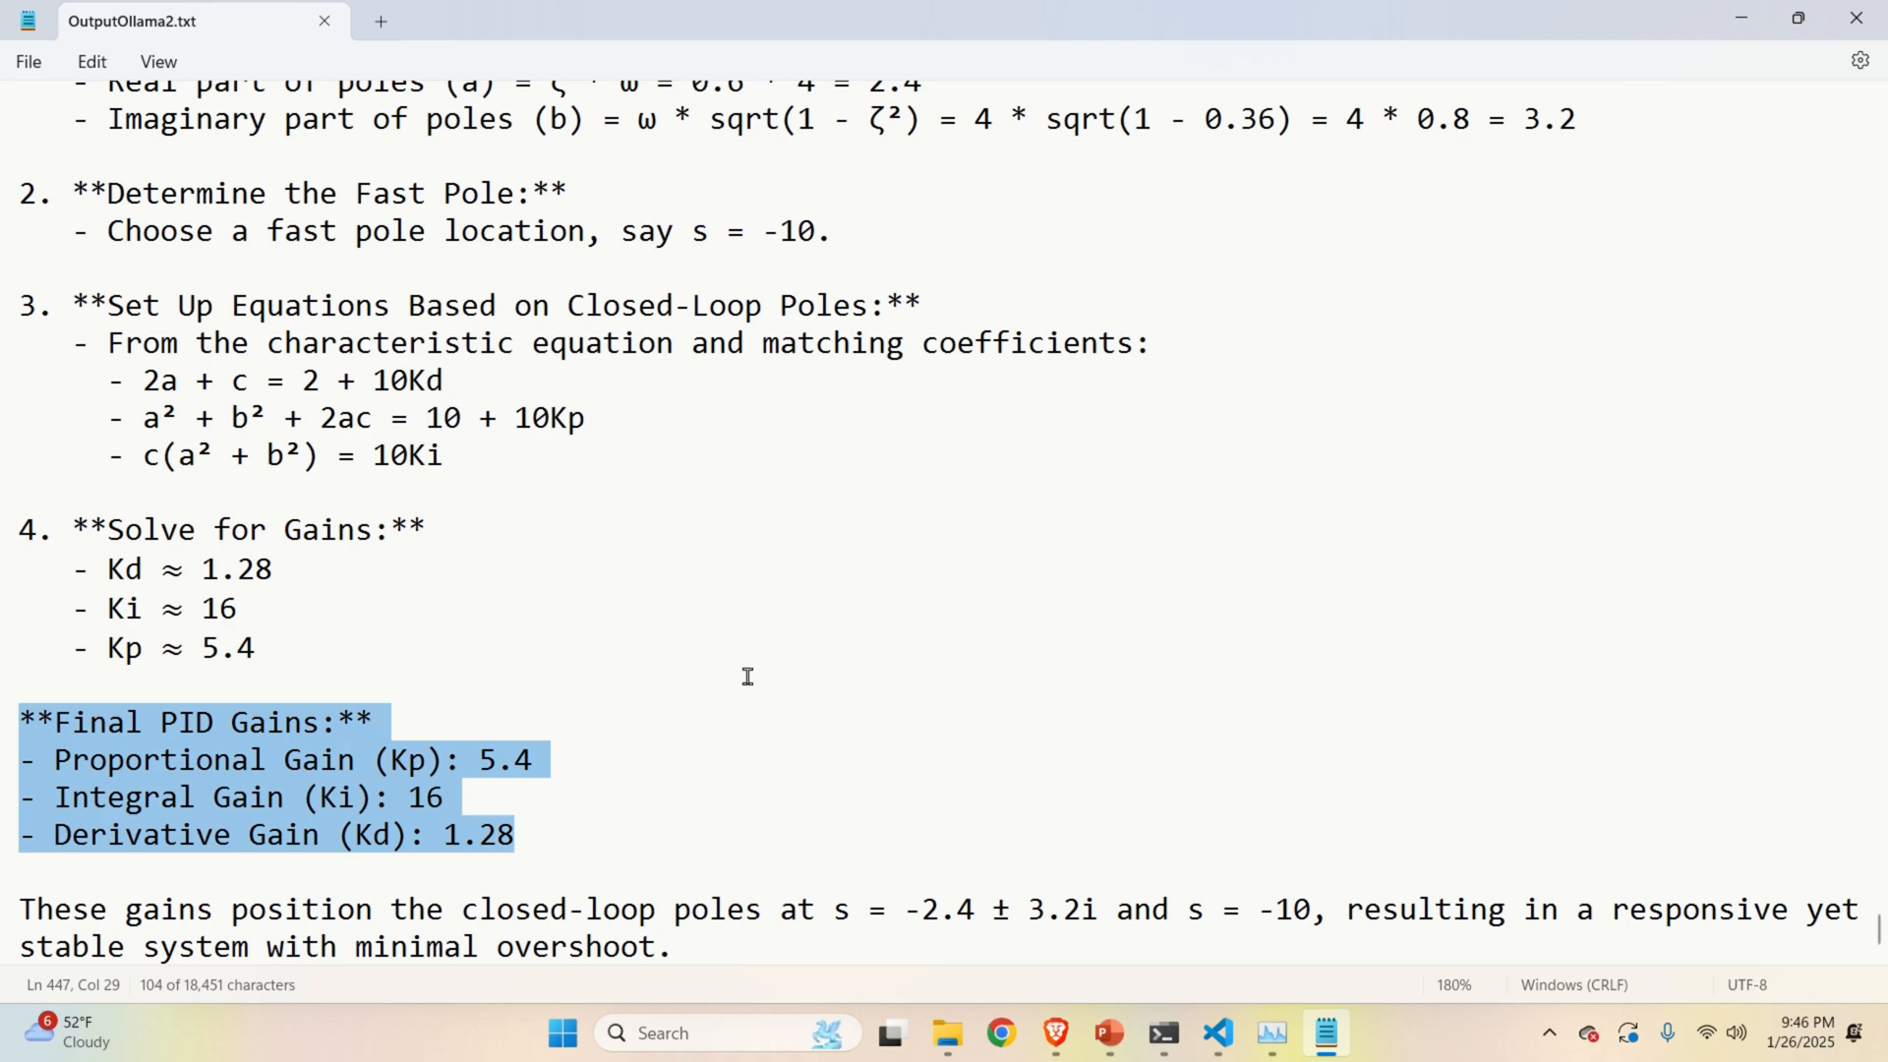
{"action": "mouse_move", "coordinate": [1021, 815]}
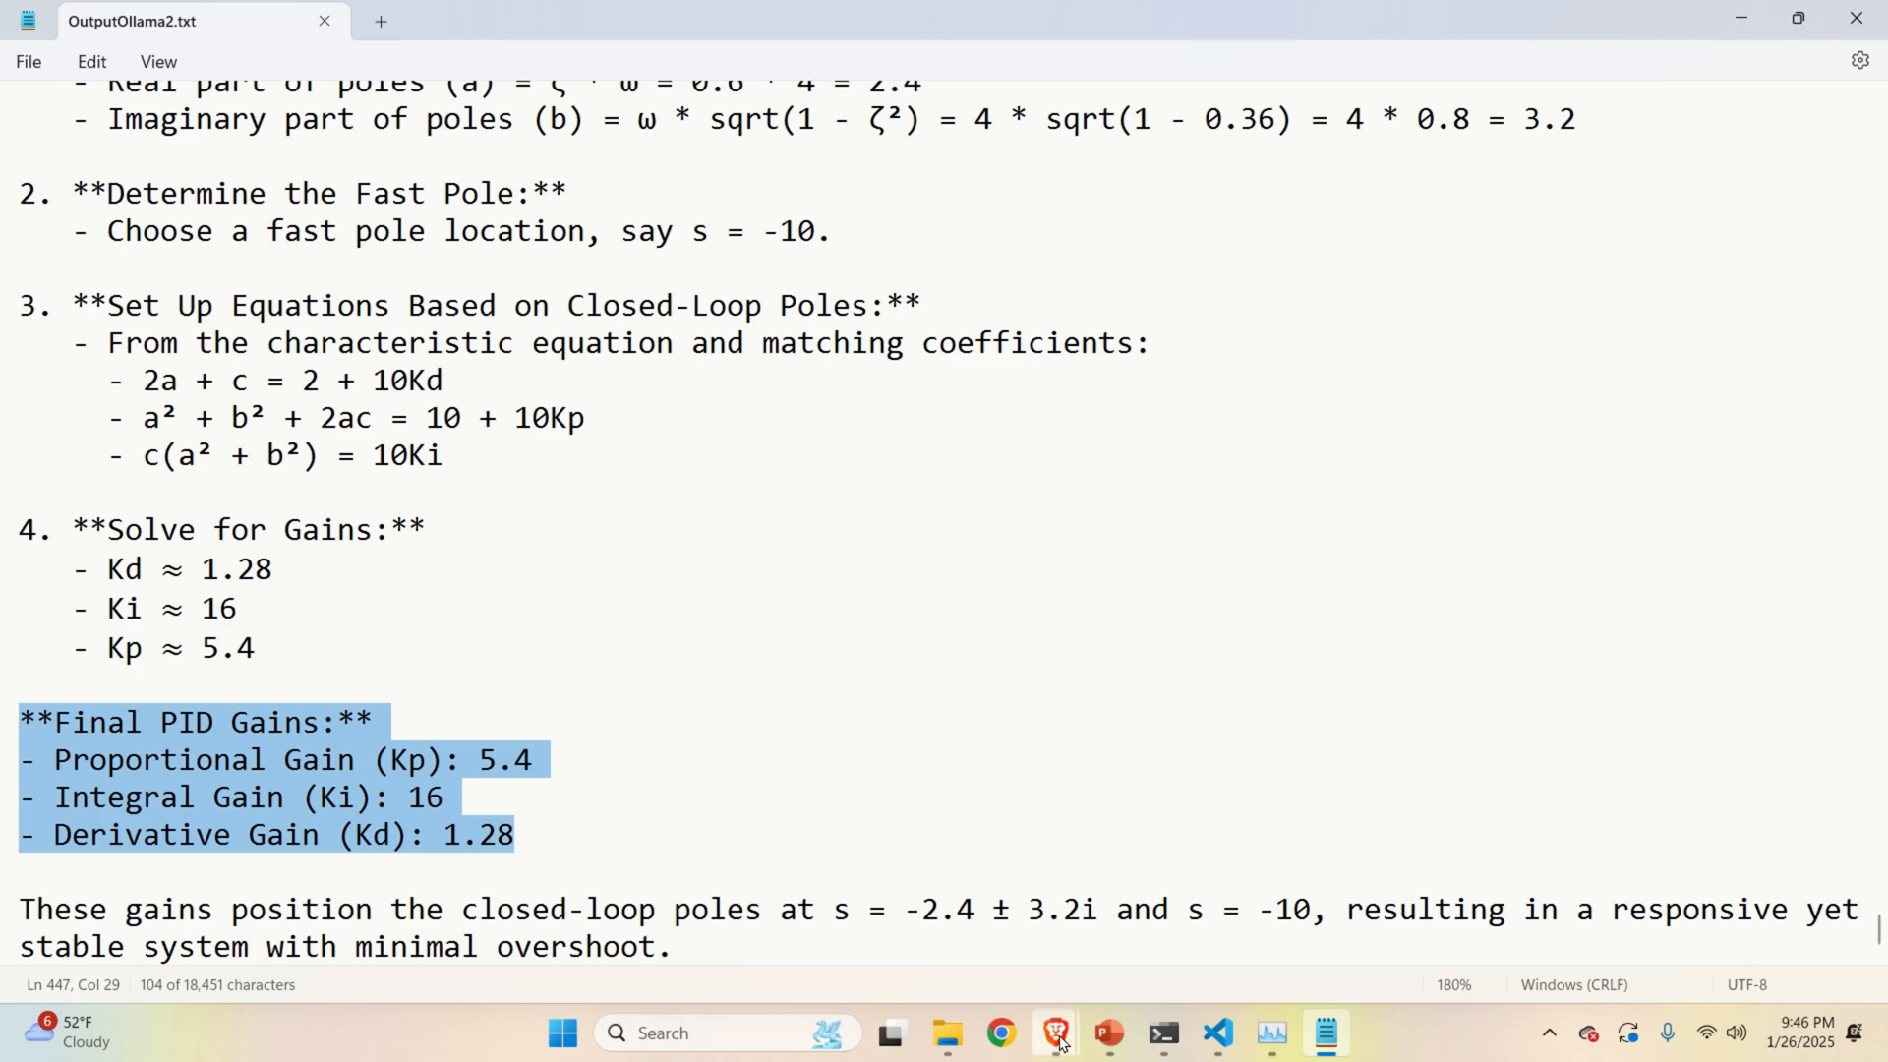
Show the Python Control Systems Library Tutorial 1 tab in the browser and scroll down.
{"action": "left_click", "coordinate": [1055, 1034]}
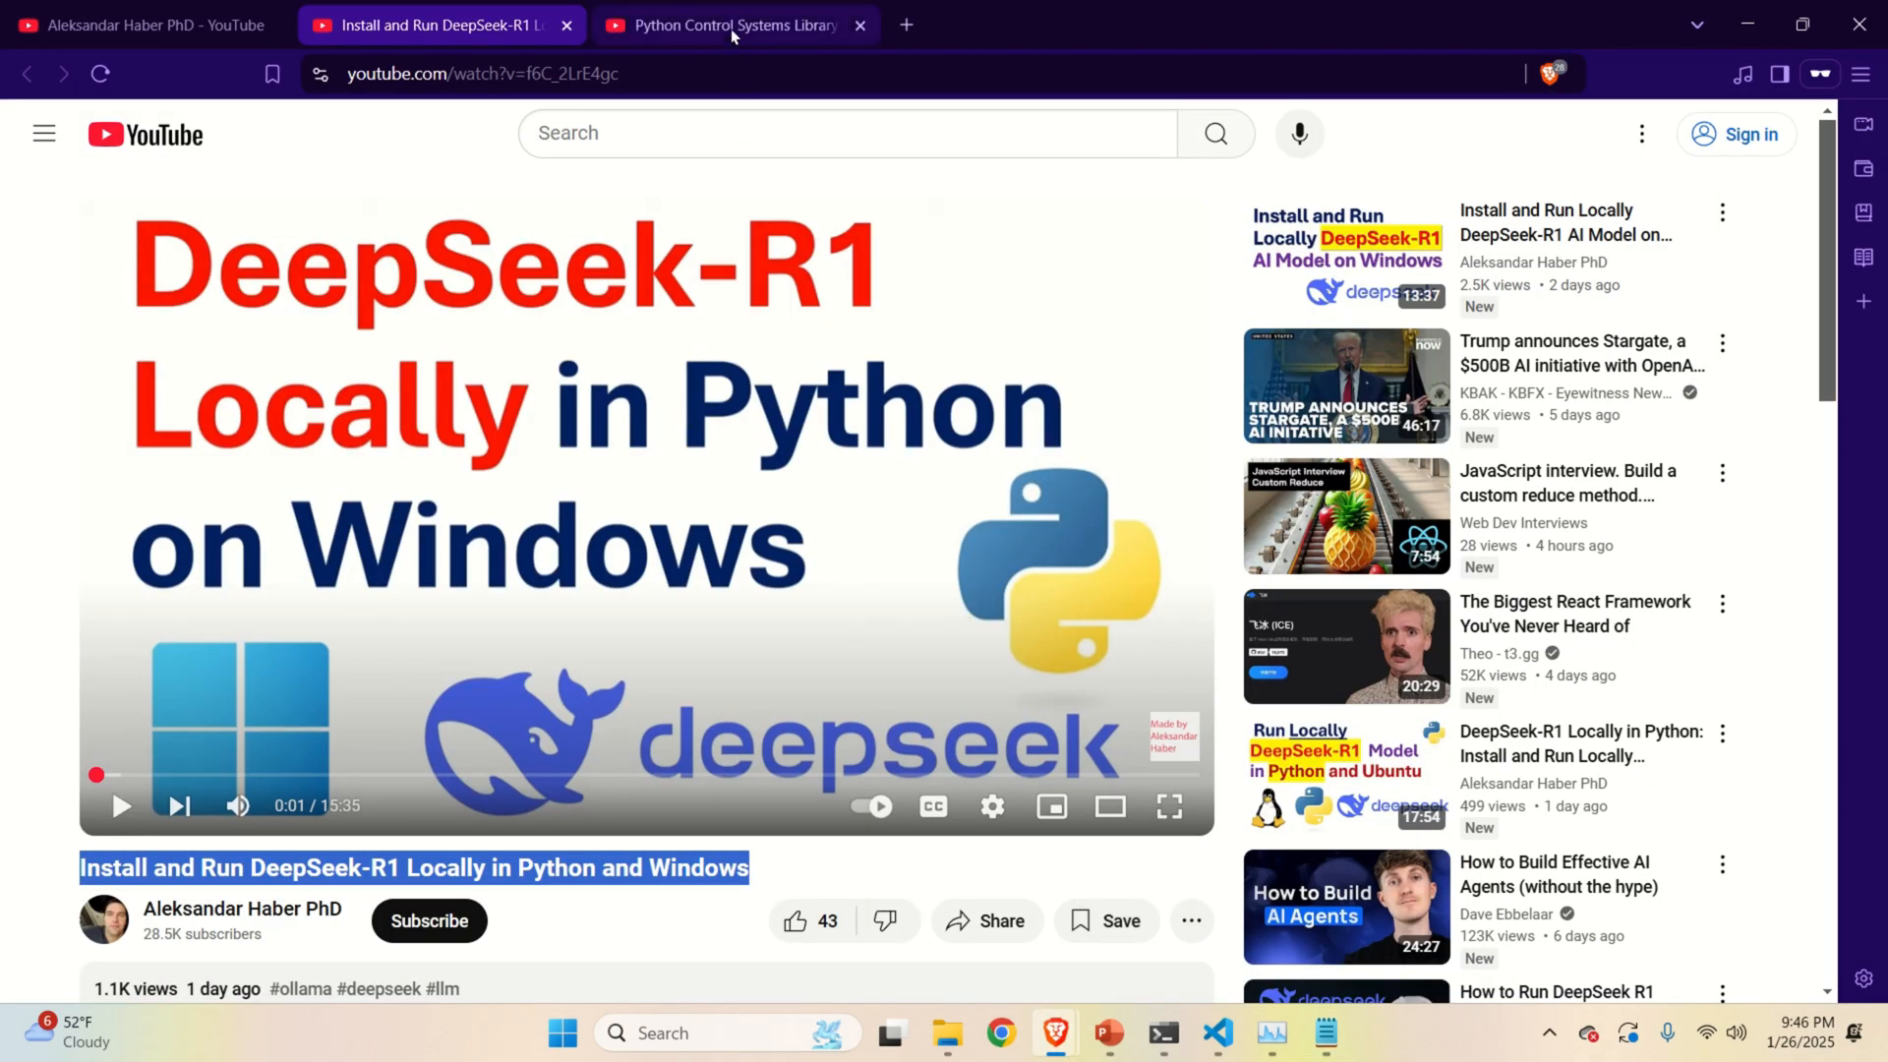
{"action": "left_click", "coordinate": [735, 23]}
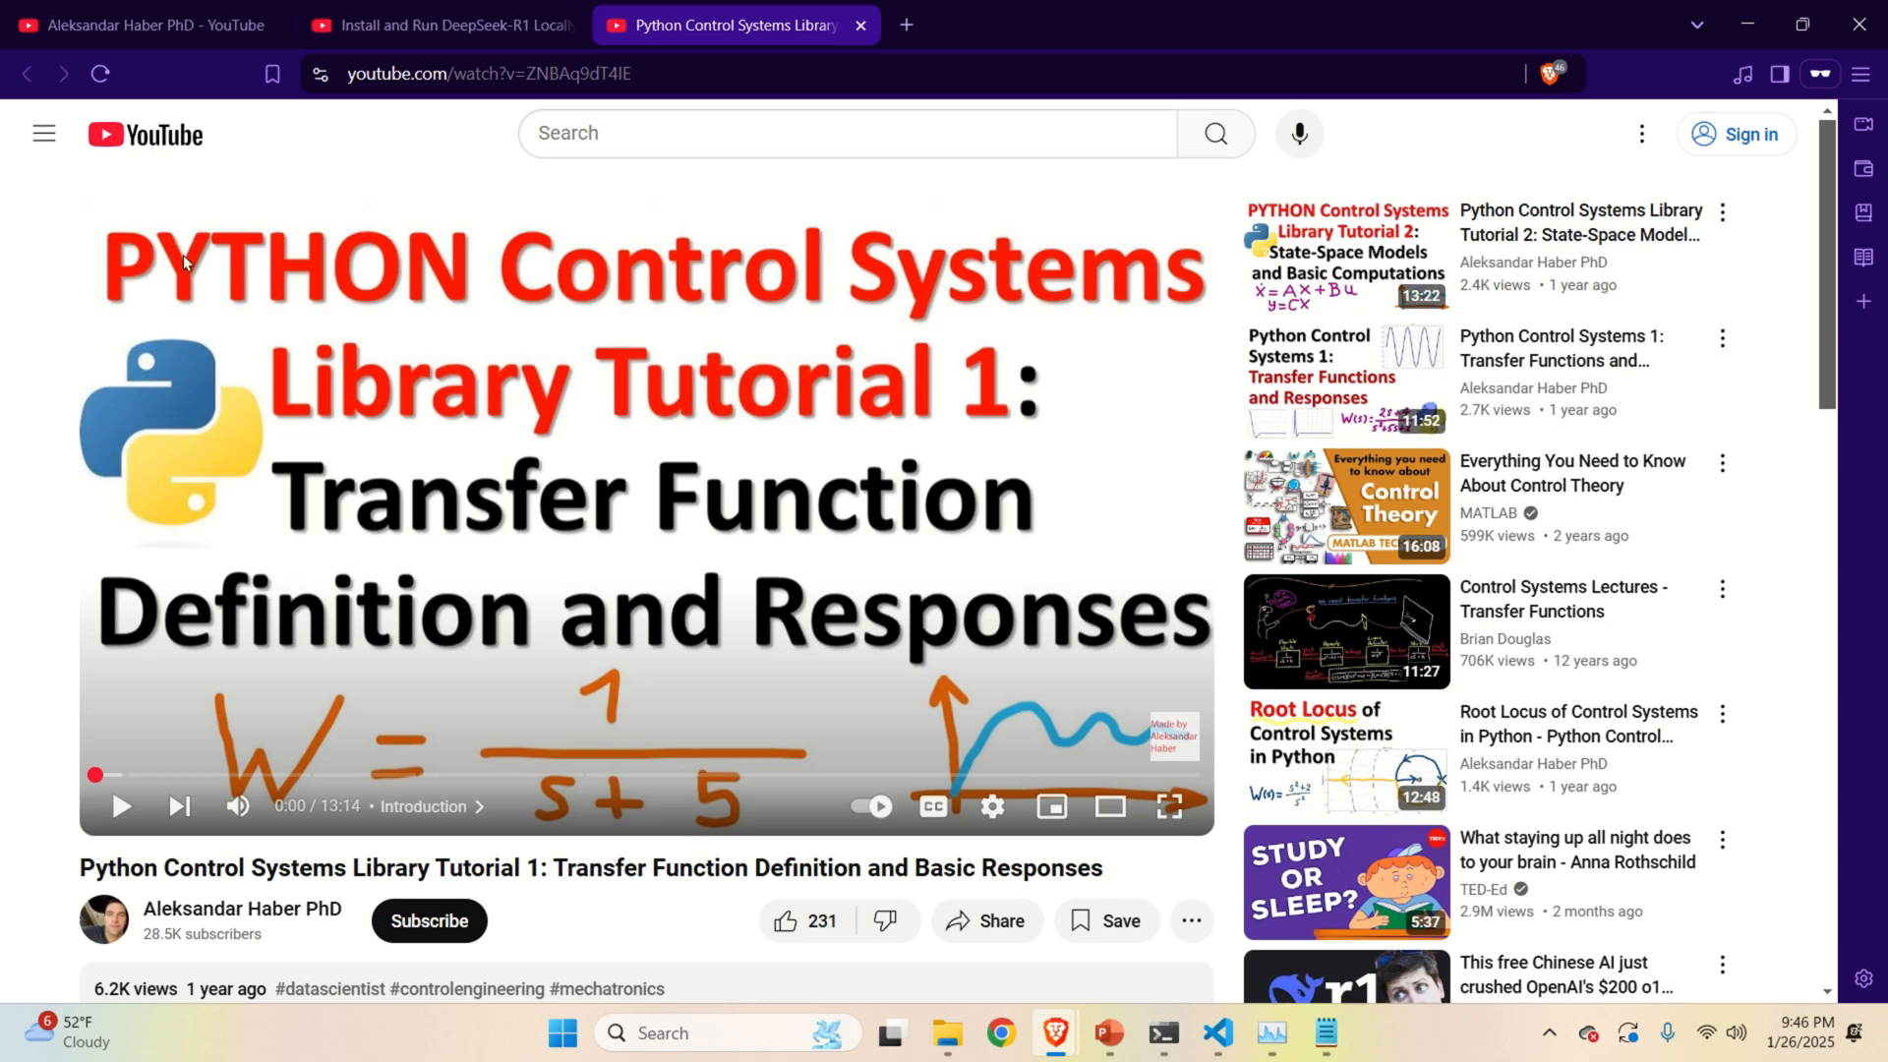
{"action": "mouse_move", "coordinate": [864, 297]}
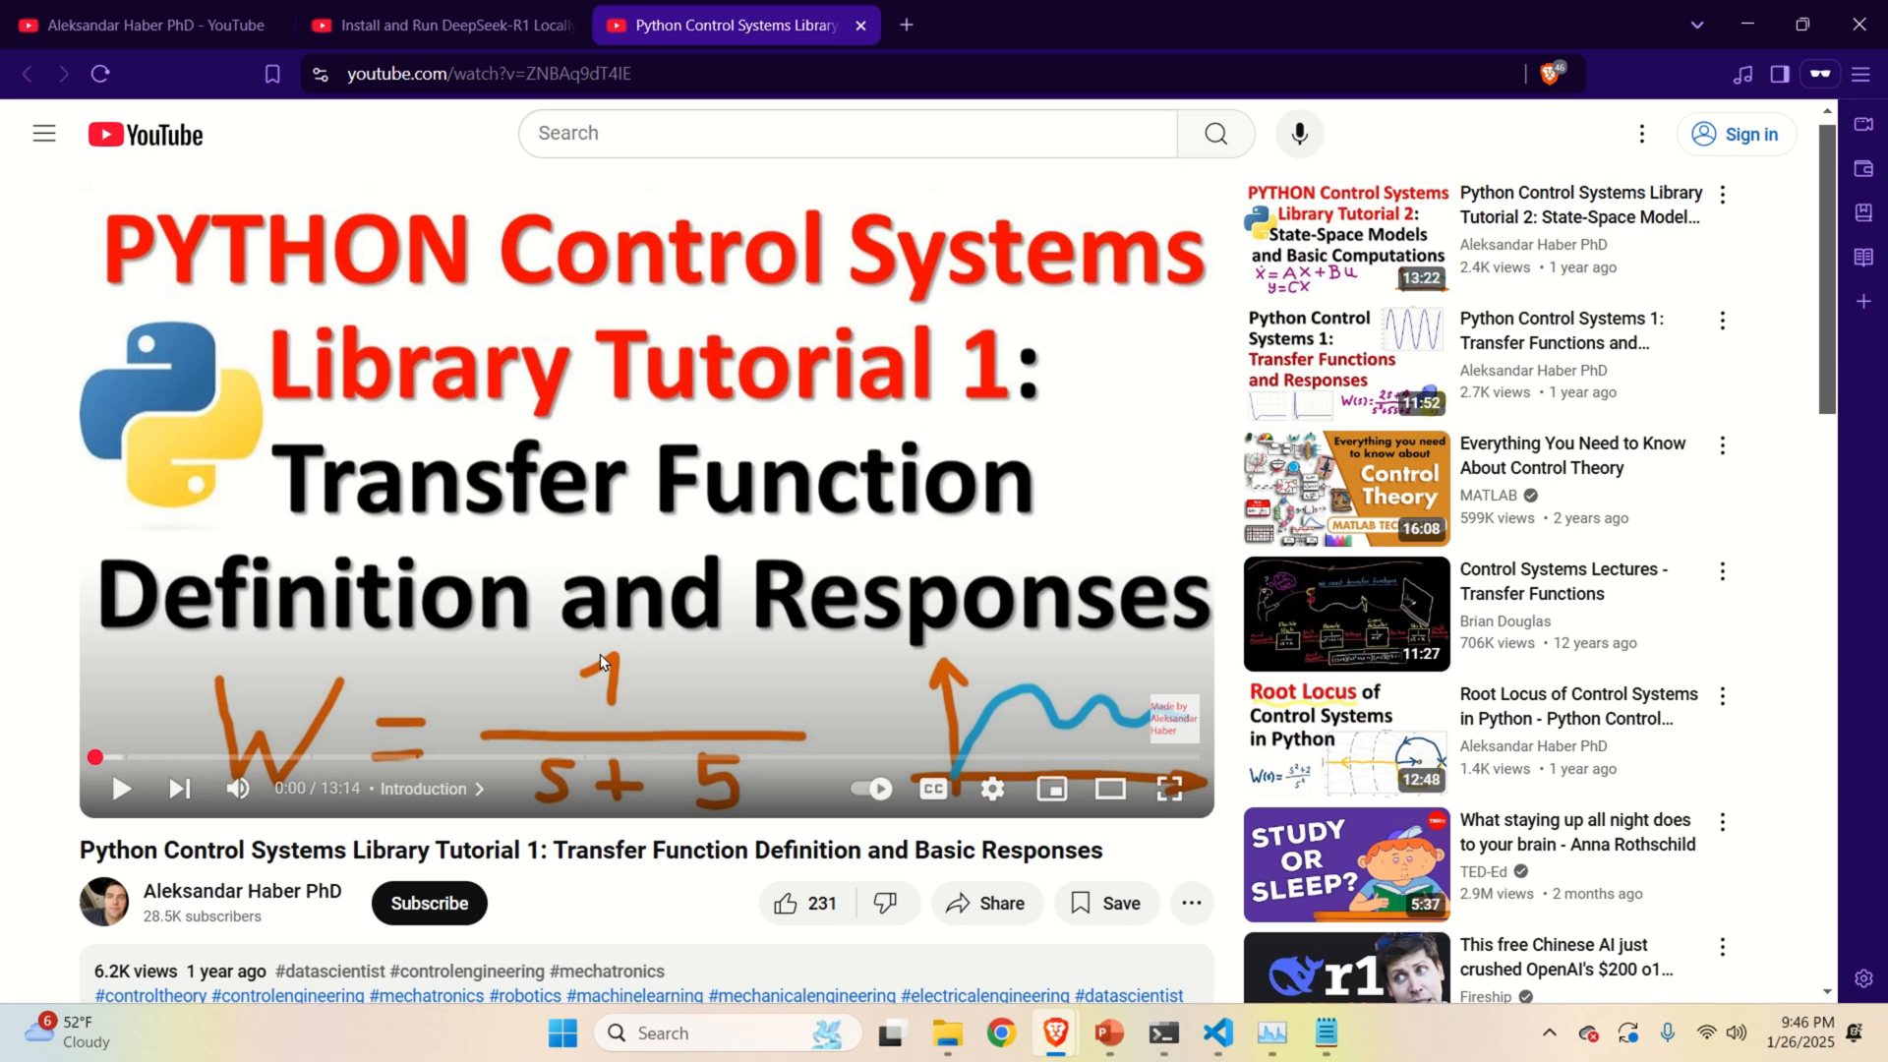
{"action": "scroll", "scroll_direction": "down", "scroll_amount": 3}
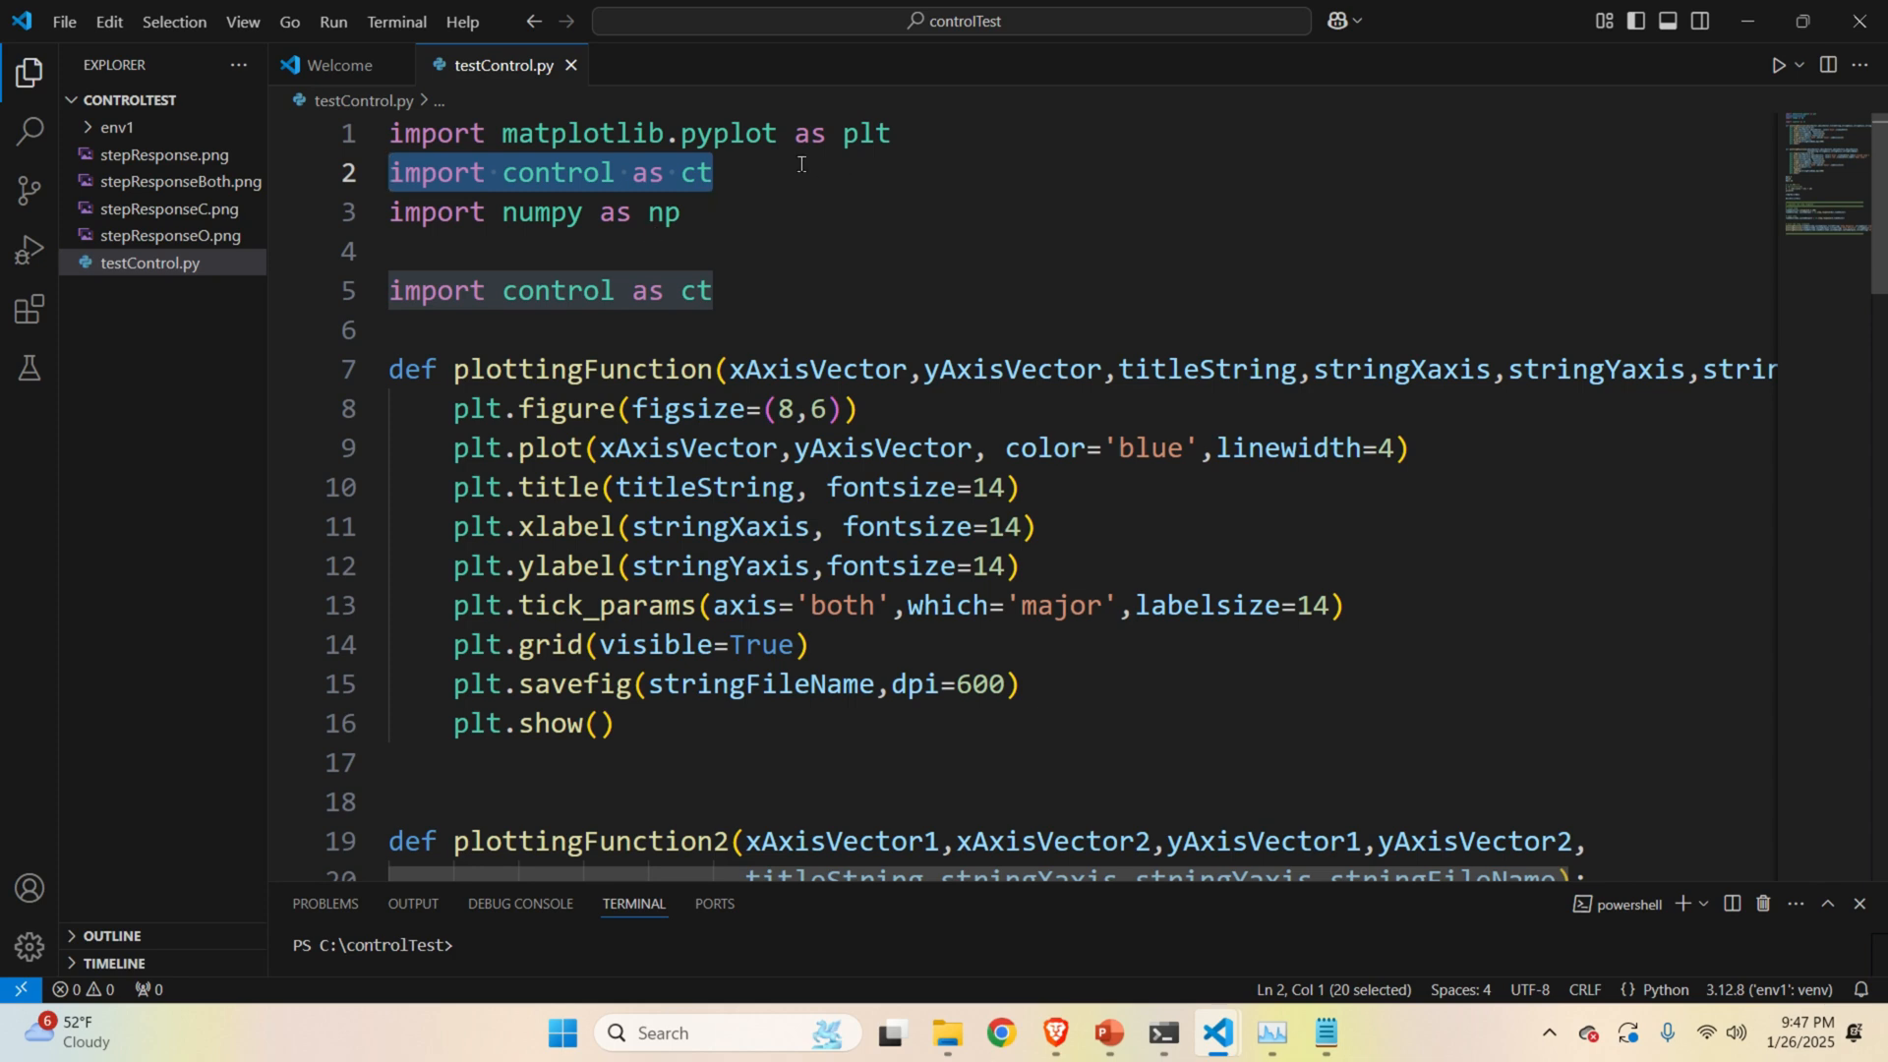
{"action": "mouse_move", "coordinate": [698, 163]}
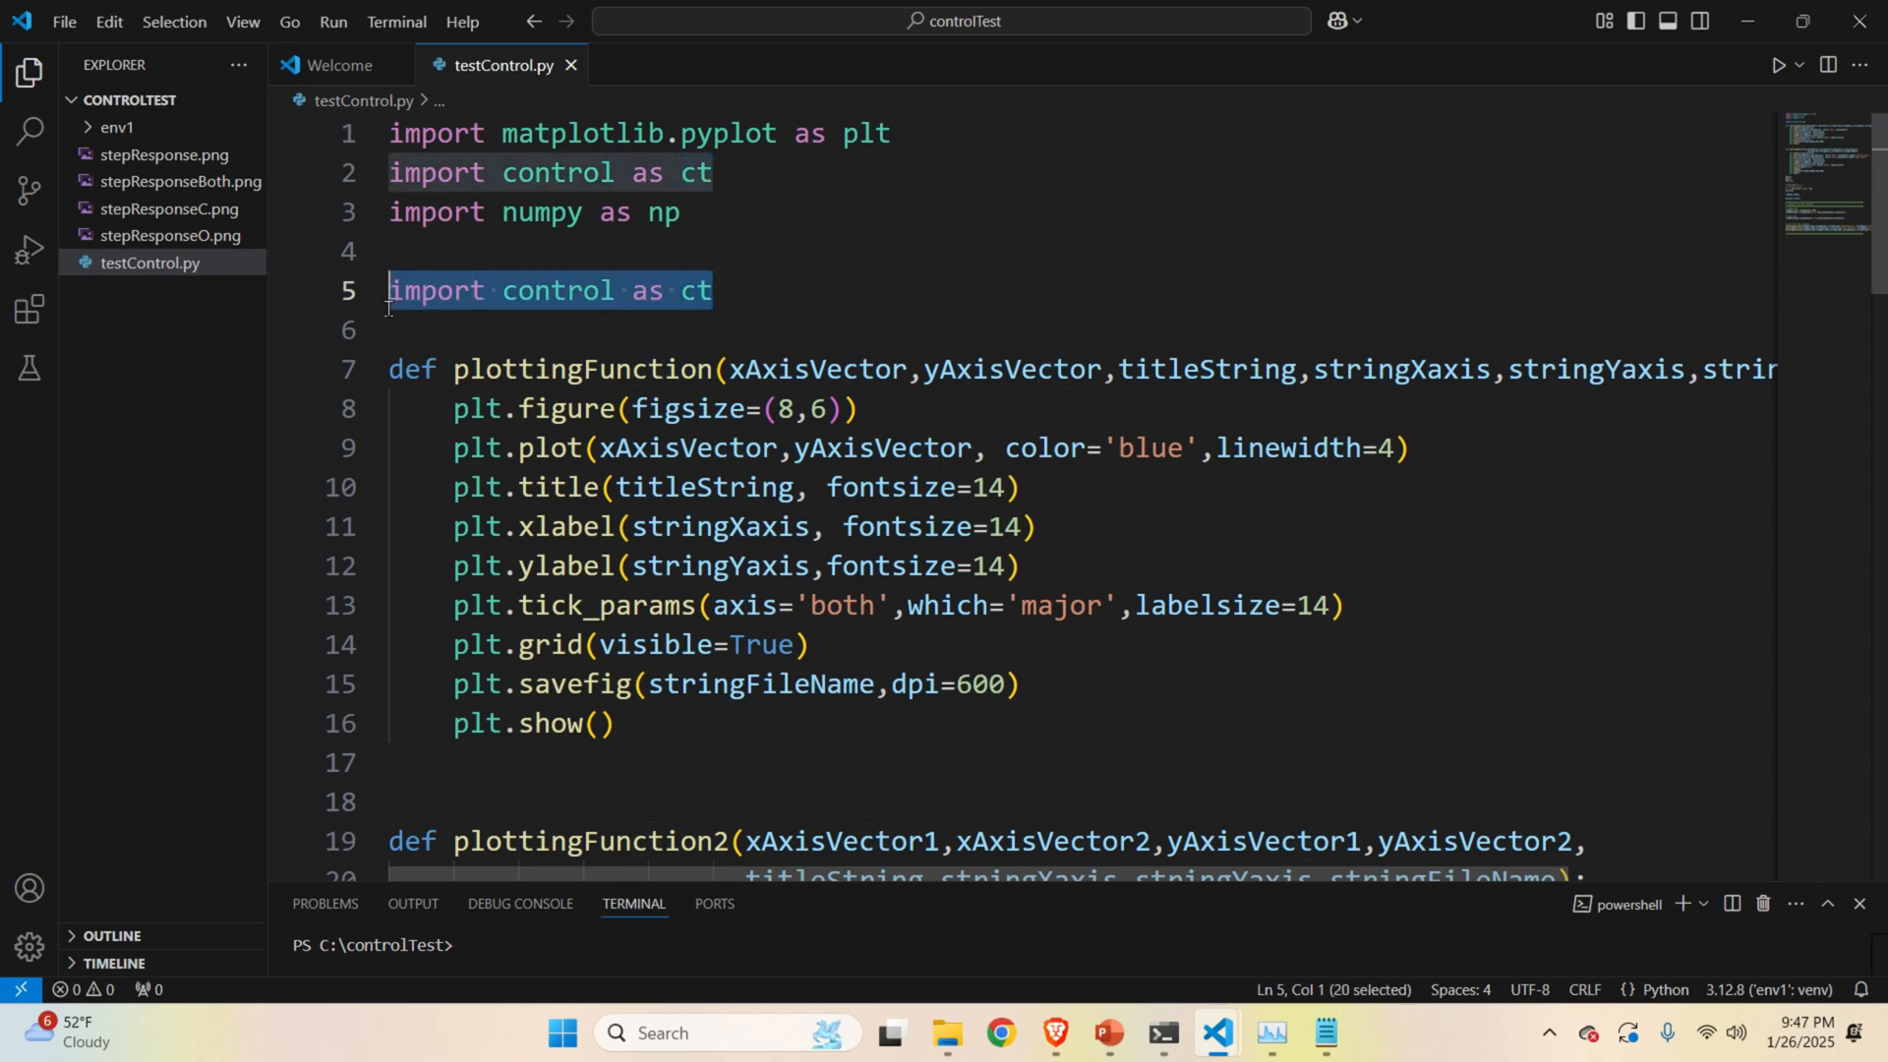
Delete the second 'import control as ct' line from testControl.py.
{"action": "key", "text": "Delete"}
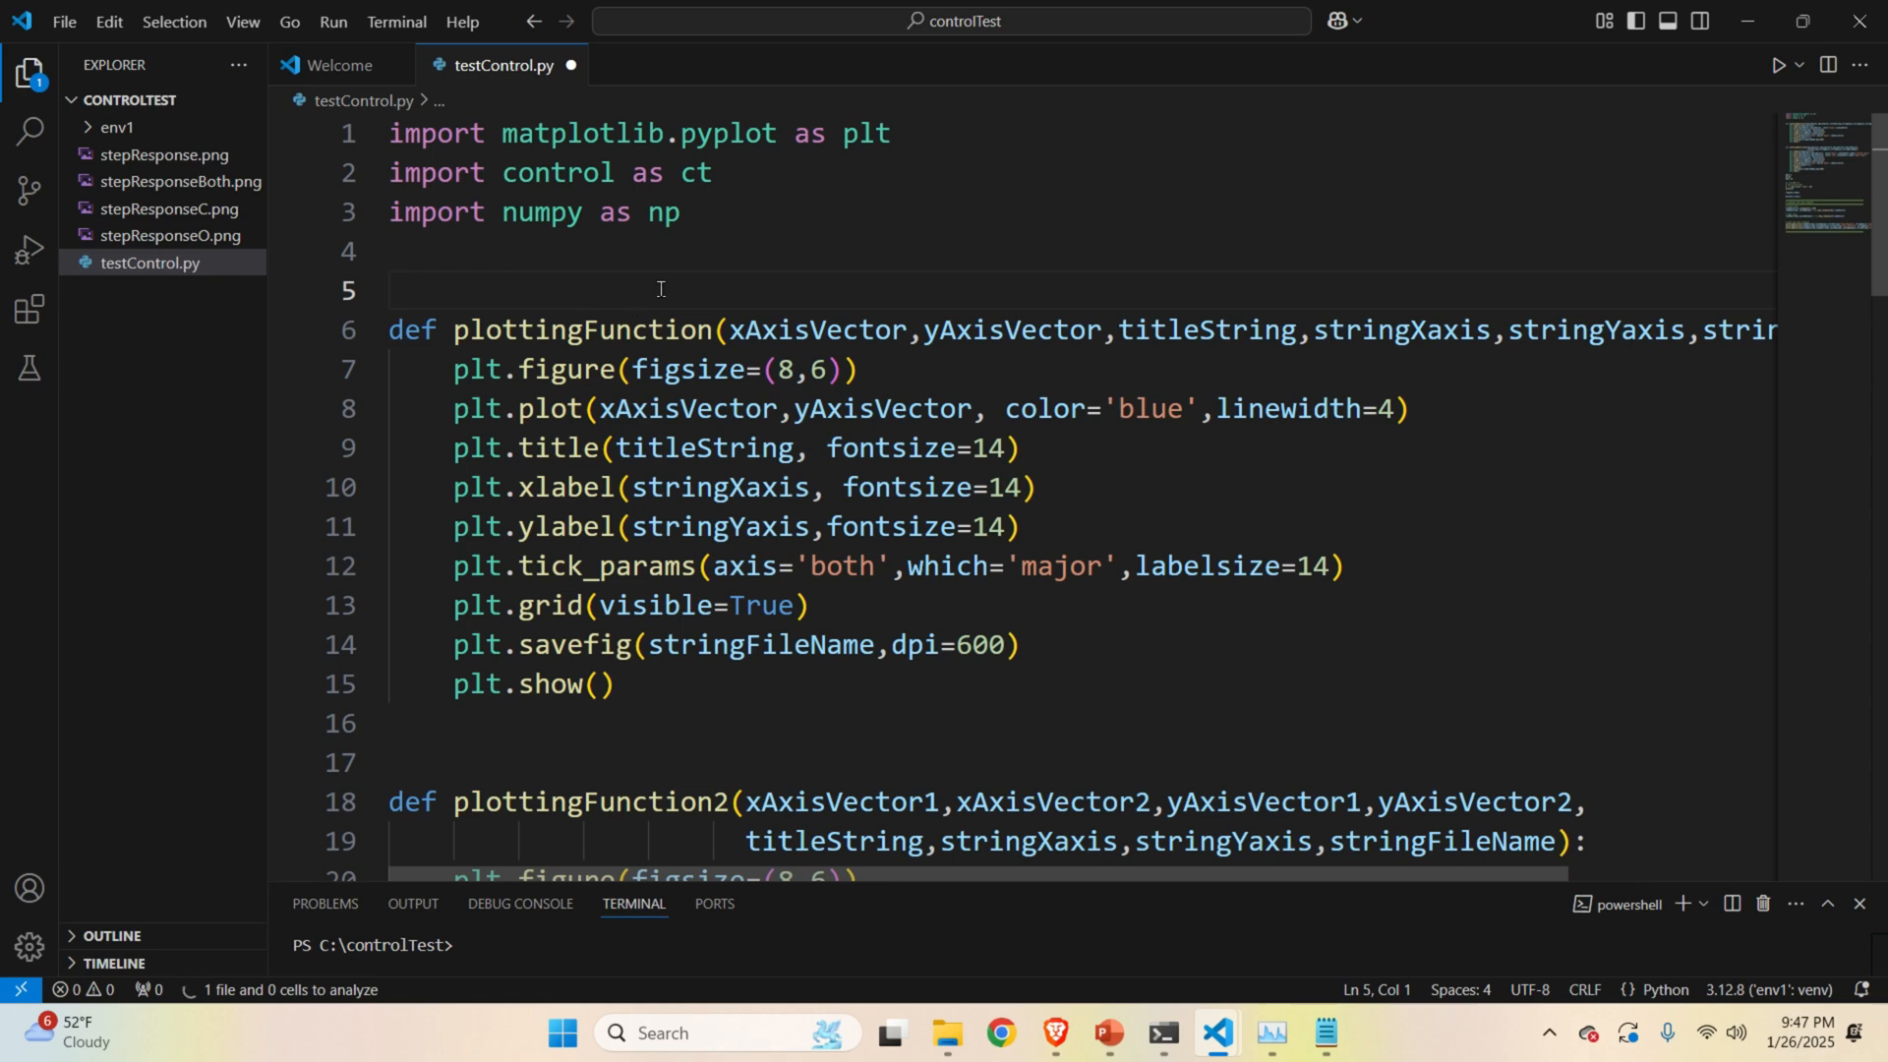
{"action": "mouse_move", "coordinate": [661, 475]}
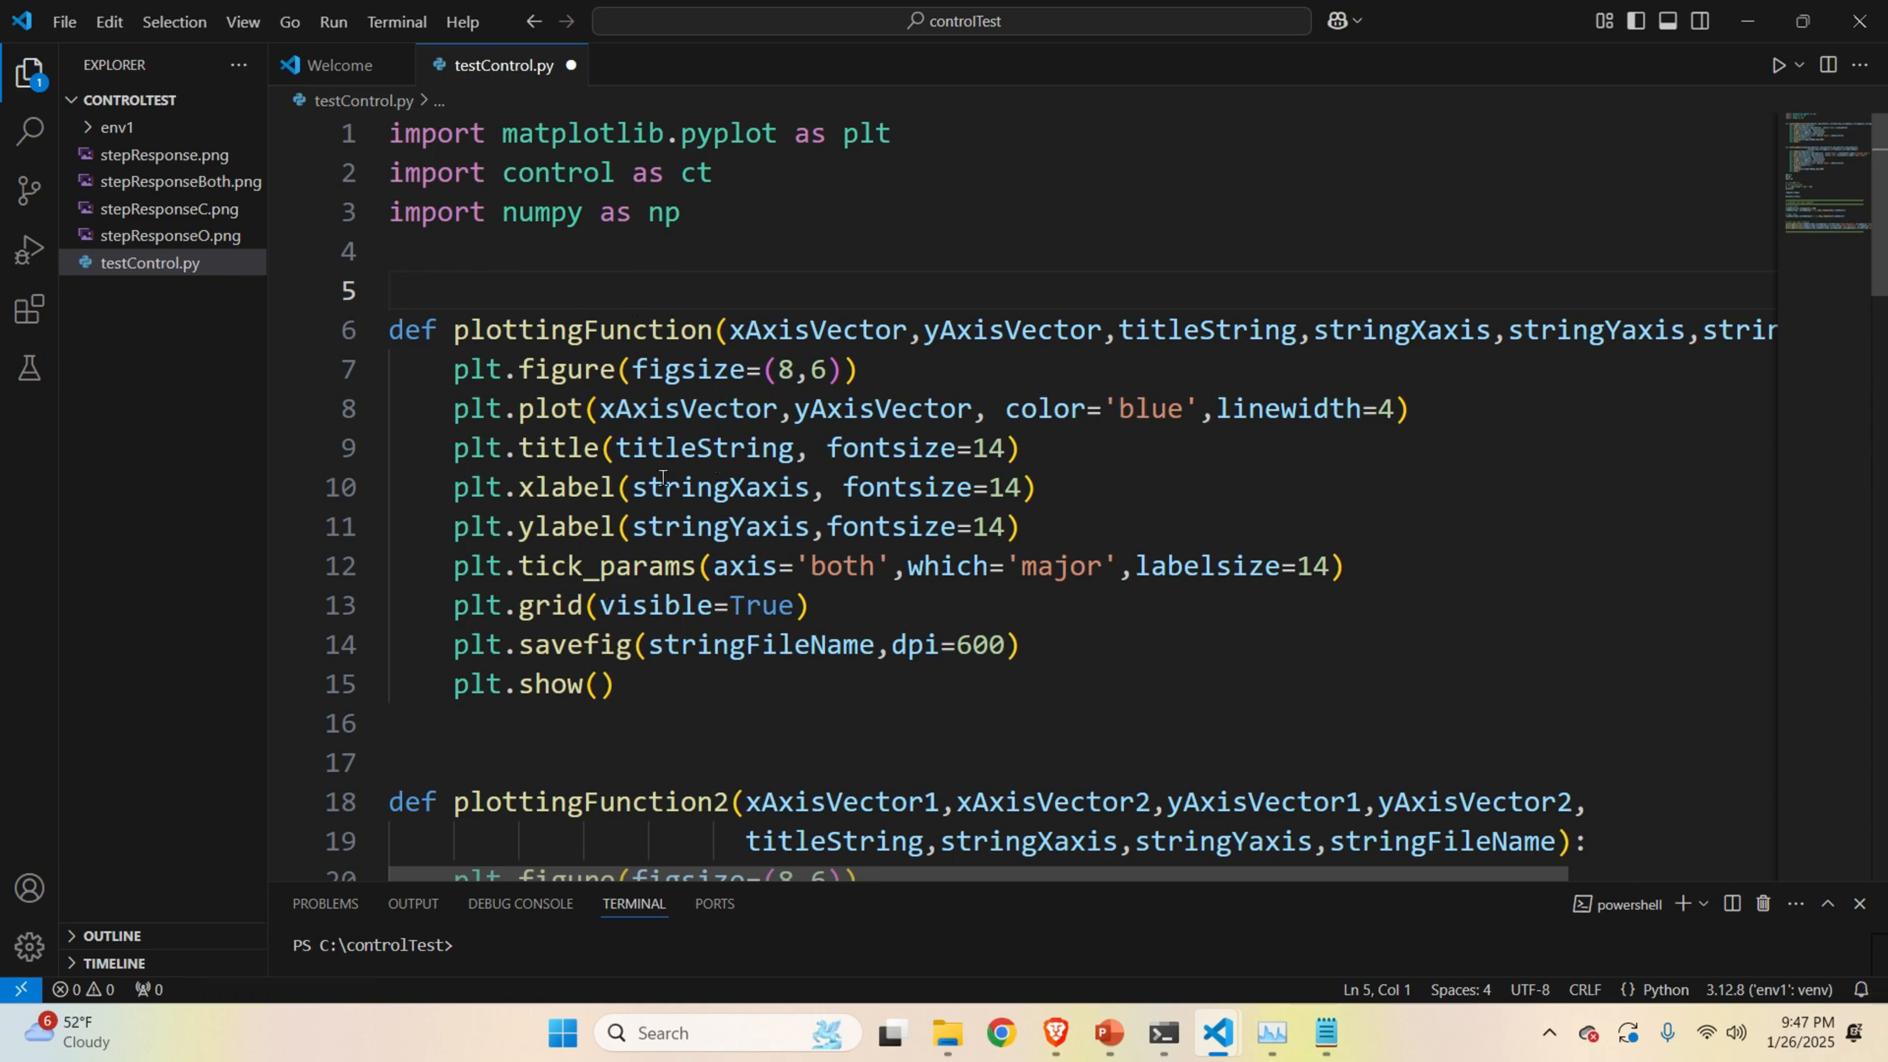
{"action": "double_click", "coordinate": [581, 331]}
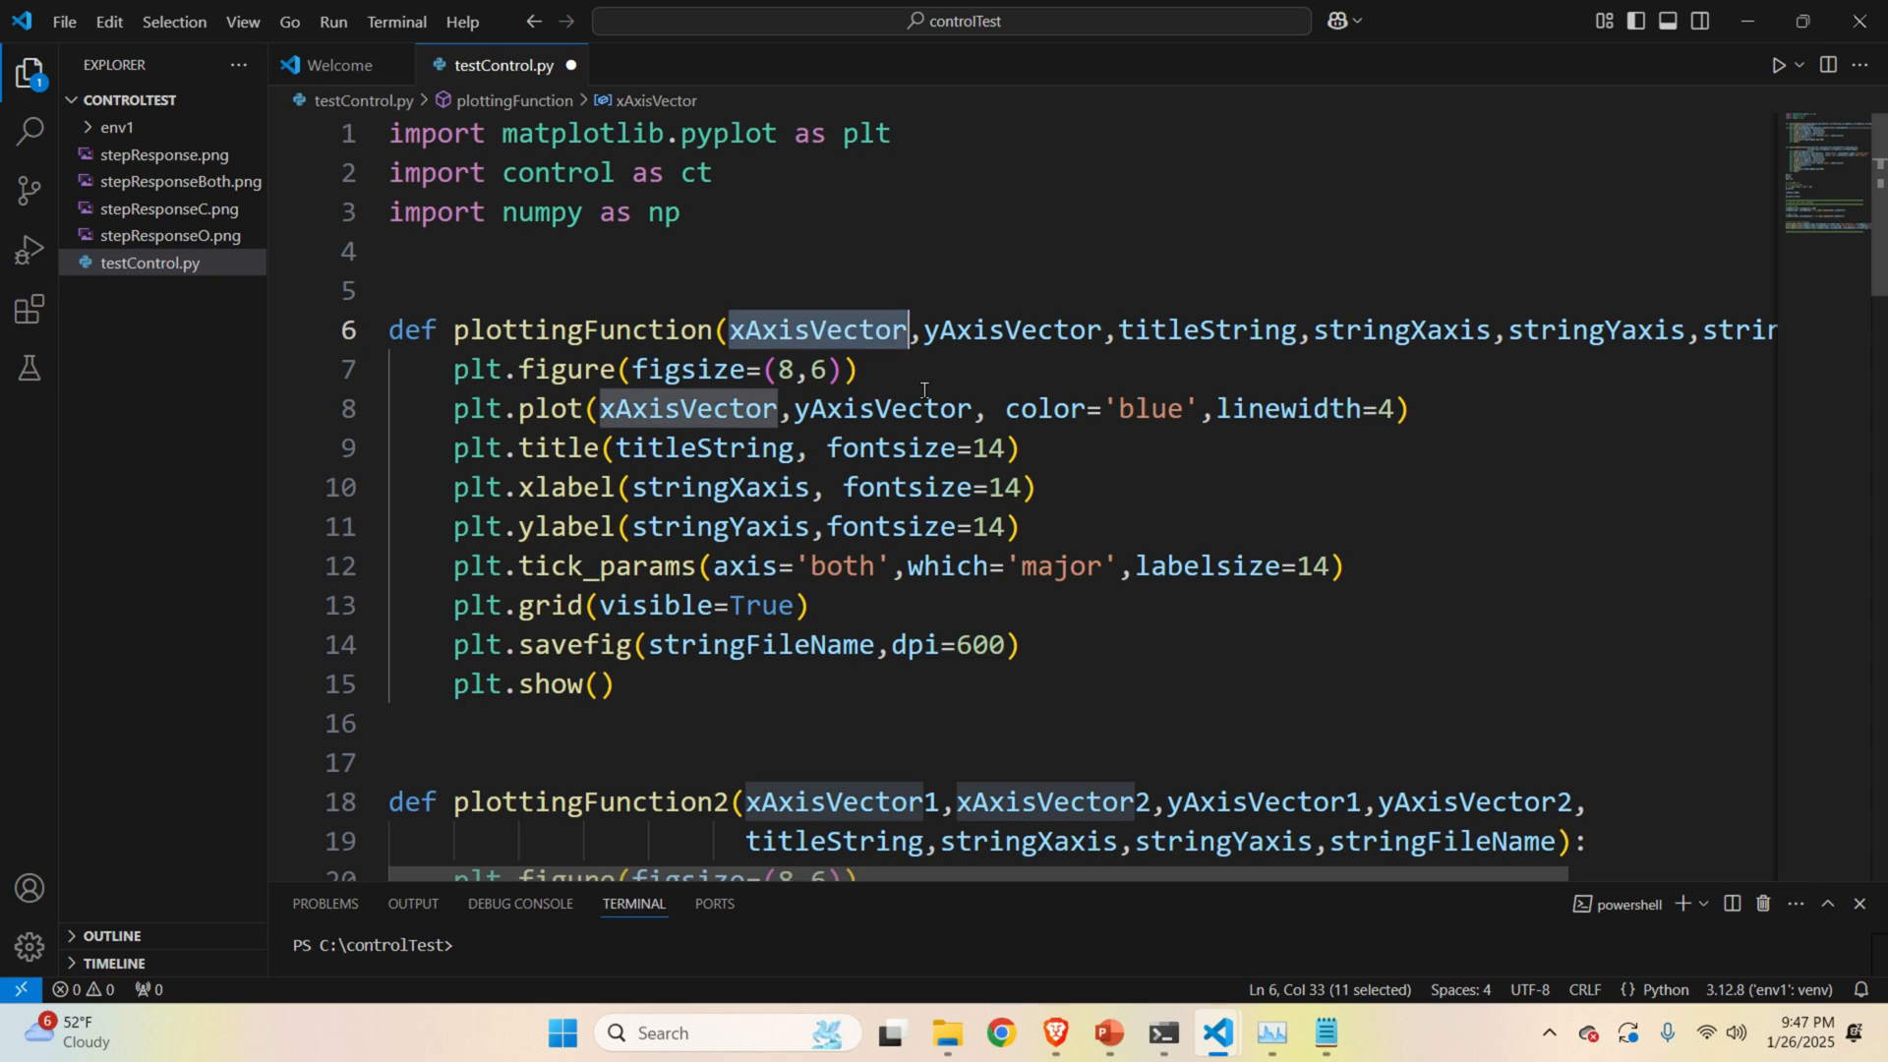
{"action": "double_click", "coordinate": [1012, 328]}
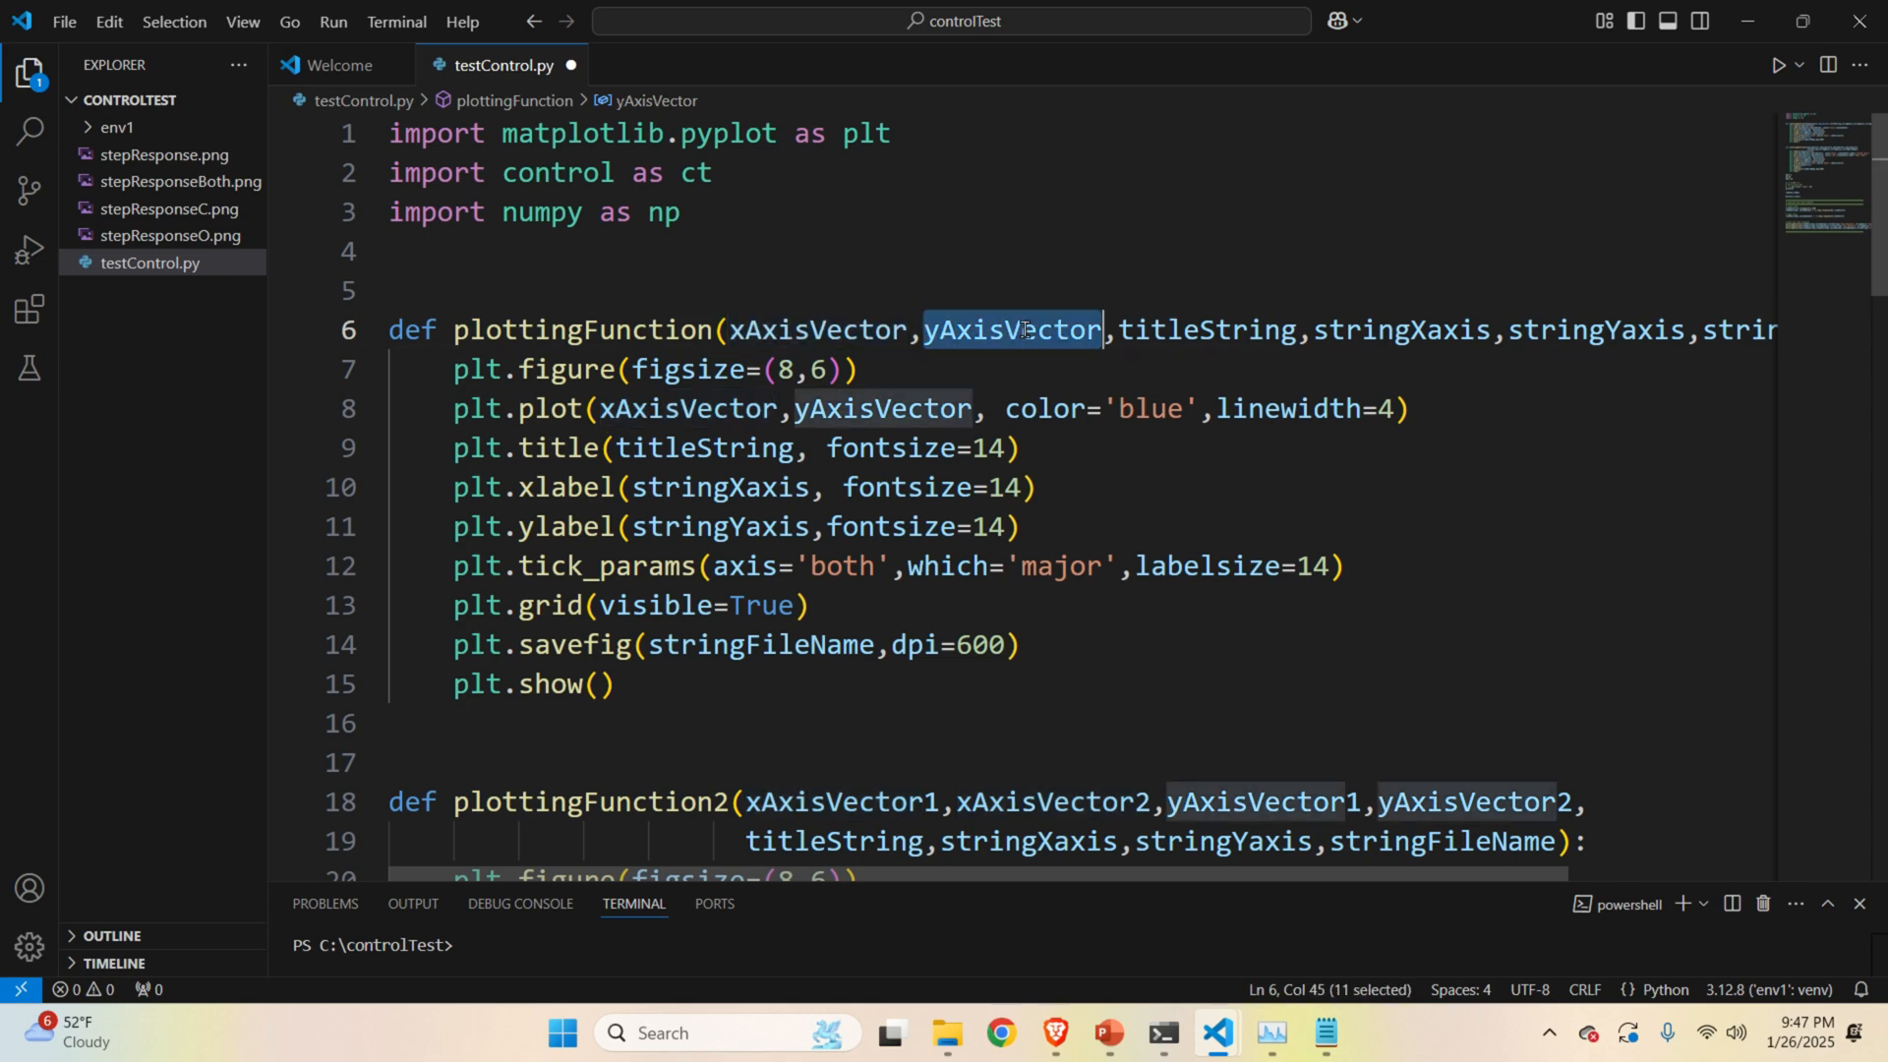
{"action": "mouse_move", "coordinate": [1204, 329]}
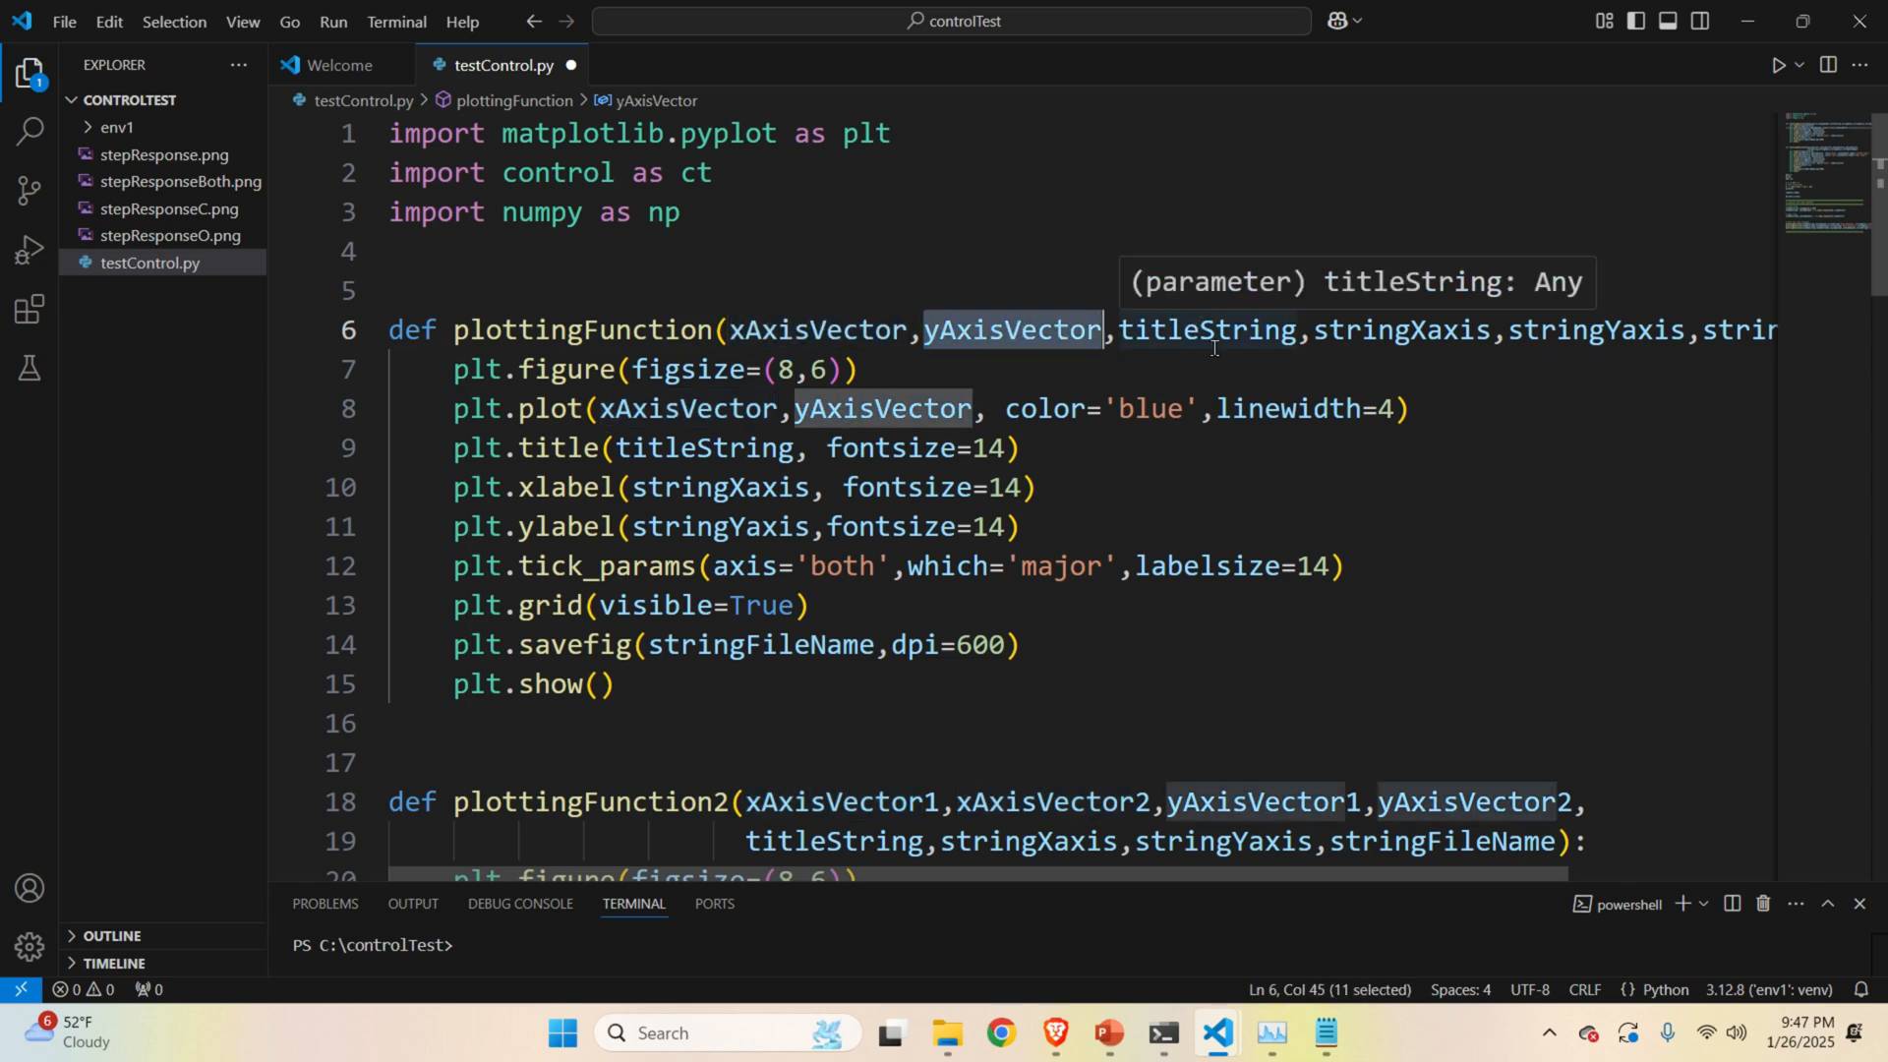
{"action": "mouse_move", "coordinate": [1093, 540]}
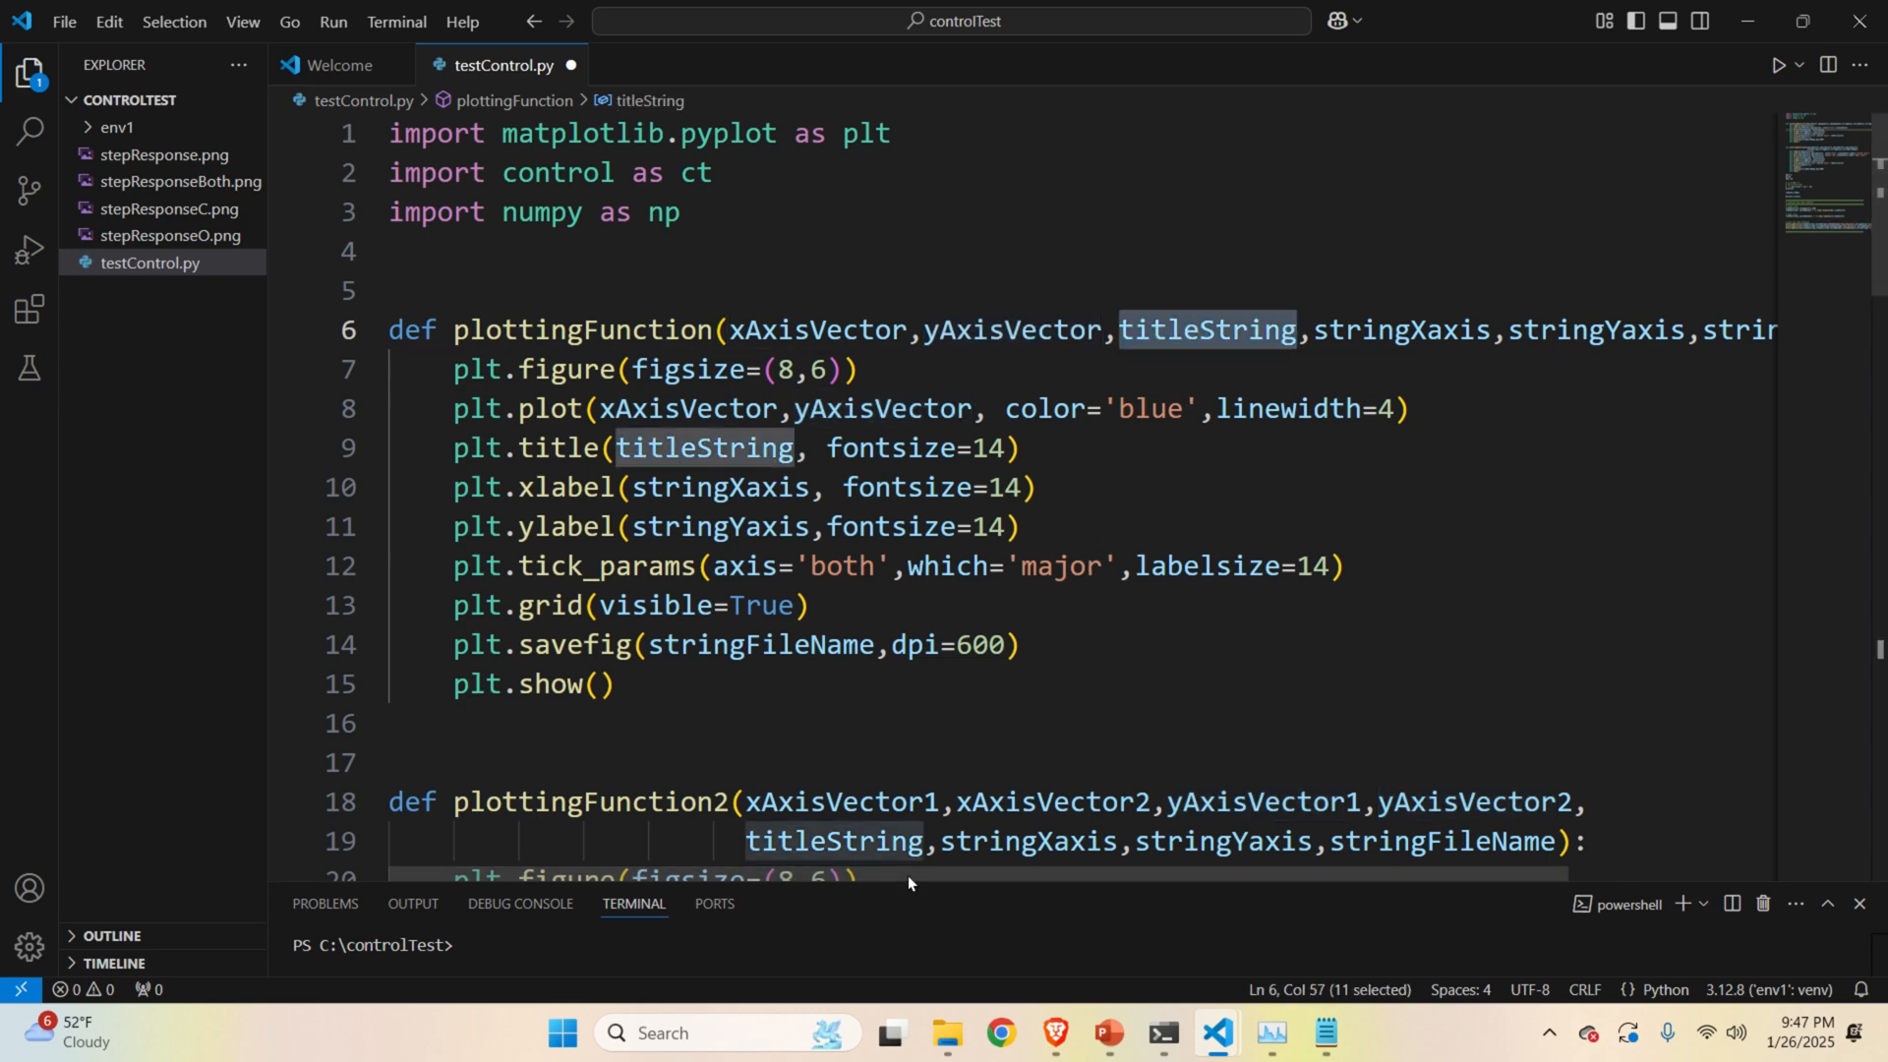
{"action": "scroll", "scroll_direction": "right", "scroll_amount": 3}
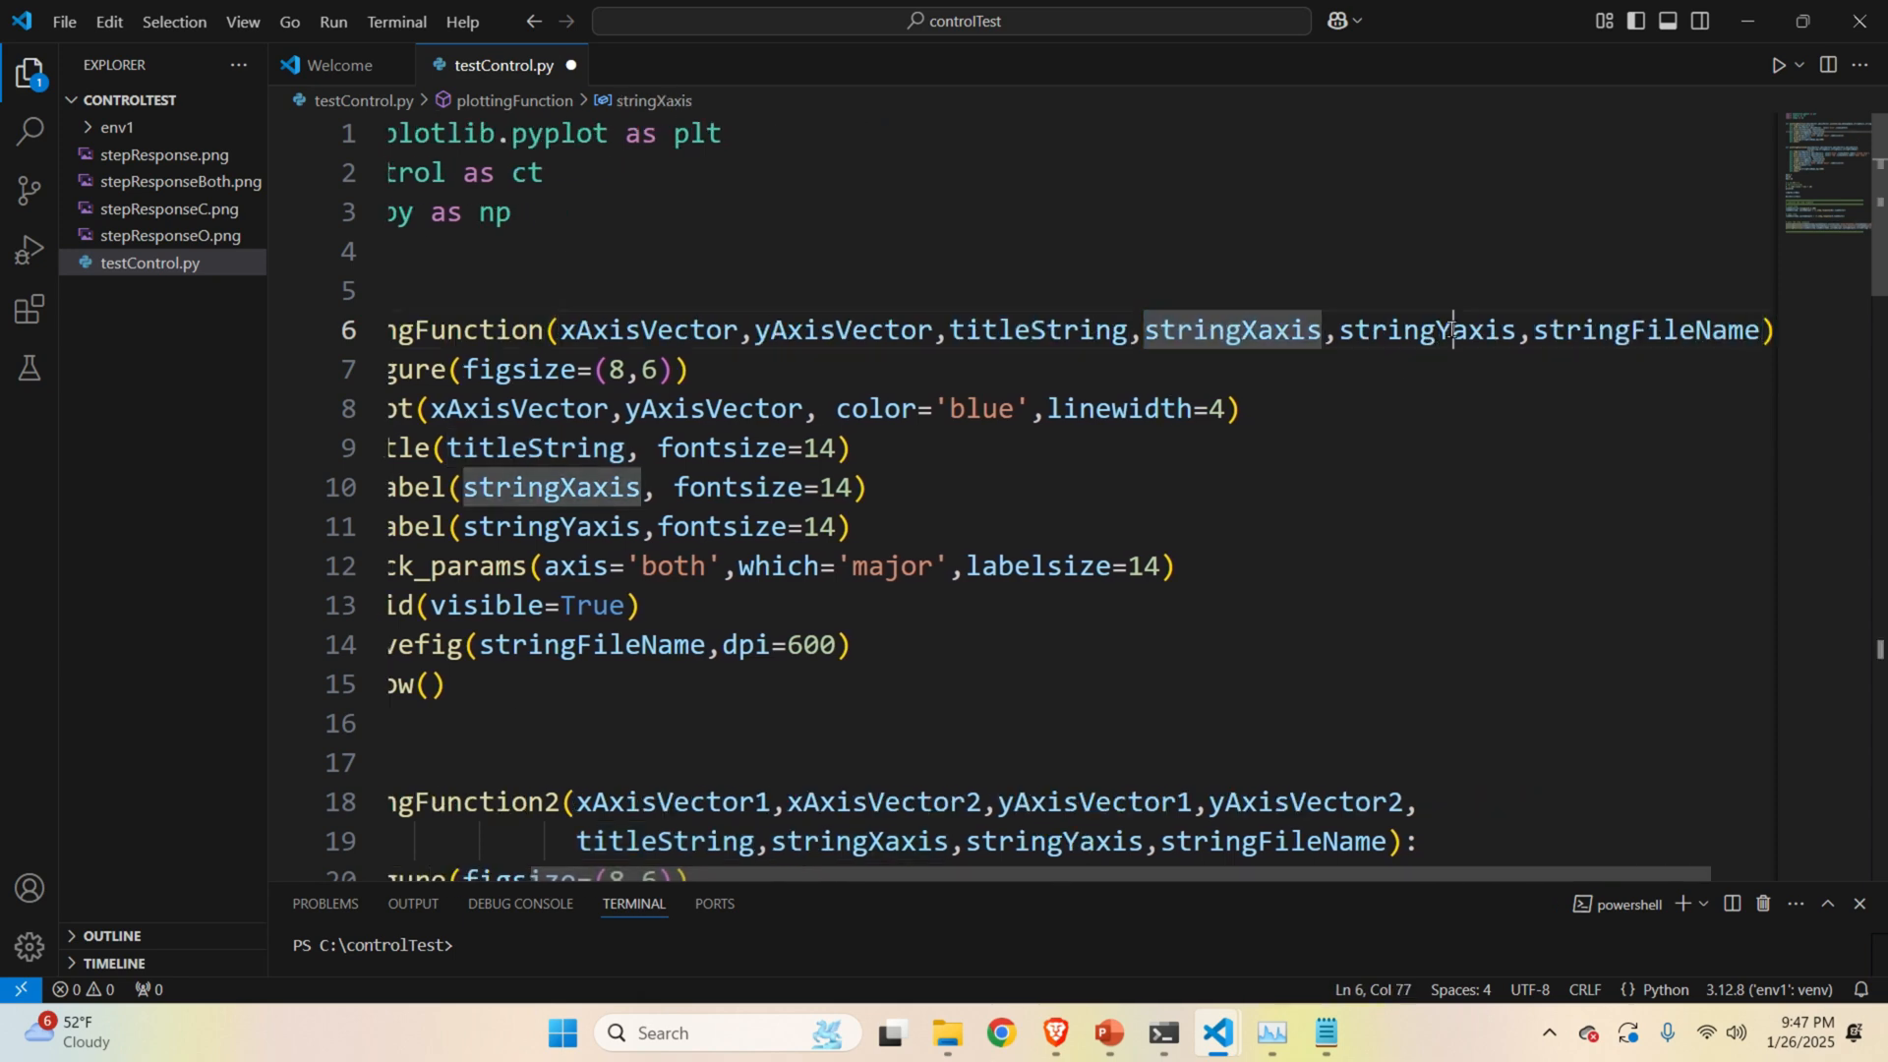
{"action": "left_click", "coordinate": [1631, 331]}
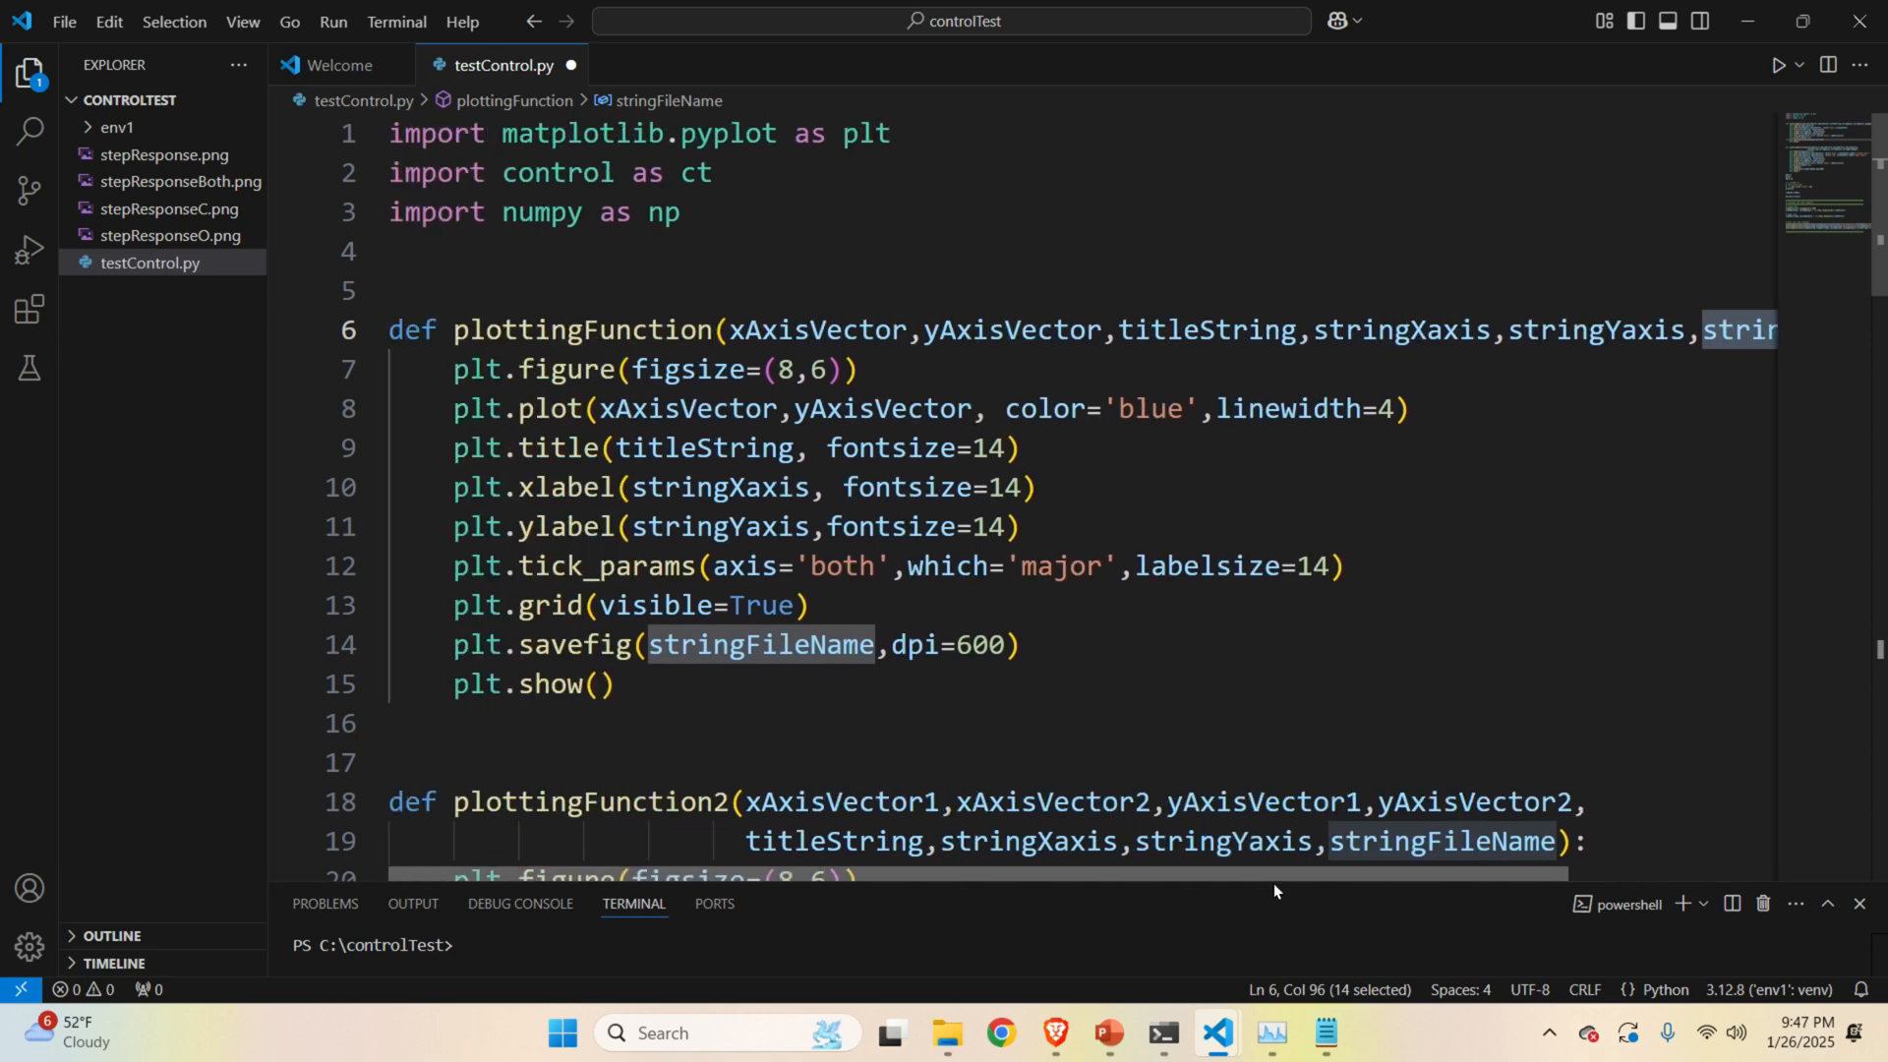
{"action": "triple_click", "coordinate": [656, 369]}
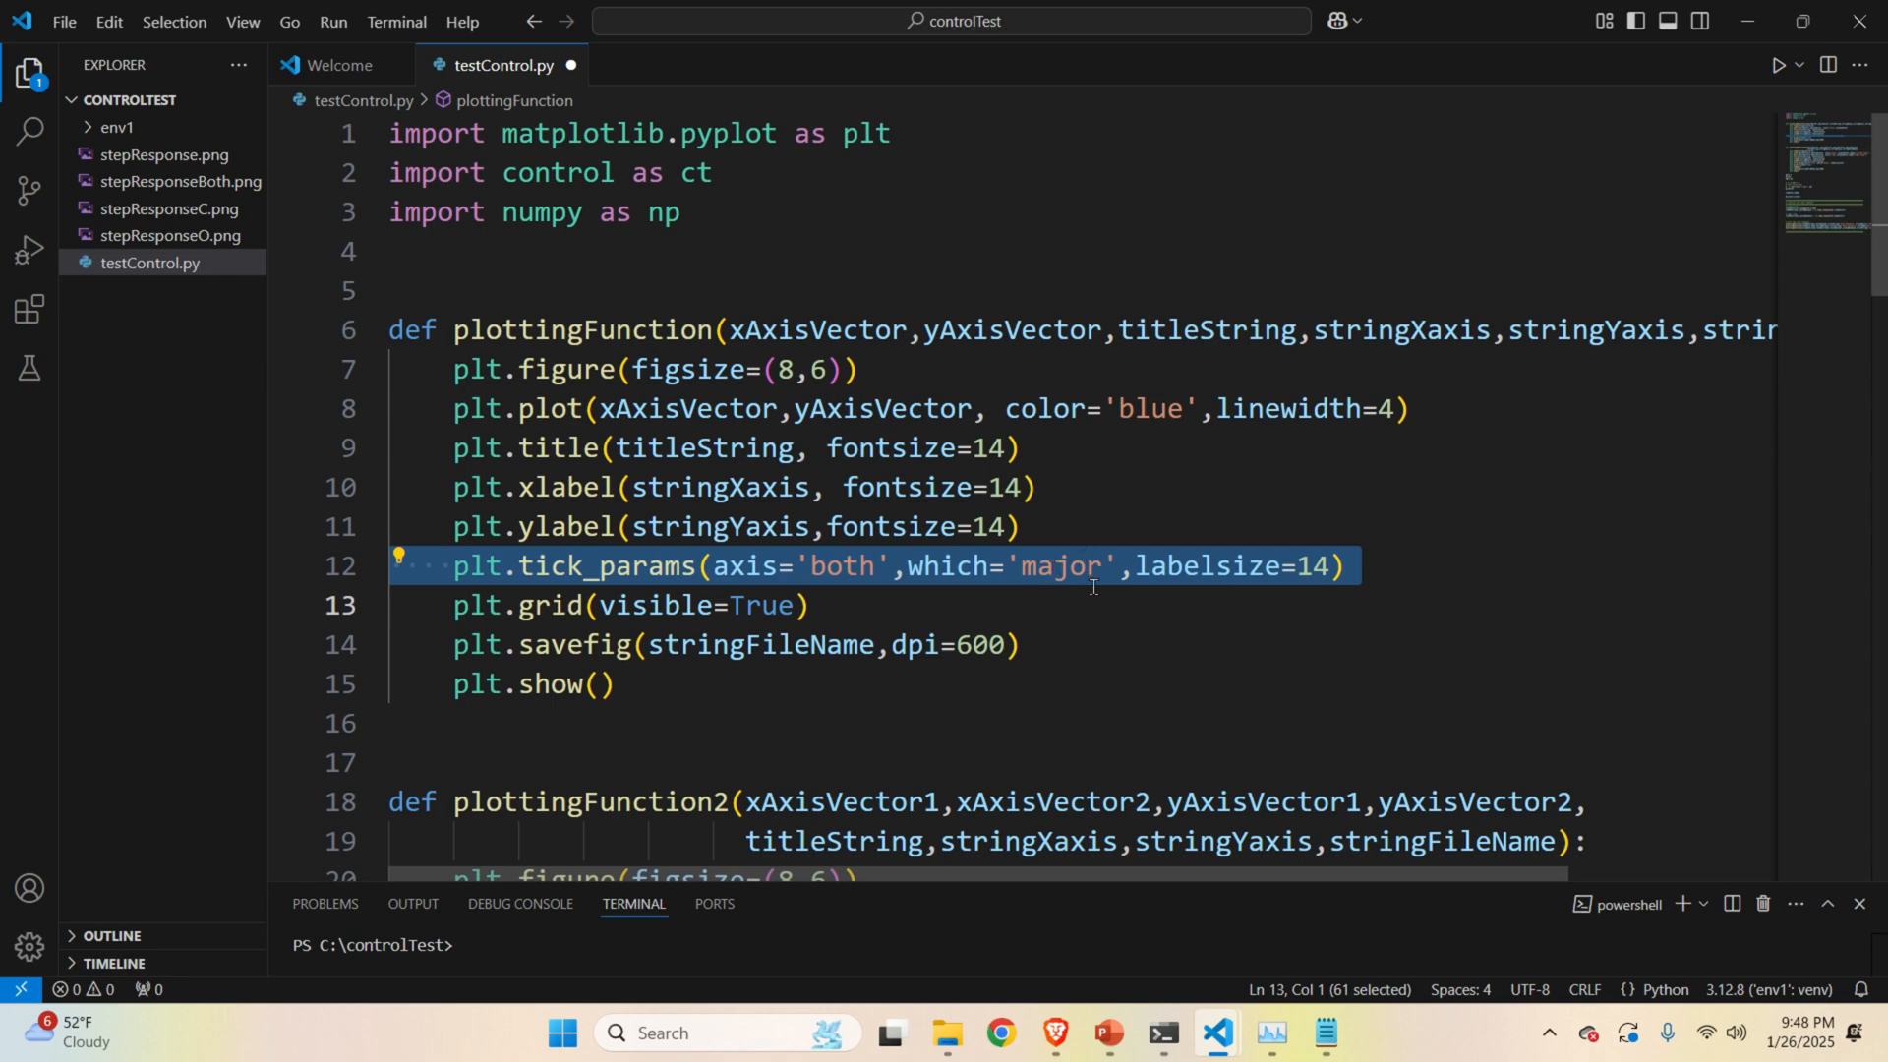
{"action": "mouse_move", "coordinate": [876, 606]}
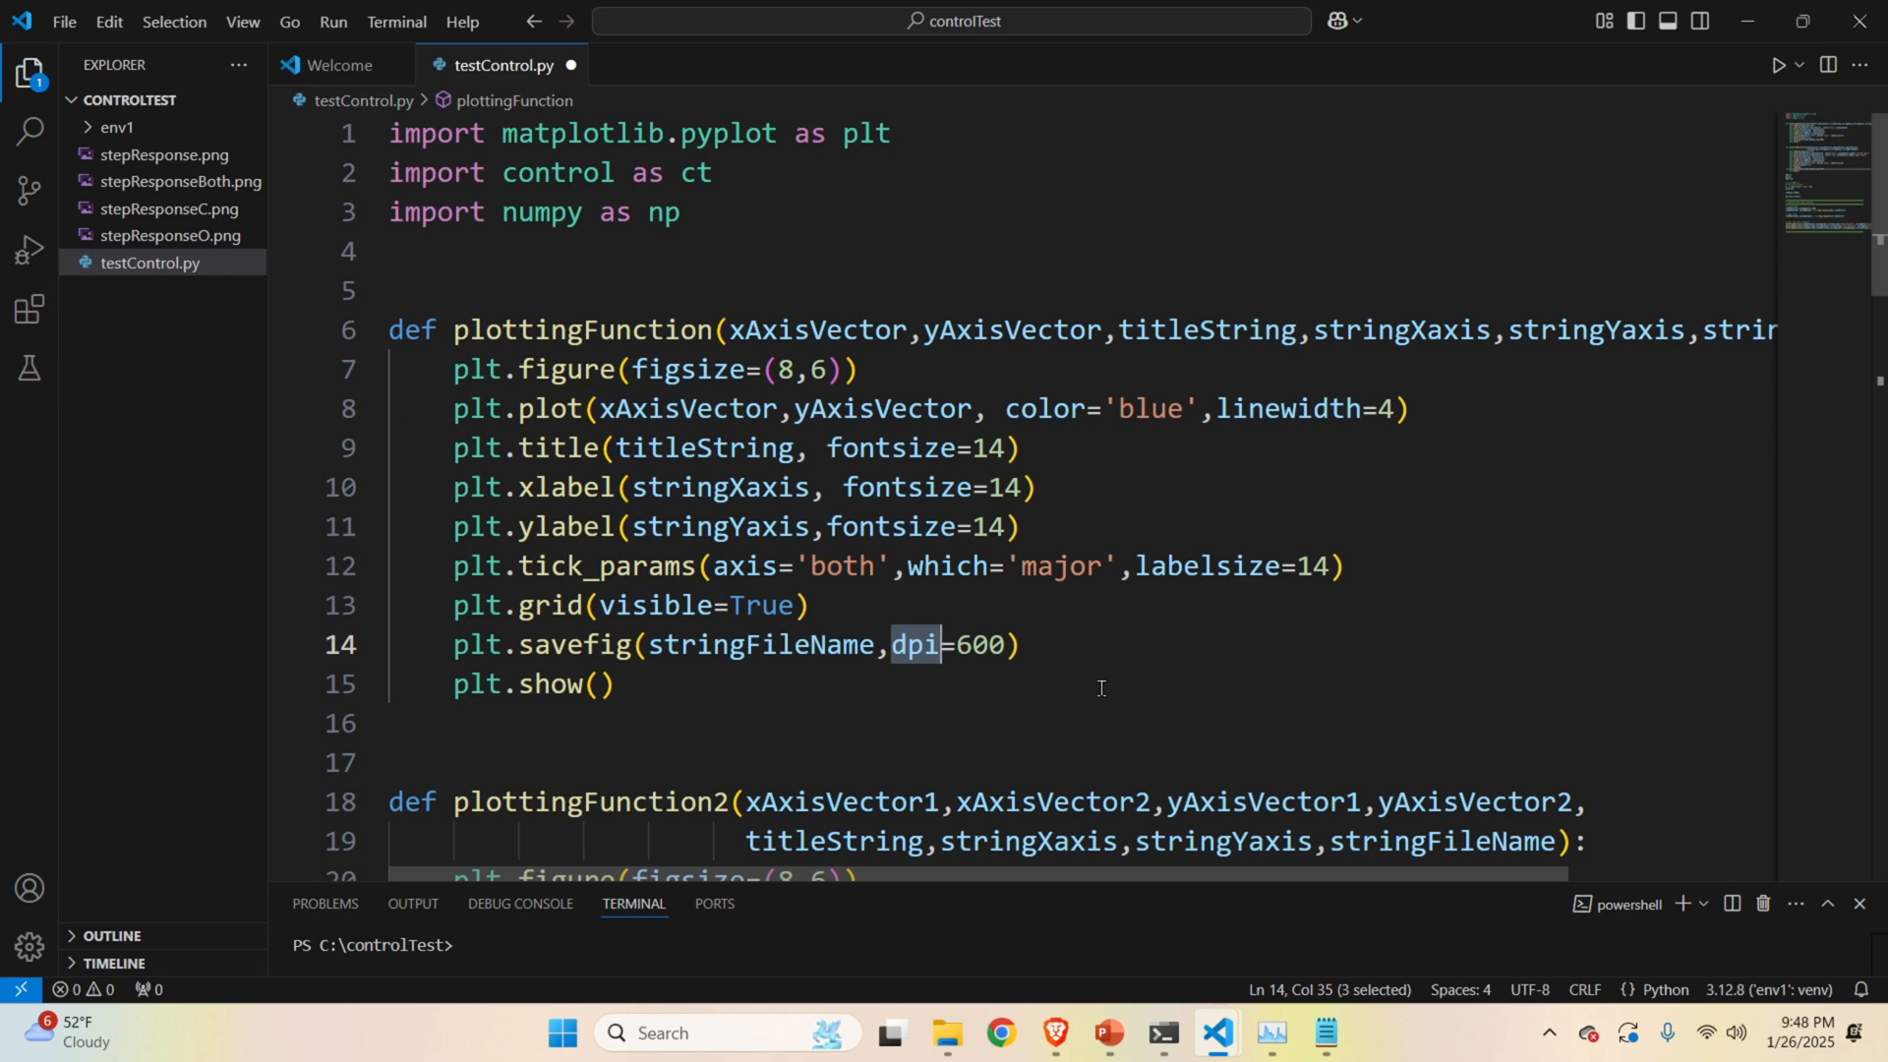
{"action": "triple_click", "coordinate": [536, 685]}
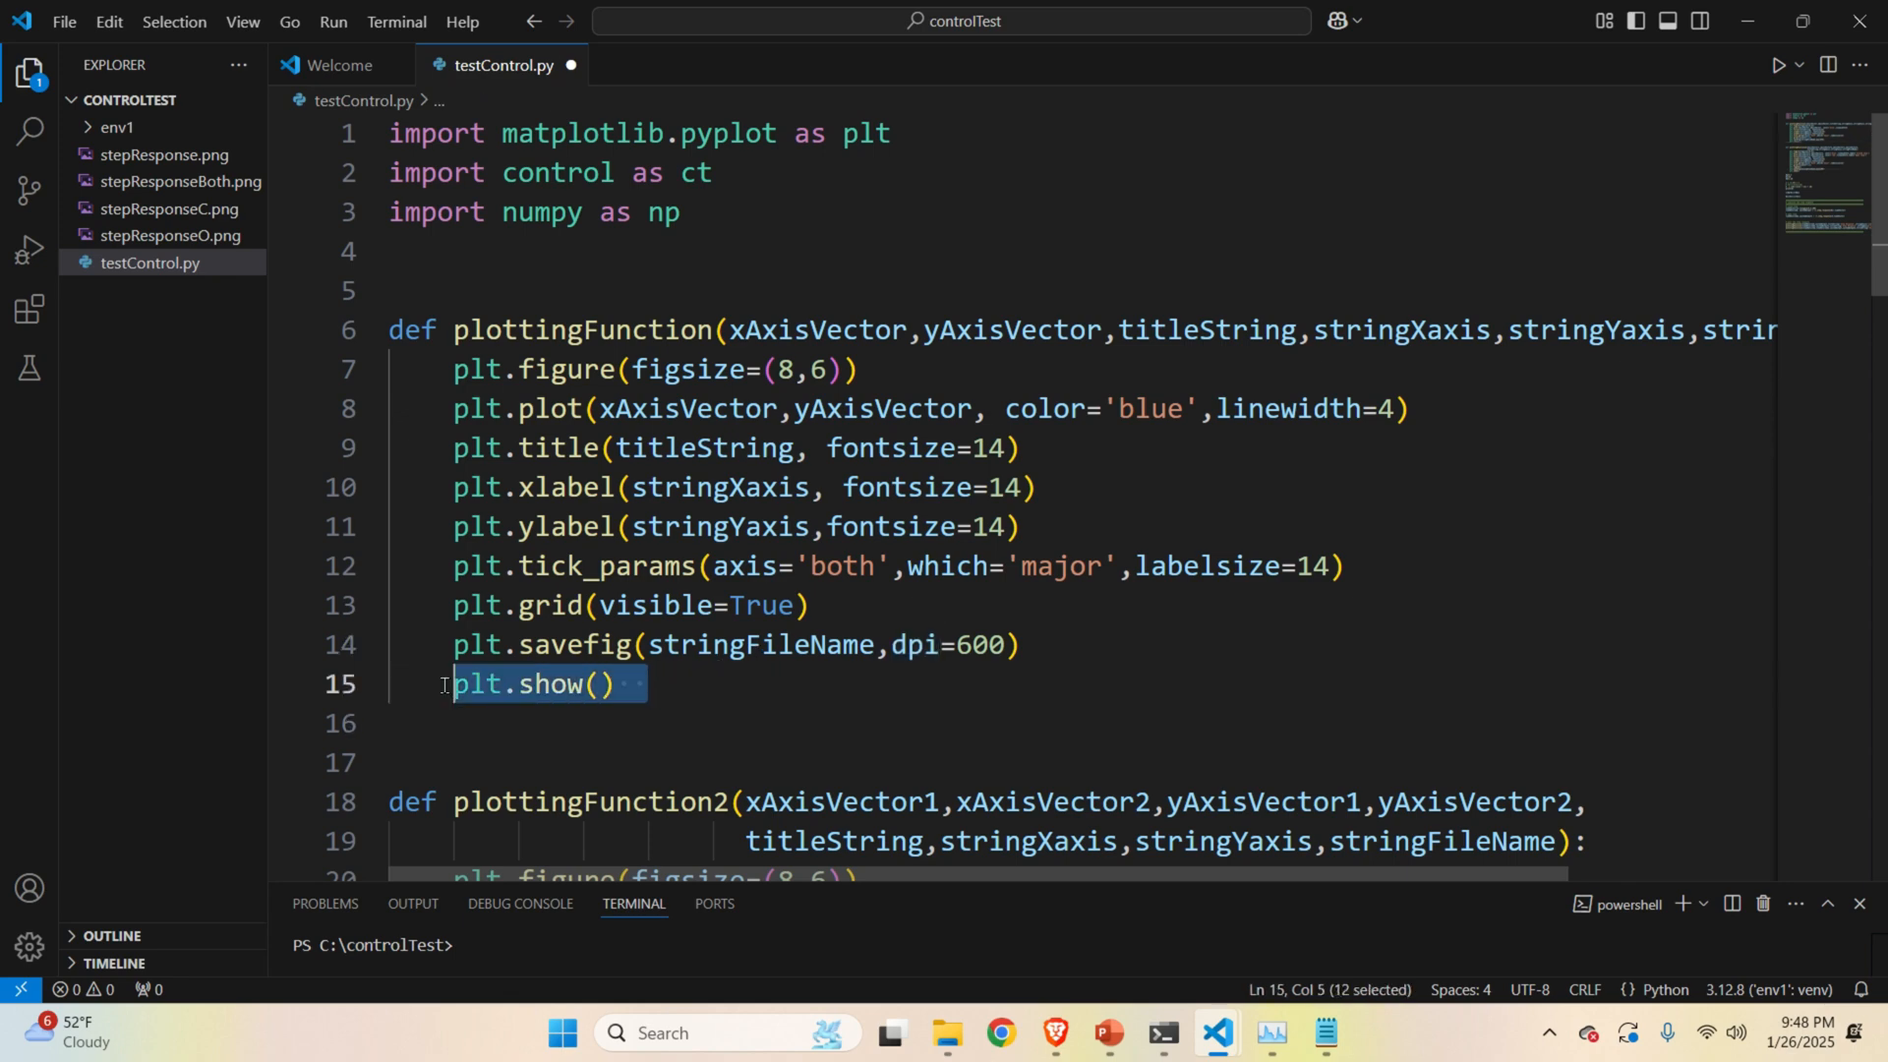
{"action": "scroll", "scroll_direction": "down", "scroll_amount": 3}
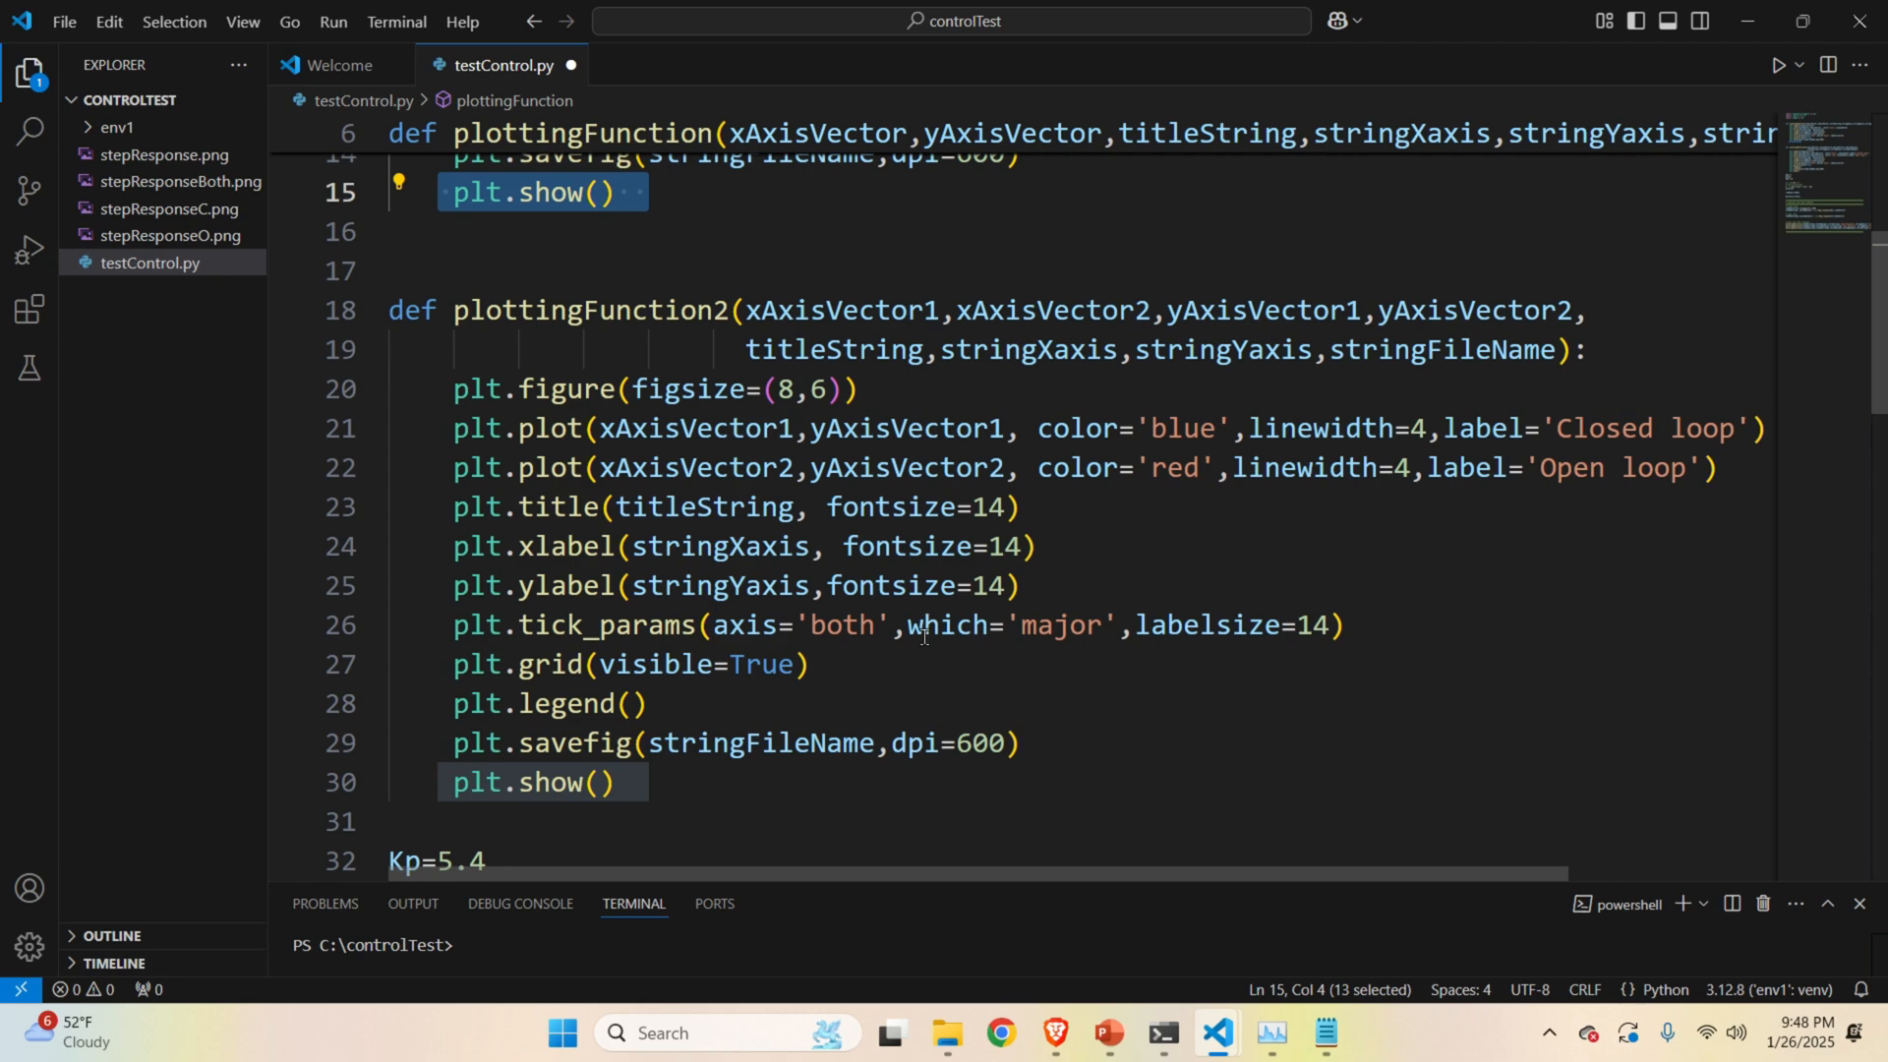
{"action": "mouse_move", "coordinate": [981, 729]}
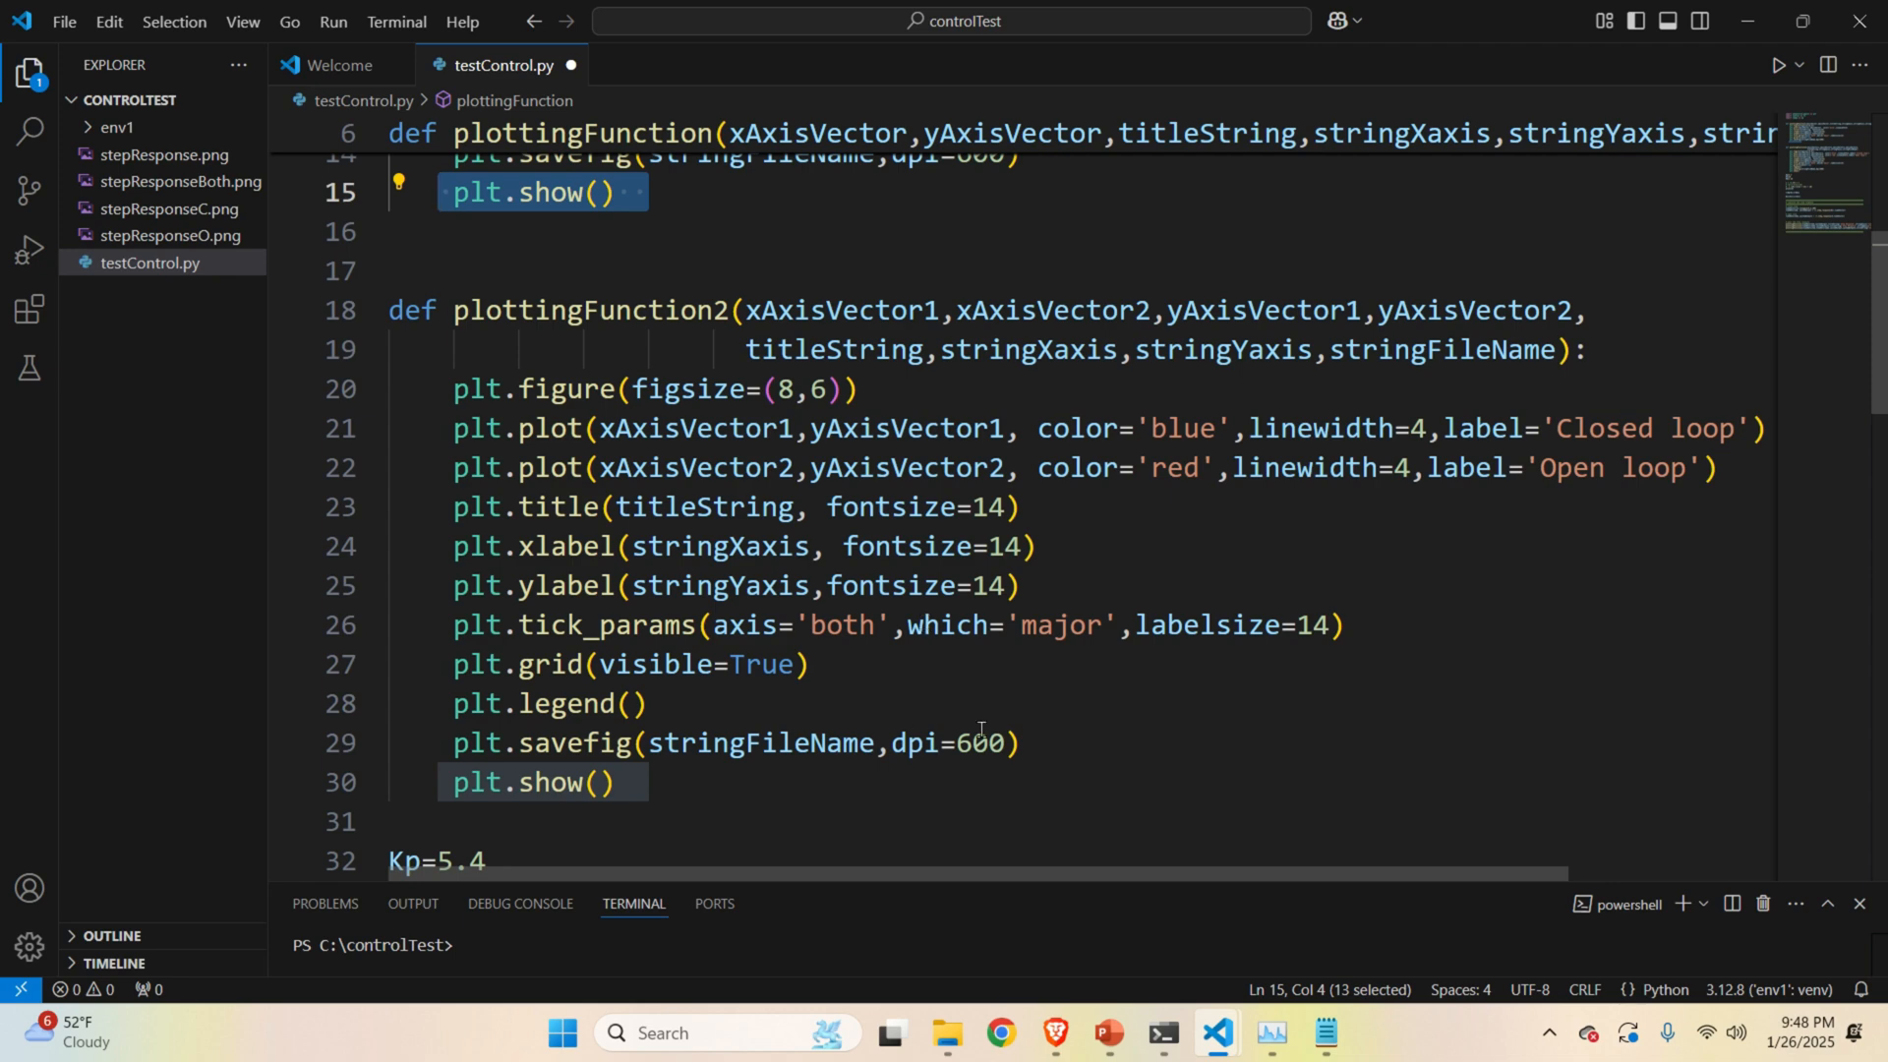
{"action": "left_click", "coordinate": [852, 311]}
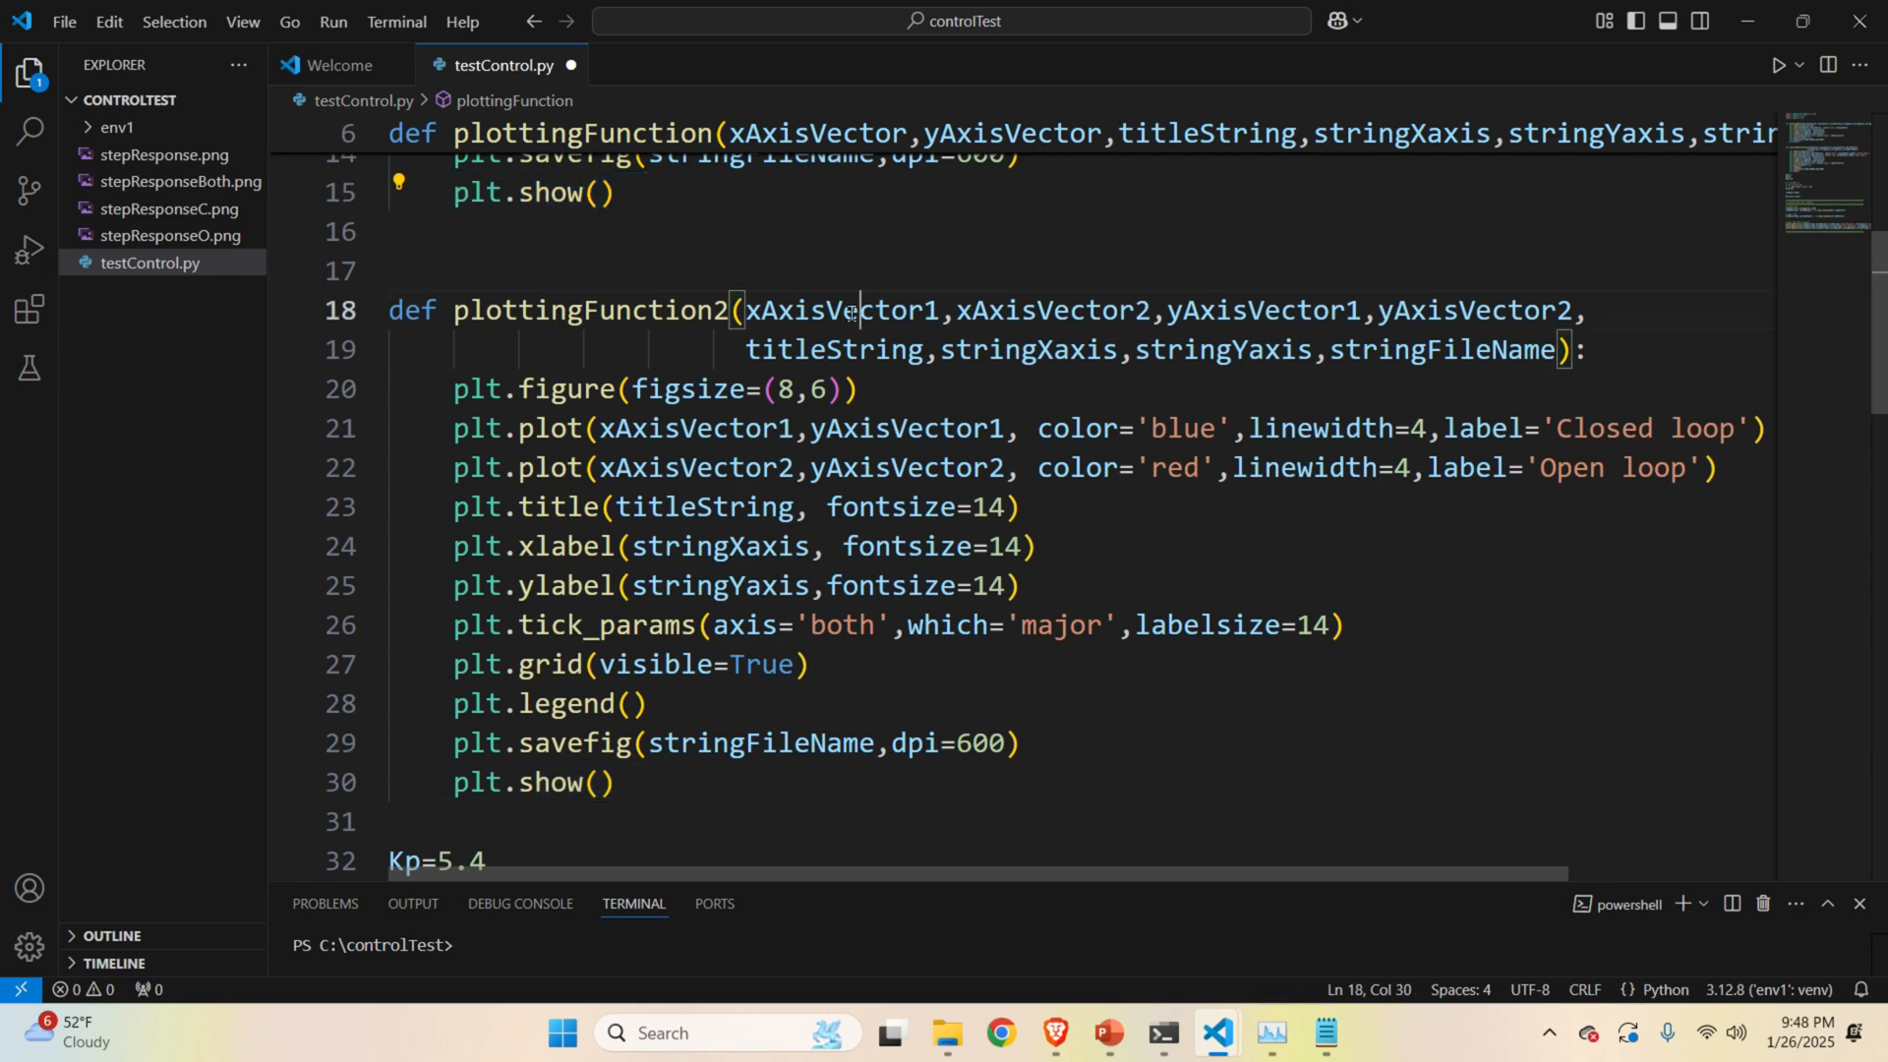
{"action": "double_click", "coordinate": [1051, 309]}
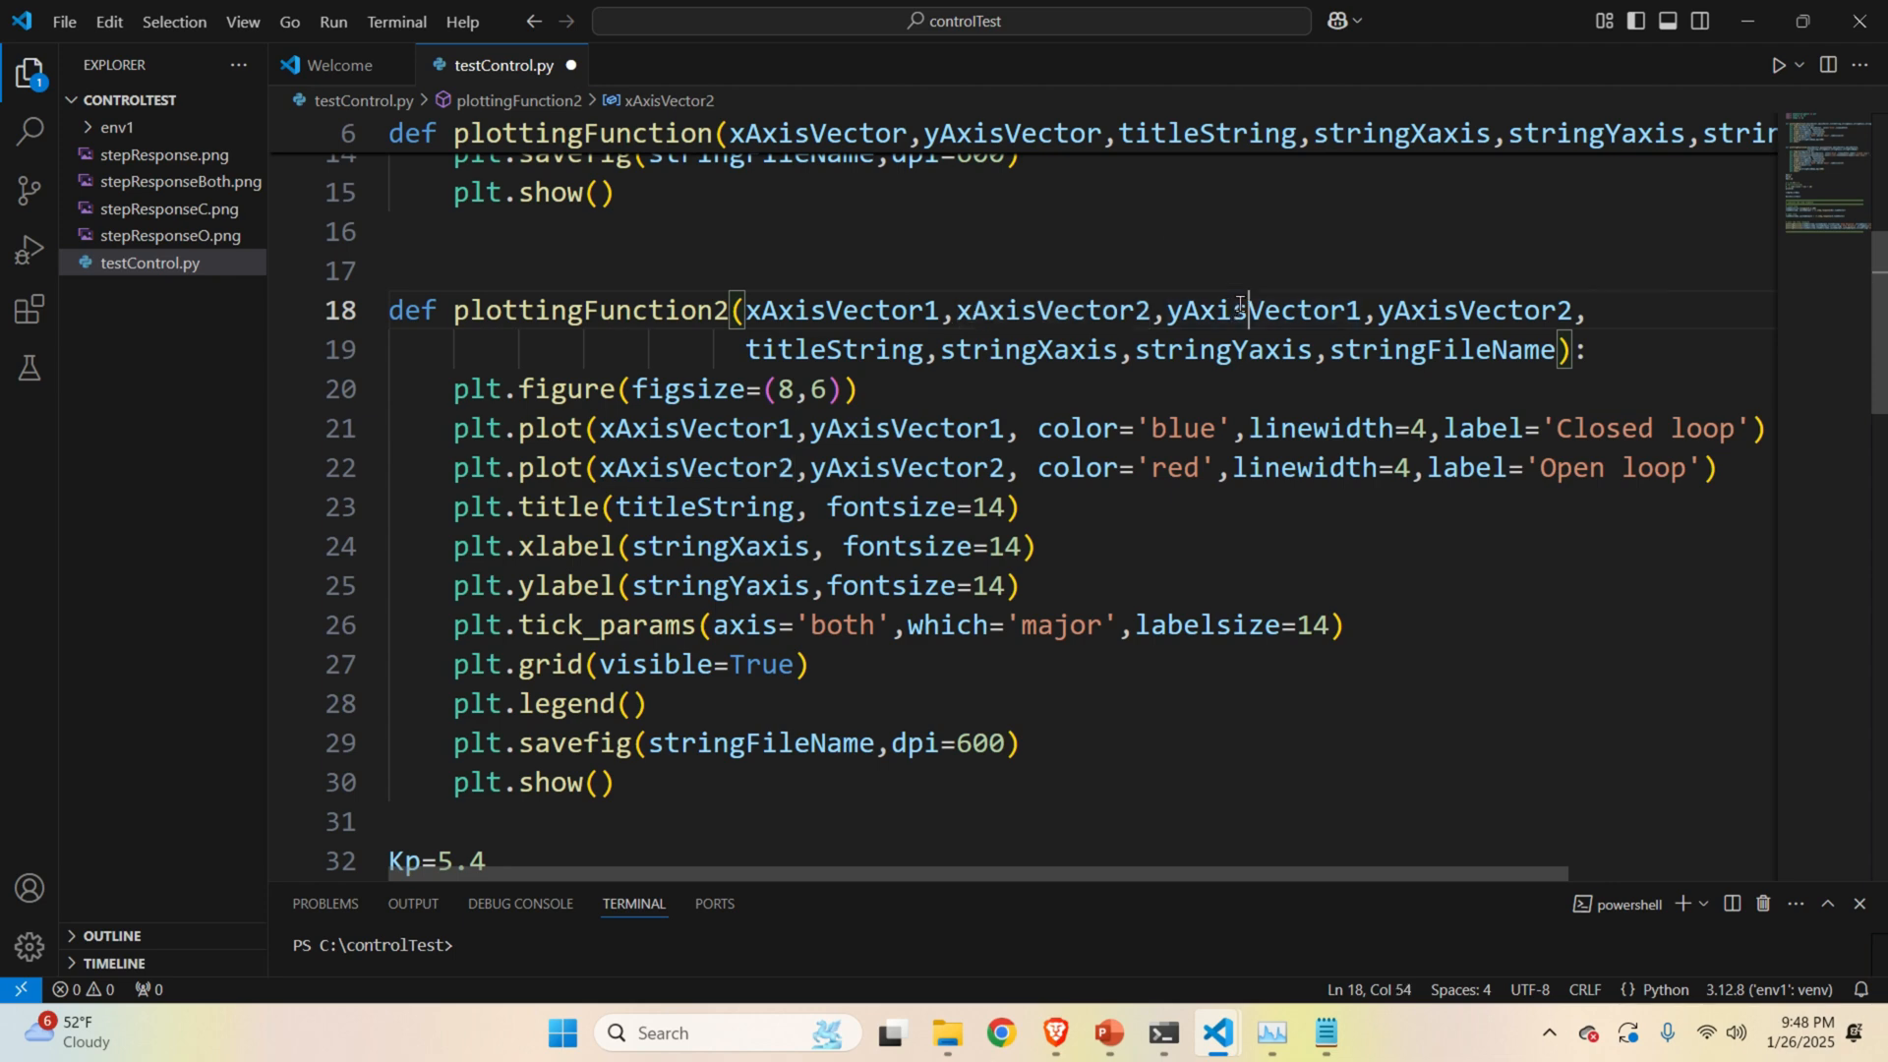
{"action": "double_click", "coordinate": [1473, 311]}
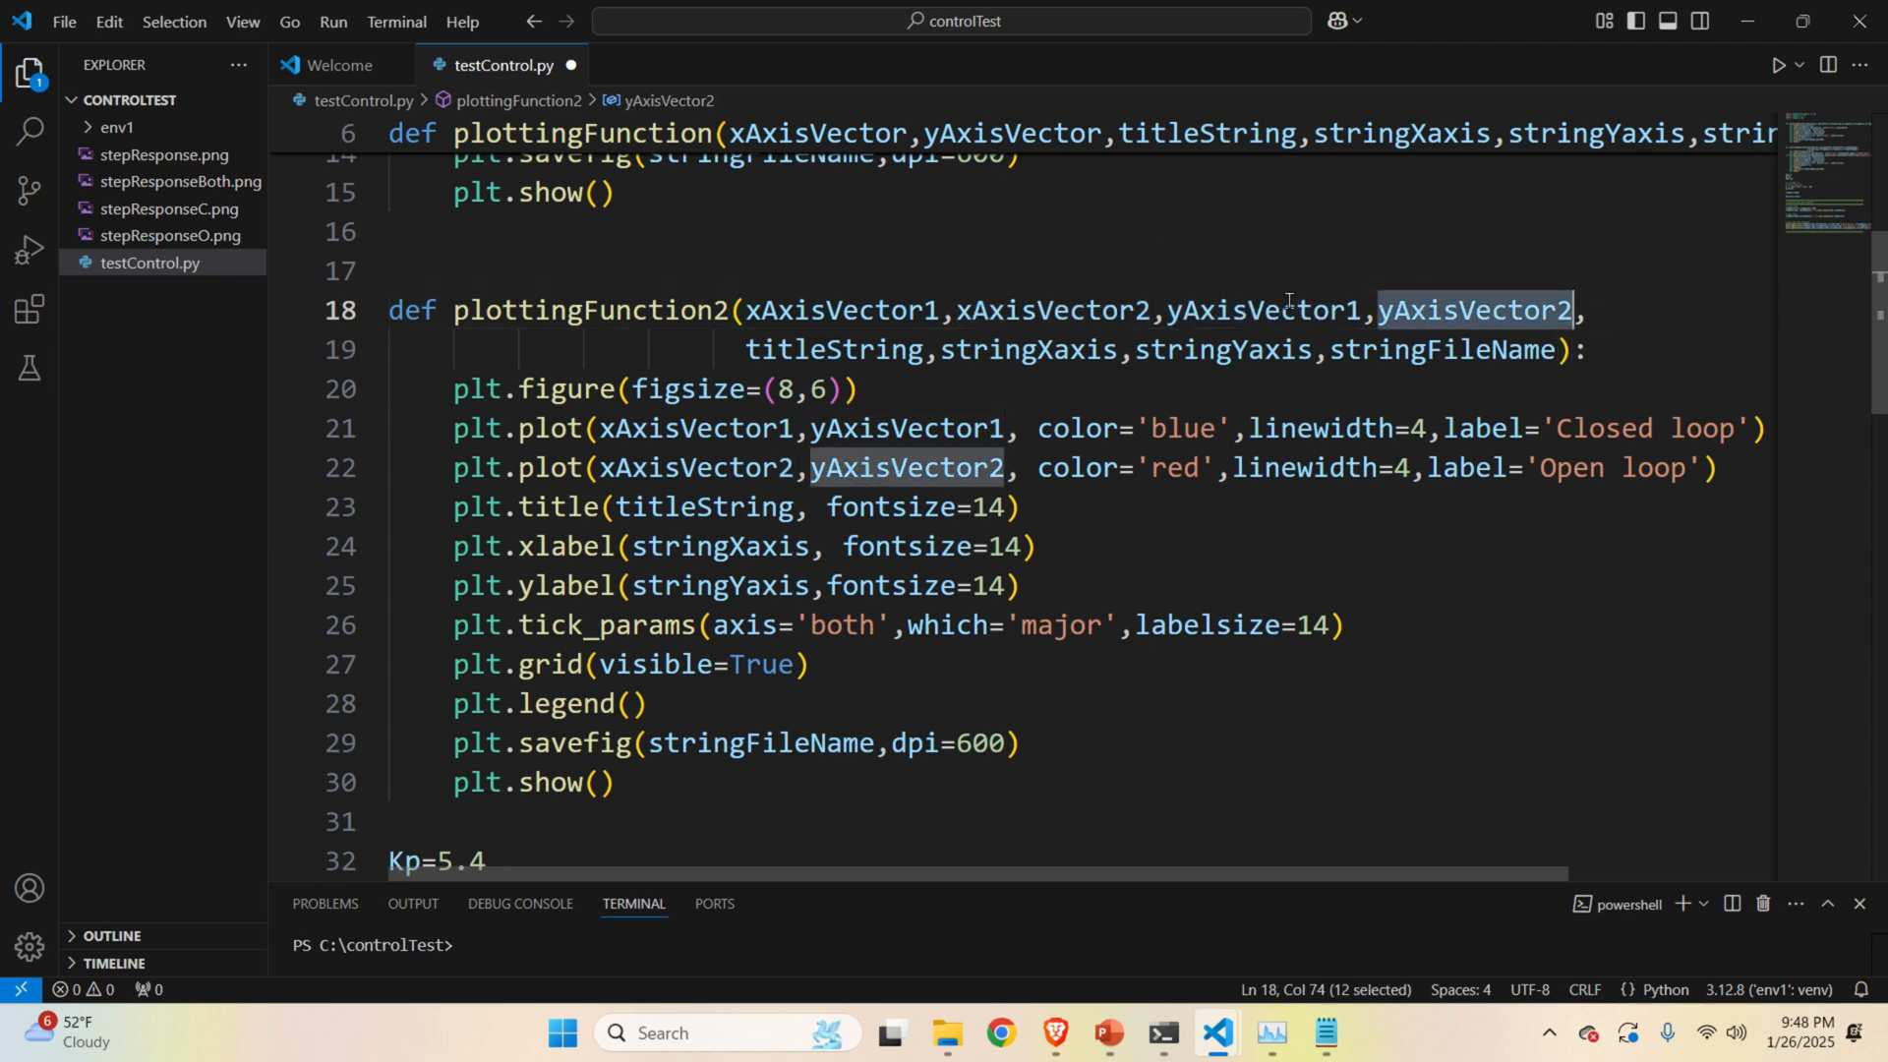
{"action": "double_click", "coordinate": [1493, 349]}
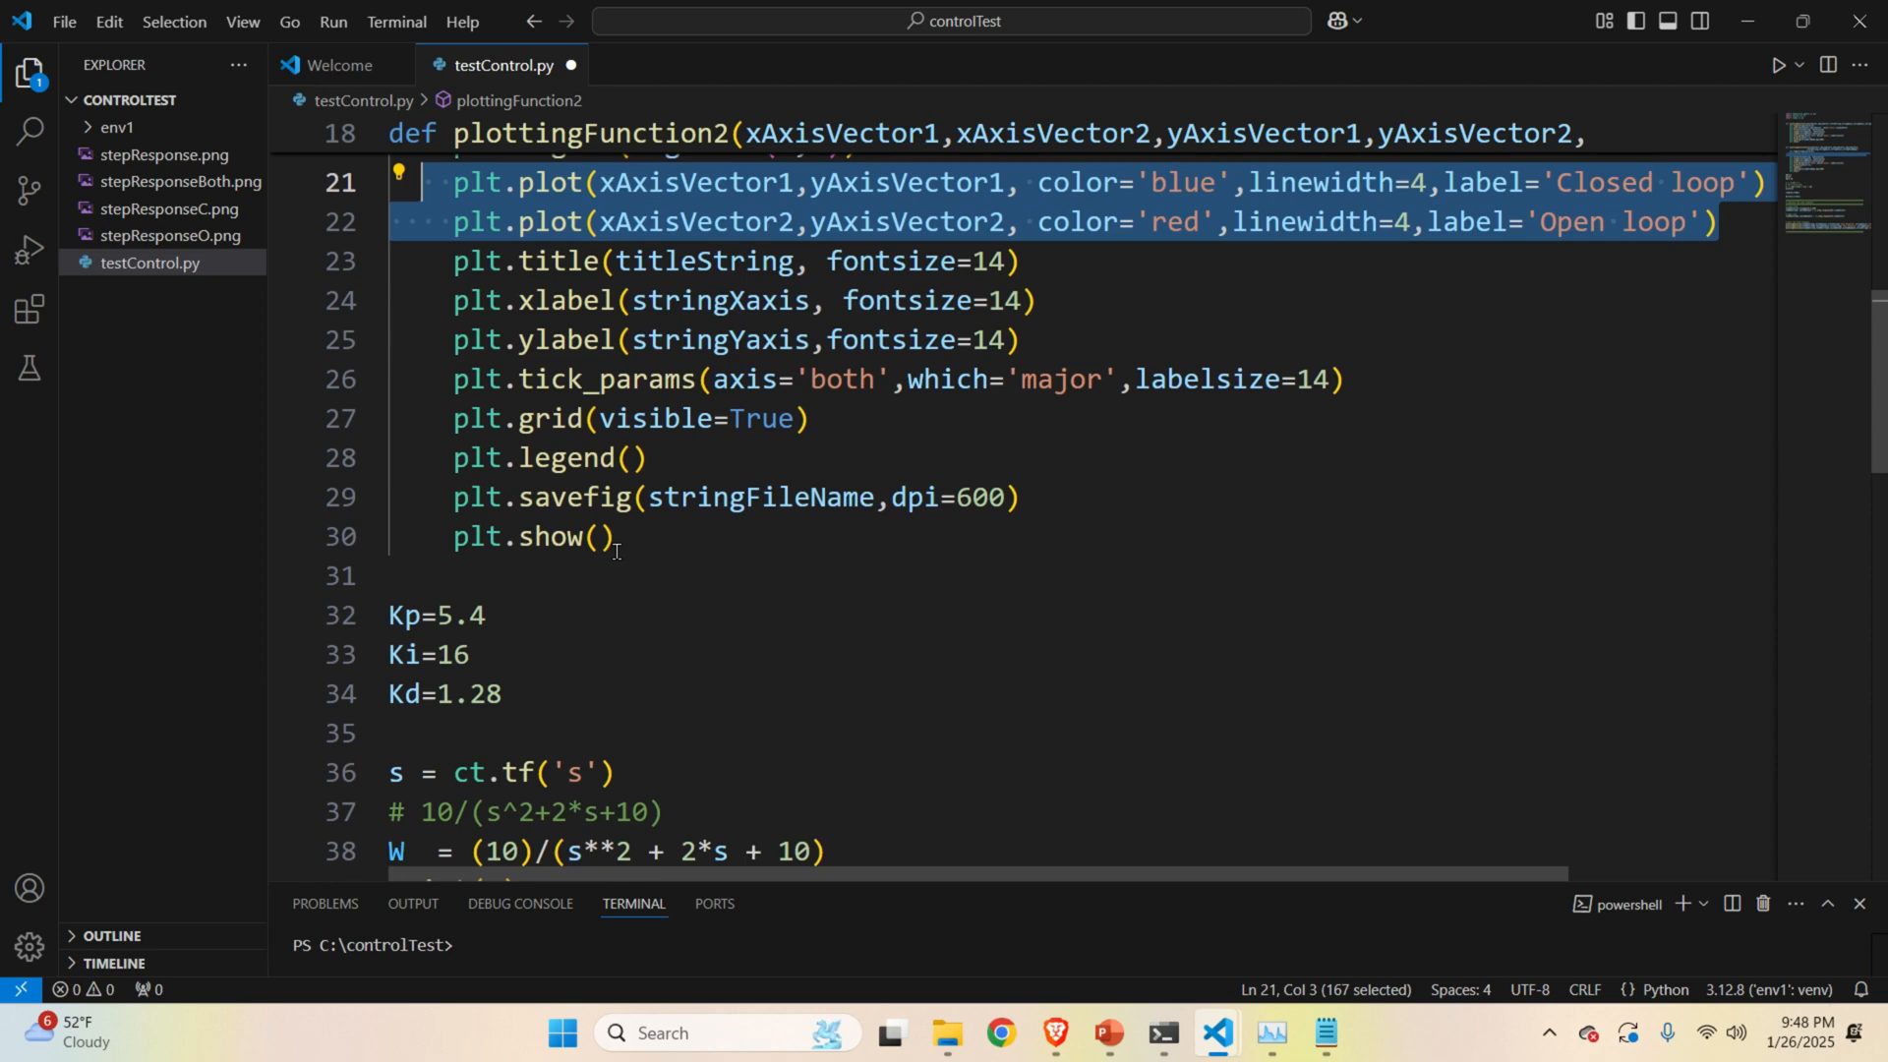
{"action": "scroll", "scroll_direction": "down", "scroll_amount": 3}
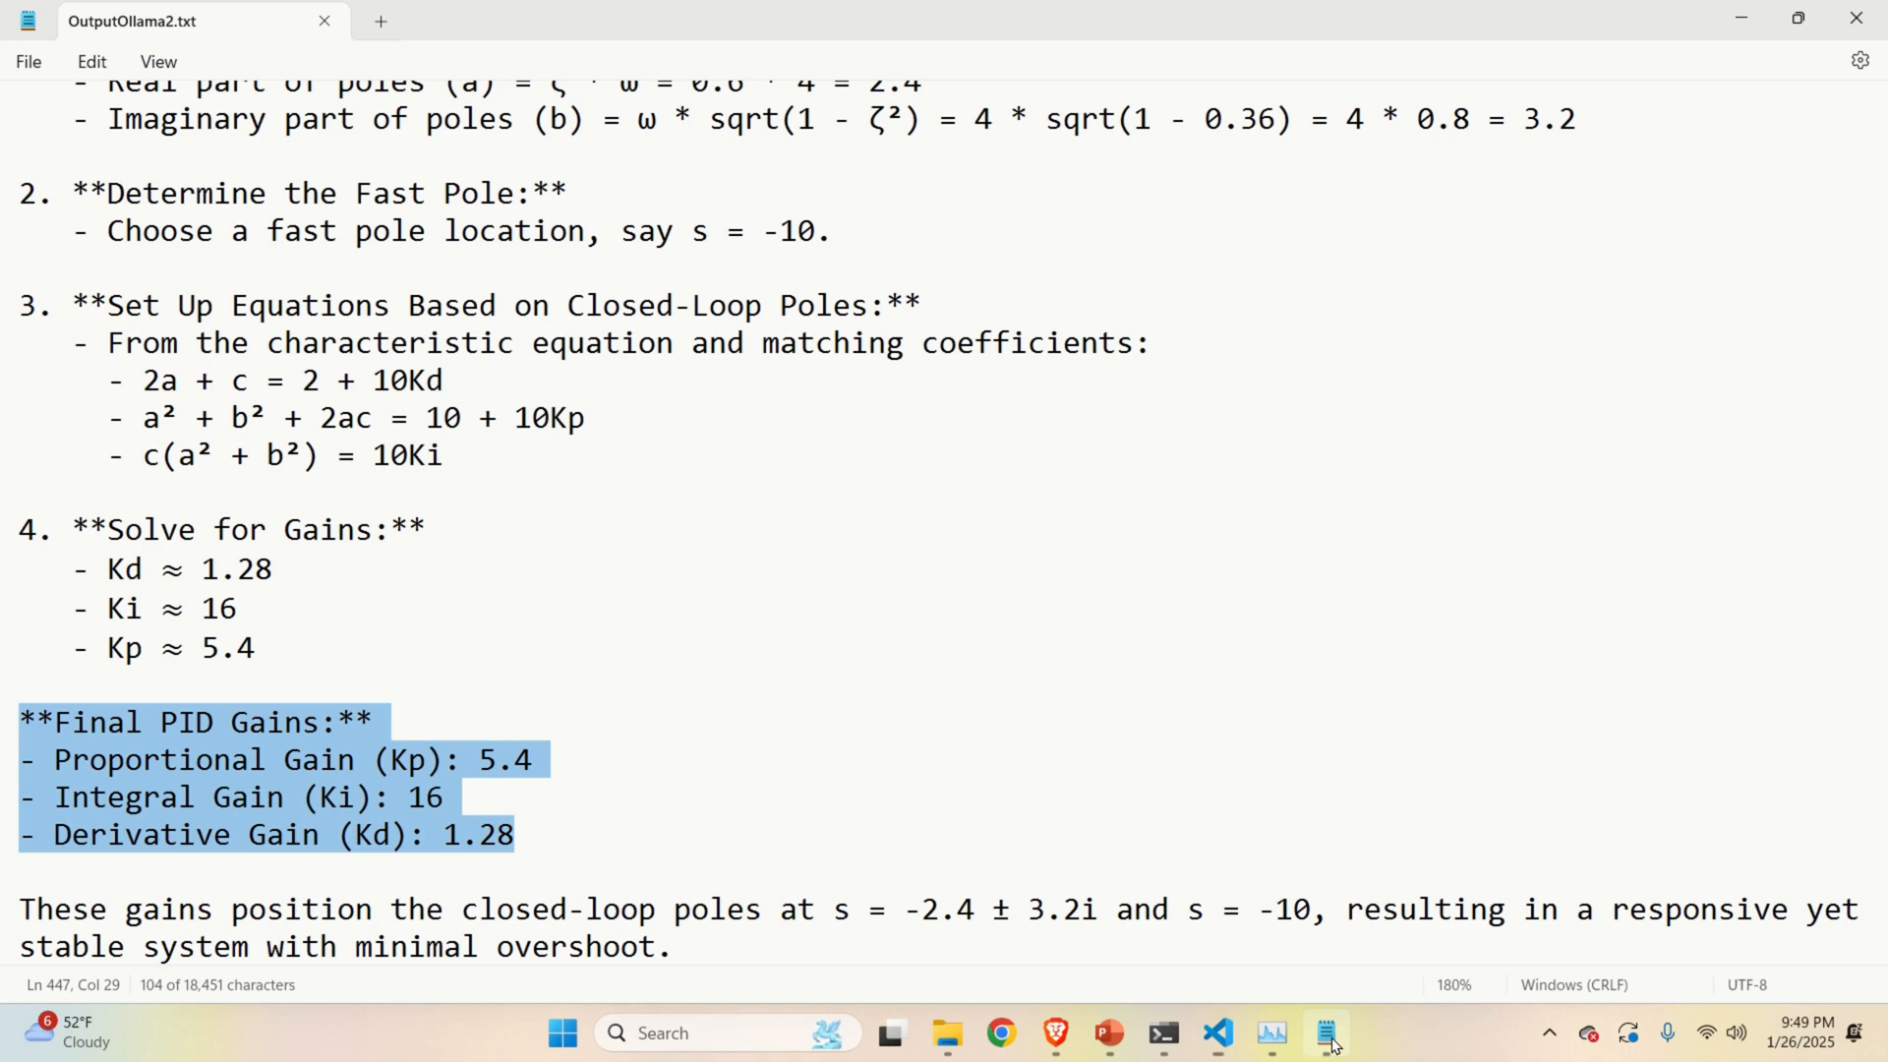
{"action": "left_click", "coordinate": [530, 760]}
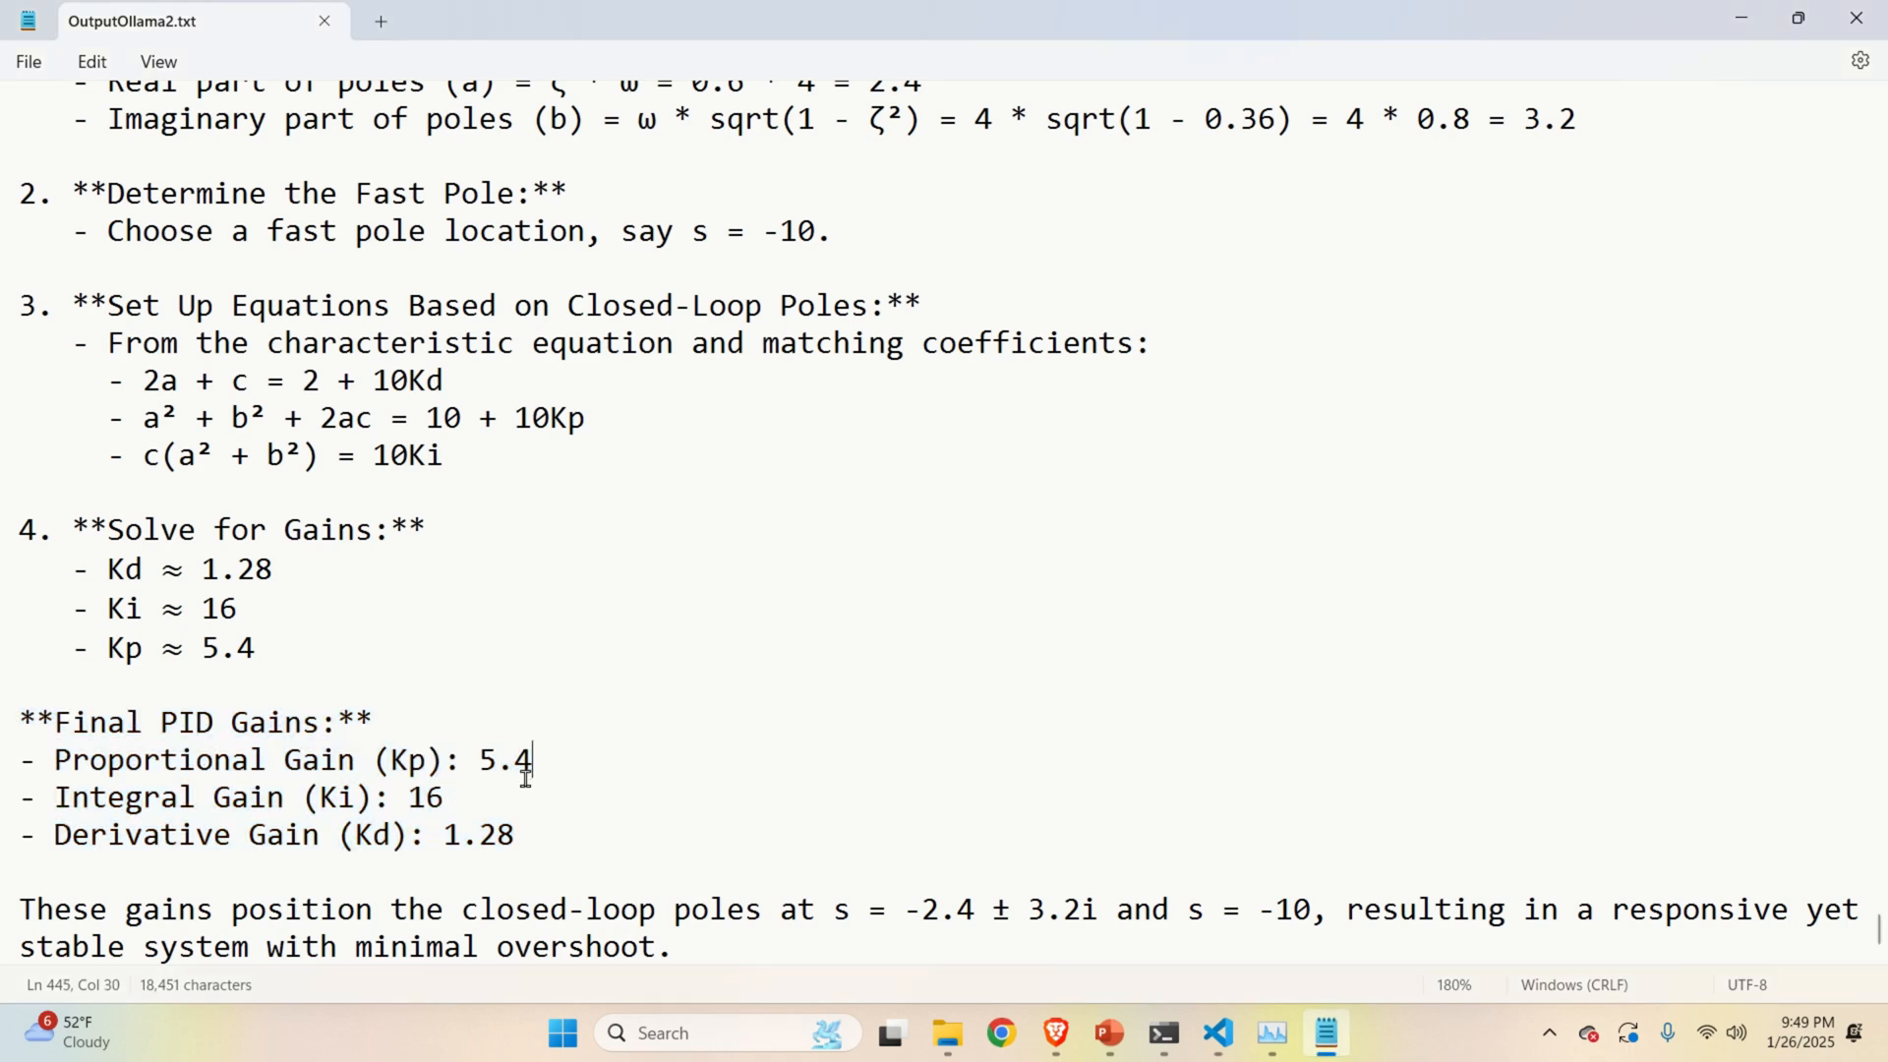
{"action": "double_click", "coordinate": [505, 760]}
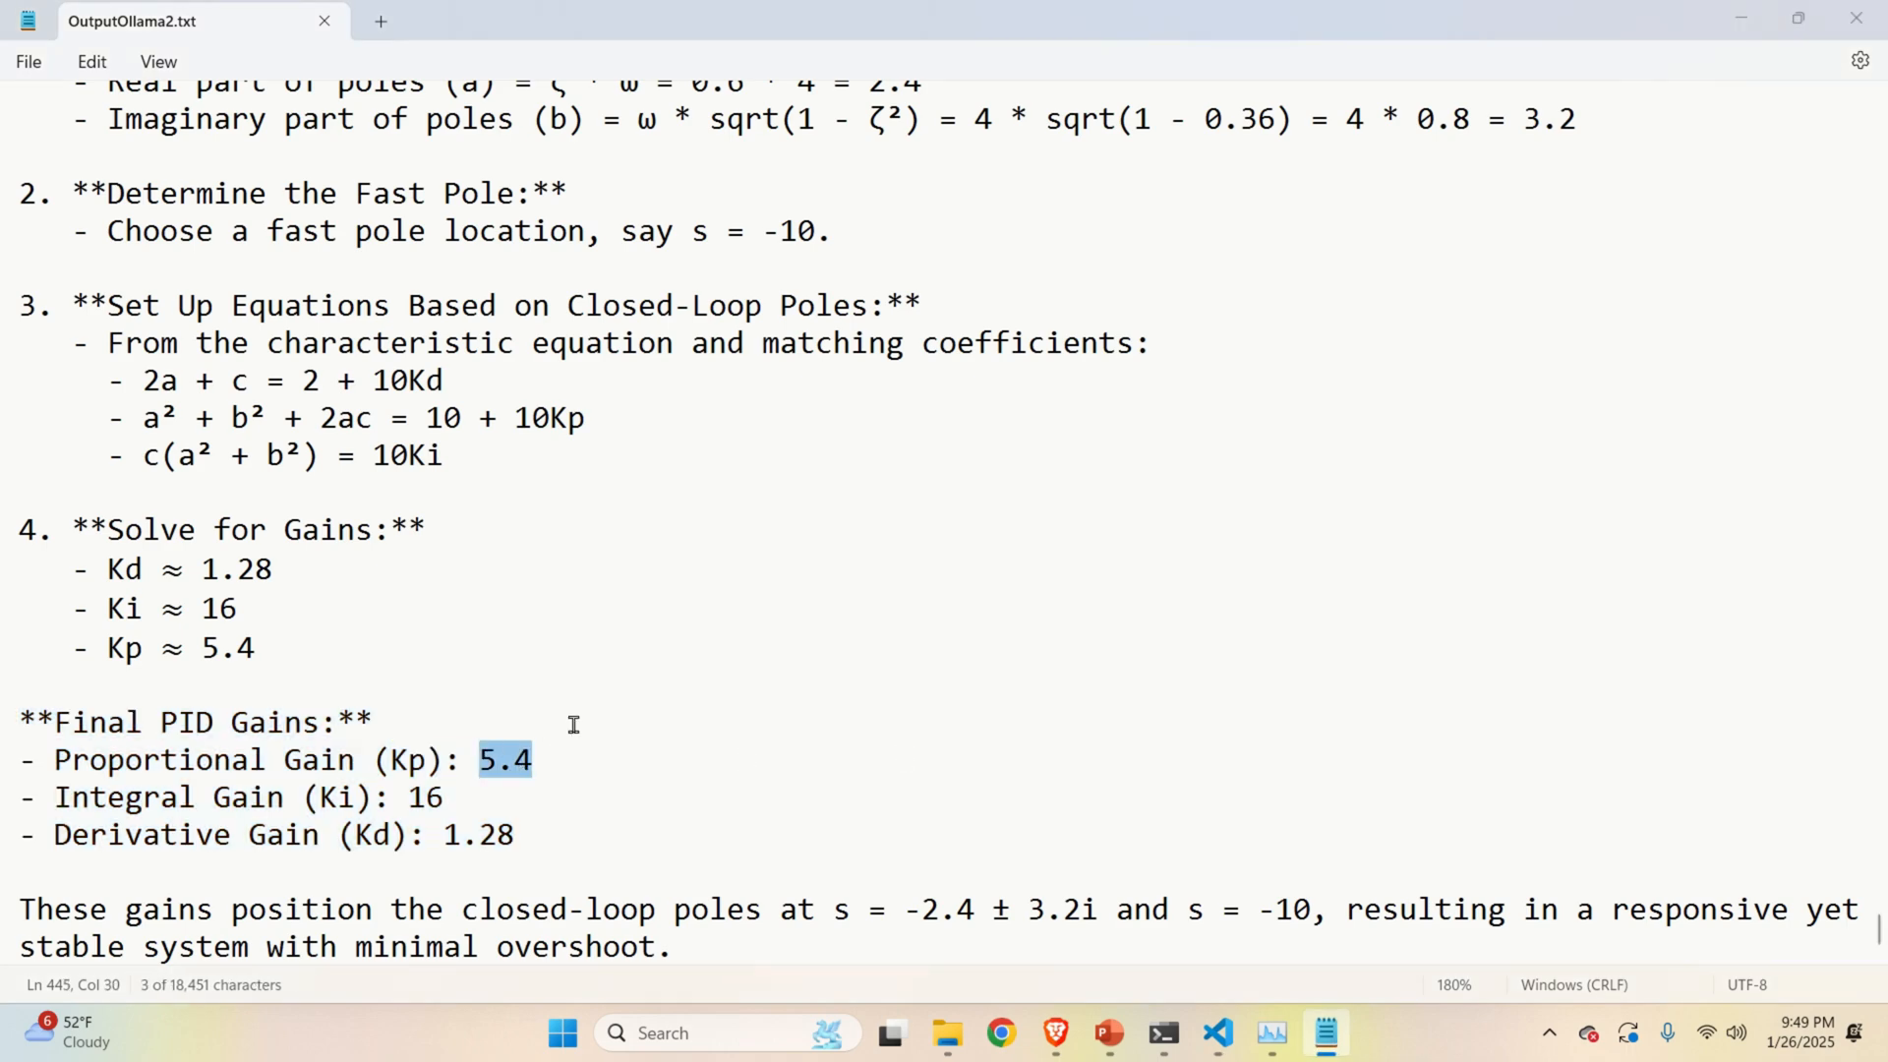
{"action": "left_click", "coordinate": [1218, 1032]}
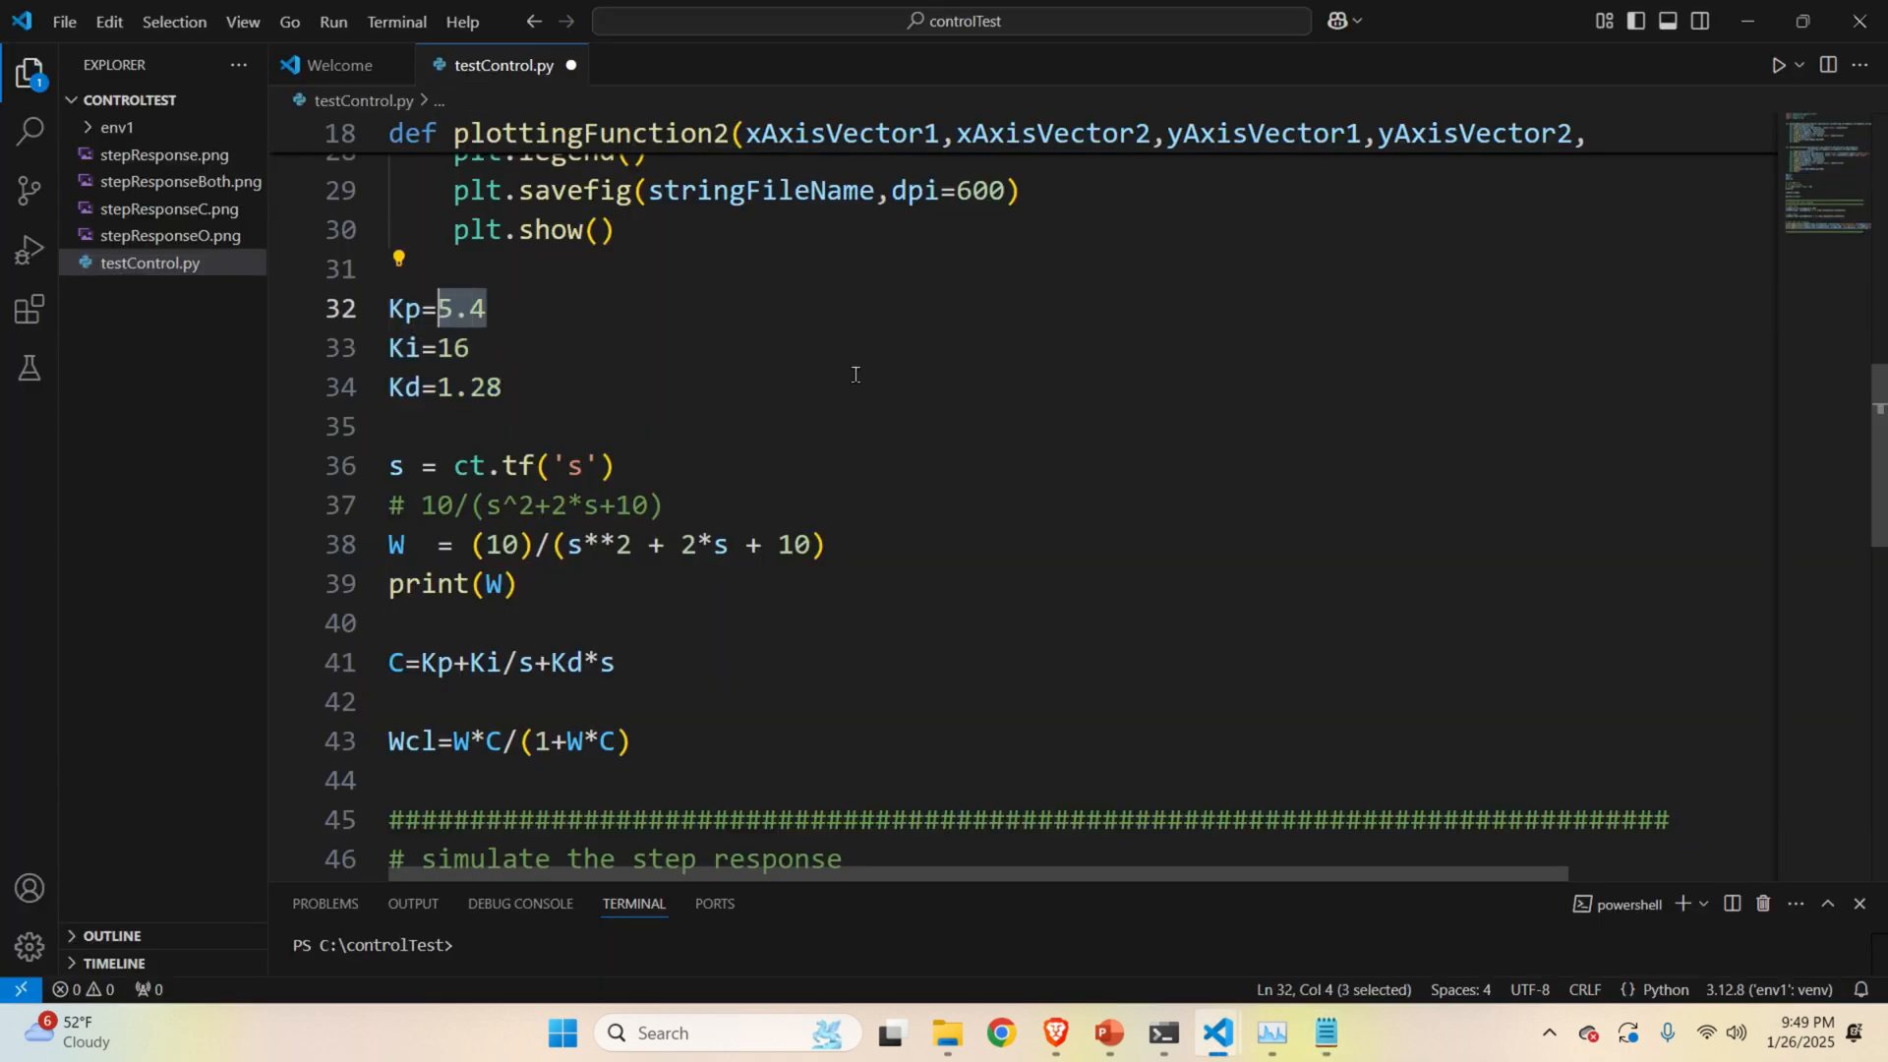
{"action": "left_click", "coordinate": [1323, 1034]}
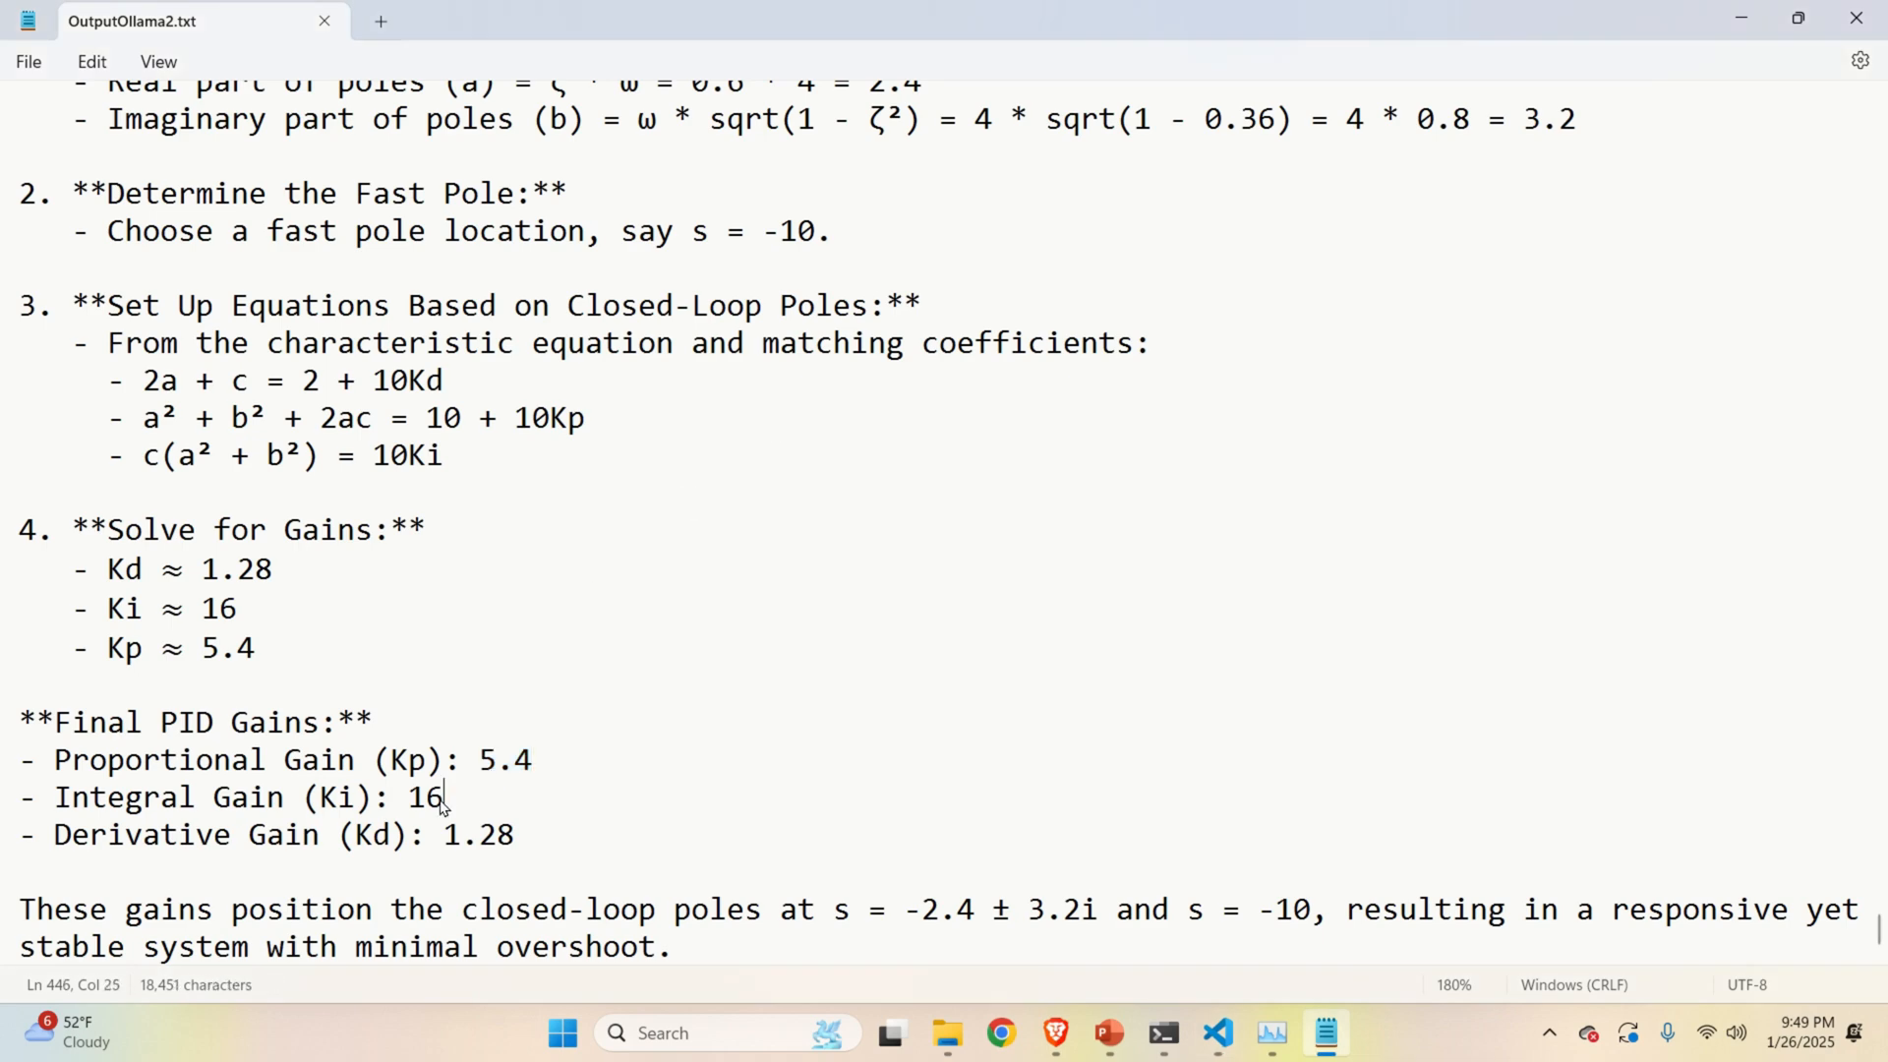
{"action": "double_click", "coordinate": [422, 797]}
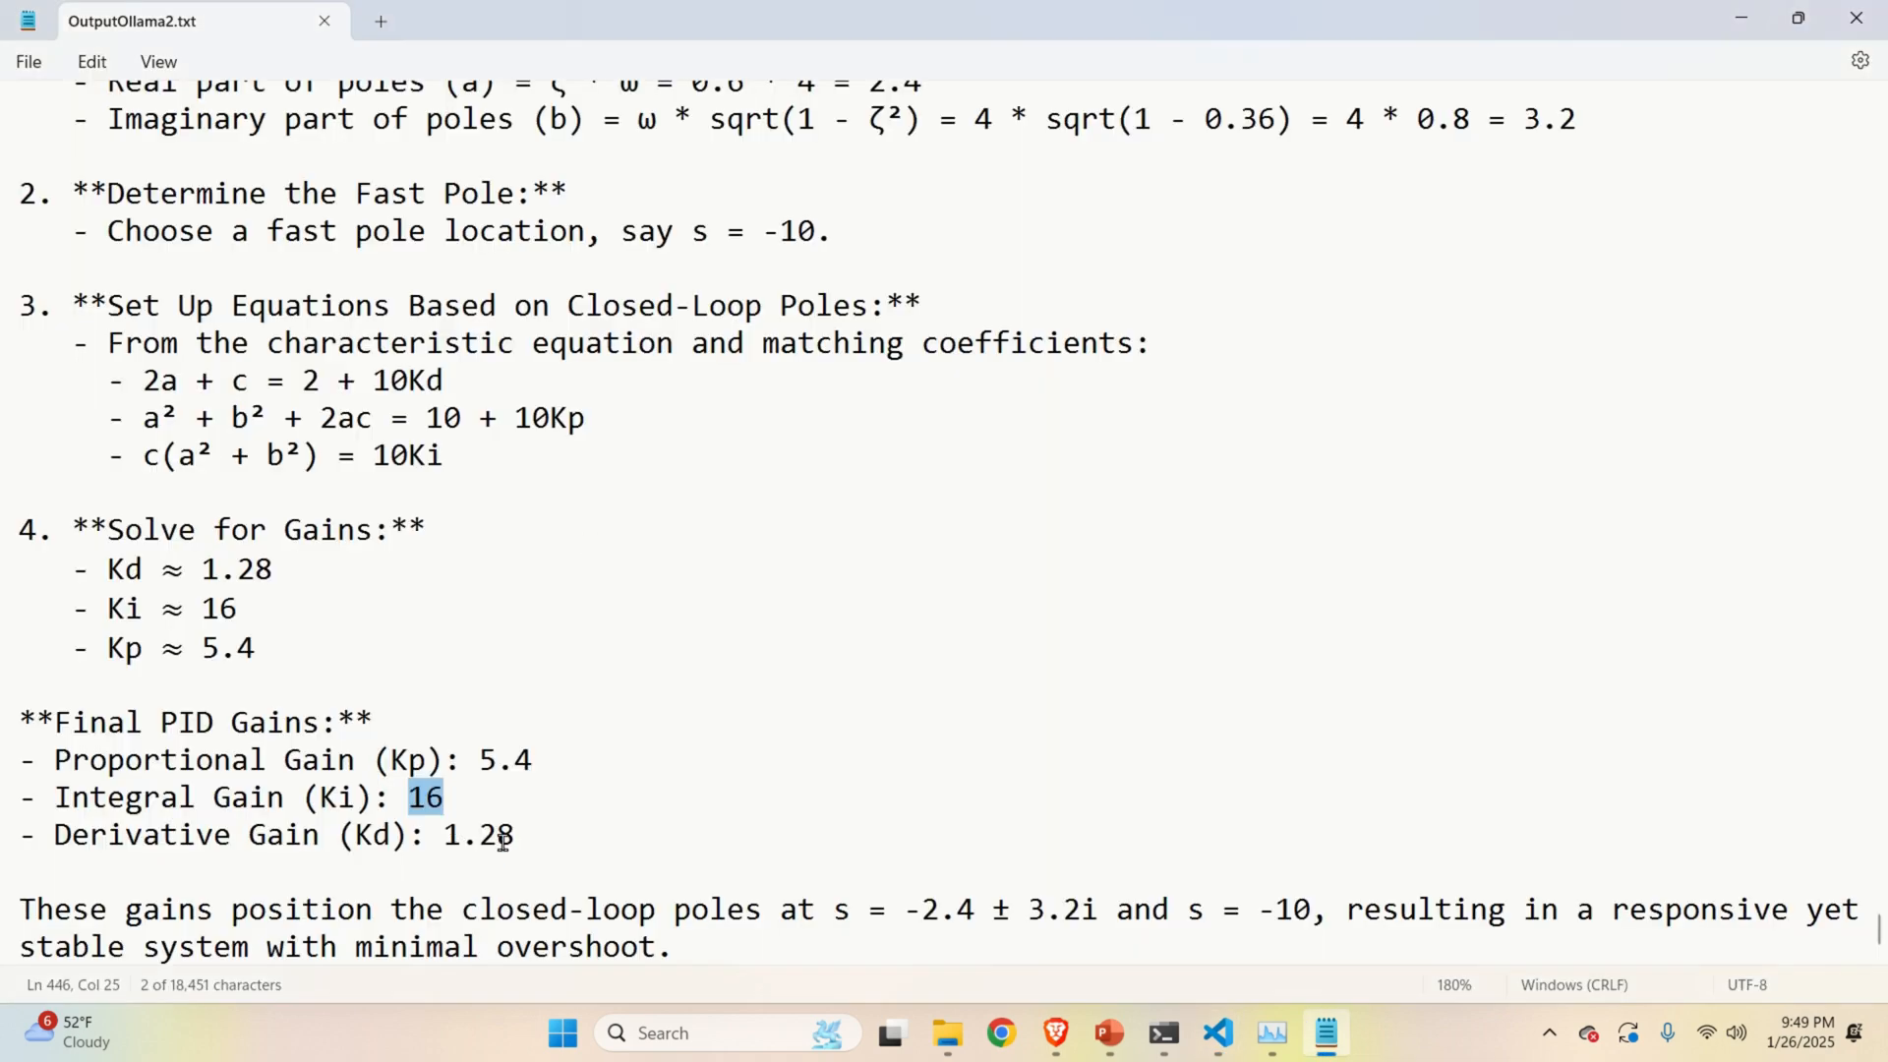
{"action": "left_click", "coordinate": [1217, 1033]}
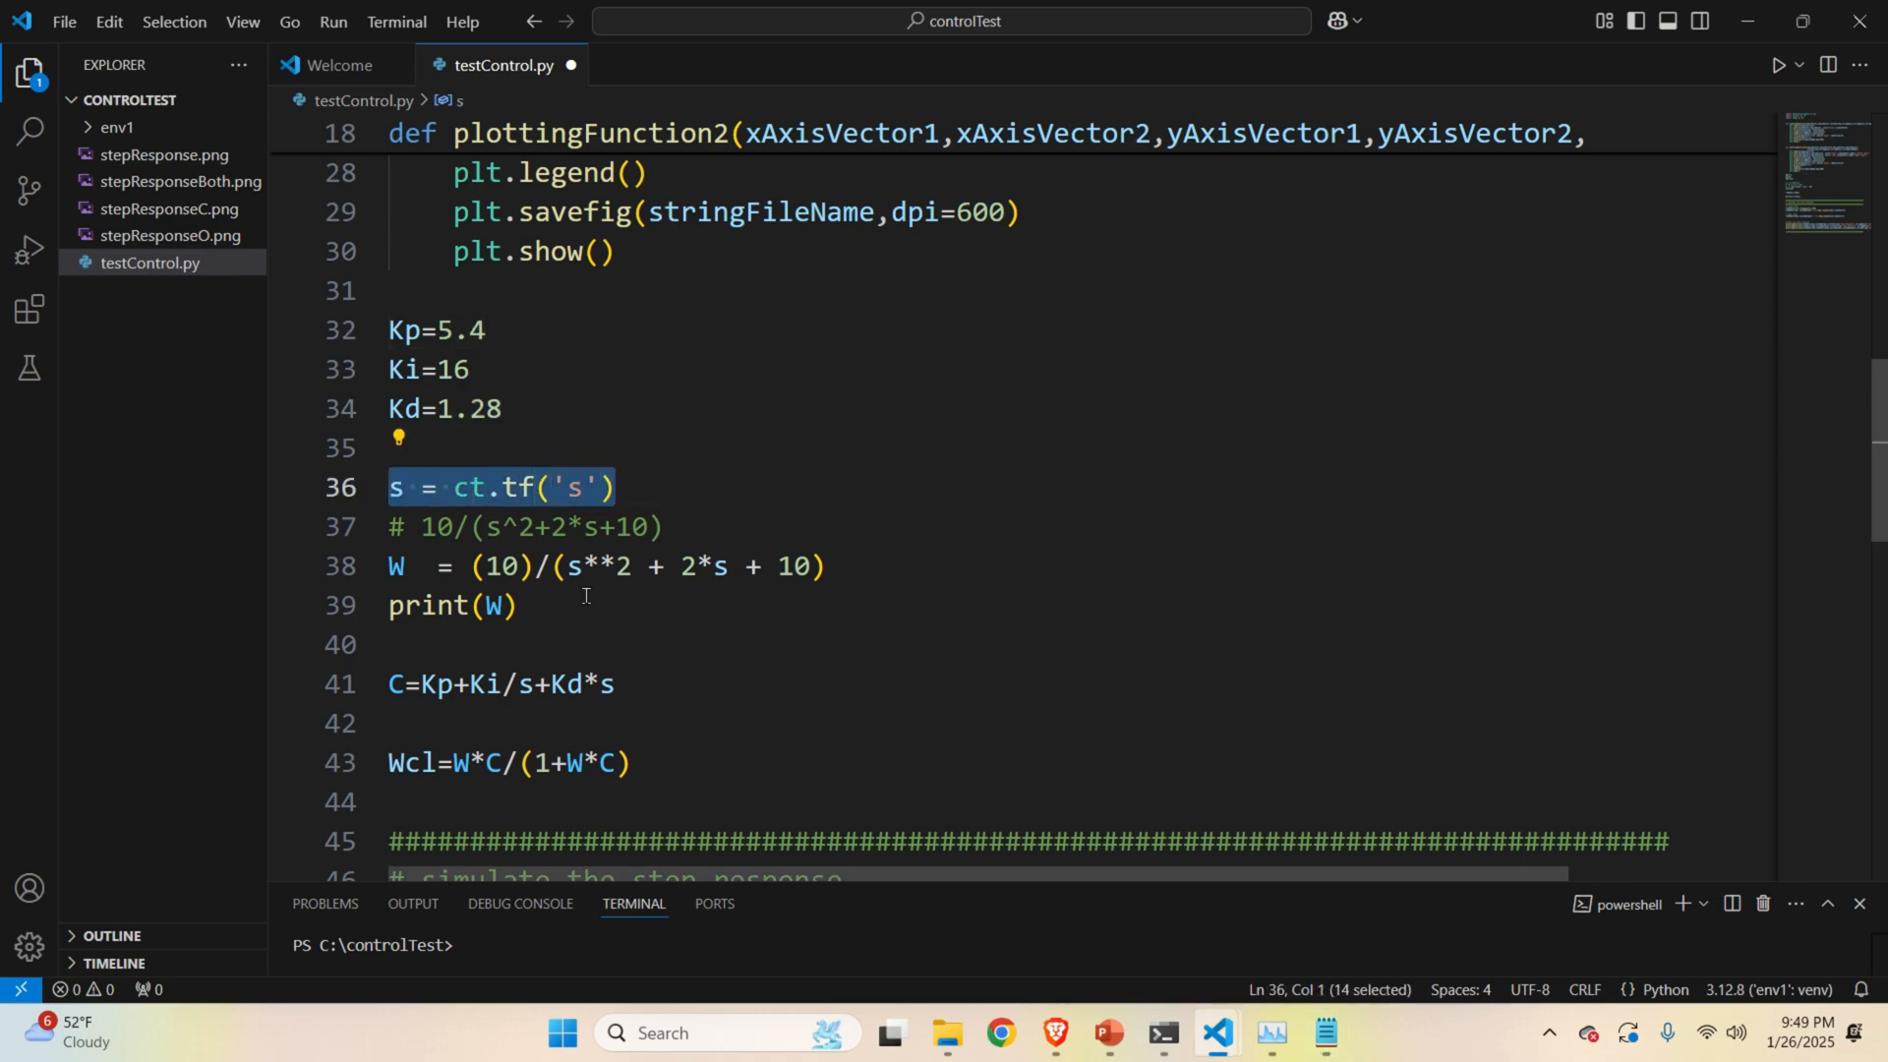
{"action": "mouse_move", "coordinate": [654, 601]}
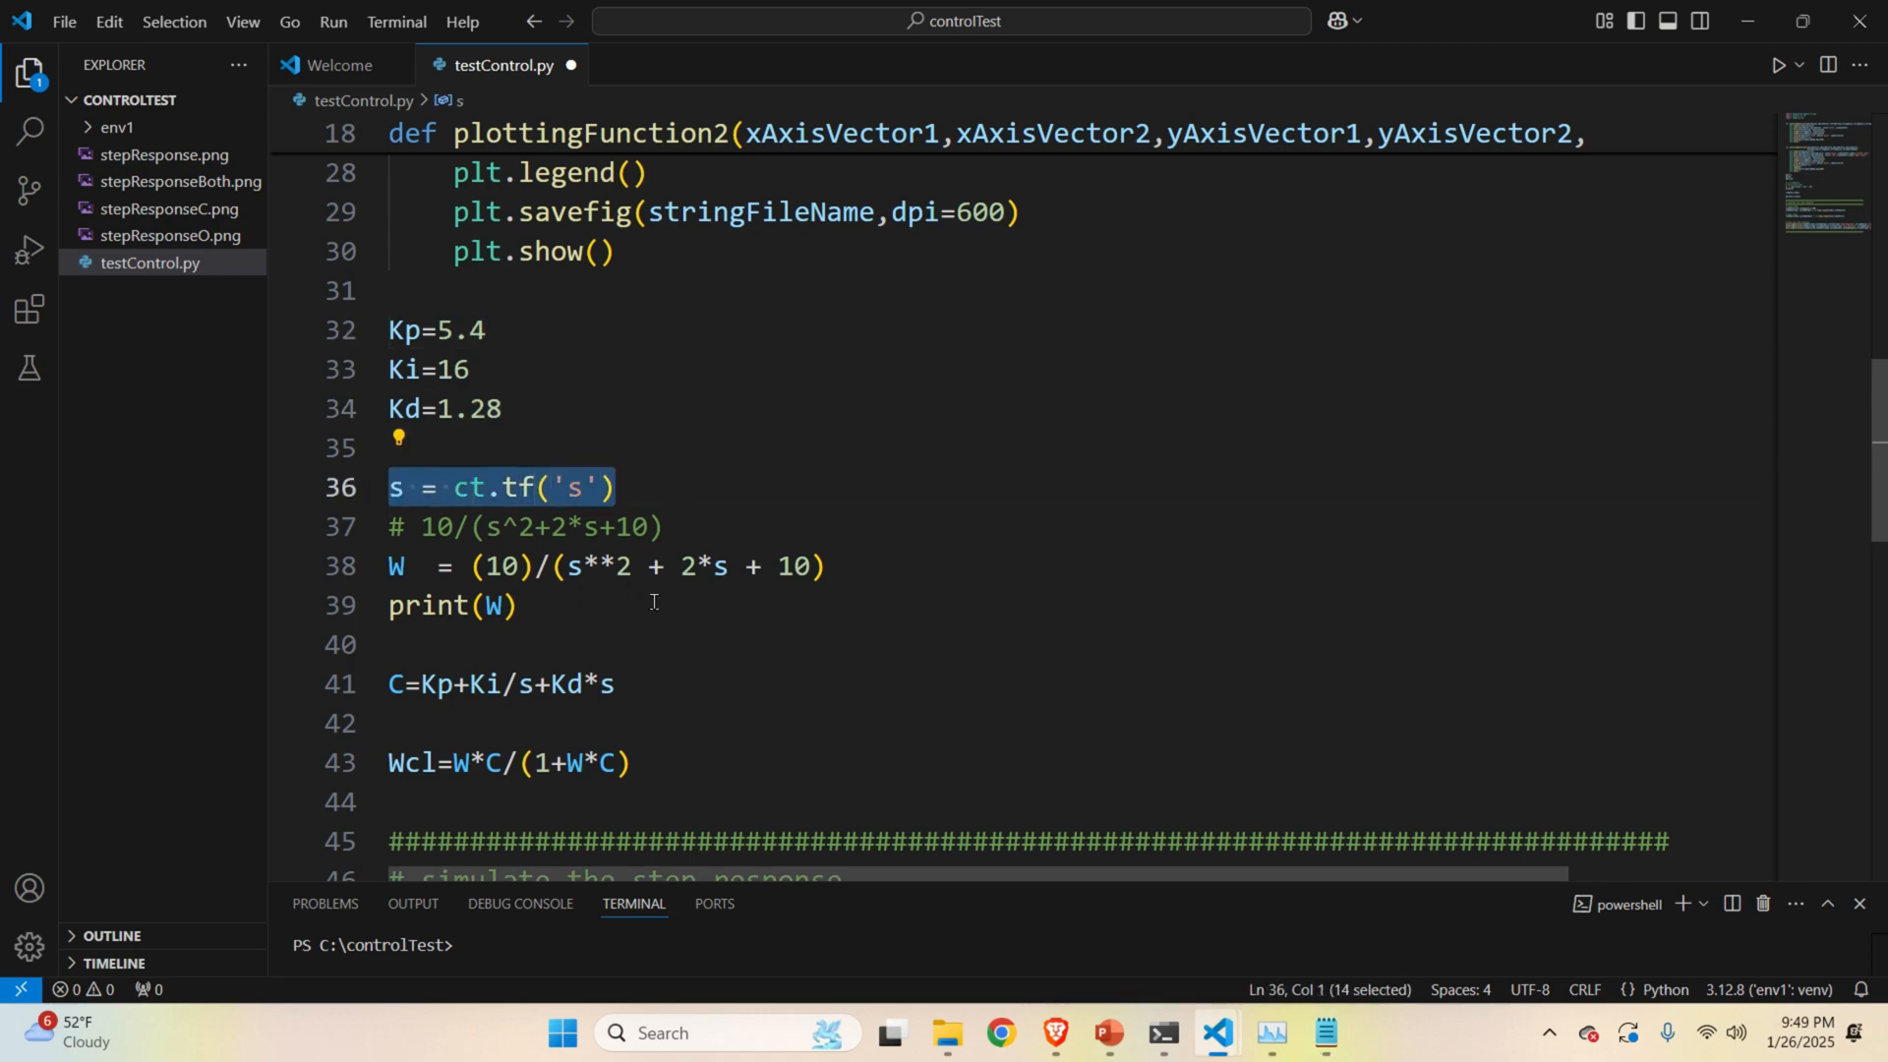
{"action": "double_click", "coordinate": [468, 488]}
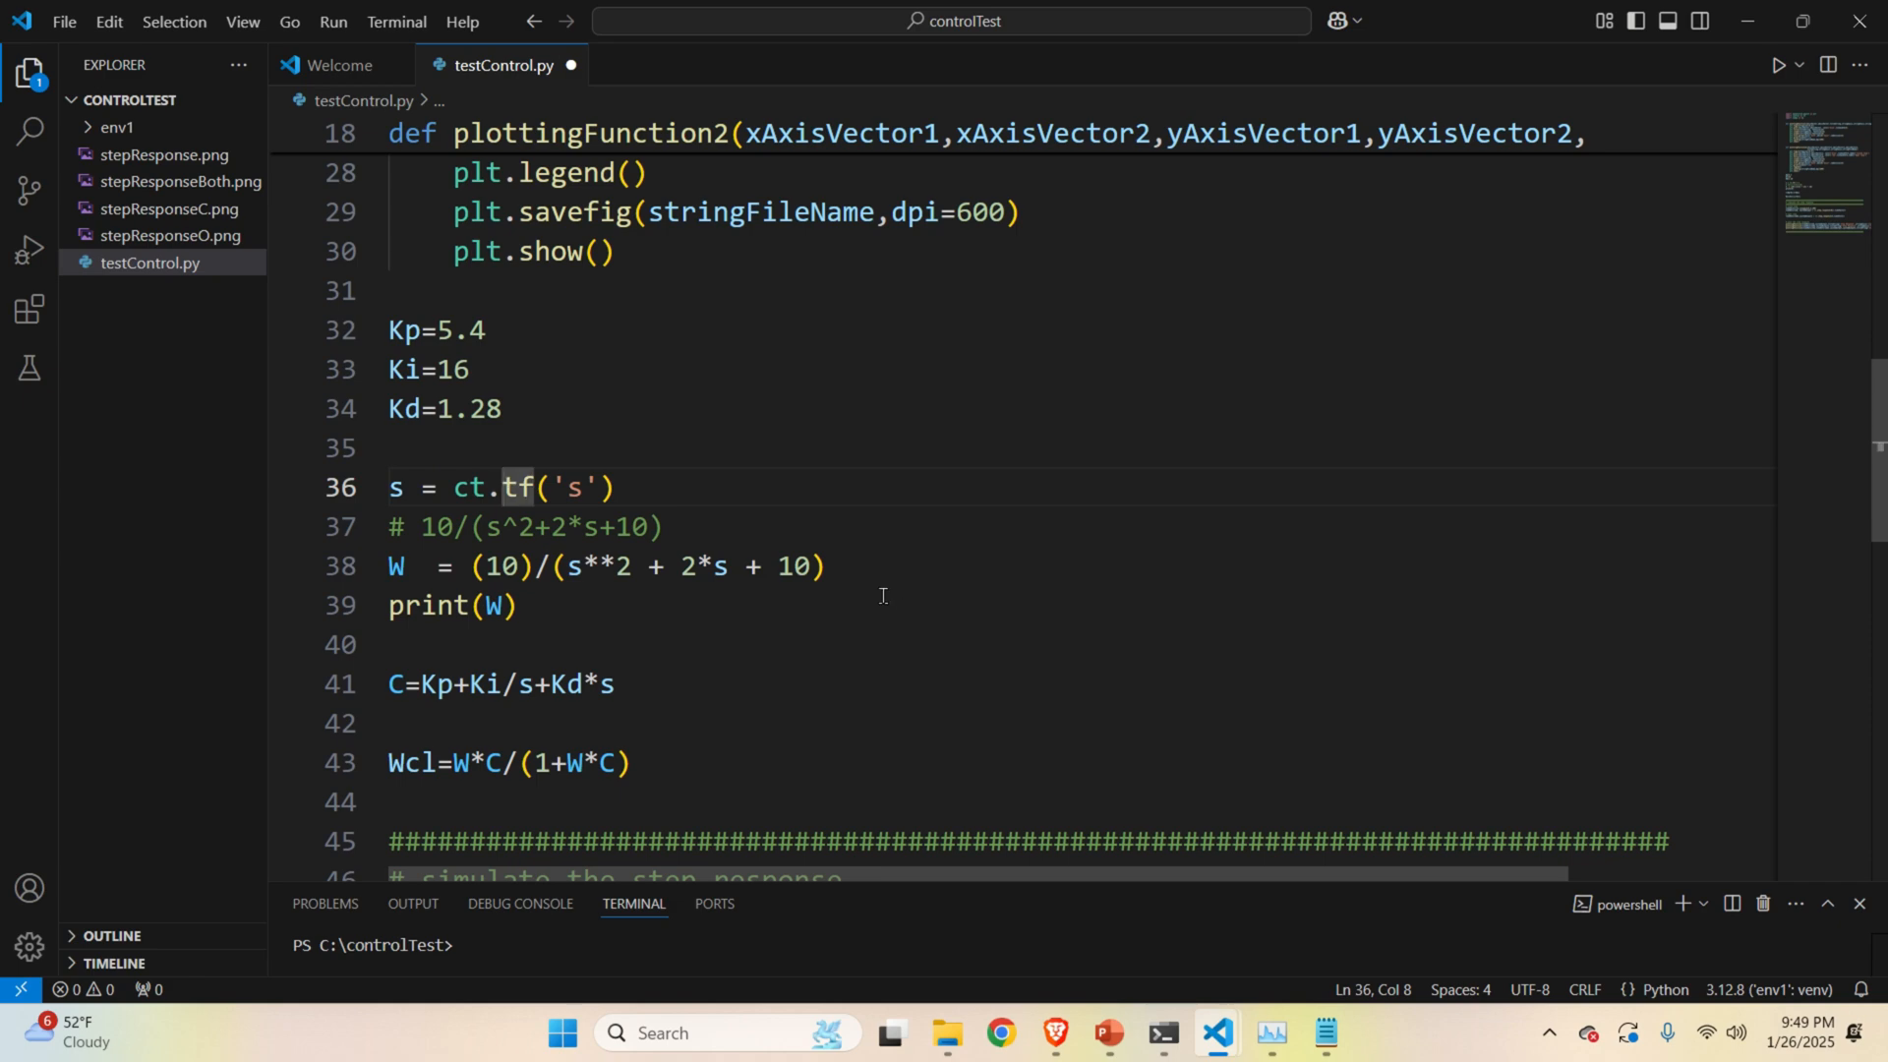
{"action": "mouse_move", "coordinate": [665, 490]}
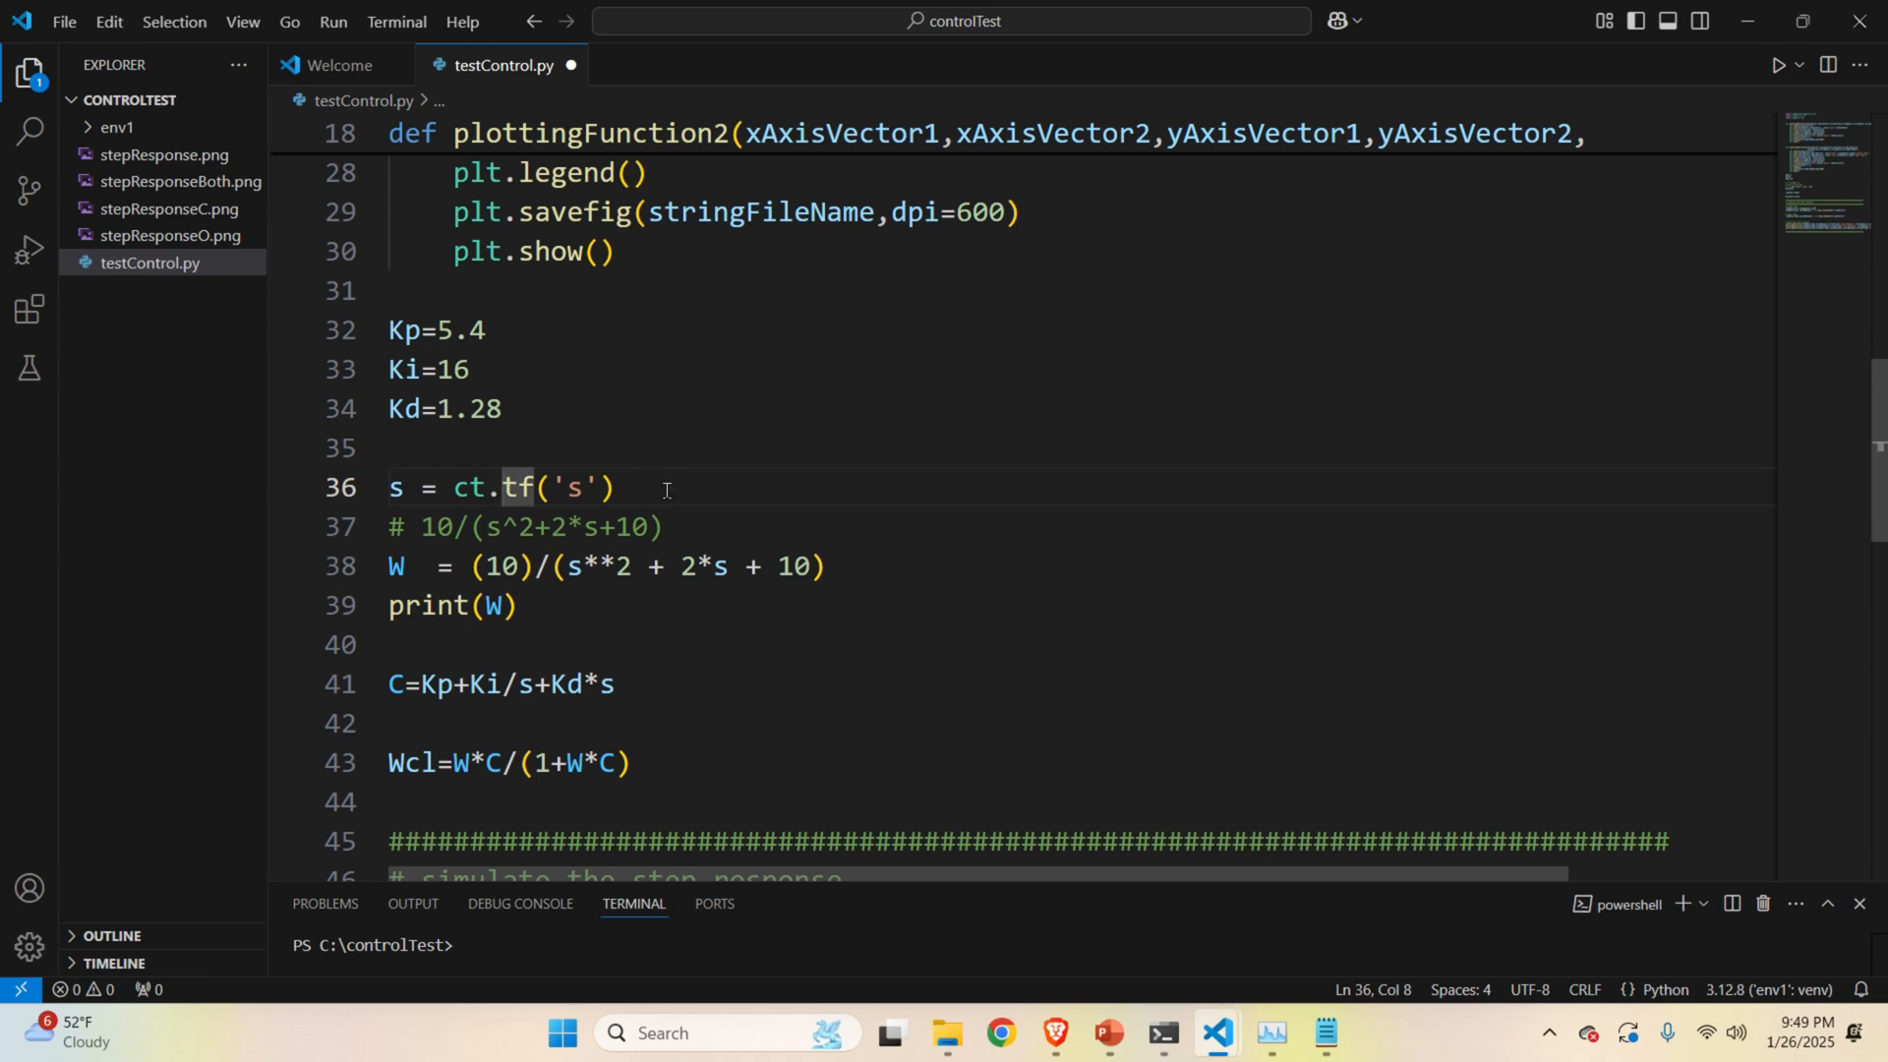
{"action": "mouse_move", "coordinate": [839, 536]}
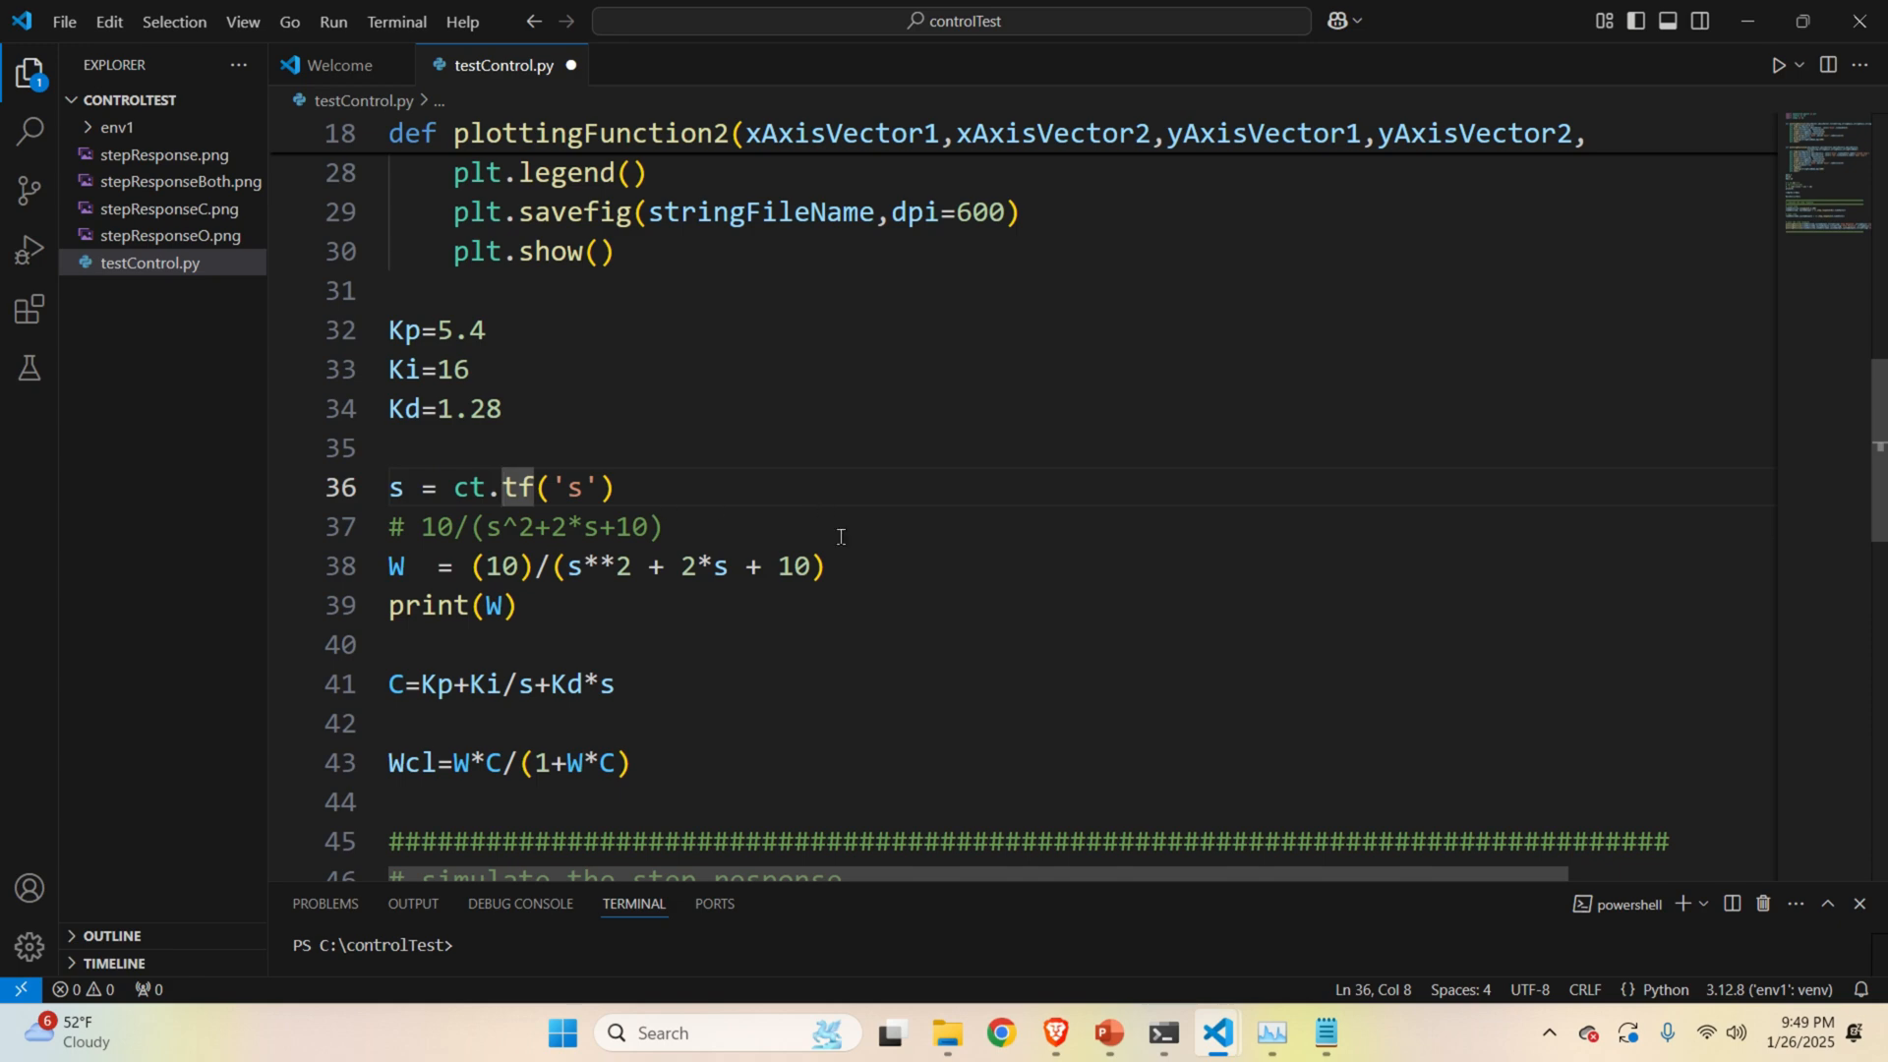
{"action": "triple_click", "coordinate": [602, 566]}
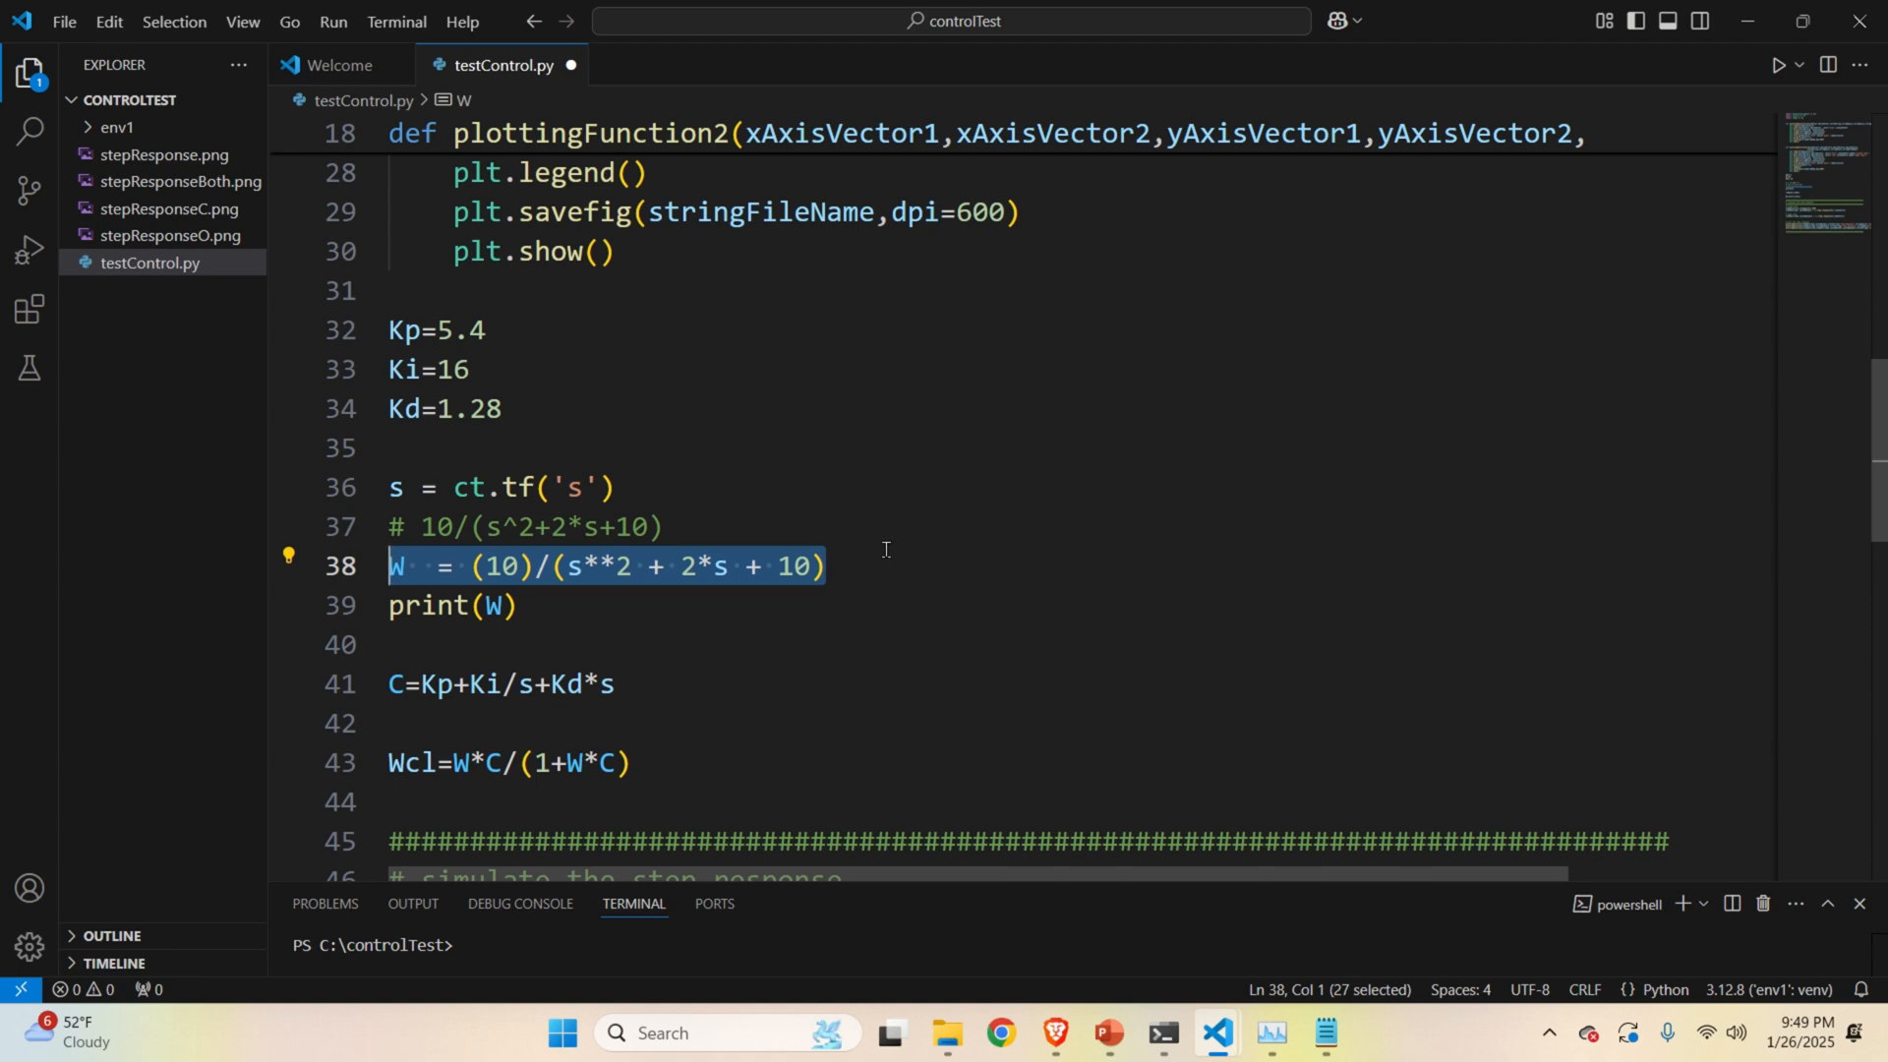
{"action": "left_click", "coordinate": [827, 566]}
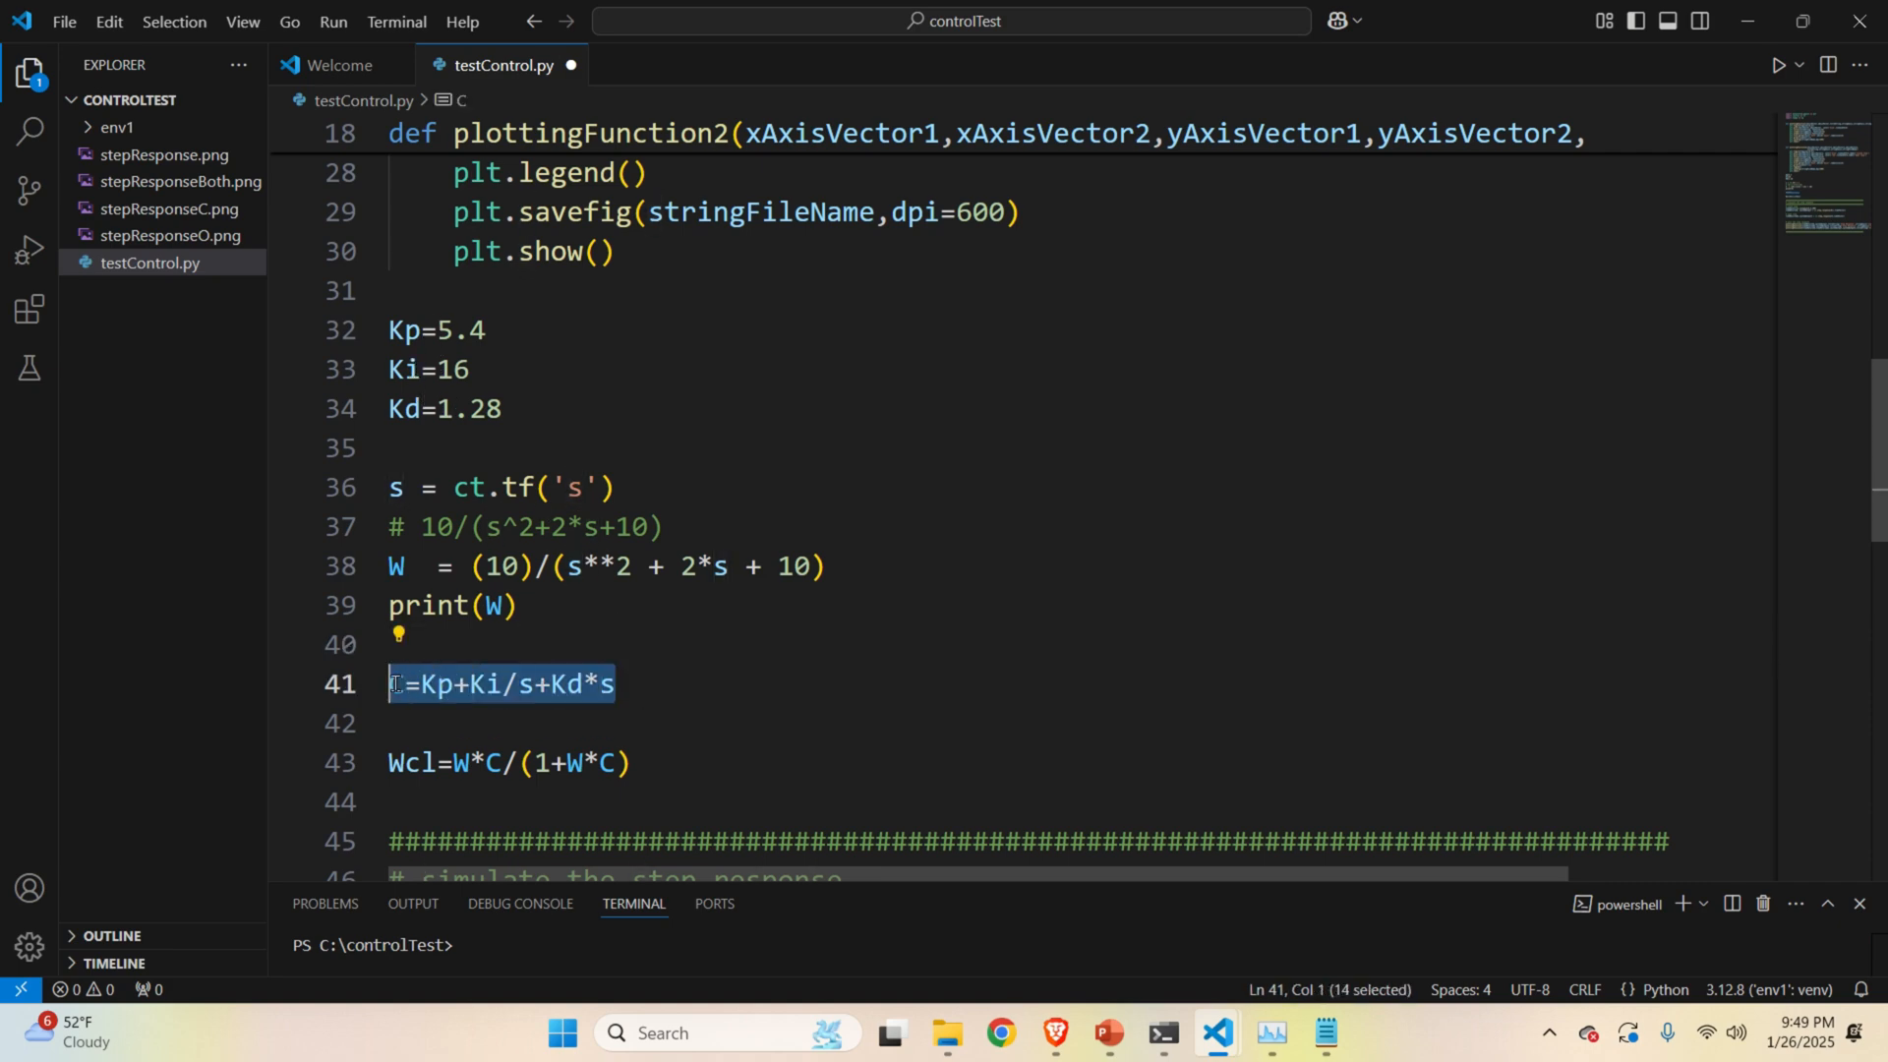
{"action": "scroll", "scroll_direction": "down", "scroll_amount": 3}
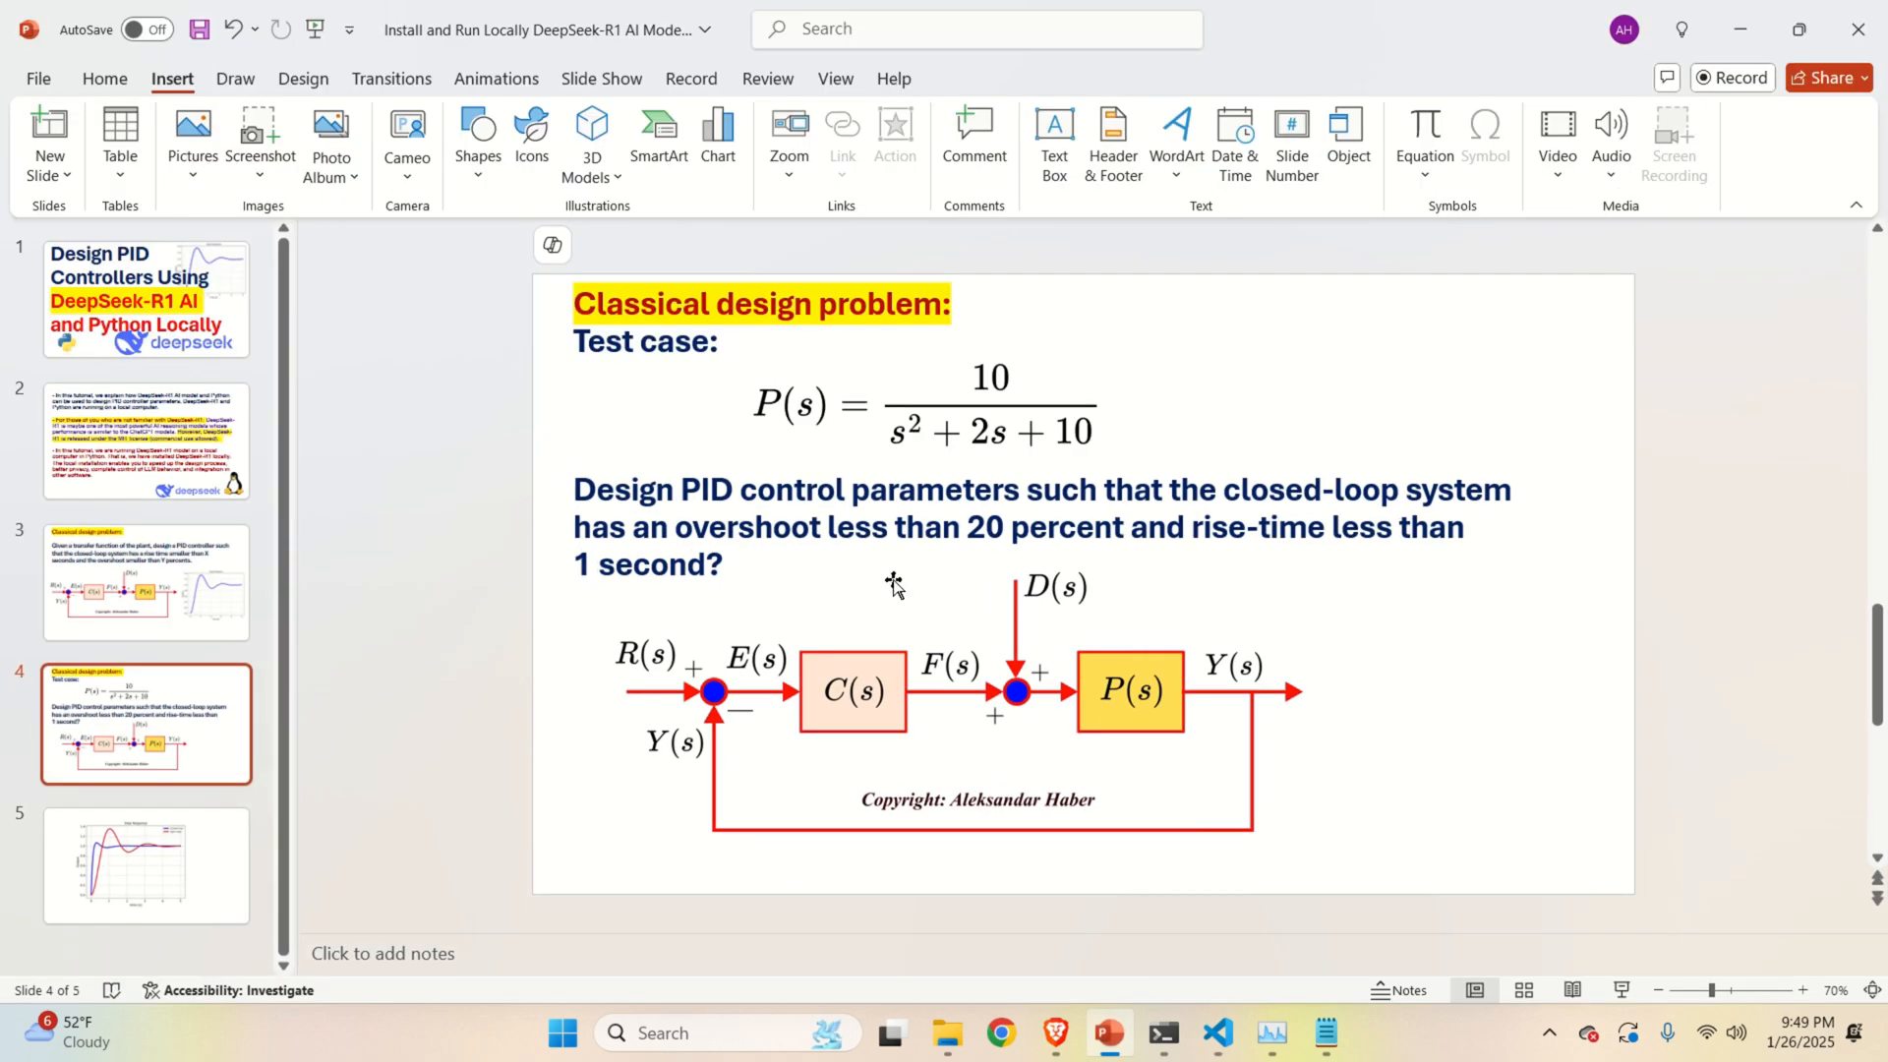
{"action": "mouse_move", "coordinate": [1151, 734]}
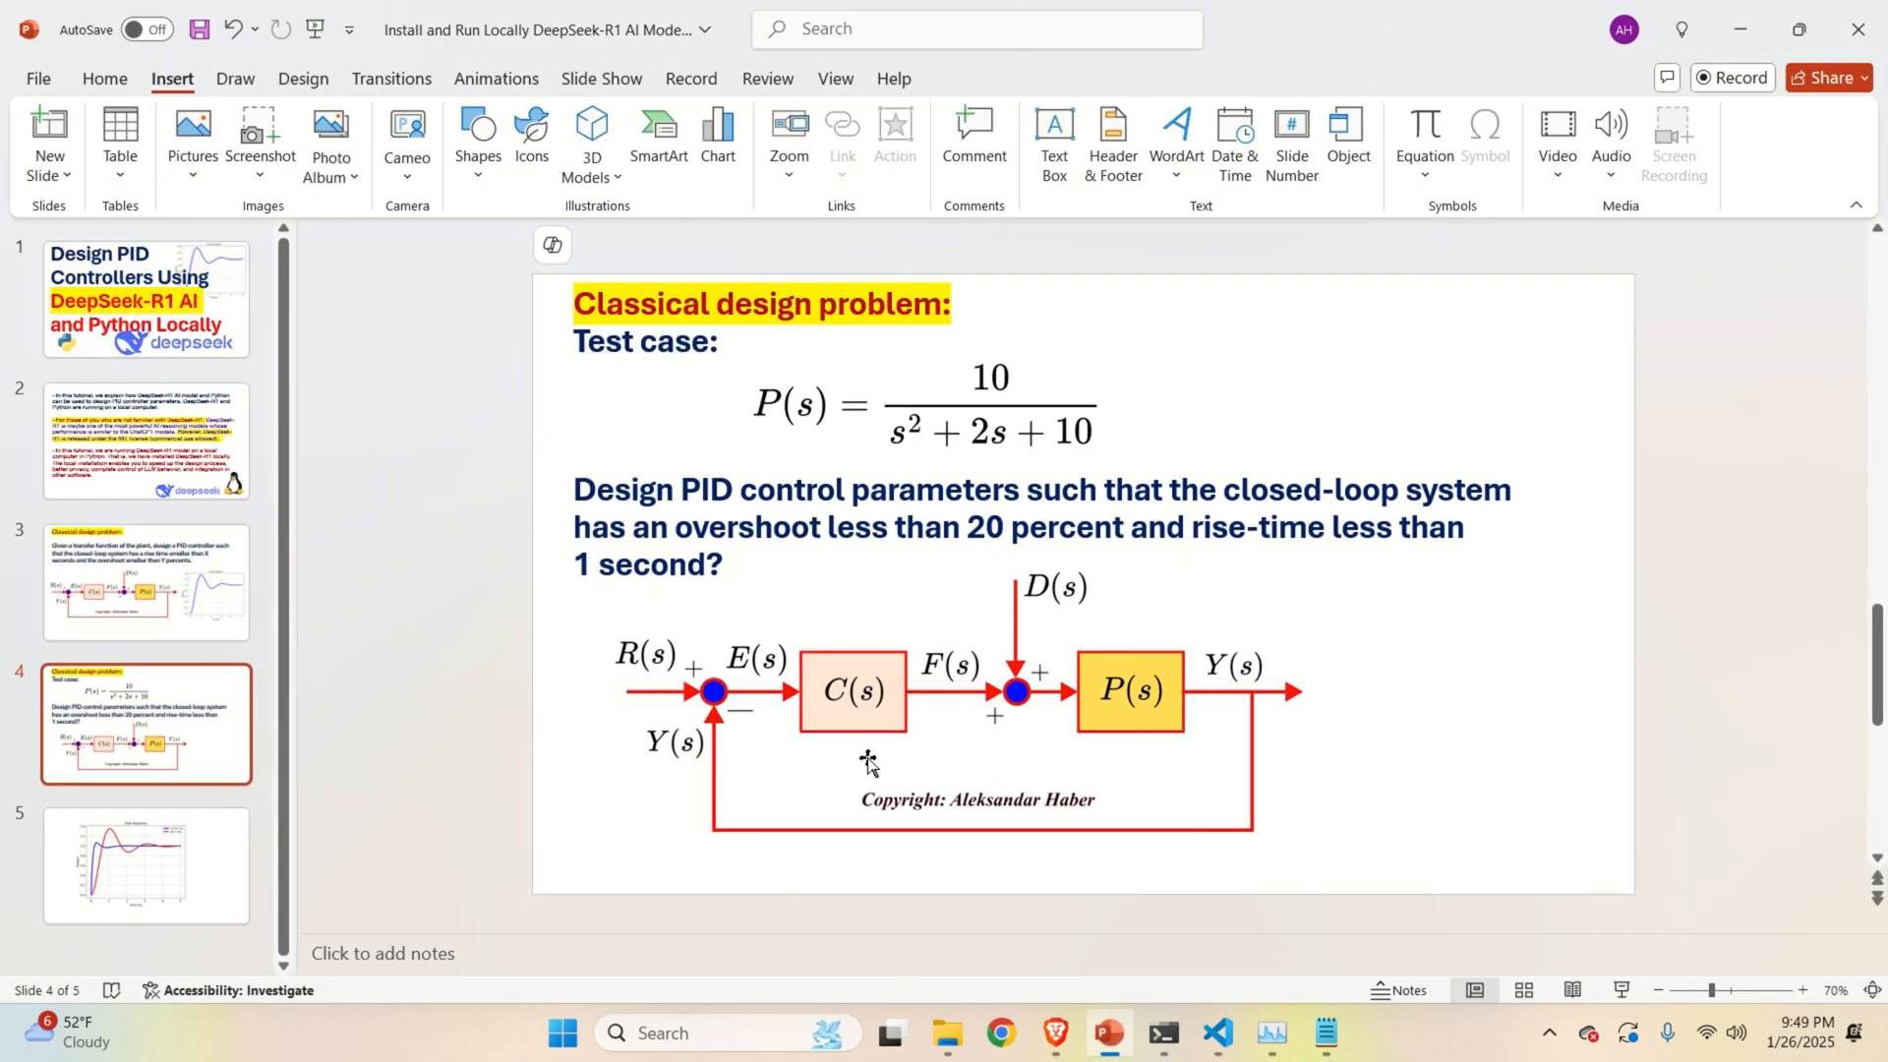
{"action": "mouse_move", "coordinate": [1017, 704]}
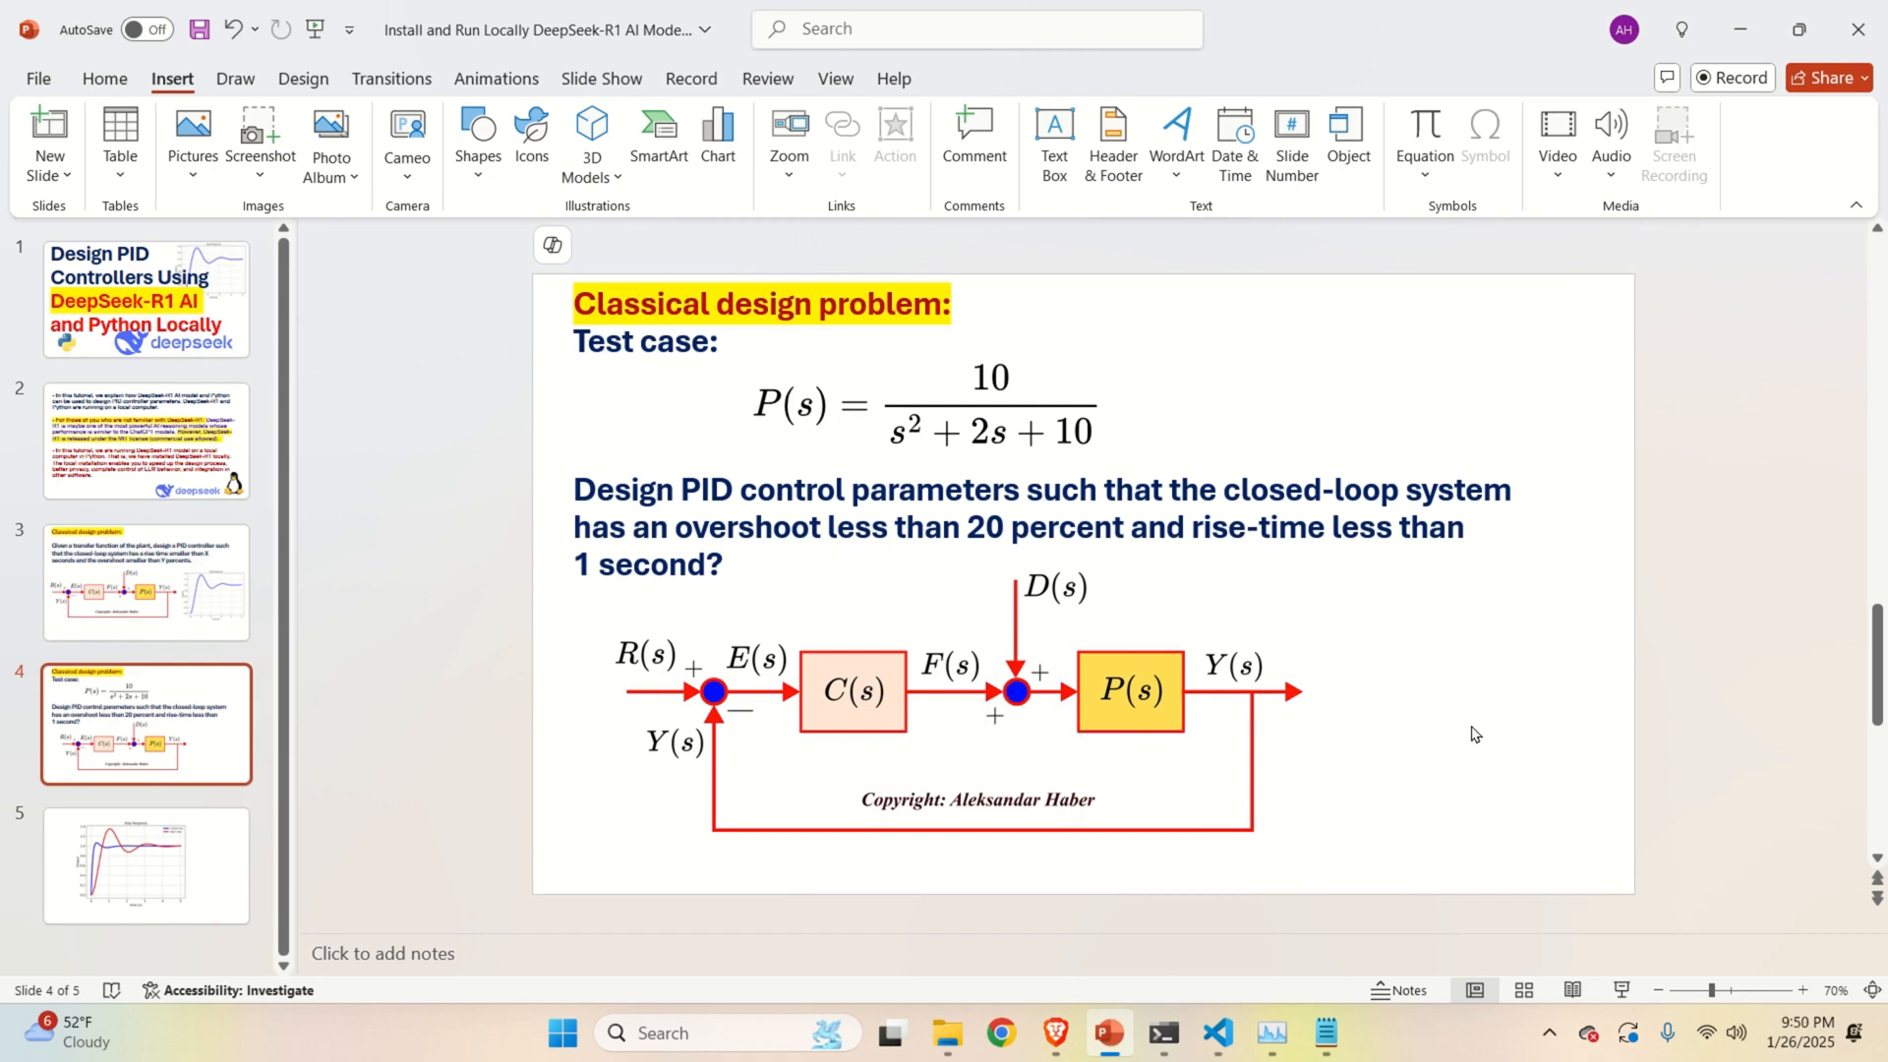
Return from the PID requirements slide to testControl.py in VS Code.
{"action": "left_click", "coordinate": [1215, 1041]}
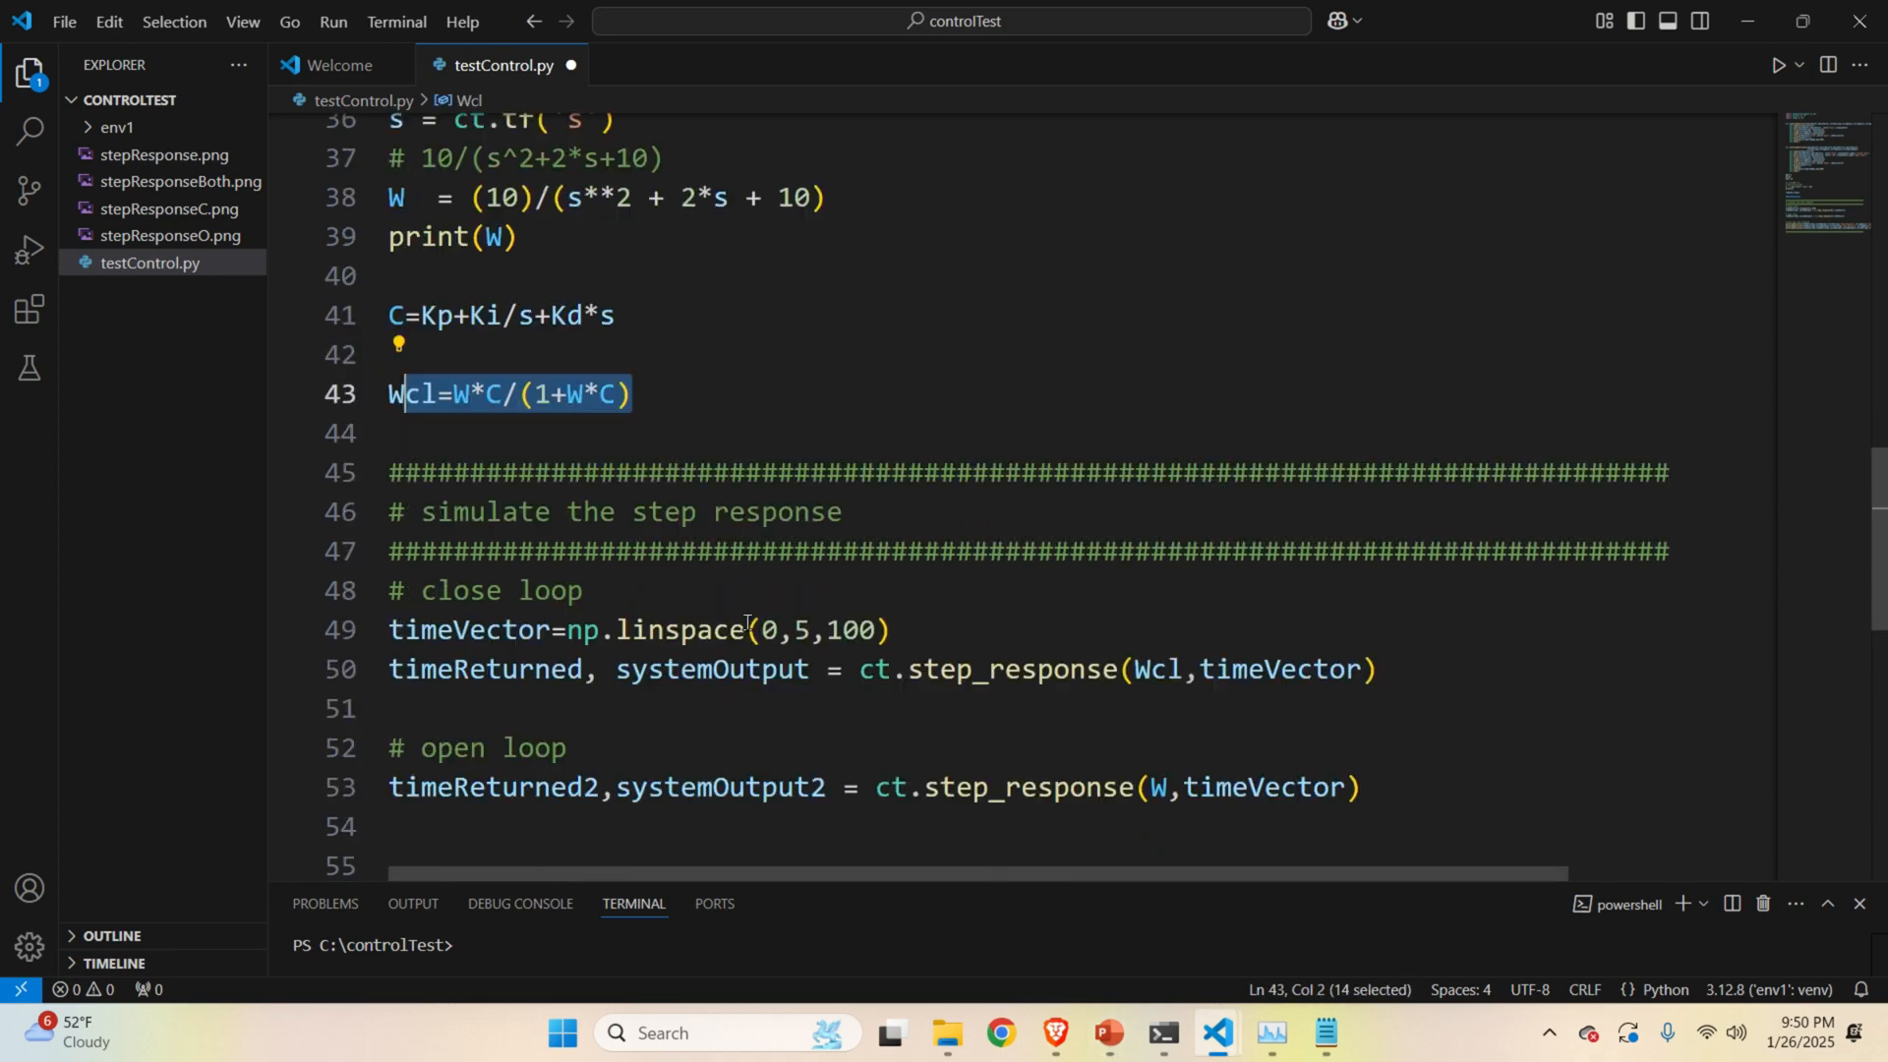
{"action": "scroll", "scroll_direction": "down", "scroll_amount": 3}
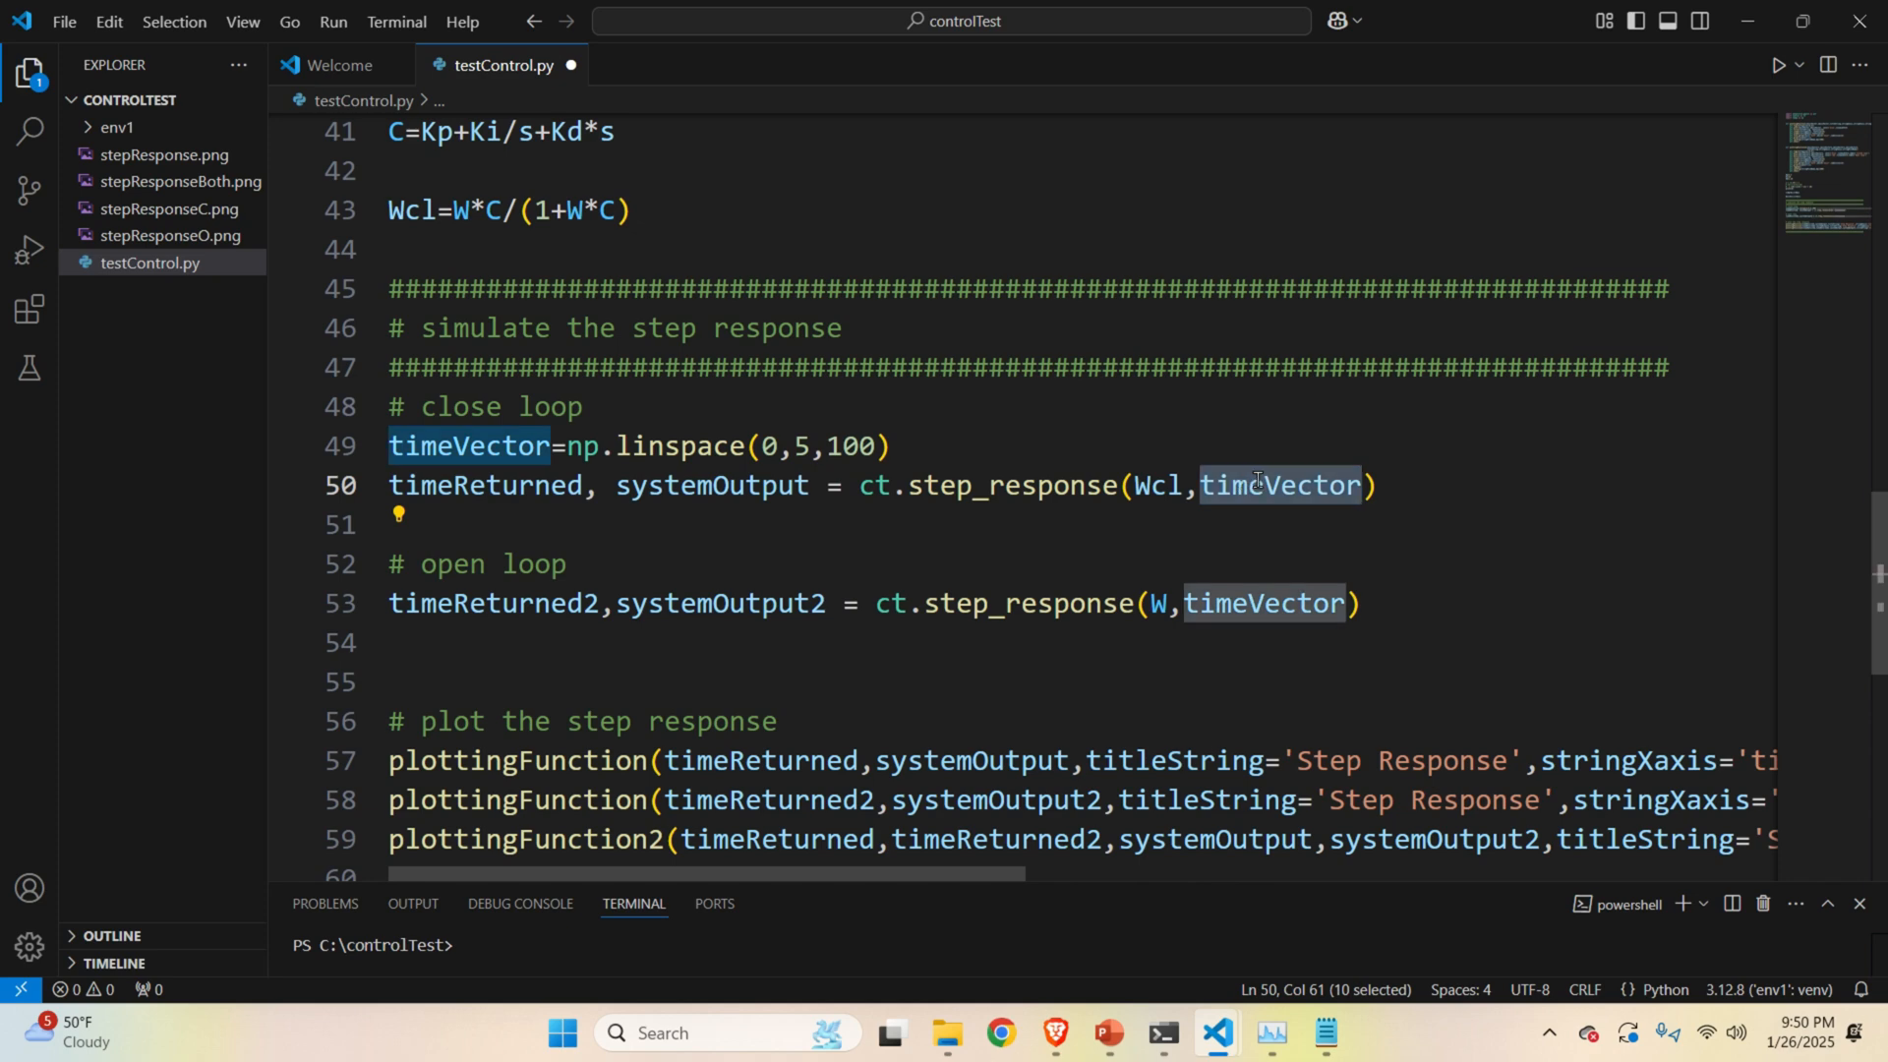
{"action": "double_click", "coordinate": [1012, 484]}
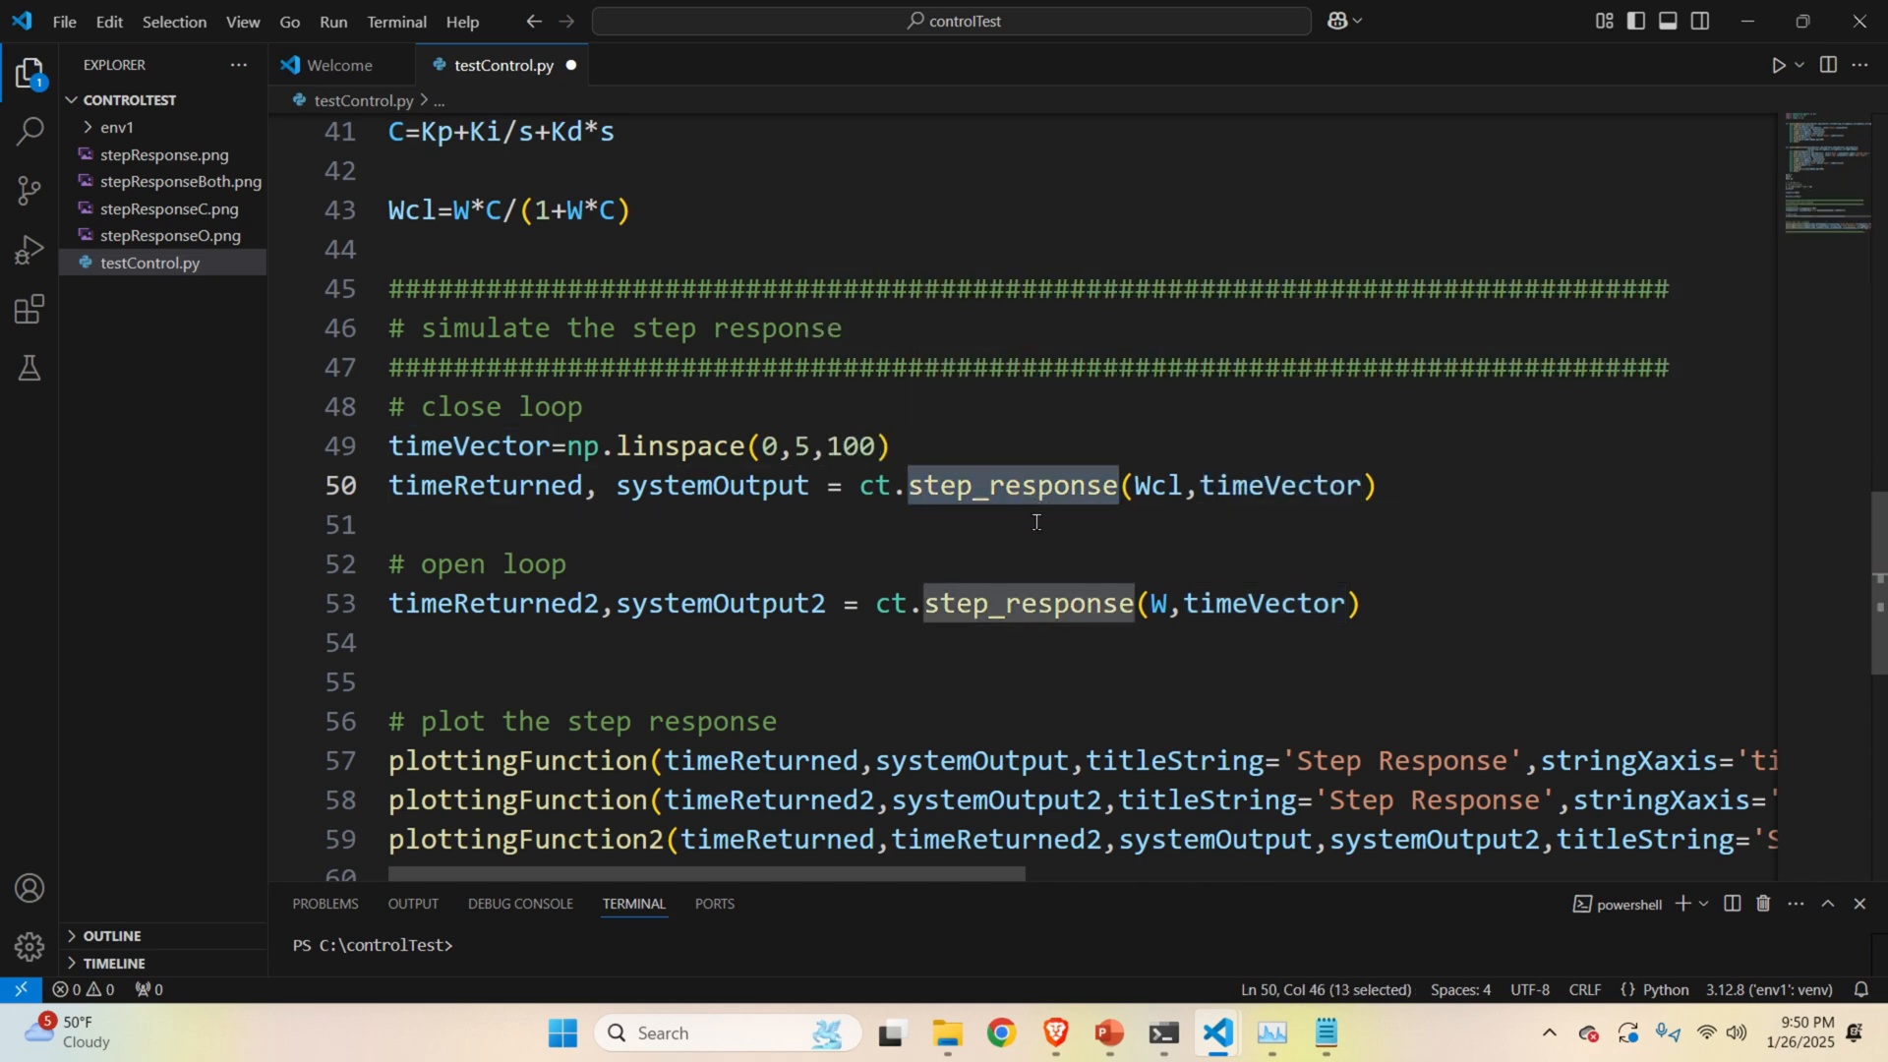
{"action": "mouse_move", "coordinate": [1138, 622]}
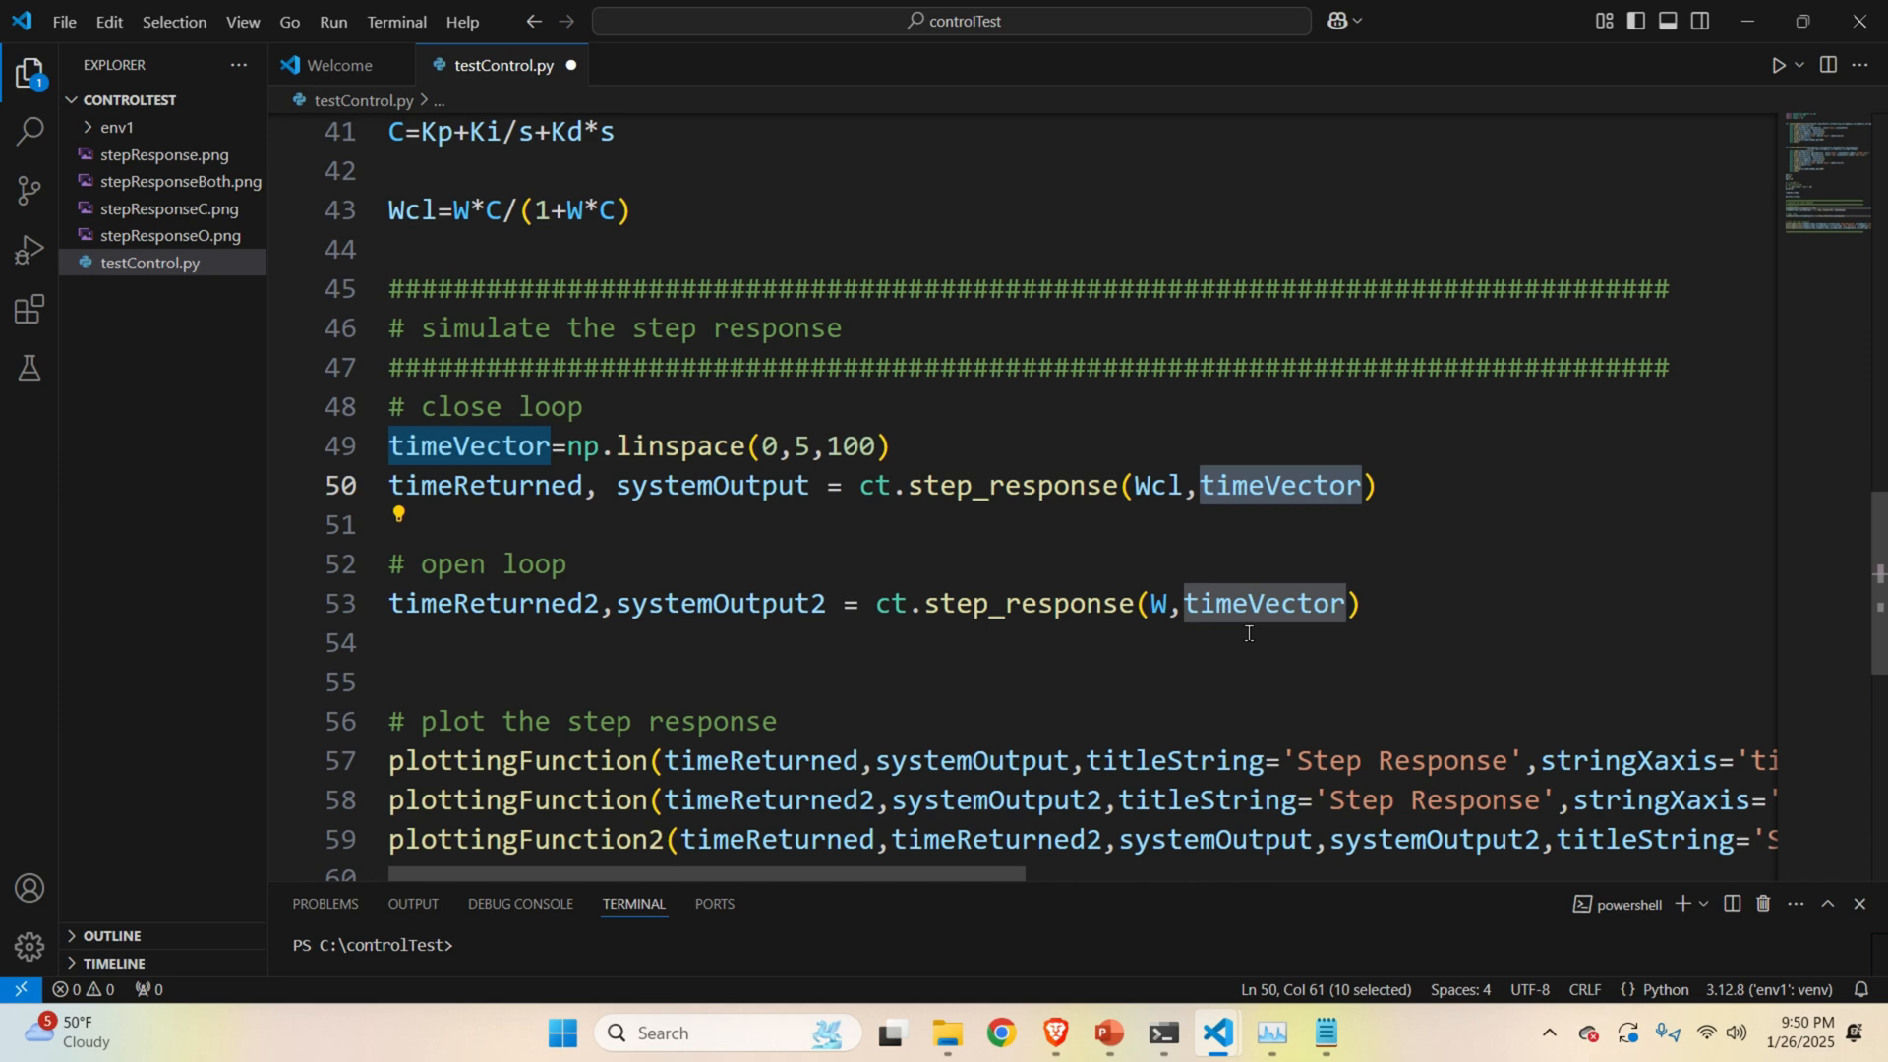
{"action": "double_click", "coordinate": [1027, 603]}
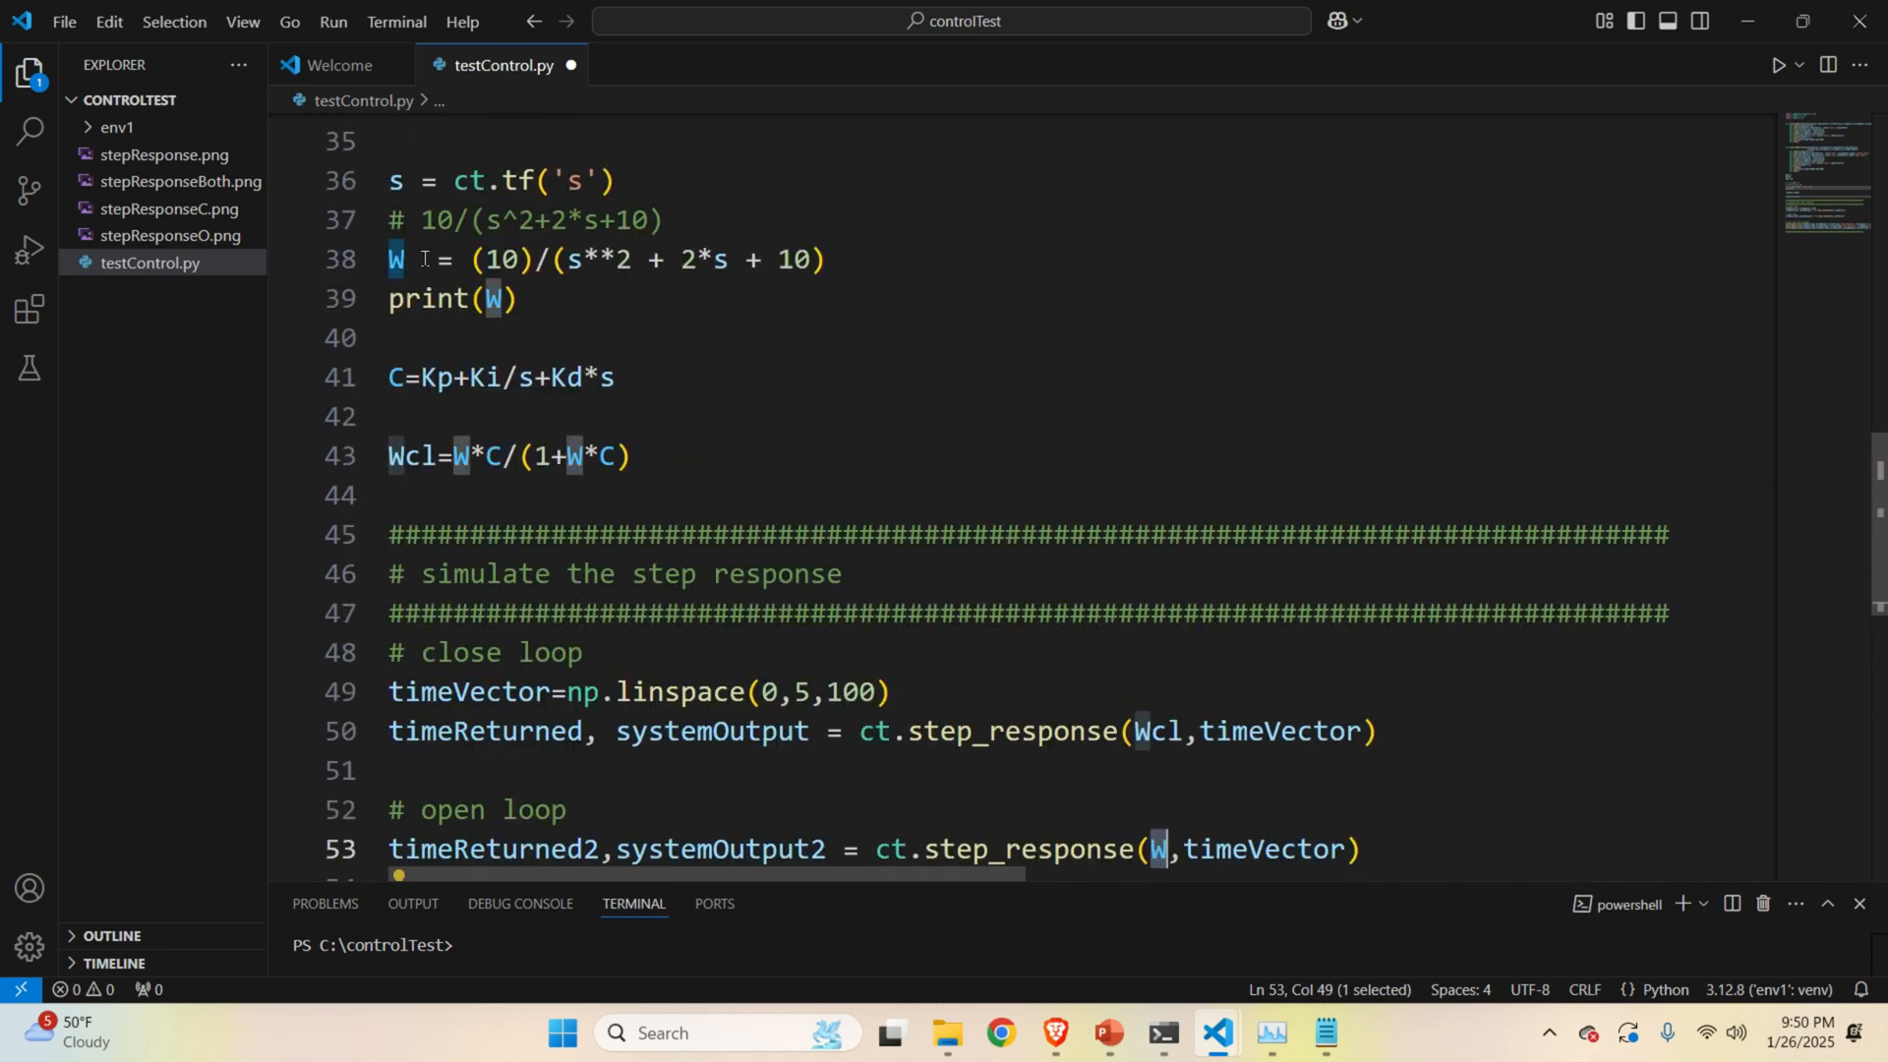
{"action": "scroll", "scroll_direction": "down", "scroll_amount": 3}
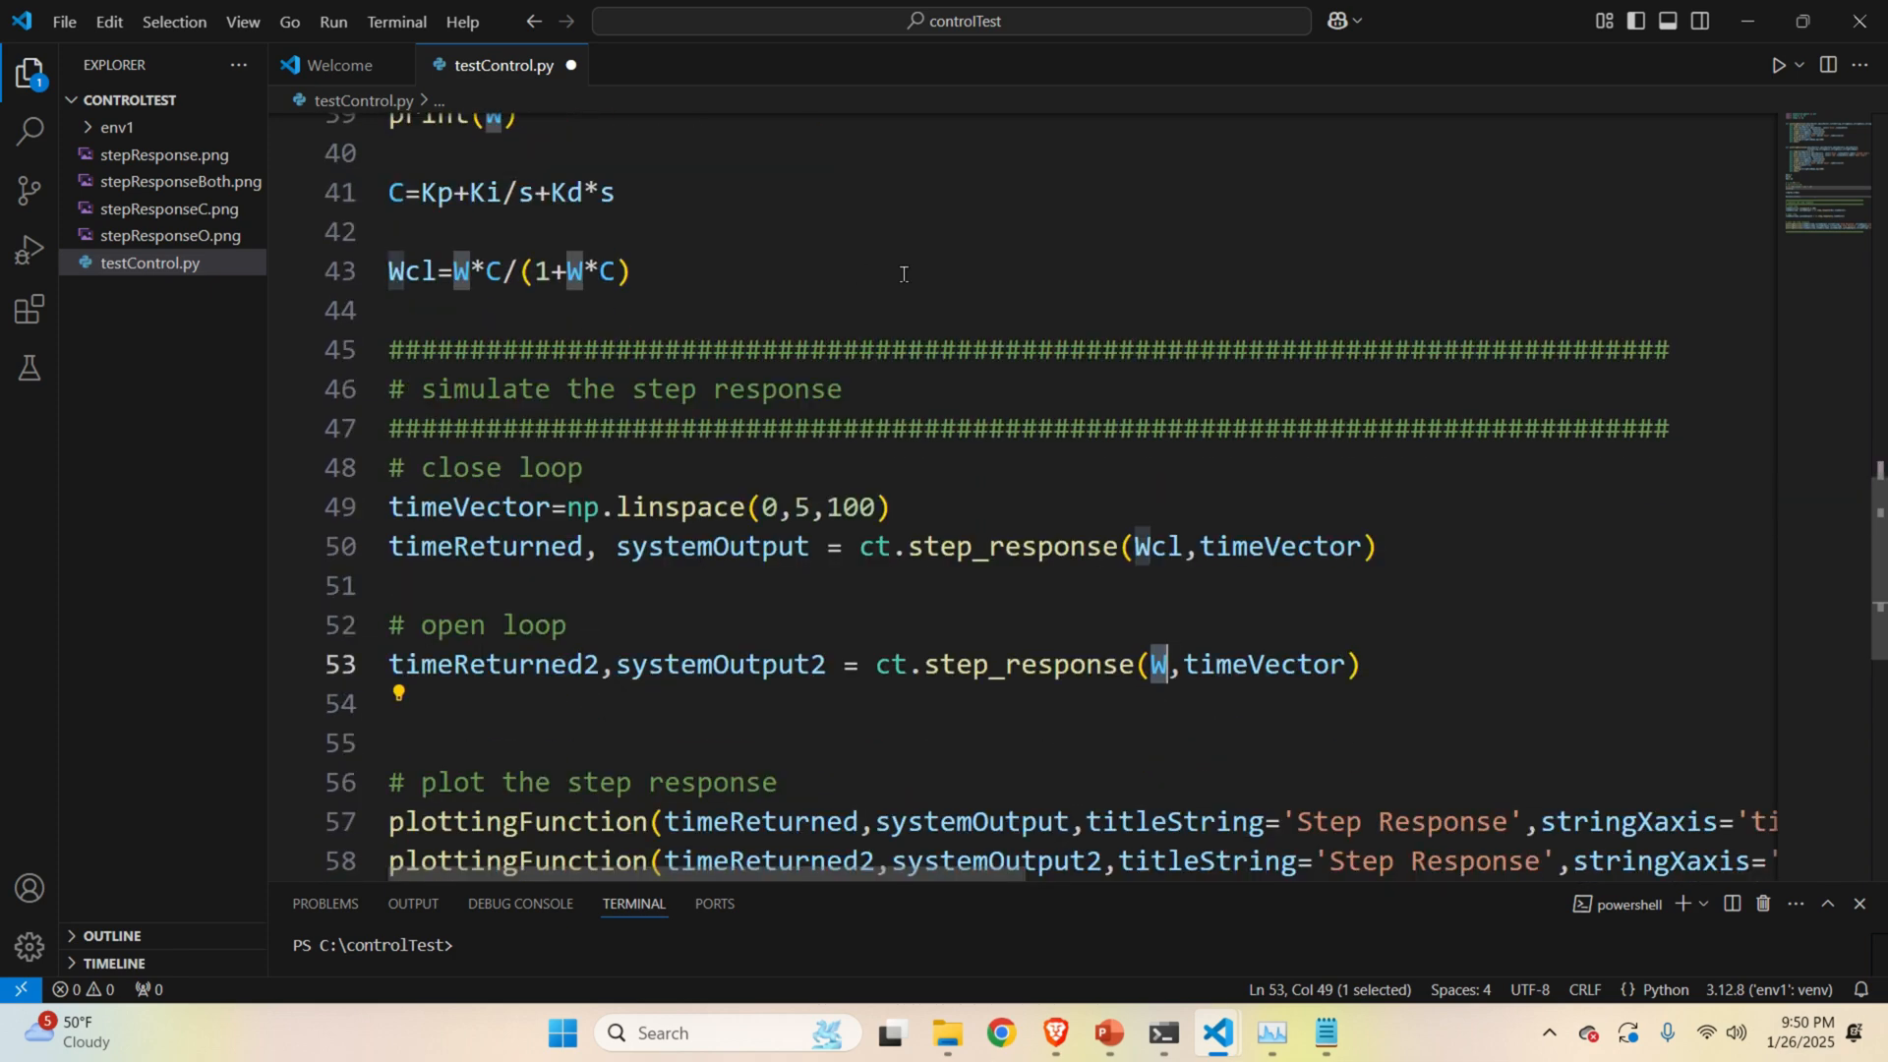
{"action": "scroll", "scroll_direction": "down", "scroll_amount": 3}
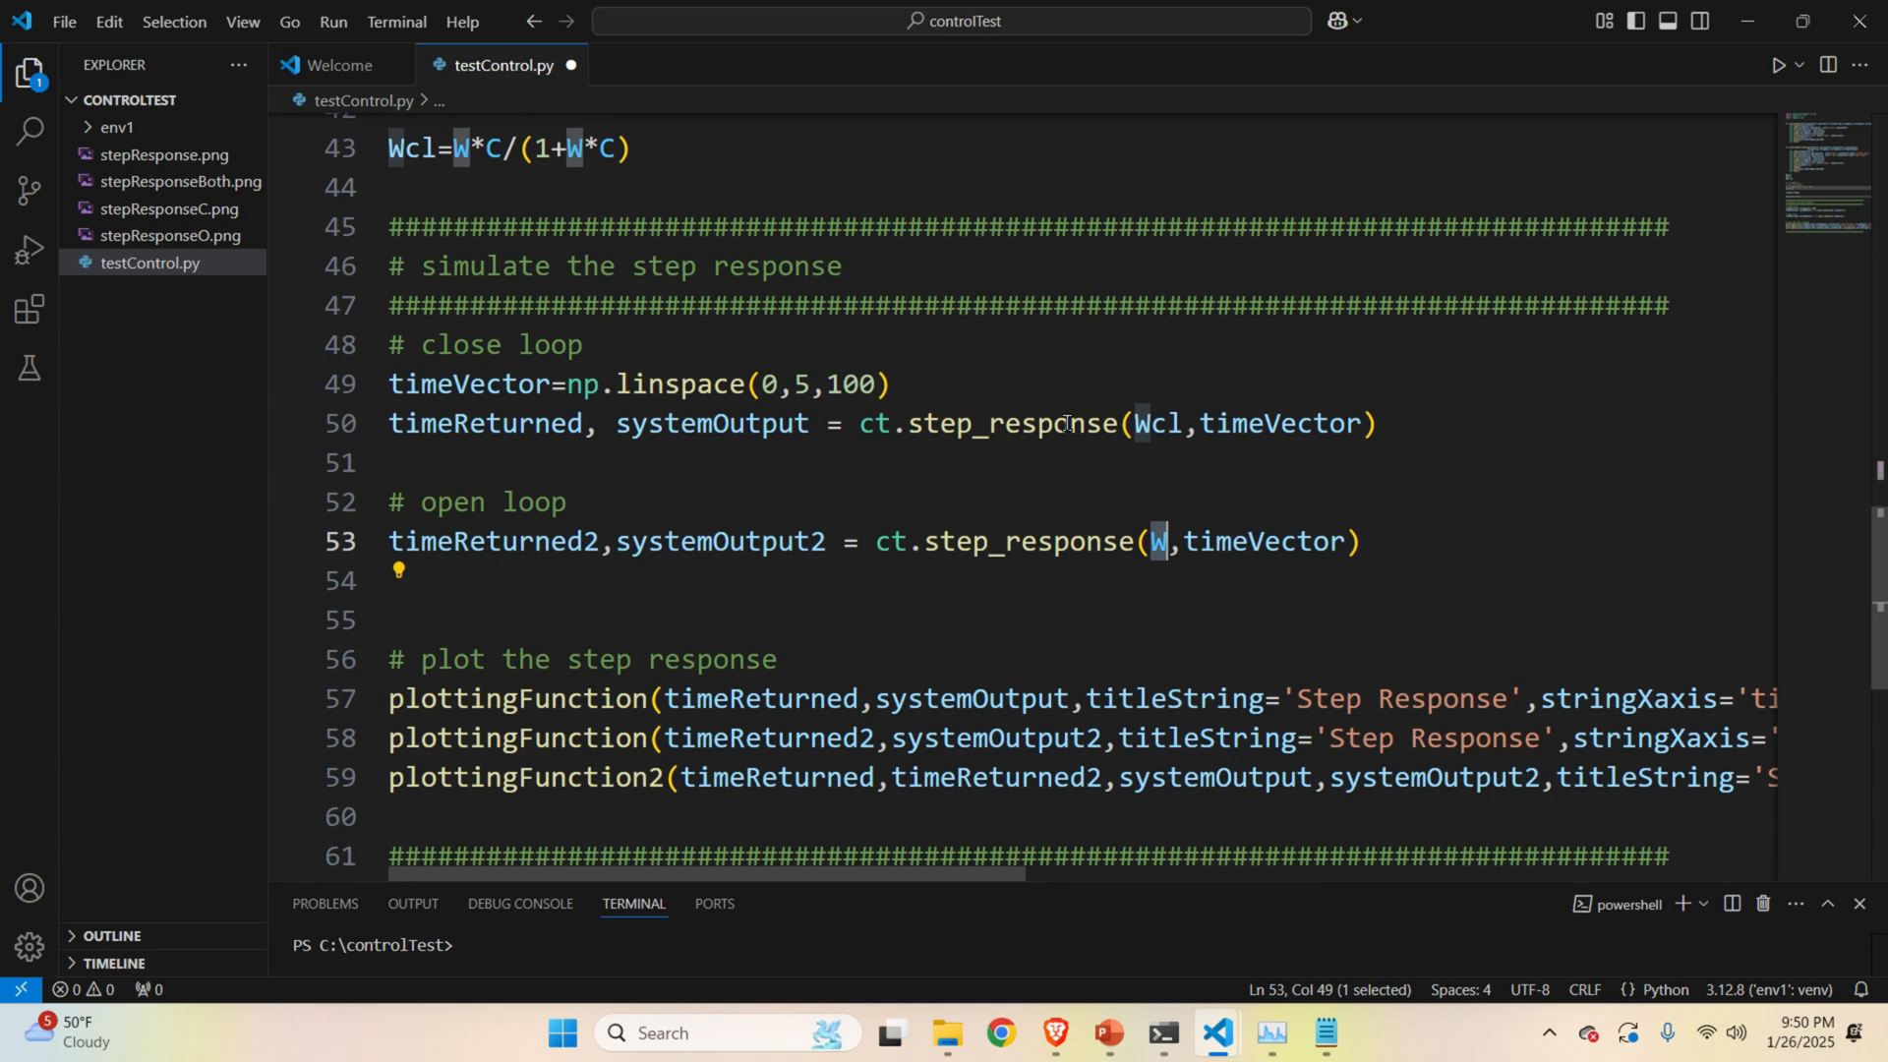
{"action": "double_click", "coordinate": [710, 423]}
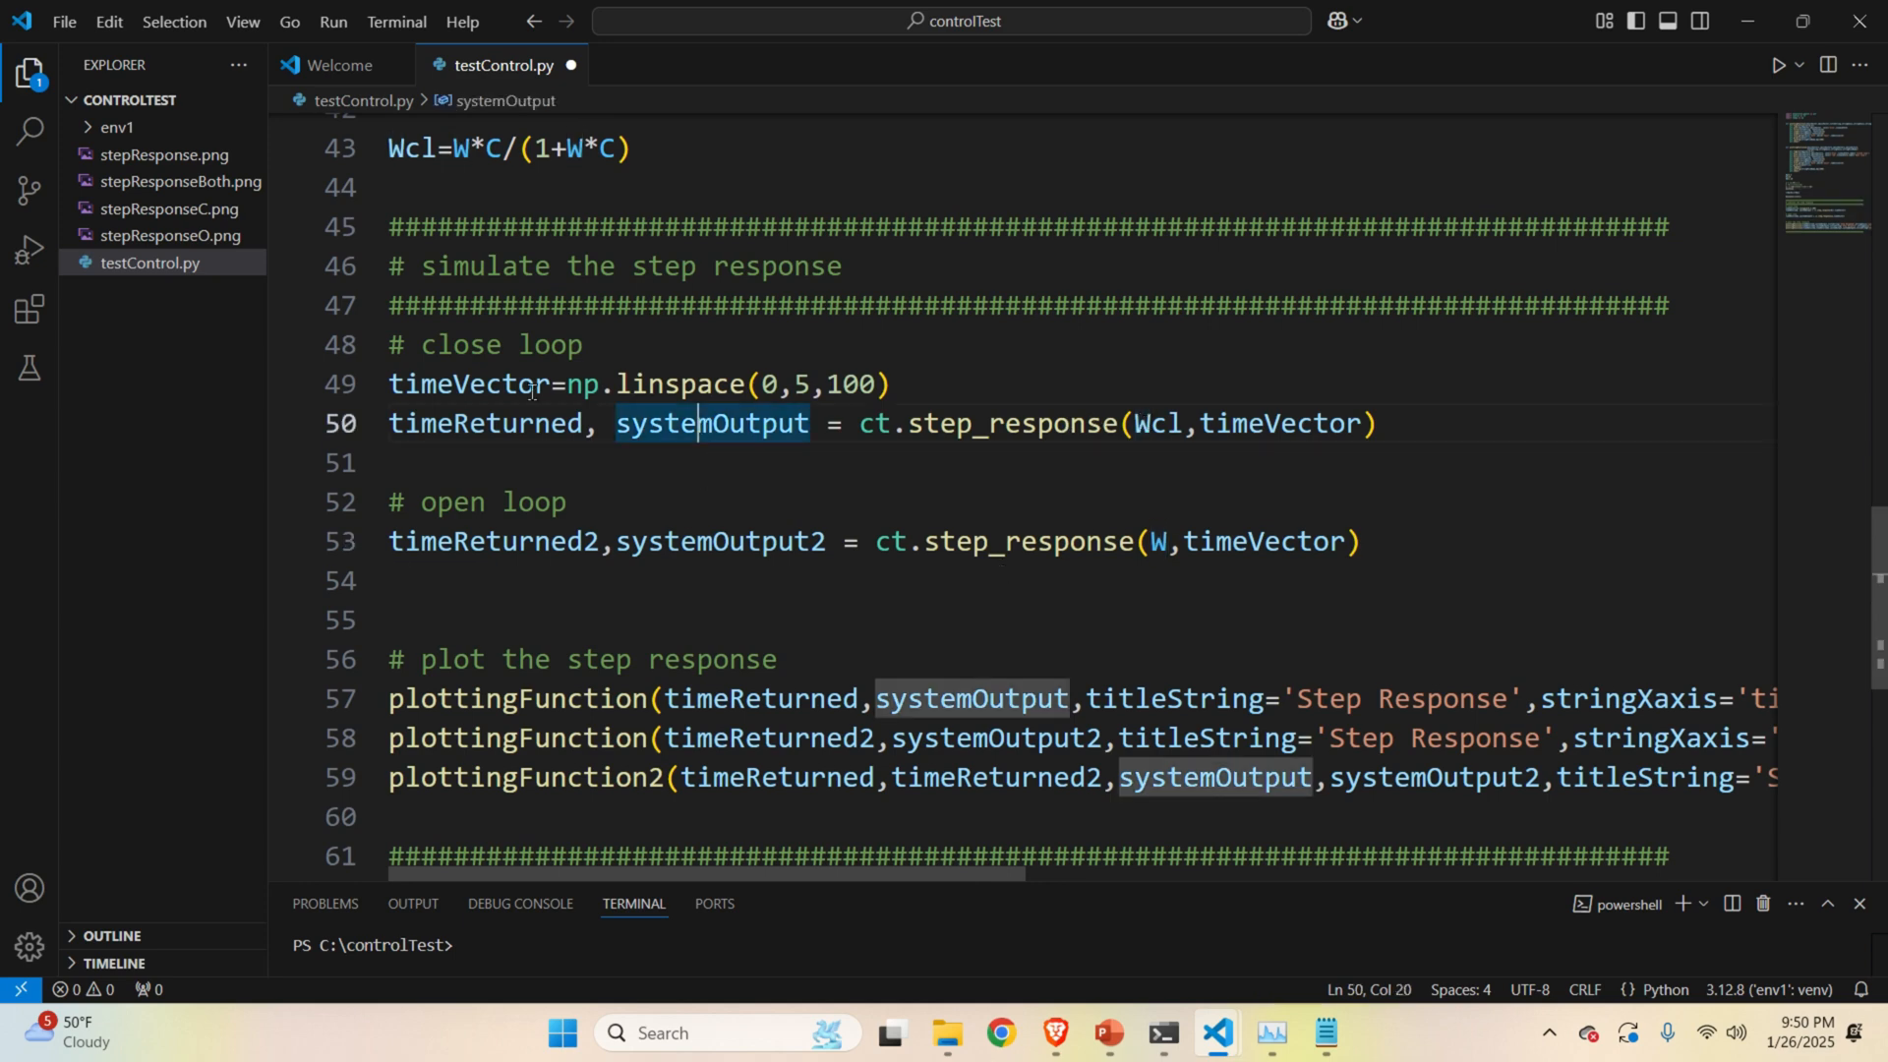
{"action": "left_click", "coordinate": [484, 423]}
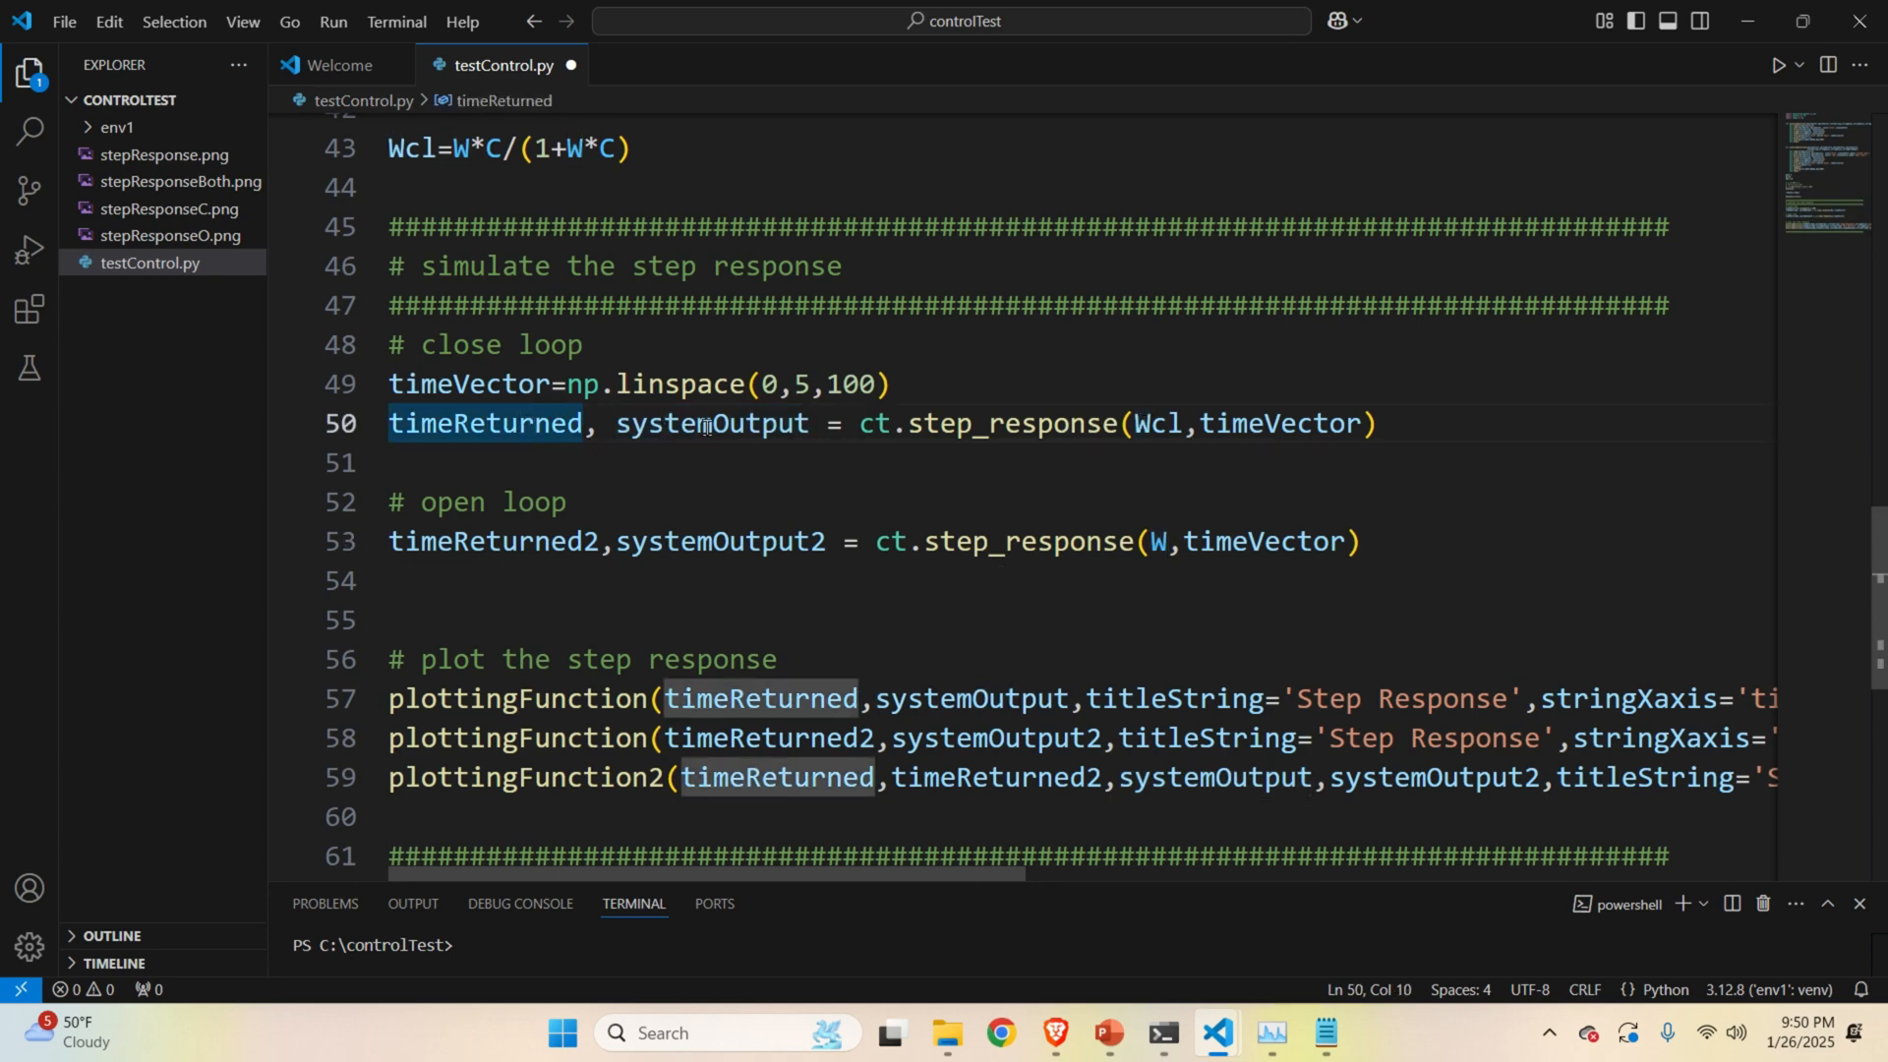
{"action": "scroll", "scroll_direction": "down", "scroll_amount": 3}
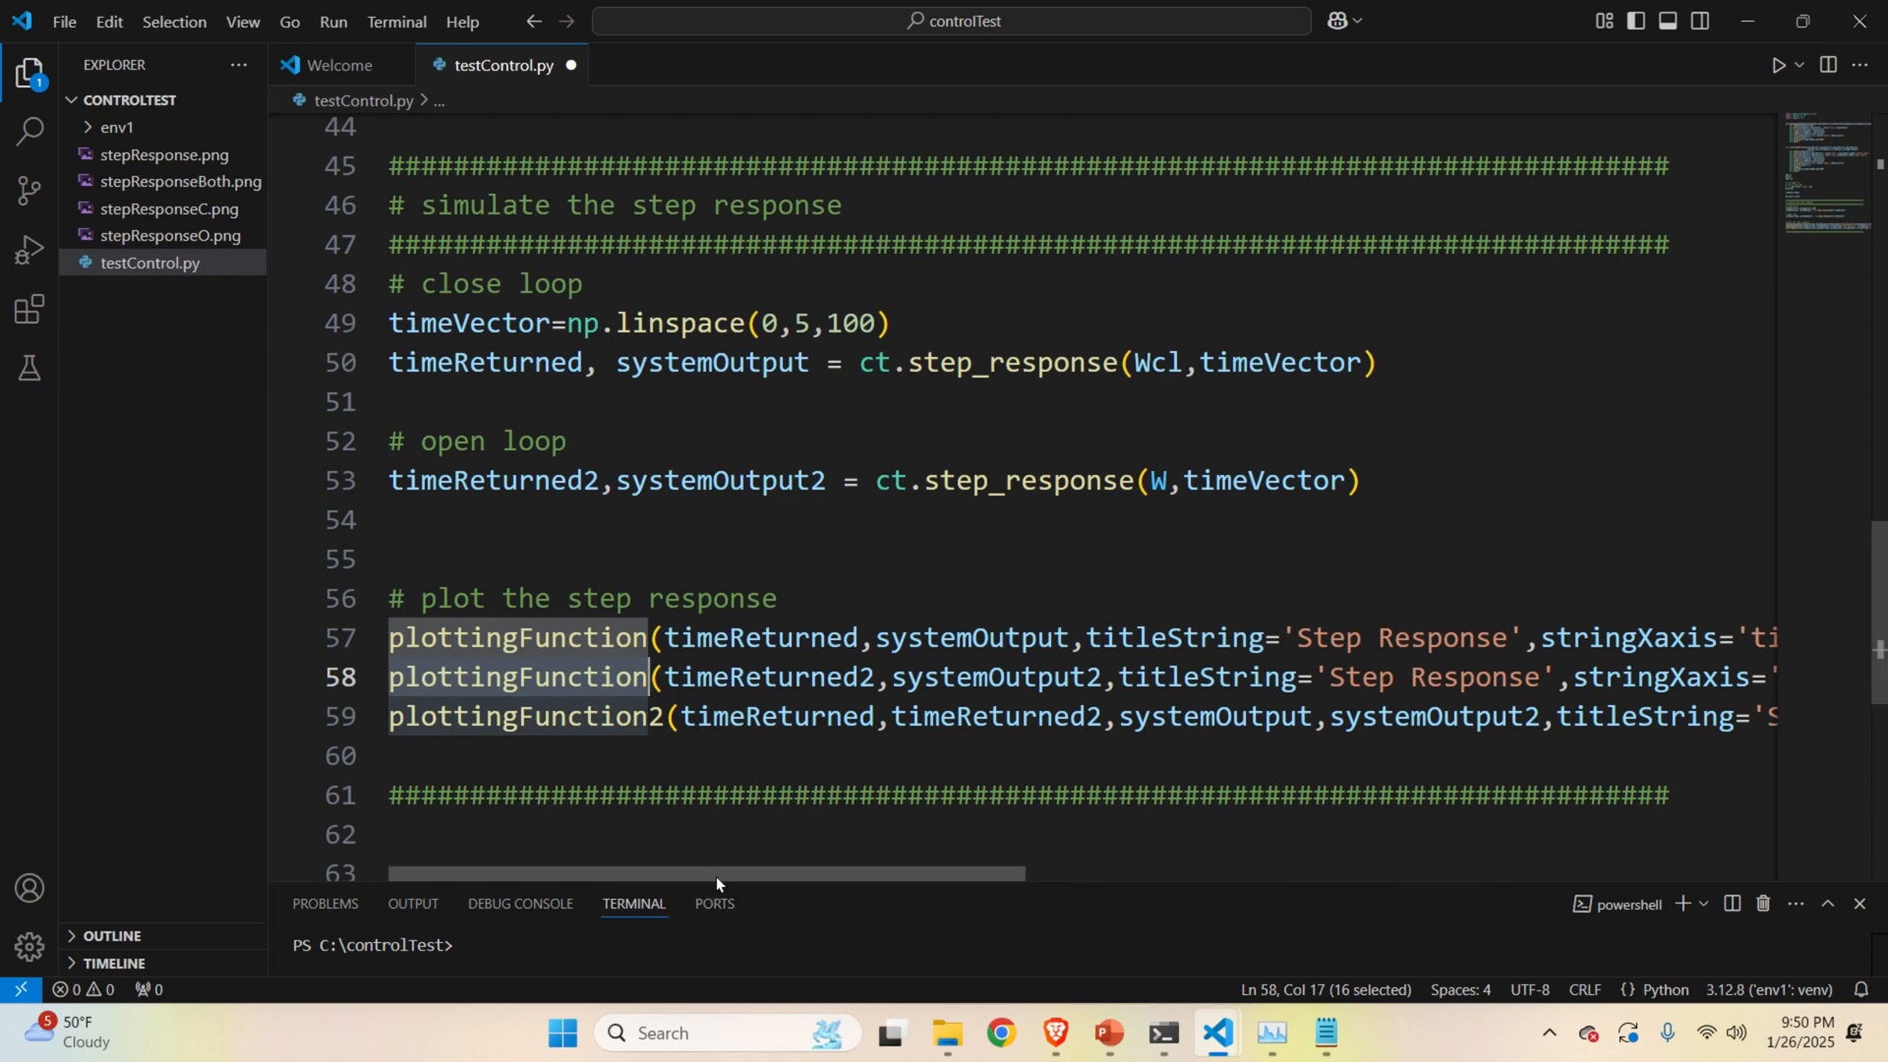
Select text on line 51 of testControl.py by dragging across it.
{"action": "left_click_drag", "start_coordinate": [704, 870], "coordinate": [819, 870]}
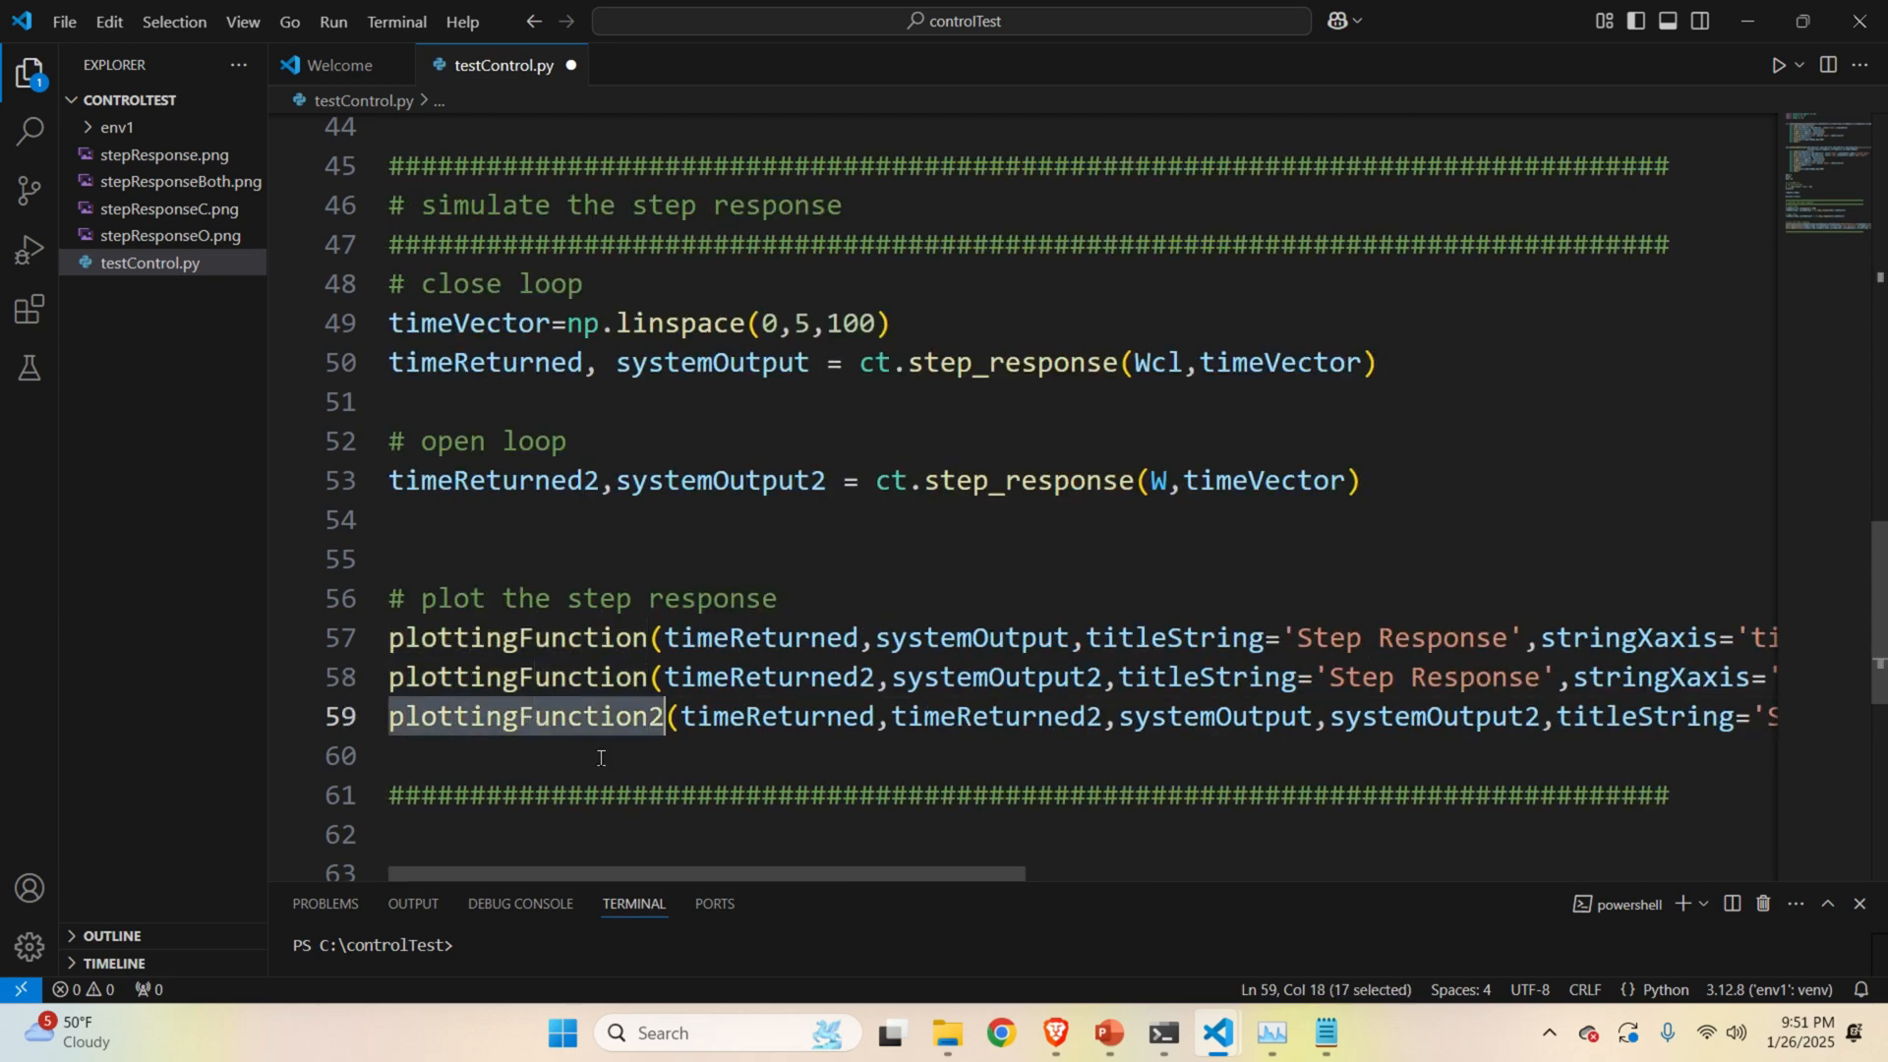
{"action": "mouse_move", "coordinate": [762, 883]}
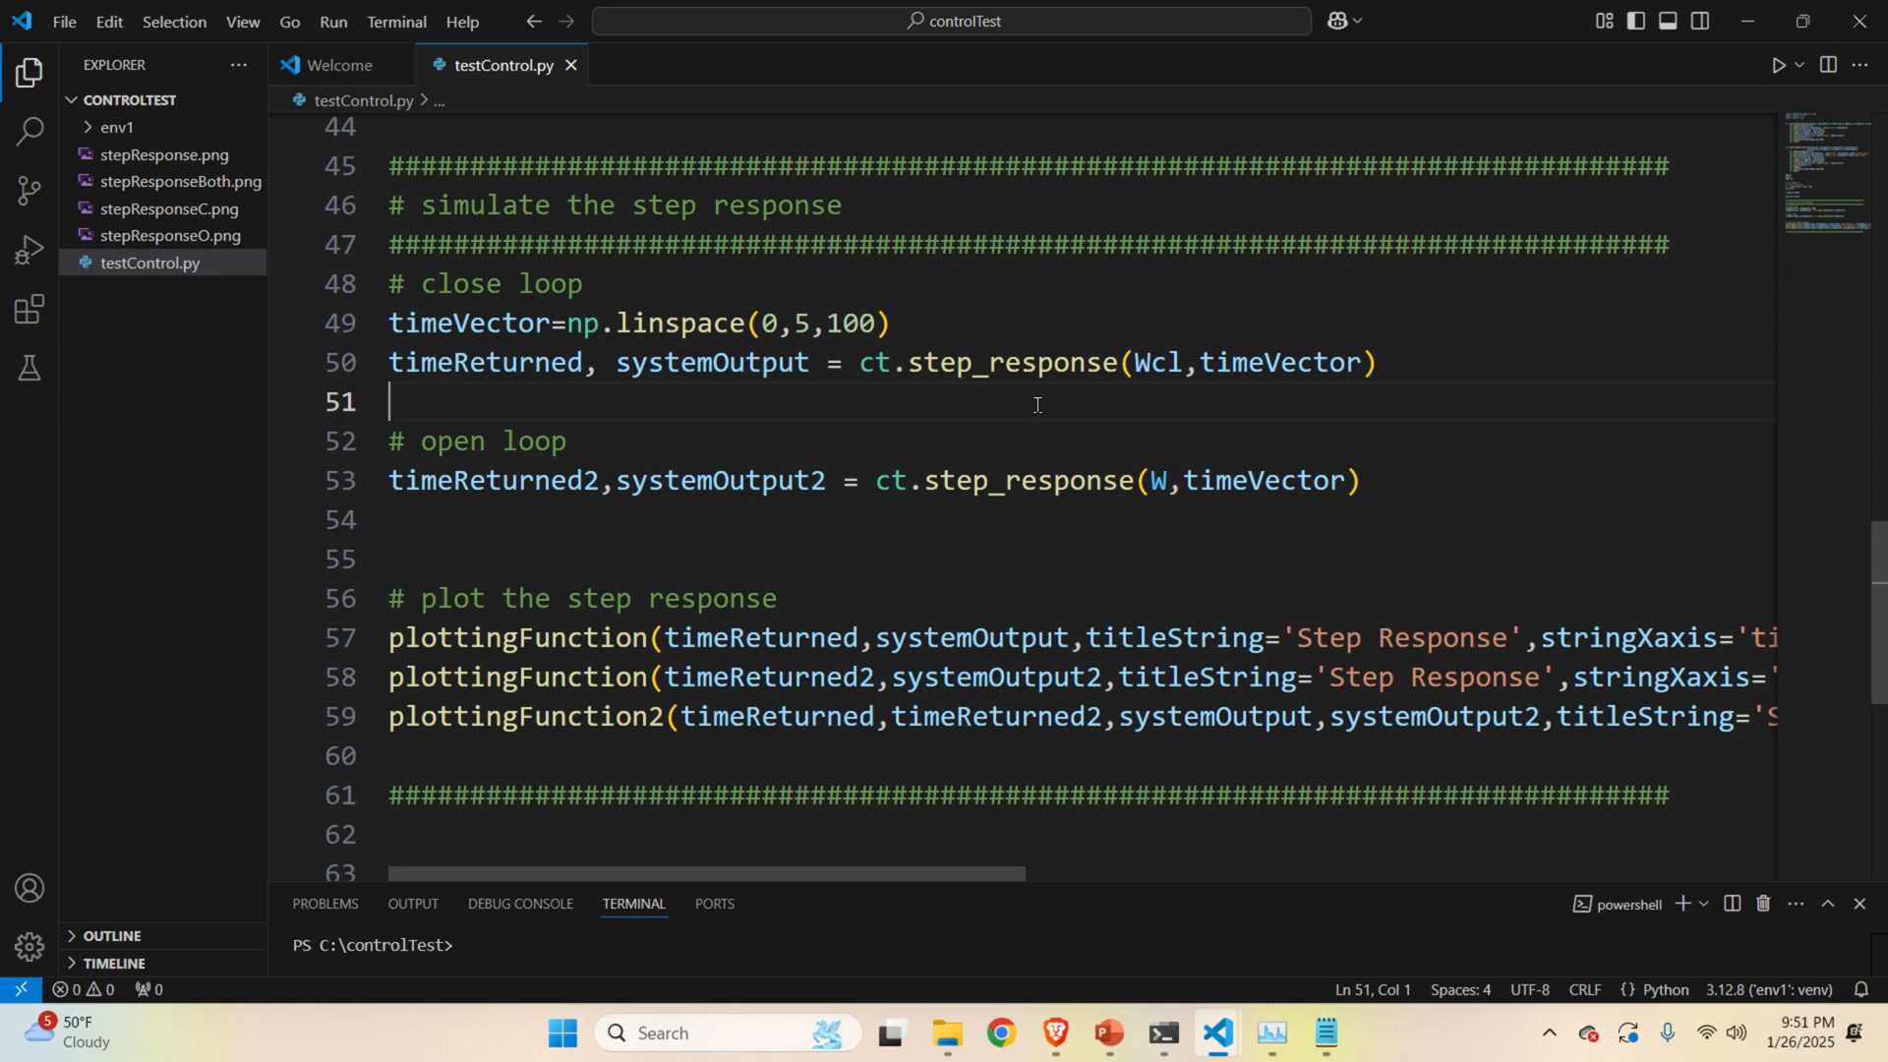
Select the env1 venv as Python interpreter and run testControl.py.
{"action": "type", "text": ">pyth"}
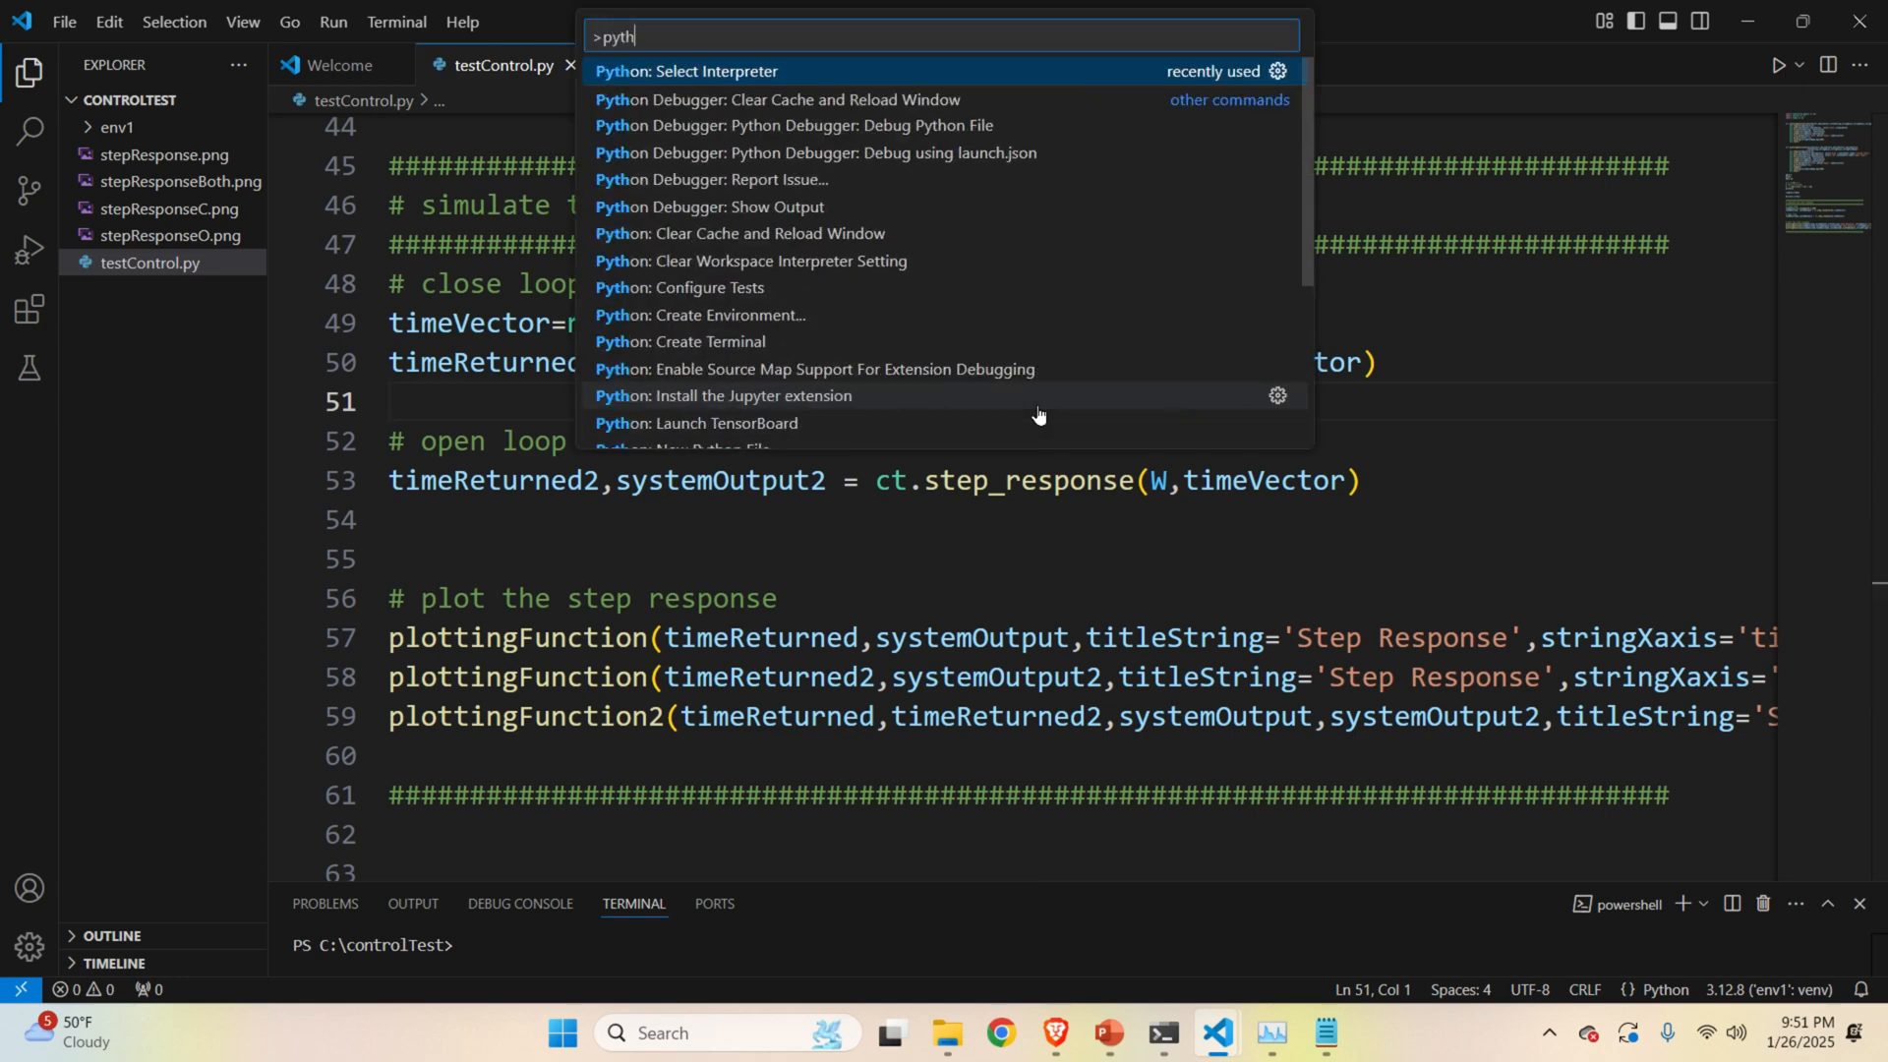
{"action": "left_click", "coordinate": [686, 71]}
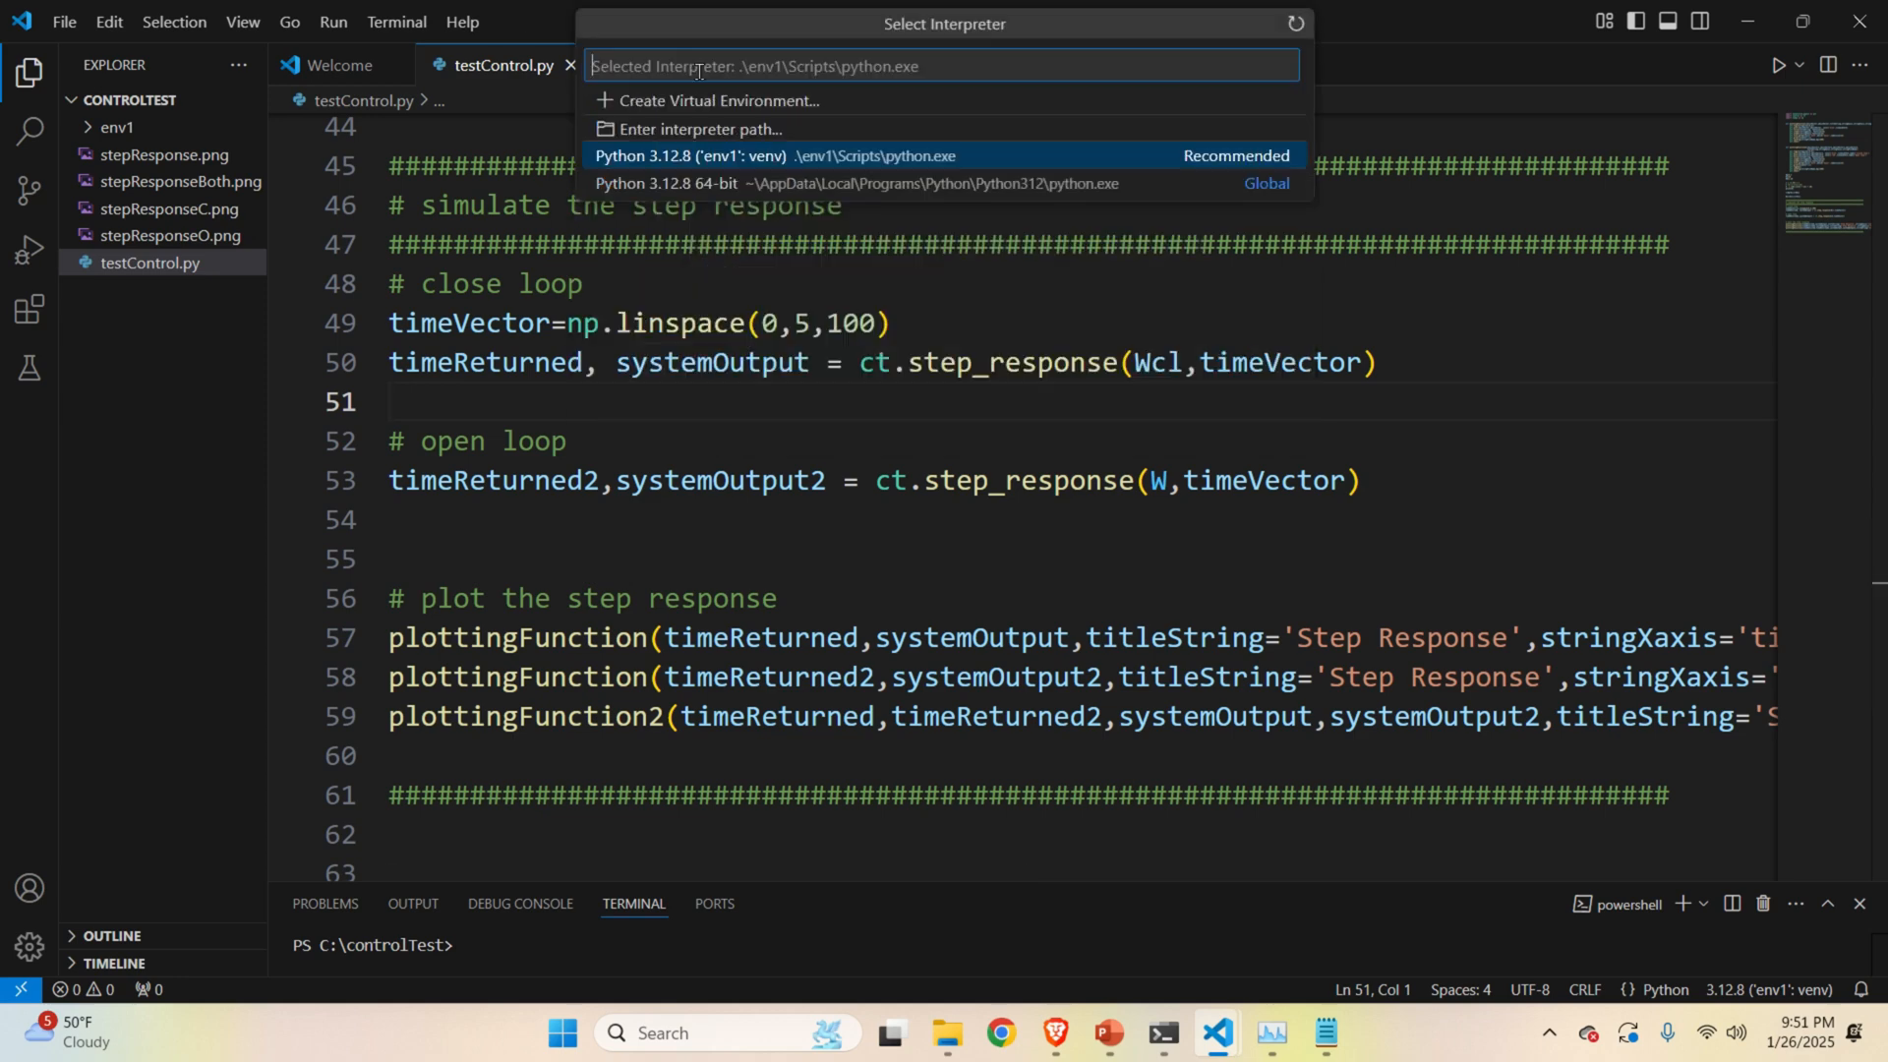
{"action": "left_click", "coordinate": [867, 156]}
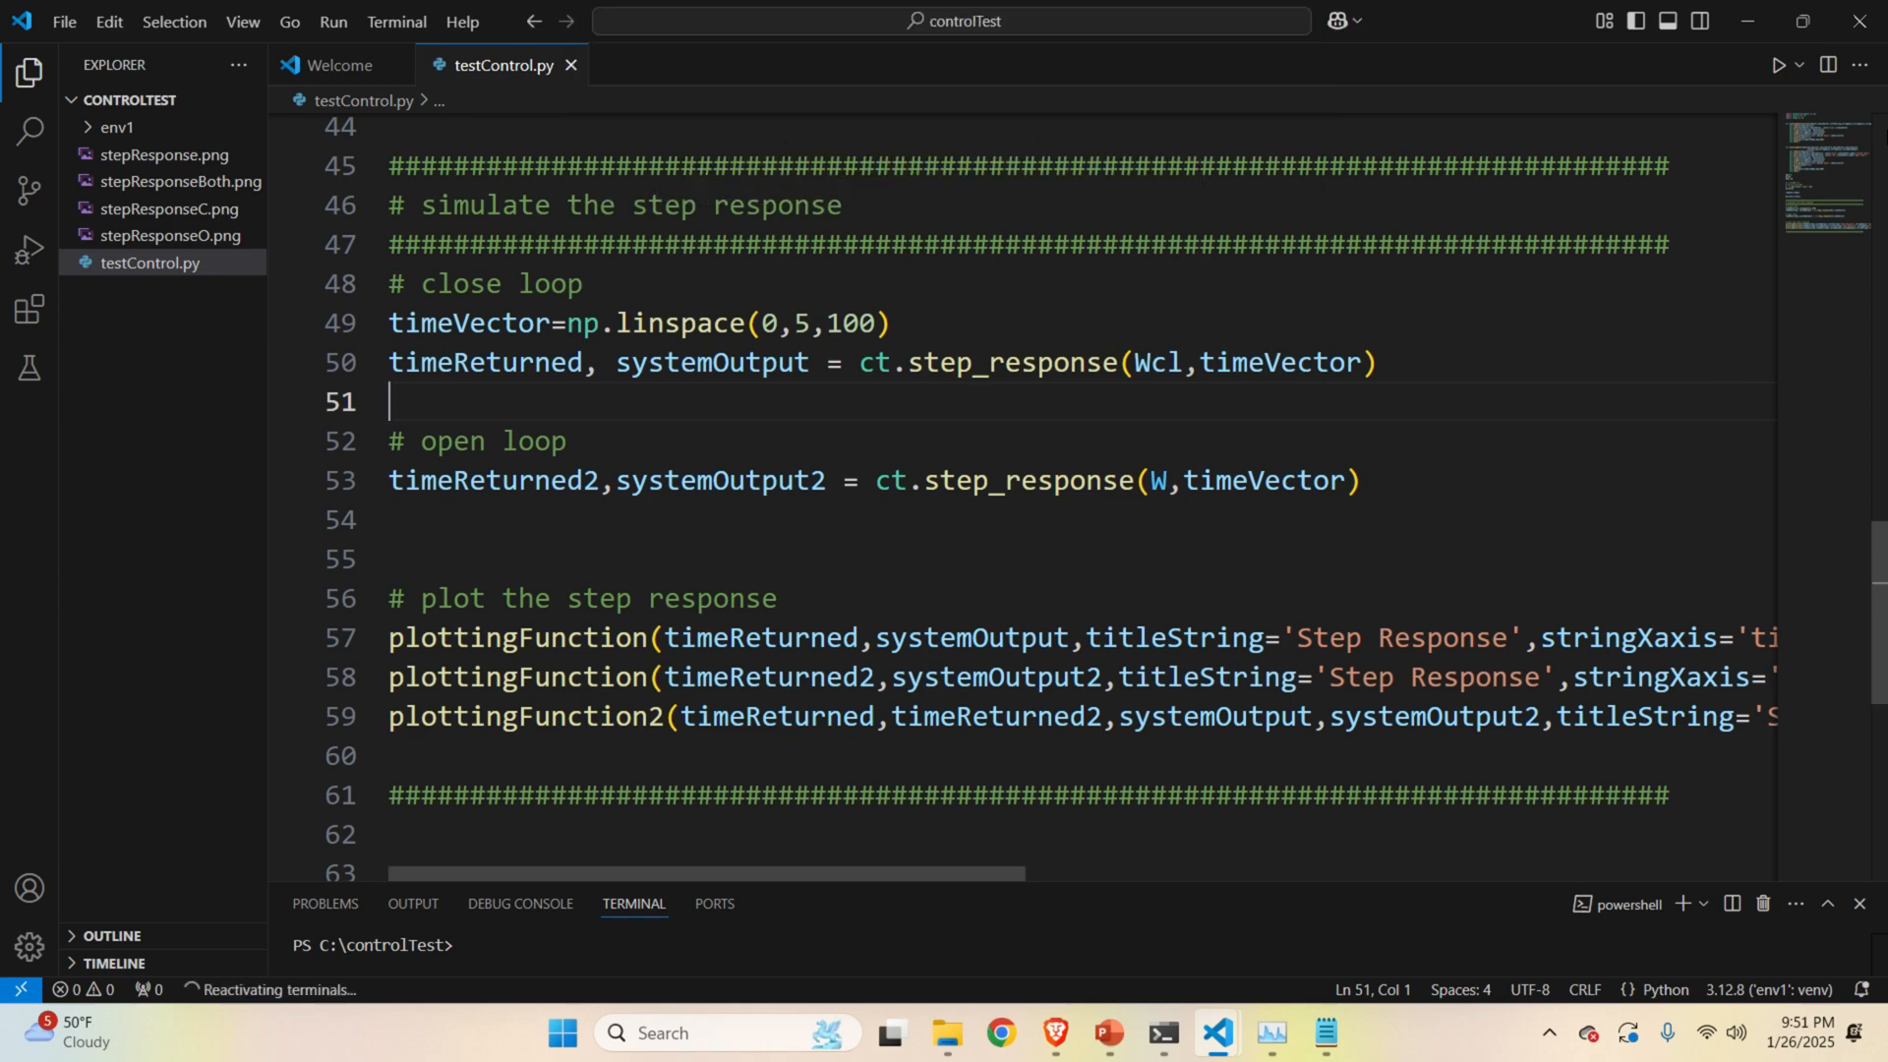
{"action": "left_click", "coordinate": [1778, 65]}
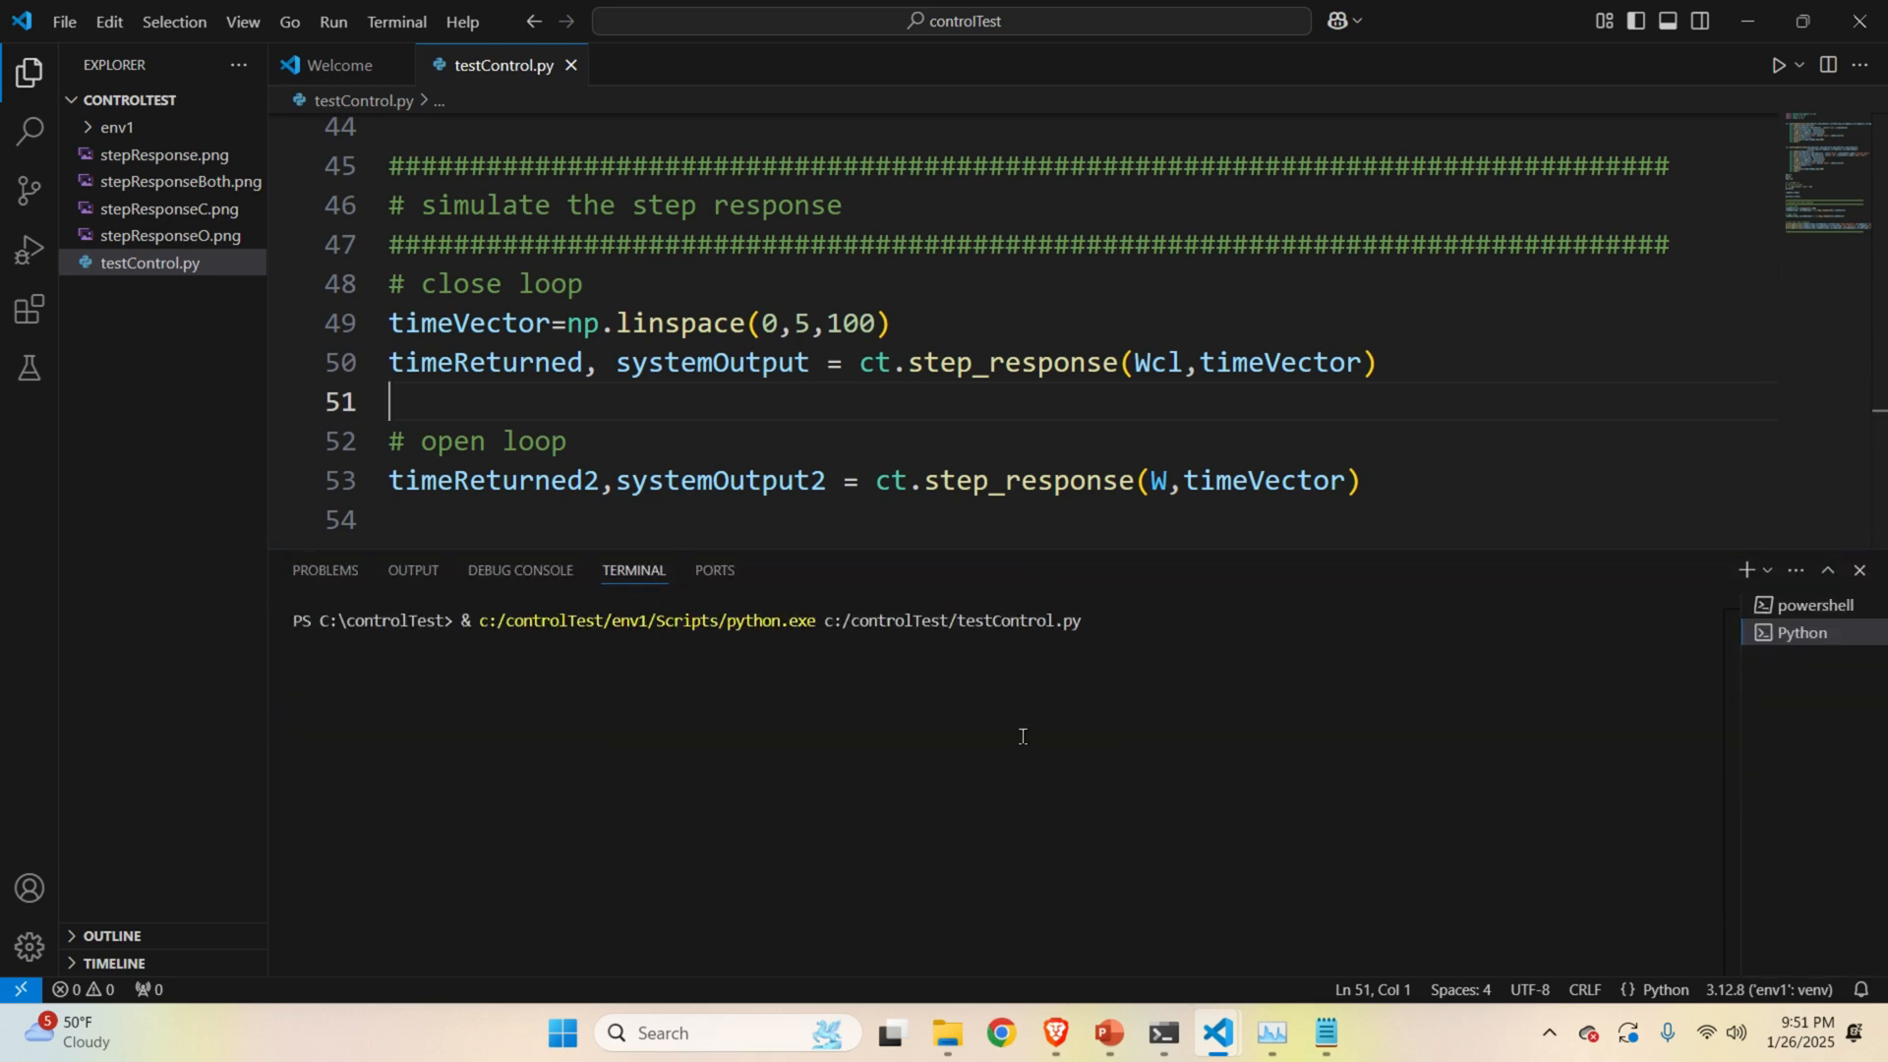
{"action": "left_click", "coordinate": [1778, 65]}
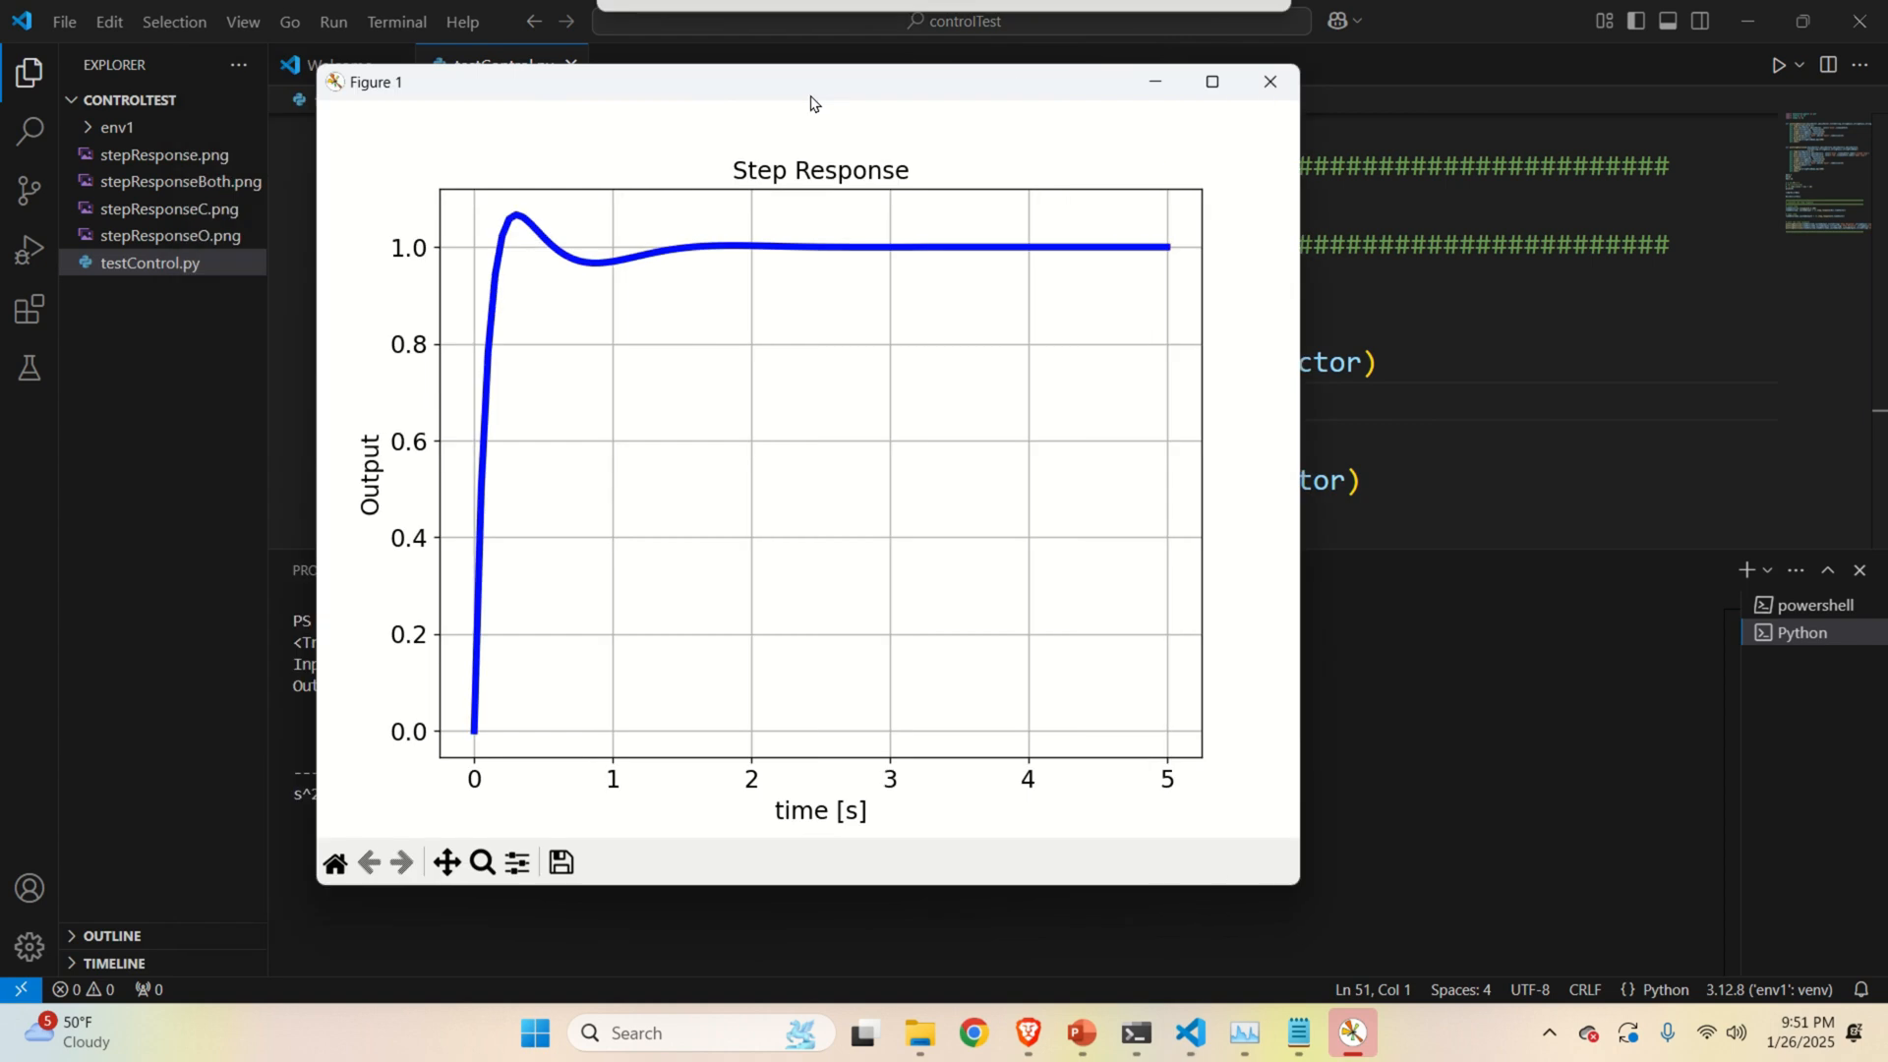
Move the step response Figure 1 window to the right, beside the code.
{"action": "left_click_drag", "start_coordinate": [809, 81], "coordinate": [1082, 100]}
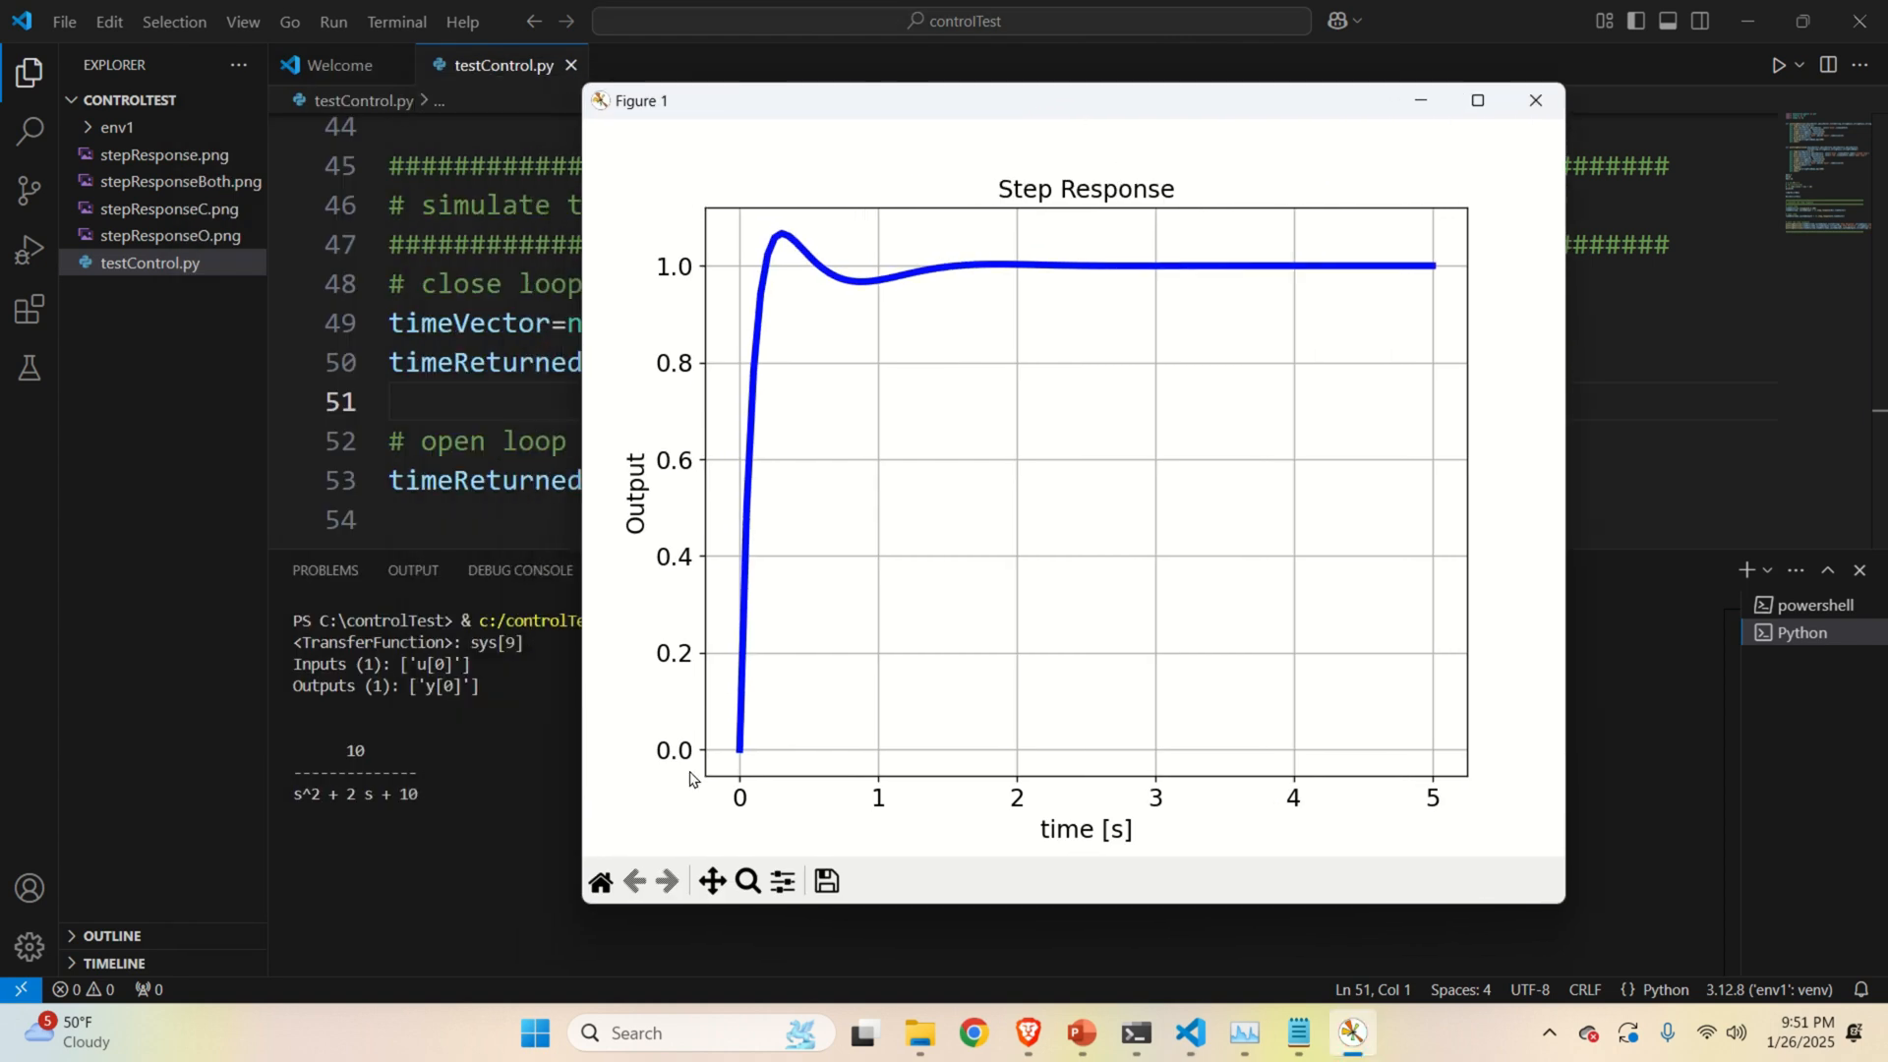
{"action": "mouse_move", "coordinate": [669, 187]}
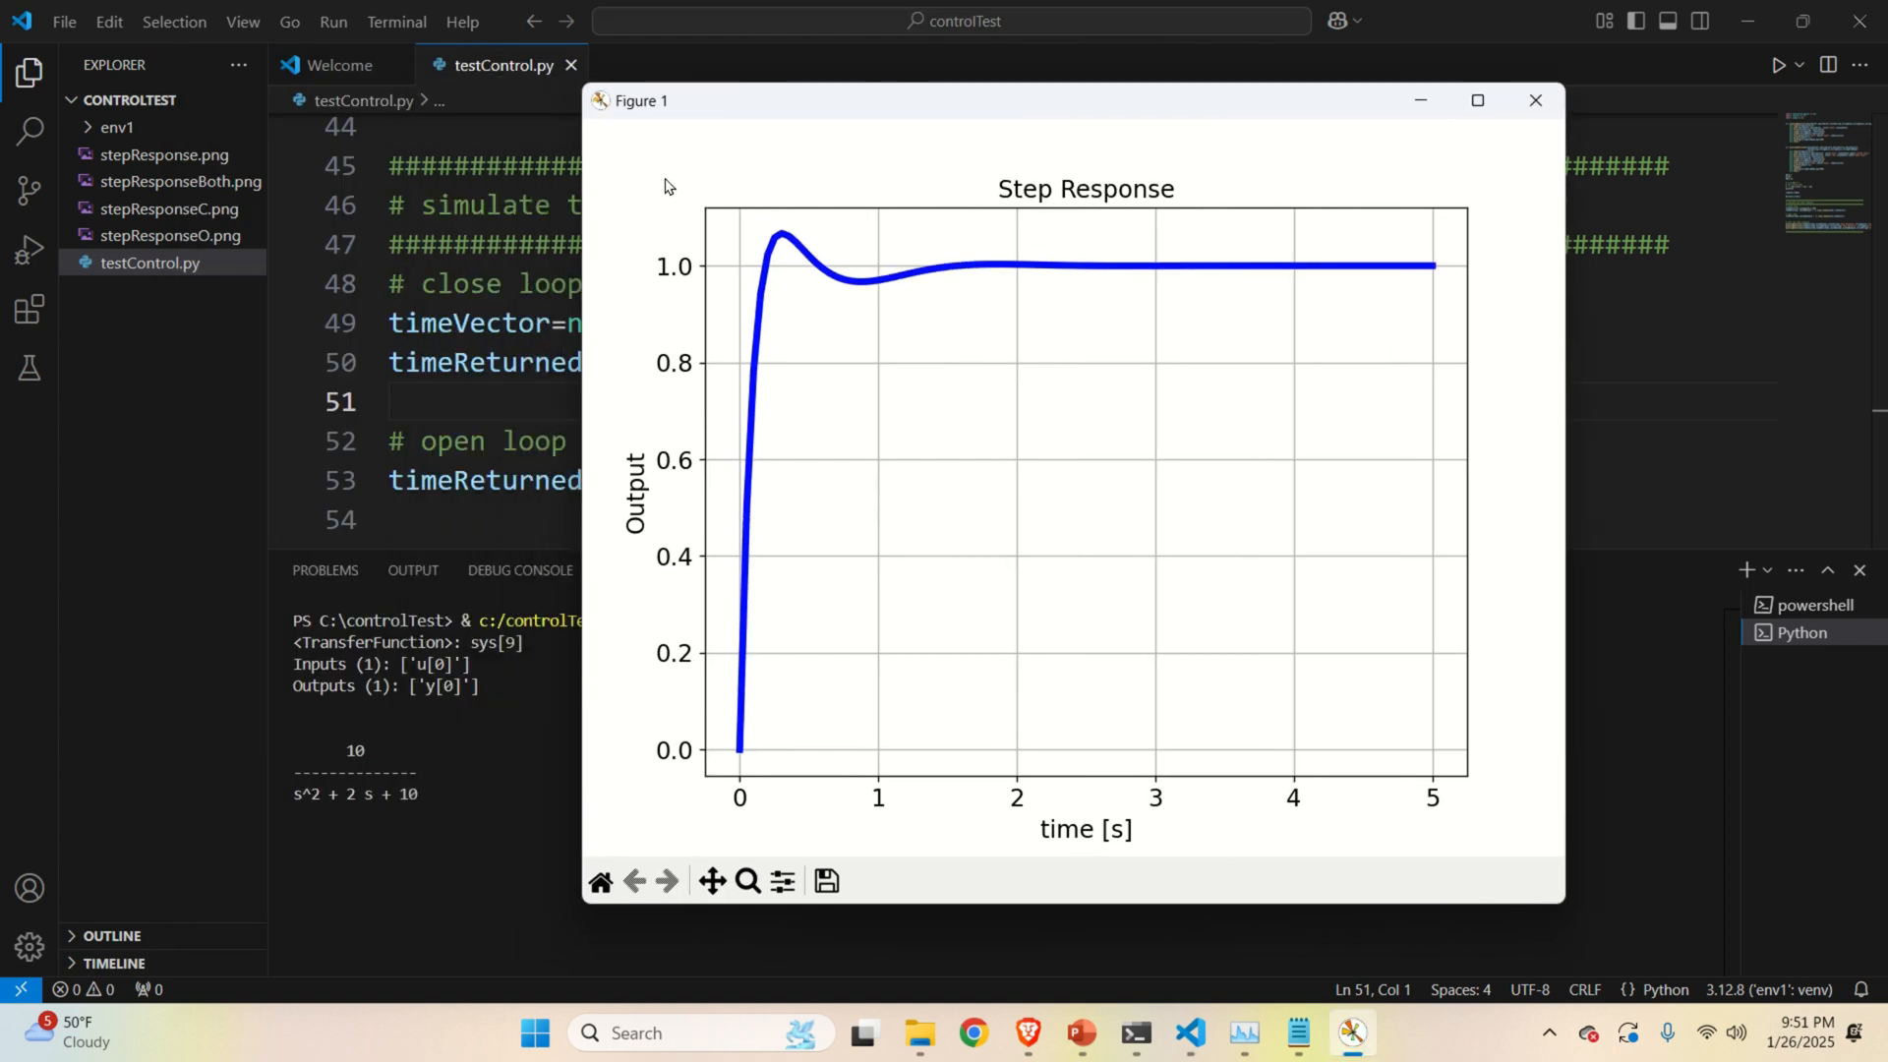
{"action": "mouse_move", "coordinate": [793, 321]}
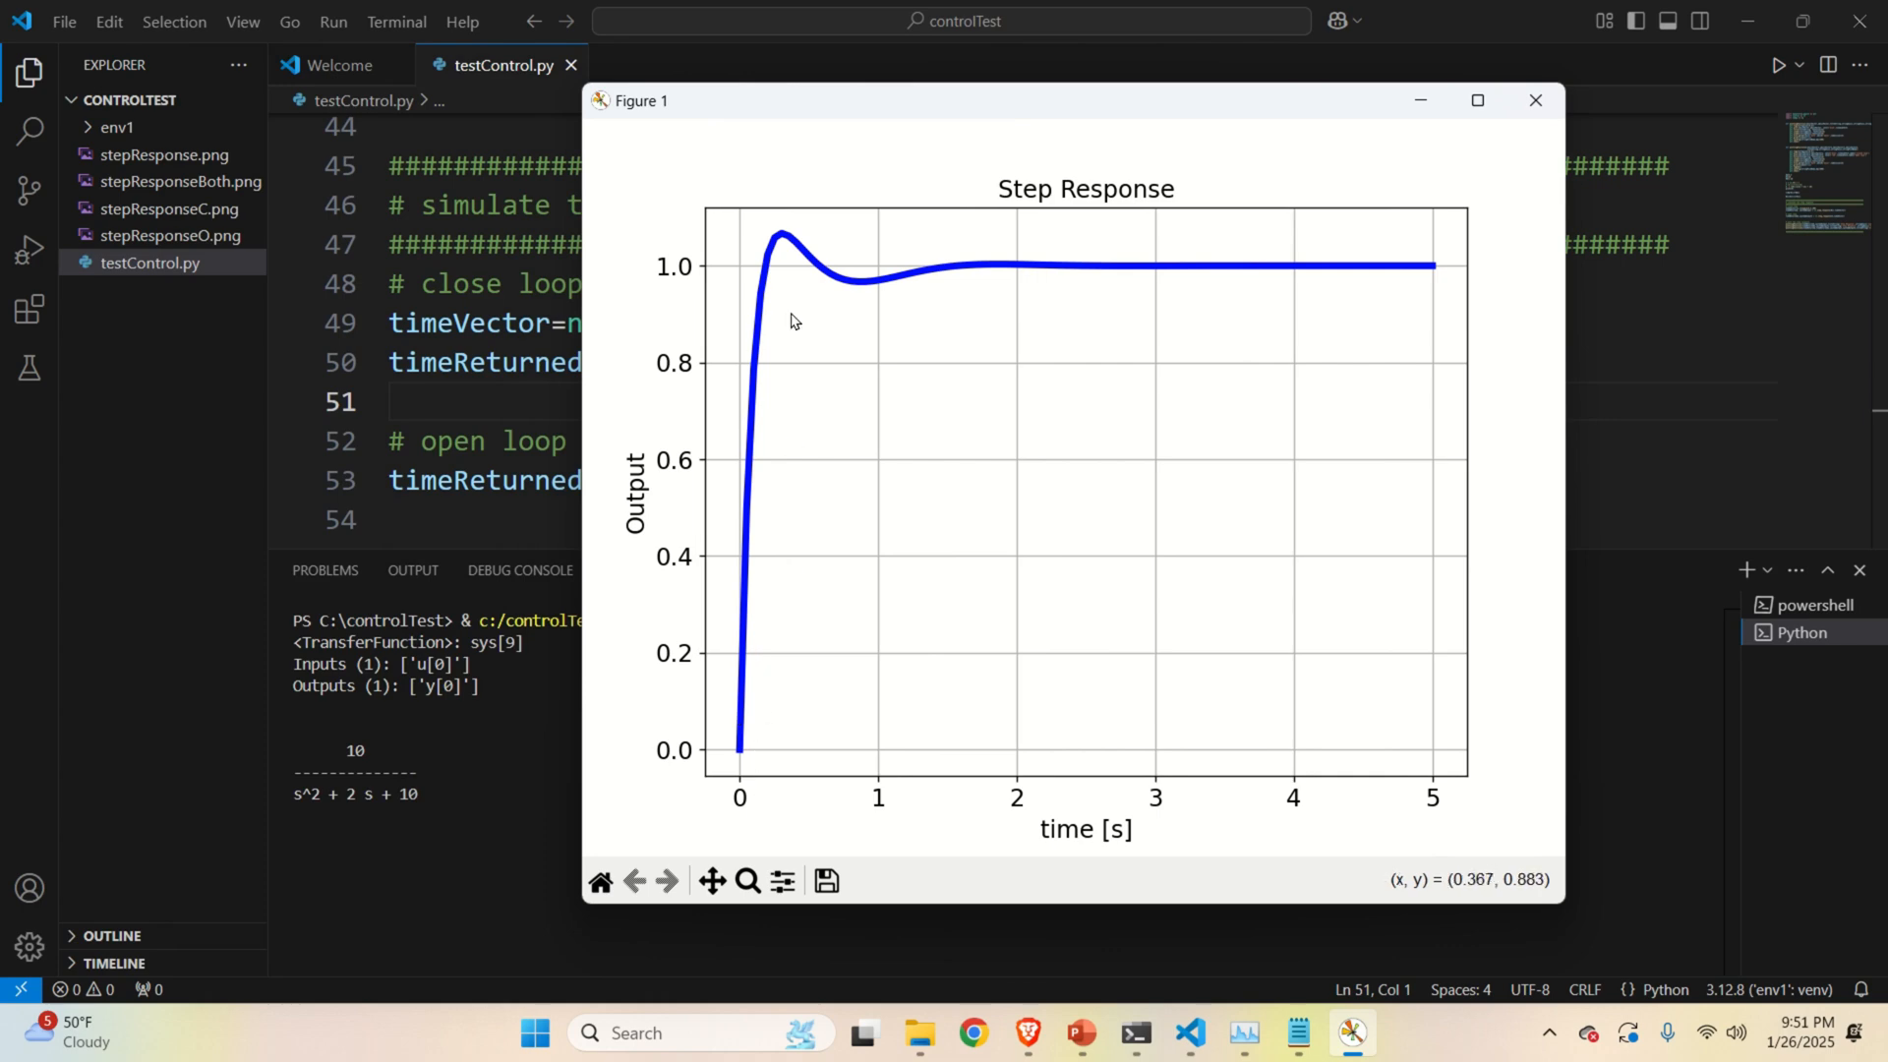
{"action": "mouse_move", "coordinate": [881, 274]}
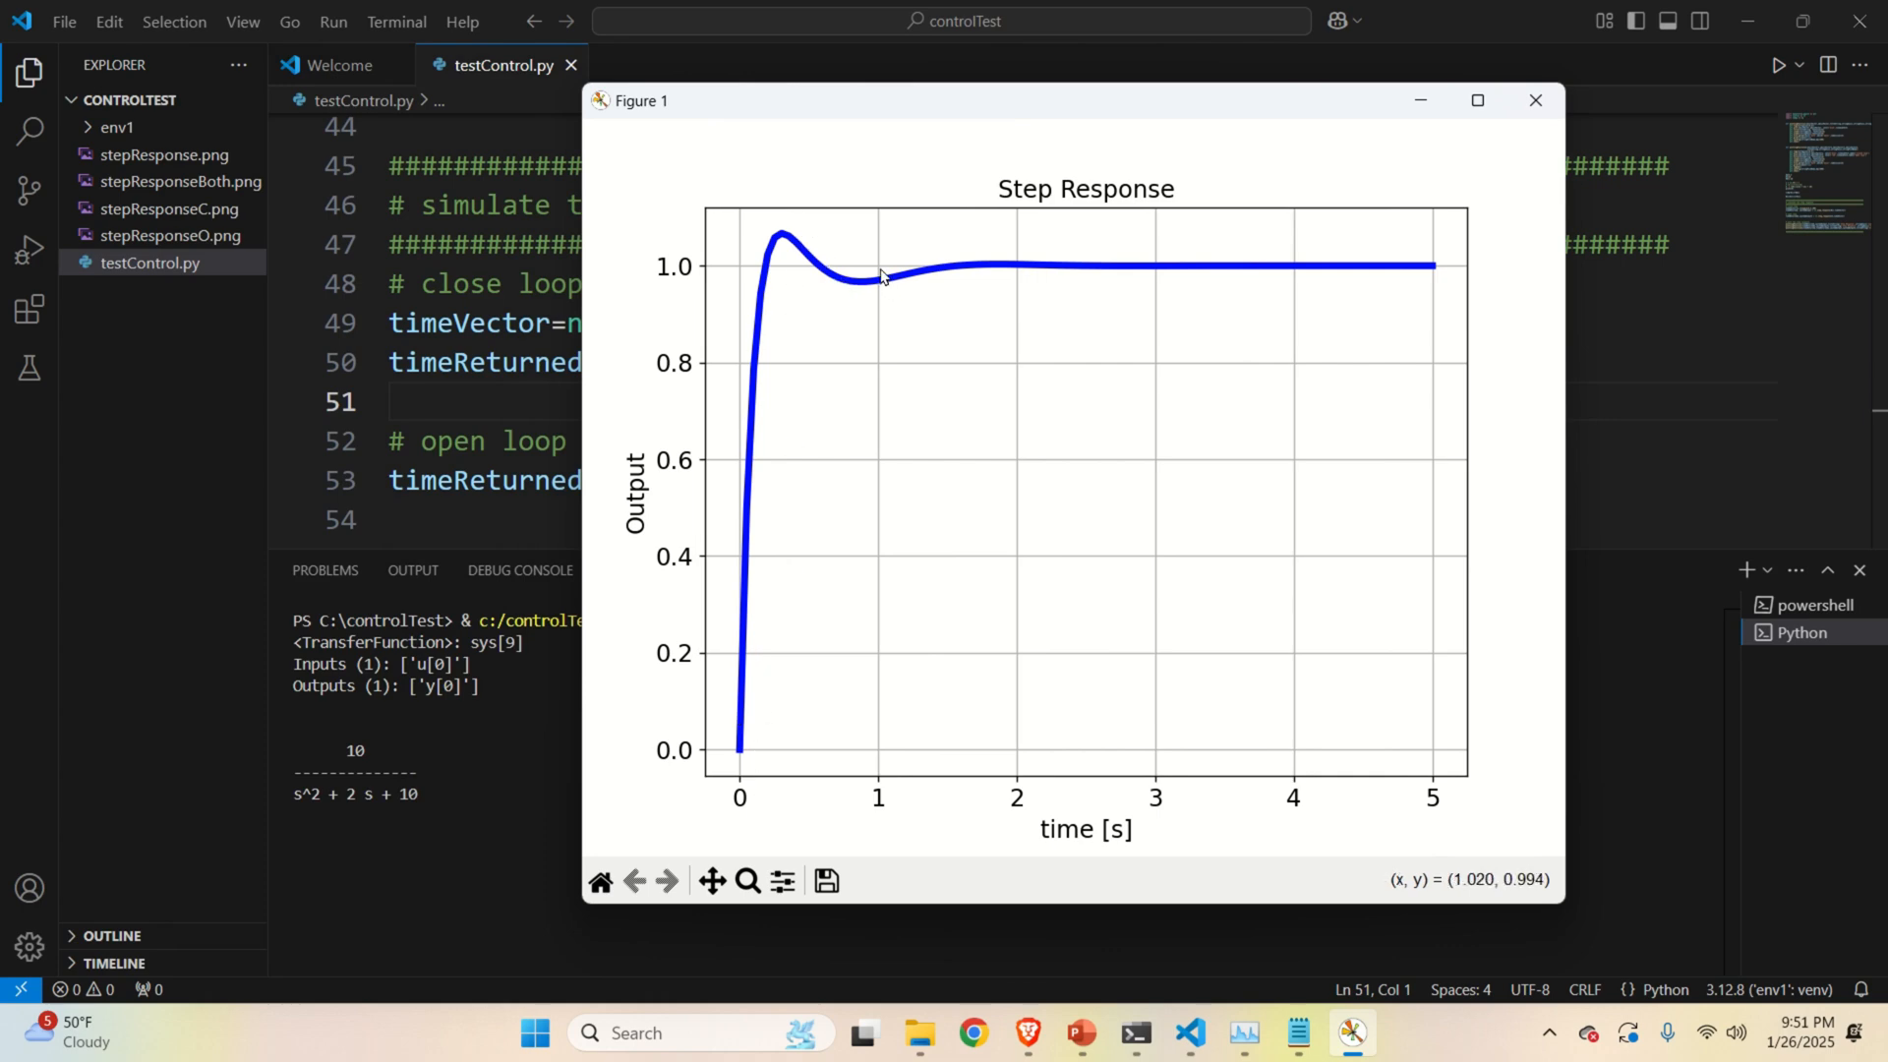
{"action": "mouse_move", "coordinate": [768, 278]}
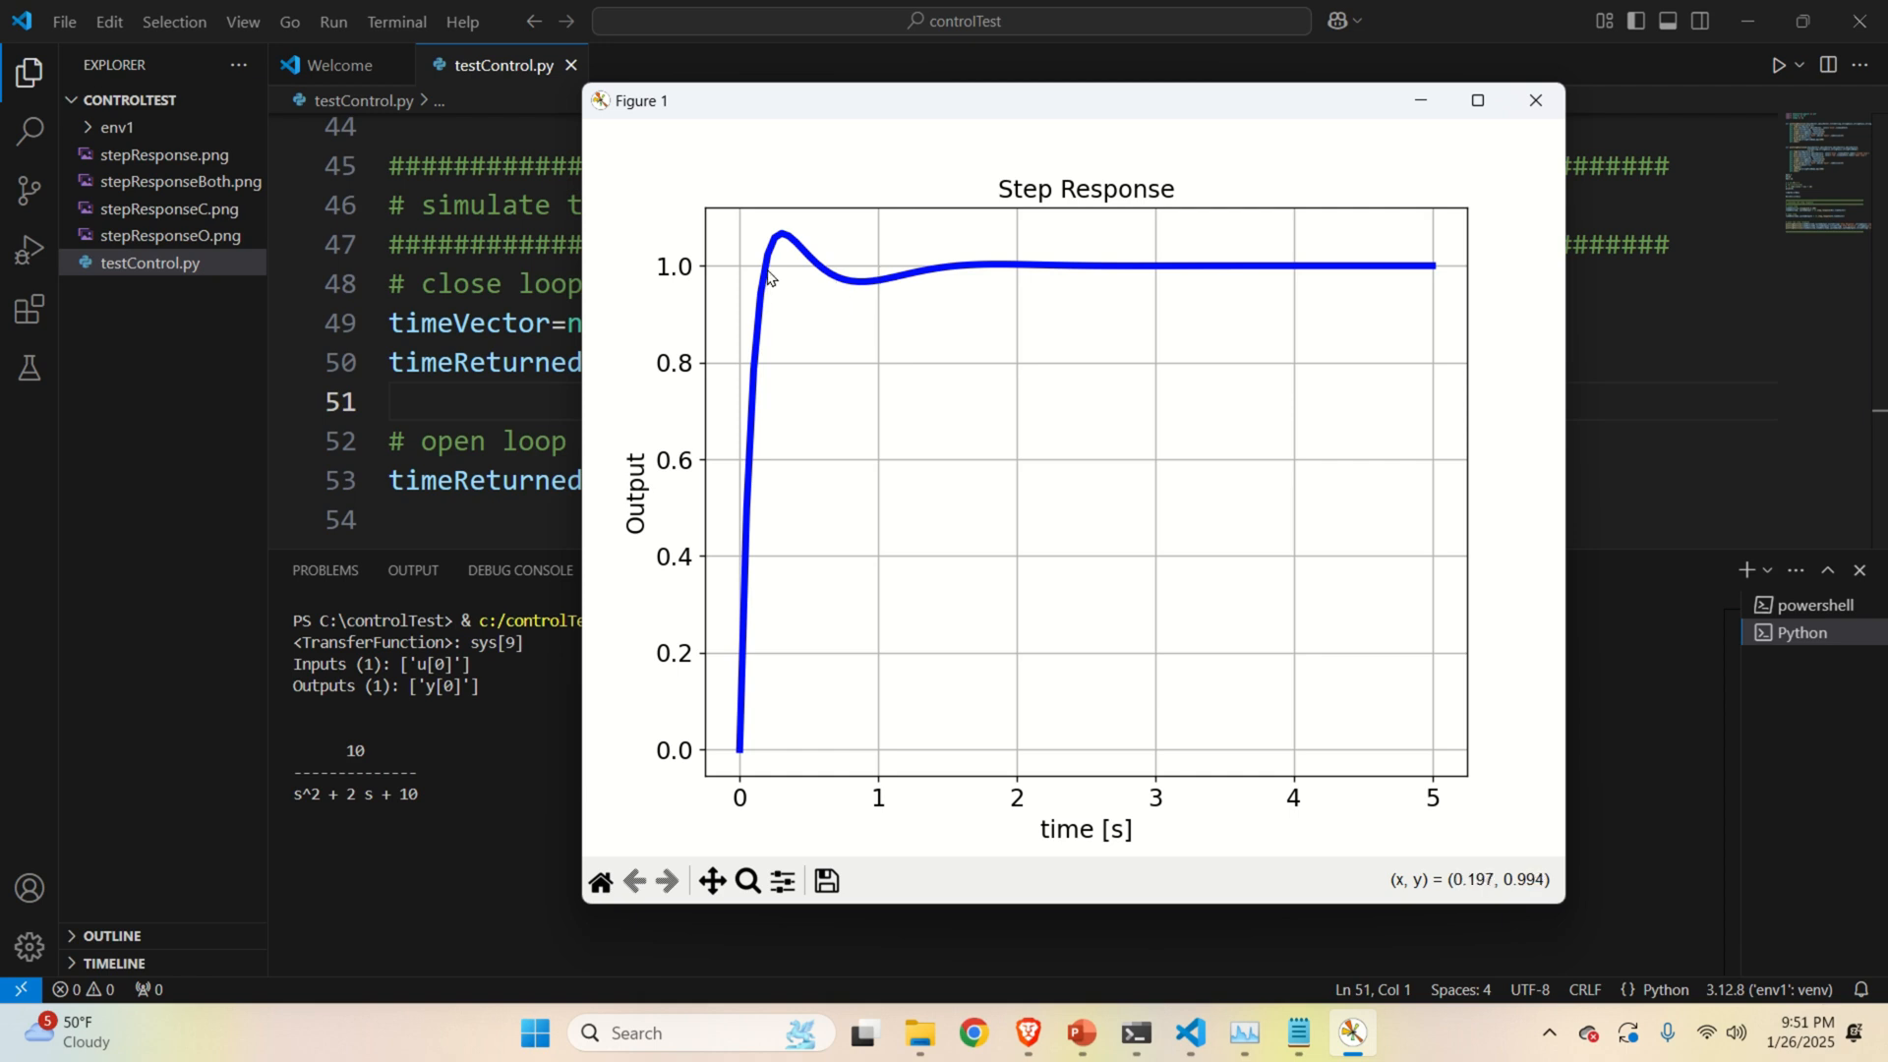
{"action": "mouse_move", "coordinate": [763, 279]}
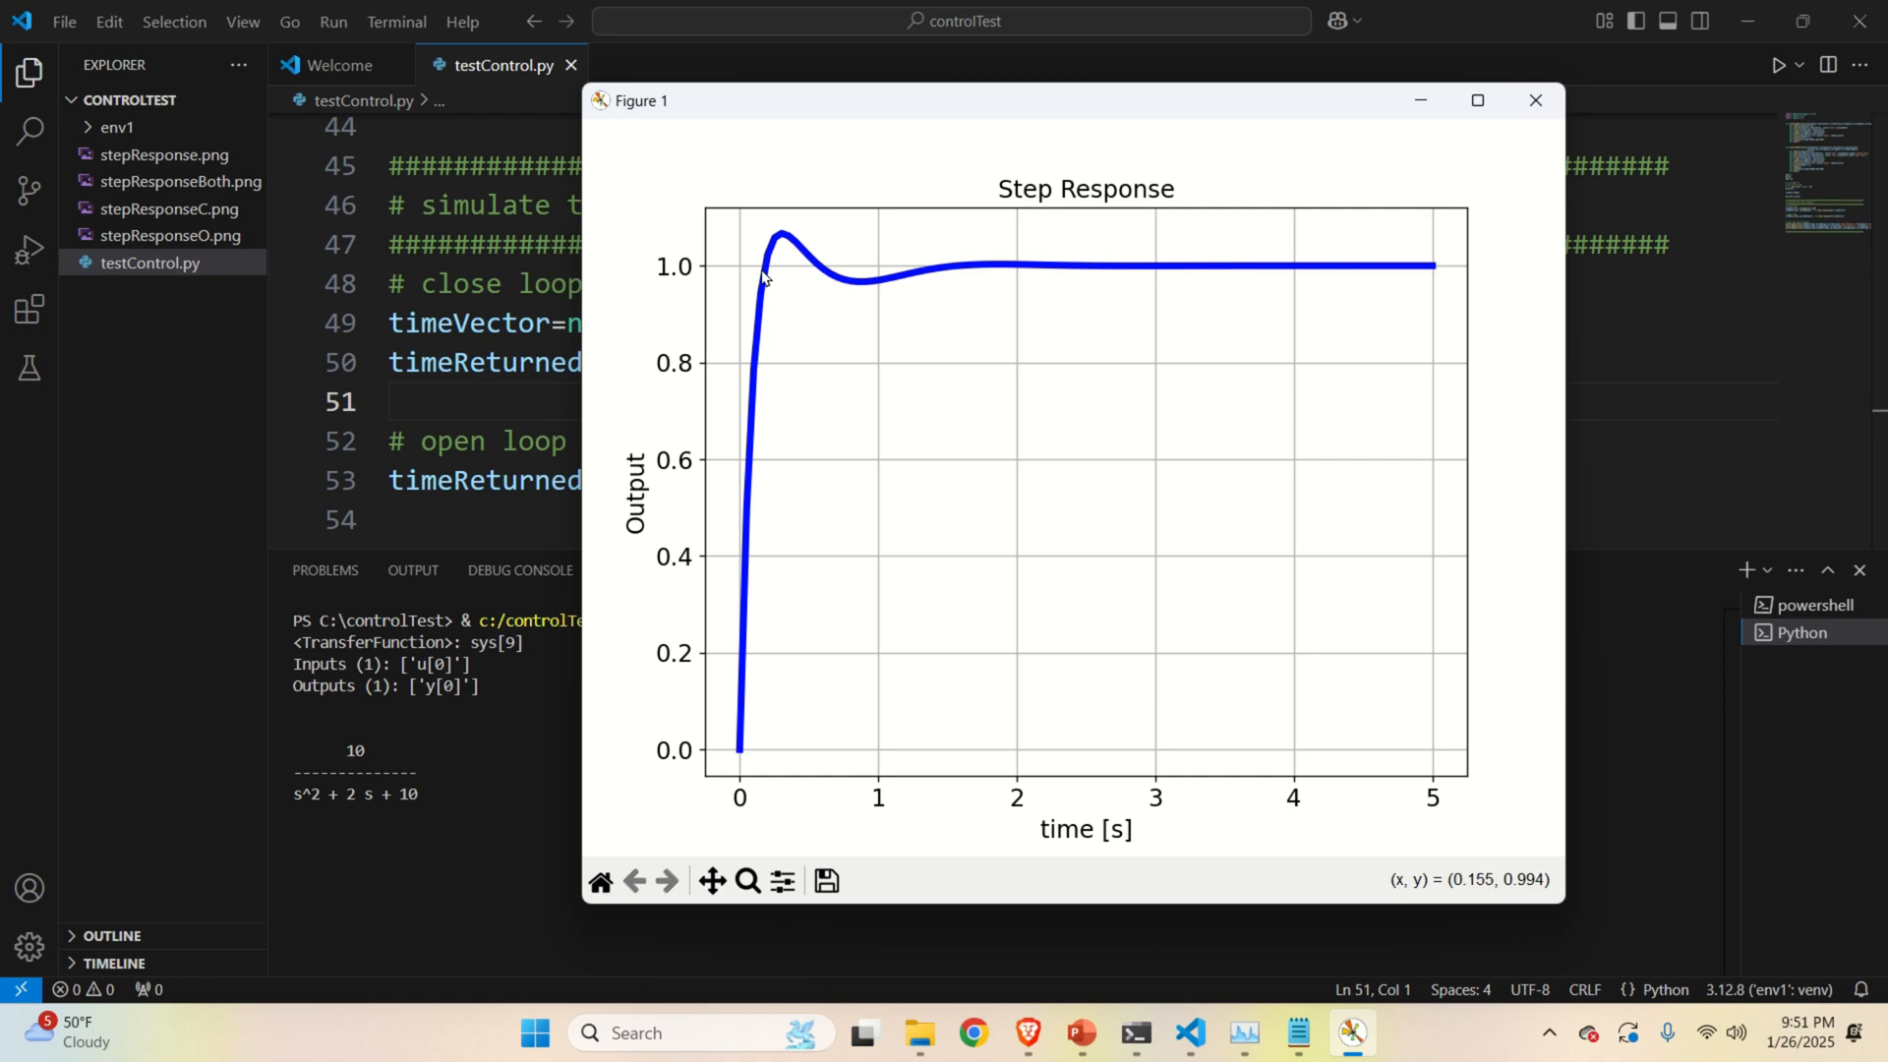
{"action": "mouse_move", "coordinate": [820, 269]}
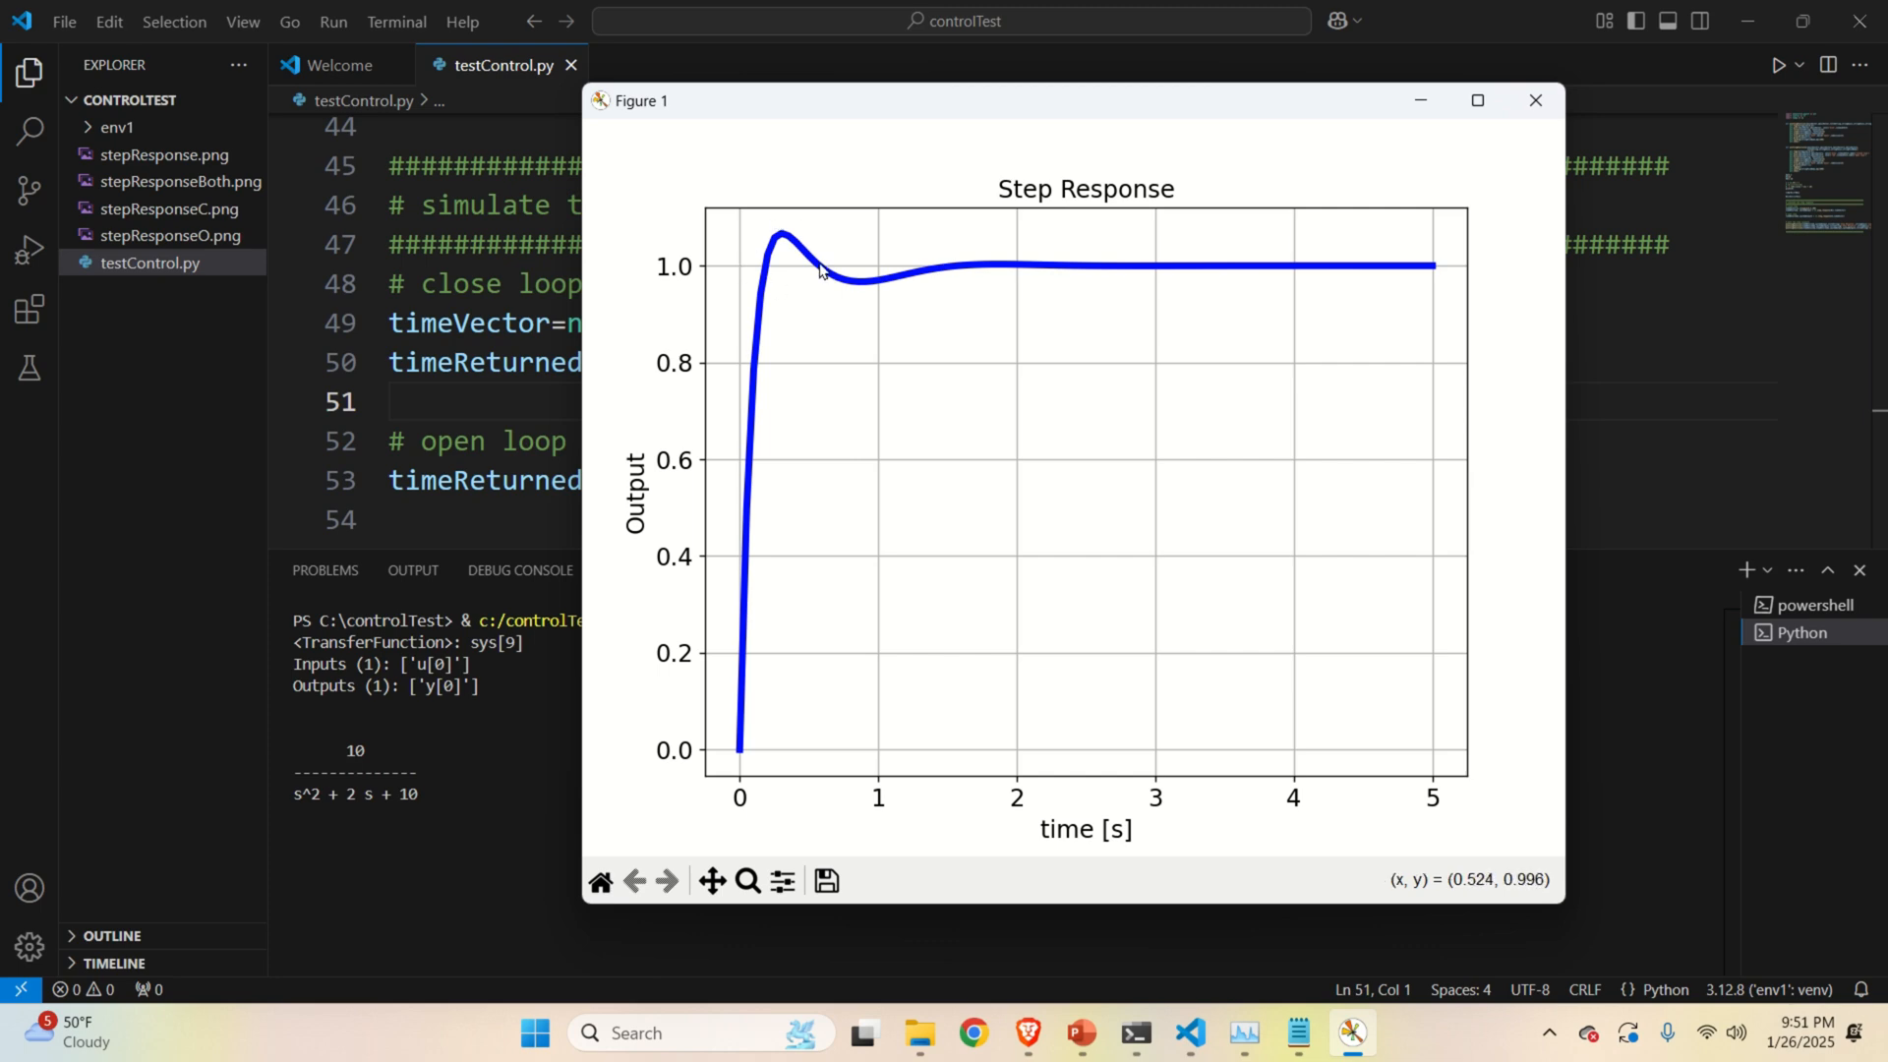
{"action": "mouse_move", "coordinate": [761, 240]}
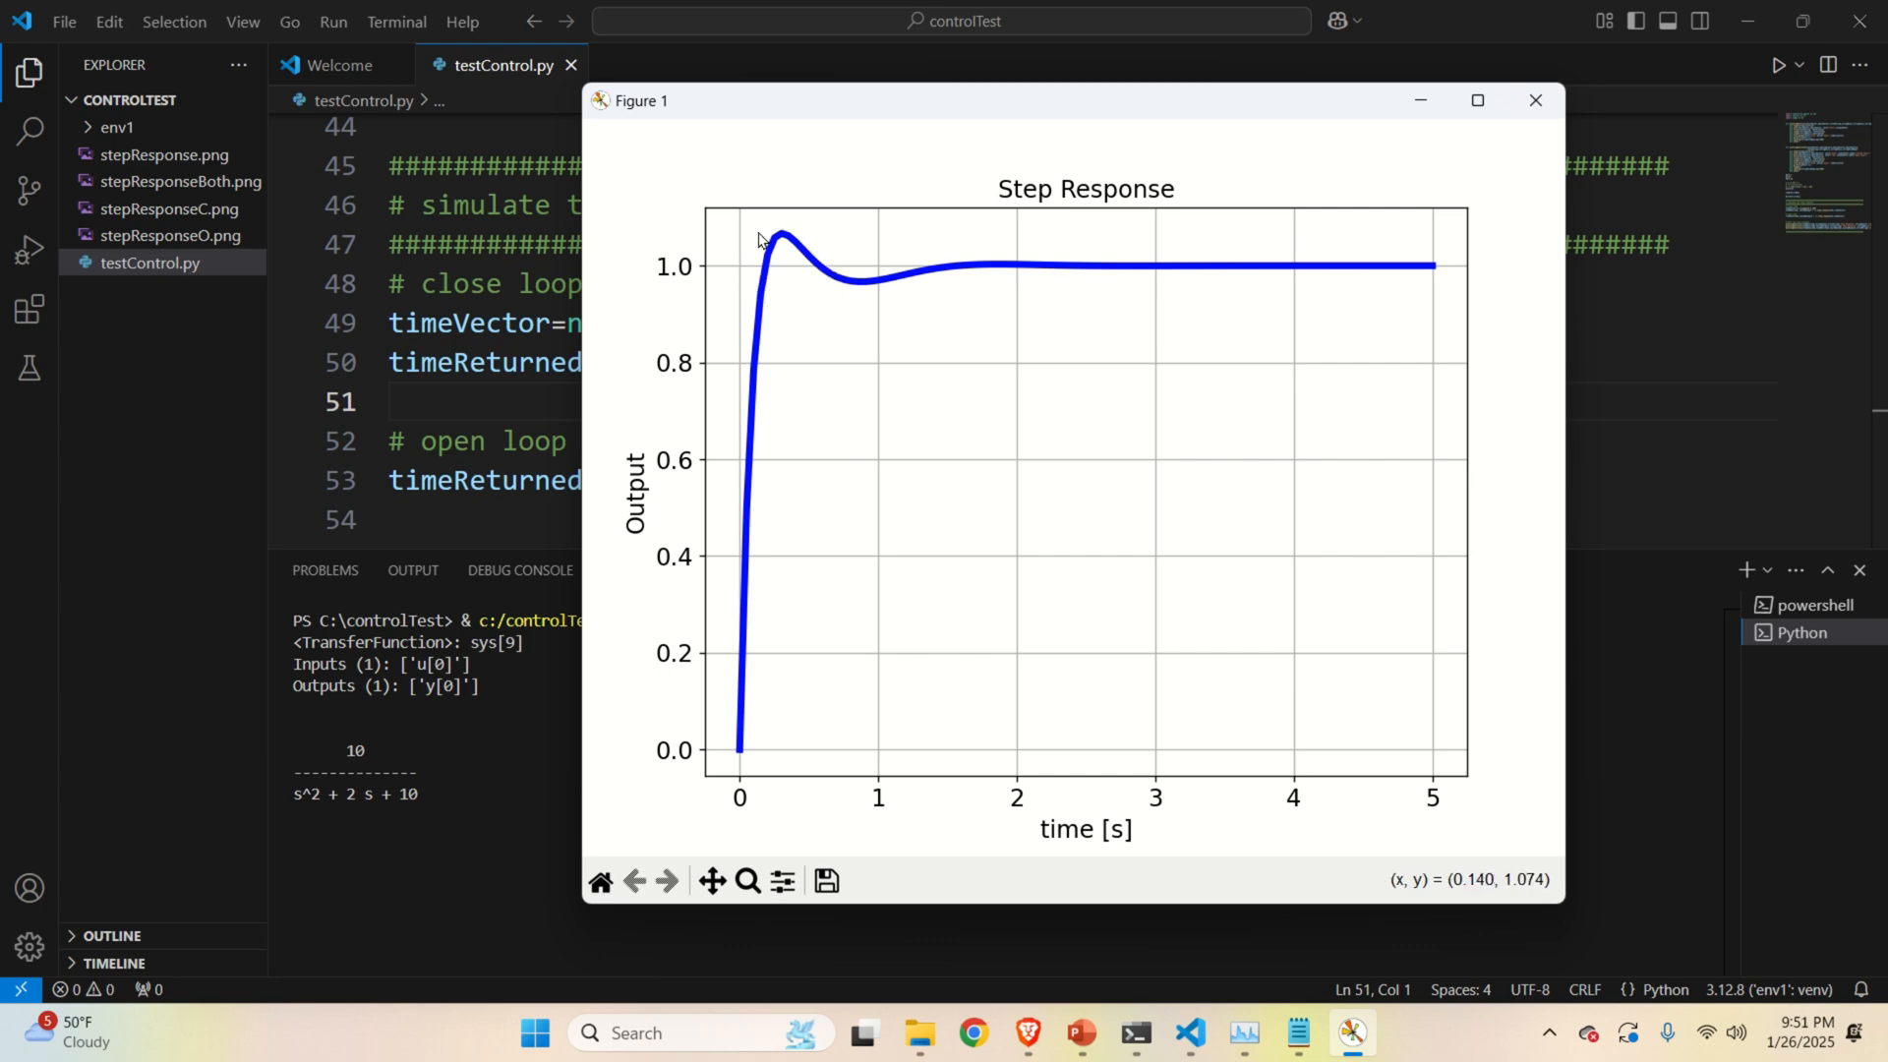
{"action": "mouse_move", "coordinate": [1060, 262]}
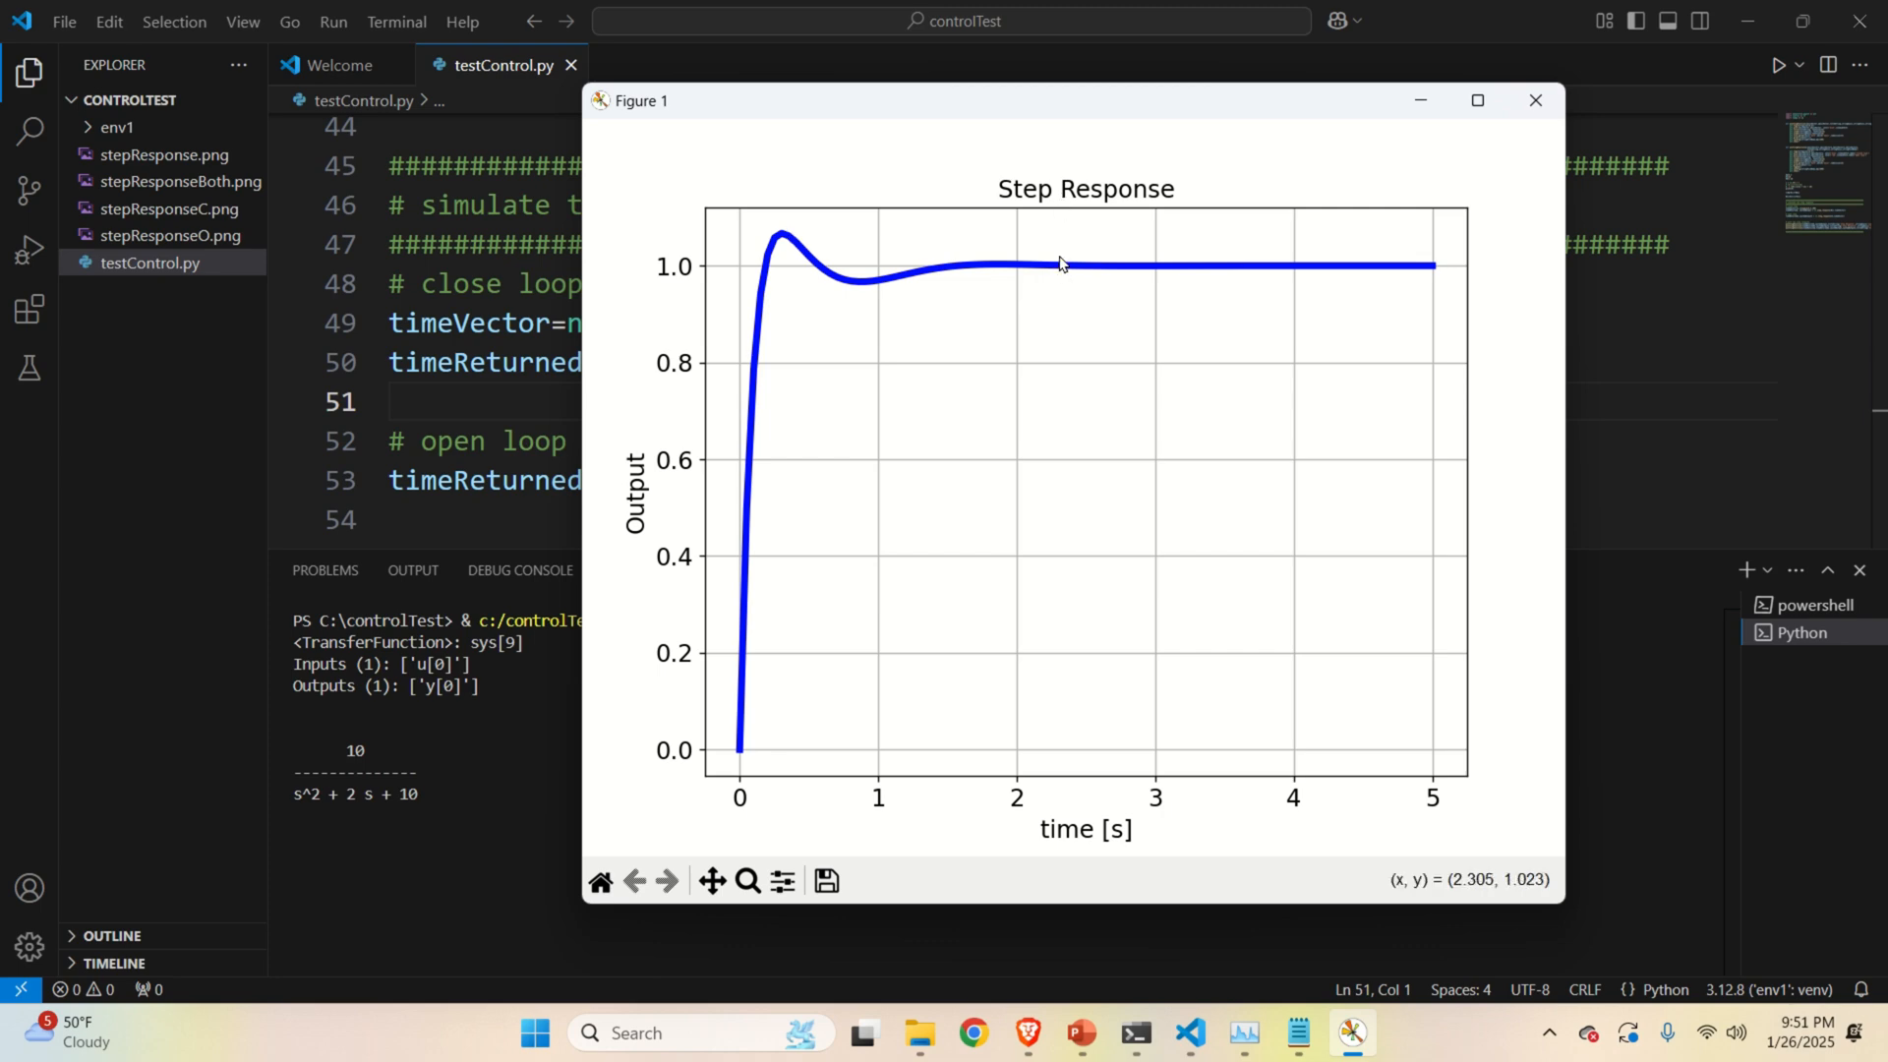
{"action": "mouse_move", "coordinate": [982, 330]}
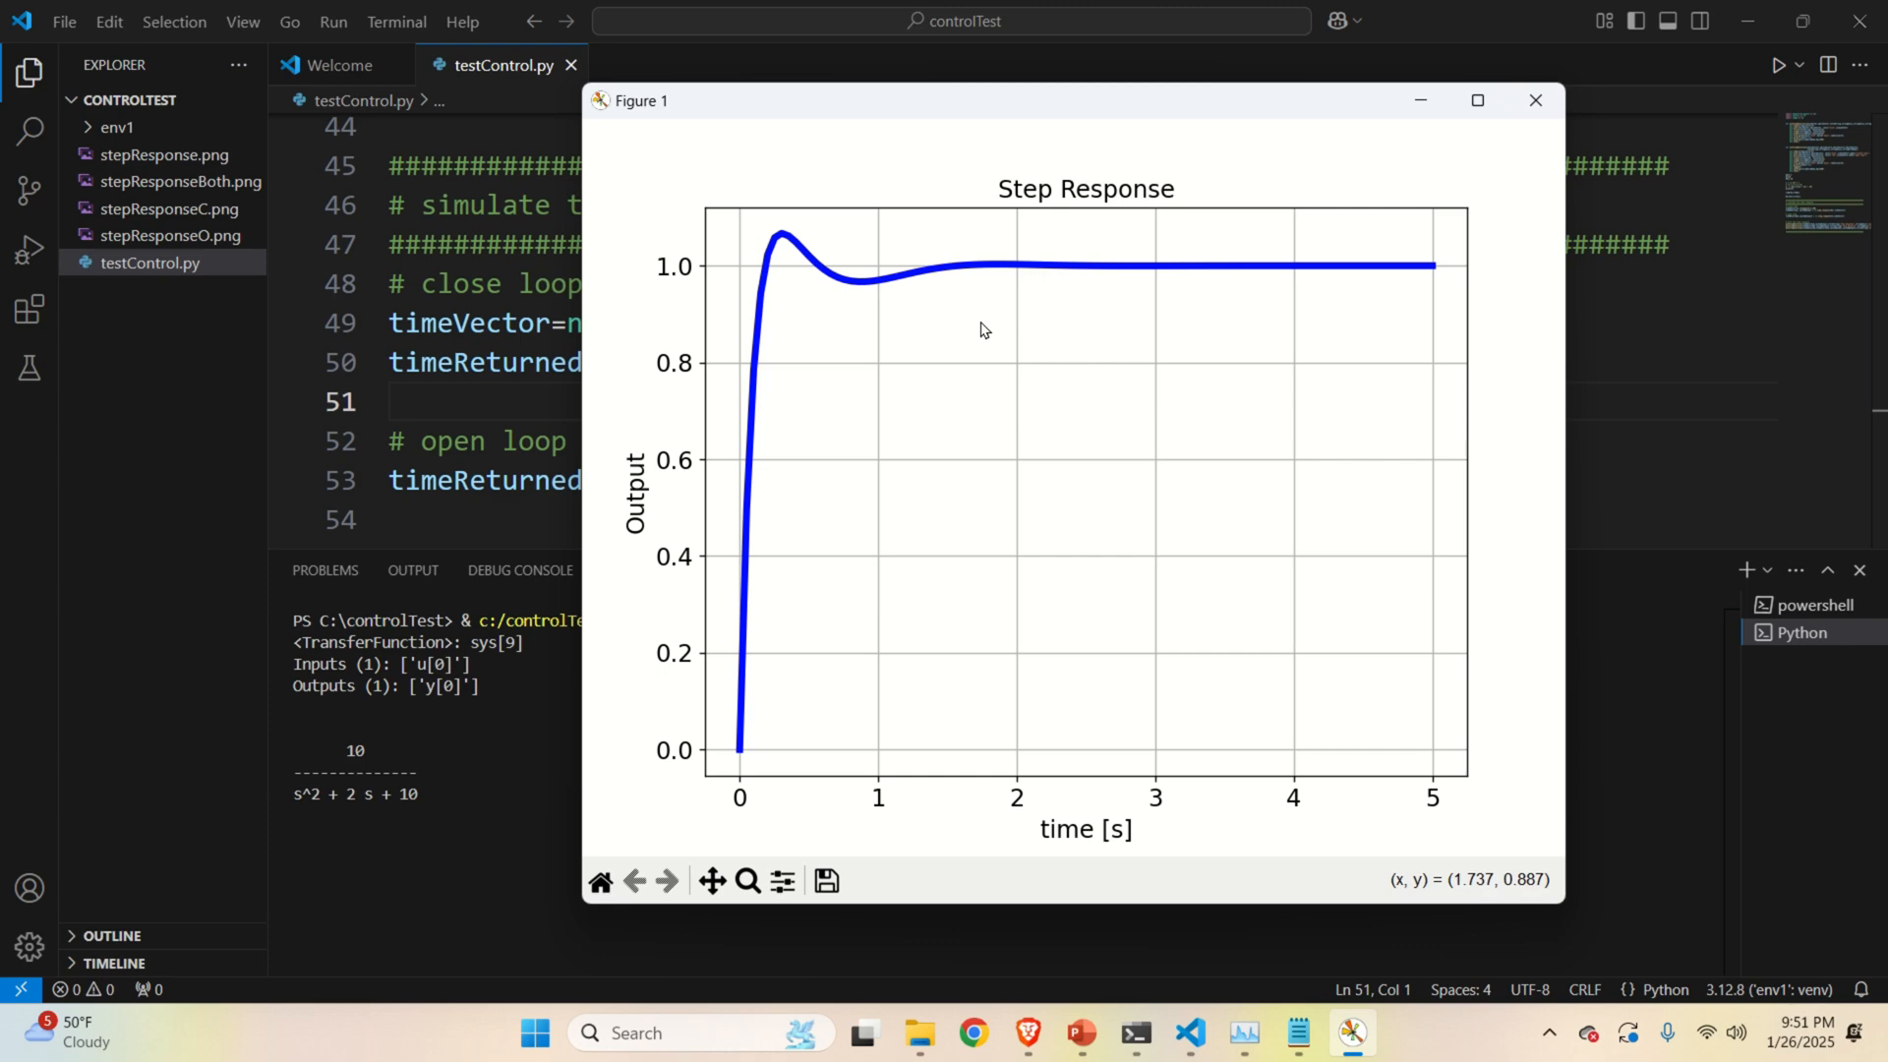
{"action": "mouse_move", "coordinate": [1448, 75]}
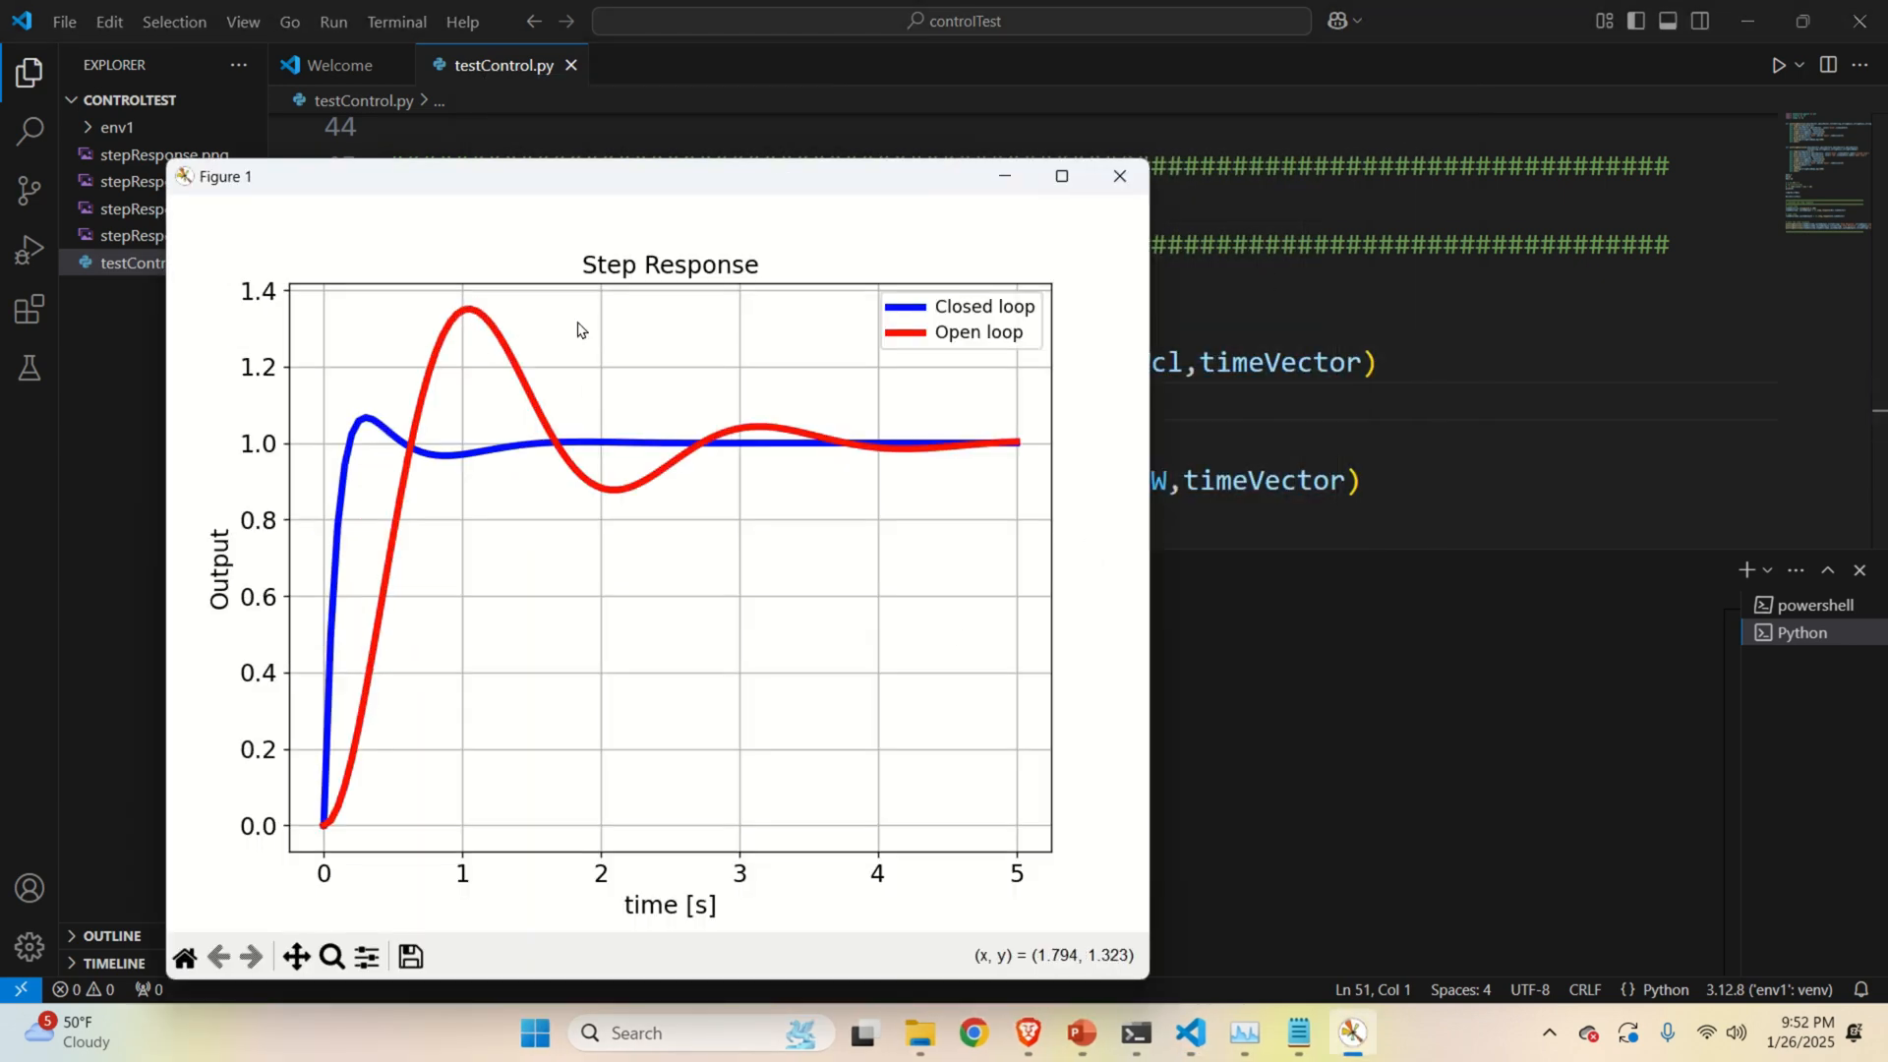
{"action": "mouse_move", "coordinate": [482, 313]}
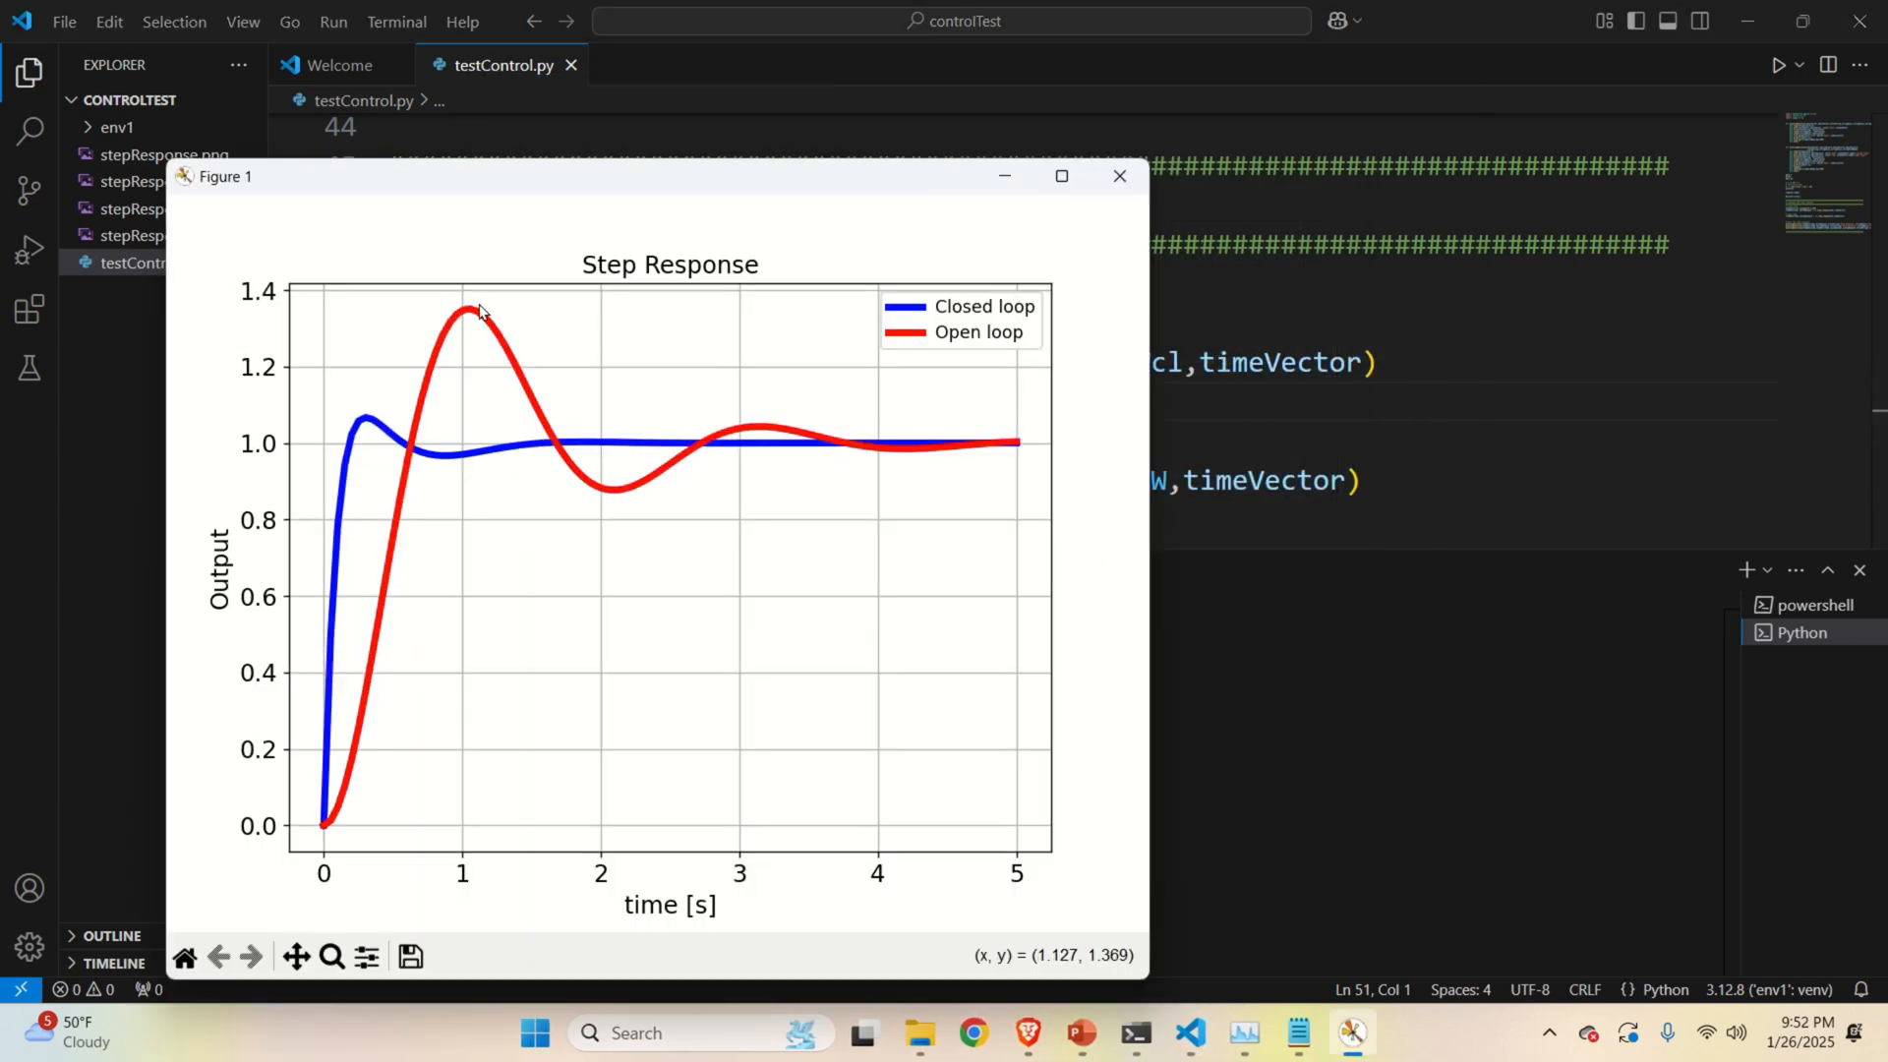
{"action": "mouse_move", "coordinate": [370, 420]}
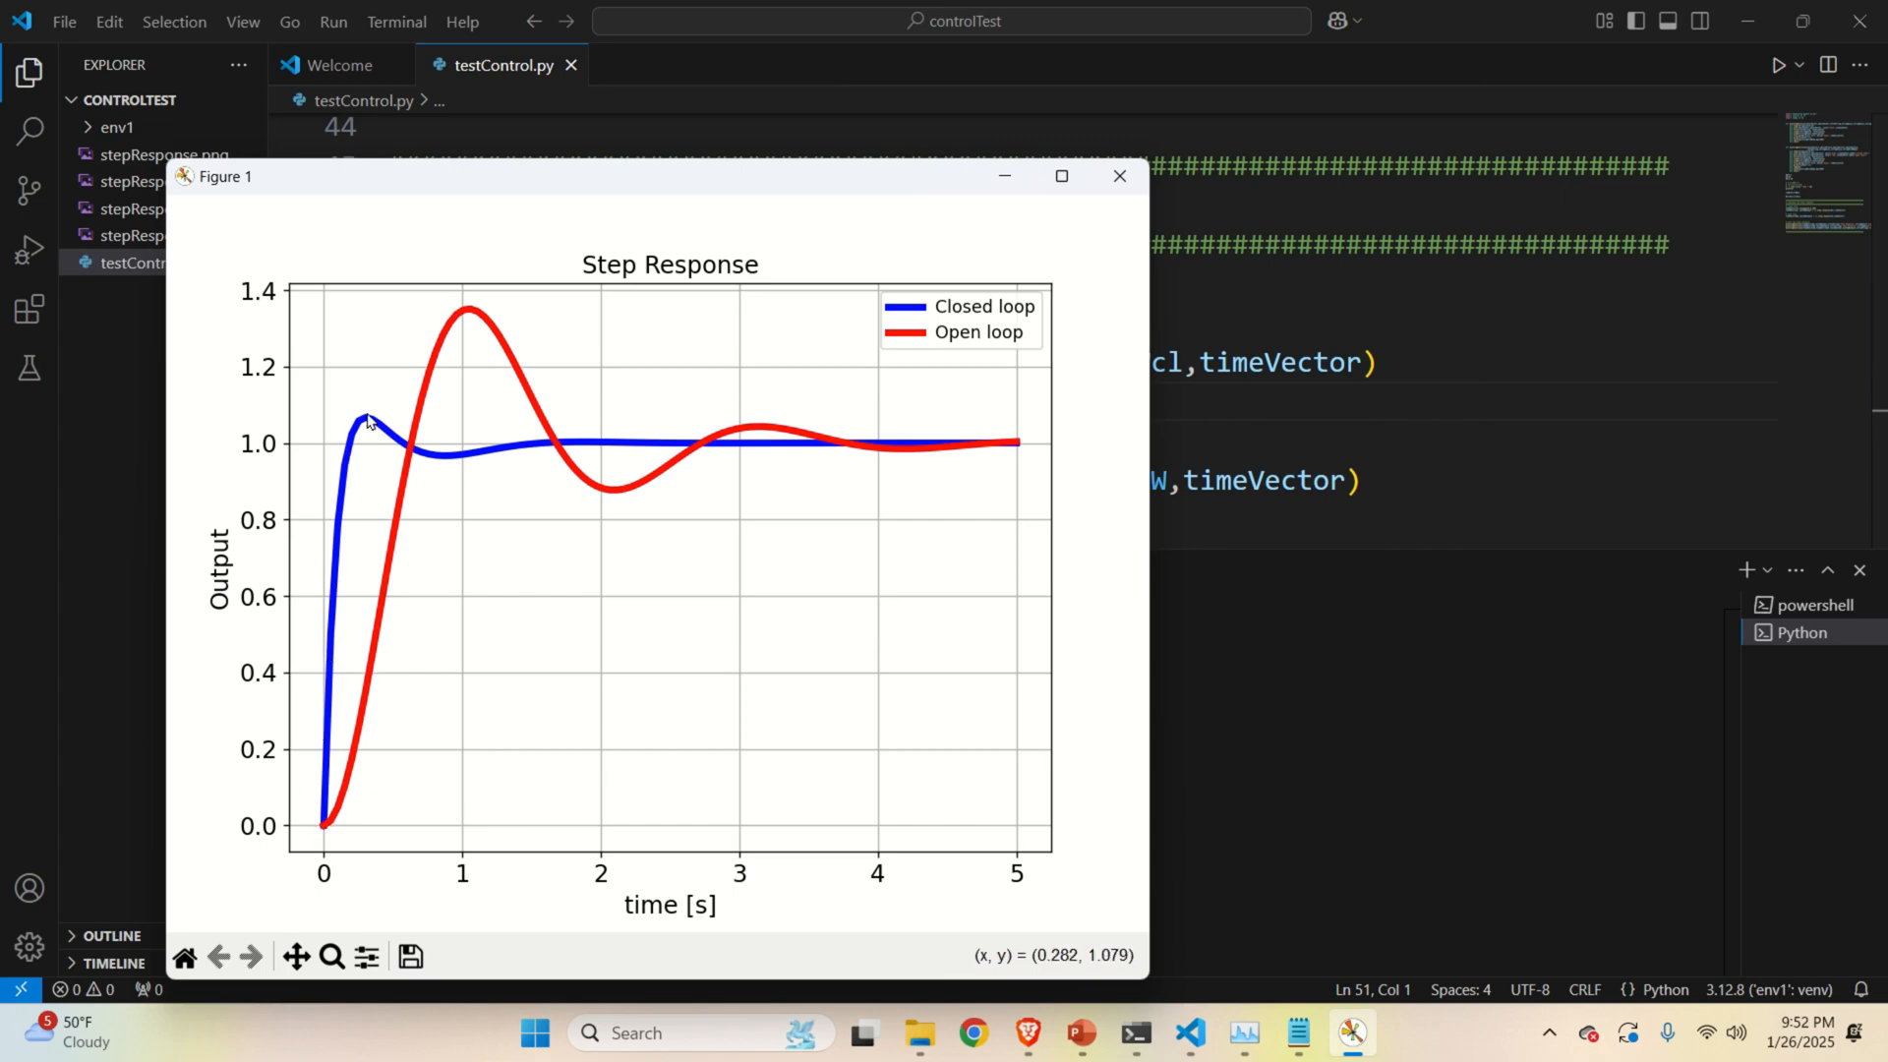
{"action": "mouse_move", "coordinate": [975, 443]}
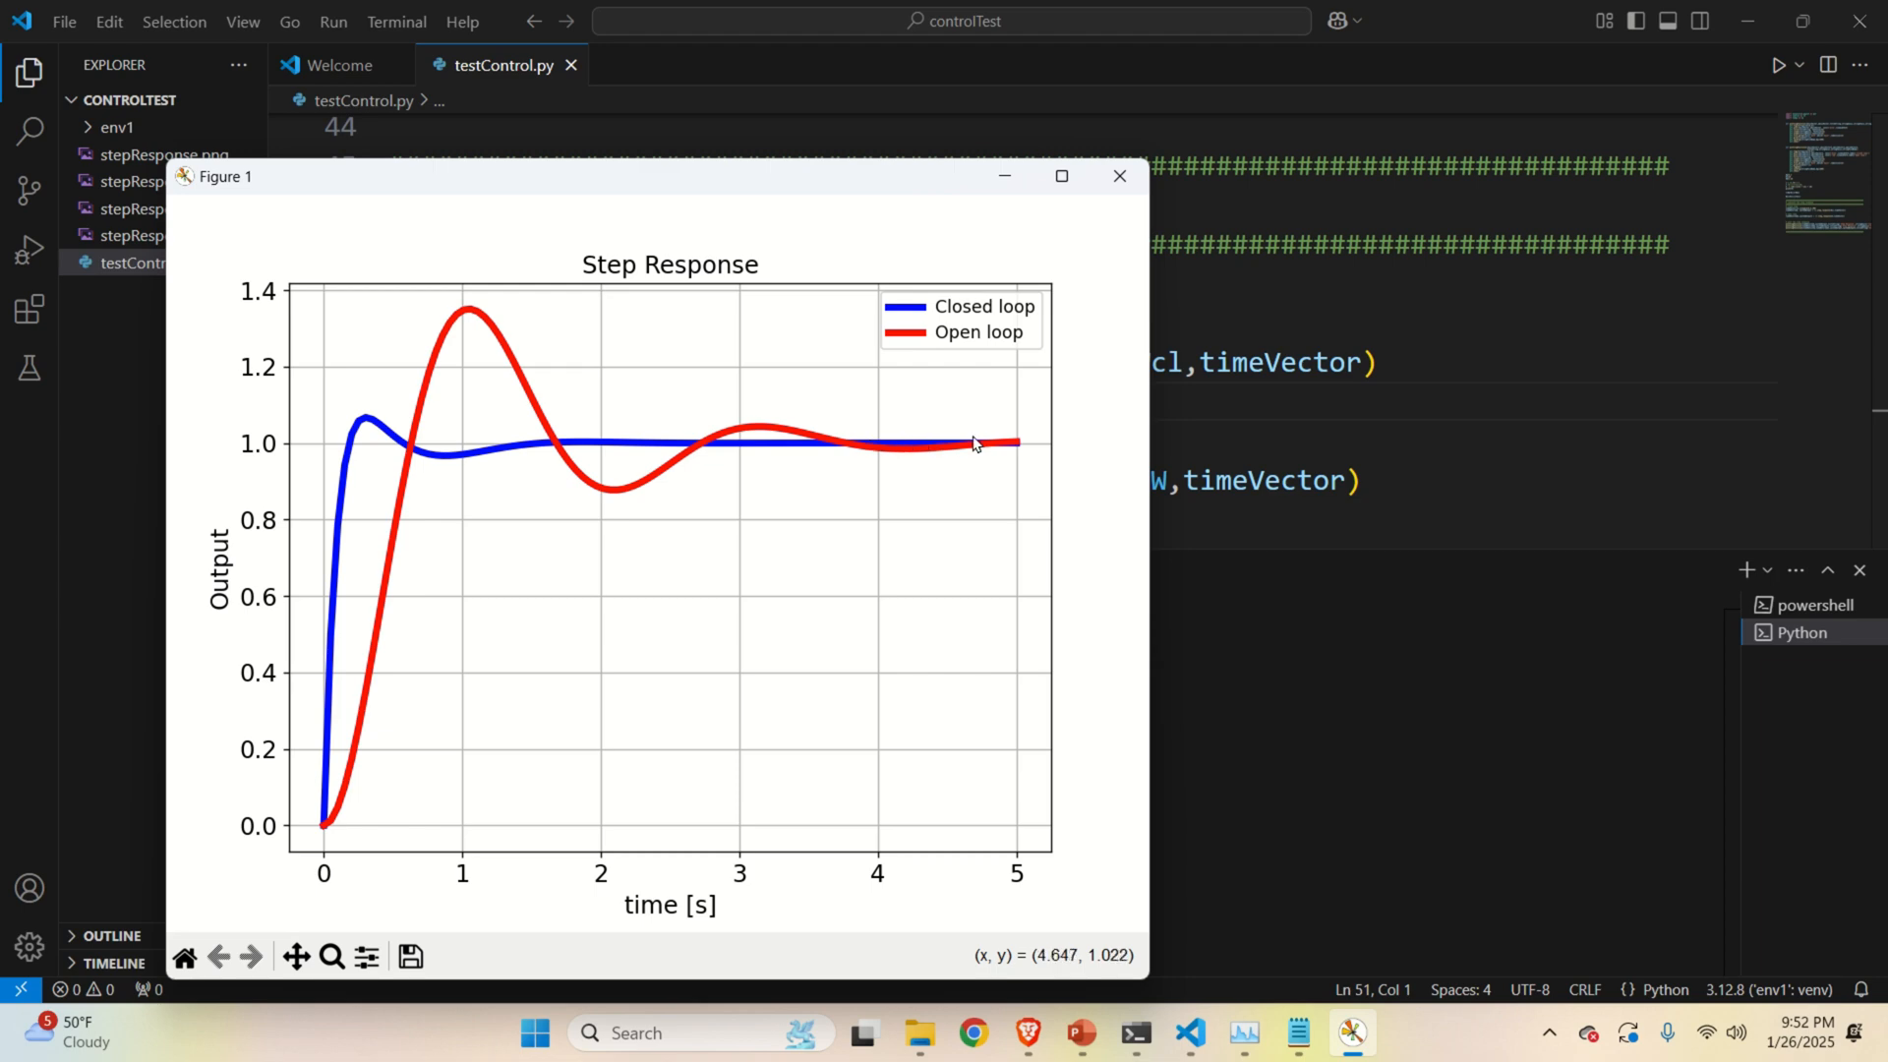
{"action": "mouse_move", "coordinate": [397, 455]}
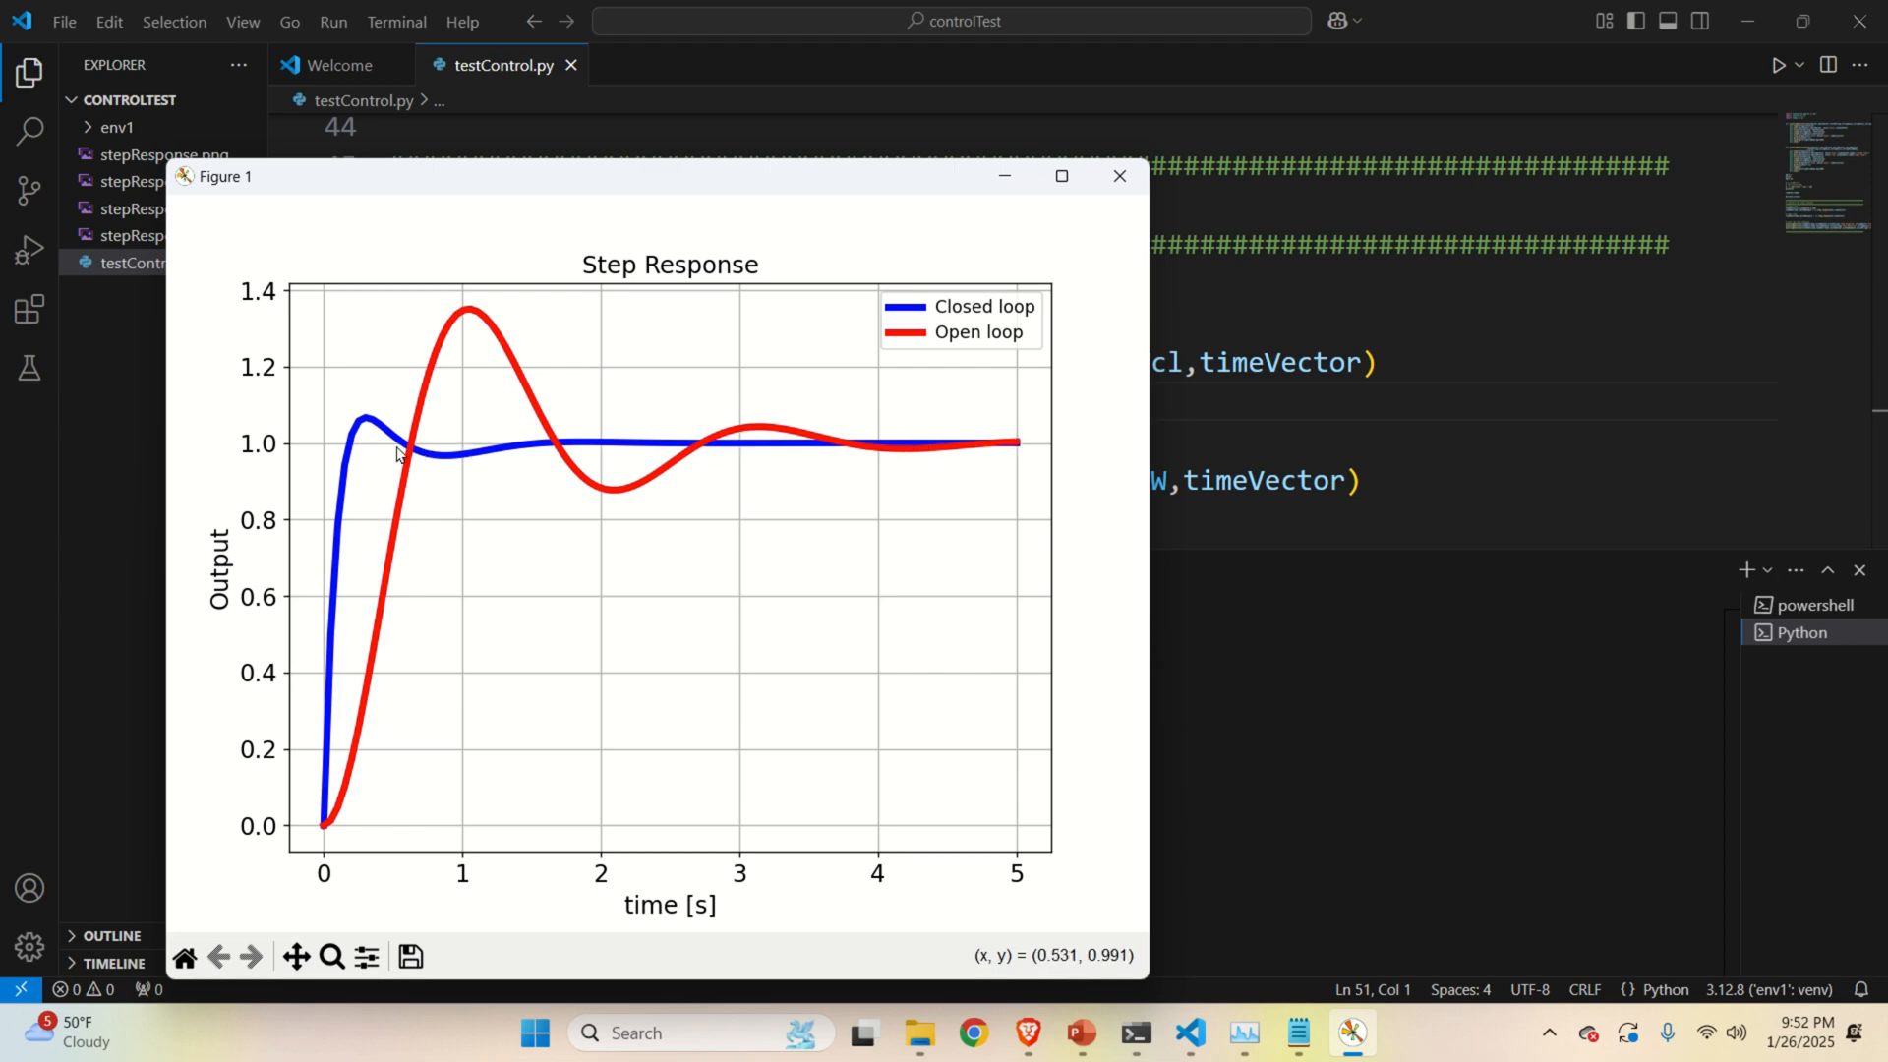
{"action": "mouse_move", "coordinate": [370, 391]}
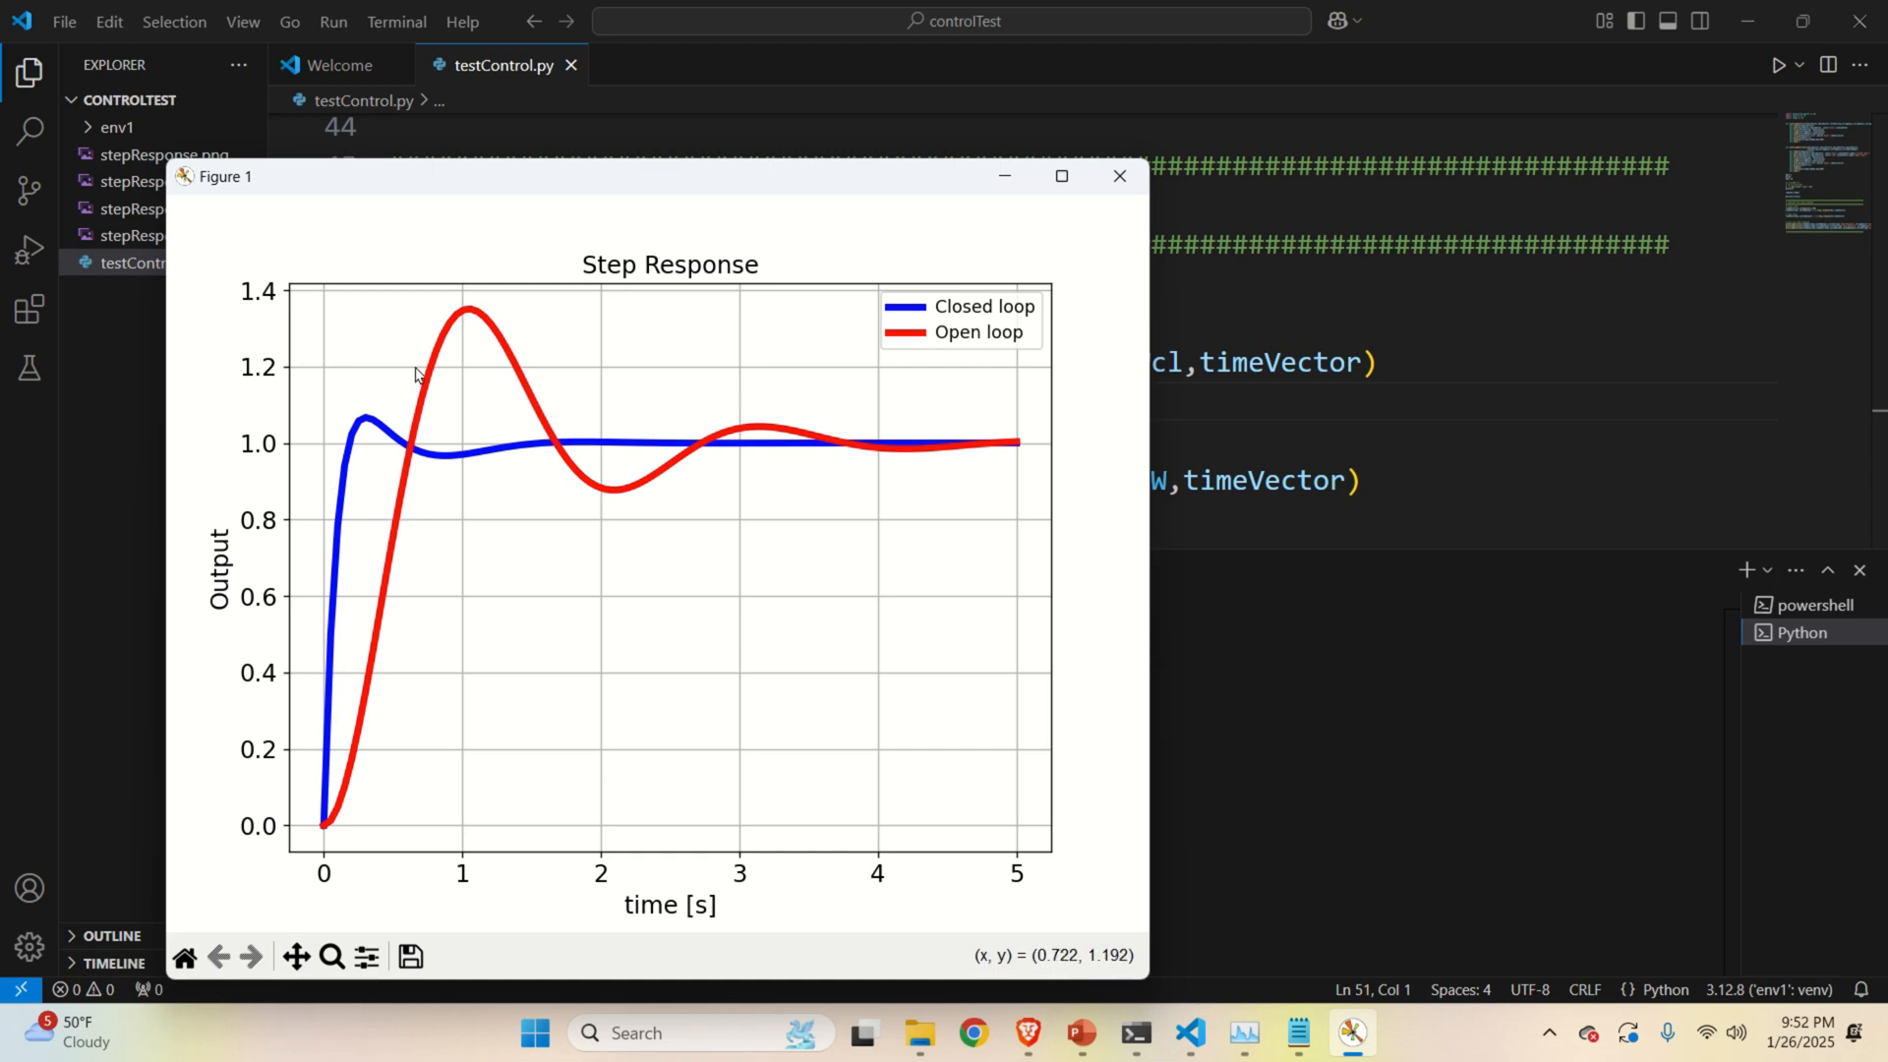
{"action": "mouse_move", "coordinate": [318, 520]}
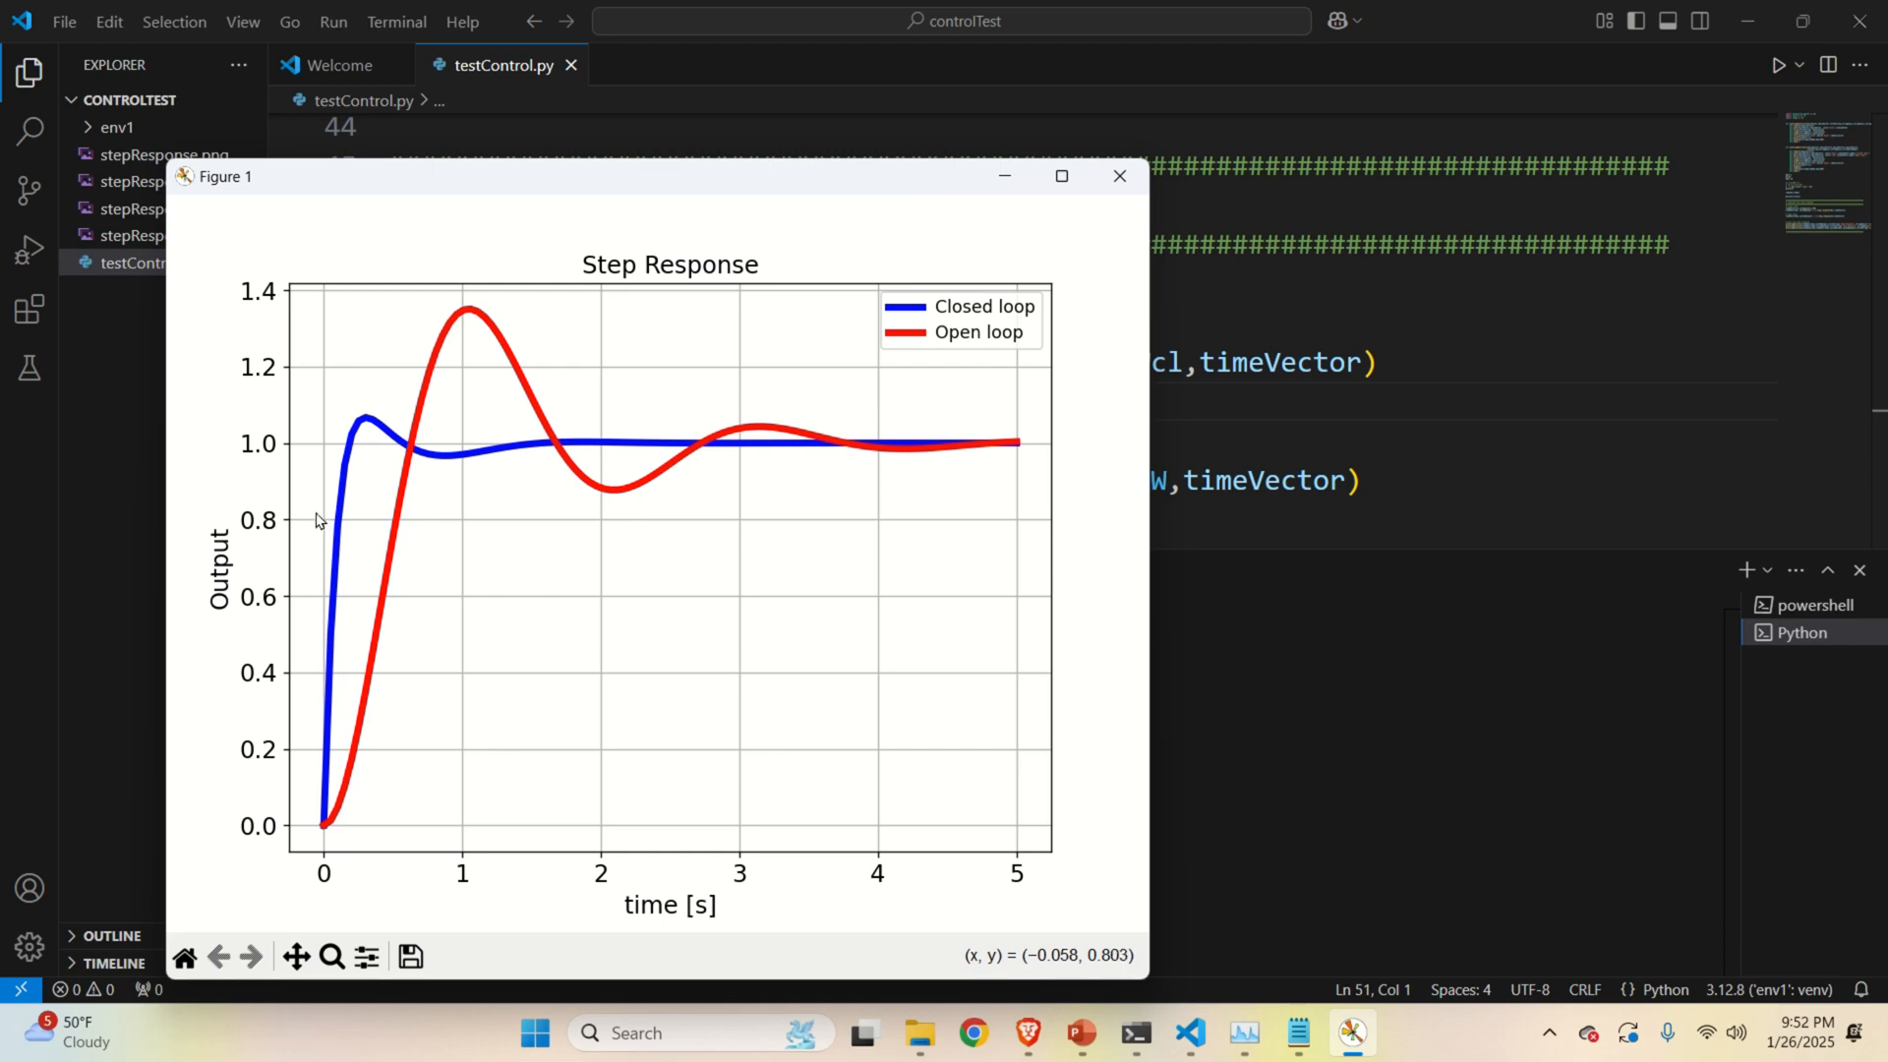
{"action": "mouse_move", "coordinate": [644, 439]}
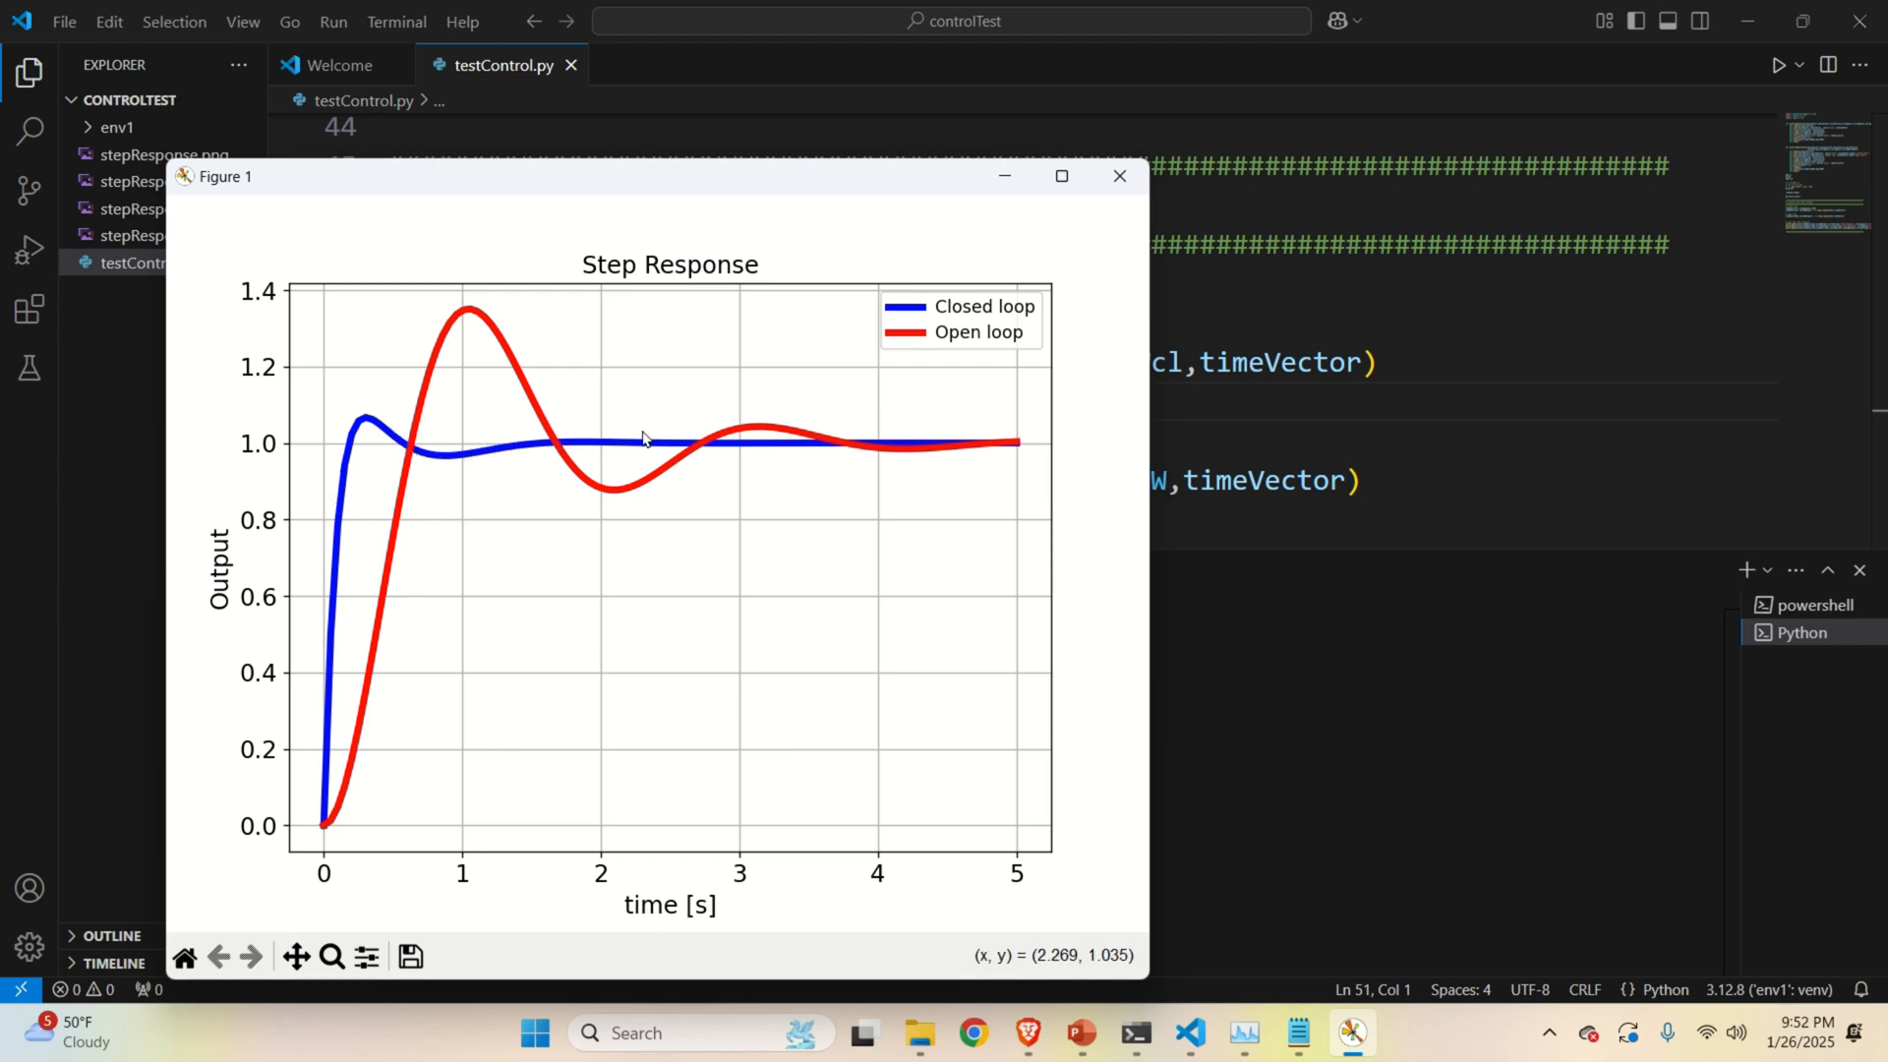
{"action": "mouse_move", "coordinate": [948, 437]}
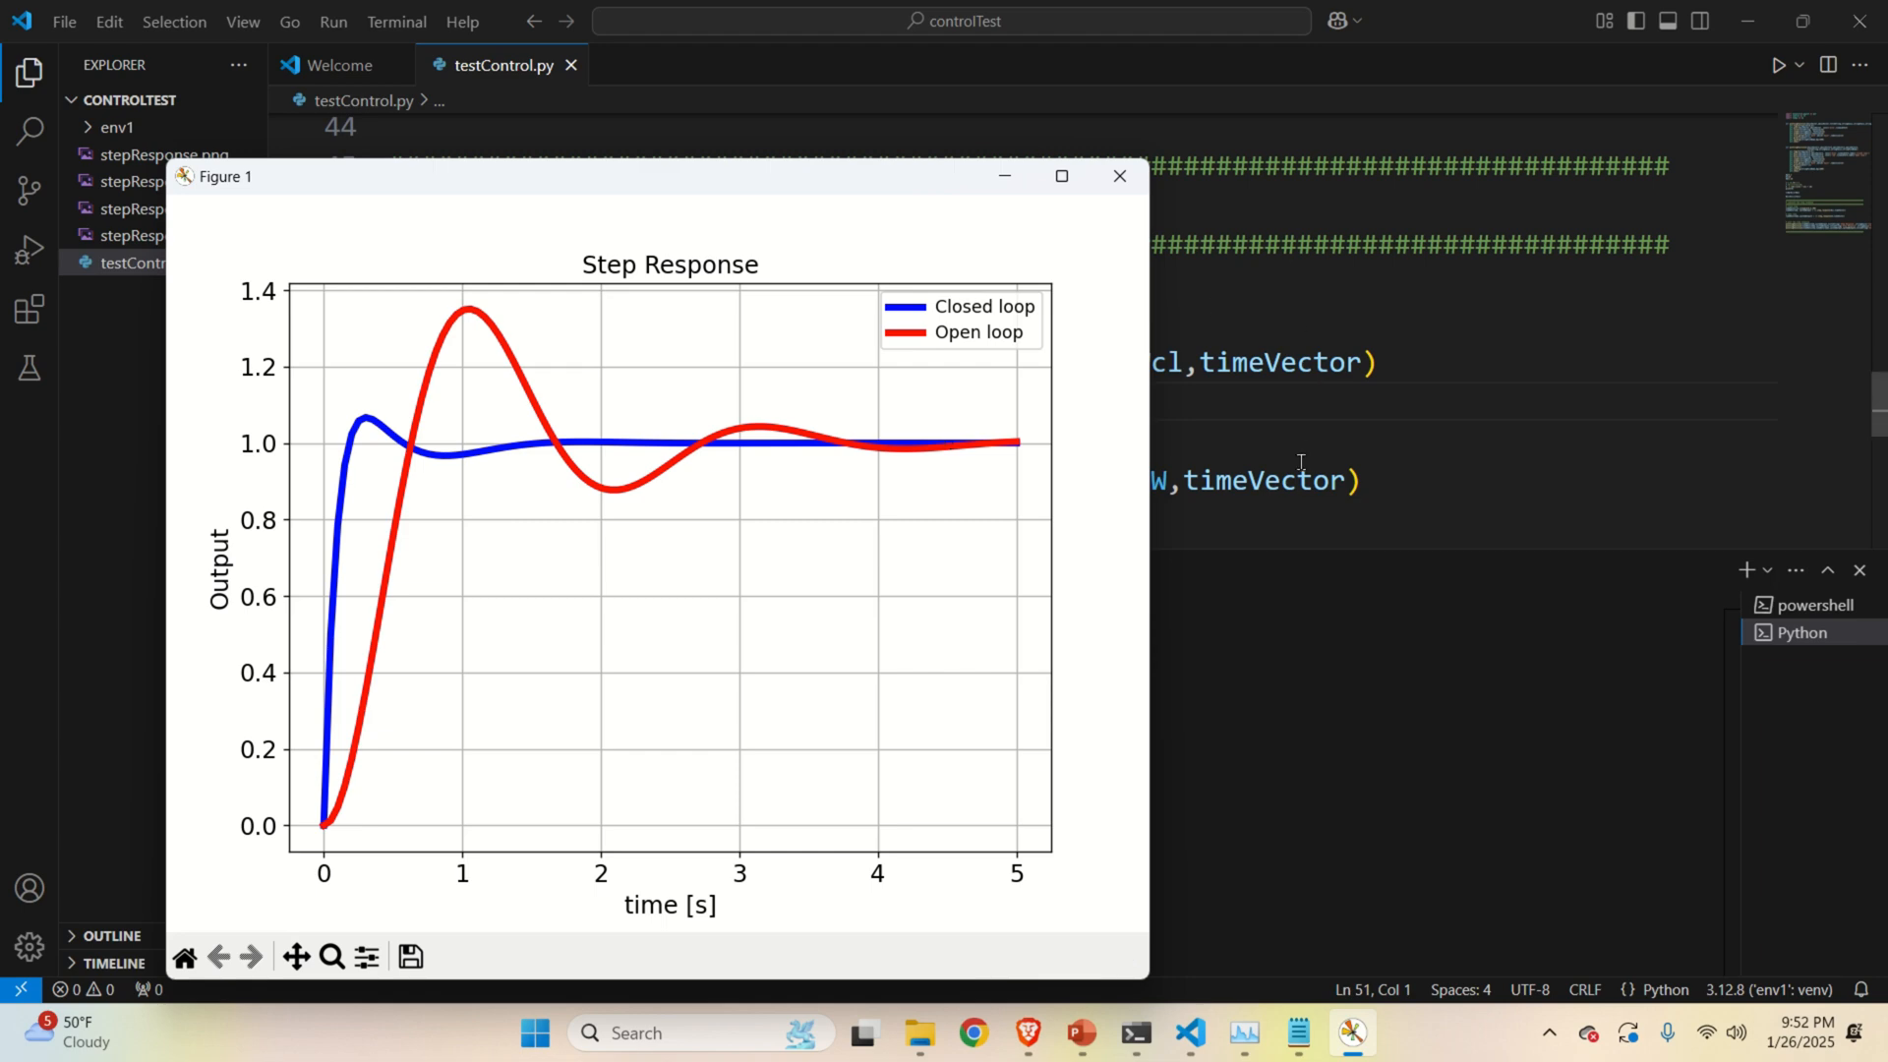
{"action": "mouse_move", "coordinate": [1282, 488]}
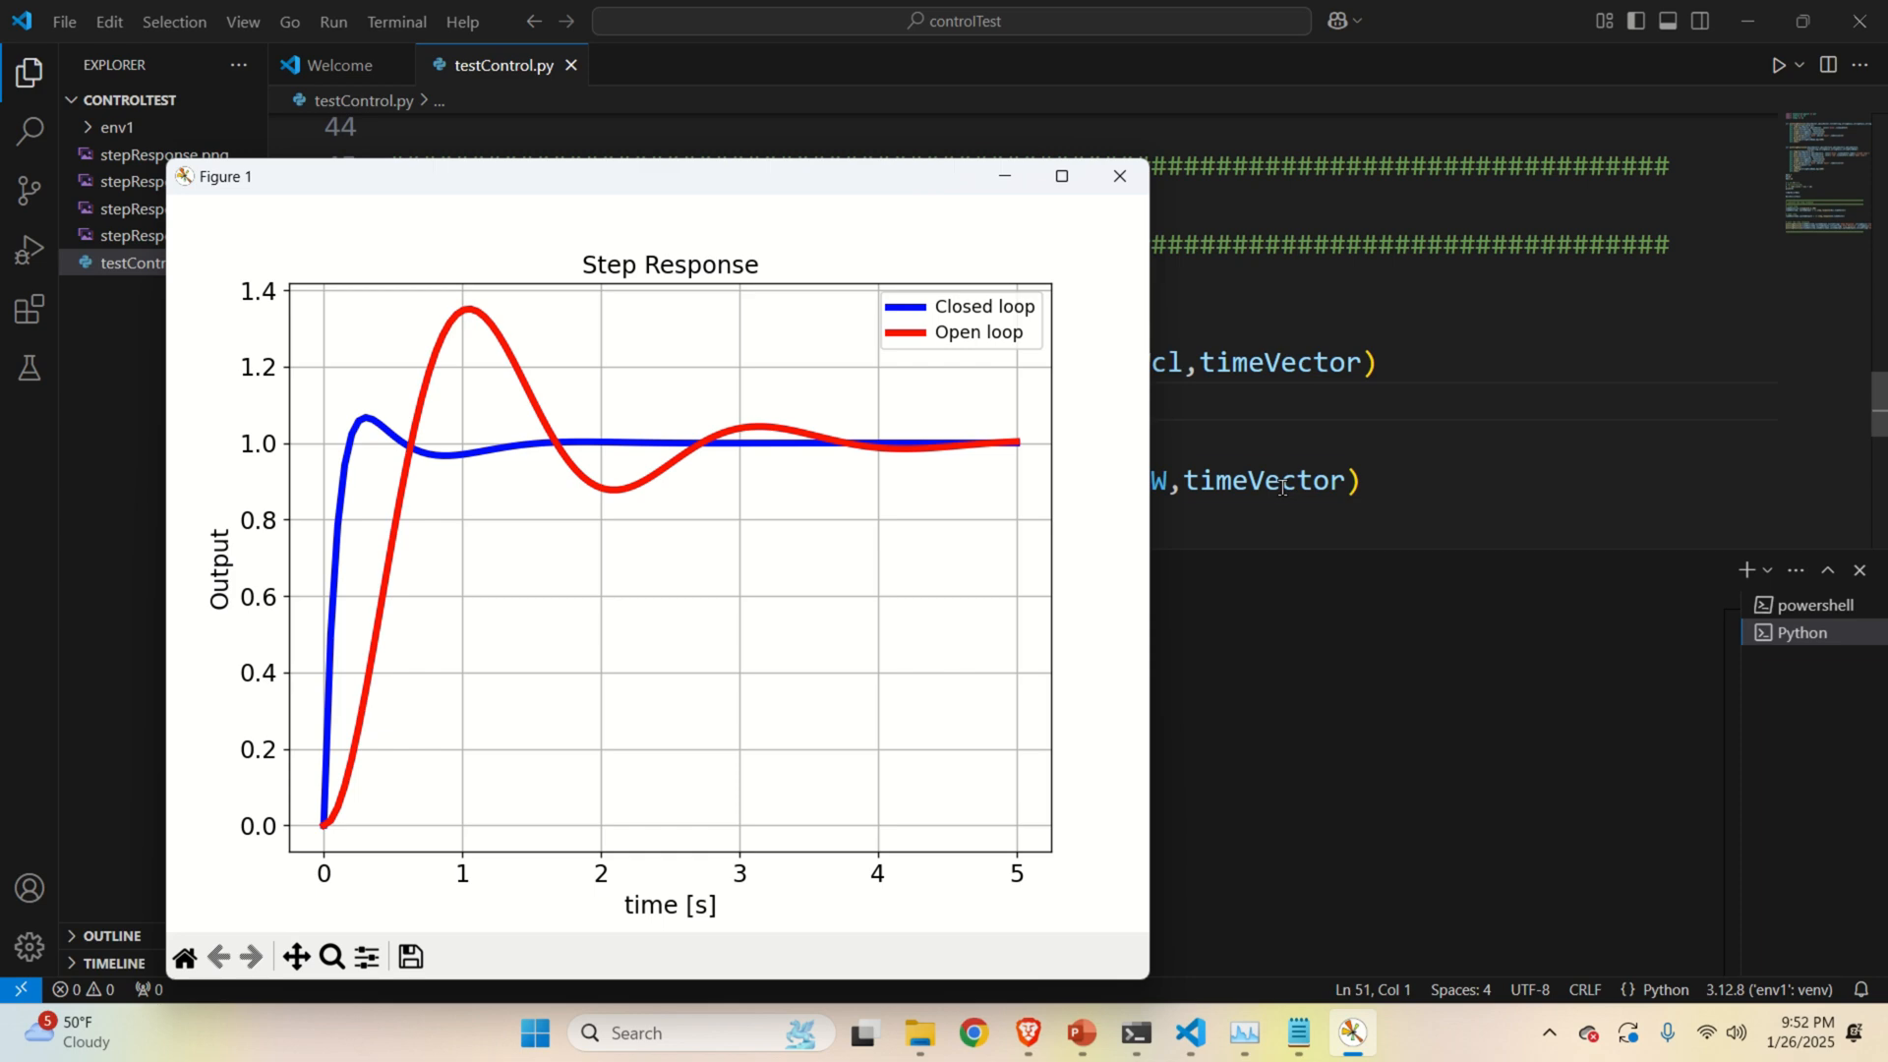
{"action": "mouse_move", "coordinate": [1017, 611]}
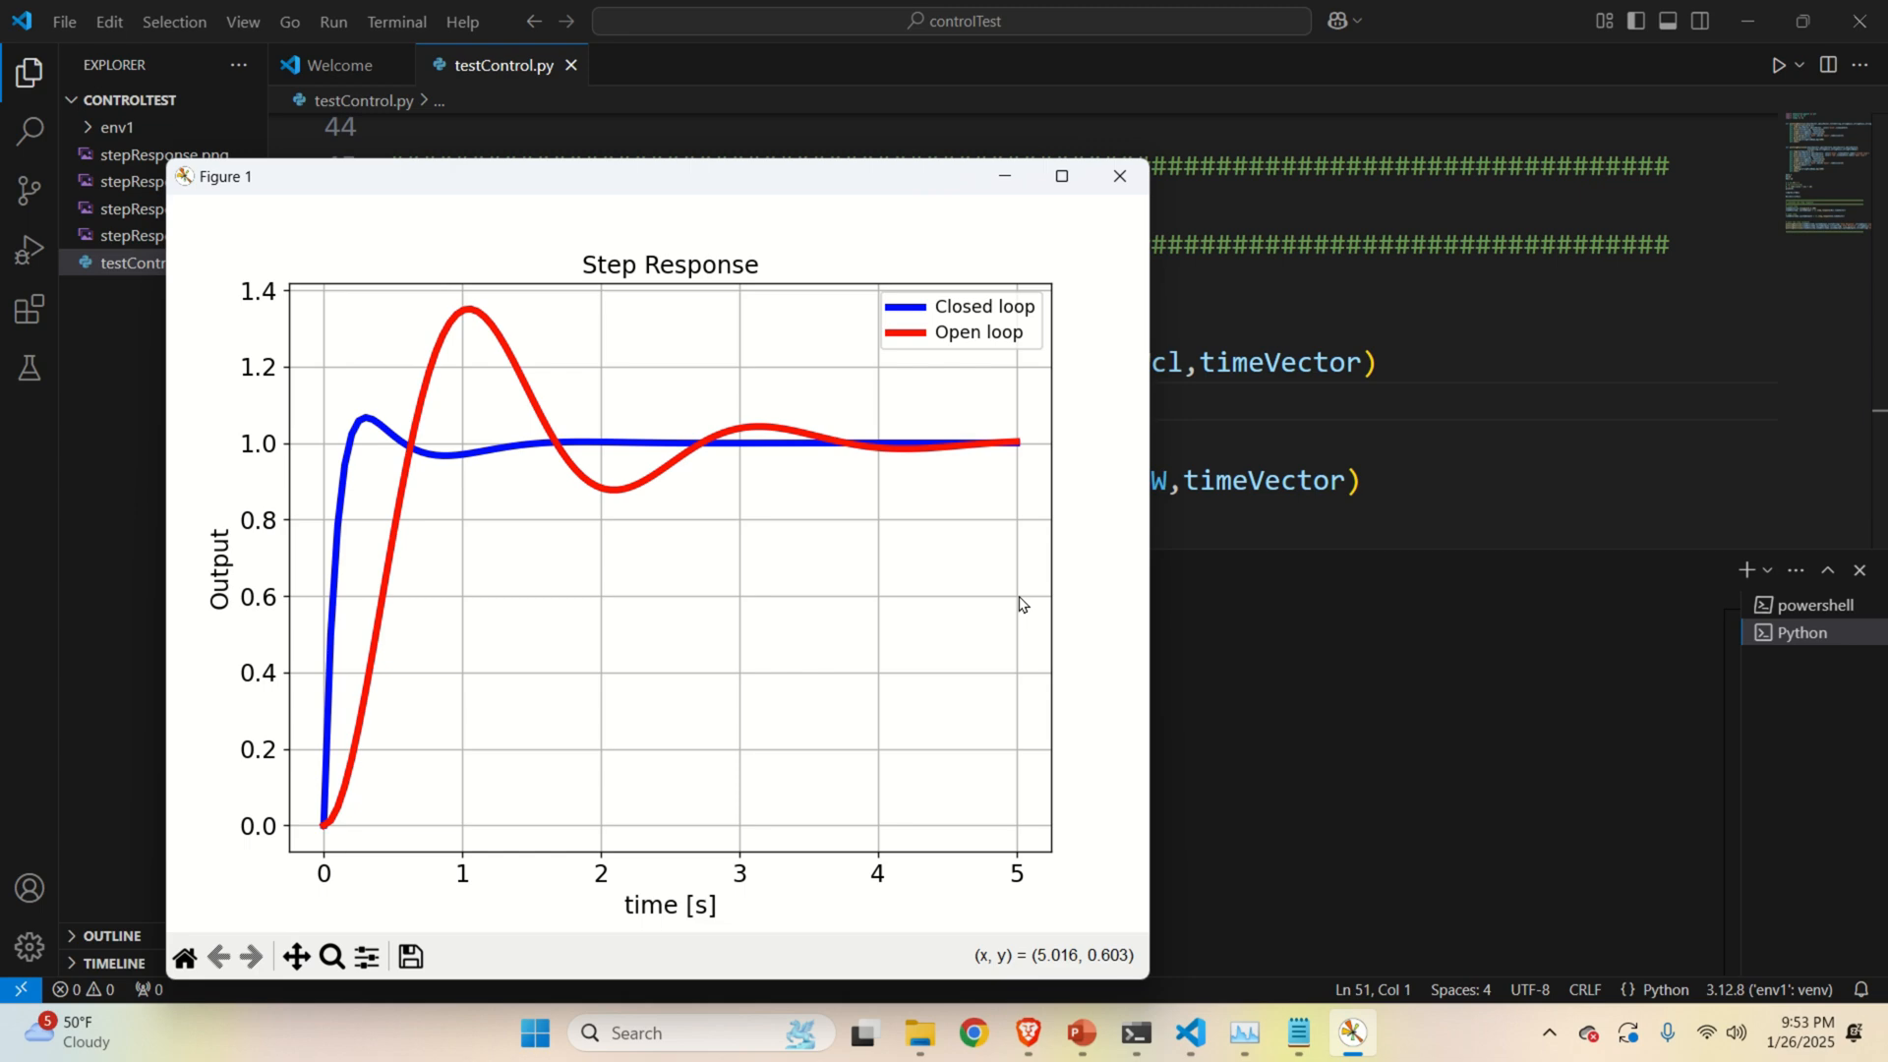
{"action": "mouse_move", "coordinate": [806, 258]}
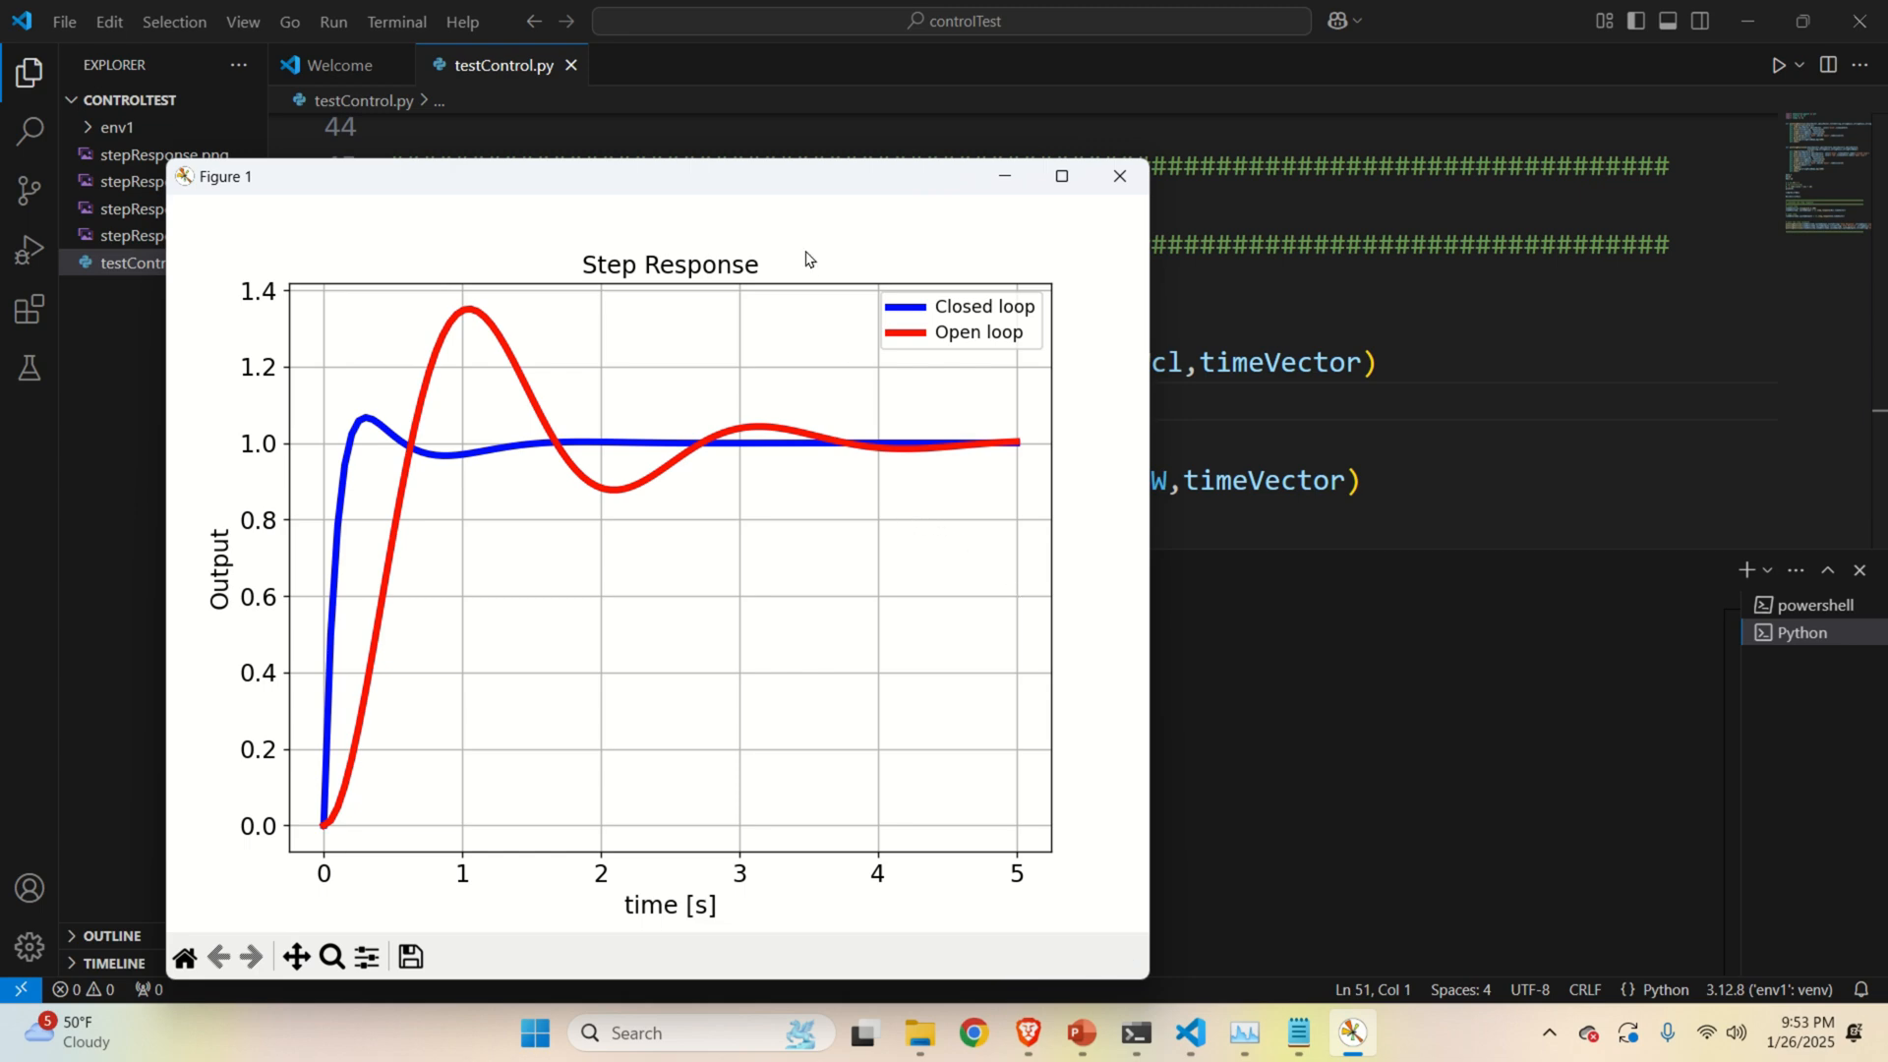